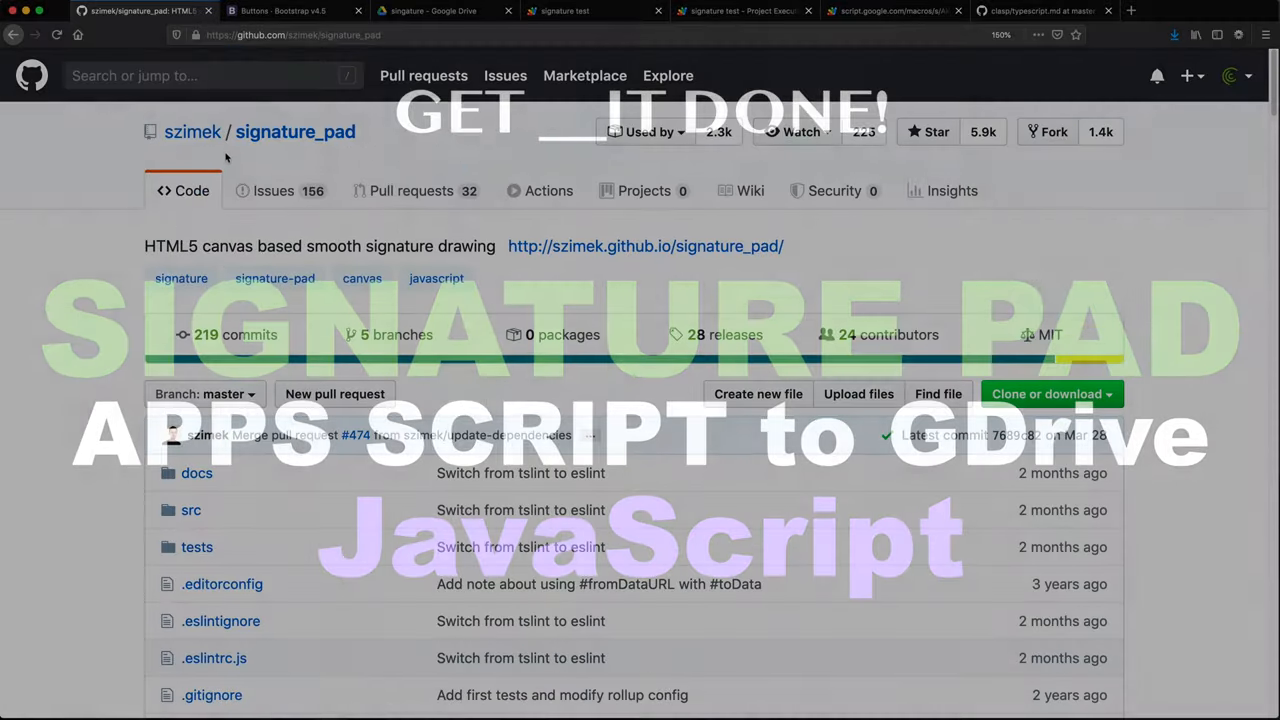
Step: Scroll up and down through the current page before testing the signature app
{"action": "scroll", "scroll_direction": "down", "scroll_amount": 3}
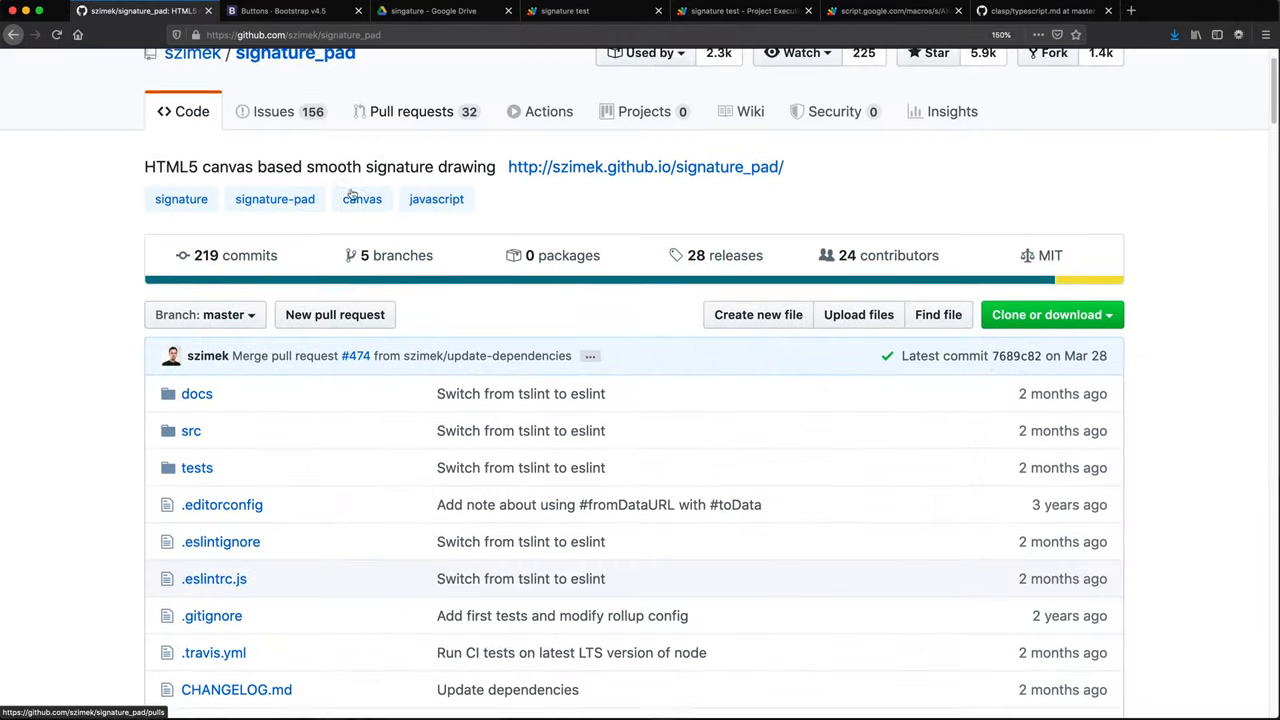
{"action": "scroll", "scroll_direction": "down", "scroll_amount": 3}
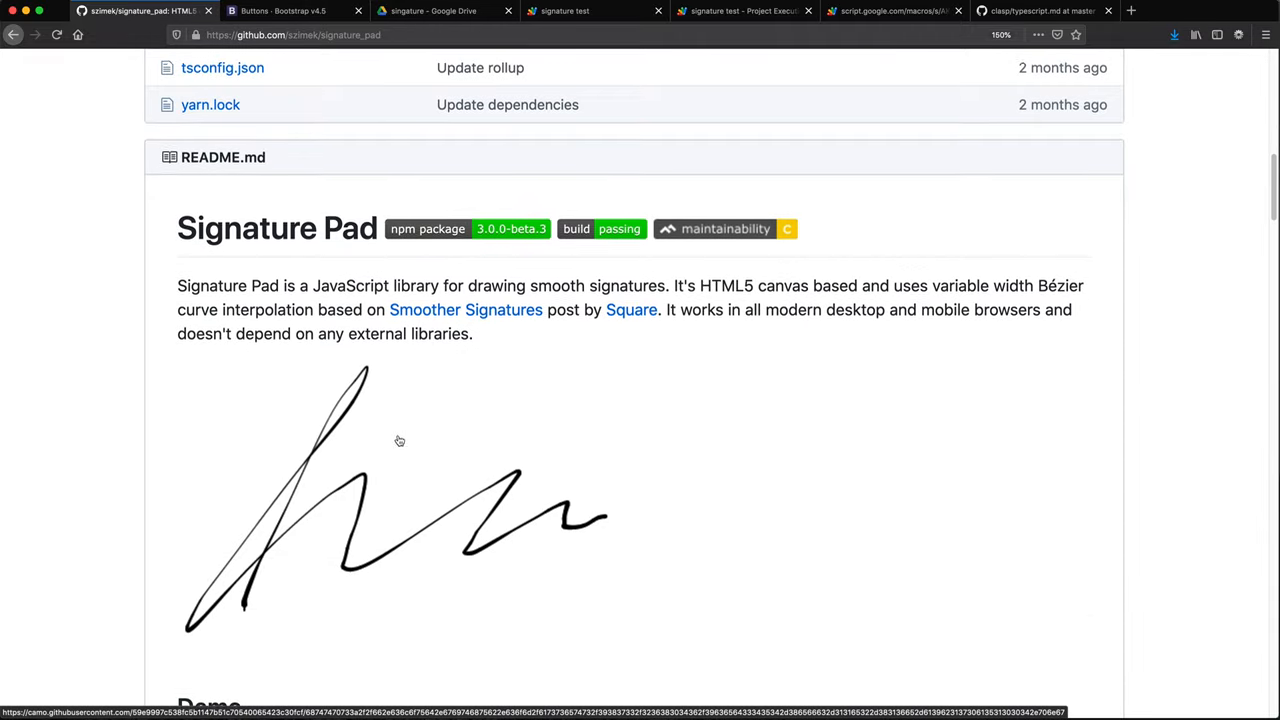
{"action": "scroll", "scroll_direction": "down", "scroll_amount": 3}
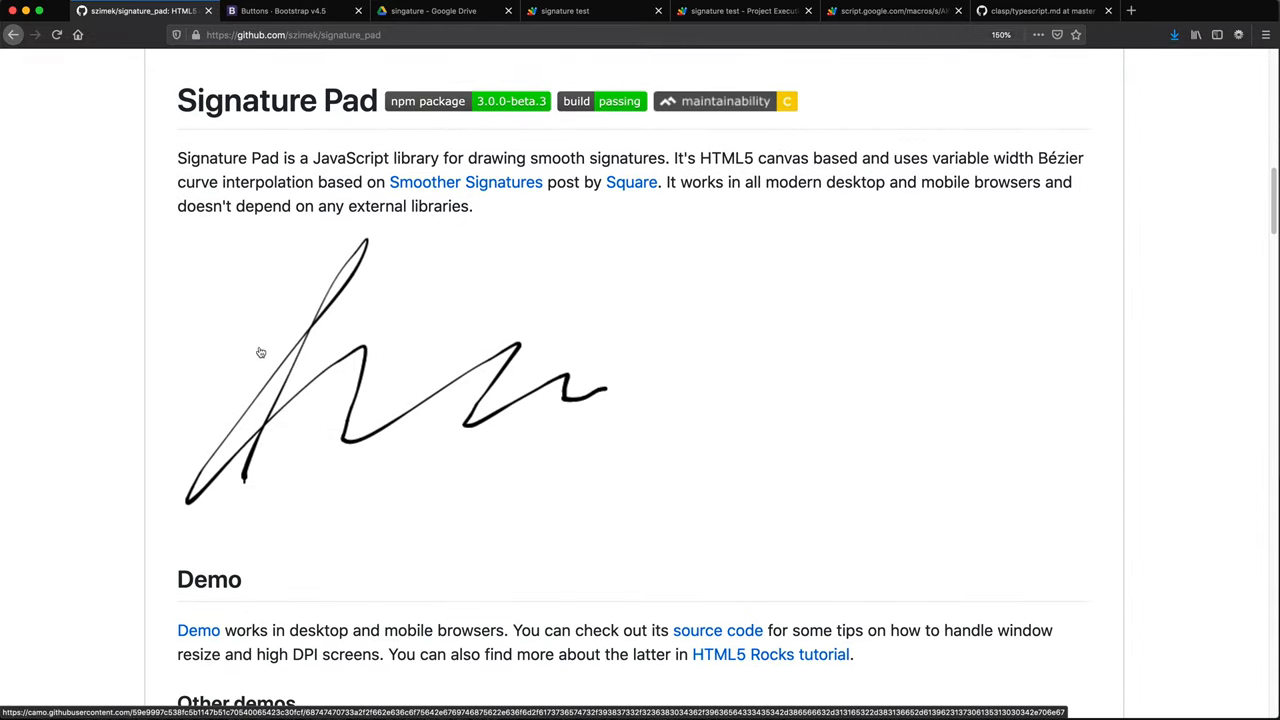
{"action": "scroll", "scroll_direction": "down", "scroll_amount": 3}
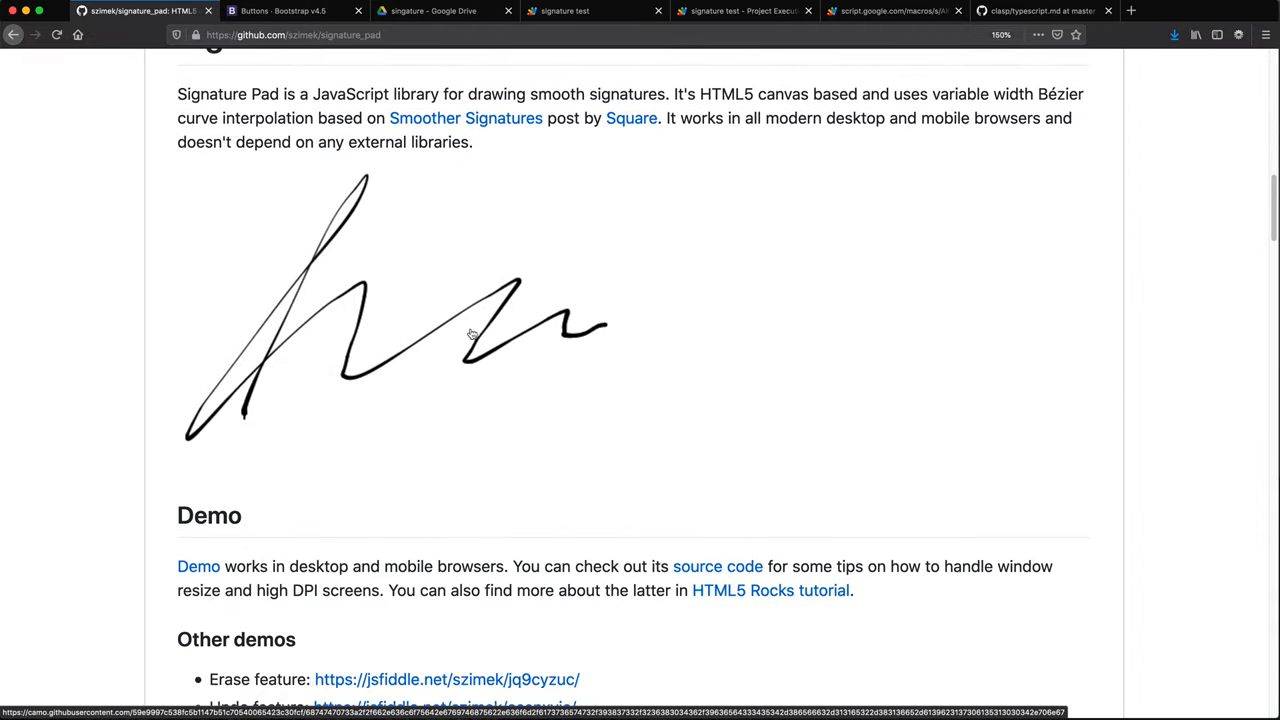
{"action": "mouse_move", "coordinate": [394, 305]}
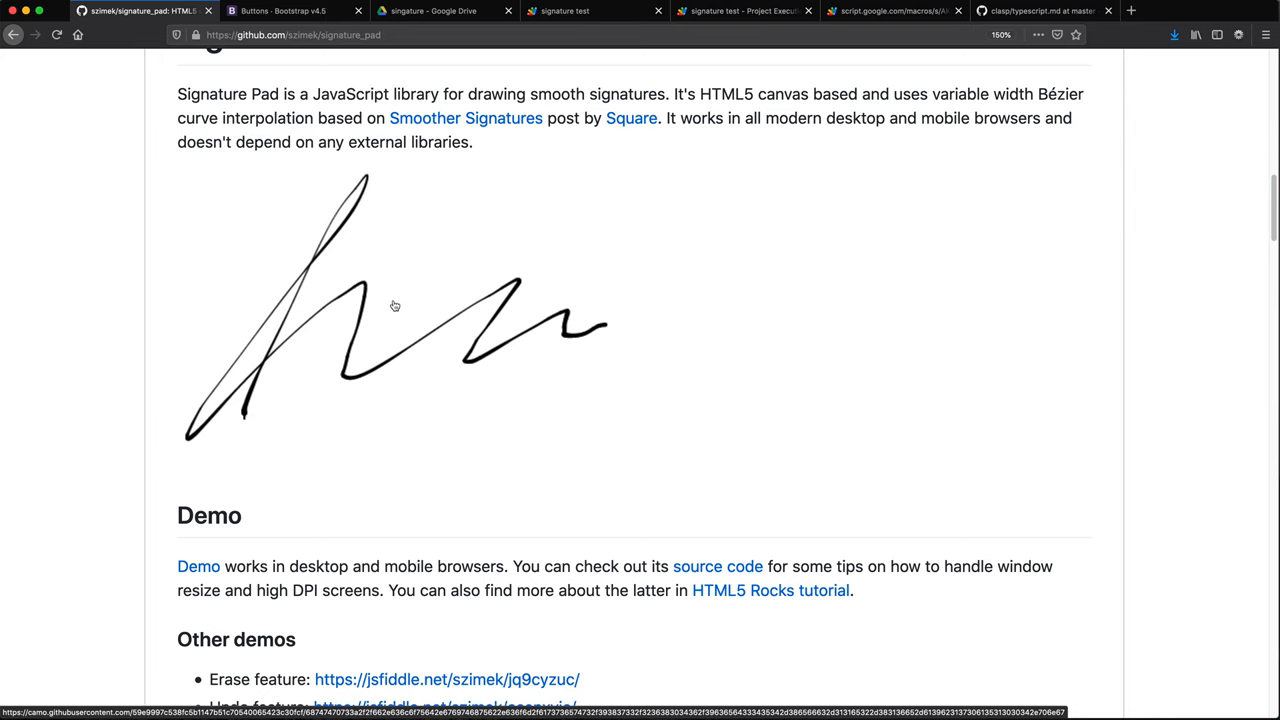
{"action": "scroll", "scroll_direction": "up", "scroll_amount": 3}
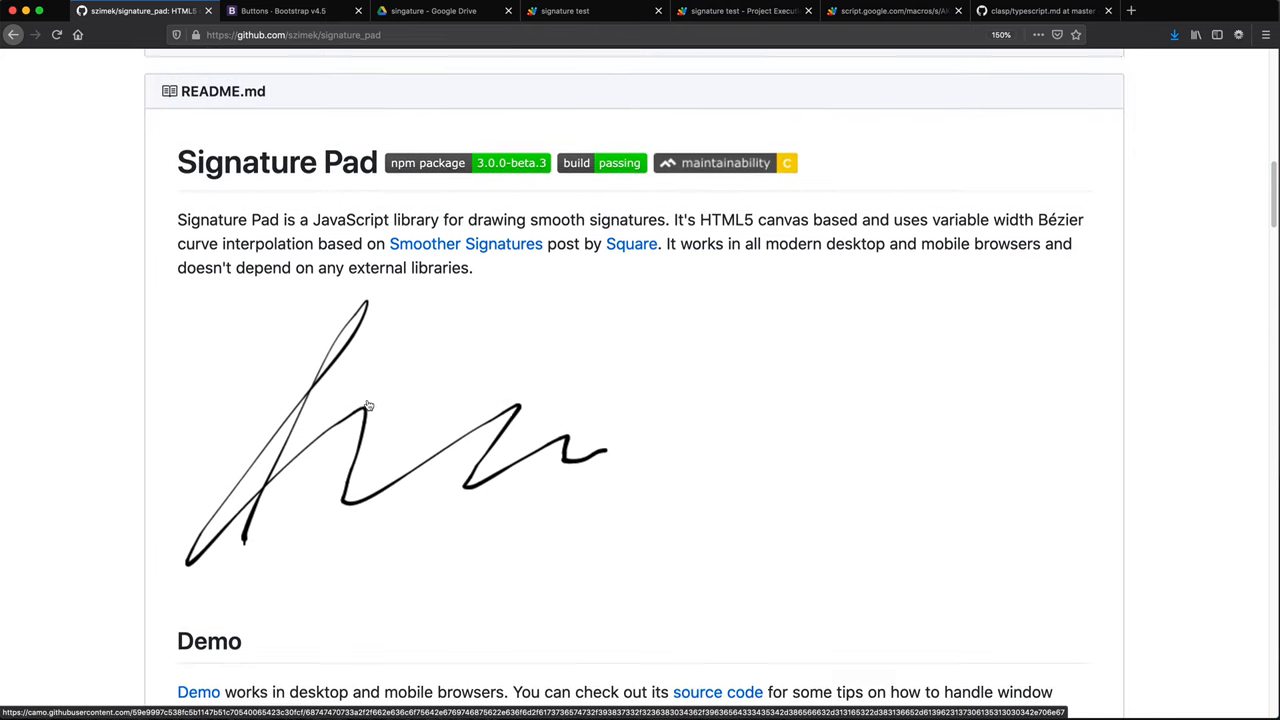
{"action": "scroll", "scroll_direction": "down", "scroll_amount": 3}
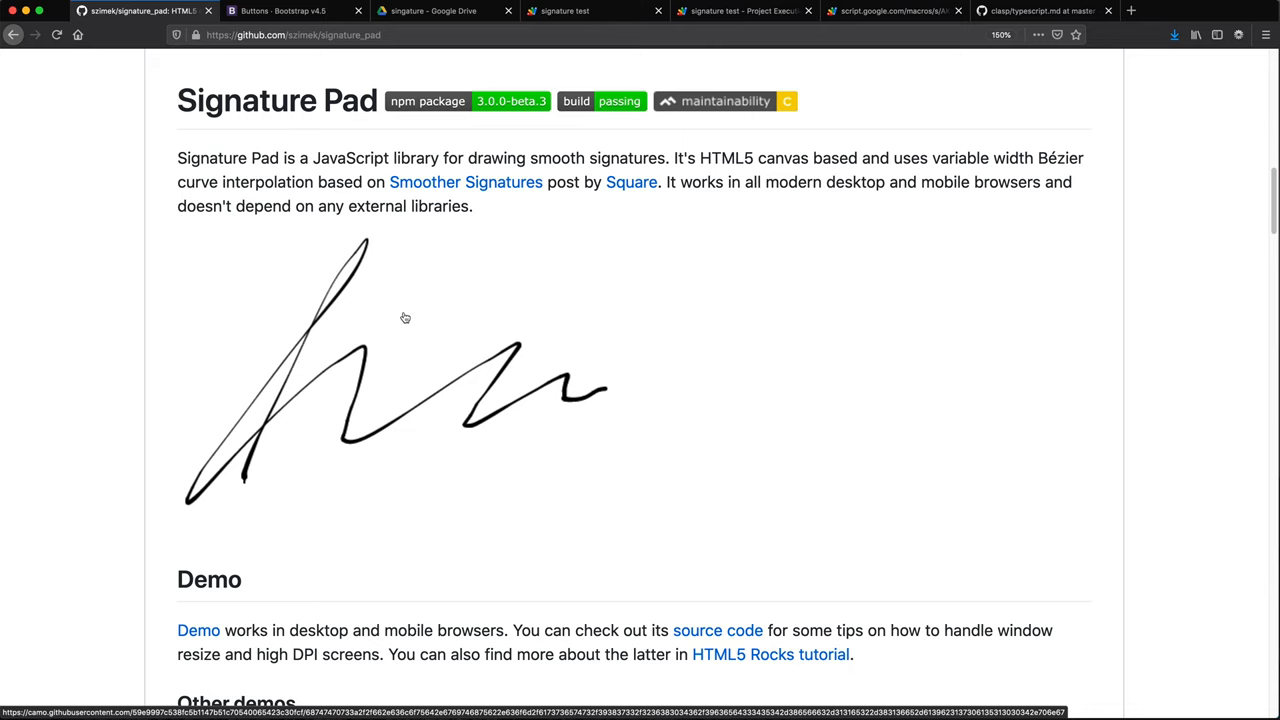
{"action": "mouse_move", "coordinate": [529, 462]}
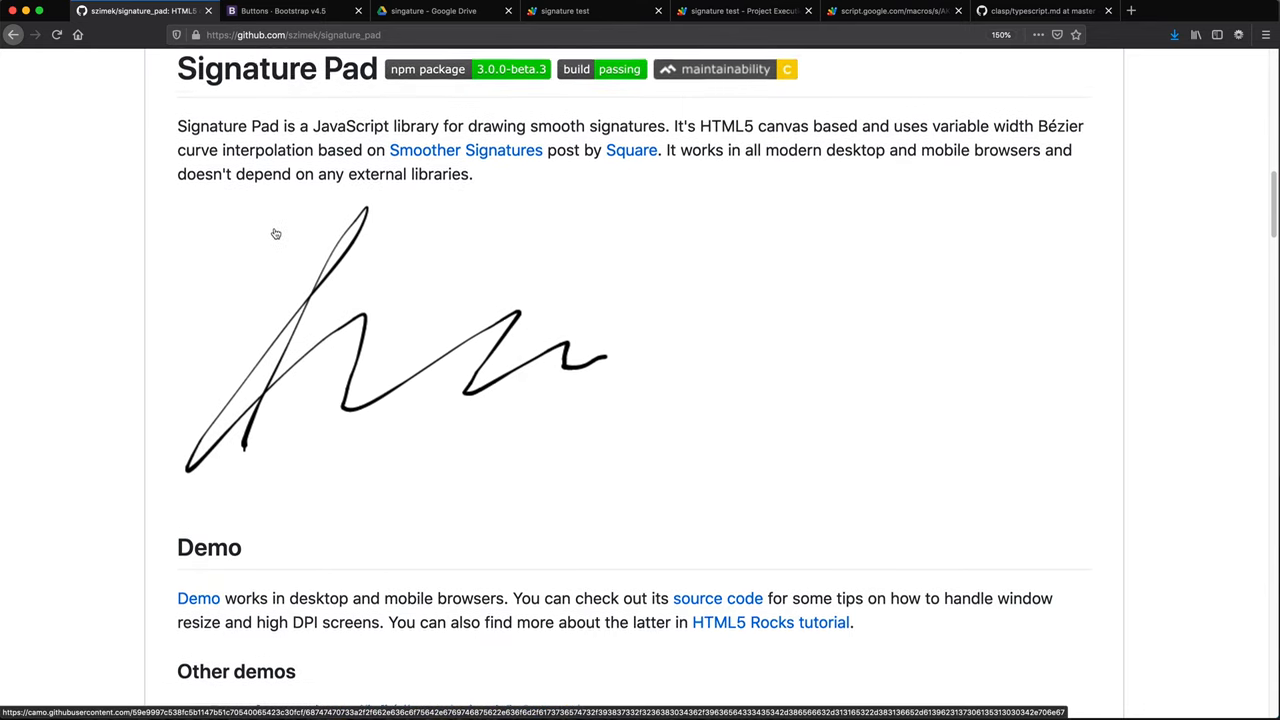
{"action": "scroll", "scroll_direction": "up", "scroll_amount": 3}
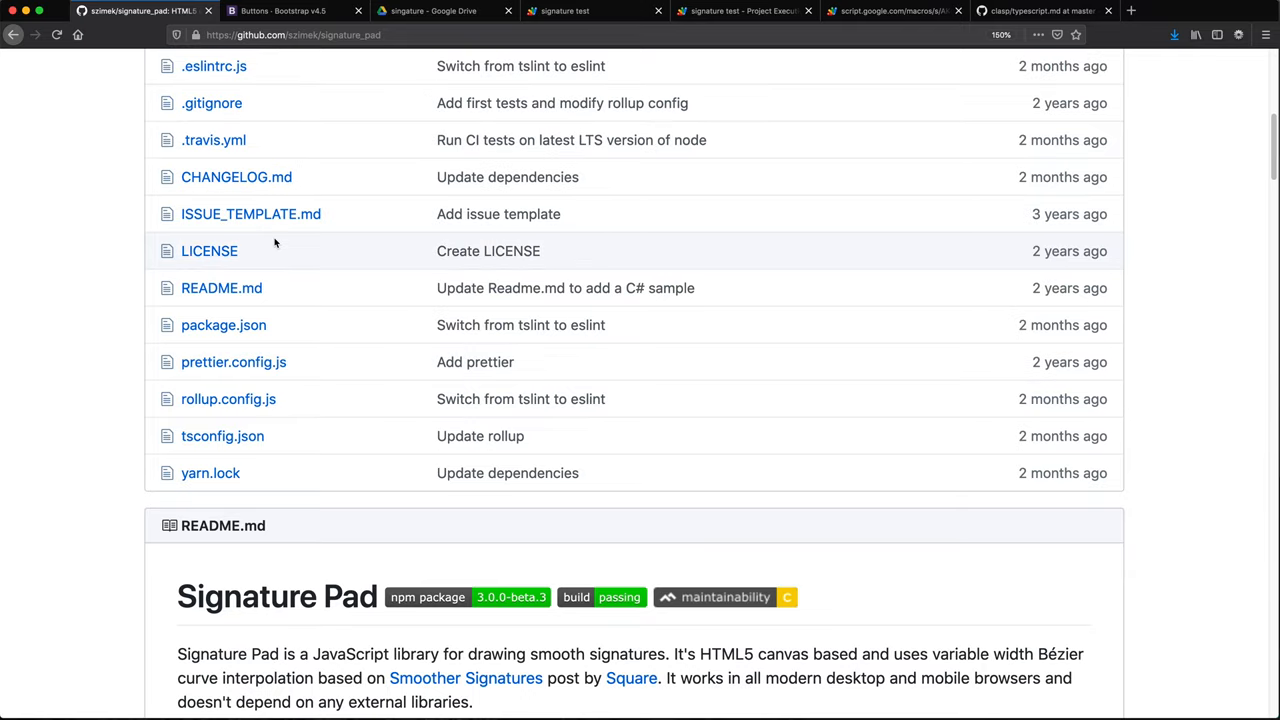
{"action": "scroll", "scroll_direction": "up", "scroll_amount": 3}
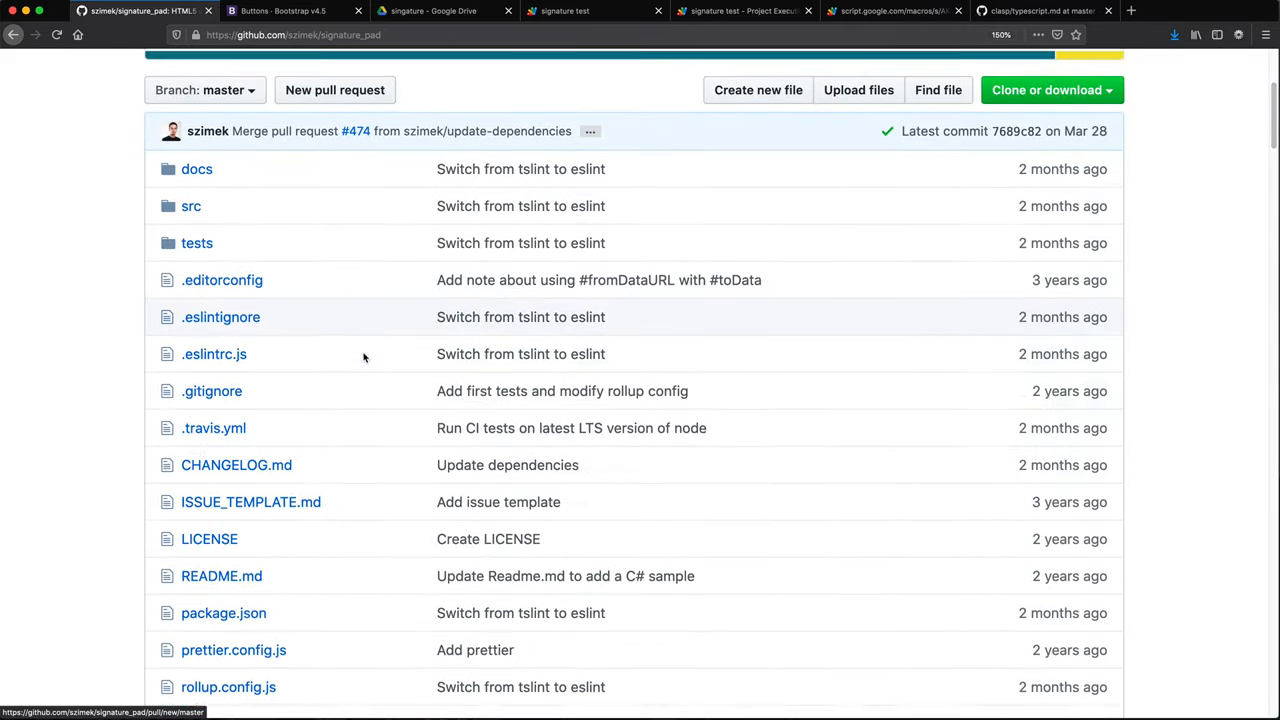
{"action": "scroll", "scroll_direction": "down", "scroll_amount": 3}
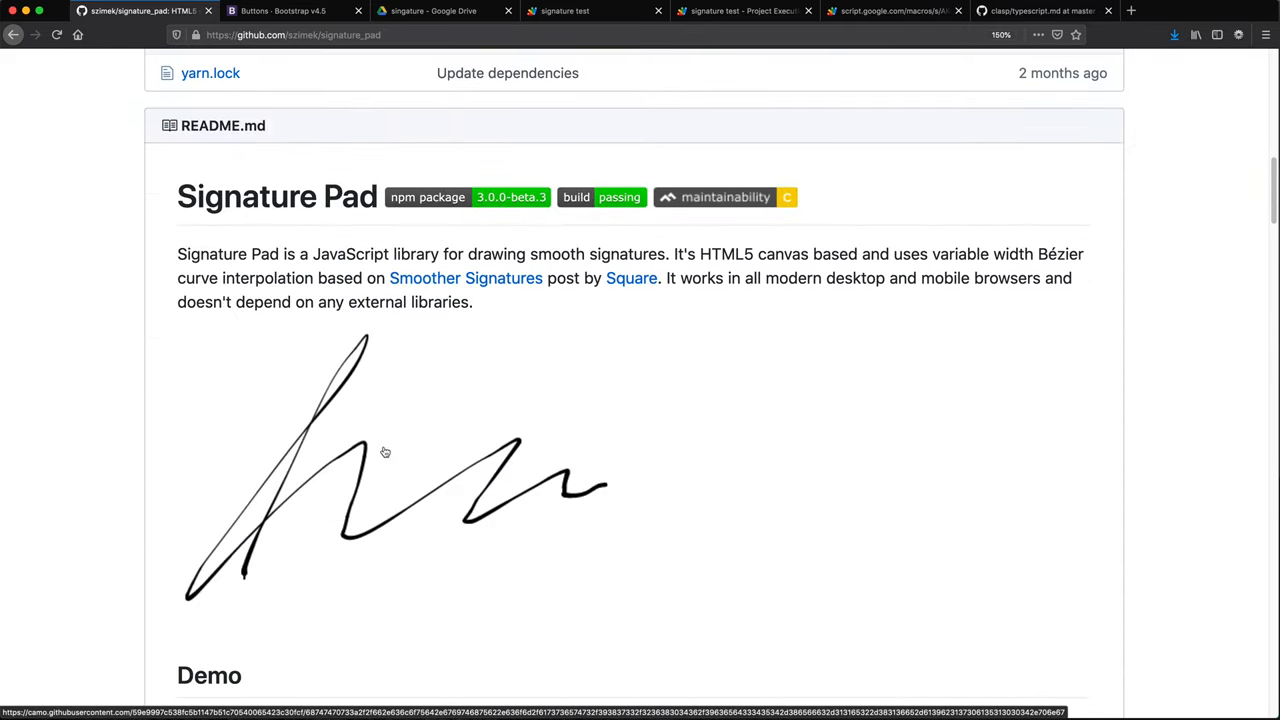
{"action": "scroll", "scroll_direction": "down", "scroll_amount": 3}
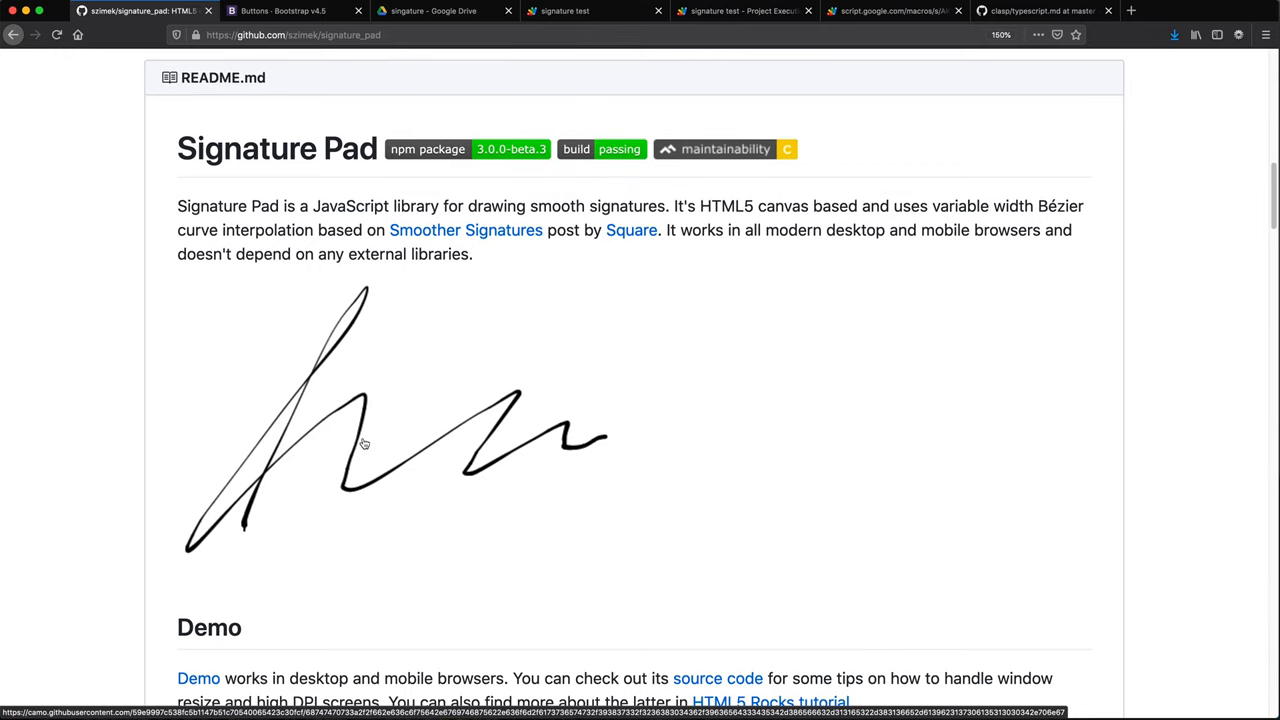
{"action": "mouse_move", "coordinate": [642, 271]}
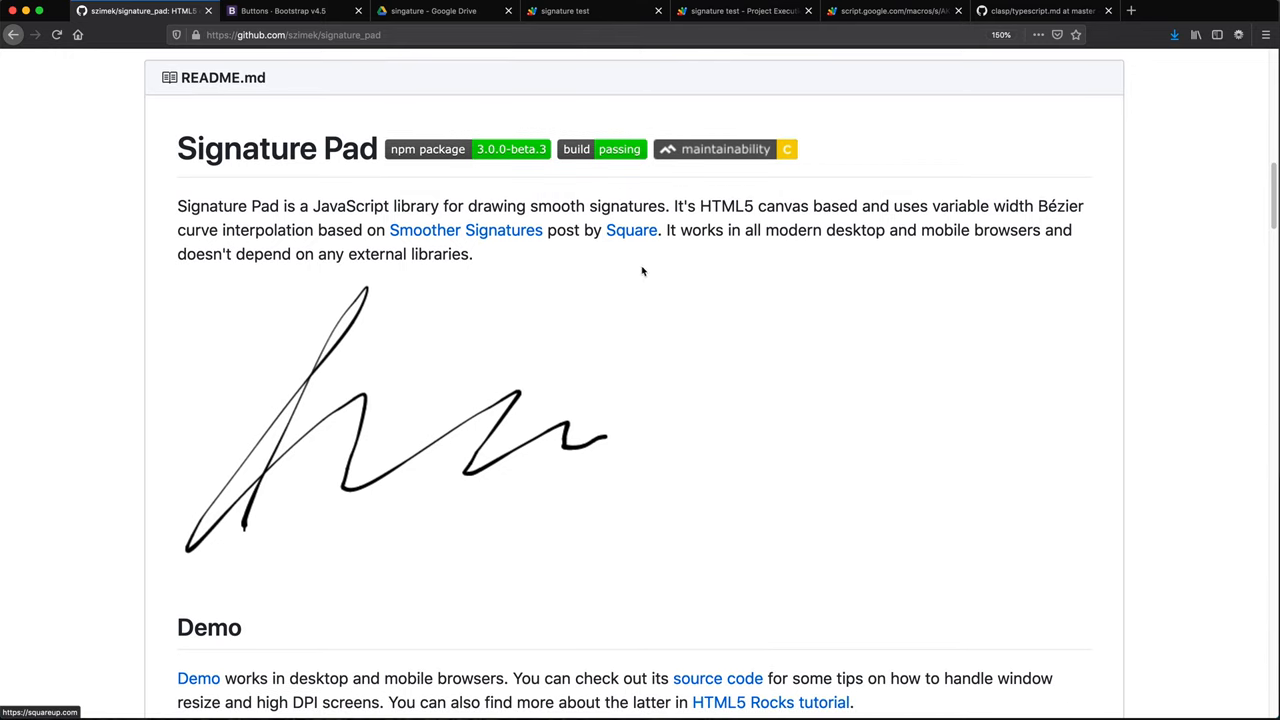
{"action": "scroll", "scroll_direction": "down", "scroll_amount": 3}
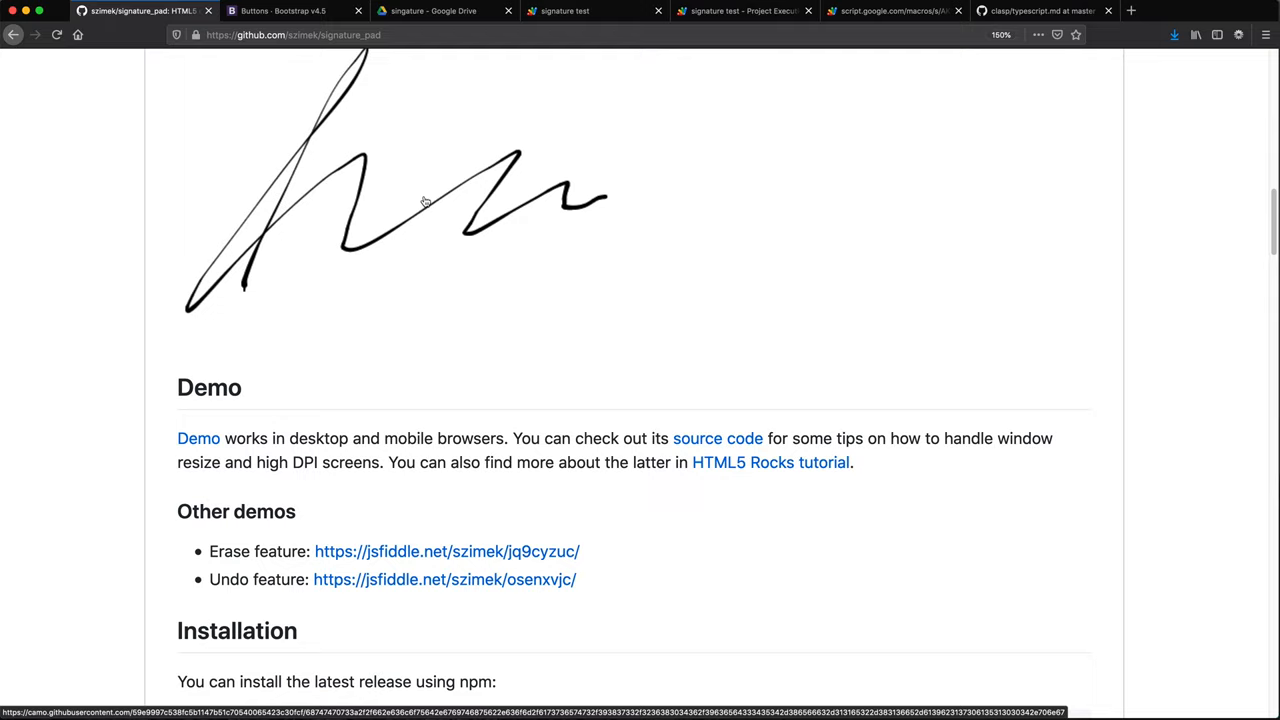
{"action": "mouse_move", "coordinate": [421, 37]}
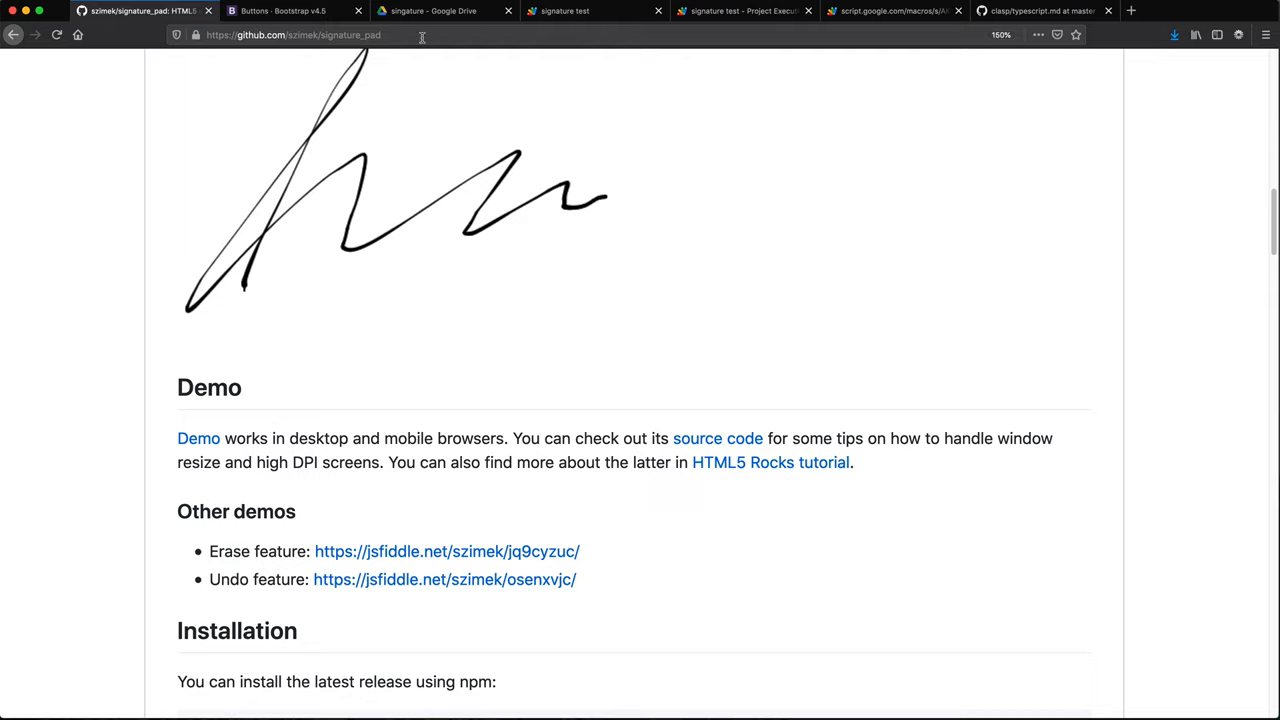
{"action": "mouse_move", "coordinate": [570, 11]}
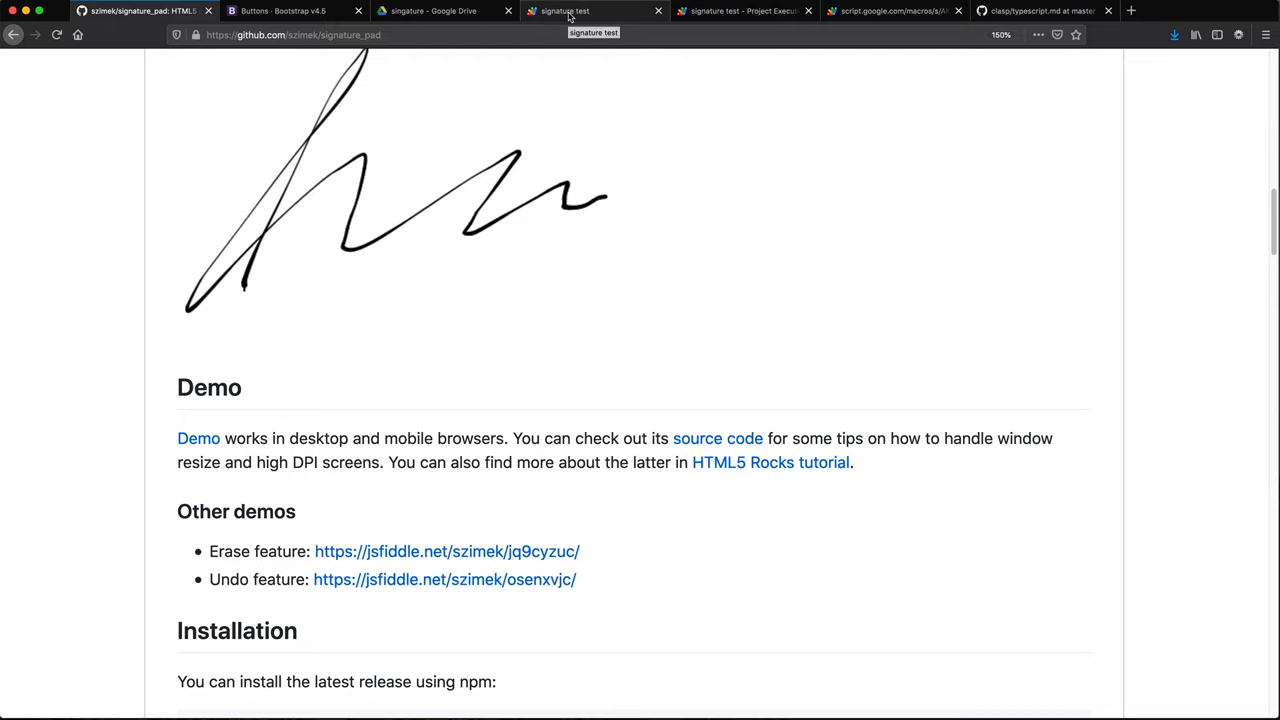
{"action": "mouse_move", "coordinate": [685, 18]}
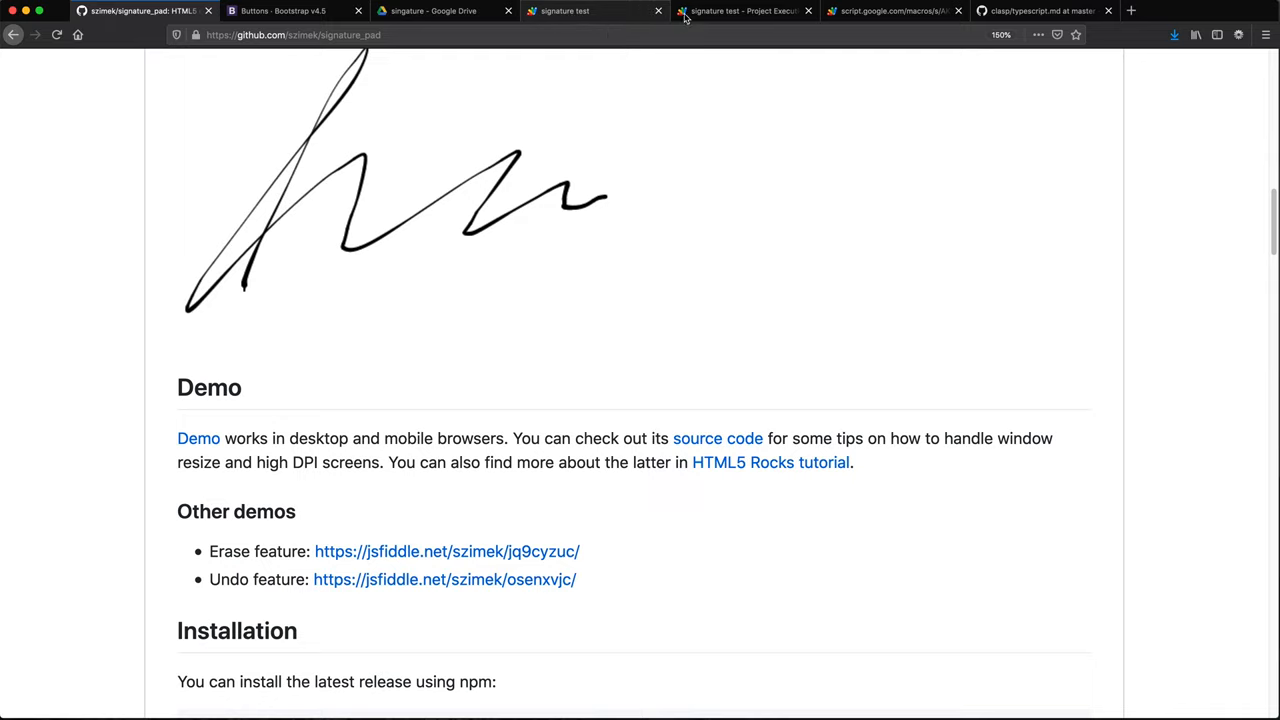
Step: In the web app, draw Hi, clear the canvas, then draw Bye with a long stroke
{"action": "left_click", "coordinate": [890, 11]}
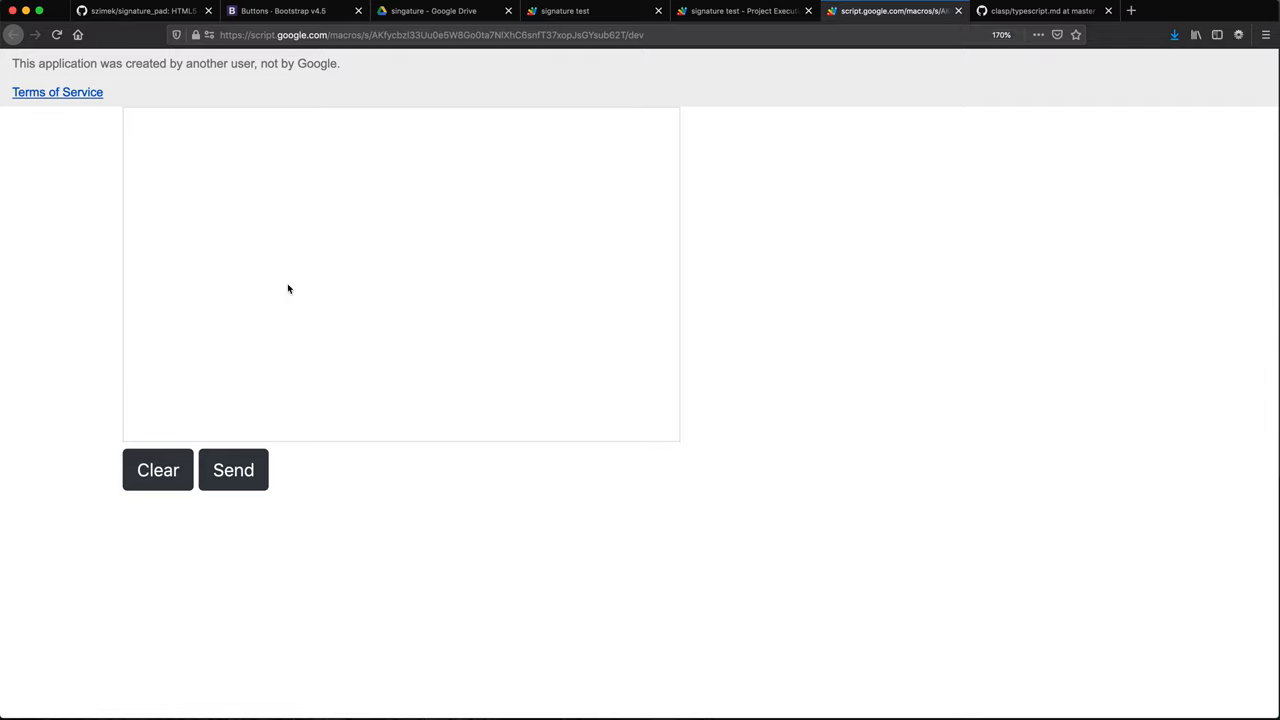
{"action": "mouse_move", "coordinate": [128, 424]}
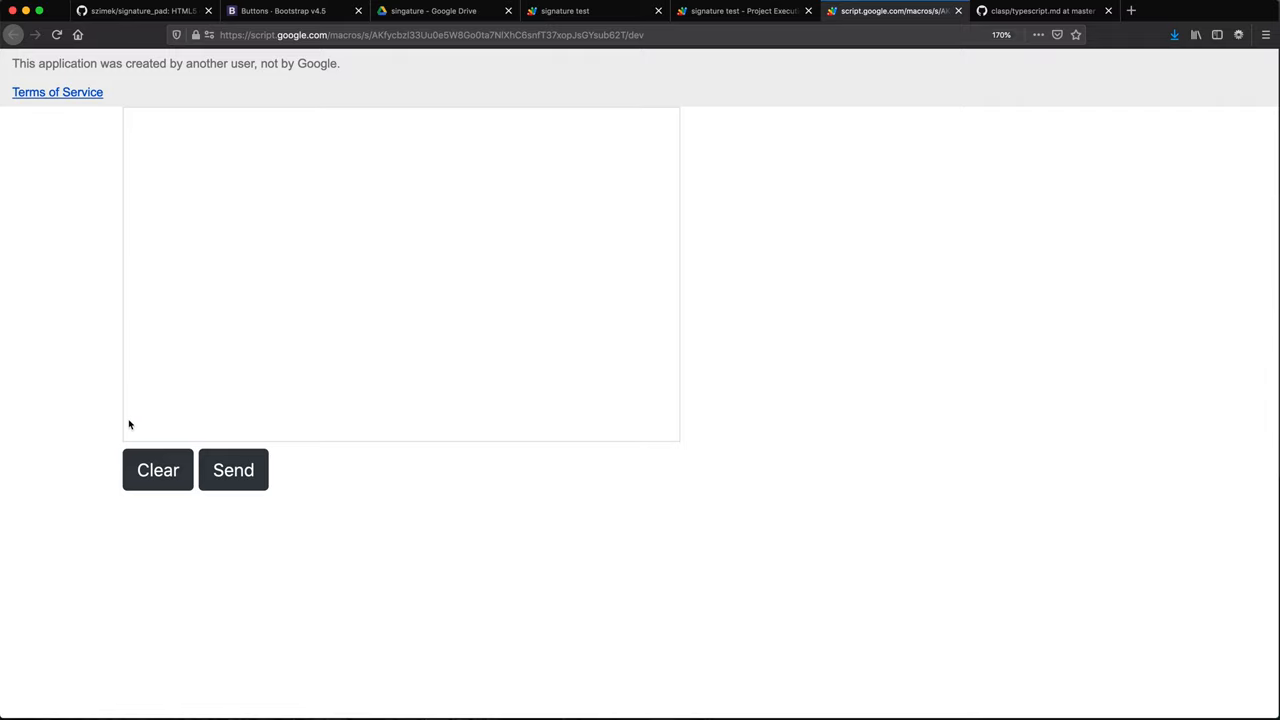
{"action": "mouse_move", "coordinate": [195, 245]}
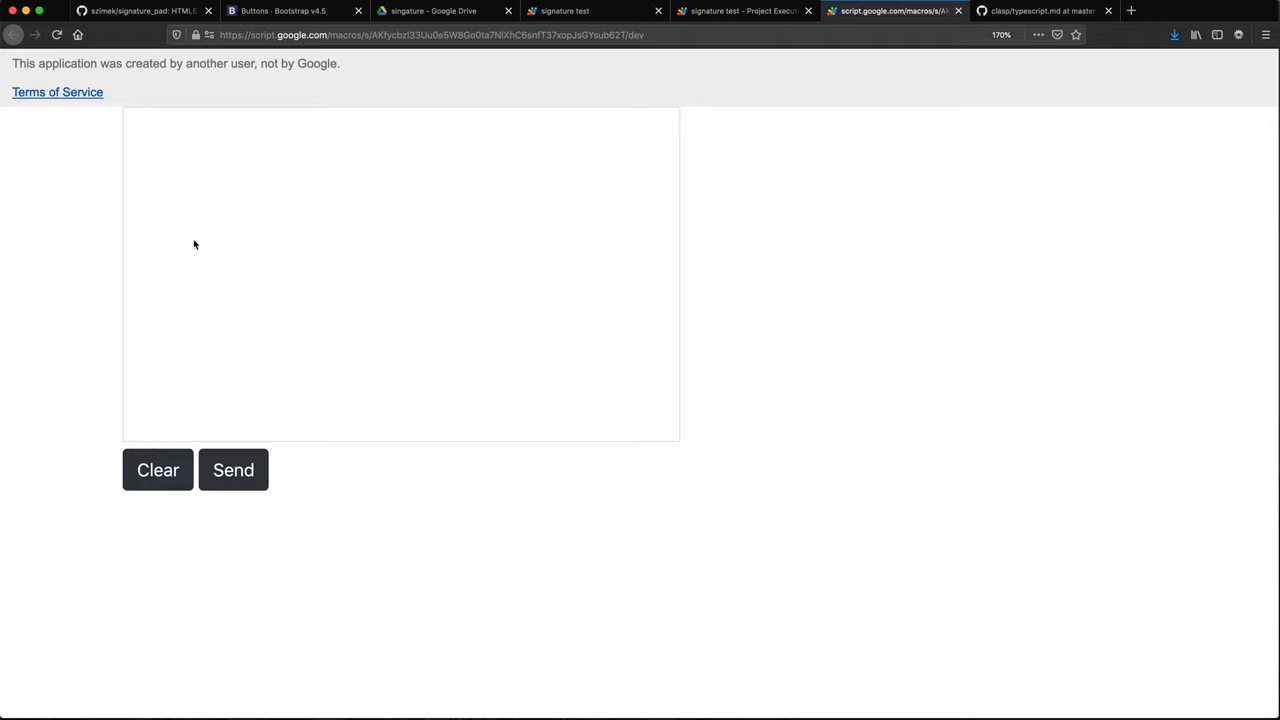
{"action": "left_click_drag", "start_coordinate": [214, 165], "coordinate": [222, 318]}
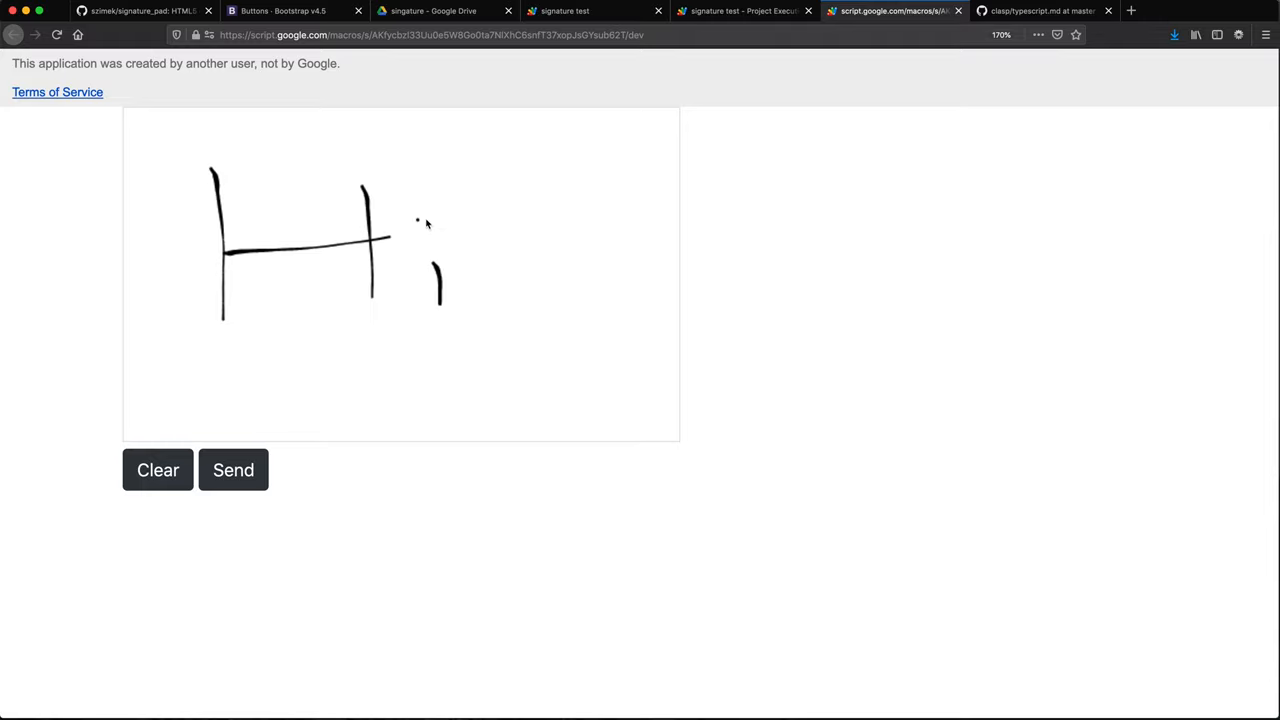
{"action": "left_click", "coordinate": [157, 470]}
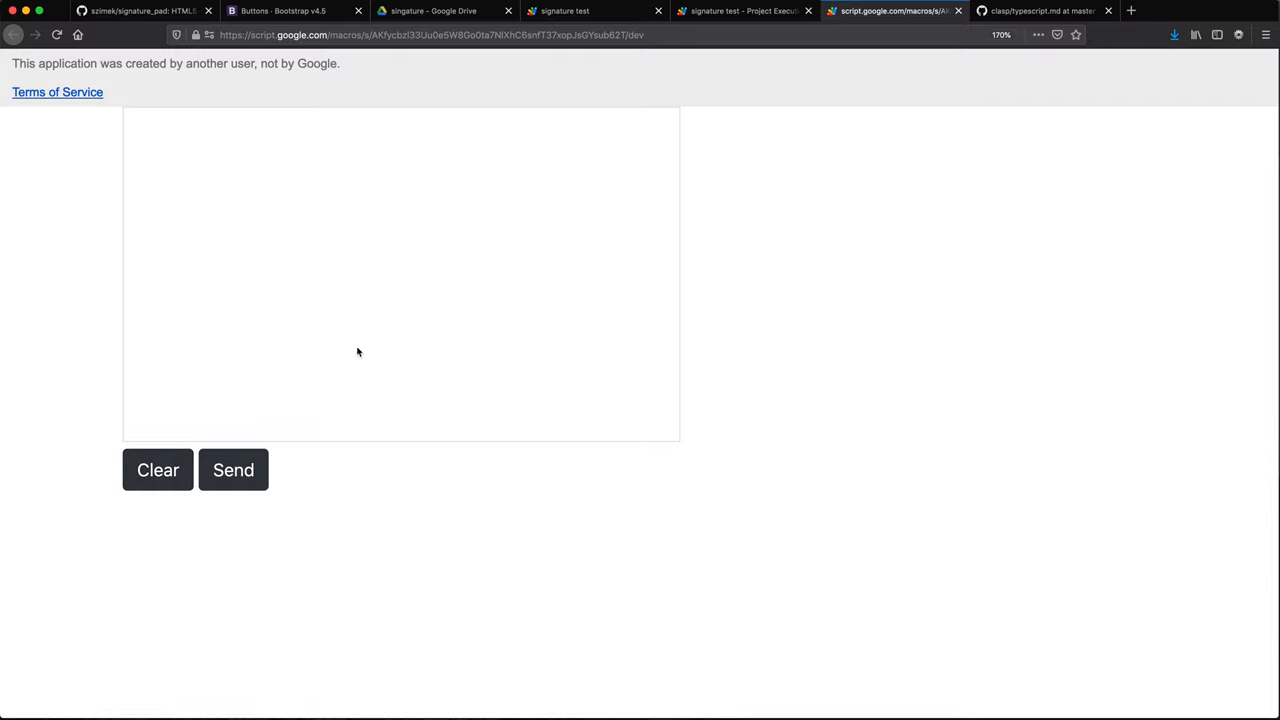
{"action": "mouse_move", "coordinate": [163, 176]}
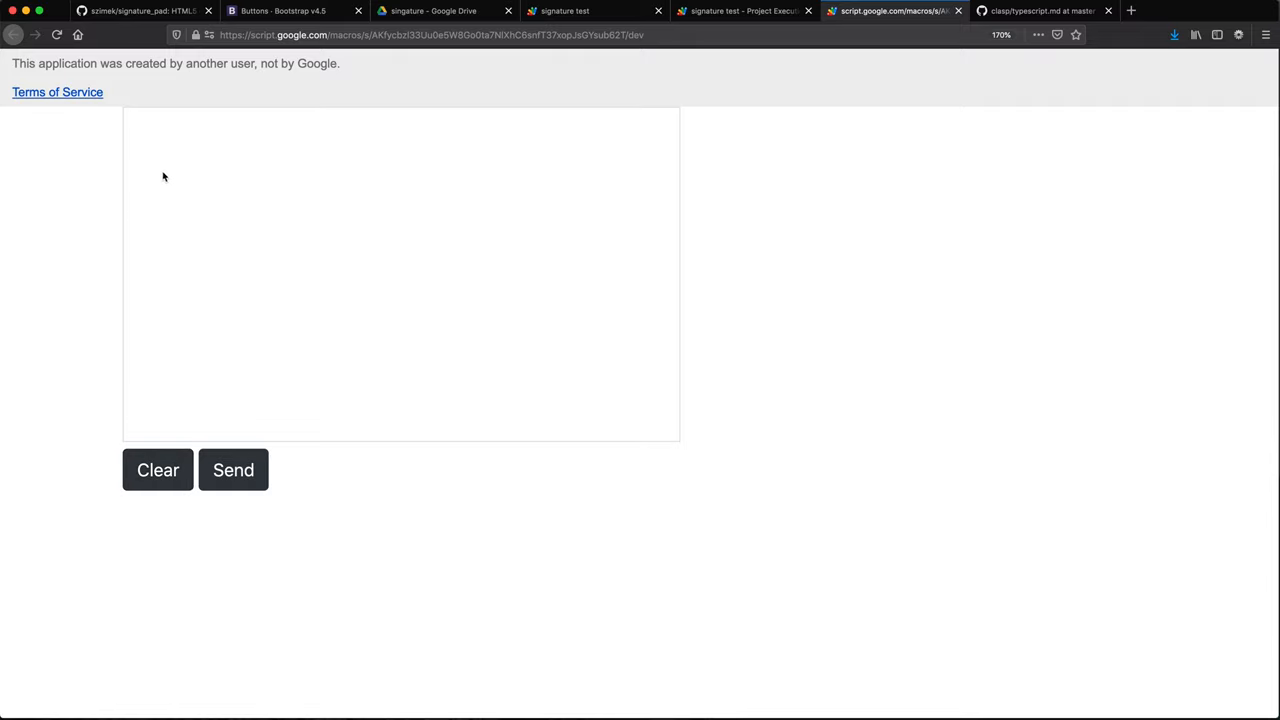
{"action": "left_click_drag", "start_coordinate": [168, 183], "coordinate": [178, 382]}
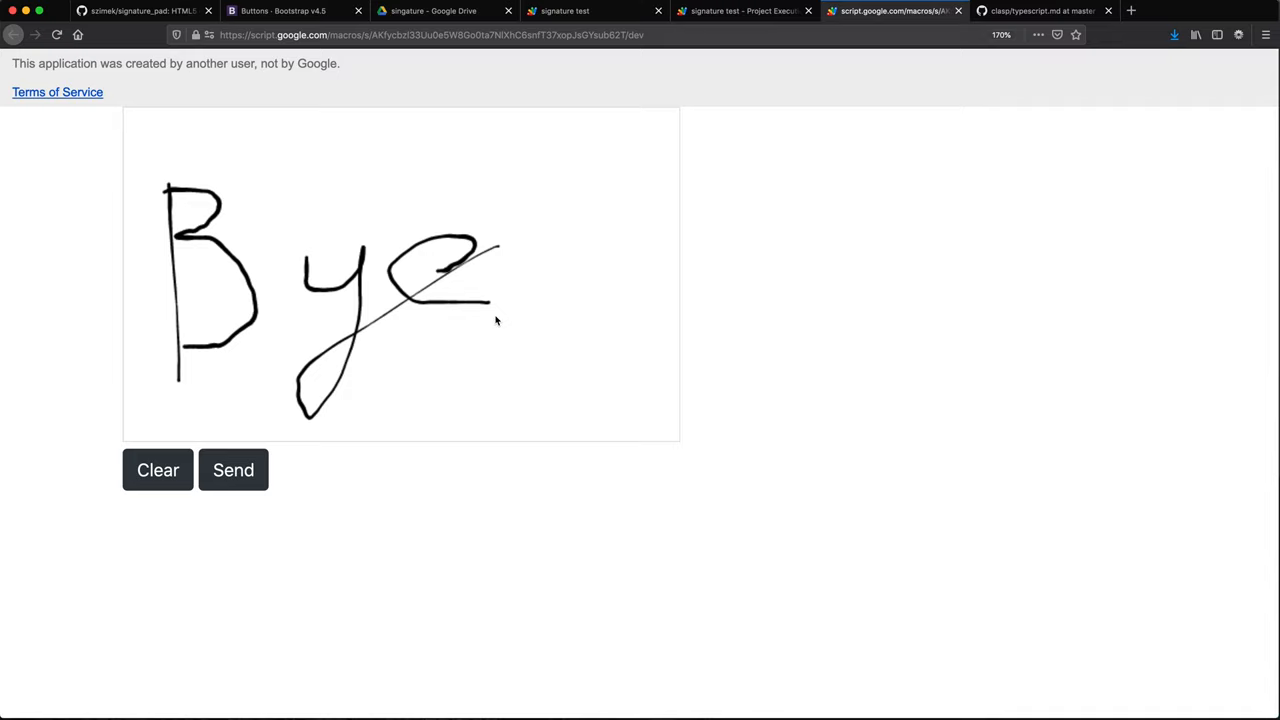
{"action": "mouse_move", "coordinate": [147, 362]}
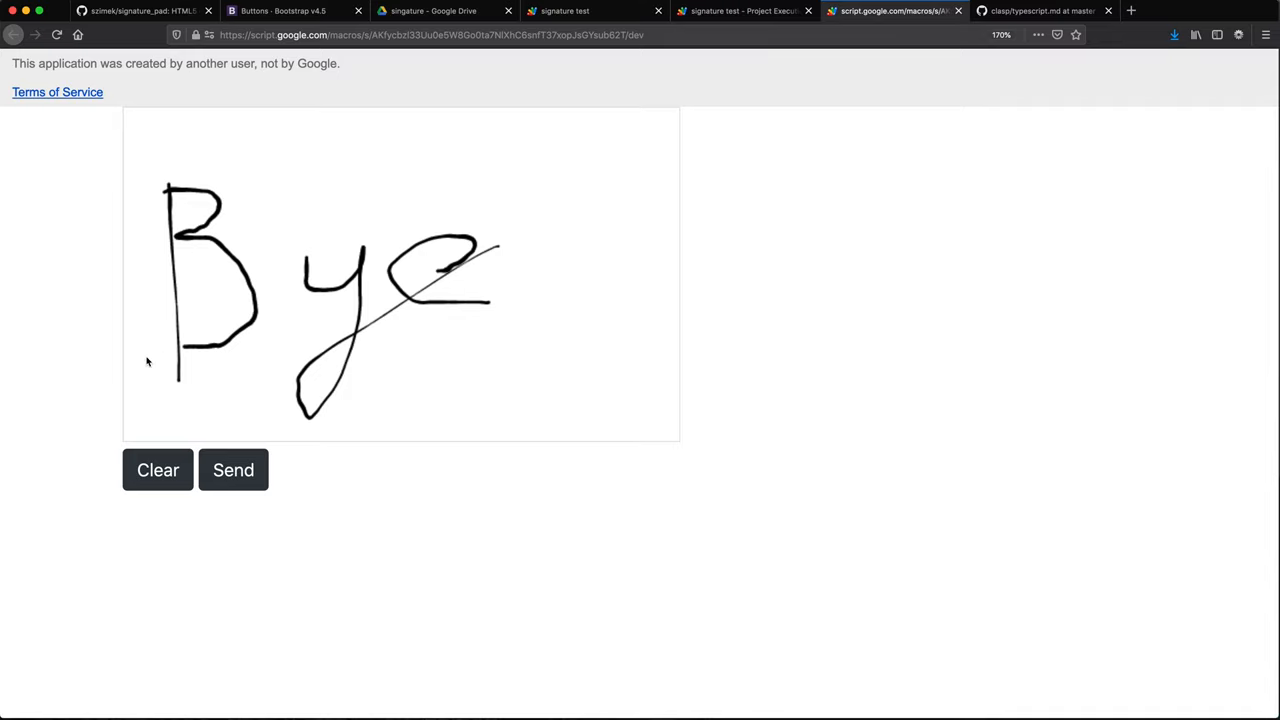
{"action": "left_click_drag", "start_coordinate": [150, 360], "coordinate": [625, 305]}
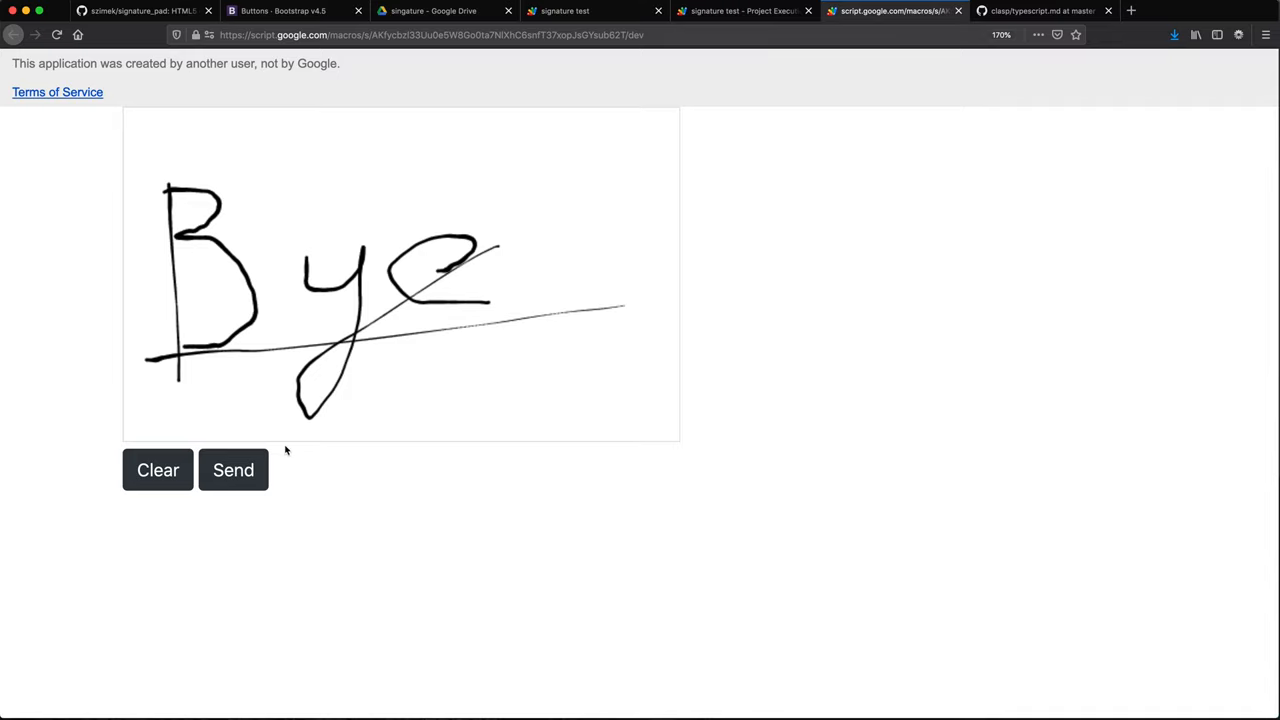
{"action": "mouse_move", "coordinate": [258, 434]}
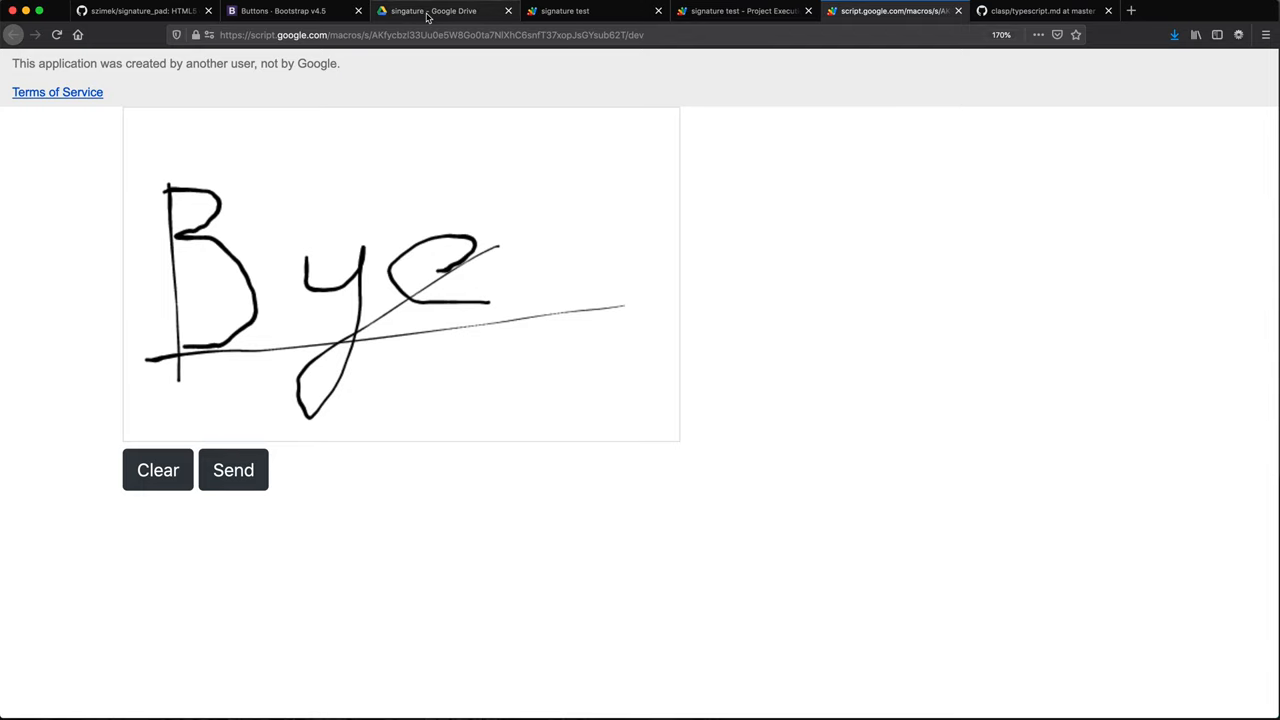
Step: Download the existing somefile.png from the singature folder in Drive
{"action": "left_click", "coordinate": [440, 11]}
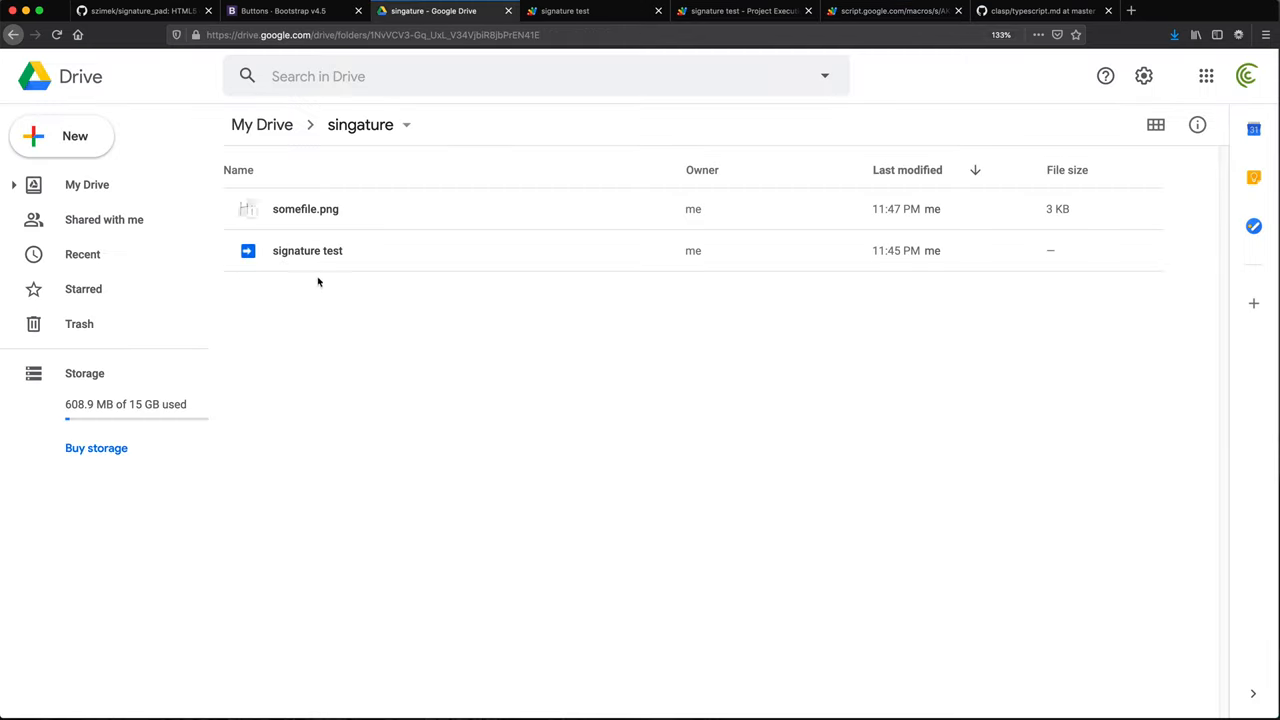
{"action": "right_click", "coordinate": [305, 208]}
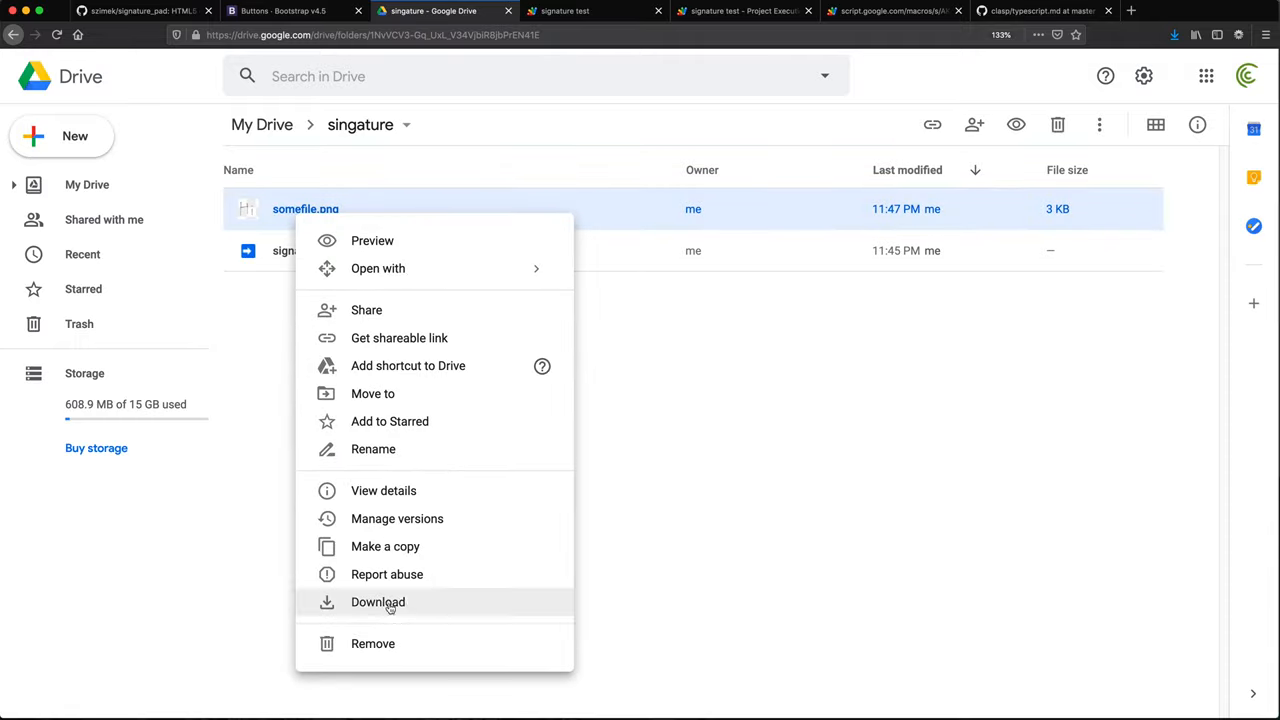
{"action": "left_click", "coordinate": [373, 643]}
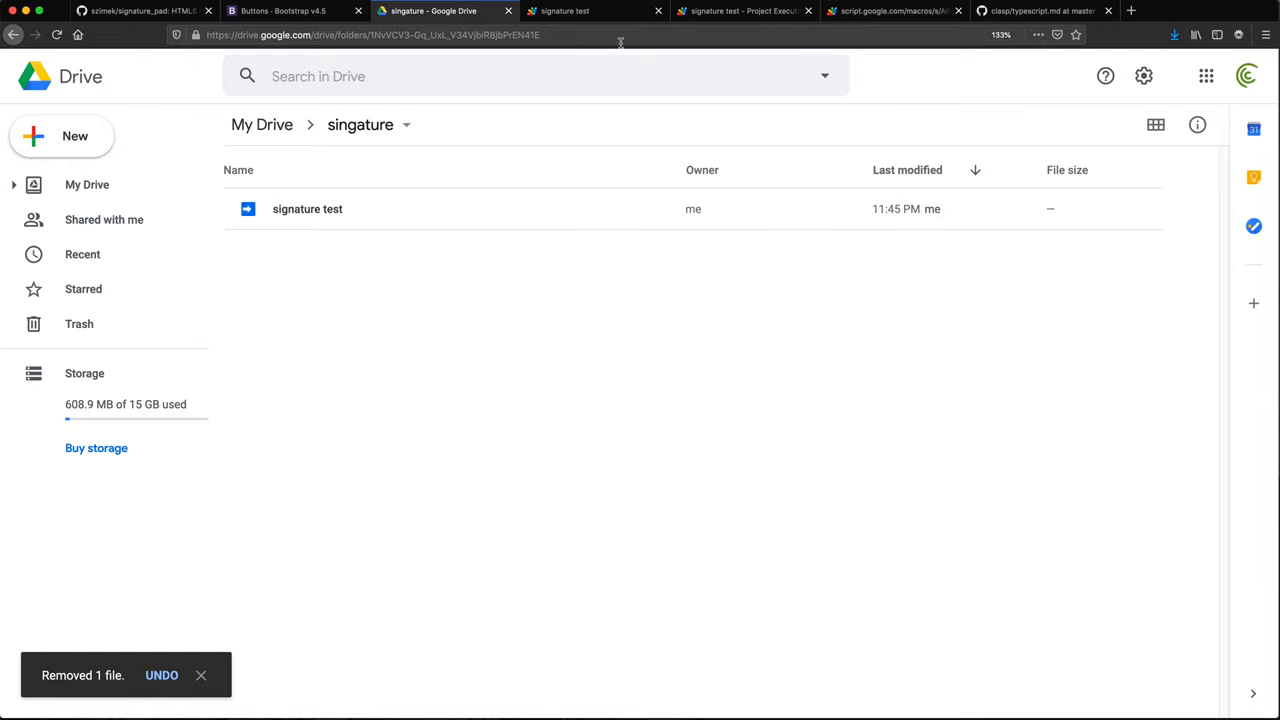
{"action": "mouse_move", "coordinate": [388, 187]}
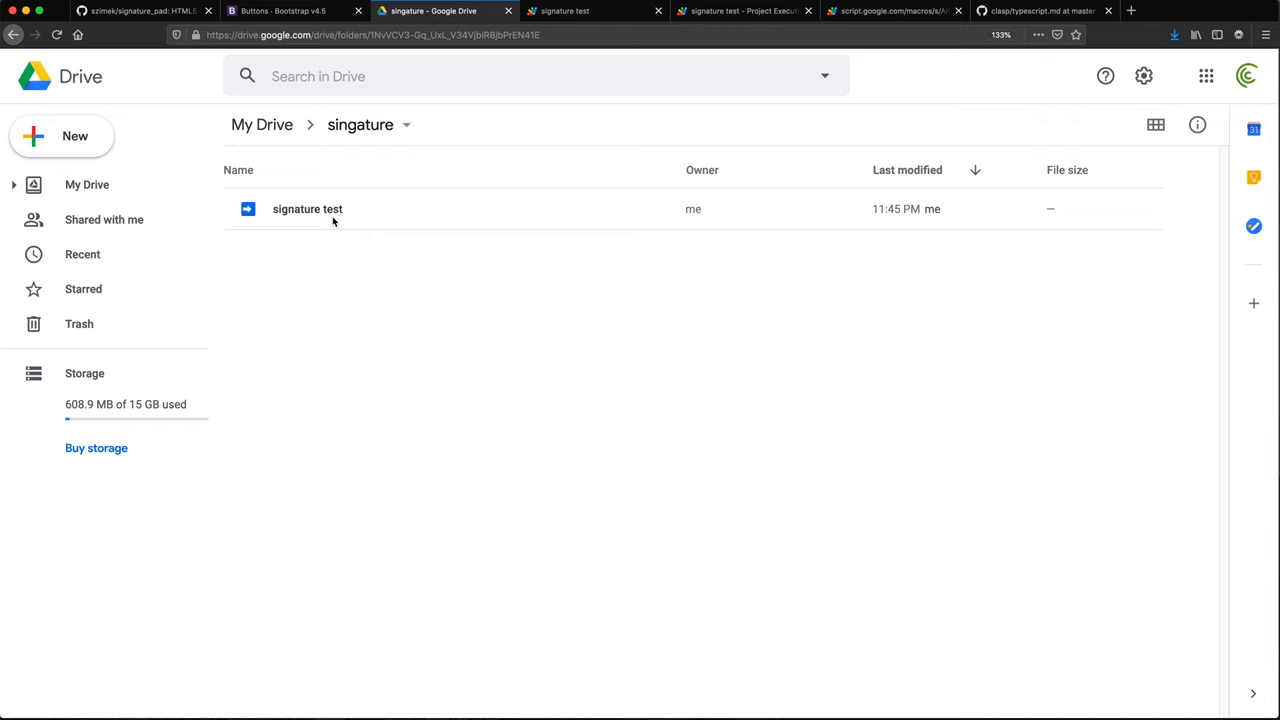
Step: Check the web app, then preview the new somefile.png in the Drive folder
{"action": "left_click", "coordinate": [890, 11]}
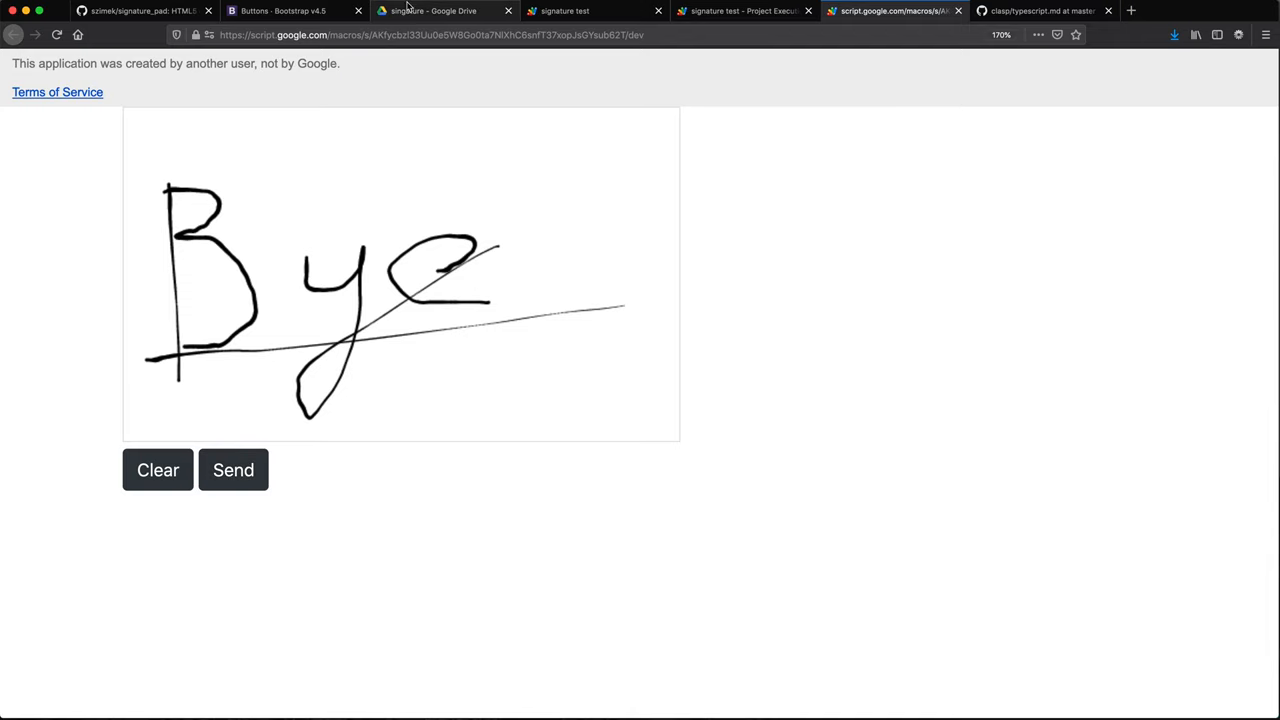
{"action": "left_click", "coordinate": [440, 11]}
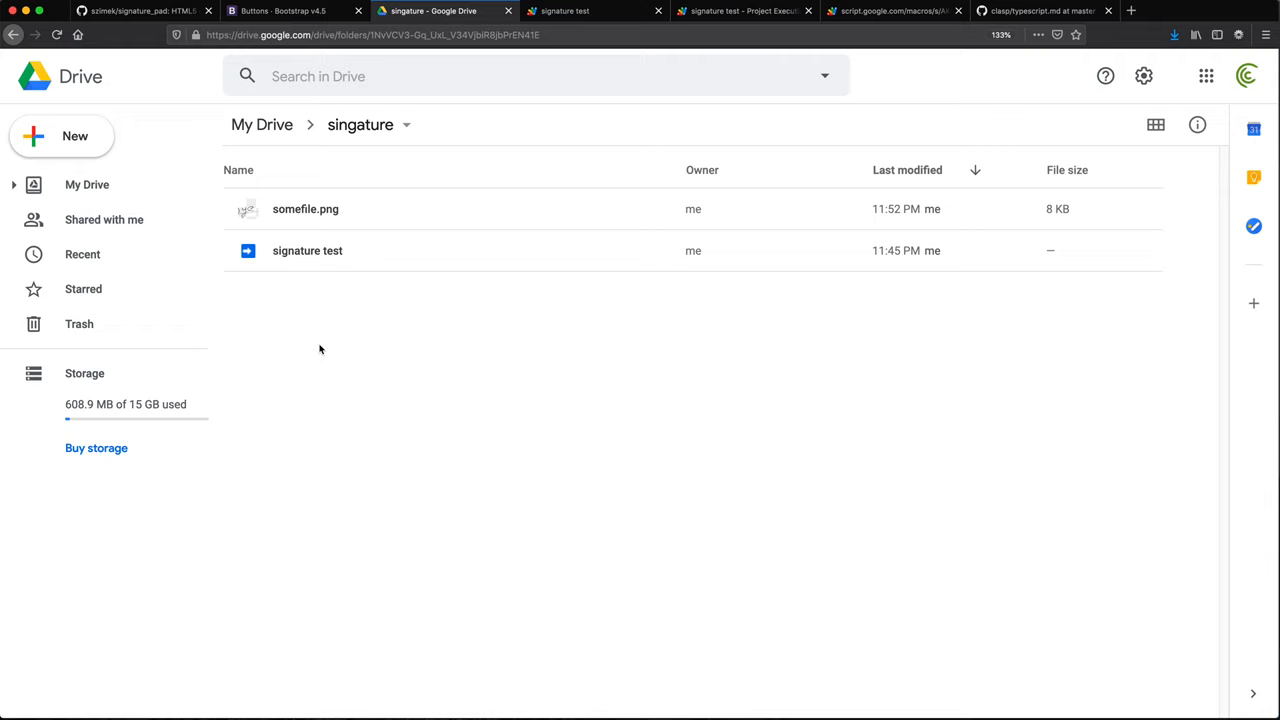
{"action": "left_click", "coordinate": [305, 208]}
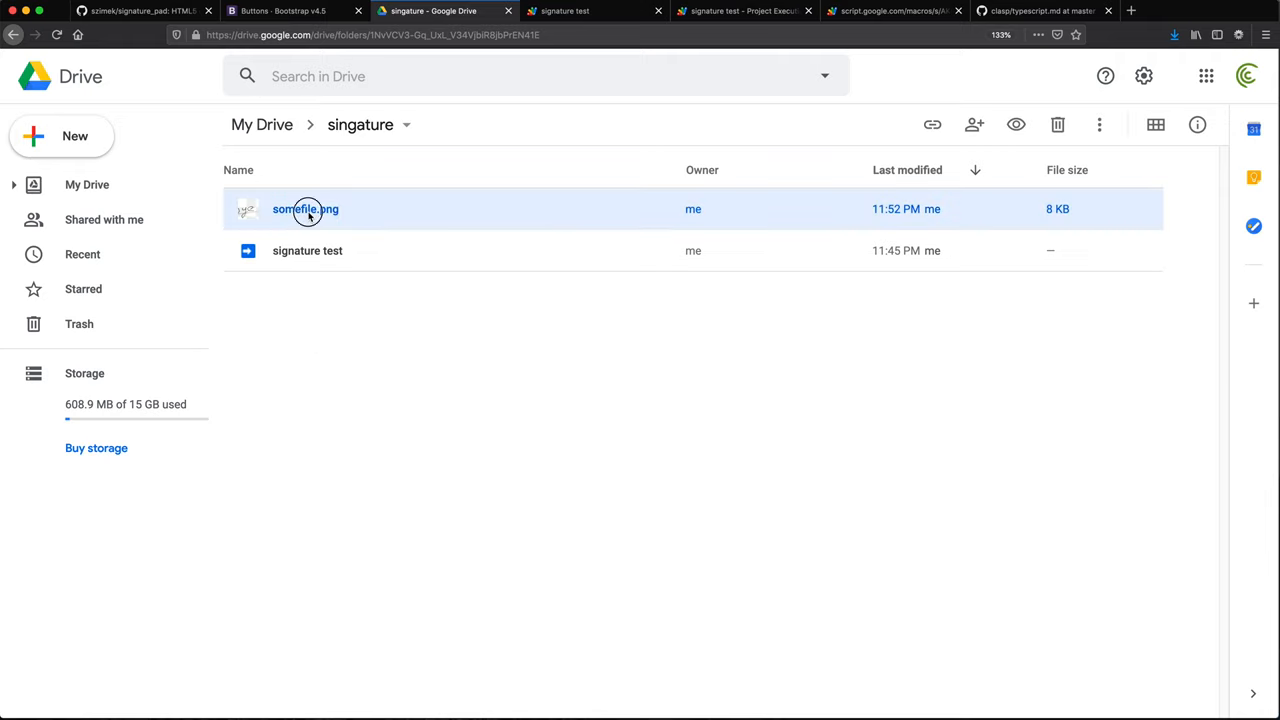
{"action": "double_click", "coordinate": [305, 208]}
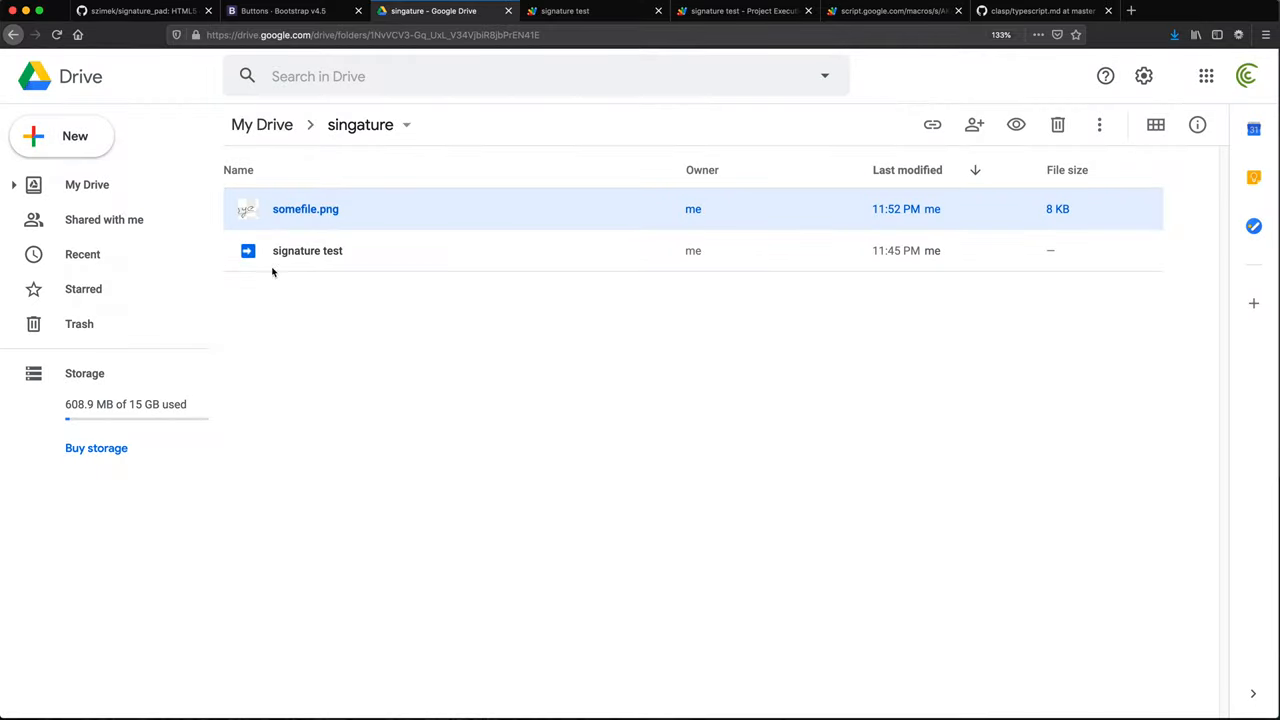
{"action": "mouse_move", "coordinate": [380, 356]}
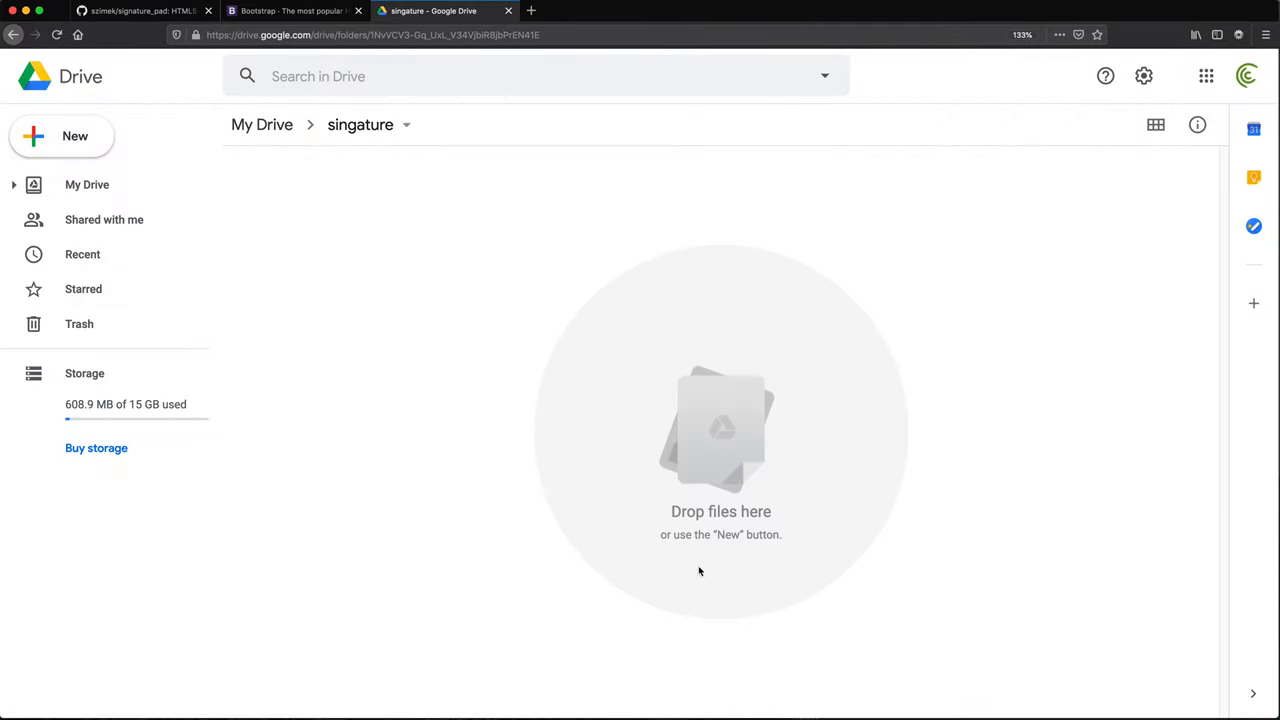
{"action": "mouse_move", "coordinate": [385, 446]}
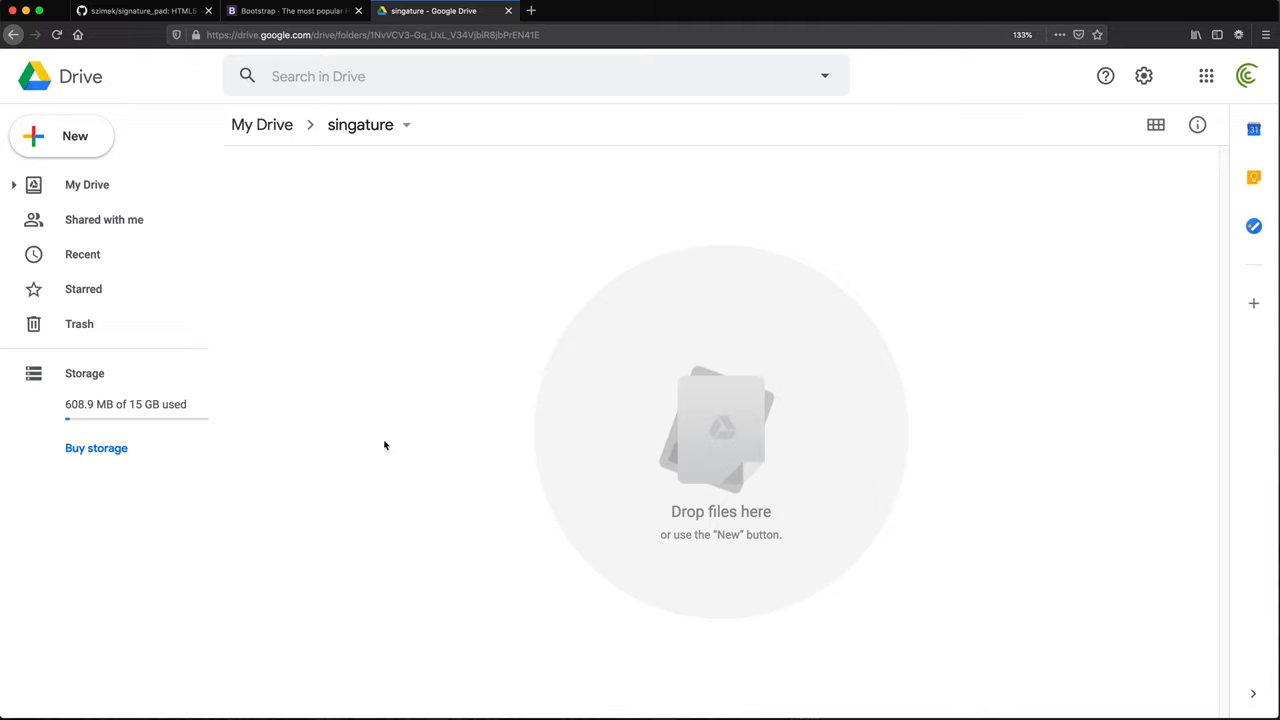
{"action": "mouse_move", "coordinate": [422, 327]}
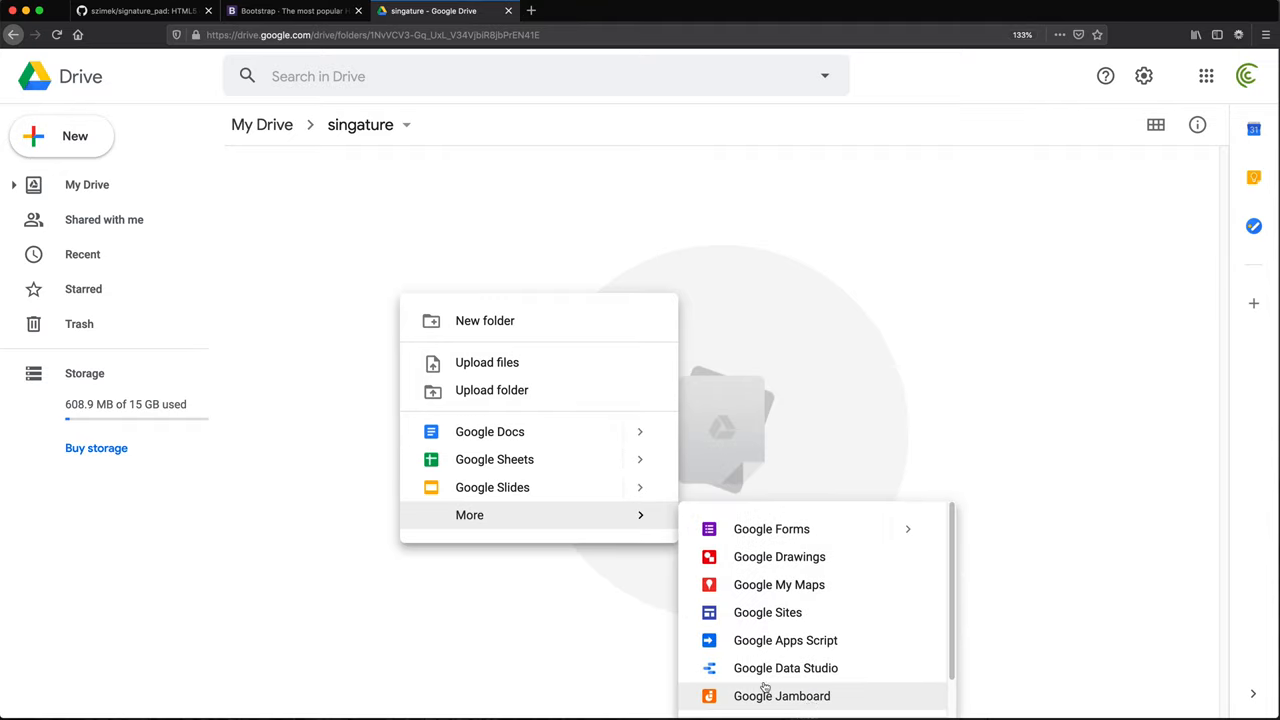
{"action": "mouse_move", "coordinate": [785, 640]}
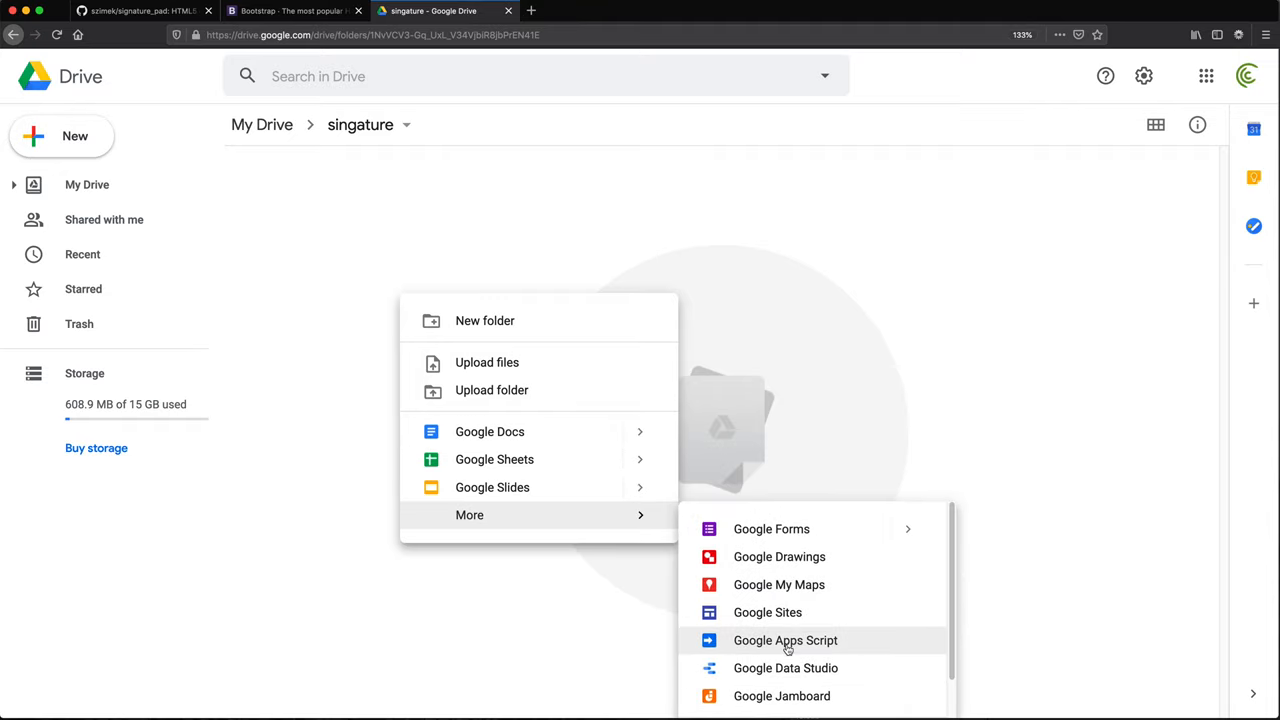
Step: Create a Google Apps Script project in the singature folder named 'signature test'
{"action": "left_click", "coordinate": [785, 640]}
{"action": "type", "text": "signatur"}
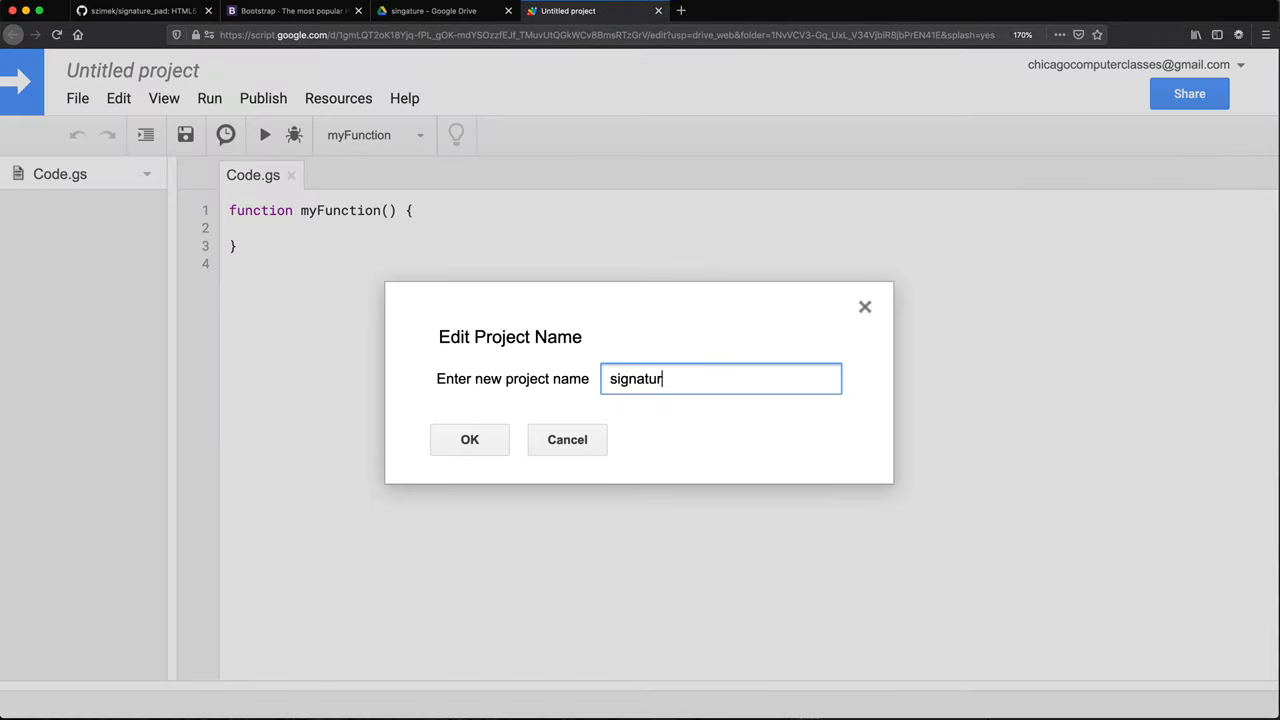
{"action": "left_click", "coordinate": [469, 439]}
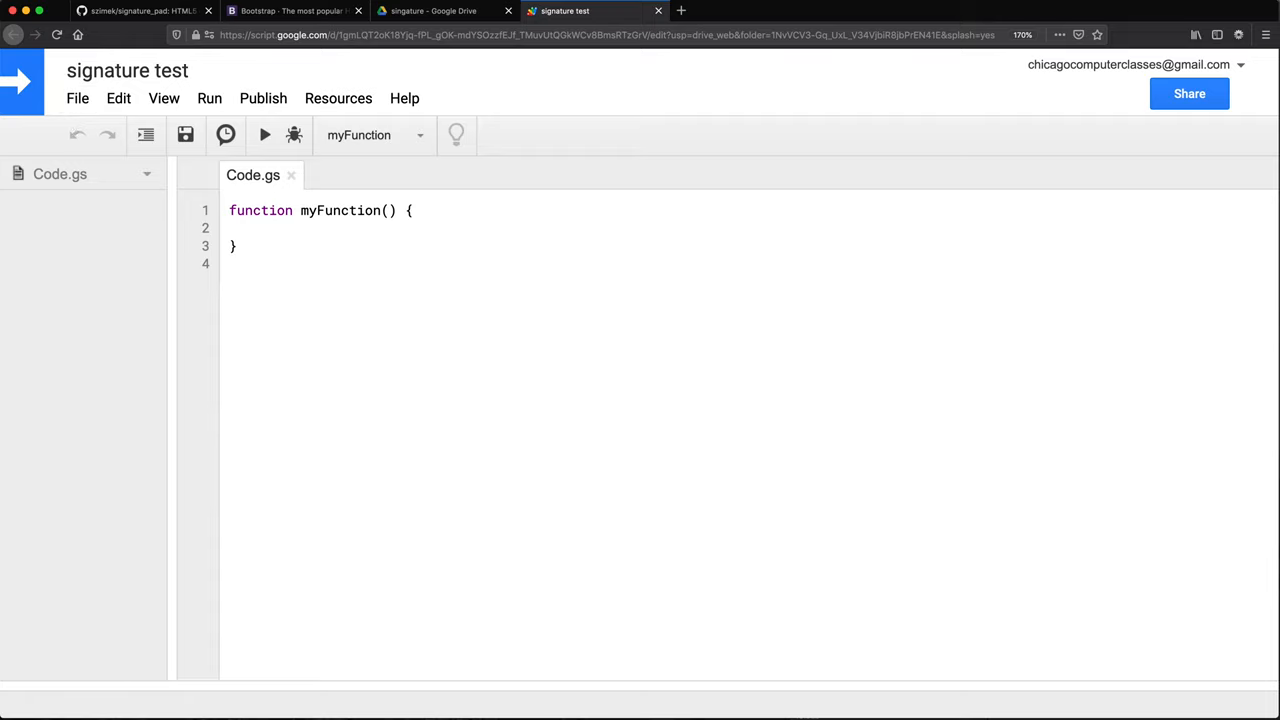
{"action": "mouse_move", "coordinate": [155, 220]}
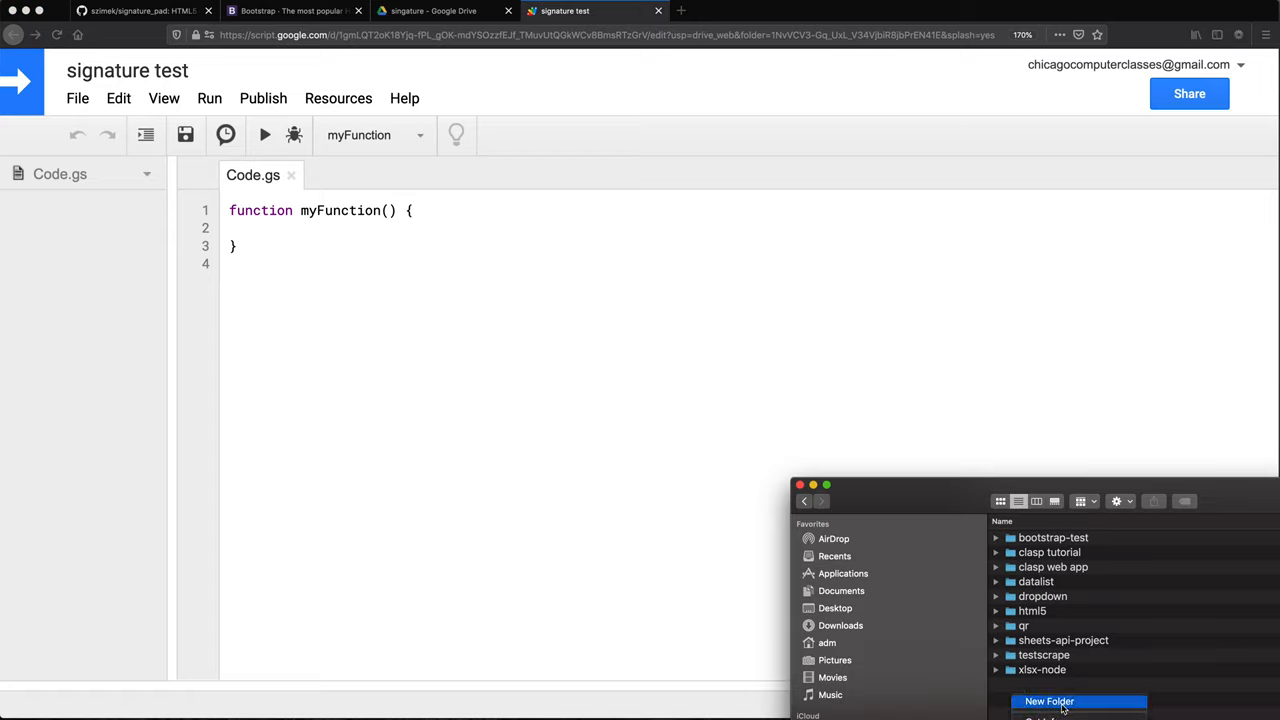
Step: Make a new sig-test folder in Finder and open it in VS Code
{"action": "left_click", "coordinate": [1048, 701]}
{"action": "type", "text": "sig-test"}
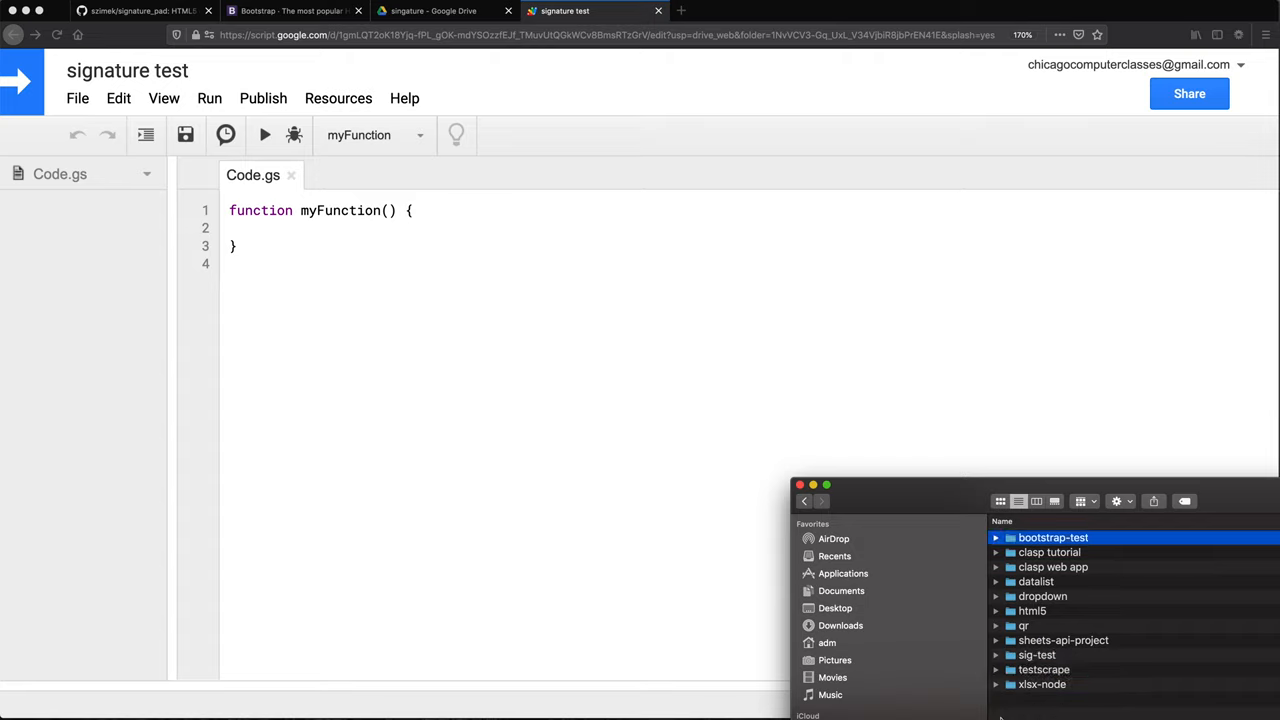
{"action": "left_click", "coordinate": [1037, 654]}
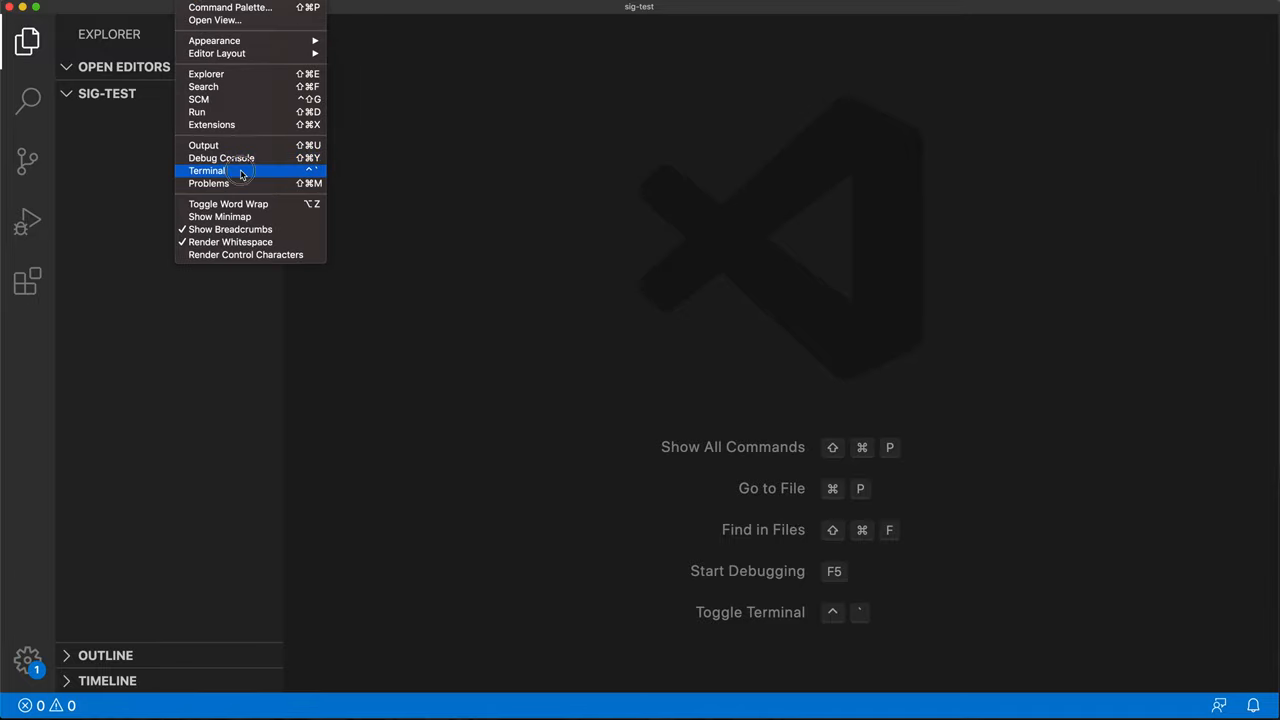
Step: Run clasp login in a sig-test terminal and sign in with the Google account
{"action": "left_click", "coordinate": [207, 170]}
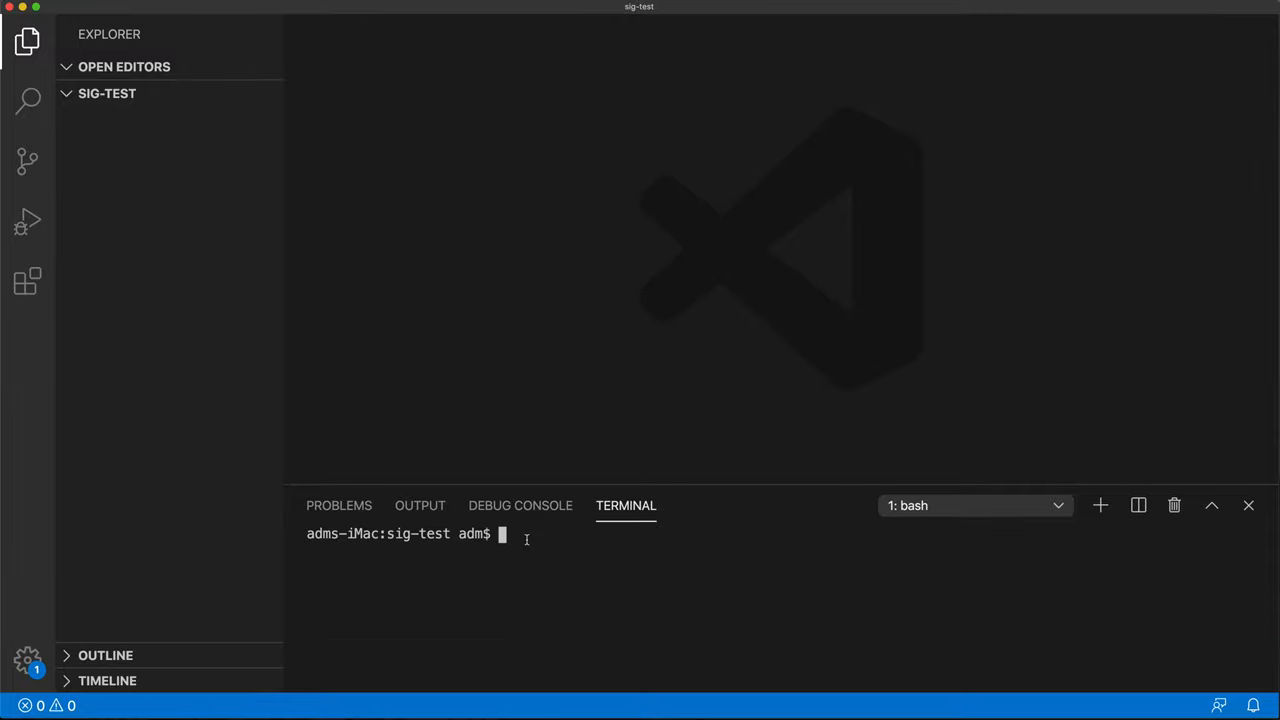
{"action": "type", "text": "clasp"}
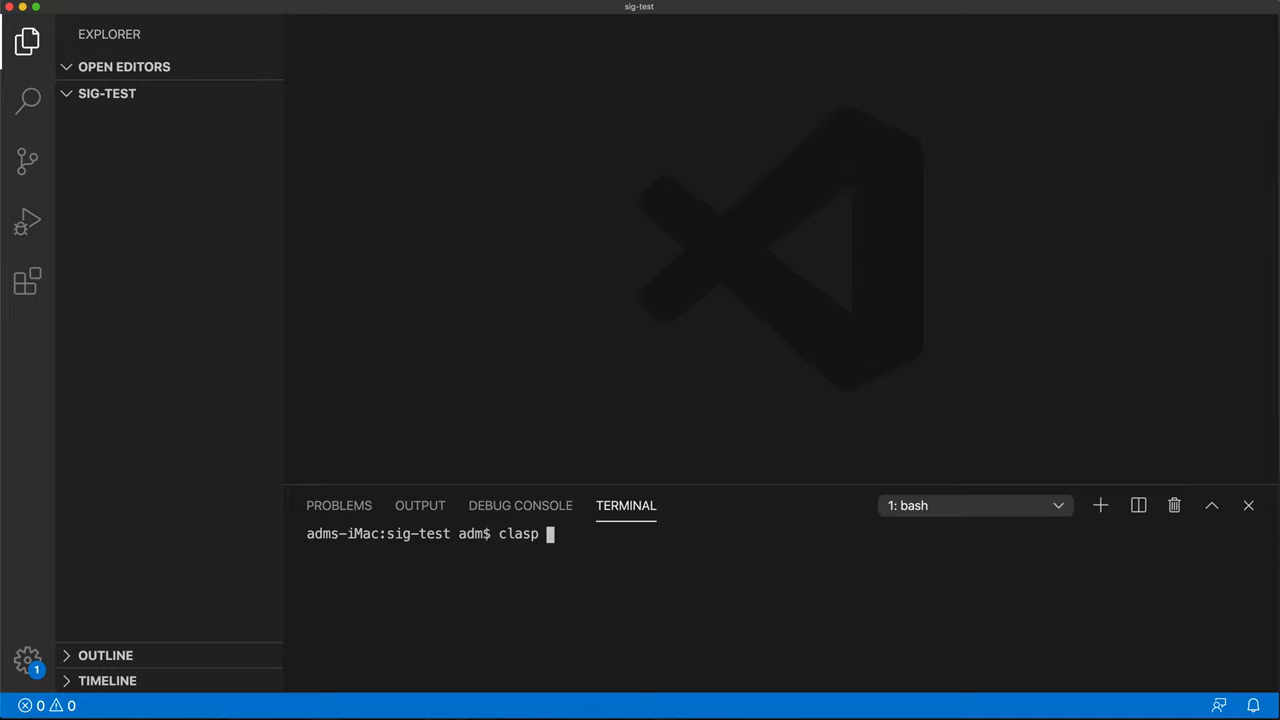
{"action": "type", "text": "lo"}
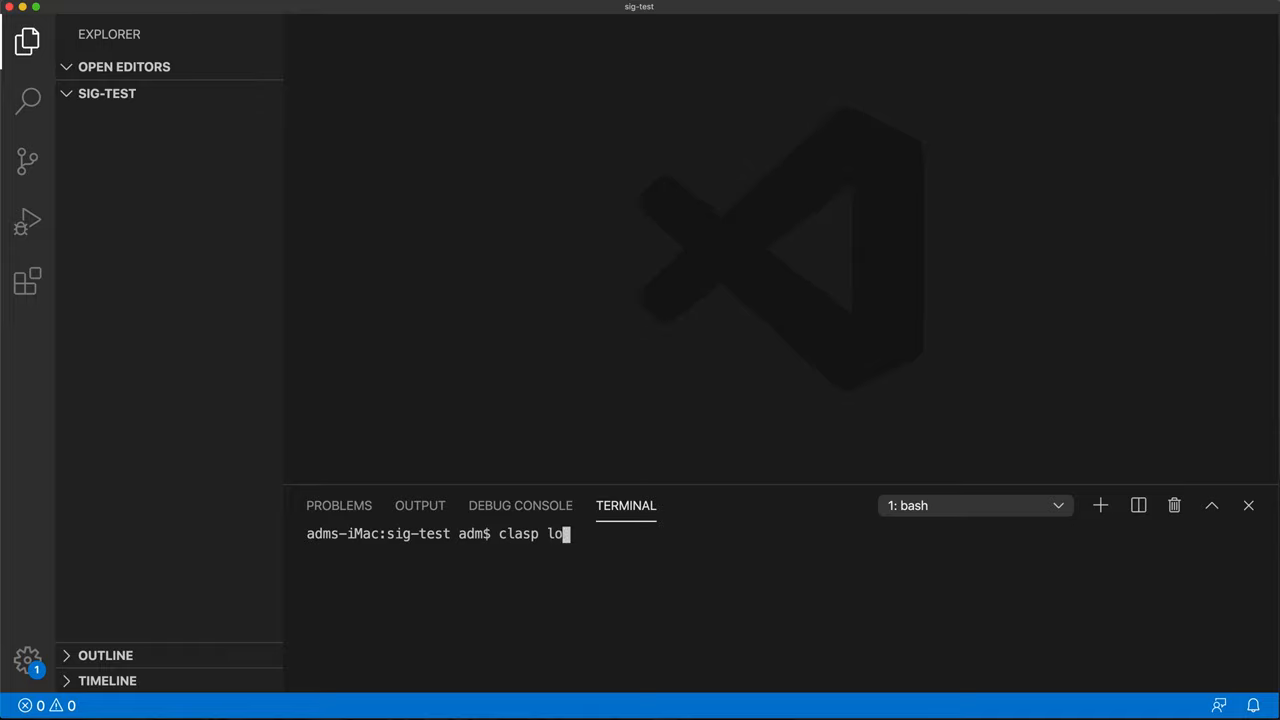
{"action": "key", "text": "Return"}
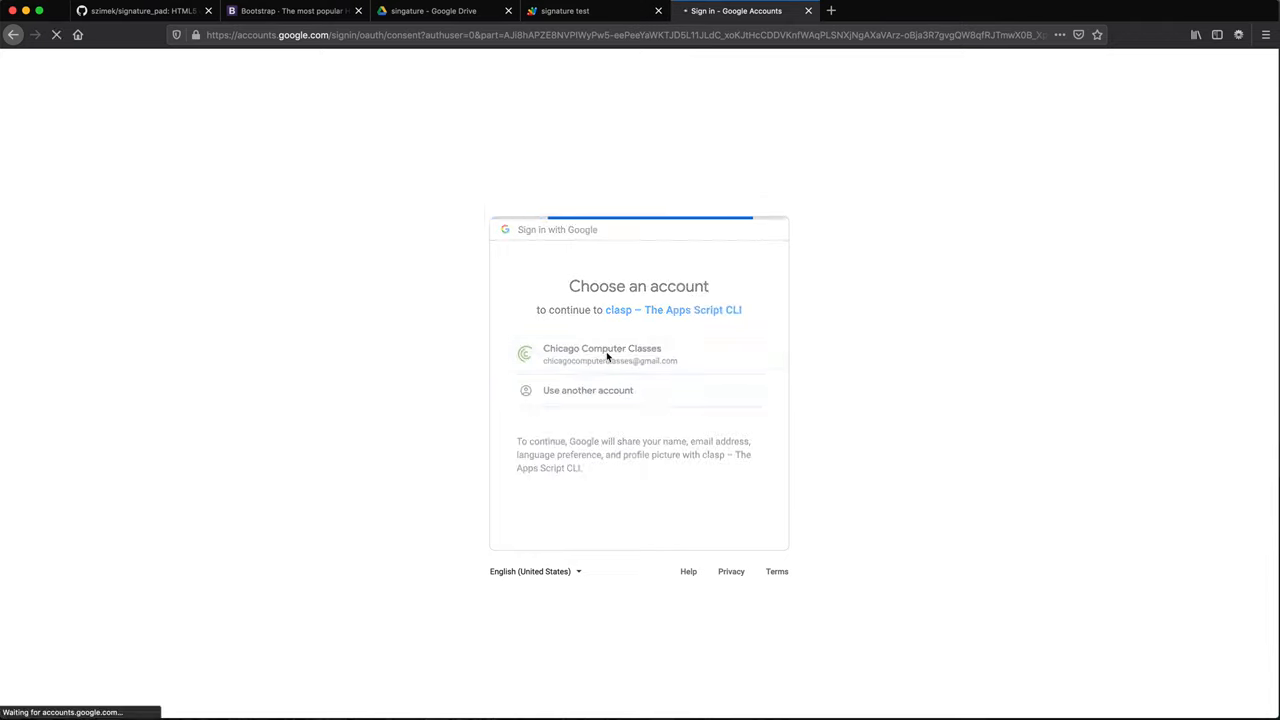
{"action": "left_click", "coordinate": [601, 354]}
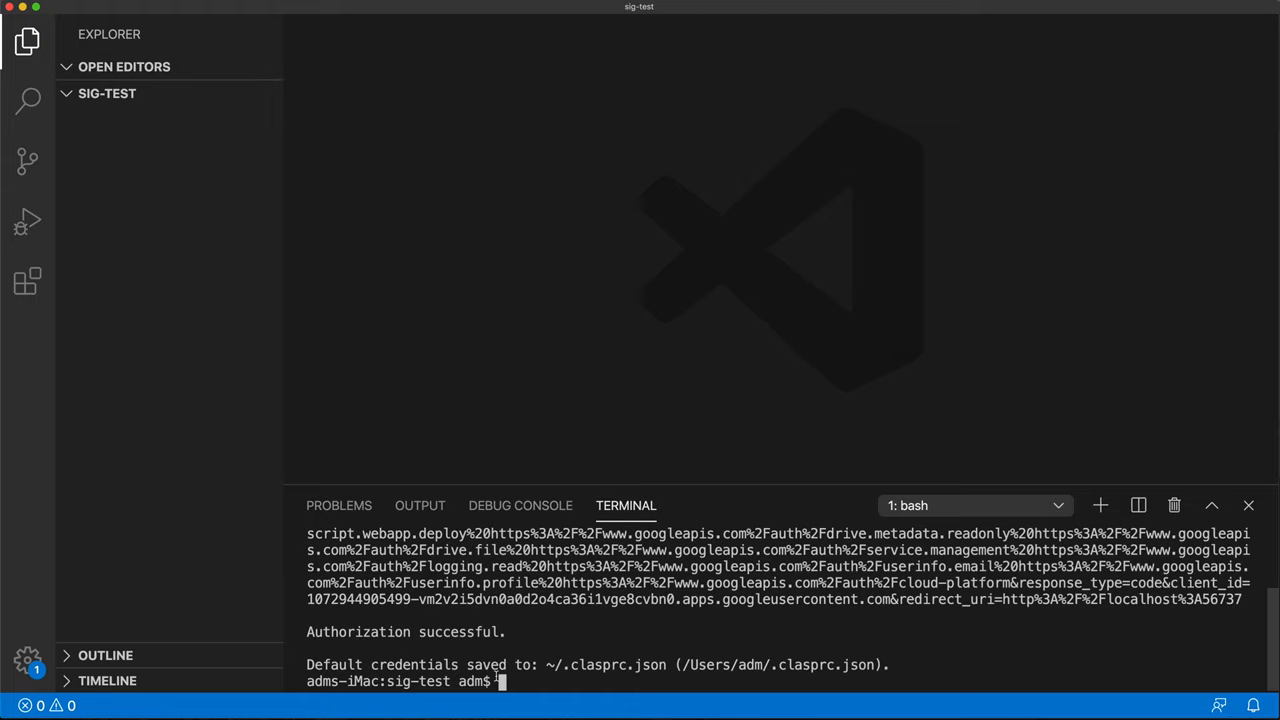
{"action": "mouse_move", "coordinate": [530, 682]}
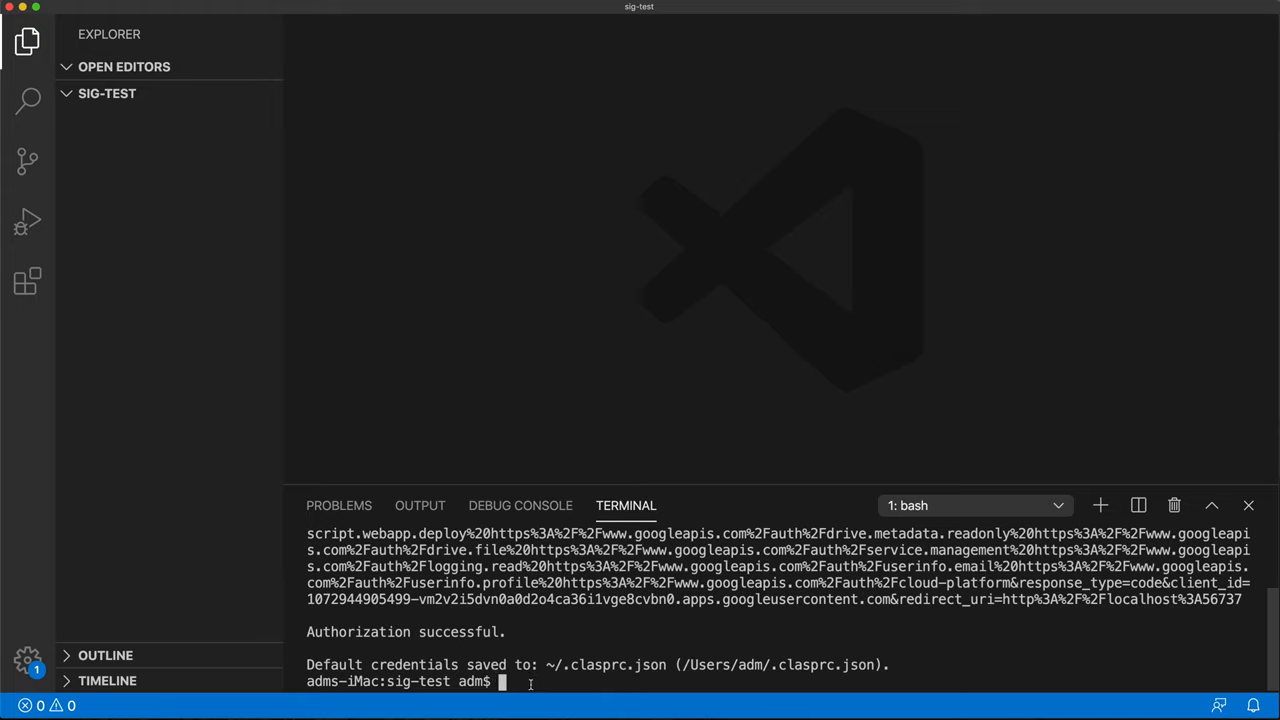
Step: Begin a clasp clone command and look up the signature test project's script ID
{"action": "type", "text": "clasp clo"}
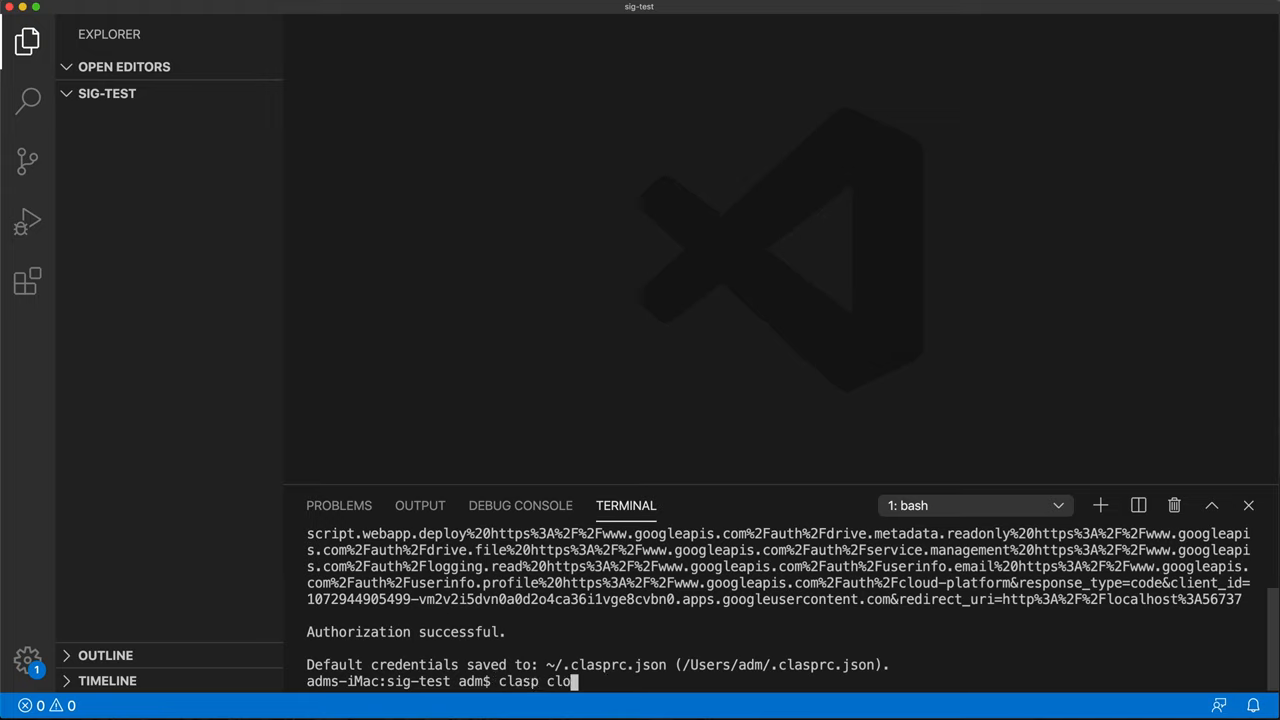
{"action": "type", "text": "ne"}
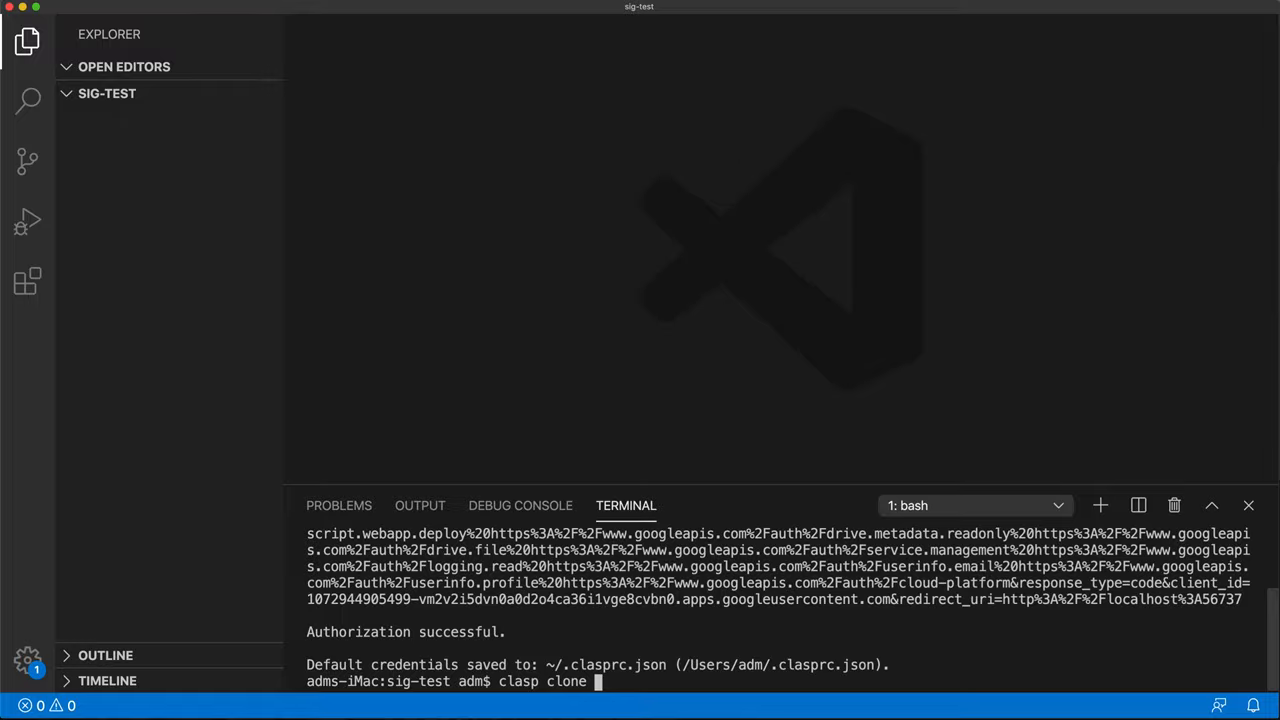
{"action": "left_click", "coordinate": [77, 98]}
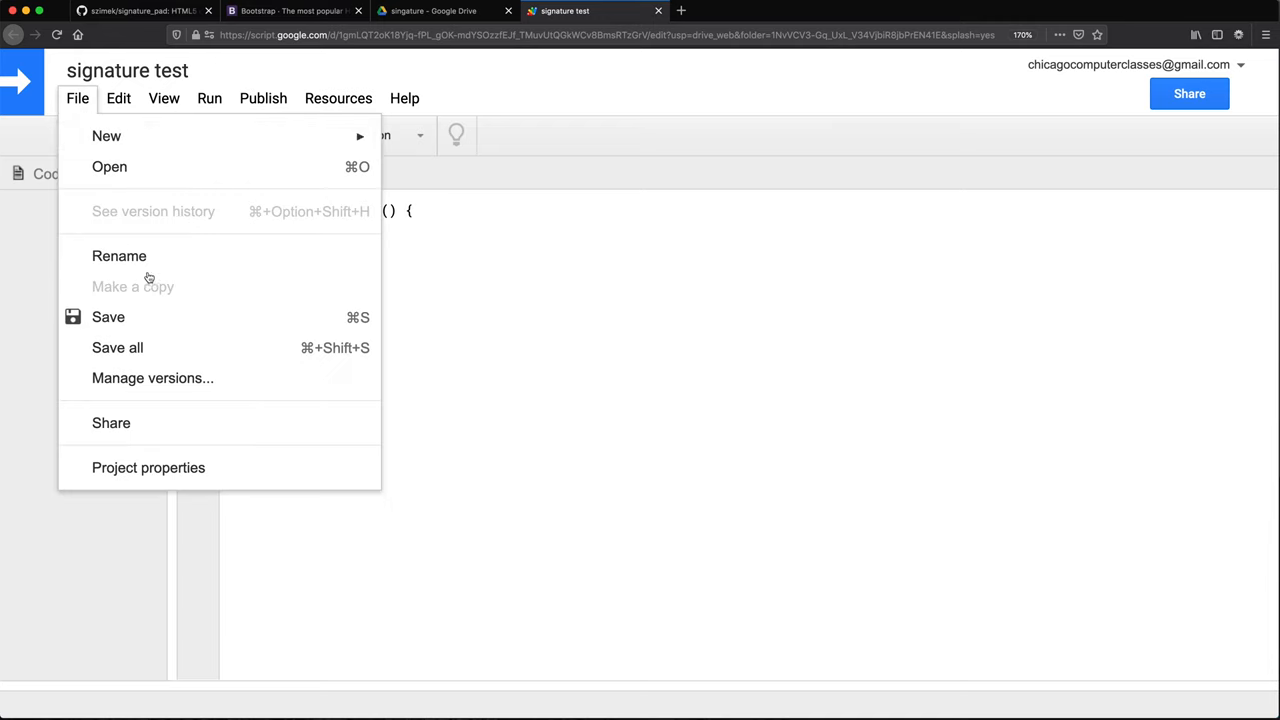
{"action": "left_click", "coordinate": [148, 467]}
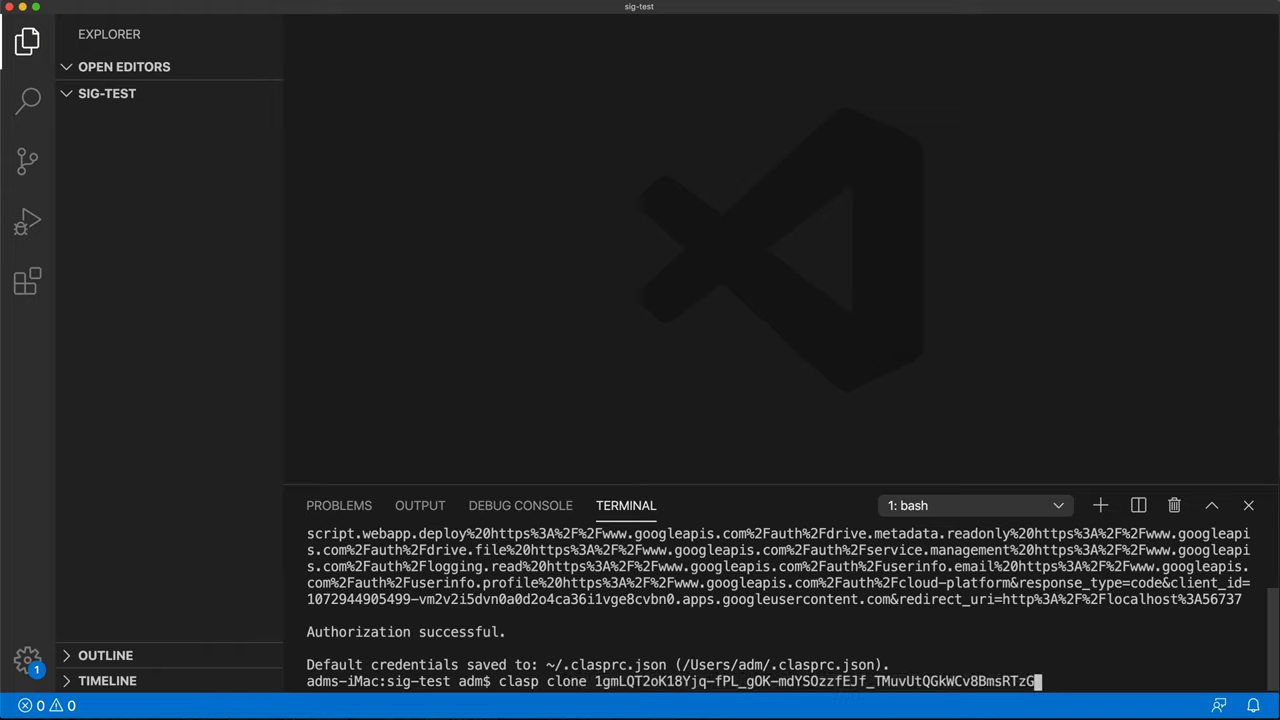
Step: Run npm init -y to create a default package.json
{"action": "type", "text": "node"}
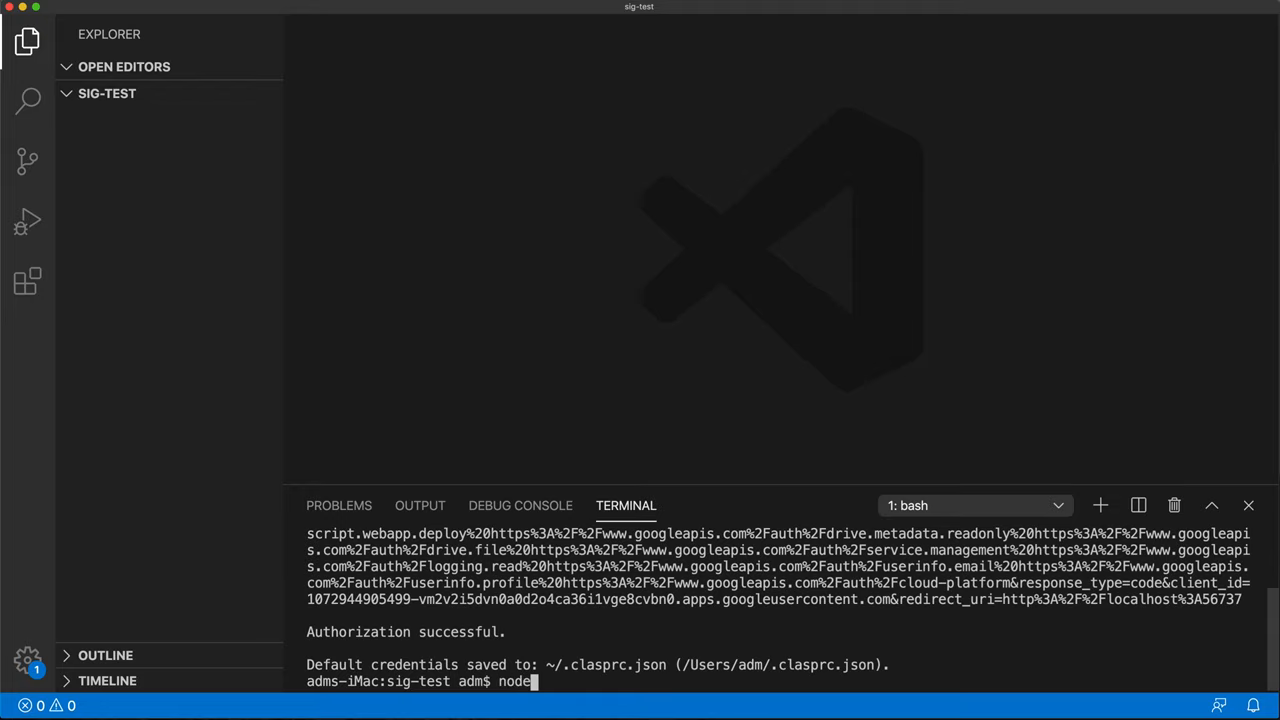
{"action": "type", "text": "init -y"}
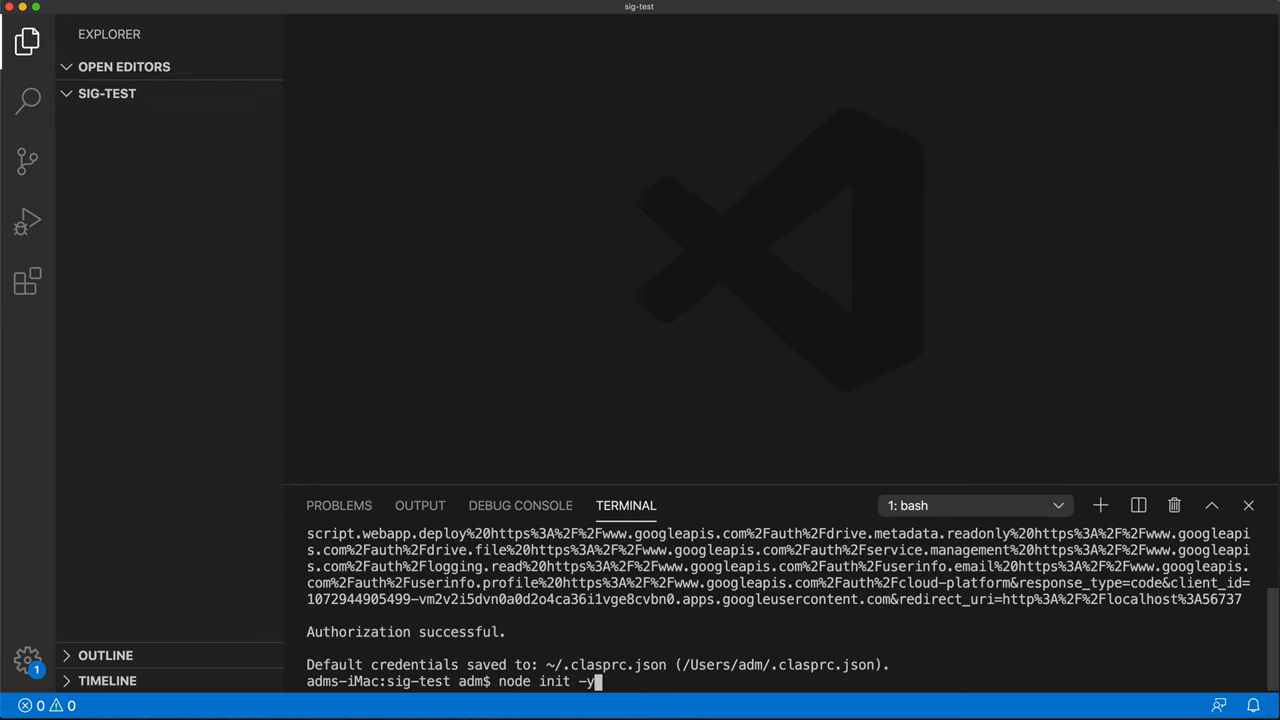
{"action": "key", "text": "Return"}
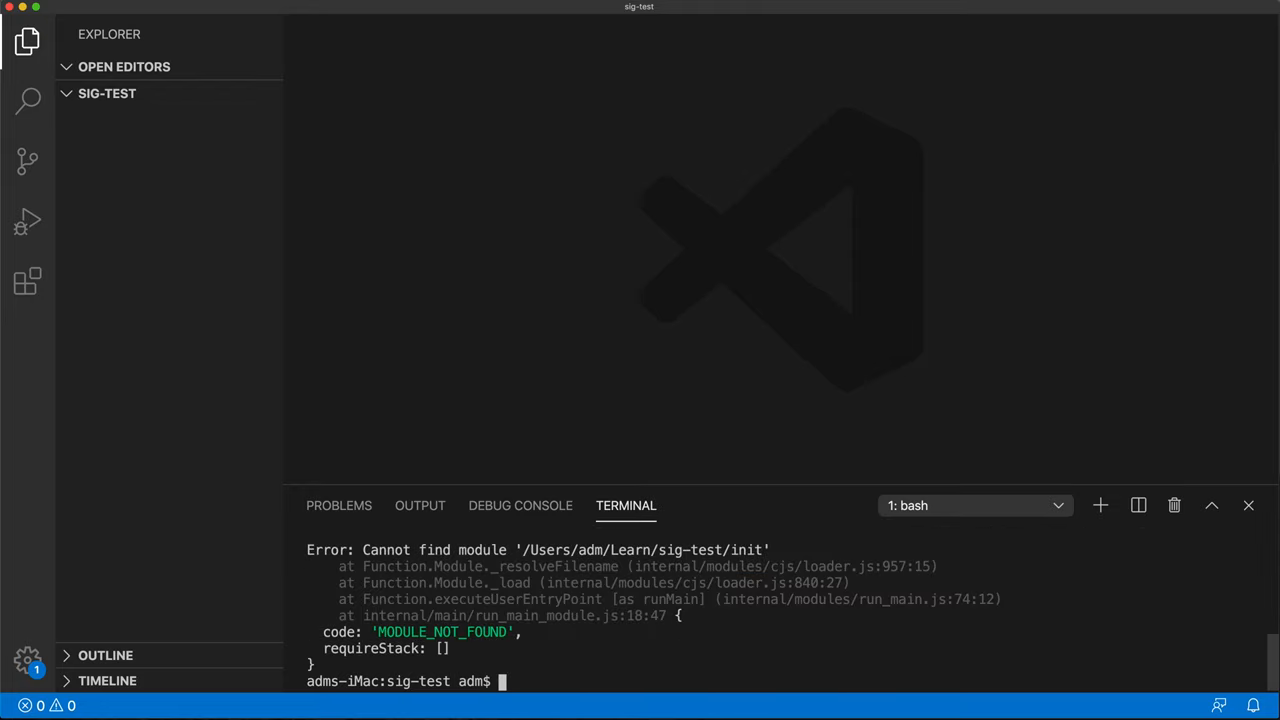
{"action": "mouse_move", "coordinate": [538, 681]}
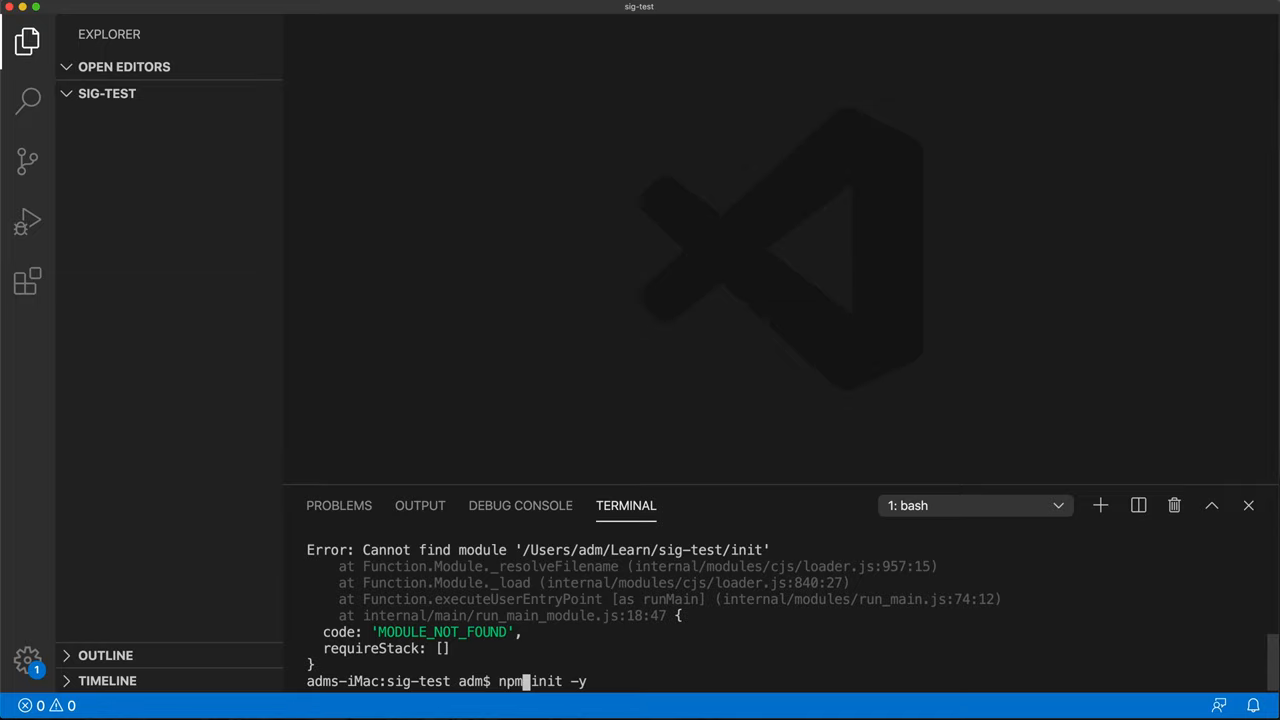
{"action": "key", "text": "Return"}
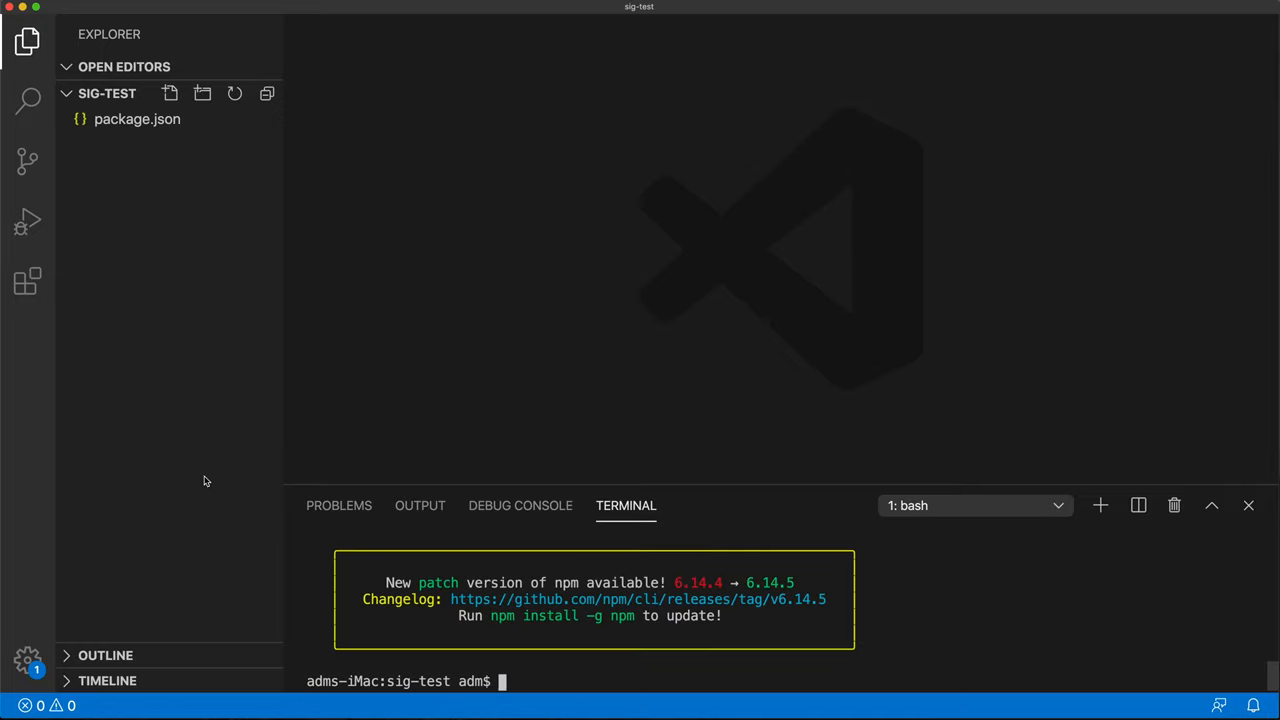
{"action": "mouse_move", "coordinate": [545, 680]}
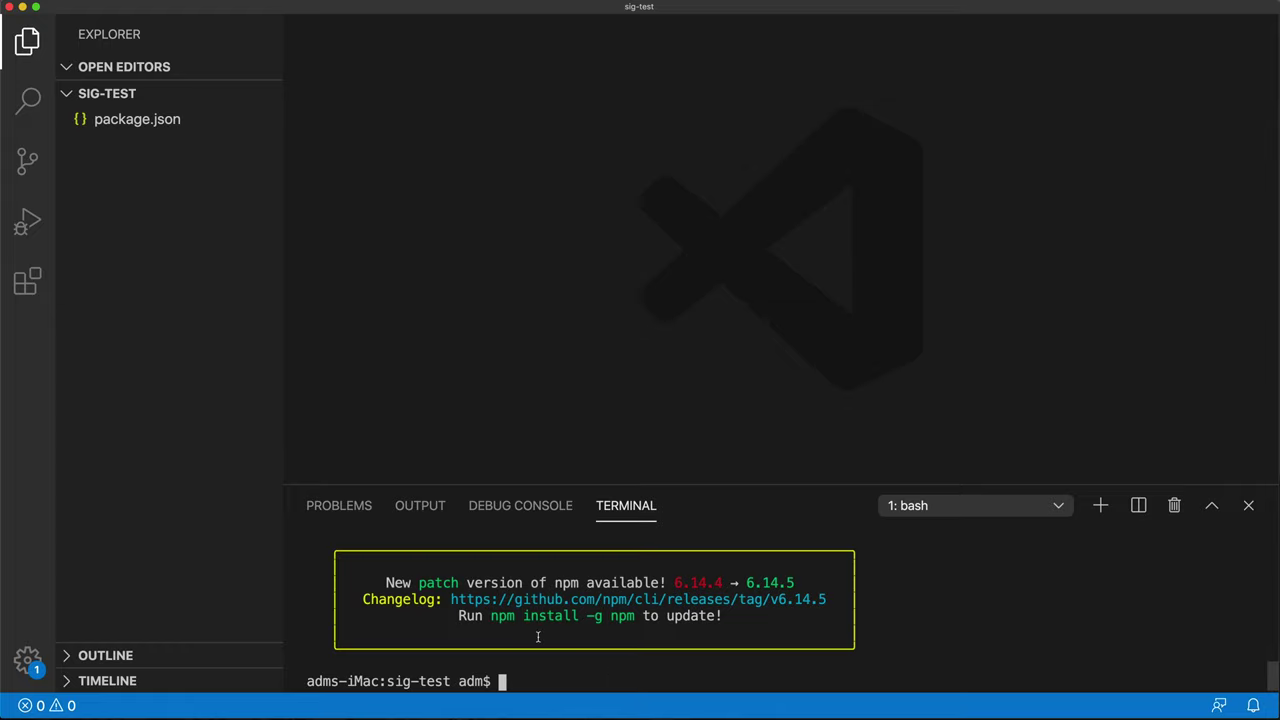
{"action": "mouse_move", "coordinate": [225, 169]}
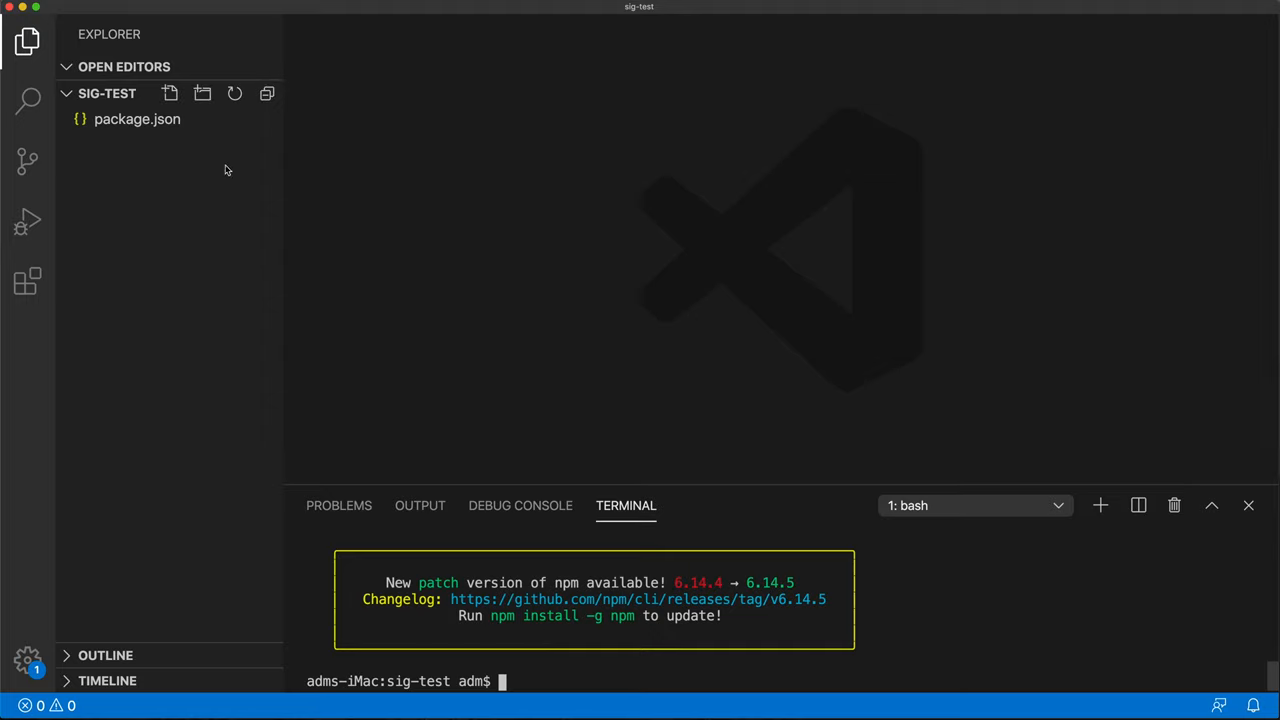
Step: Create a src folder and clone the Apps Script project into it with clasp clone --rootDir src
{"action": "left_click", "coordinate": [170, 93]}
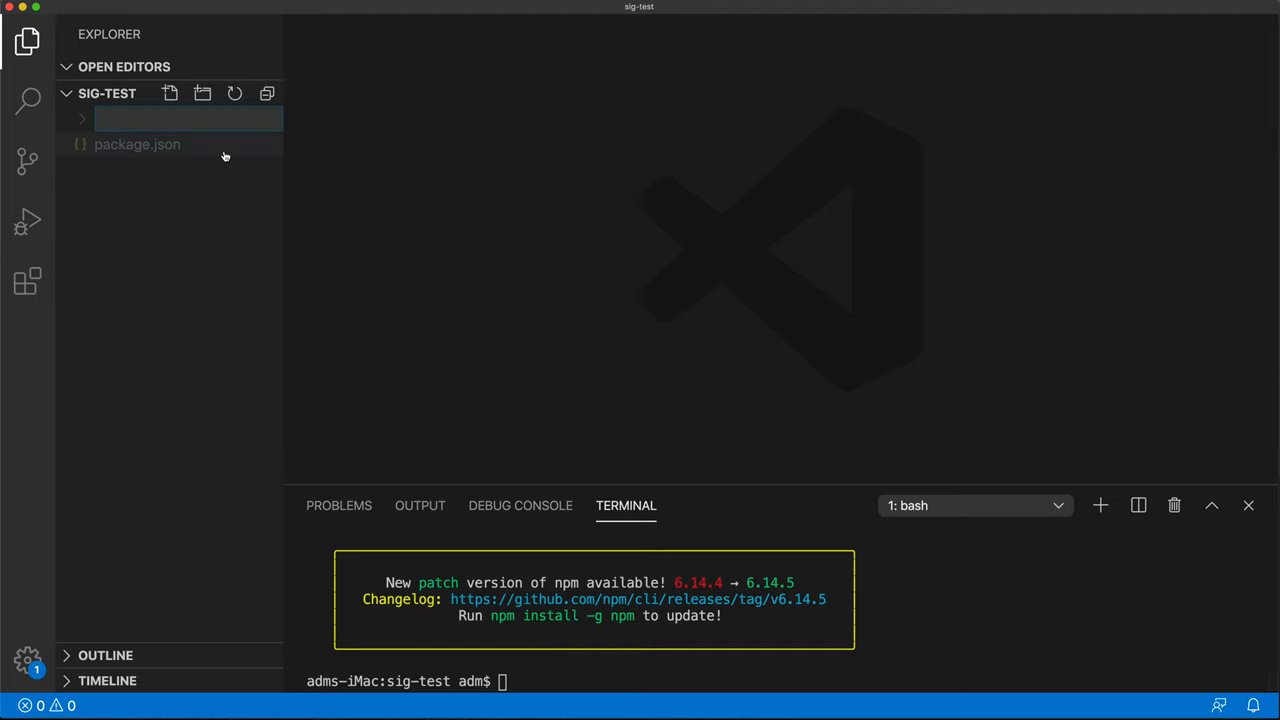
{"action": "type", "text": "src"}
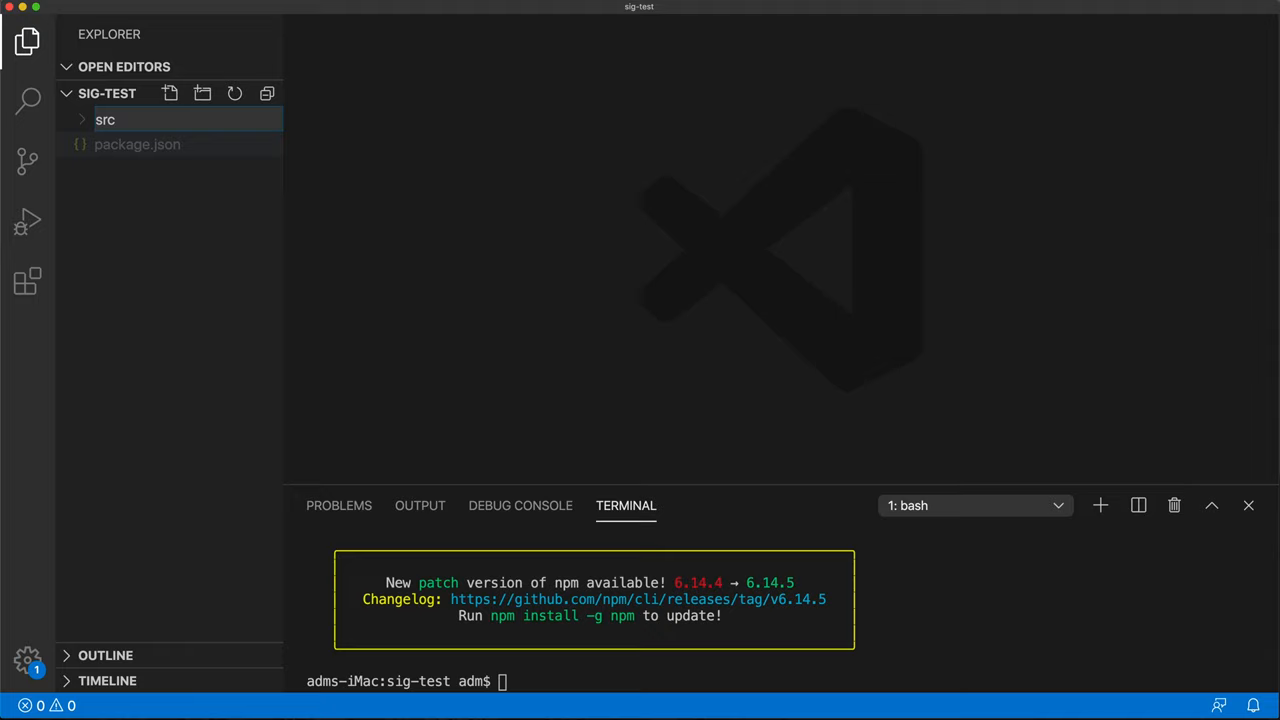
{"action": "left_click", "coordinate": [104, 119]}
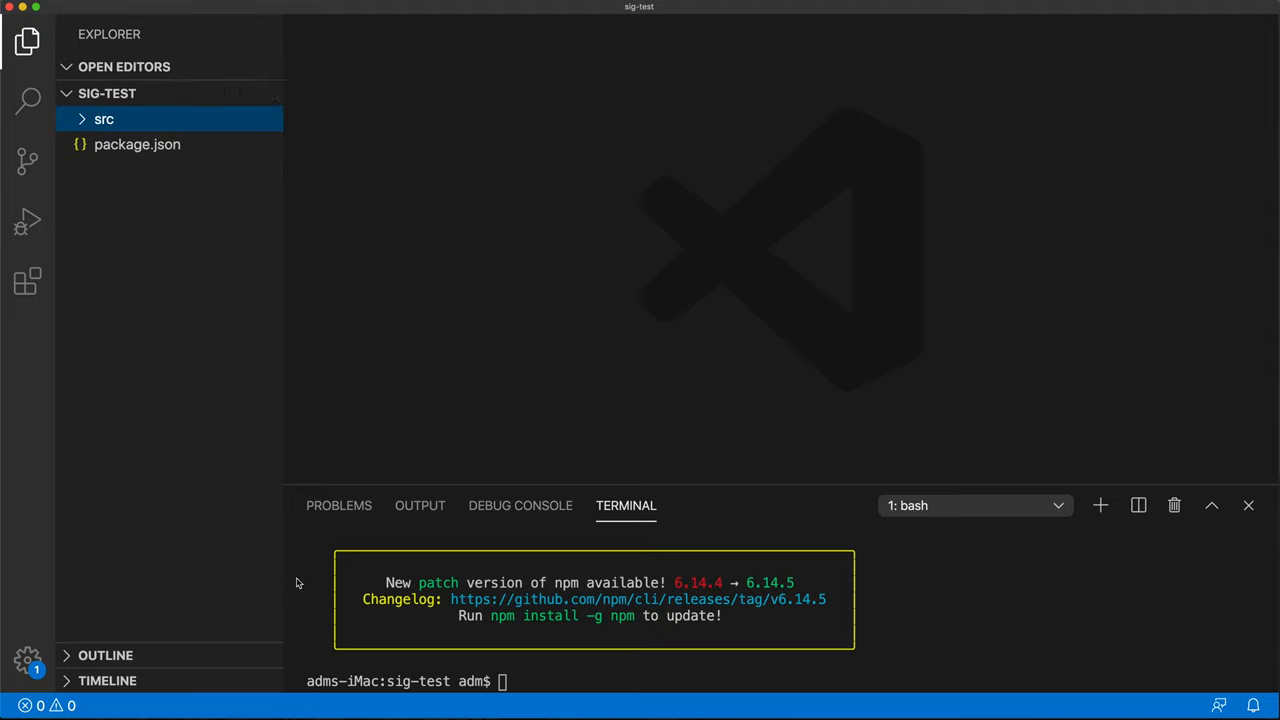
{"action": "type", "text": "c"}
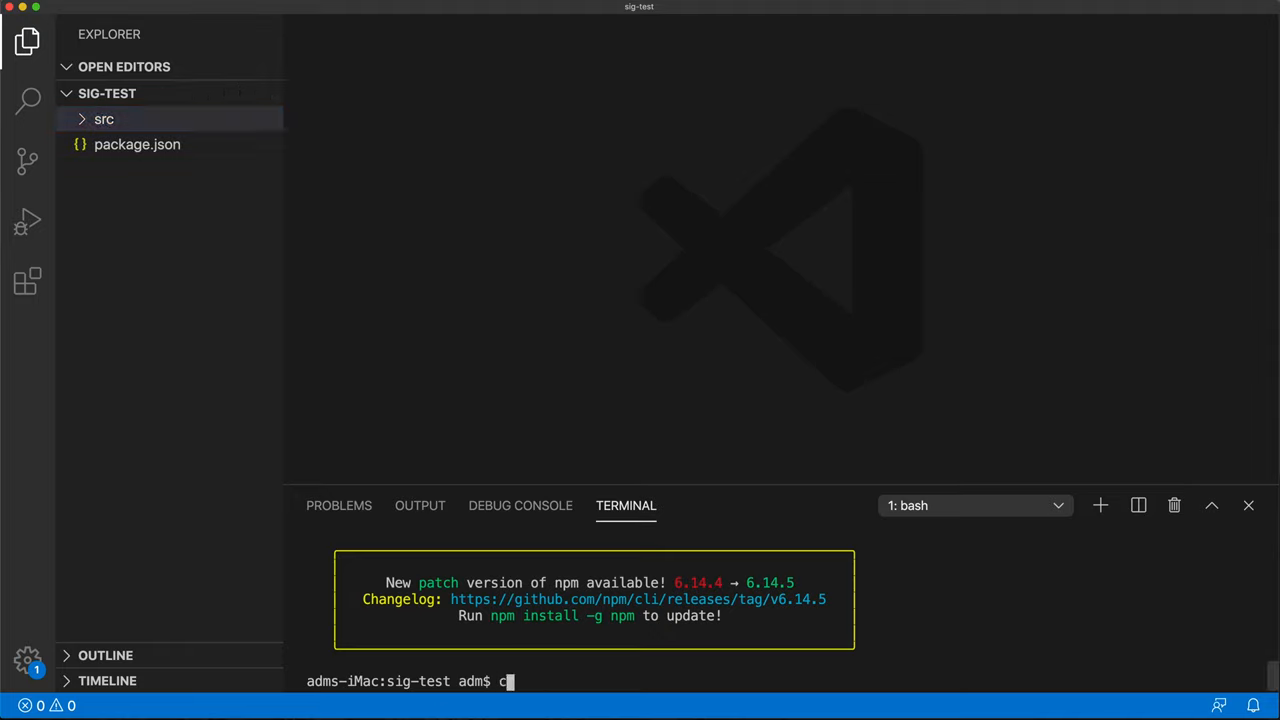
{"action": "type", "text": "lasp"}
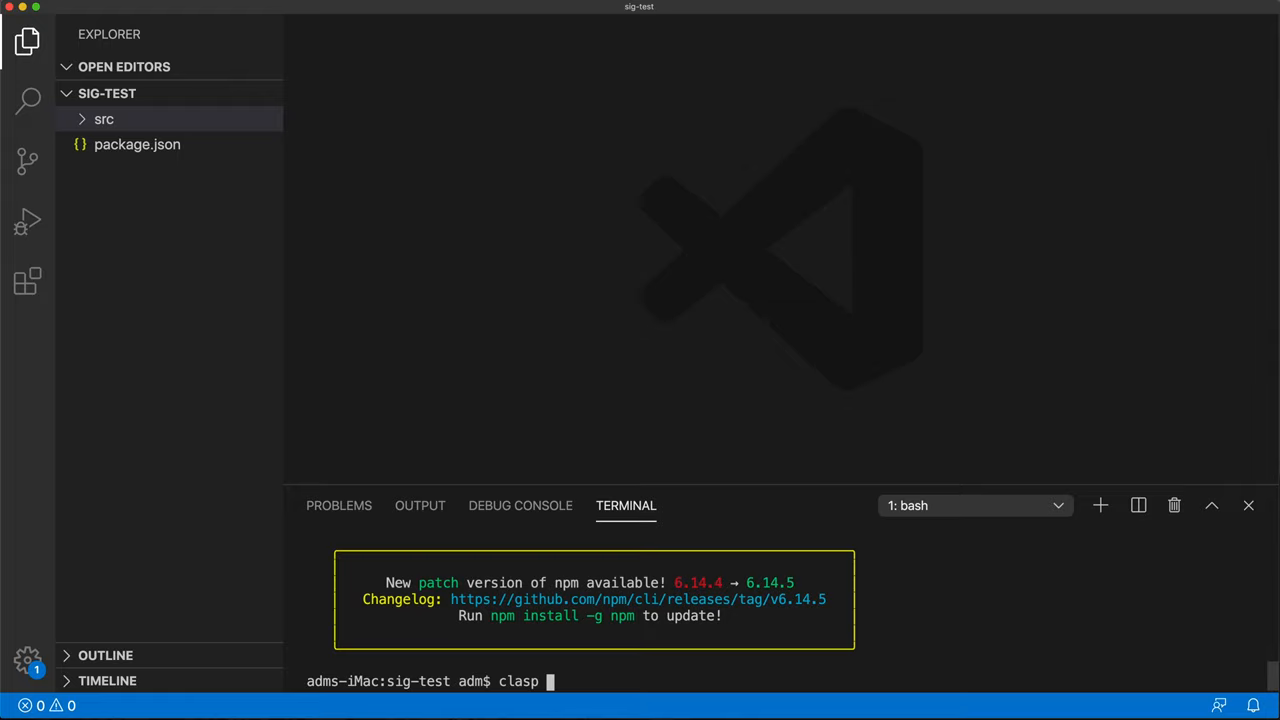
{"action": "type", "text": "clone 1gmLQT2oK18Yjq-fPL_gOK-mdYSOzzfEJf_TMuvUtQGkWCv8BmsRTzGrV --rootDir"}
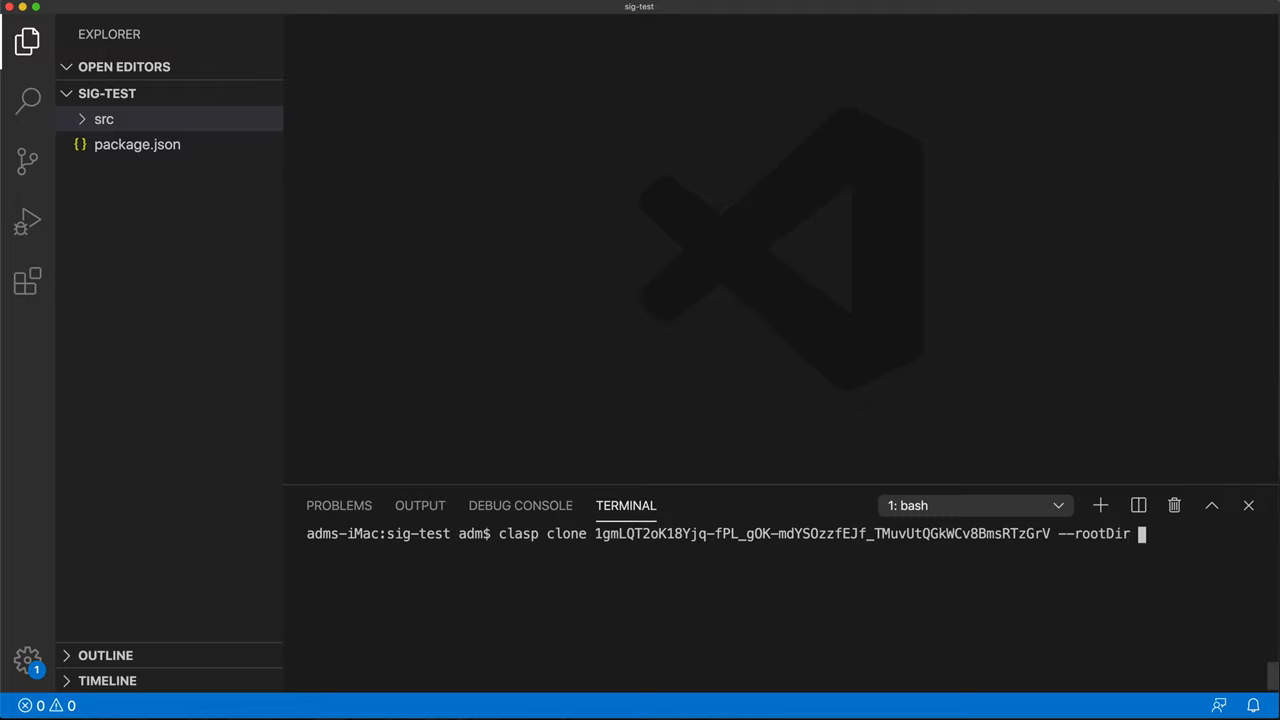
{"action": "type", "text": "src"}
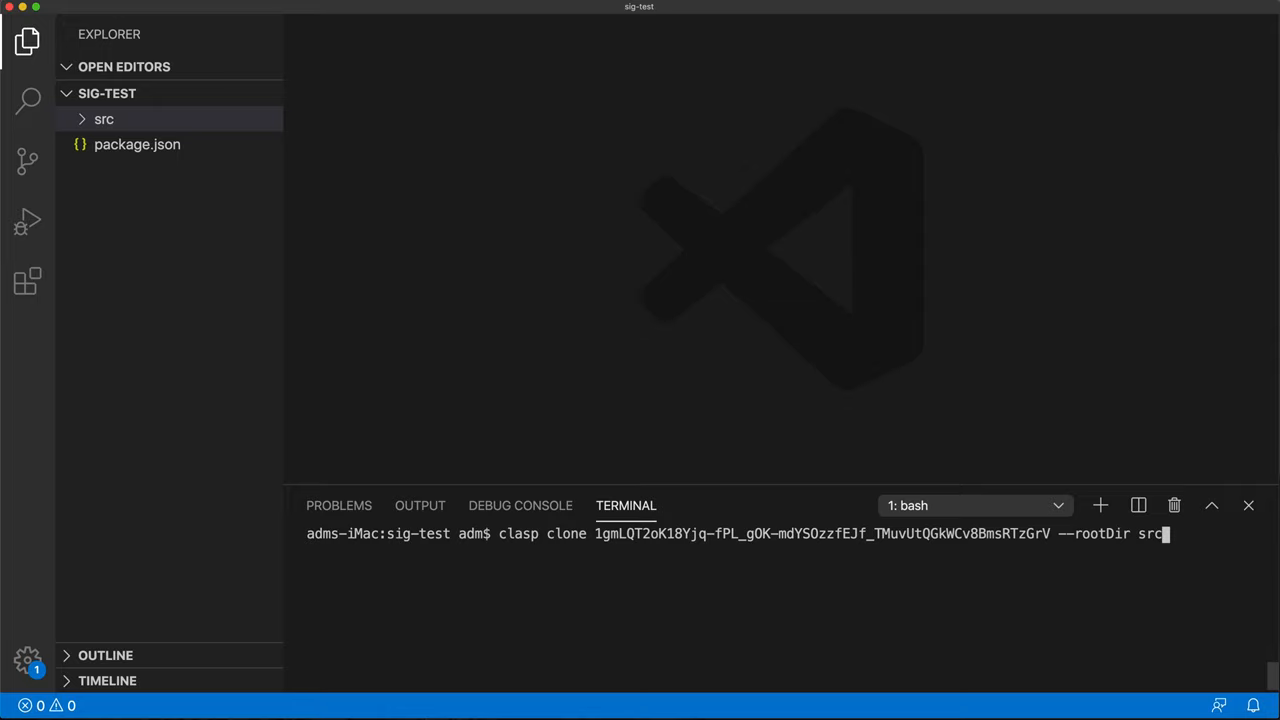
{"action": "key", "text": "Return"}
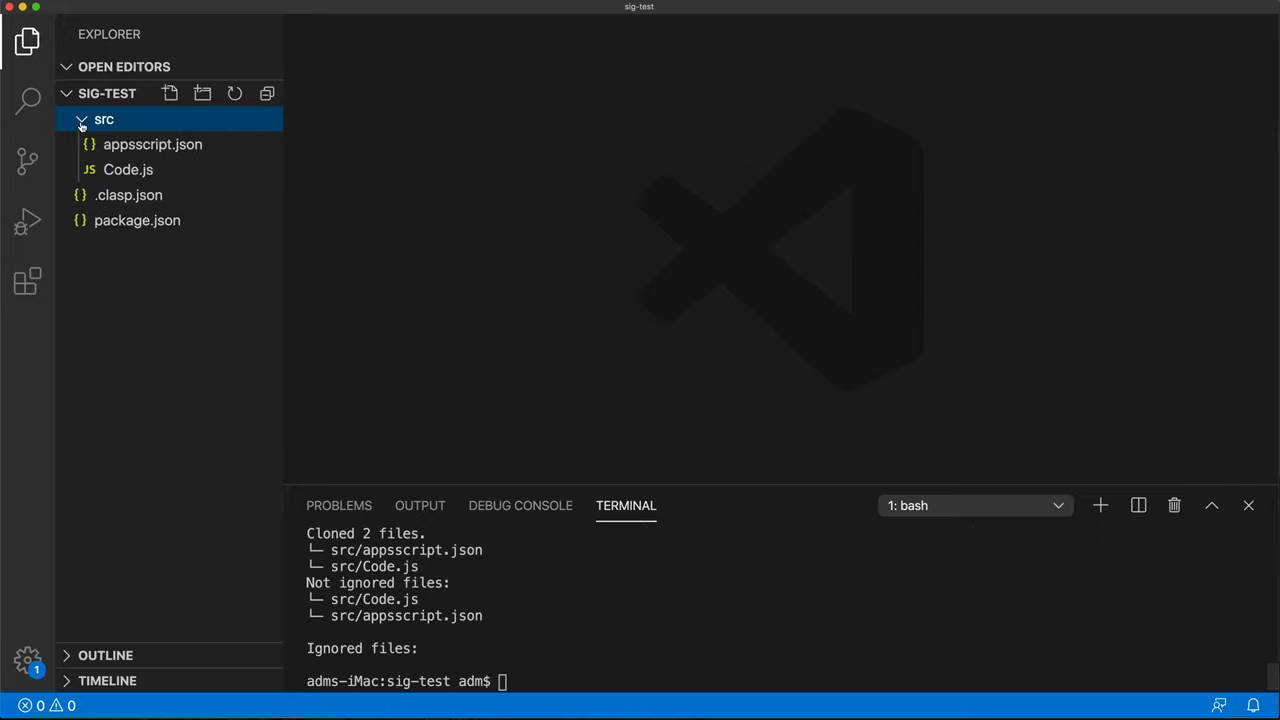
{"action": "mouse_move", "coordinate": [160, 182]}
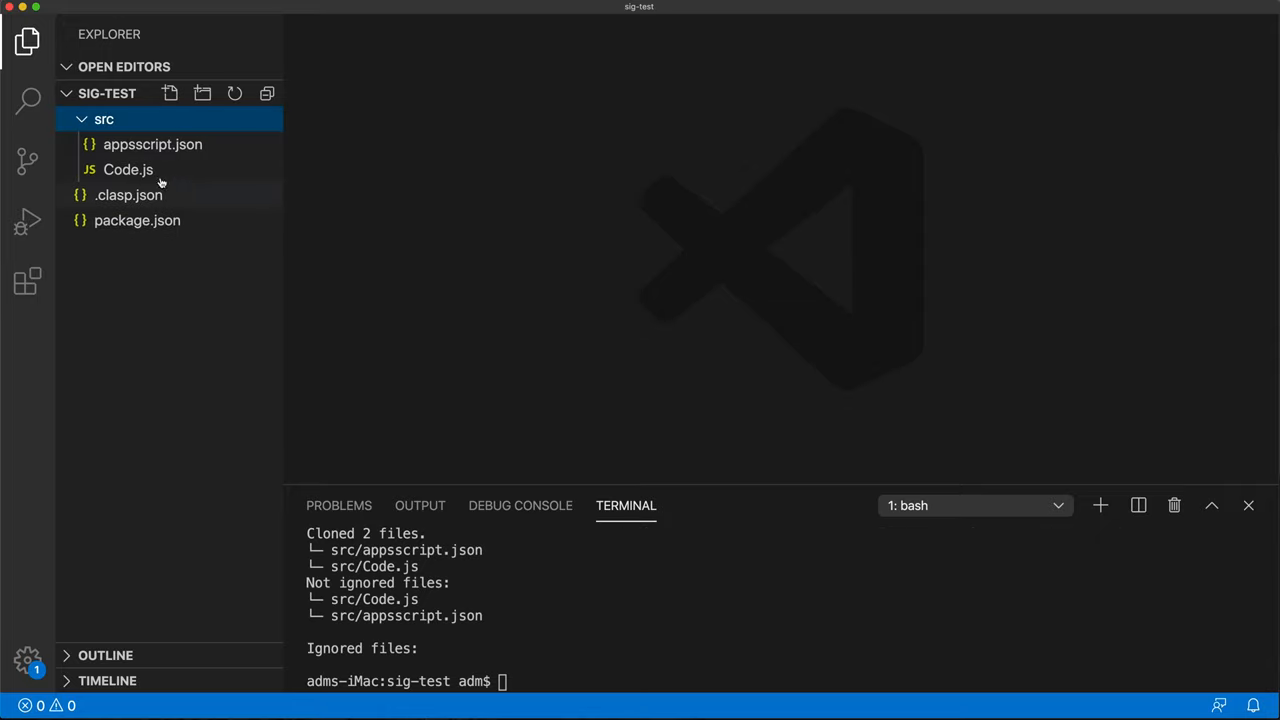
{"action": "mouse_move", "coordinate": [237, 162]}
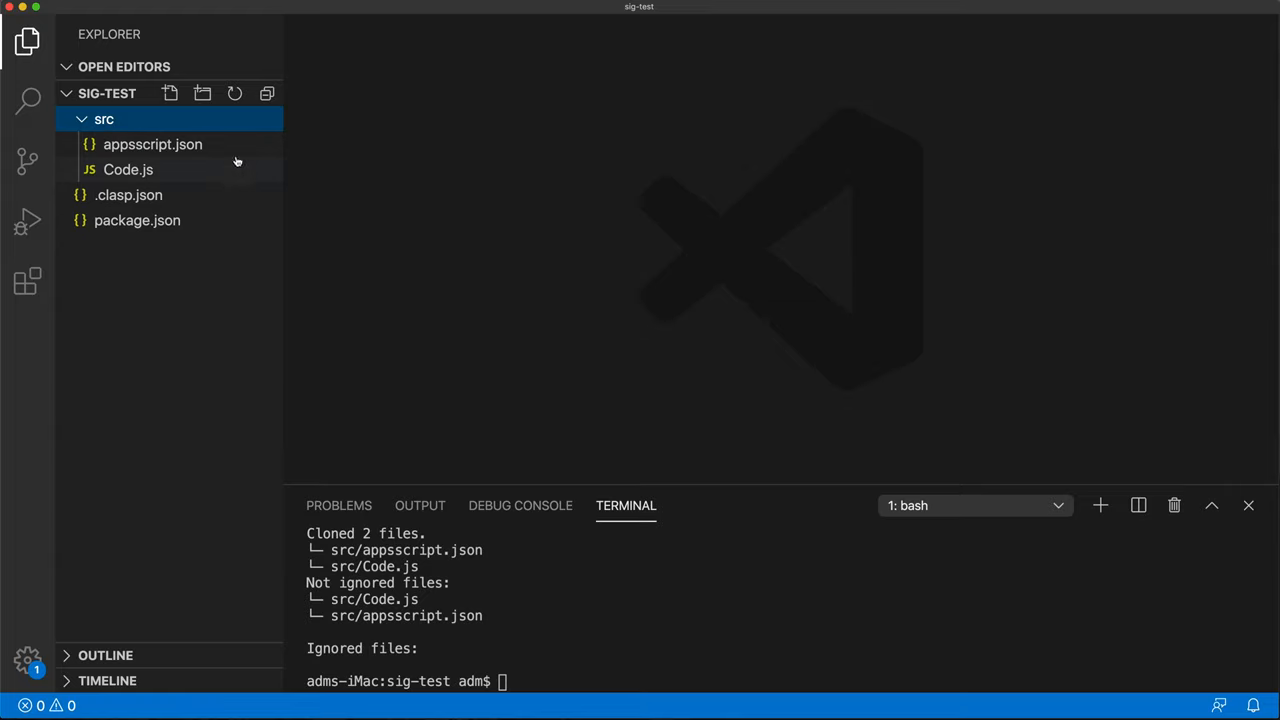
{"action": "mouse_move", "coordinate": [144, 180]}
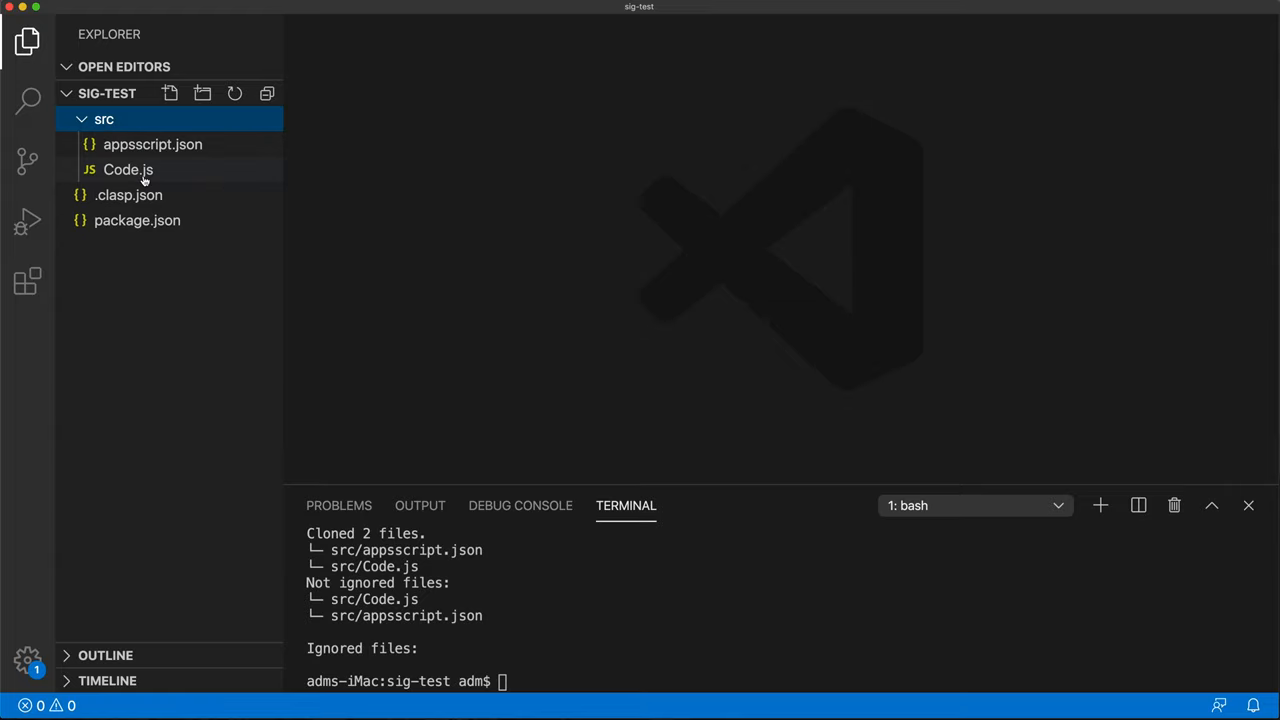
Step: Add a new index.html file inside the src folder
{"action": "left_click", "coordinate": [104, 119]}
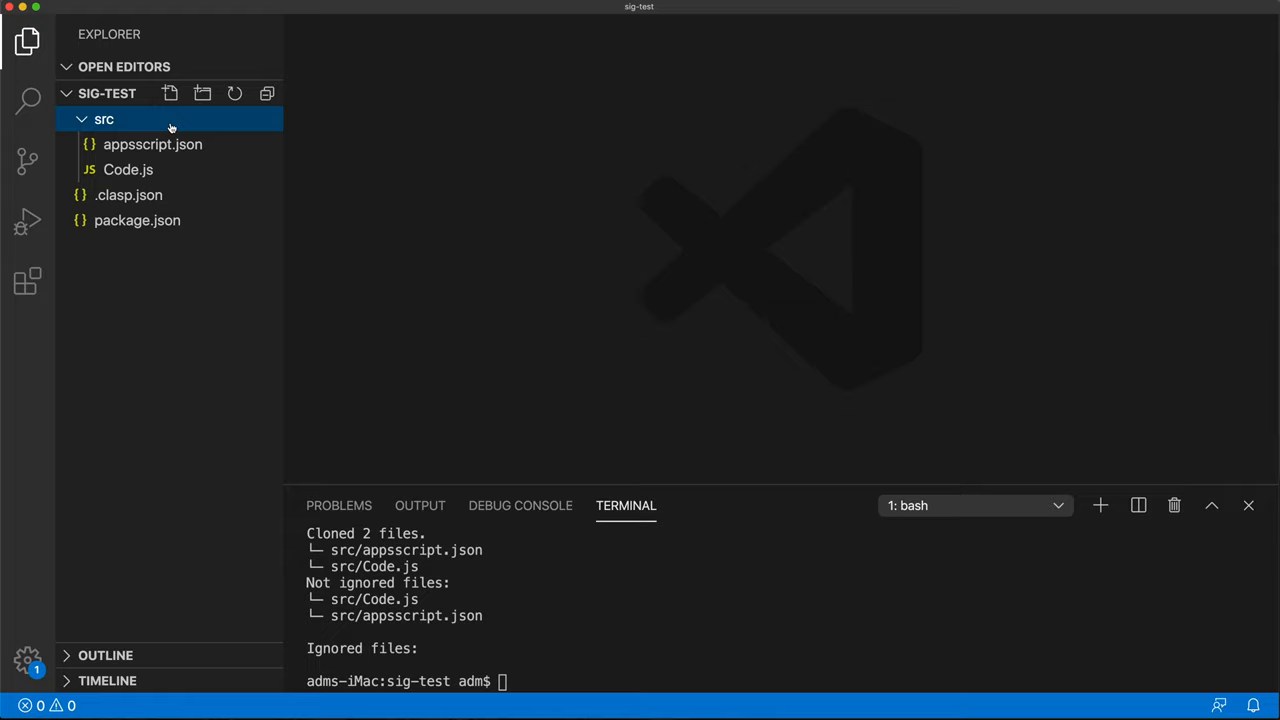
{"action": "left_click", "coordinate": [170, 93]}
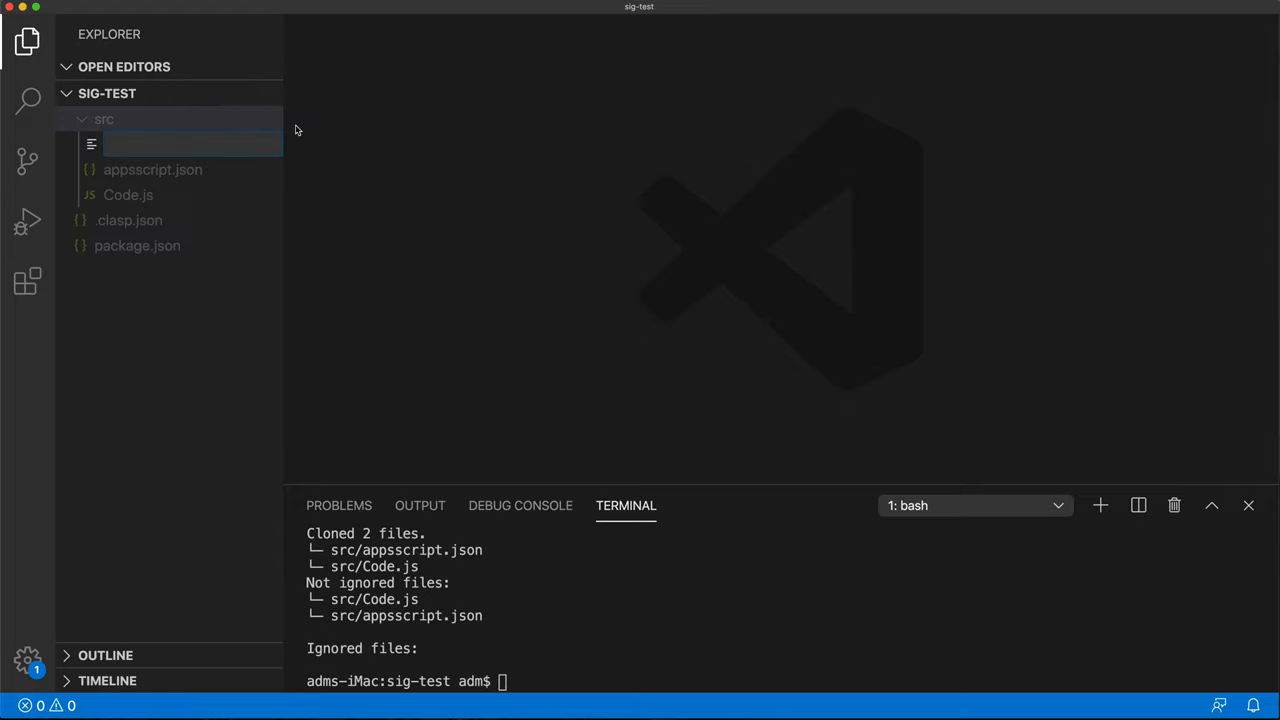
{"action": "type", "text": "index.htm"}
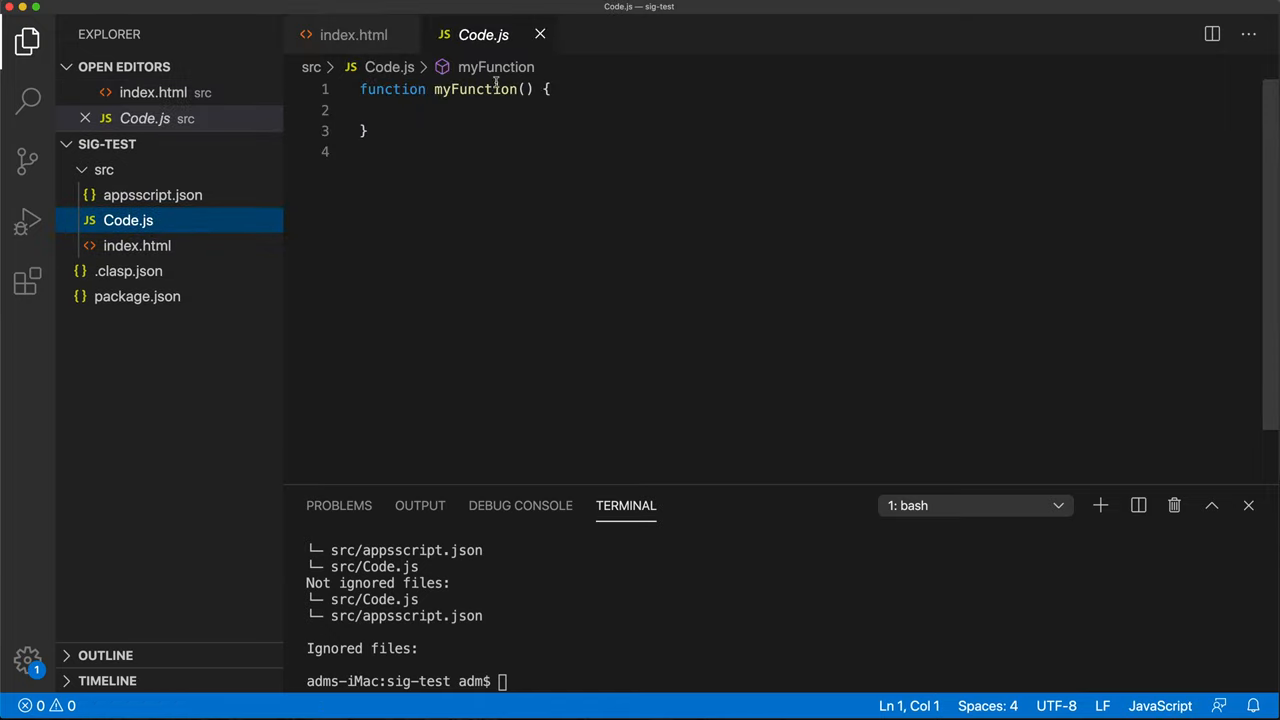
Step: Rename myFunction to doGet, then type and delete an HtmlService. line
{"action": "type", "text": "doGe"}
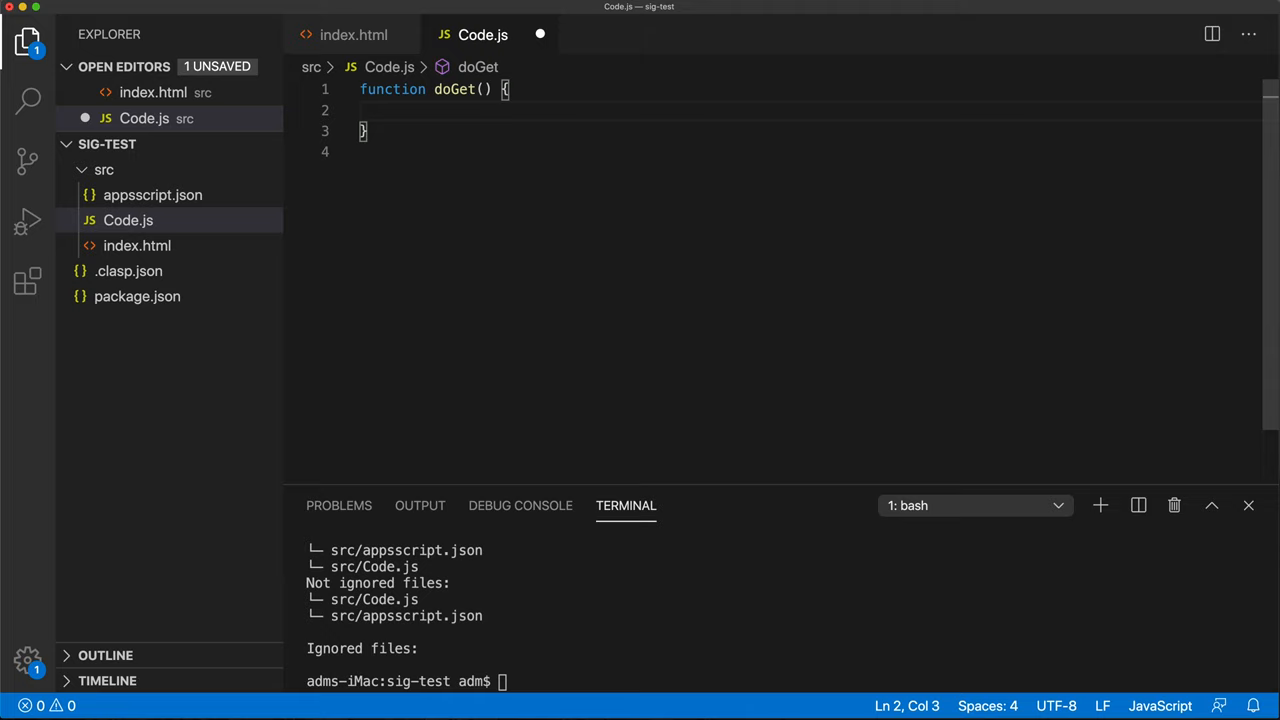
{"action": "type", "text": "Html"}
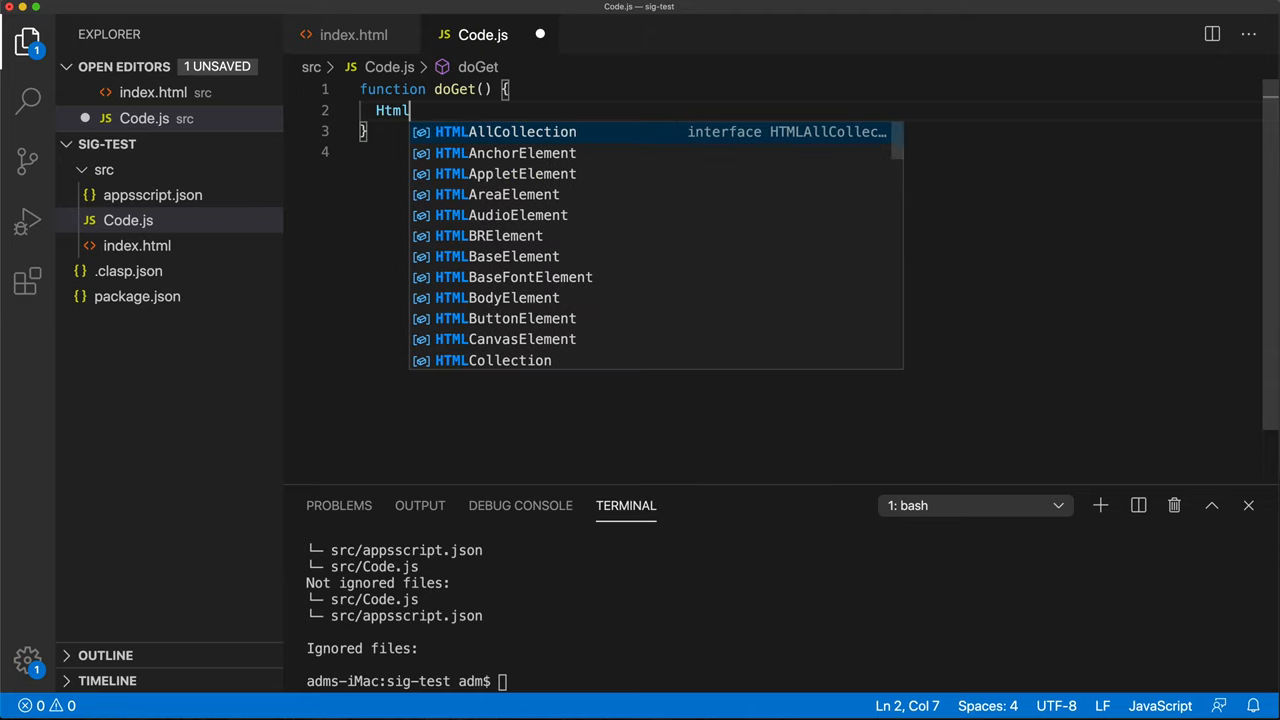
{"action": "type", "text": "S"}
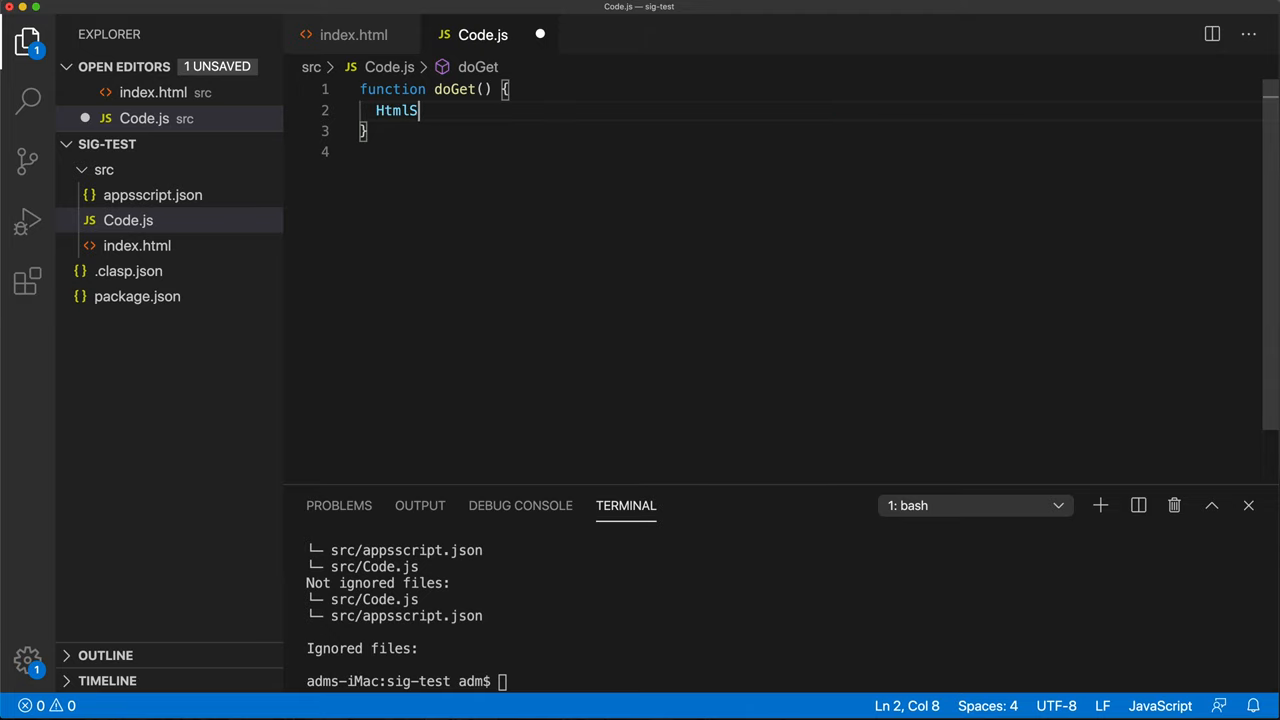
{"action": "type", "text": "ervice"}
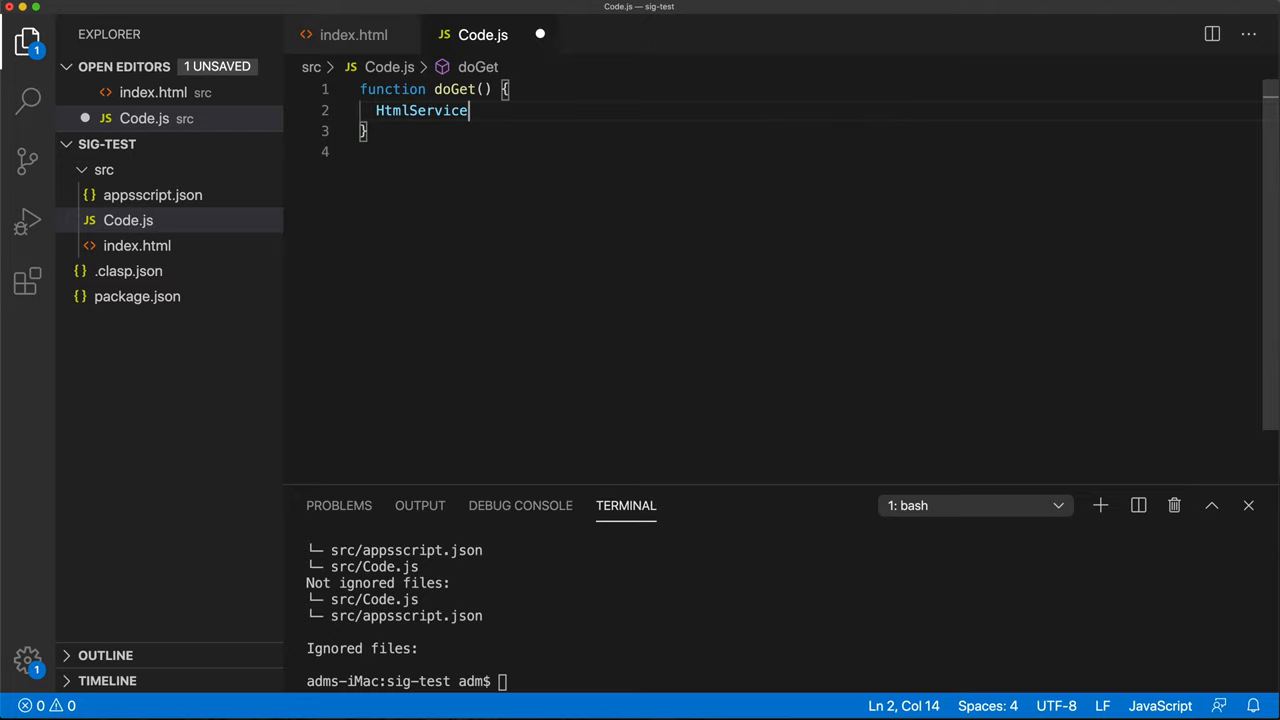
{"action": "type", "text": "."}
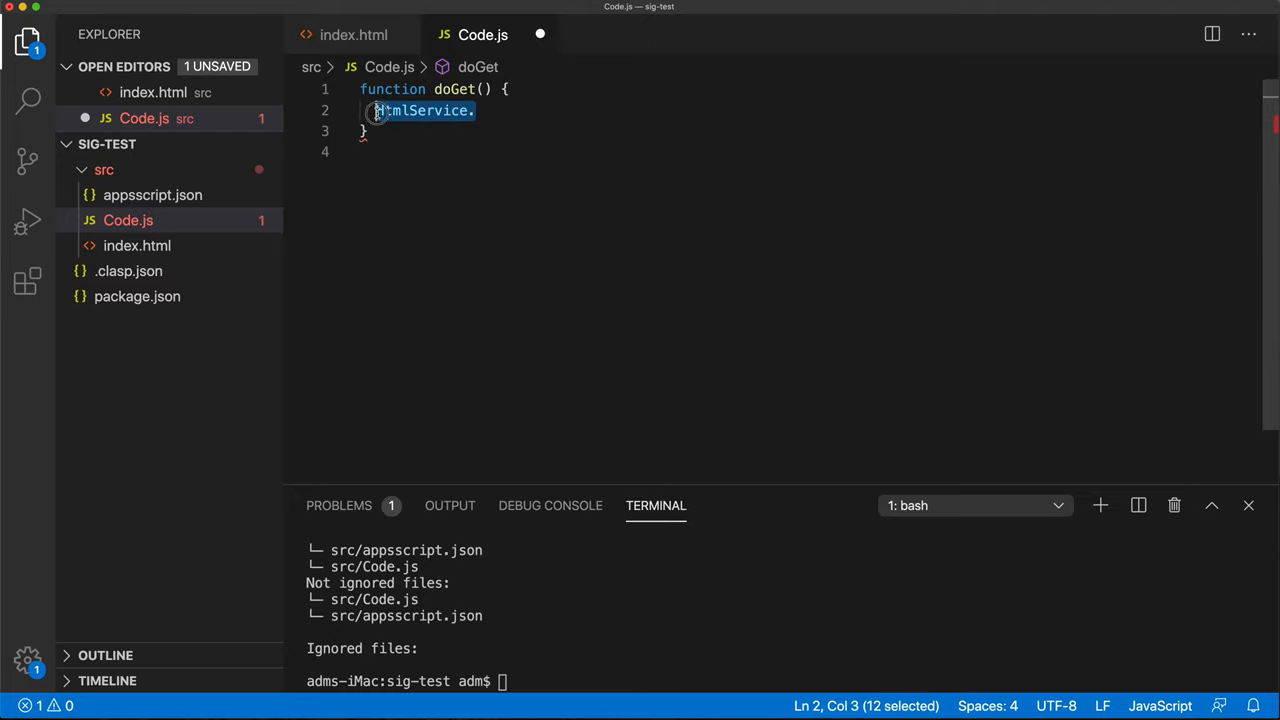
{"action": "key", "text": "Delete"}
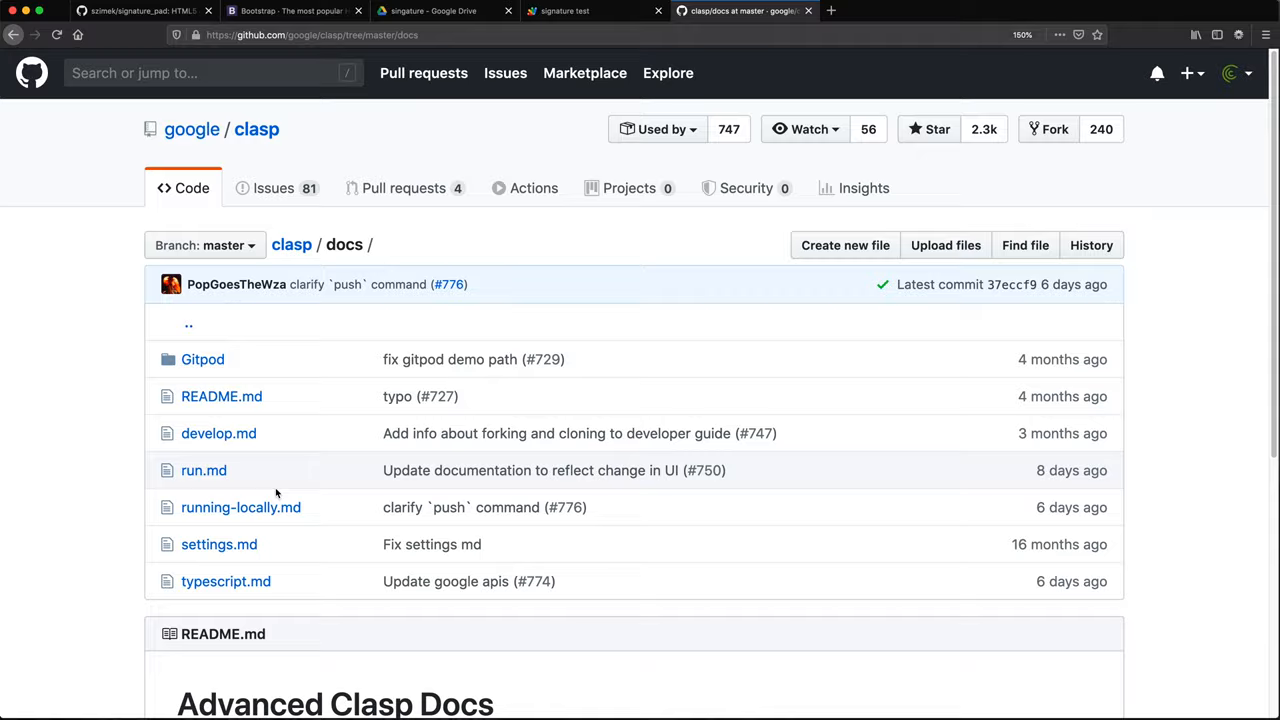
{"action": "left_click", "coordinate": [225, 581]}
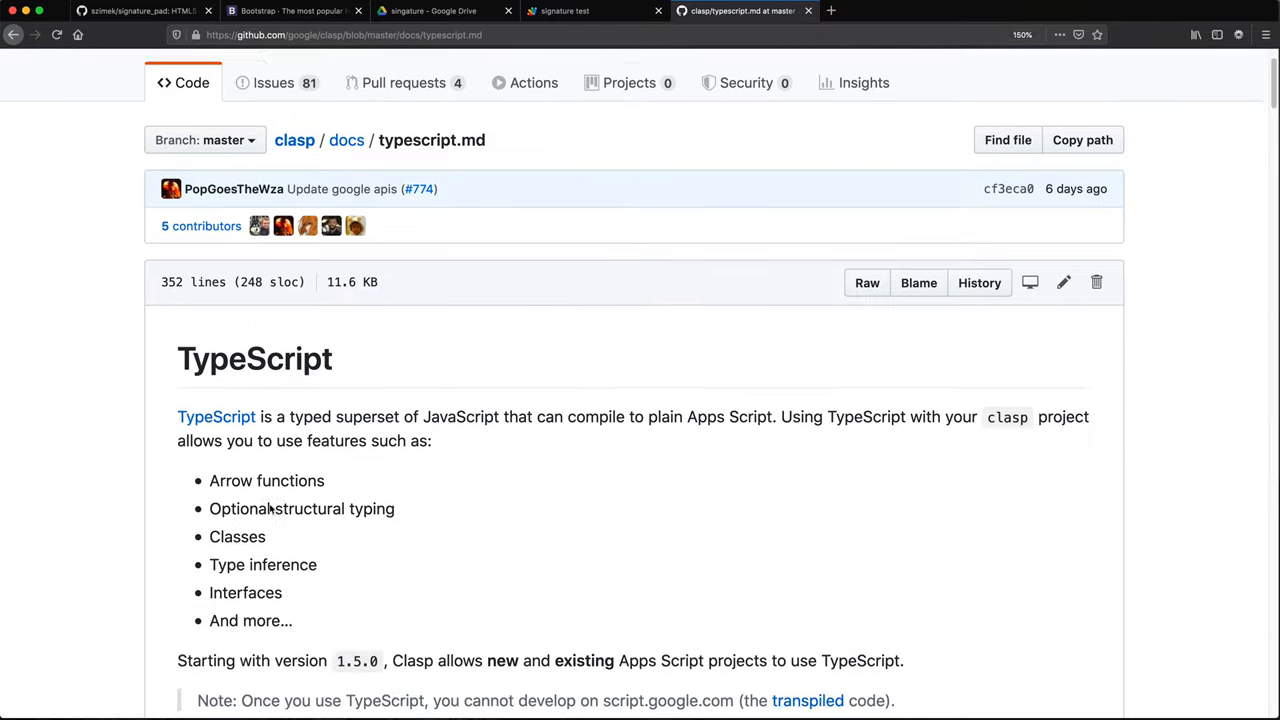
{"action": "scroll", "scroll_direction": "down", "scroll_amount": 3}
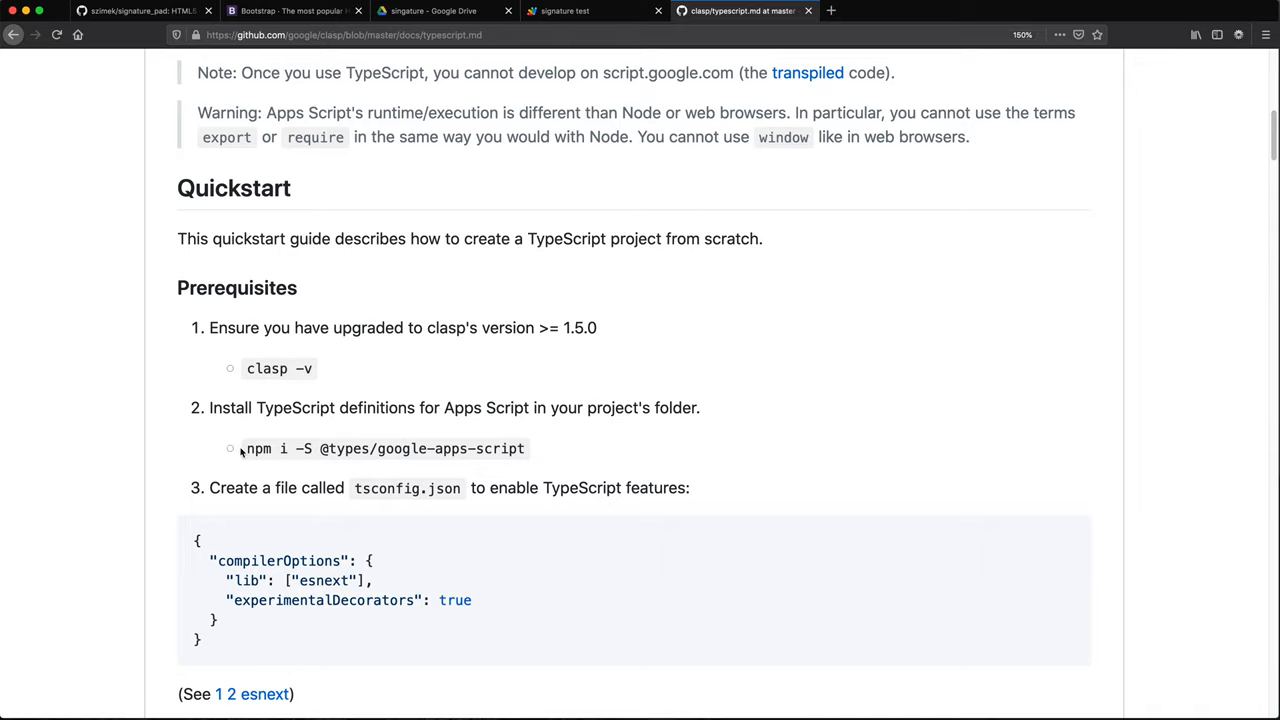
{"action": "double_click", "coordinate": [385, 448]}
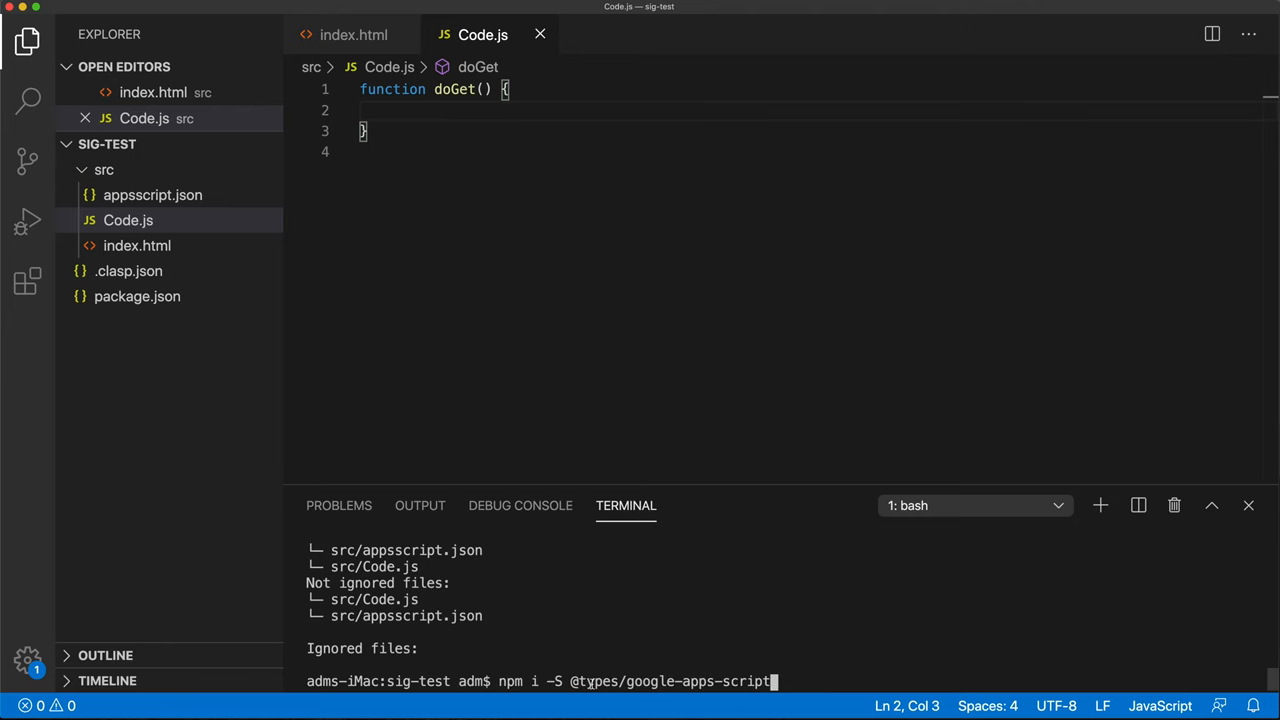
{"action": "key", "text": "Return"}
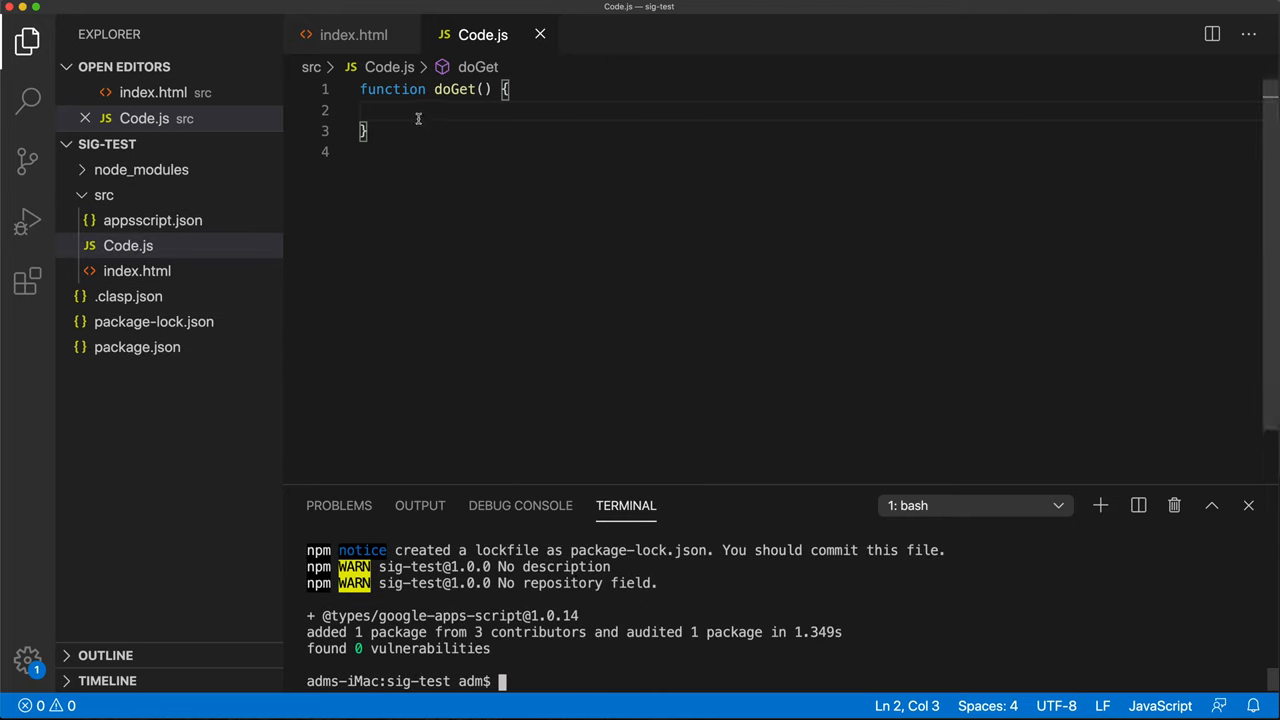
Step: Make doGet return HtmlService.createTemplateFromFile("index").evaluate(), save, then view index.html and Bootstrap
{"action": "type", "text": "HtmlService.createTemplateFromFile(\"index\").evaluate();"}
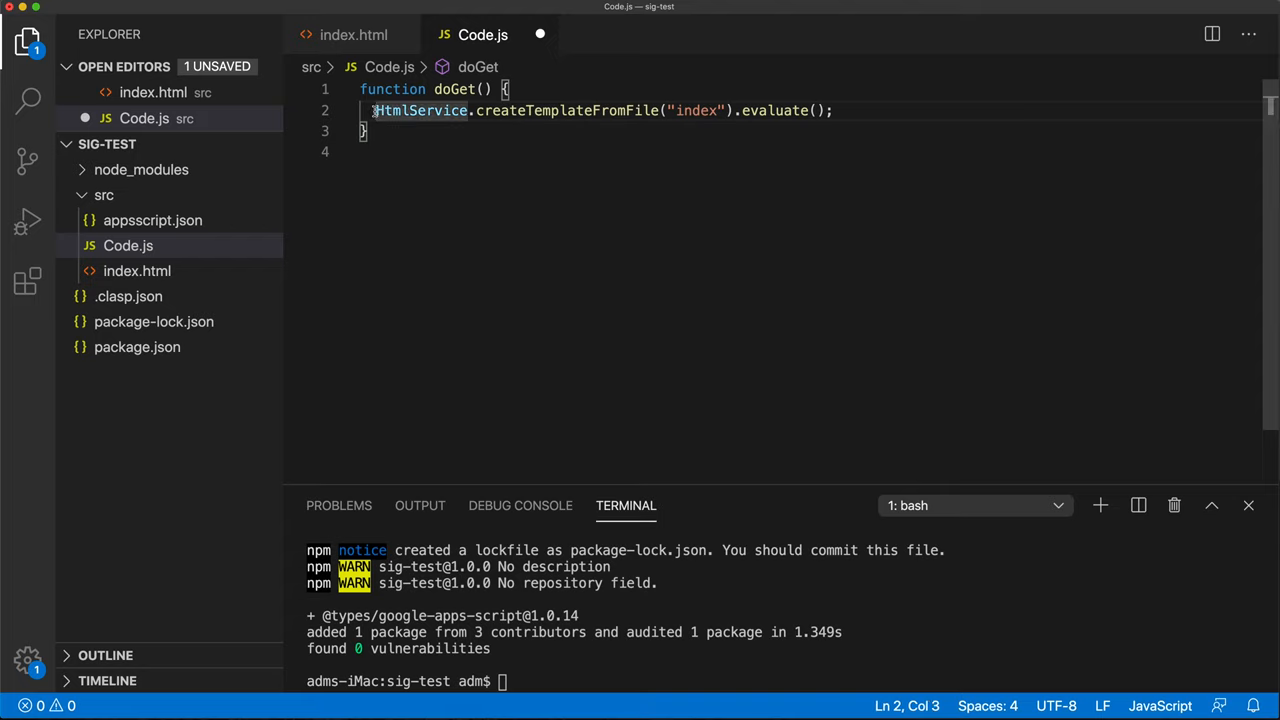
{"action": "type", "text": "return"}
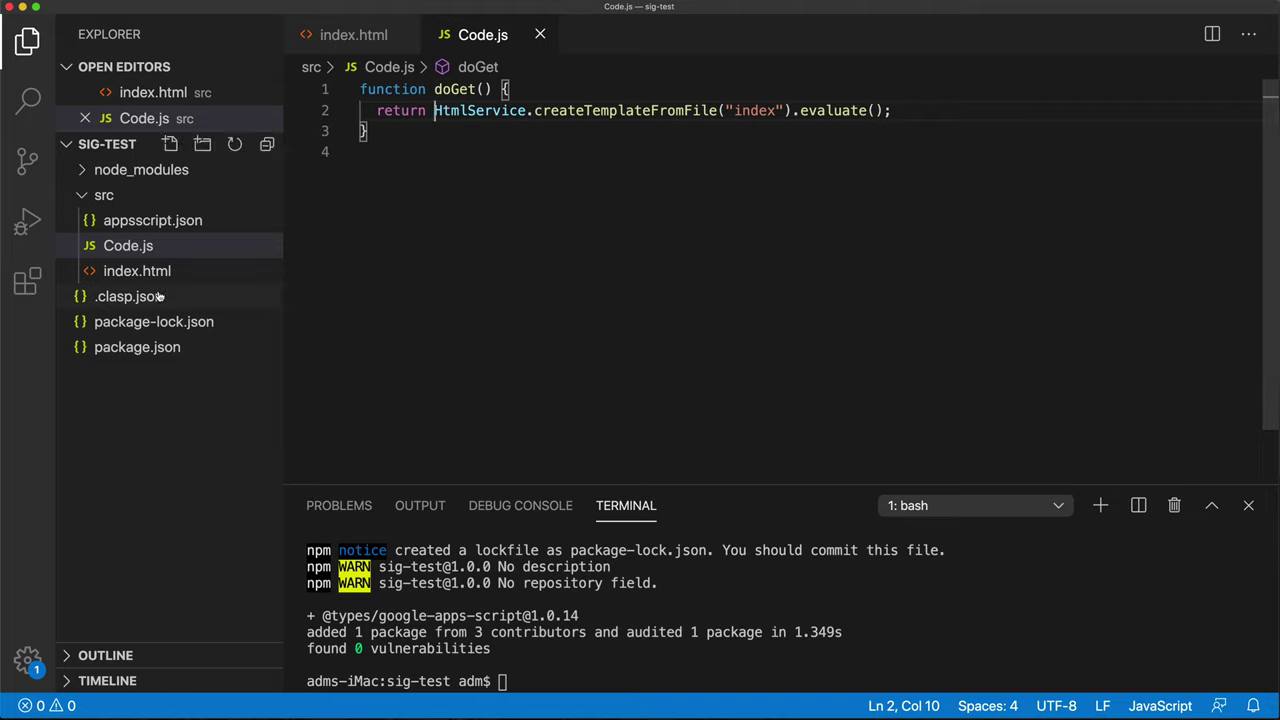
{"action": "left_click", "coordinate": [137, 271]}
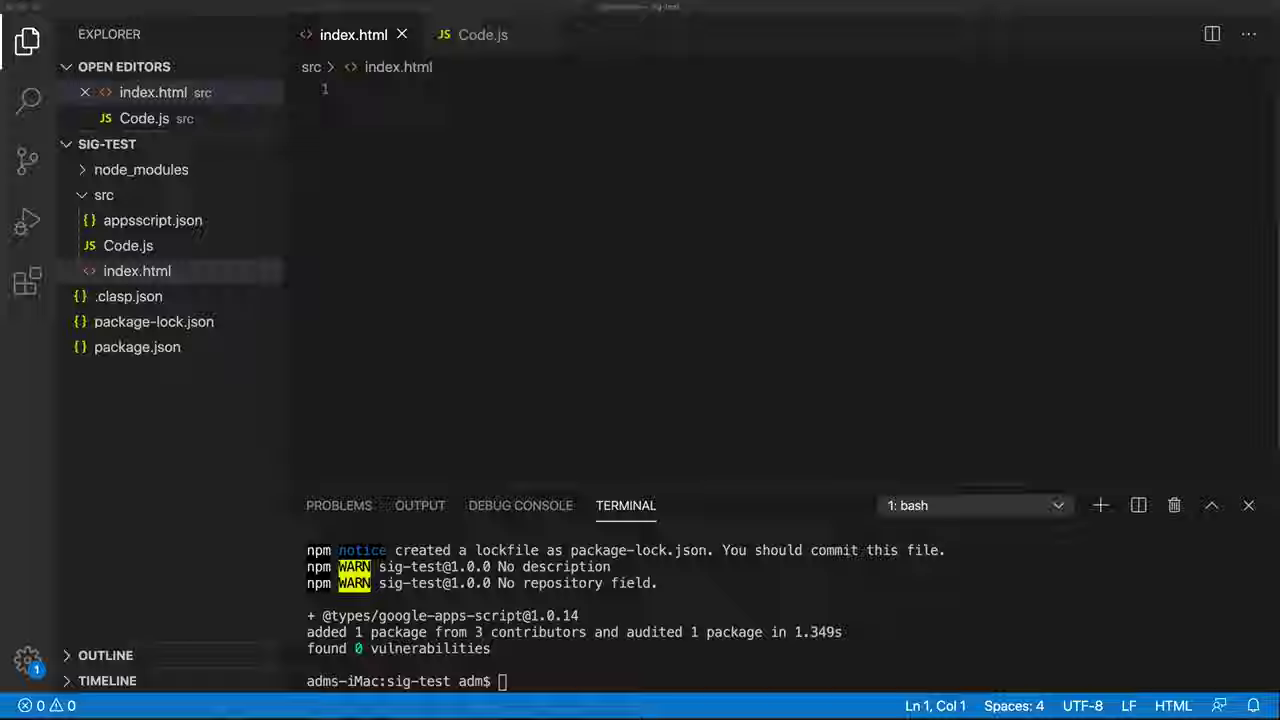
{"action": "left_click", "coordinate": [290, 11]}
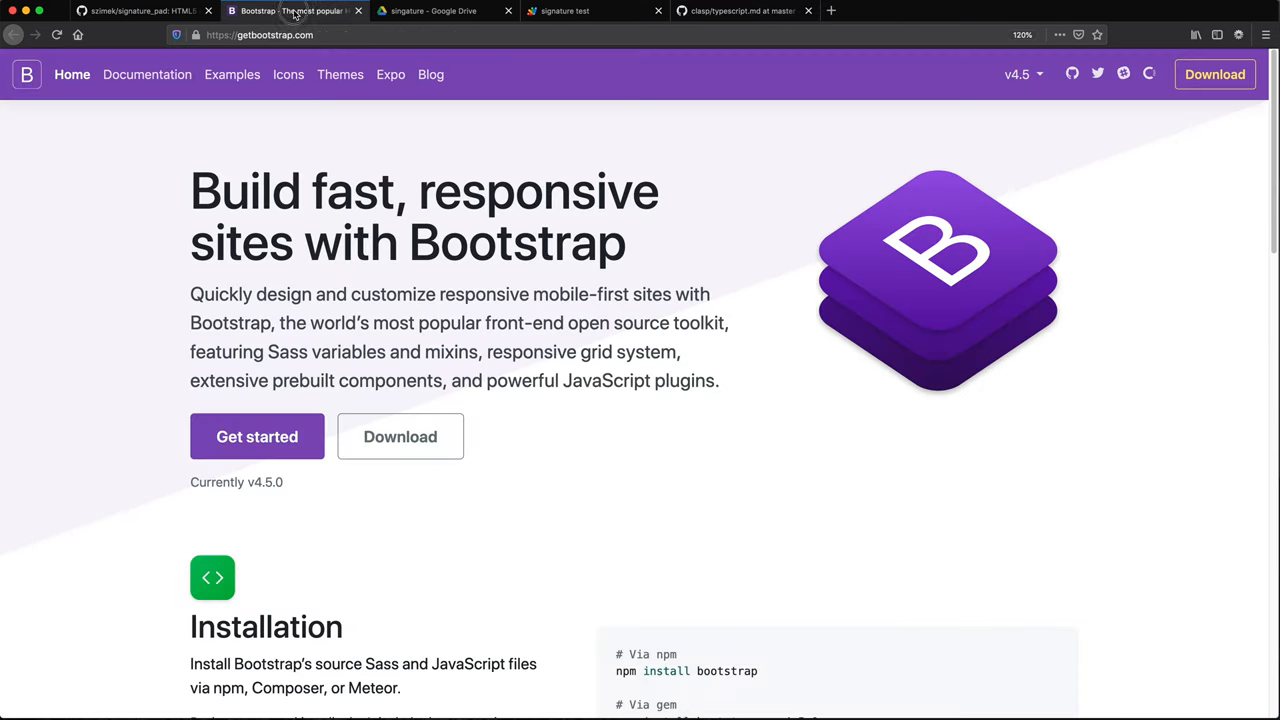
Step: Replace the <h1> heading with a div id="app" containing an Emmet-expanded nested div#
{"action": "left_click", "coordinate": [257, 436]}
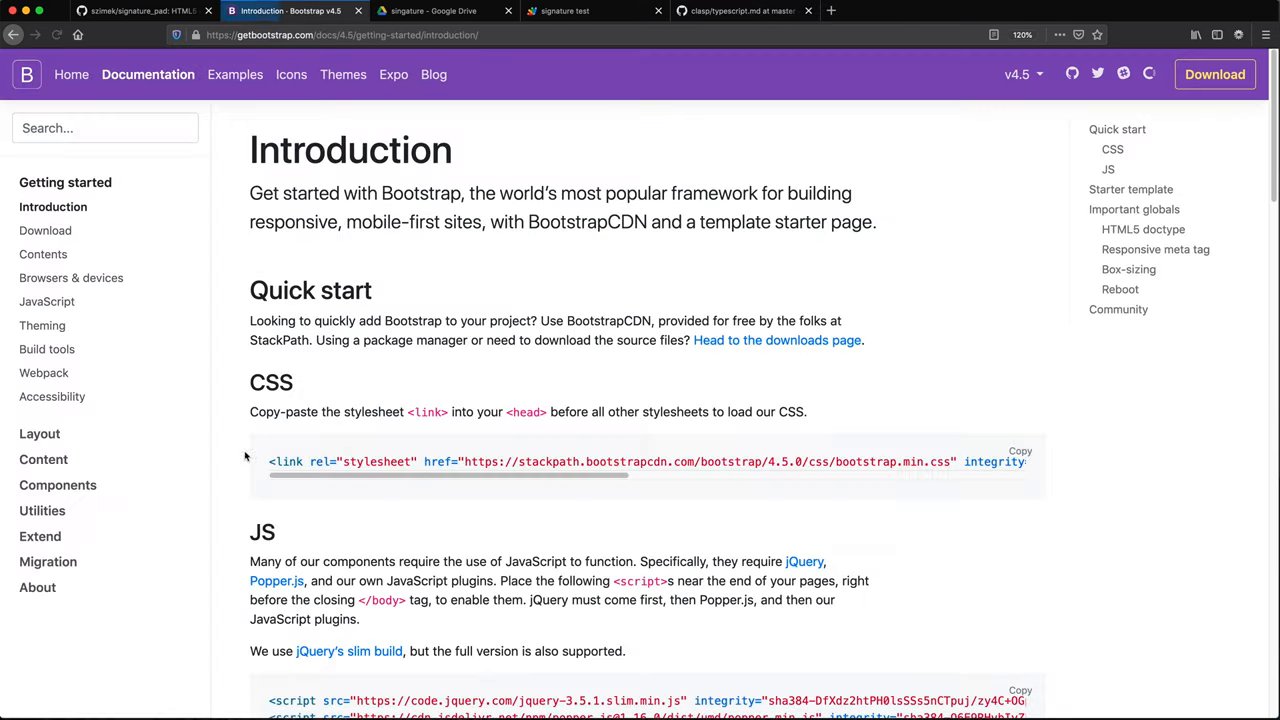
{"action": "scroll", "scroll_direction": "down", "scroll_amount": 3}
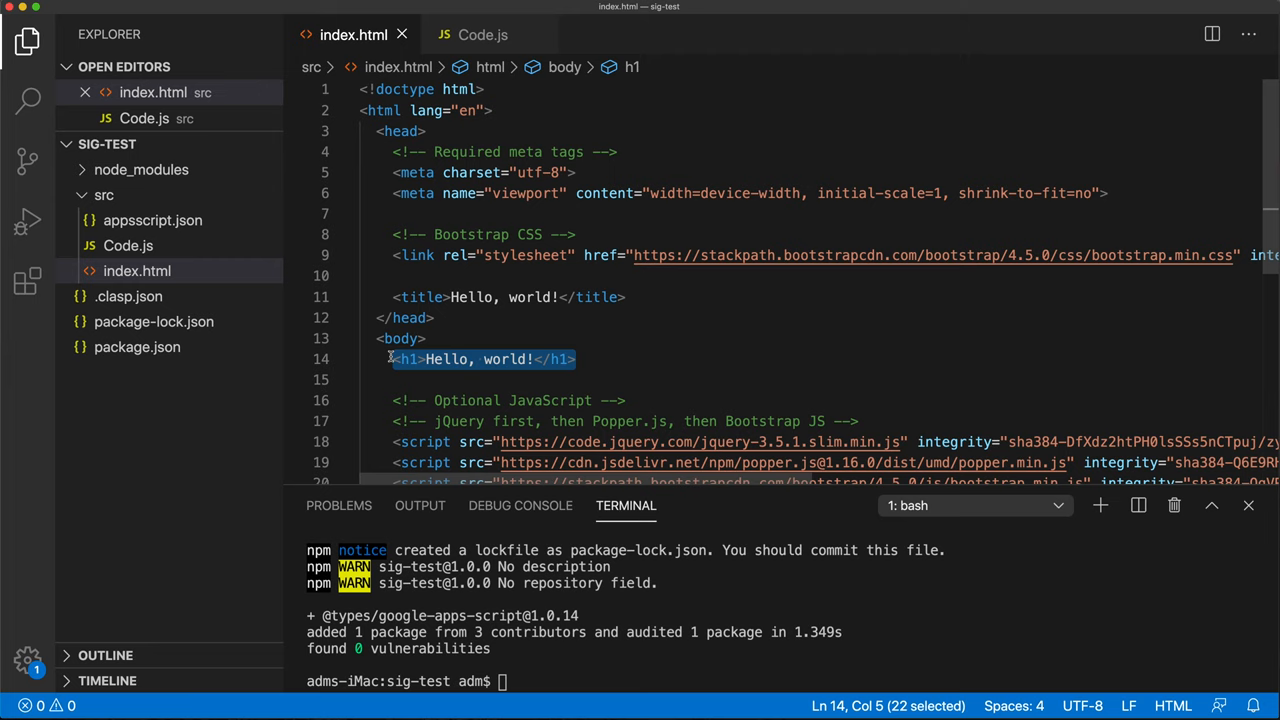
{"action": "type", "text": "div id=\"app\"></div>"}
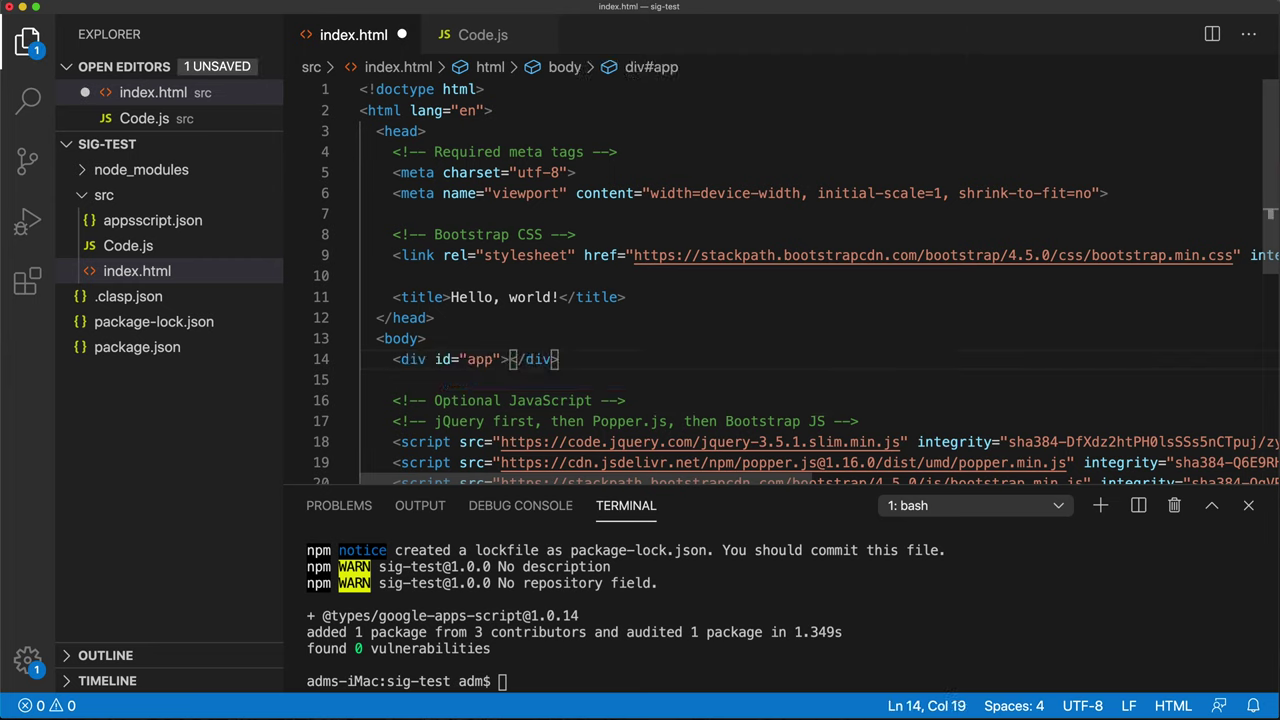
{"action": "key", "text": "enter"}
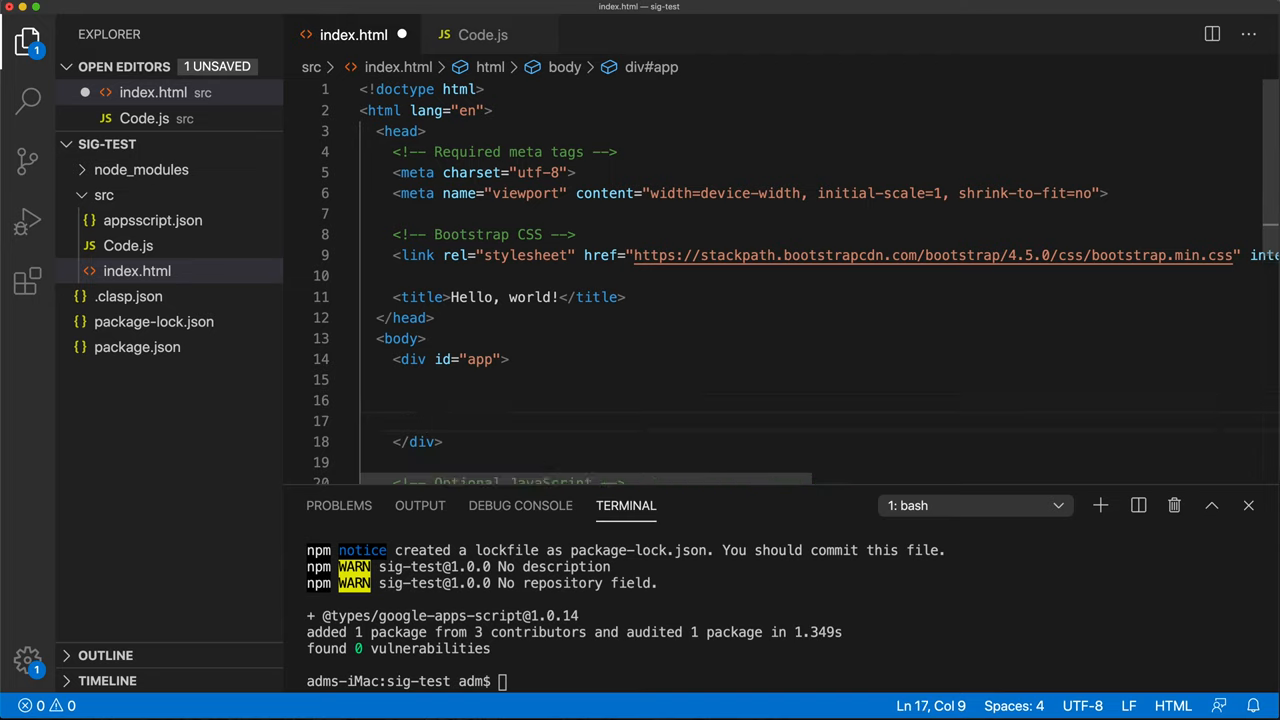
{"action": "type", "text": "di"}
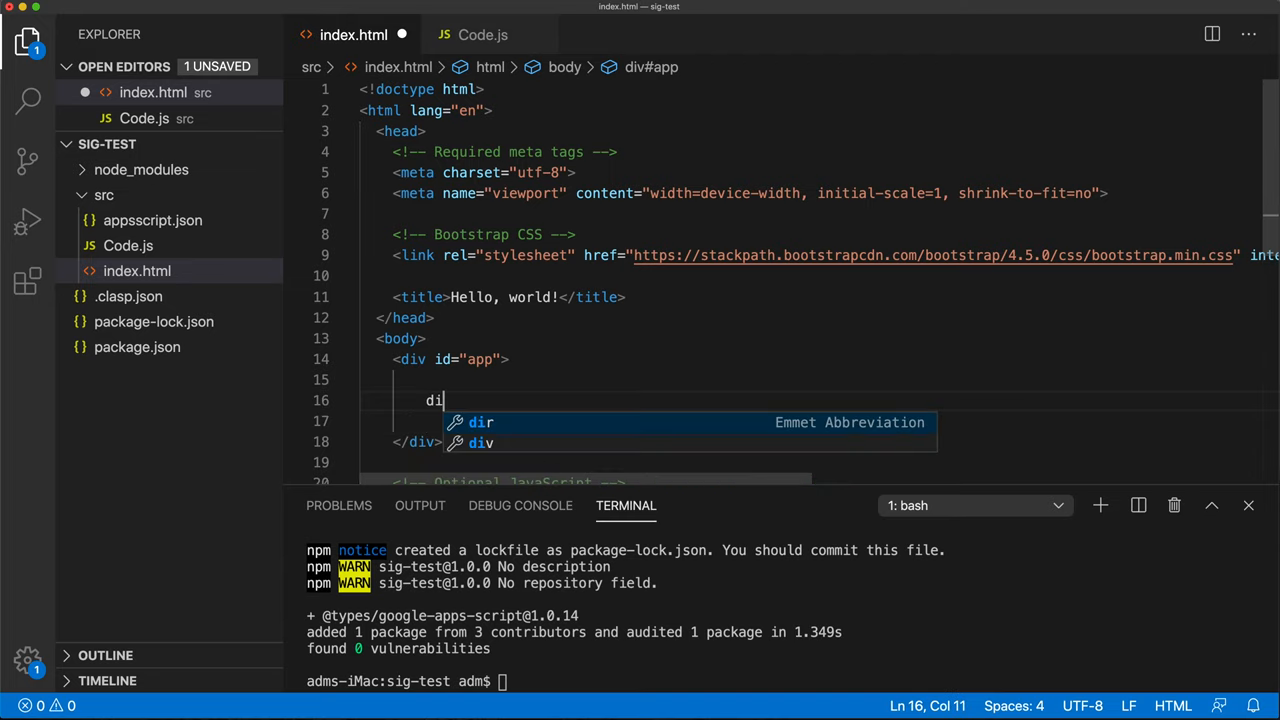
{"action": "type", "text": "v"}
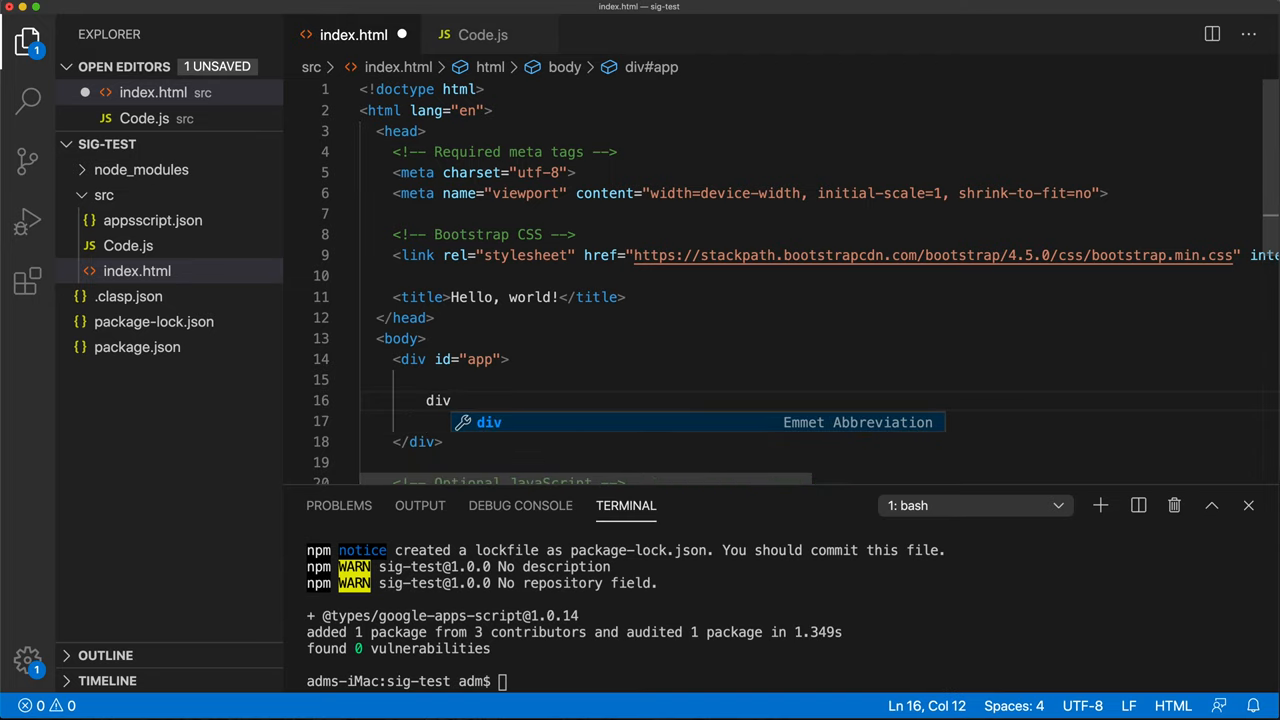
{"action": "type", "text": "#"}
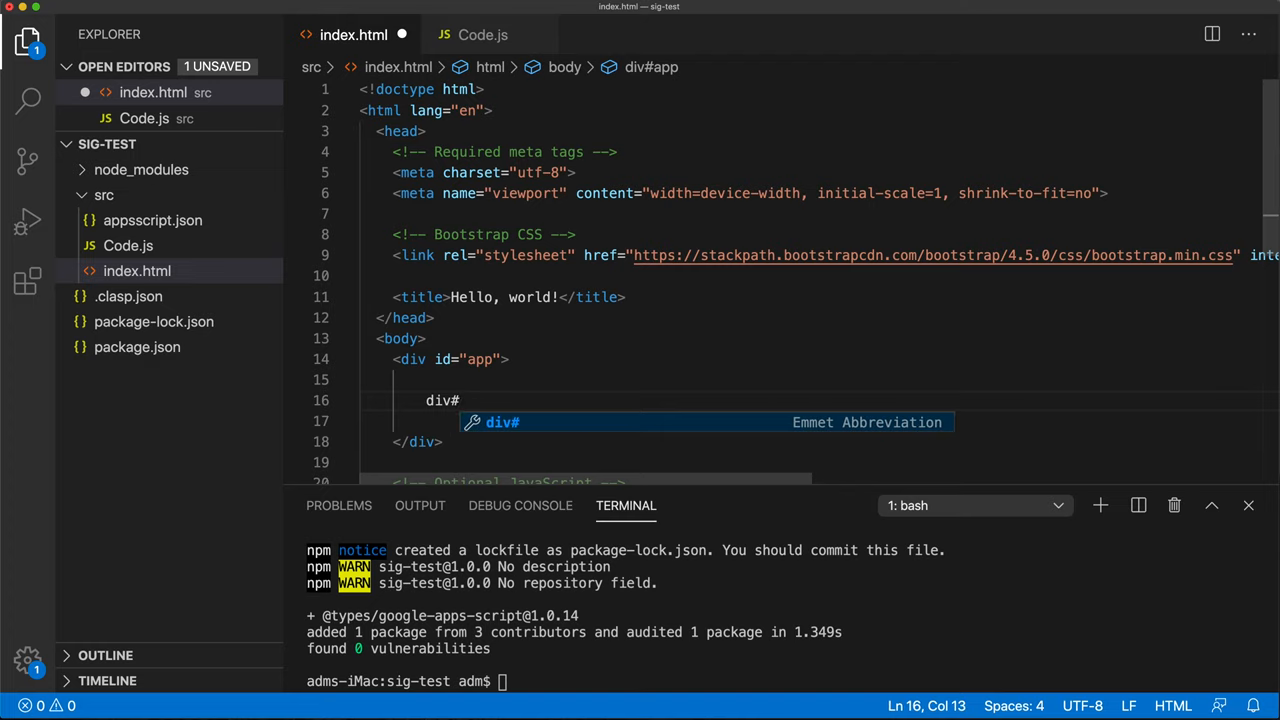
{"action": "key", "text": "Enter"}
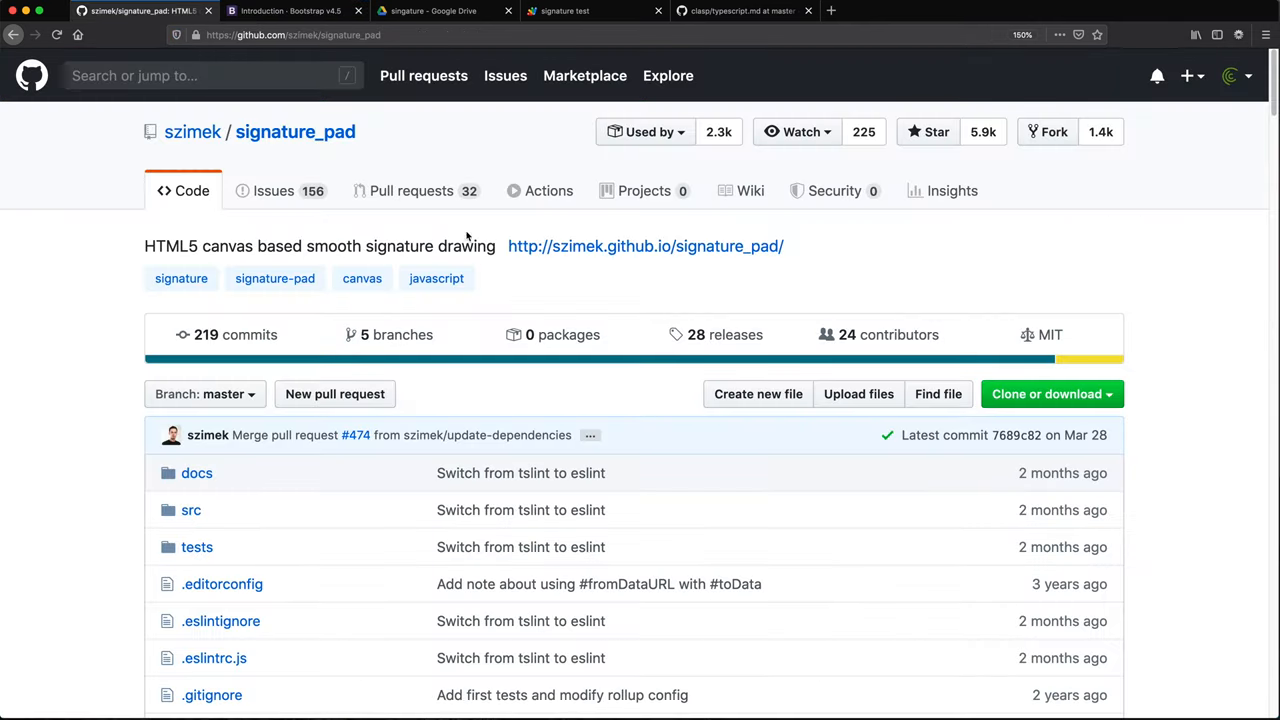
Step: Paste the signature_pad.min.js CDN script tag after the Bootstrap scripts, then scroll to the usage example
{"action": "scroll", "scroll_direction": "down", "scroll_amount": 3}
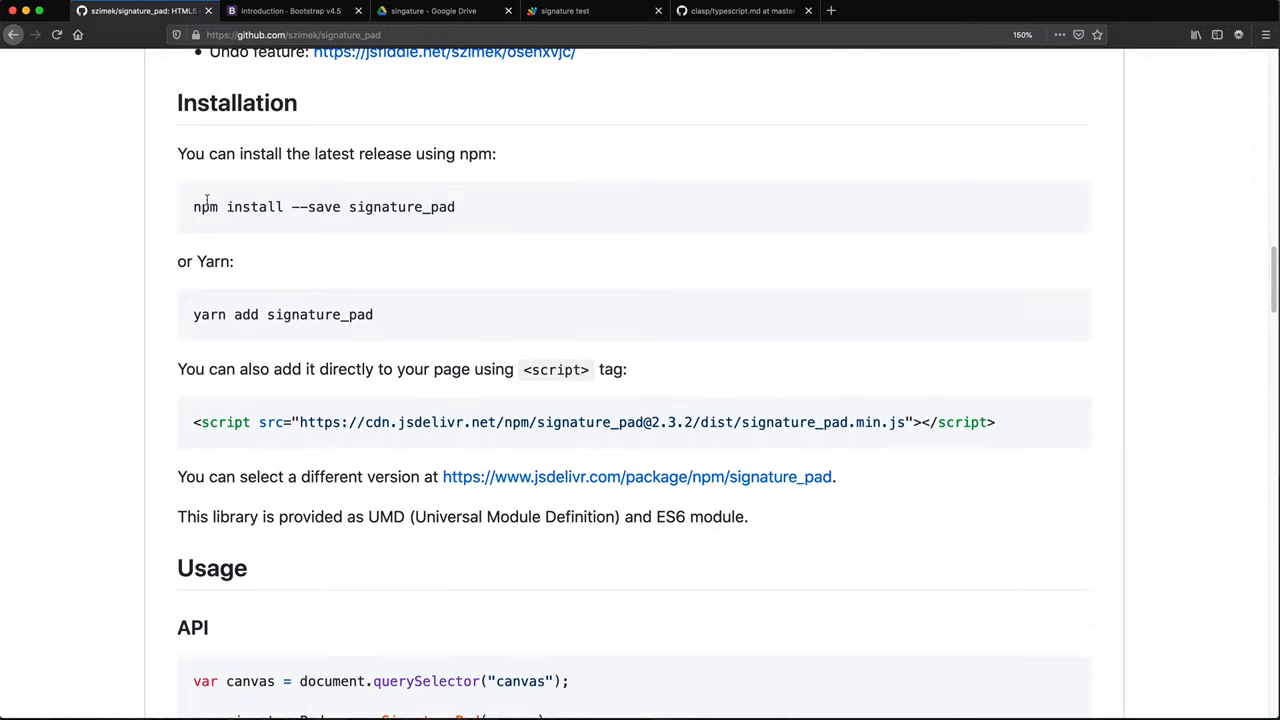
{"action": "scroll", "scroll_direction": "down", "scroll_amount": 3}
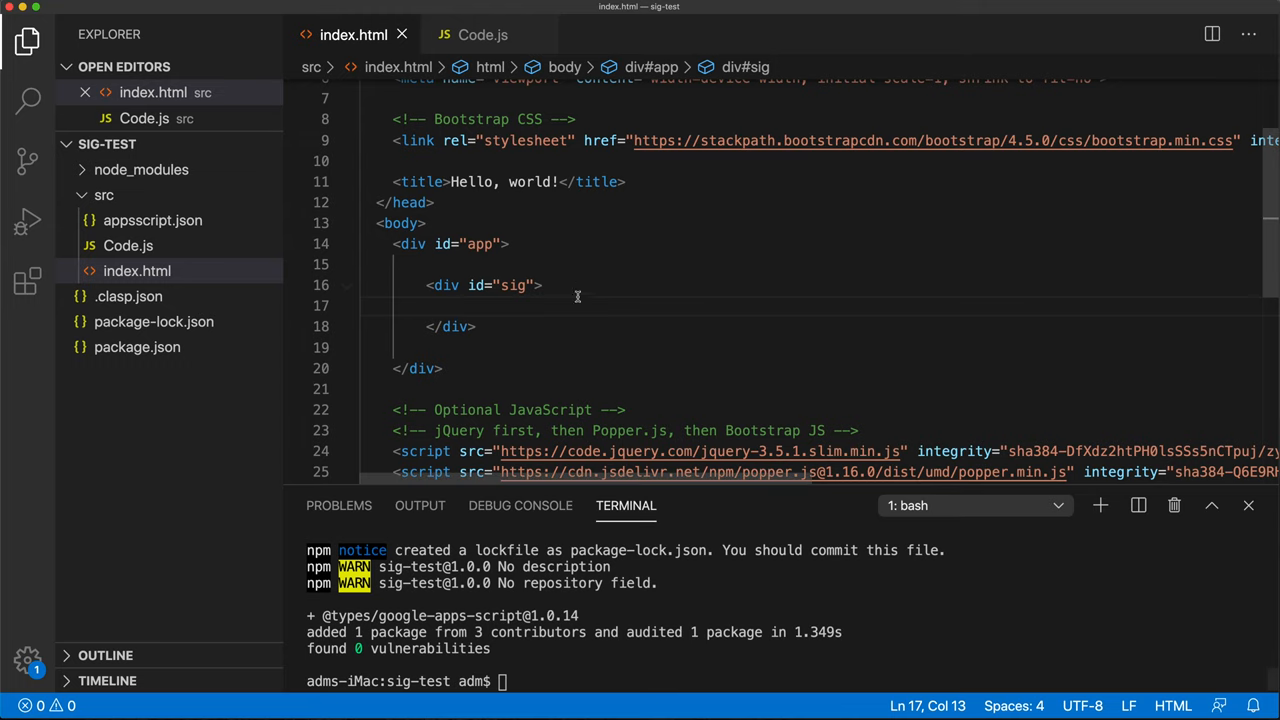
{"action": "scroll", "scroll_direction": "down", "scroll_amount": 3}
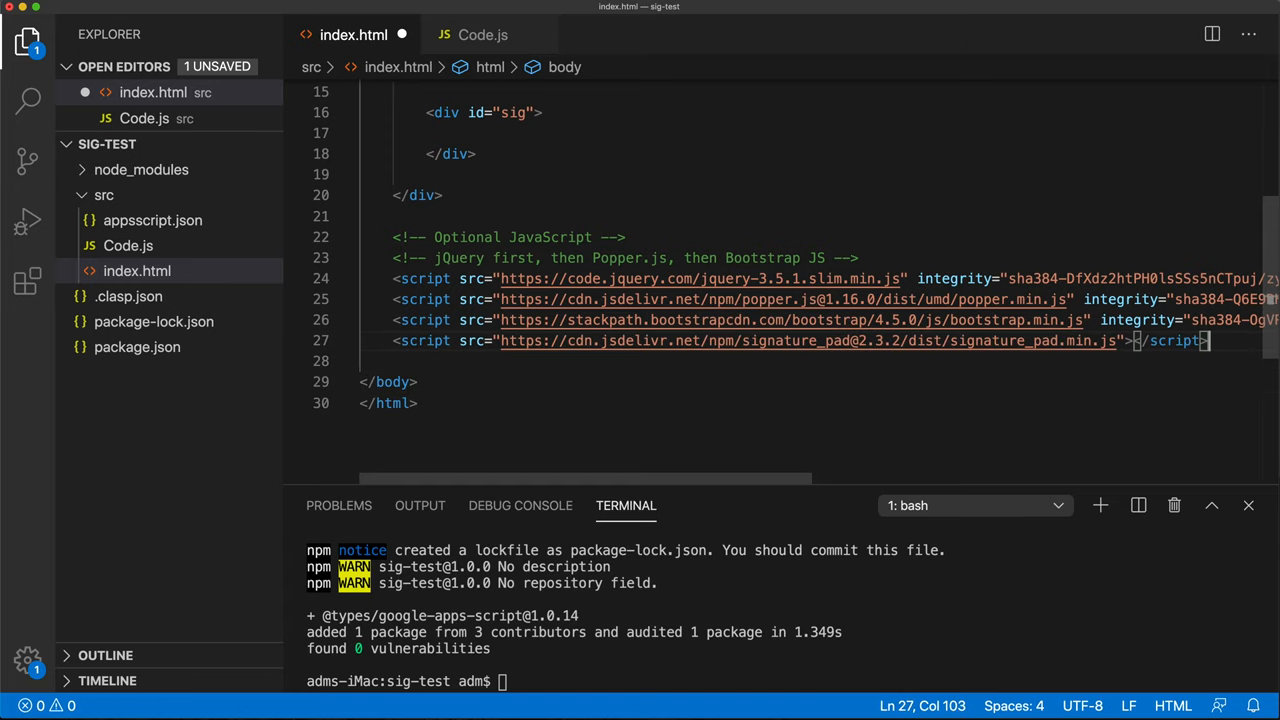
{"action": "type", "text": "s"}
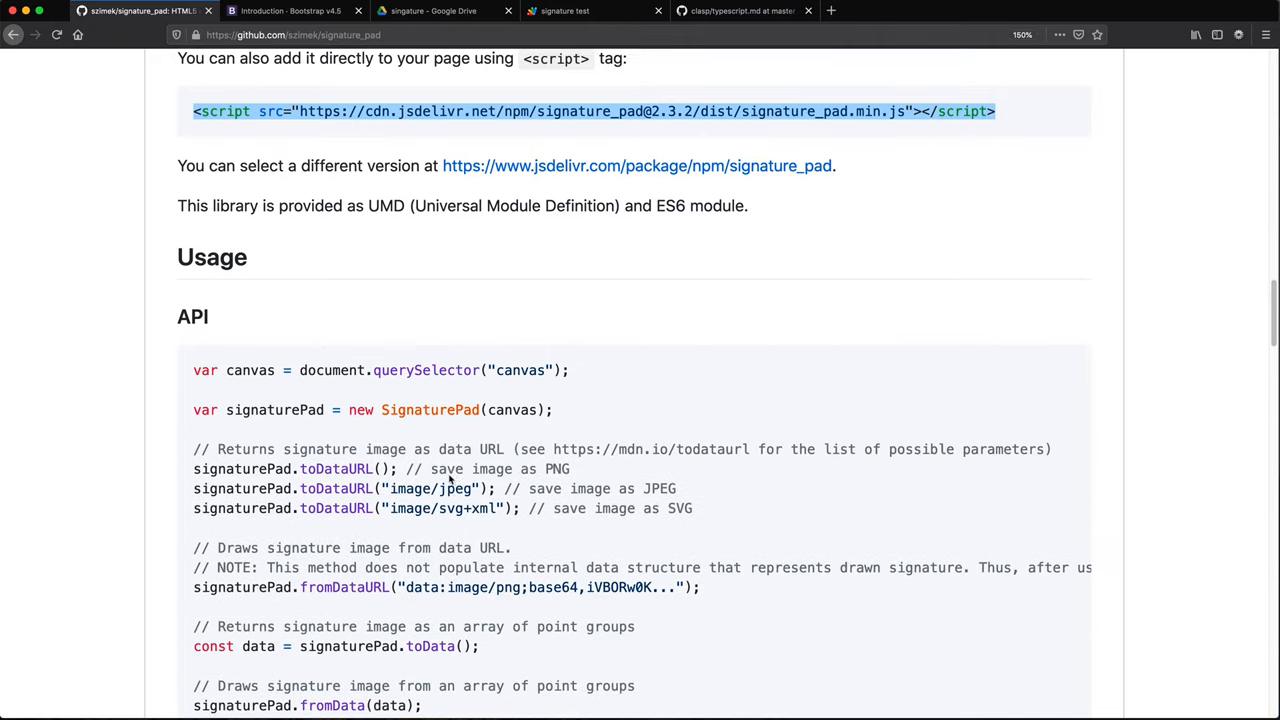
{"action": "scroll", "scroll_direction": "down", "scroll_amount": 3}
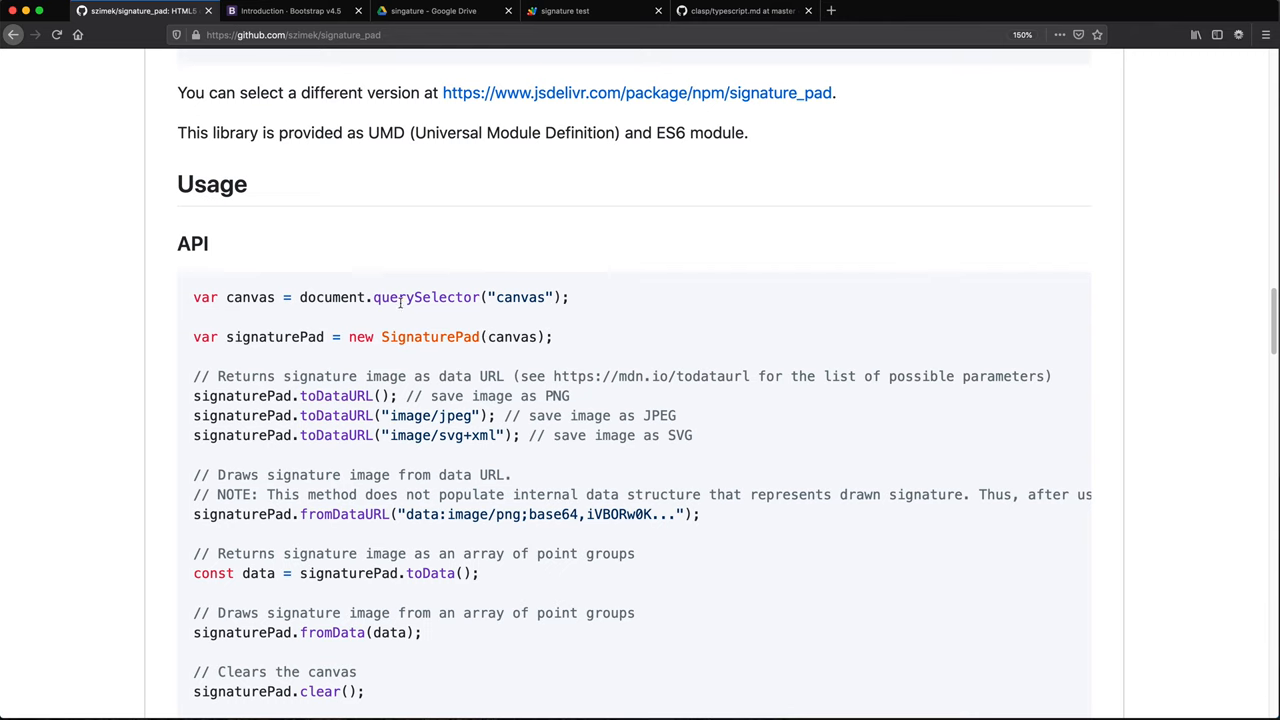
{"action": "scroll", "scroll_direction": "up", "scroll_amount": 3}
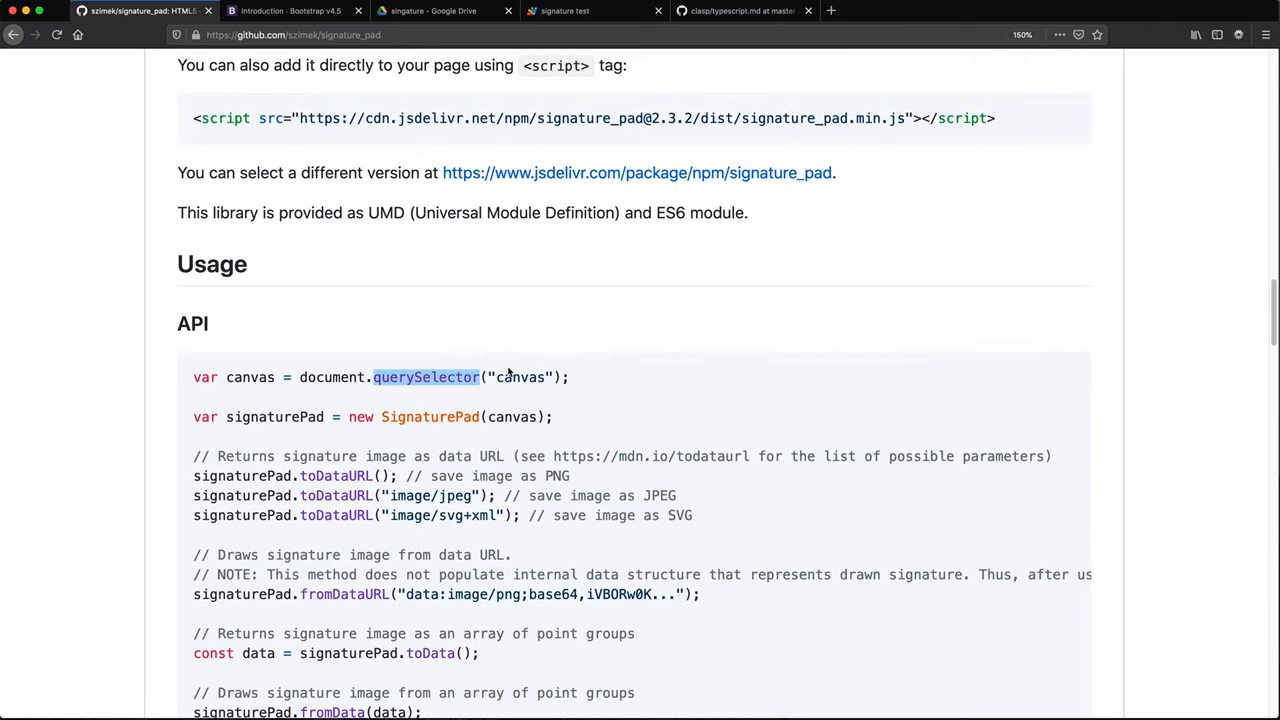
{"action": "scroll", "scroll_direction": "down", "scroll_amount": 3}
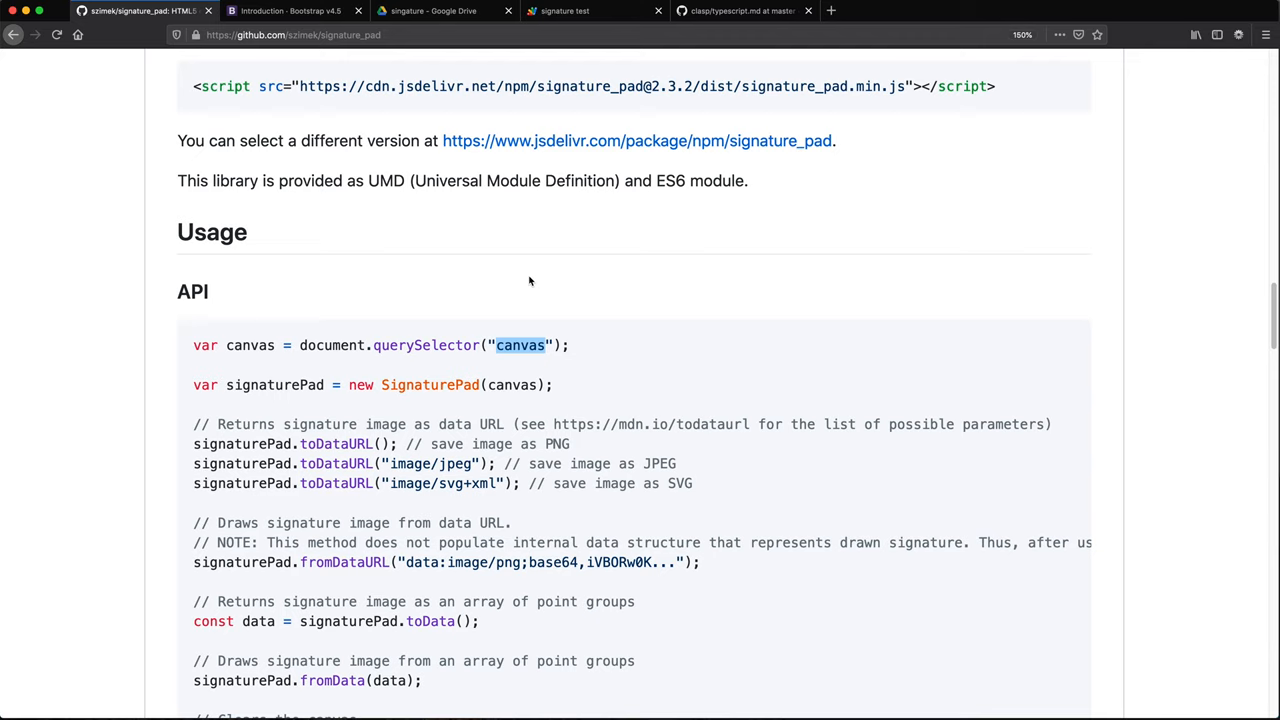
{"action": "mouse_move", "coordinate": [532, 384]}
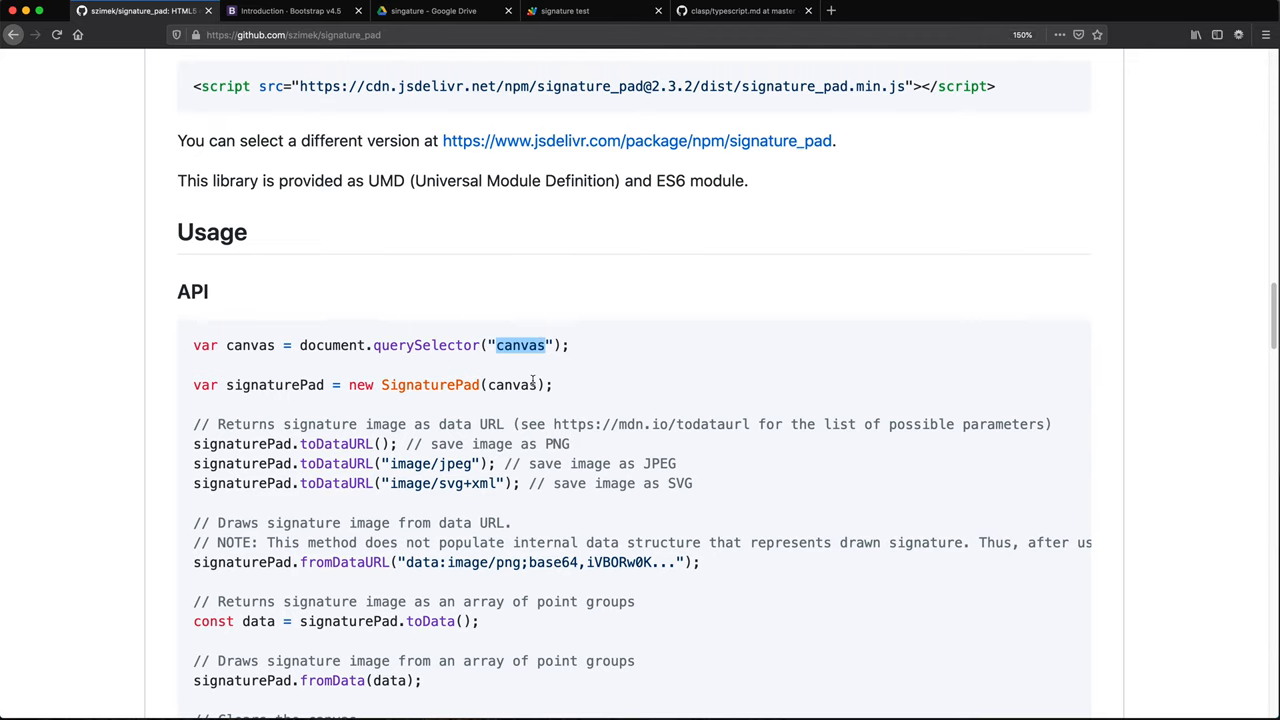
{"action": "scroll", "scroll_direction": "down", "scroll_amount": 3}
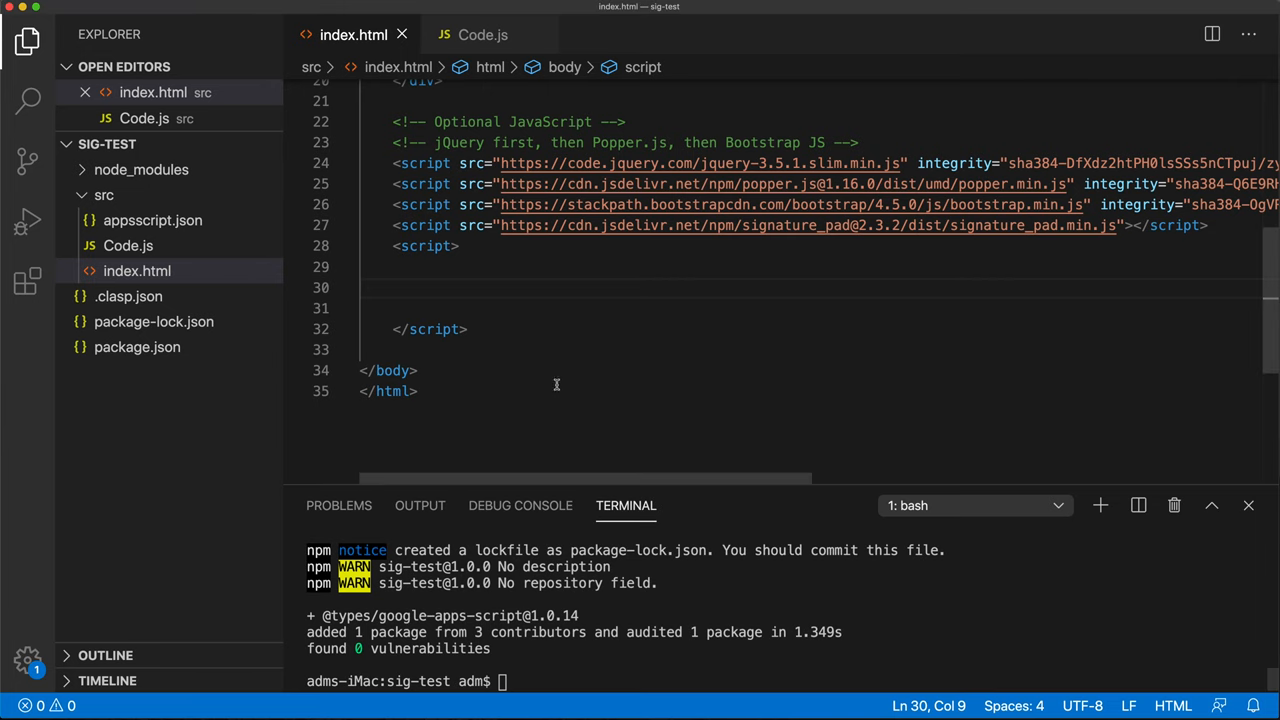
{"action": "mouse_move", "coordinate": [579, 386]}
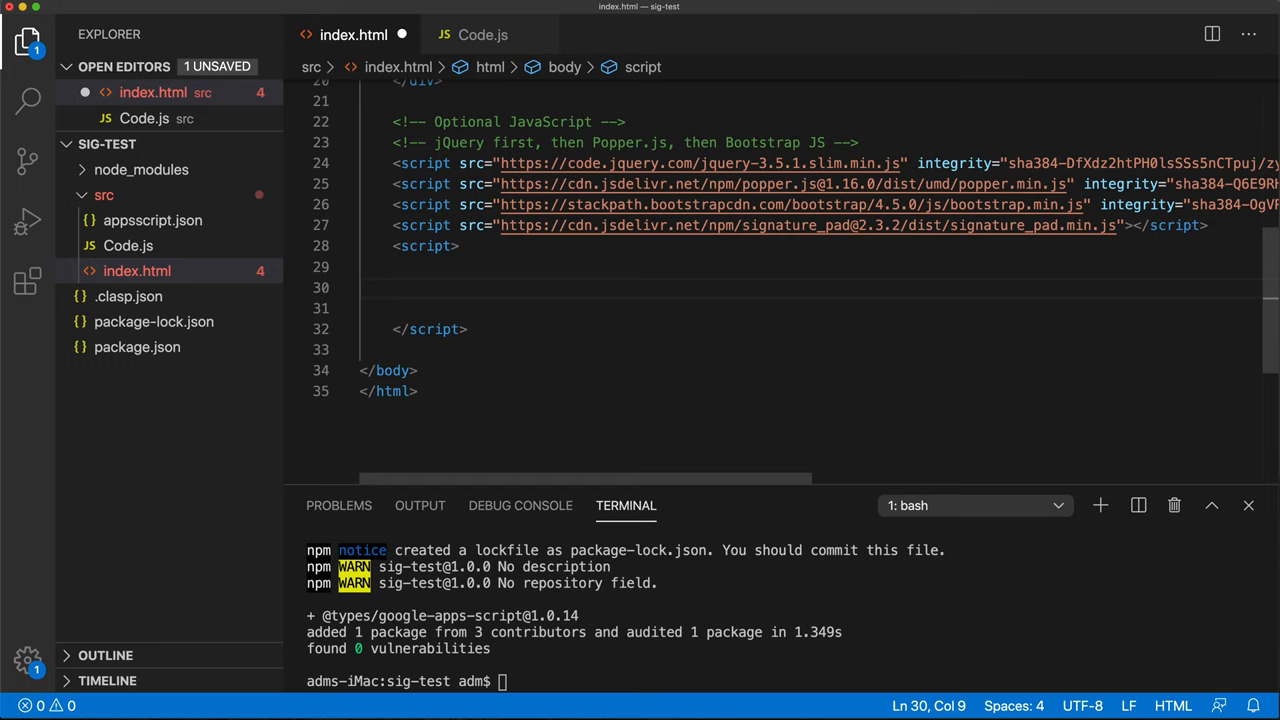
Step: Write setupSignatureBox using getElementById for #sig, and turn the inner div into a canvas
{"action": "type", "text": "function setupSignatureBox(){"}
{"action": "type", "text": "var canvas = document.querySelector(\"sig\");"}
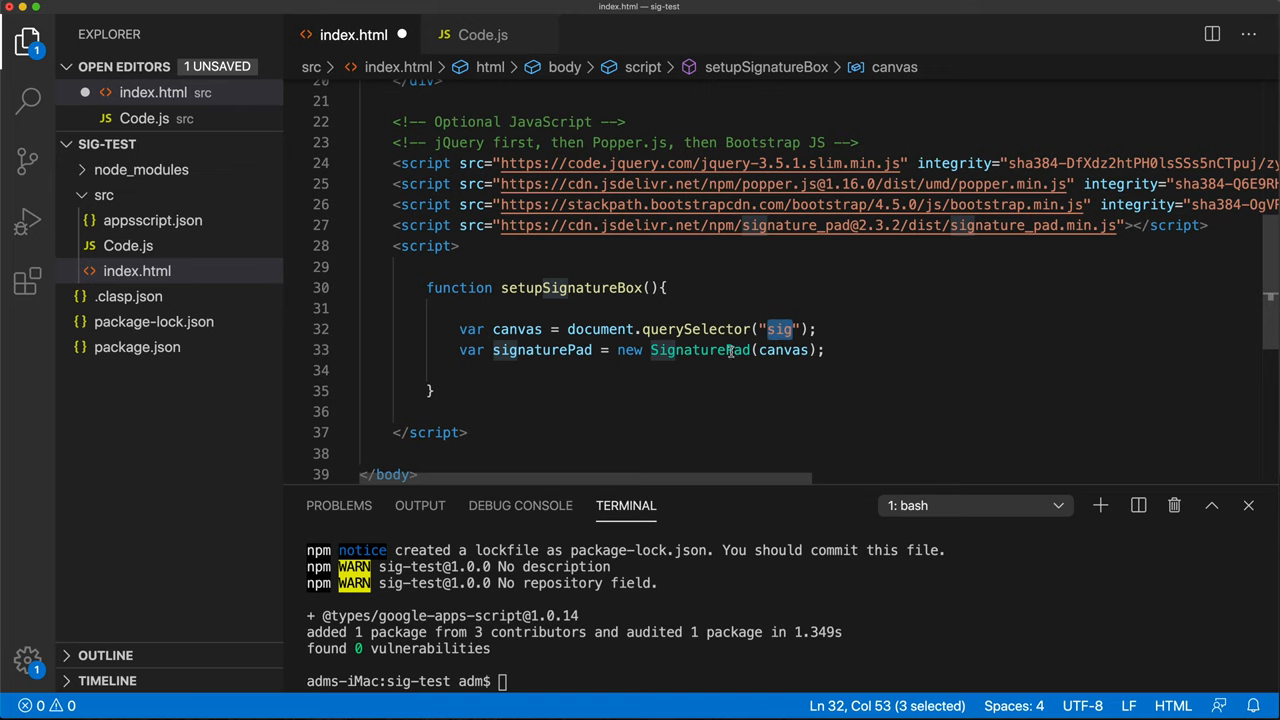
{"action": "double_click", "coordinate": [698, 329]}
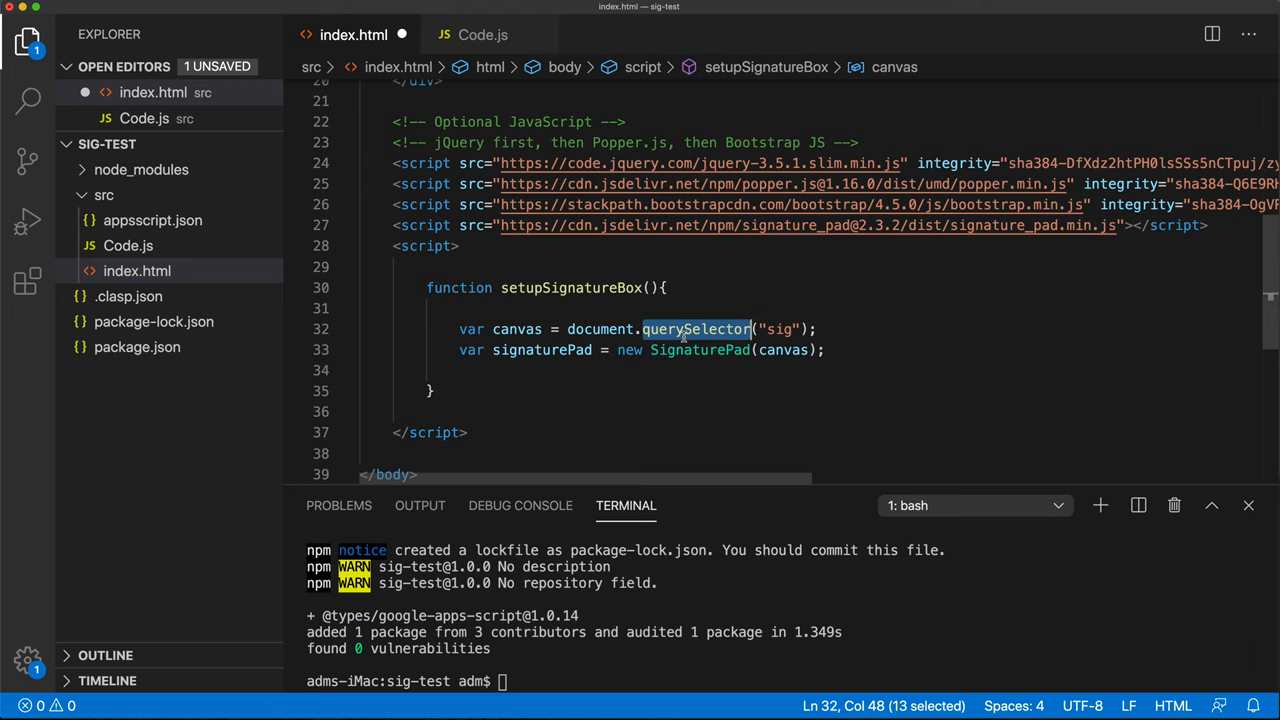
{"action": "type", "text": "get"}
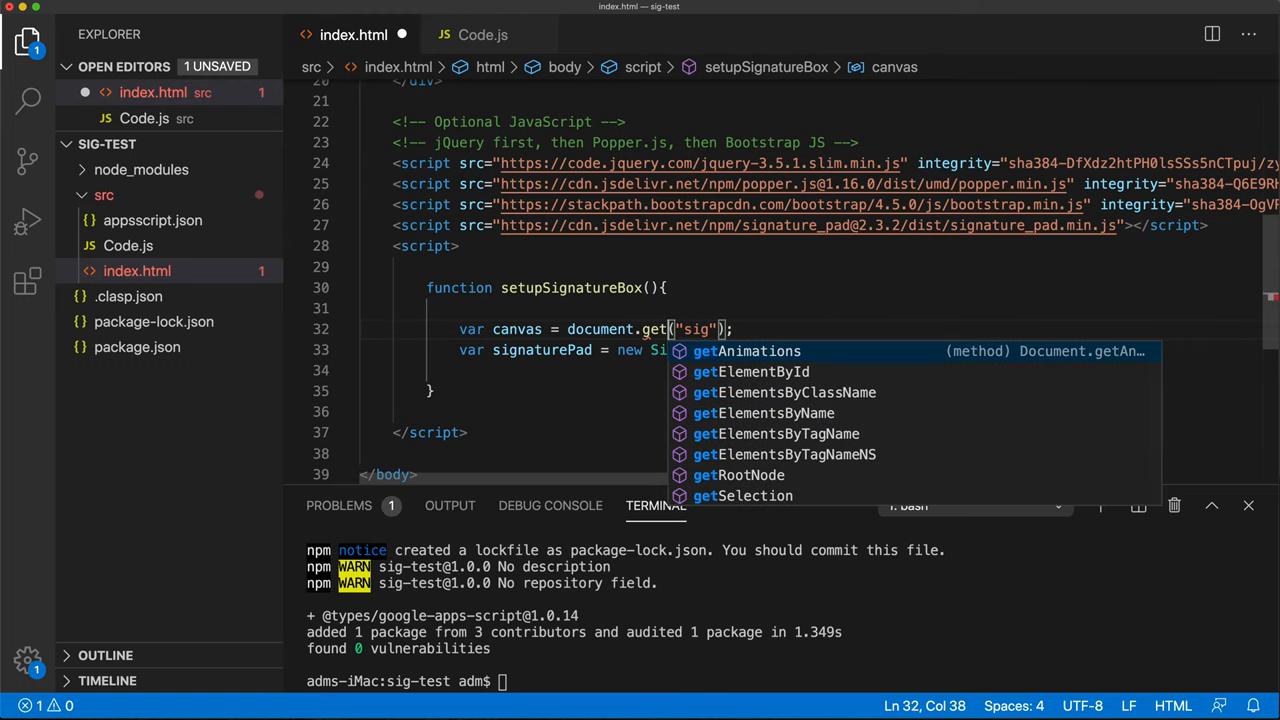
{"action": "left_click", "coordinate": [762, 371]}
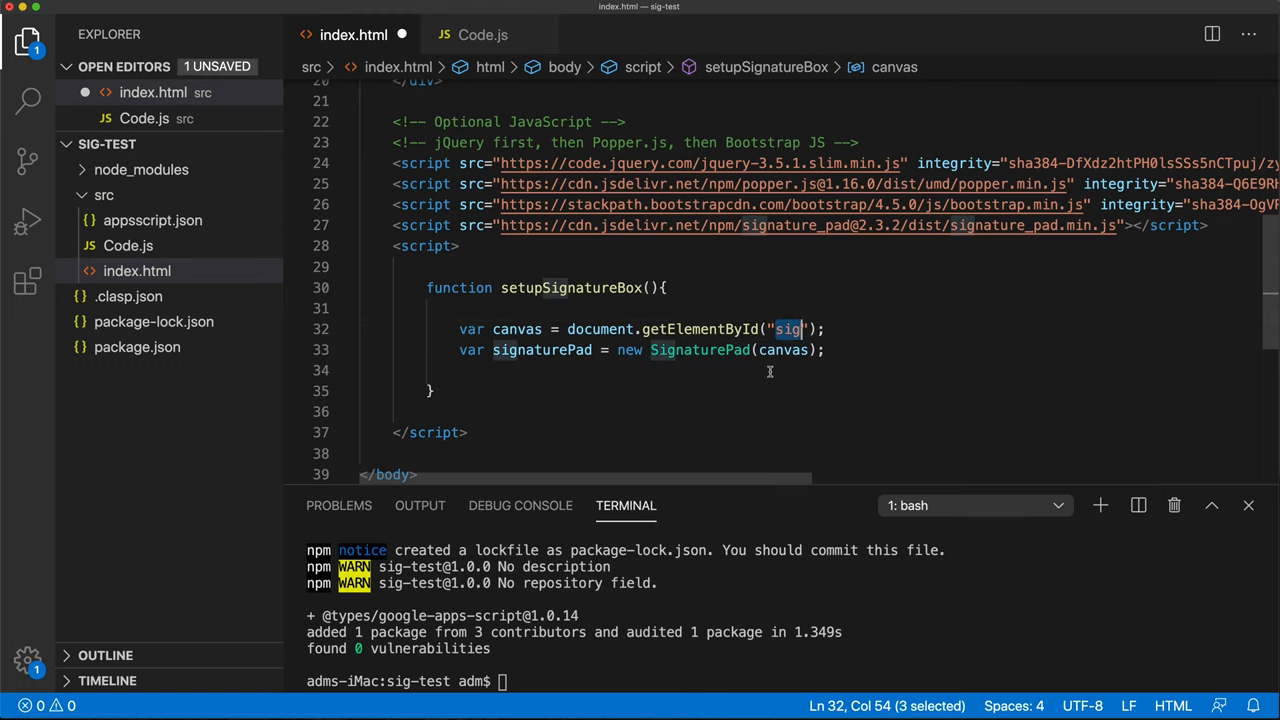
{"action": "double_click", "coordinate": [517, 329]}
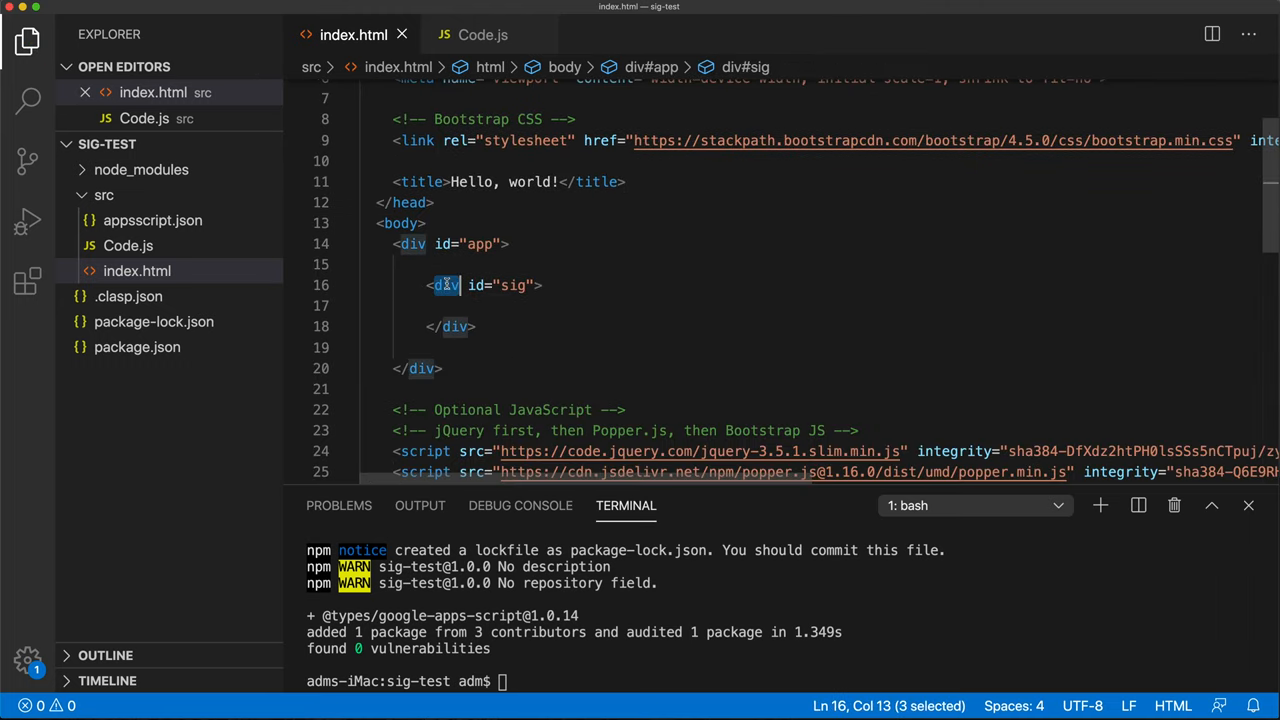
{"action": "type", "text": "canvas"}
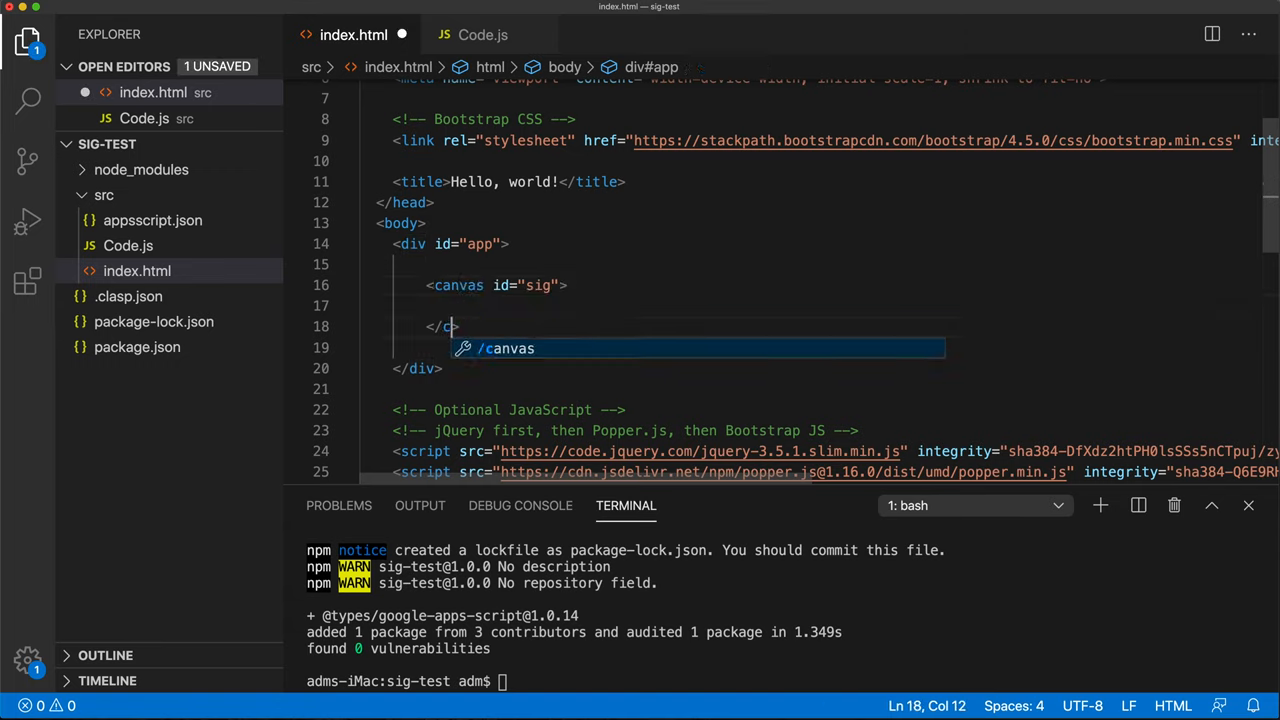
{"action": "type", "text": "an"}
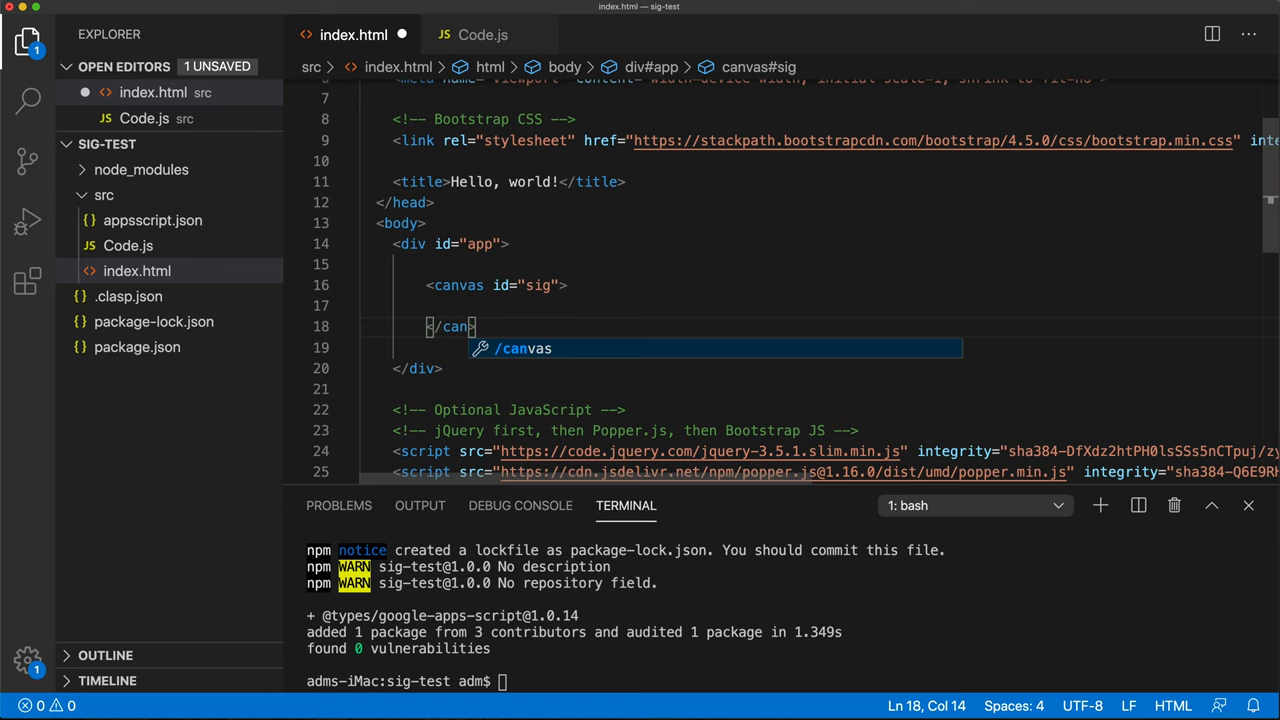
{"action": "key", "text": "Enter"}
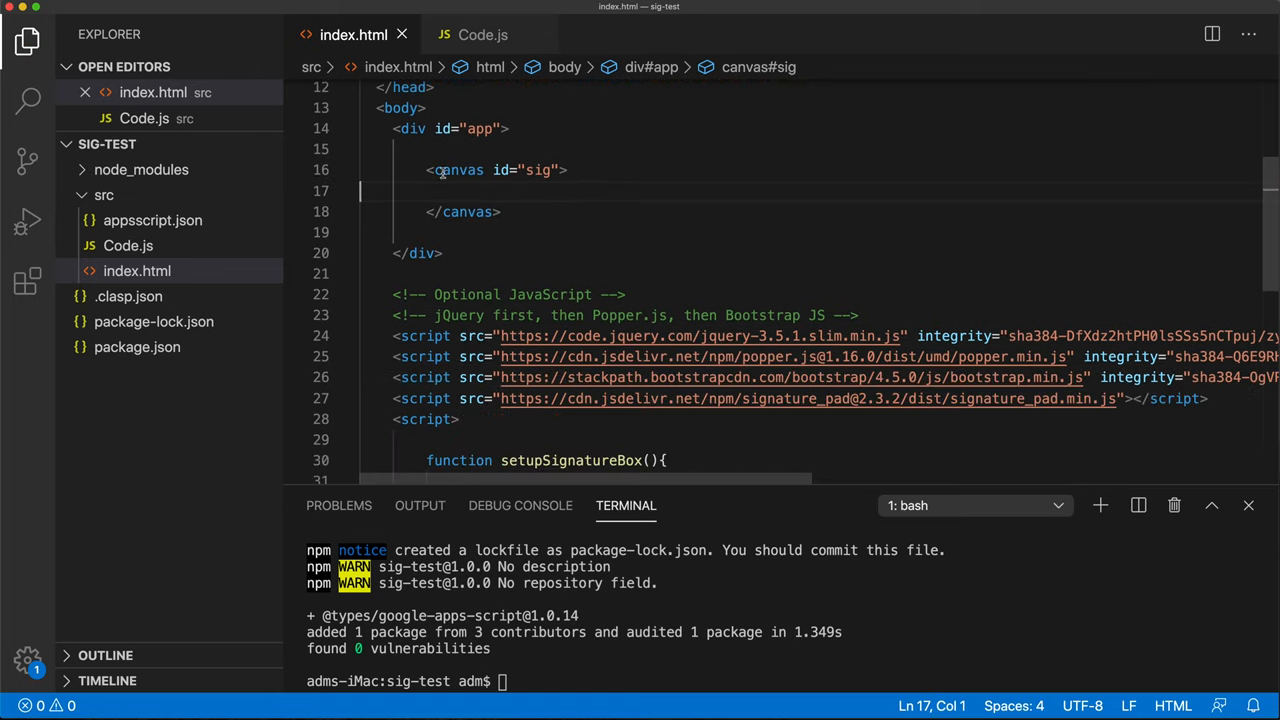
Step: Call setupSignatureBox from a document DOMContentLoaded event listener
{"action": "scroll", "scroll_direction": "down", "scroll_amount": 3}
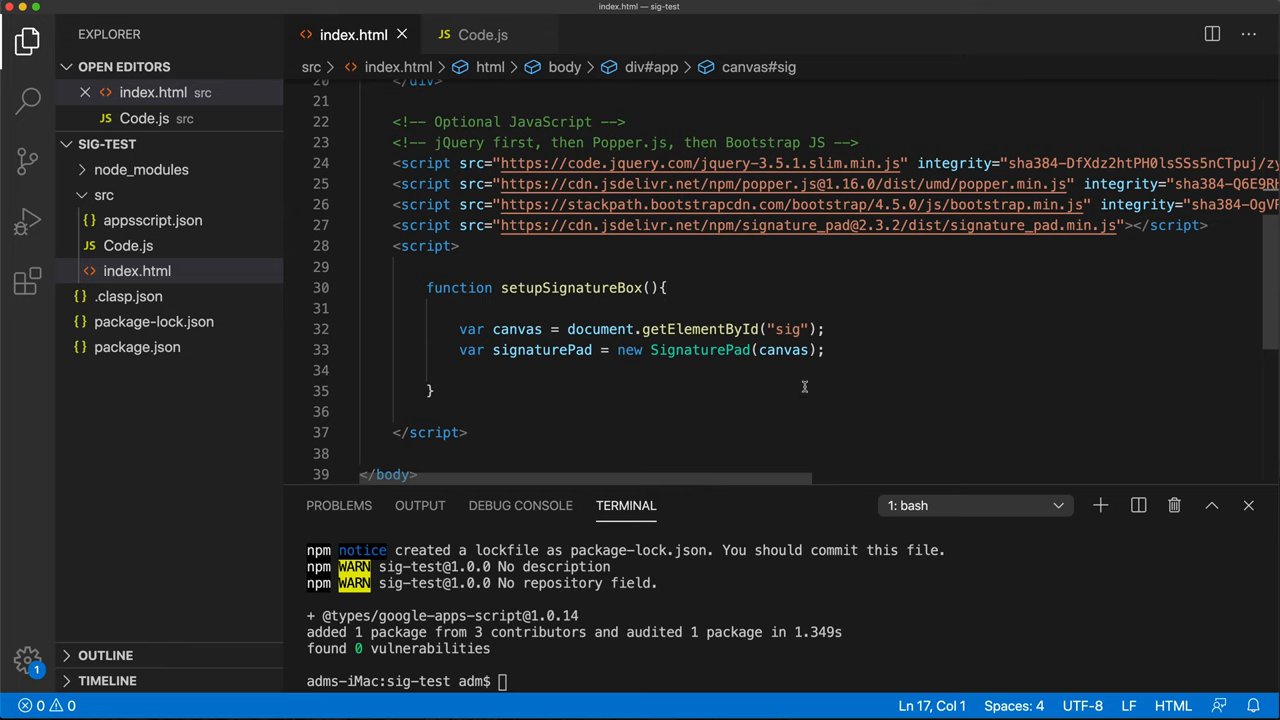
{"action": "double_click", "coordinate": [570, 172]}
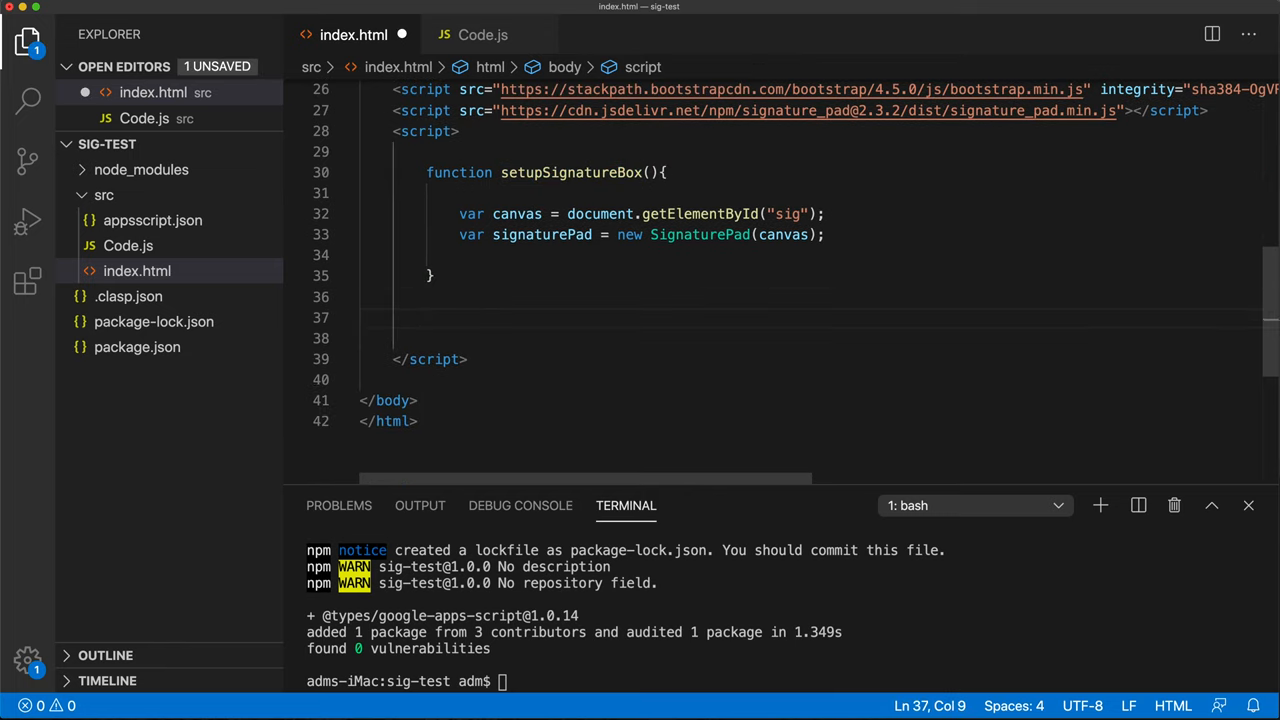
{"action": "type", "text": "document.addEventListener(\"DOMContentLoaded\","}
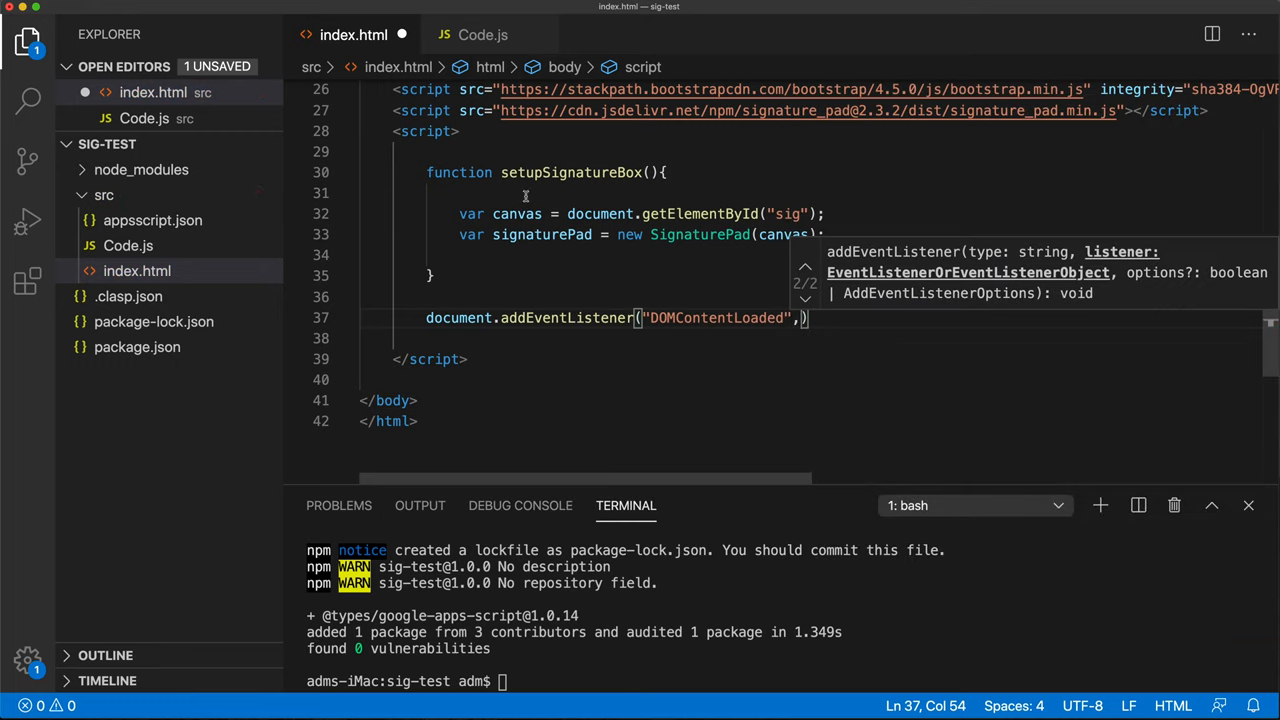
{"action": "type", "text": "setupSignatureBox"}
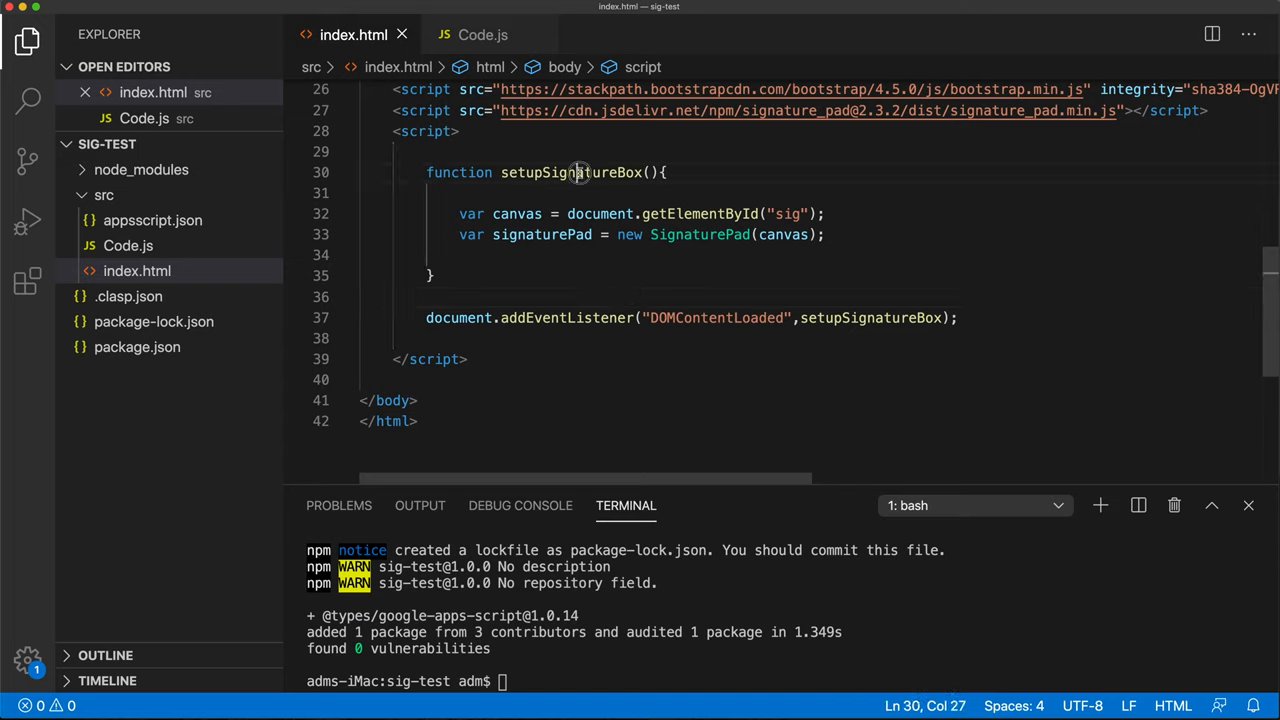
{"action": "double_click", "coordinate": [716, 317]}
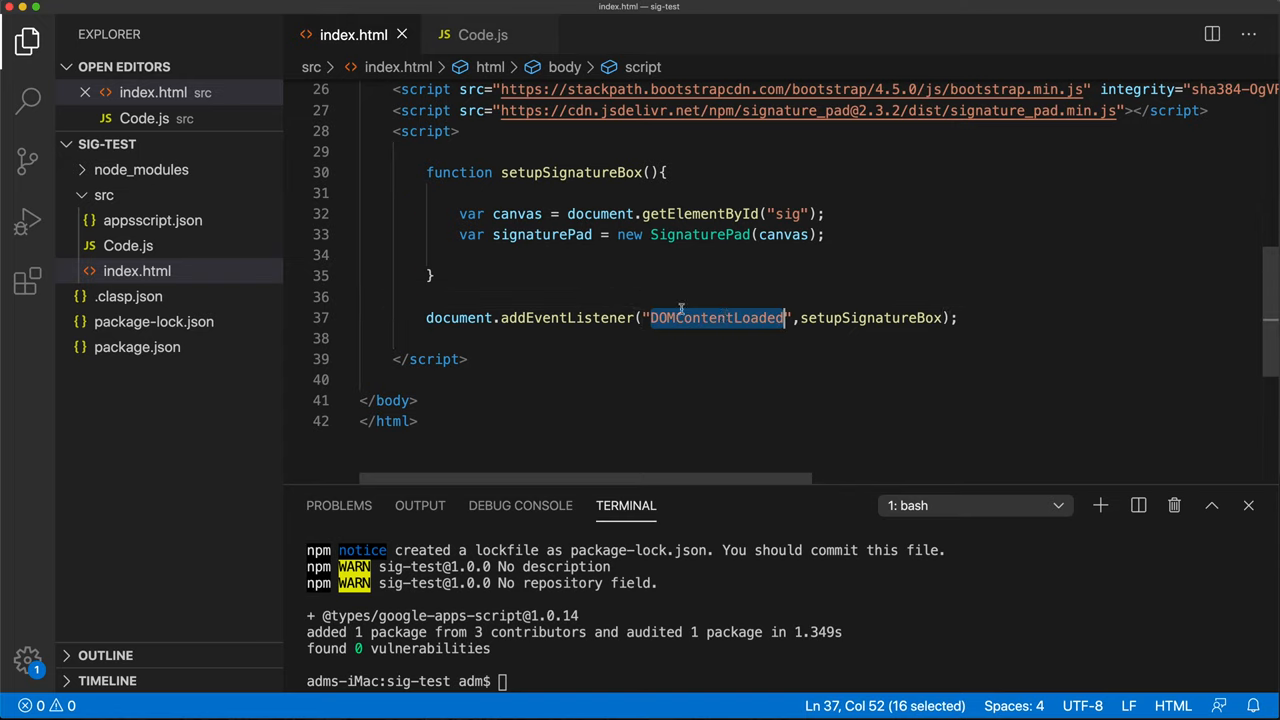
{"action": "left_click", "coordinate": [540, 297]}
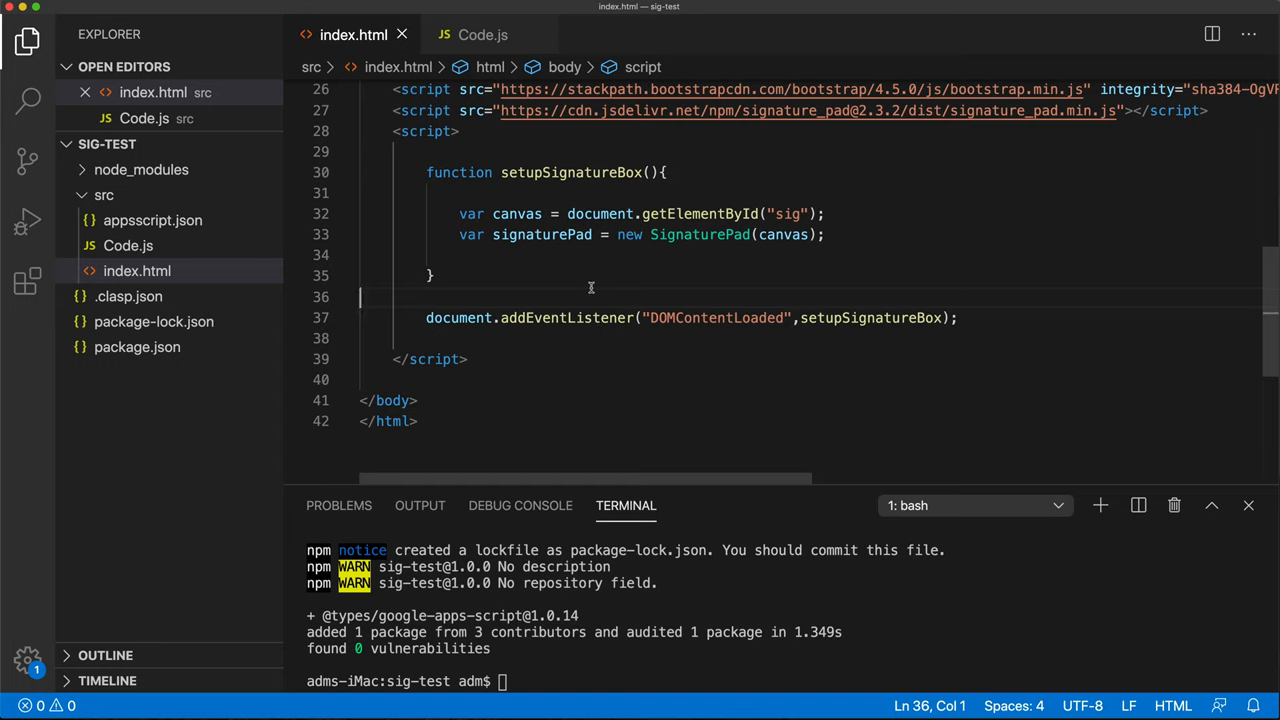
{"action": "mouse_move", "coordinate": [520, 430]}
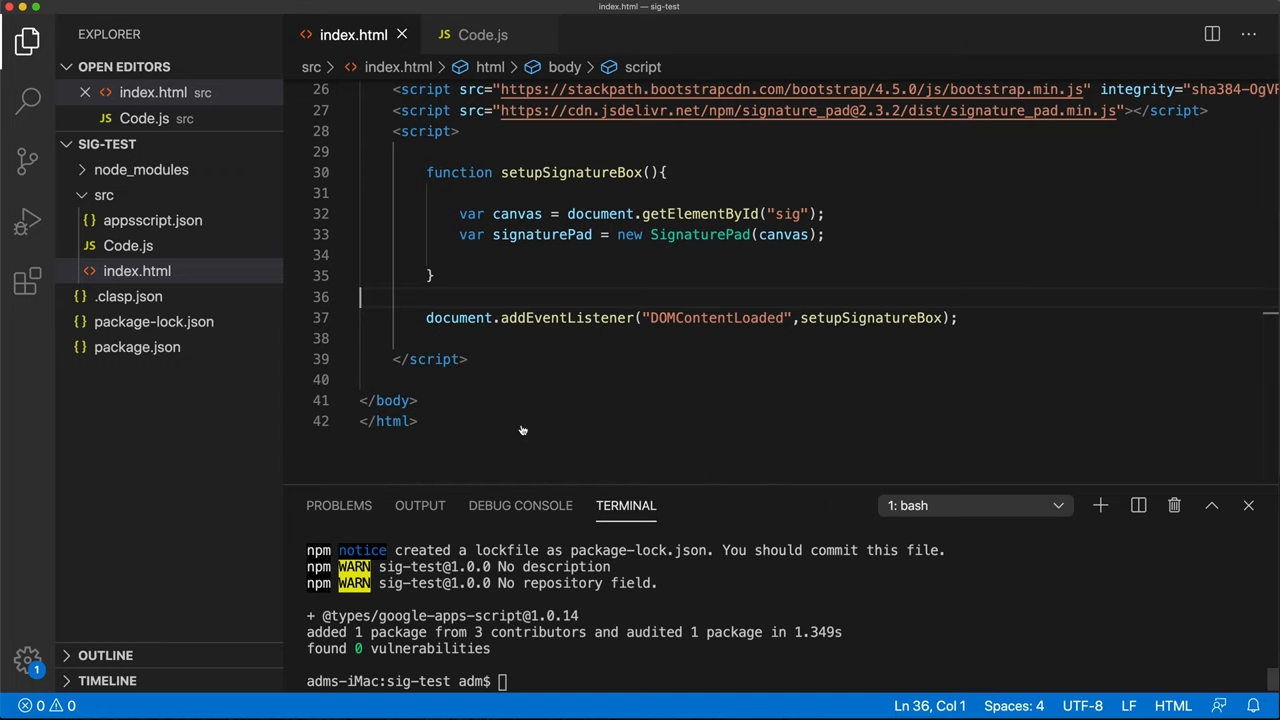
Step: Run clasp push in the terminal and switch to the 'signature test' project tab
{"action": "type", "text": "clas"}
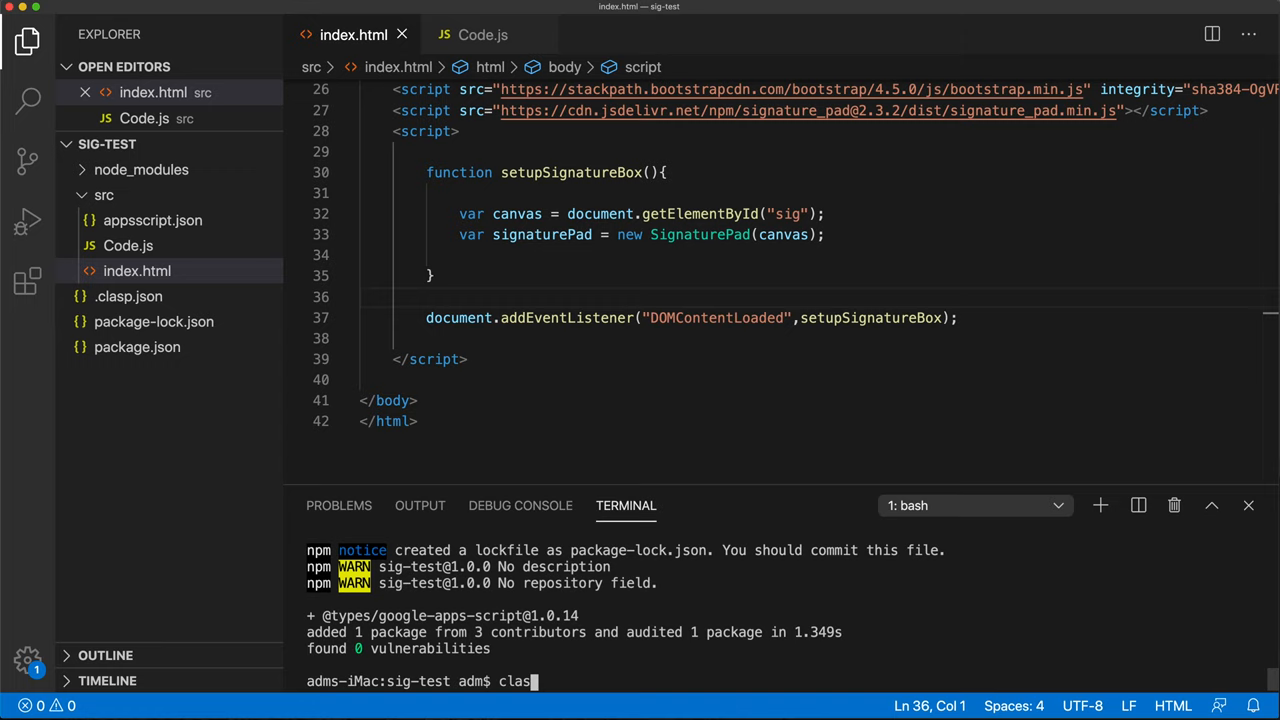
{"action": "type", "text": "p push"}
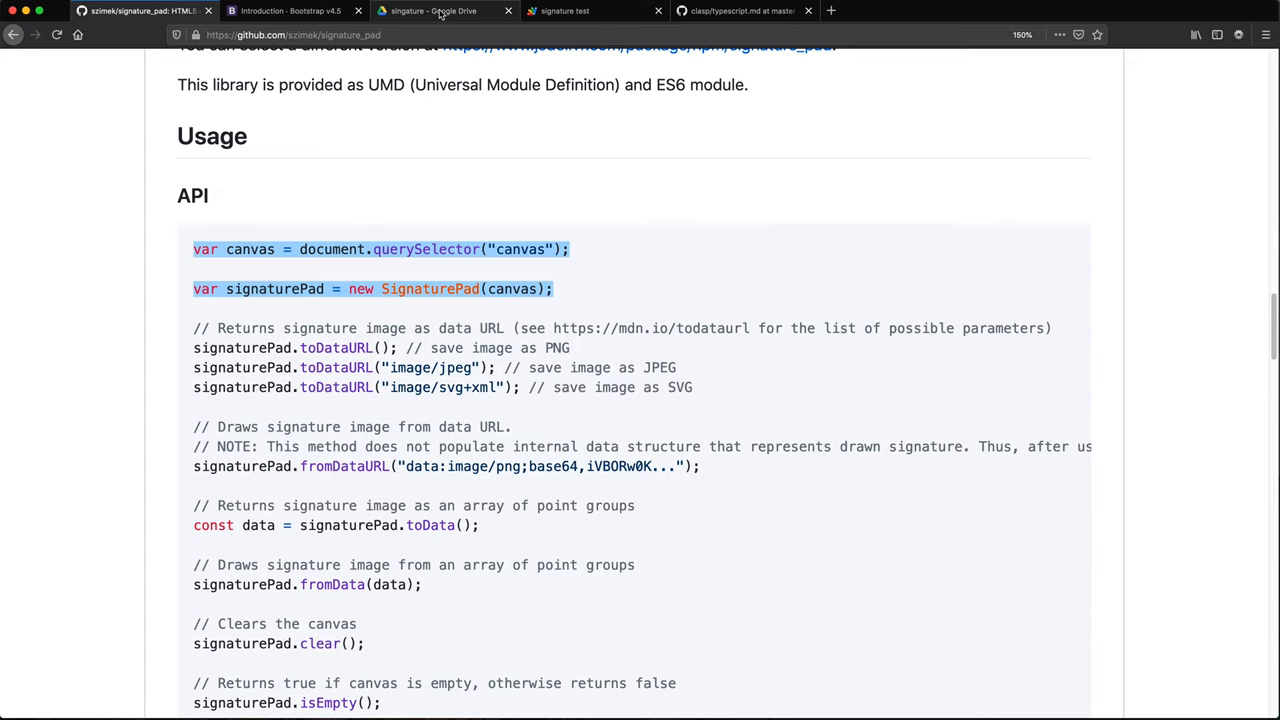
{"action": "mouse_move", "coordinate": [435, 16]}
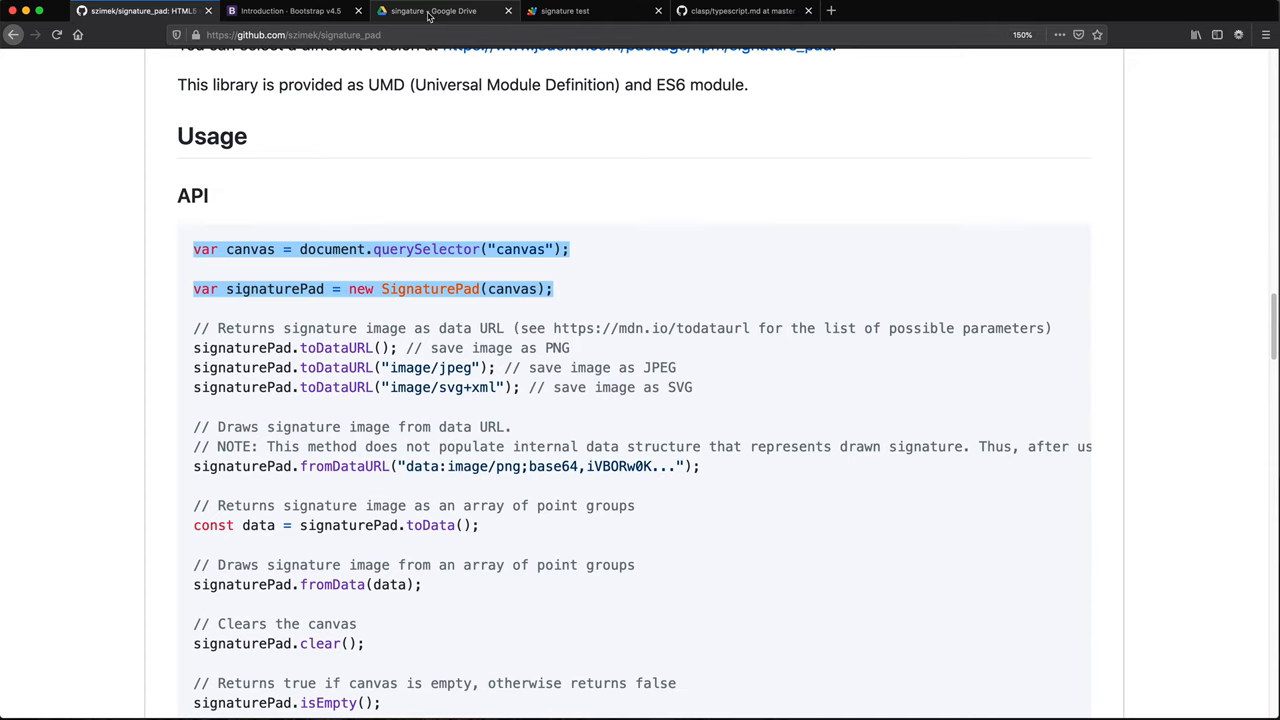
{"action": "left_click", "coordinate": [593, 11]}
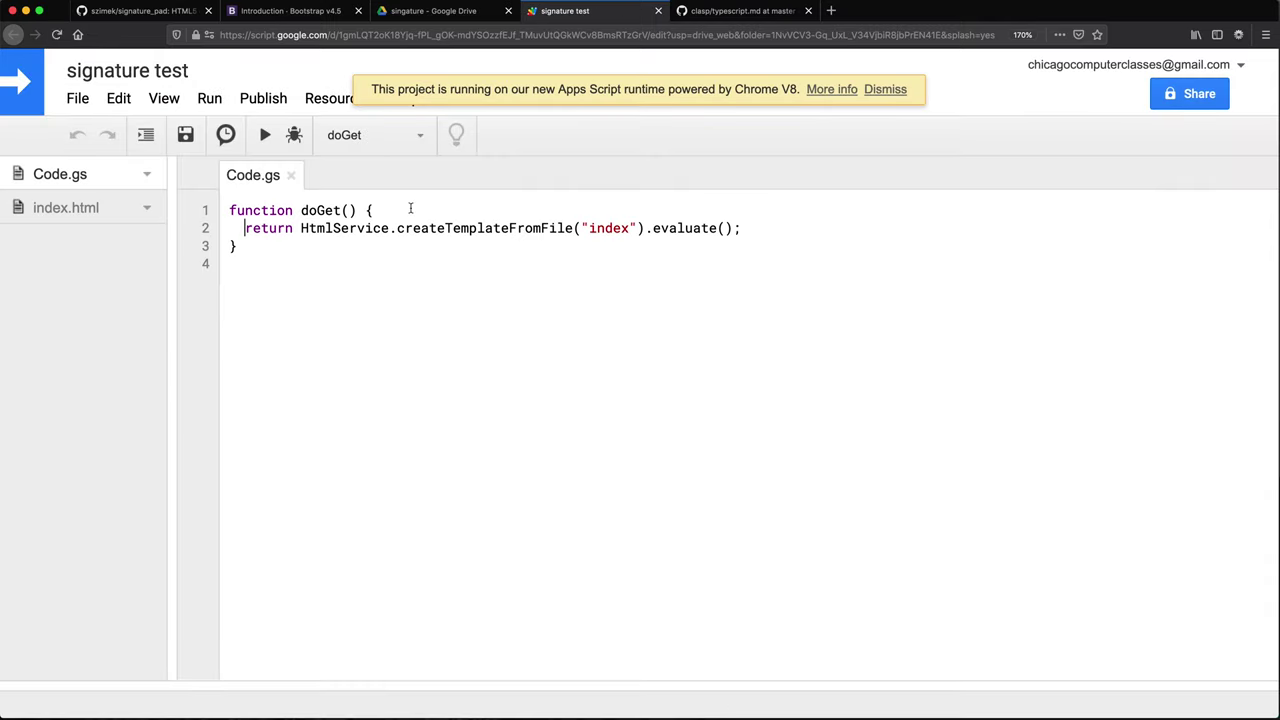
Step: Check the pushed index.html, return to Code.gs, and dismiss the V8 runtime notice
{"action": "left_click", "coordinate": [66, 207]}
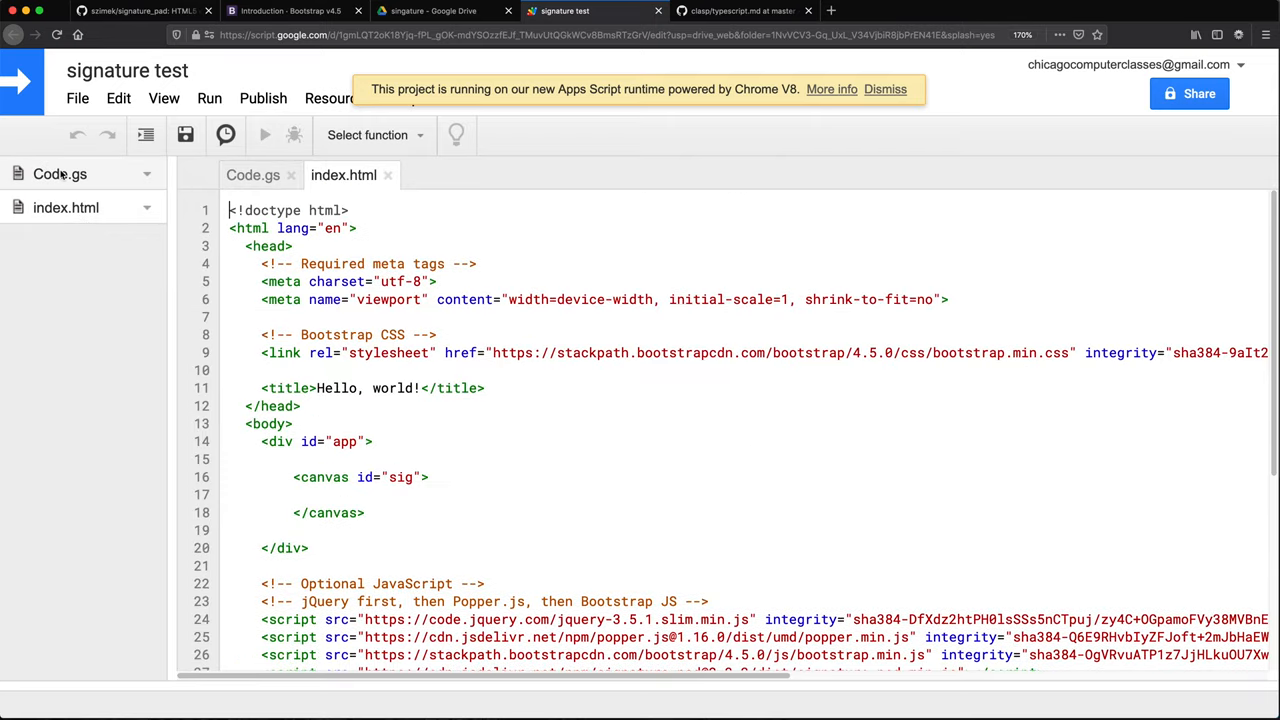
{"action": "left_click", "coordinate": [253, 175]}
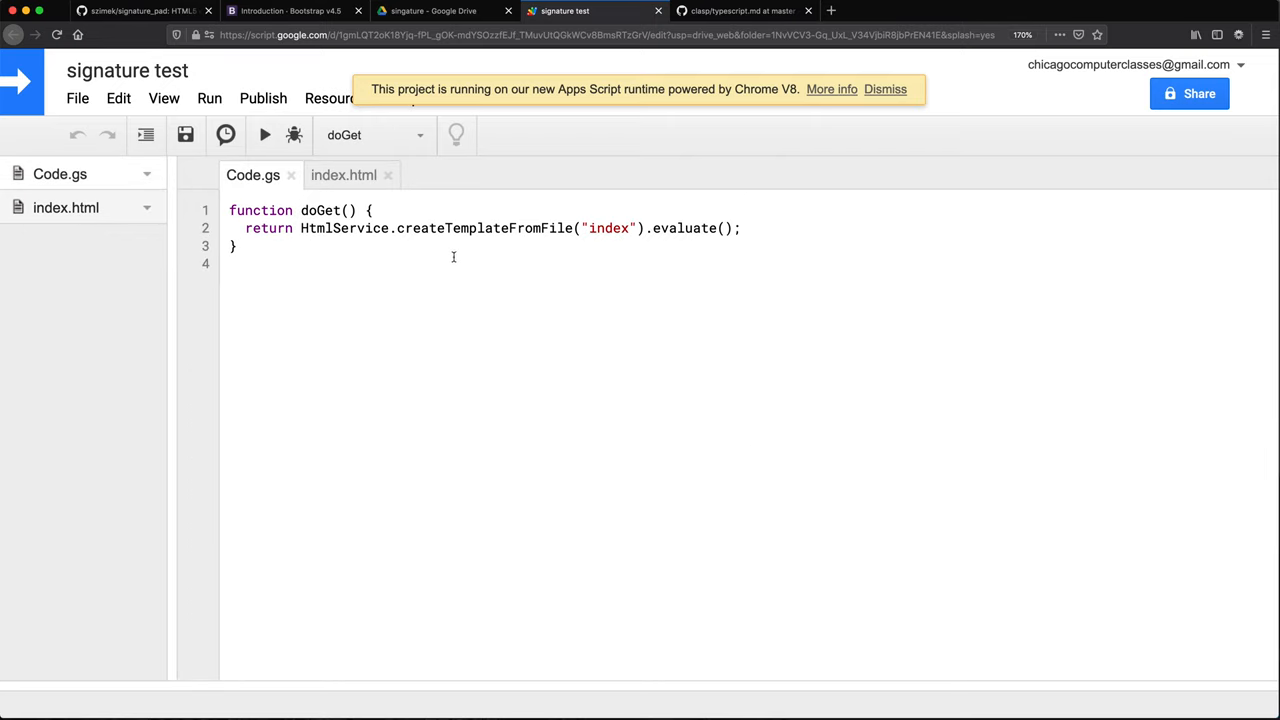
{"action": "left_click", "coordinate": [884, 89]}
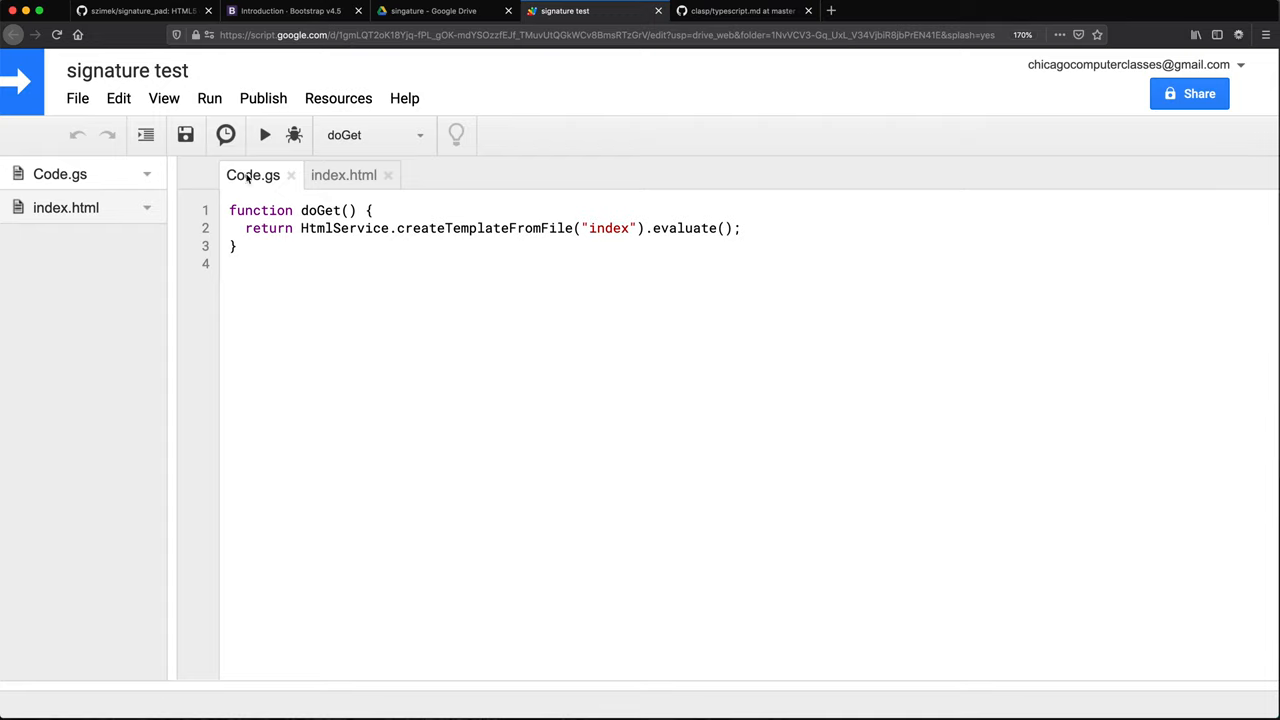
Step: Deploy as a web app with a version note and 'Anyone, even anonymous' access, then open latest code
{"action": "left_click", "coordinate": [263, 98]}
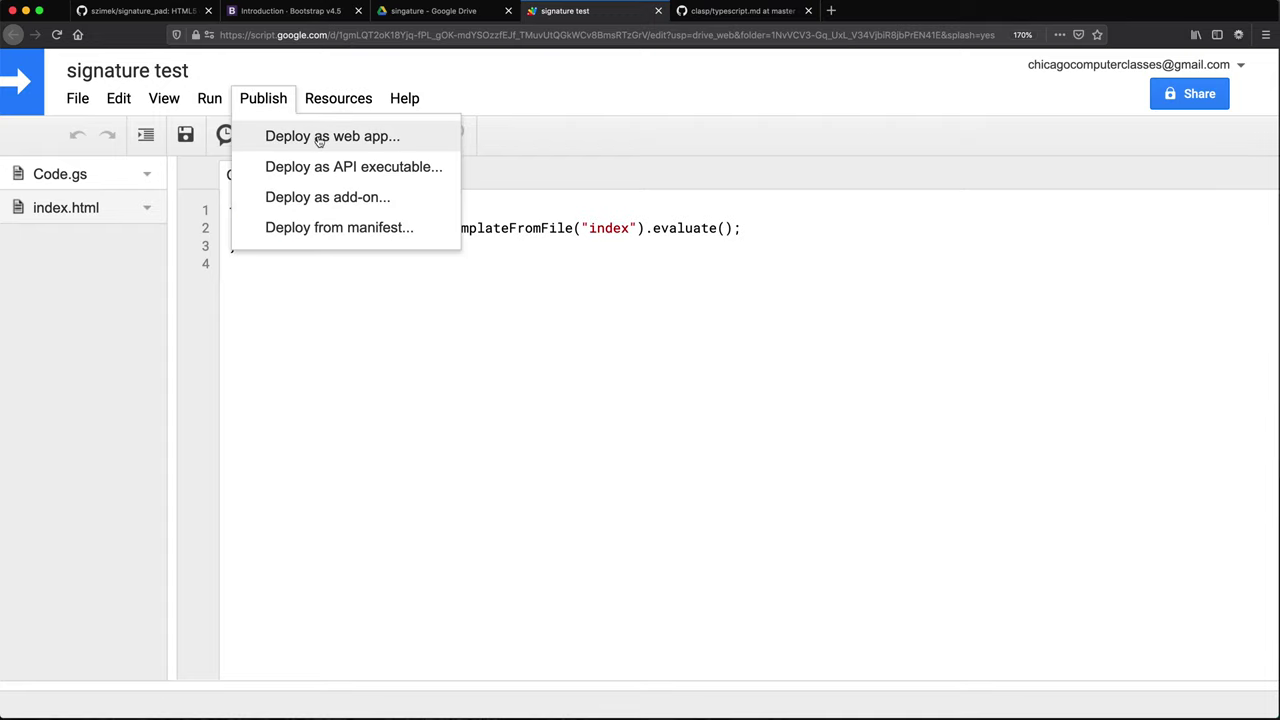
{"action": "left_click", "coordinate": [331, 135]}
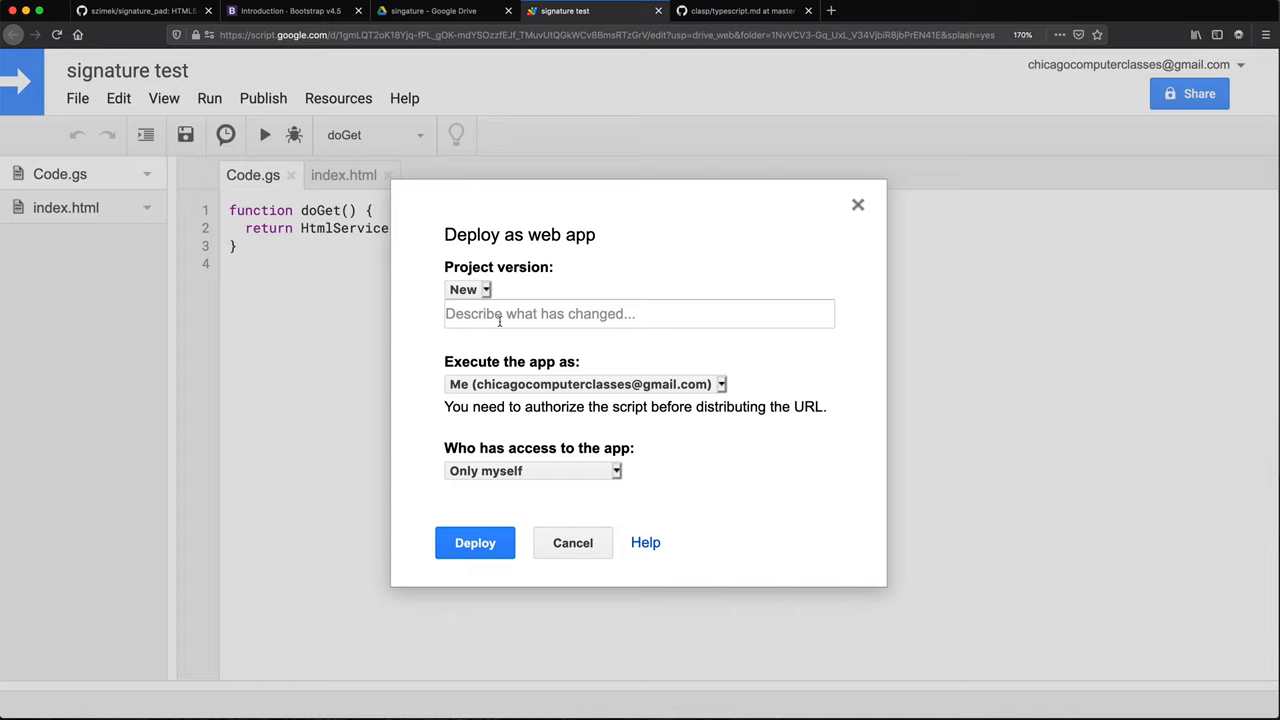
{"action": "type", "text": "first v"}
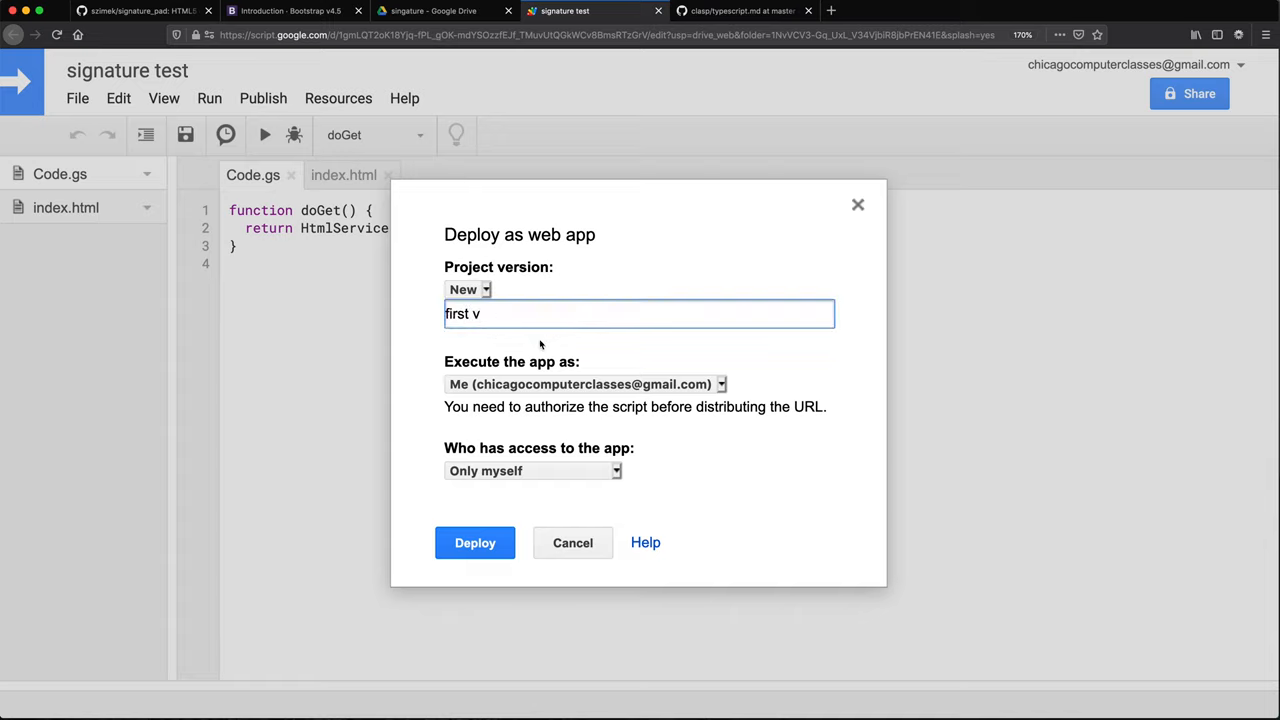
{"action": "left_click", "coordinate": [532, 470]}
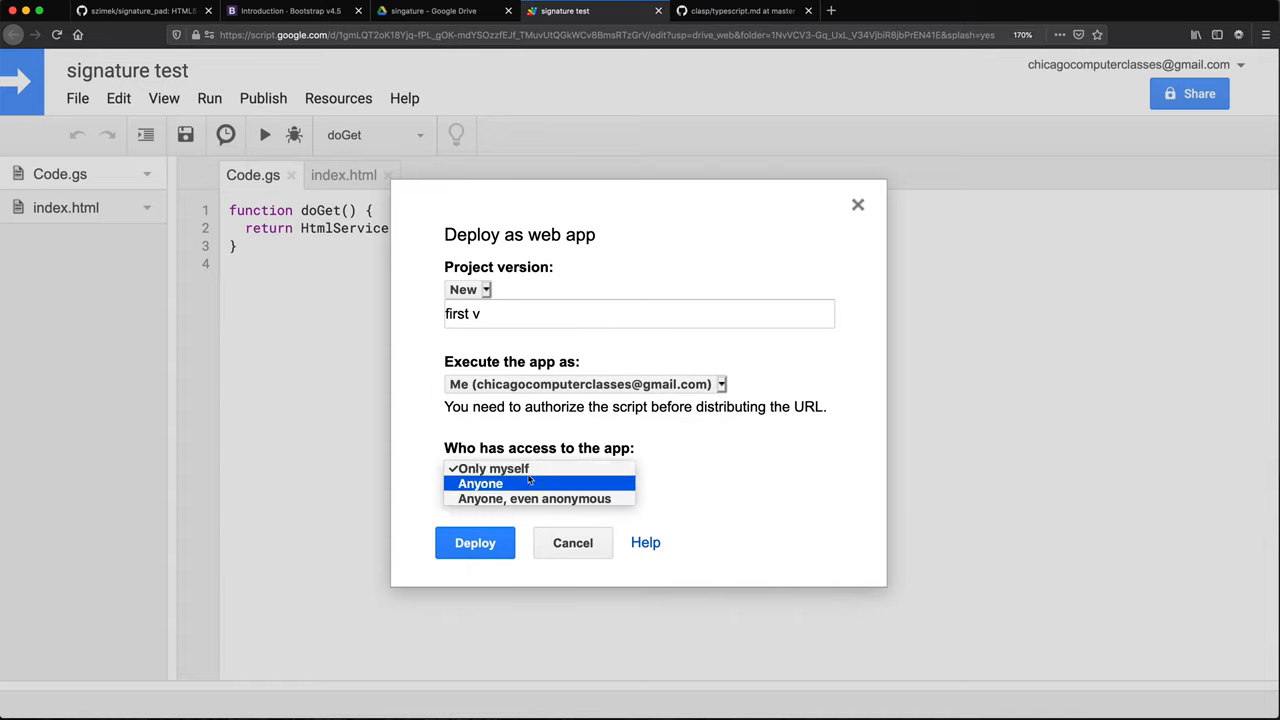
{"action": "left_click", "coordinate": [534, 498]}
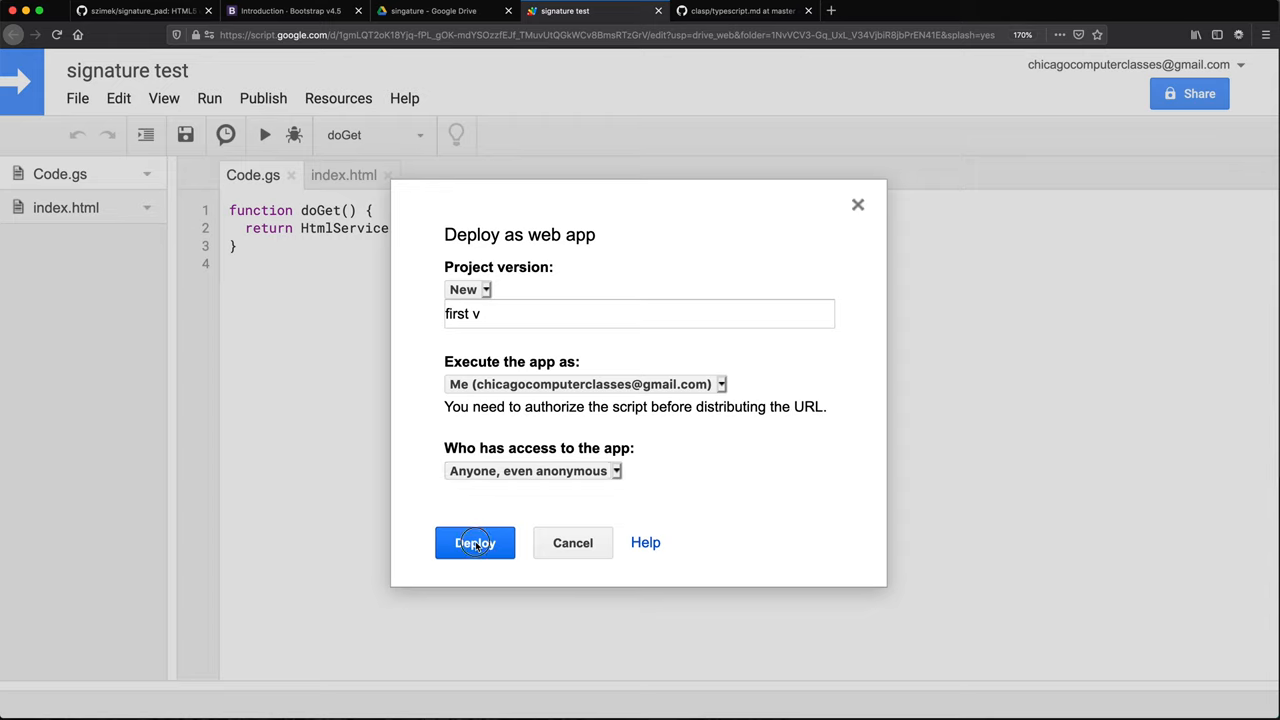
{"action": "left_click", "coordinate": [475, 542]}
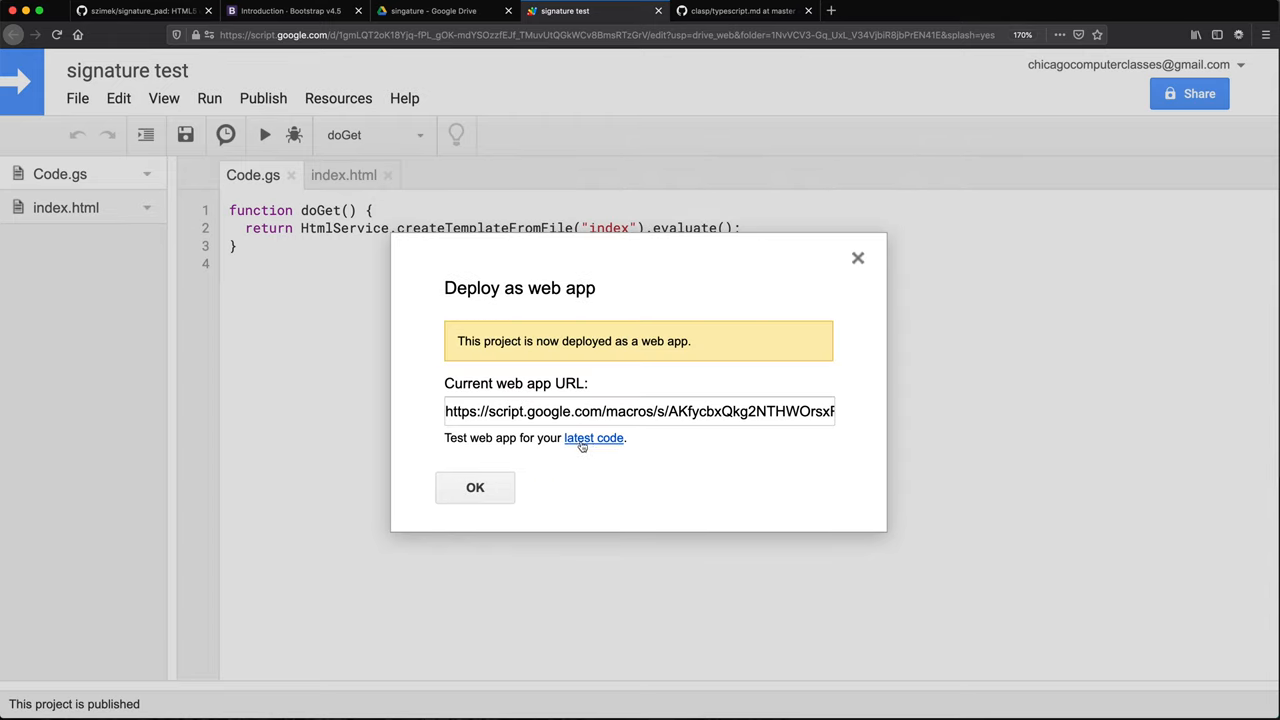
{"action": "left_click", "coordinate": [594, 437]}
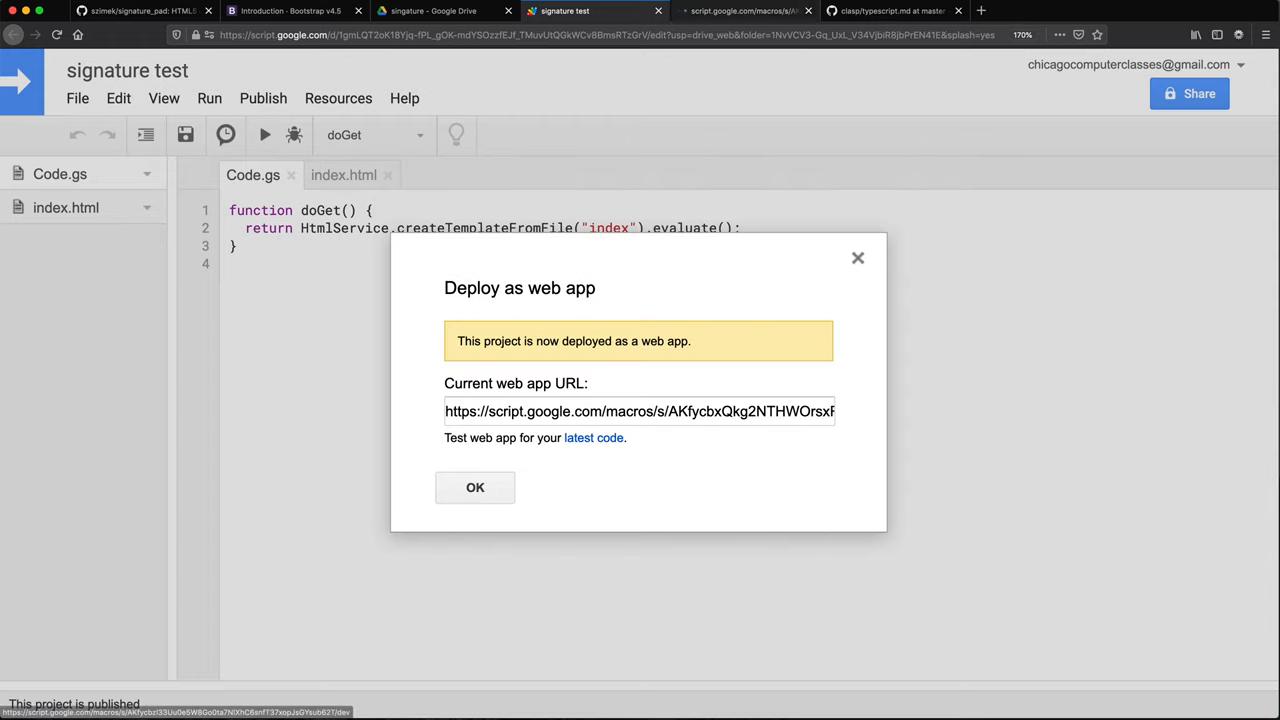
{"action": "left_click", "coordinate": [594, 437]}
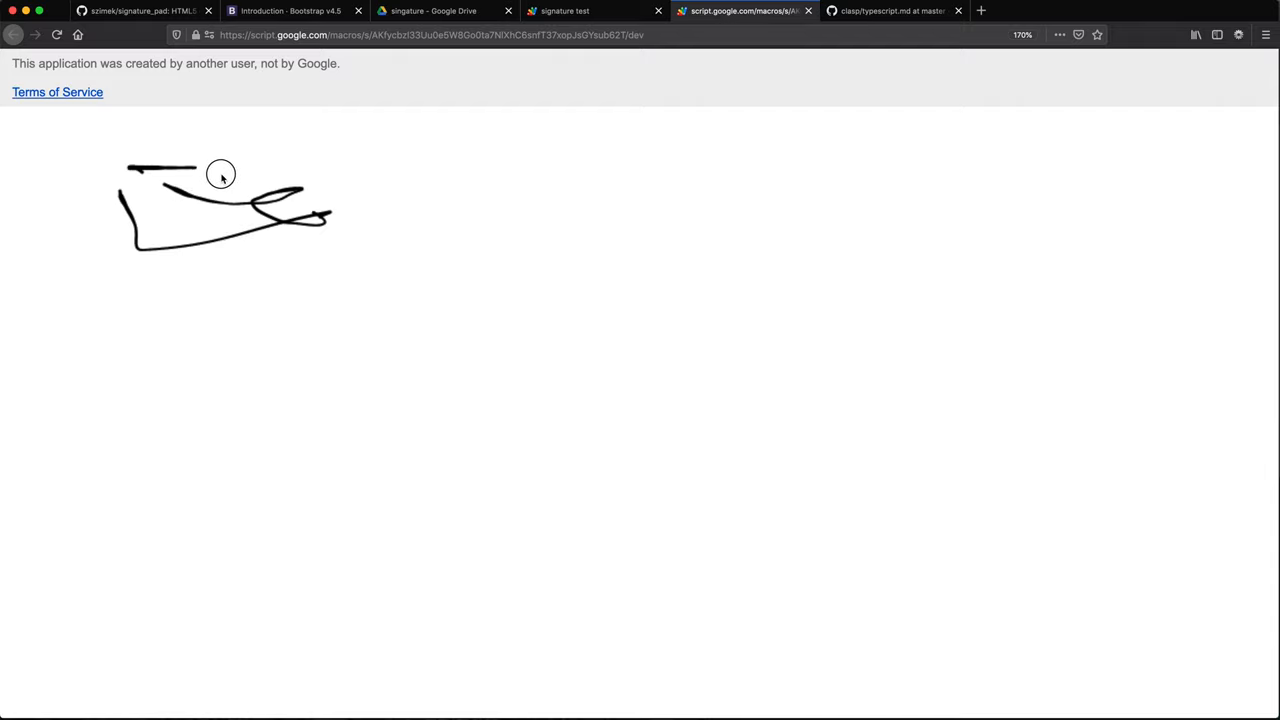
Step: Drag across the web app page to draw a test signature stroke
{"action": "left_click_drag", "start_coordinate": [220, 174], "coordinate": [85, 174]}
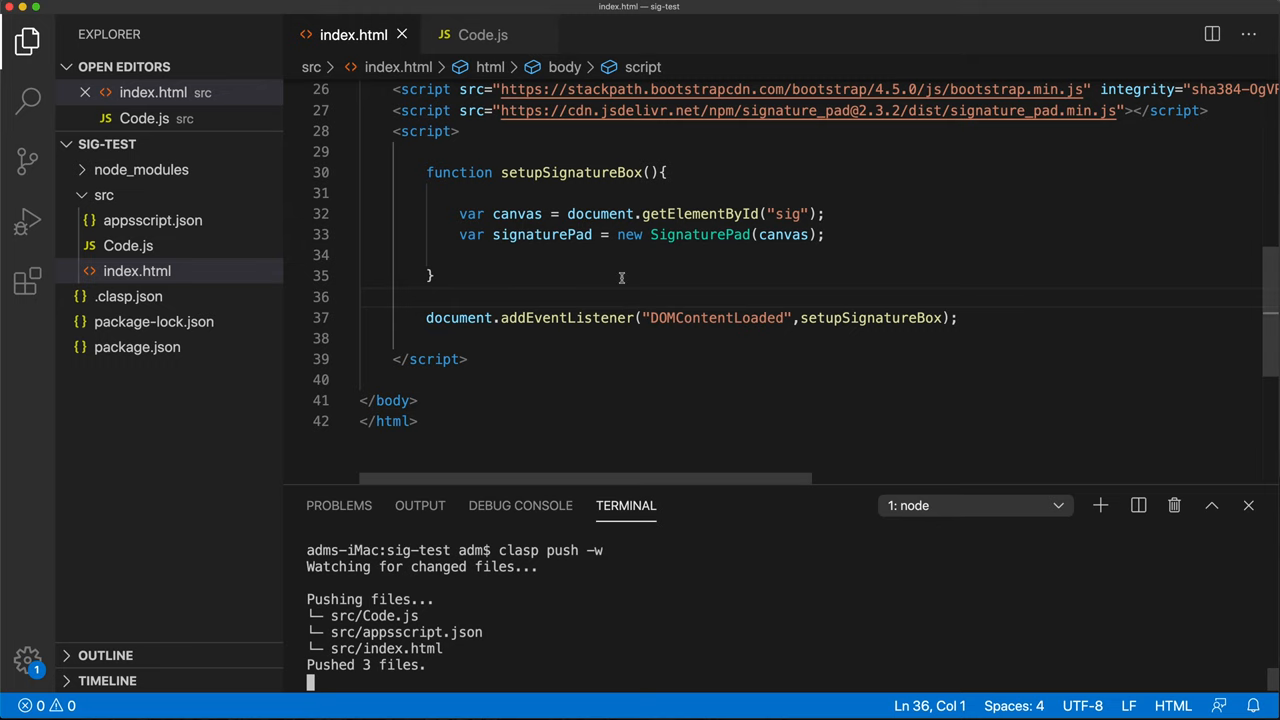
Step: Add class="container" to the app div and wrap the sig canvas in a new div
{"action": "scroll", "scroll_direction": "up", "scroll_amount": 3}
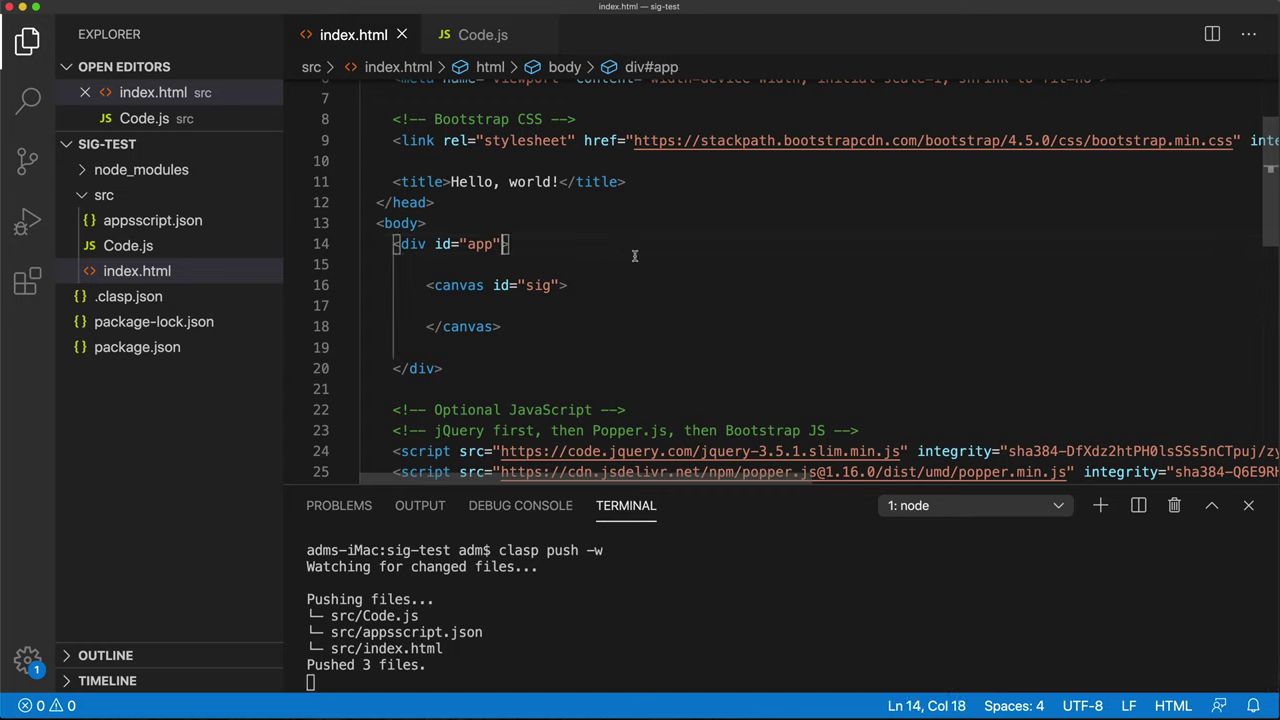
{"action": "type", "text": "class=\"\""}
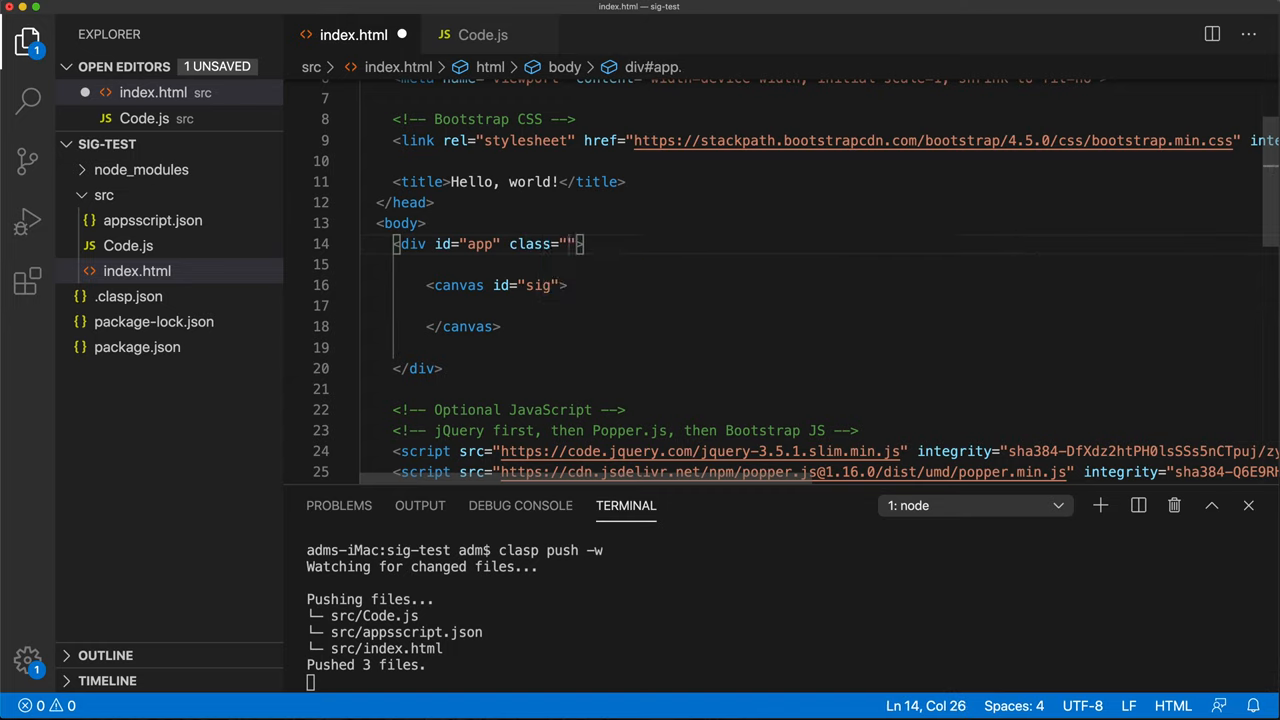
{"action": "type", "text": "conat"}
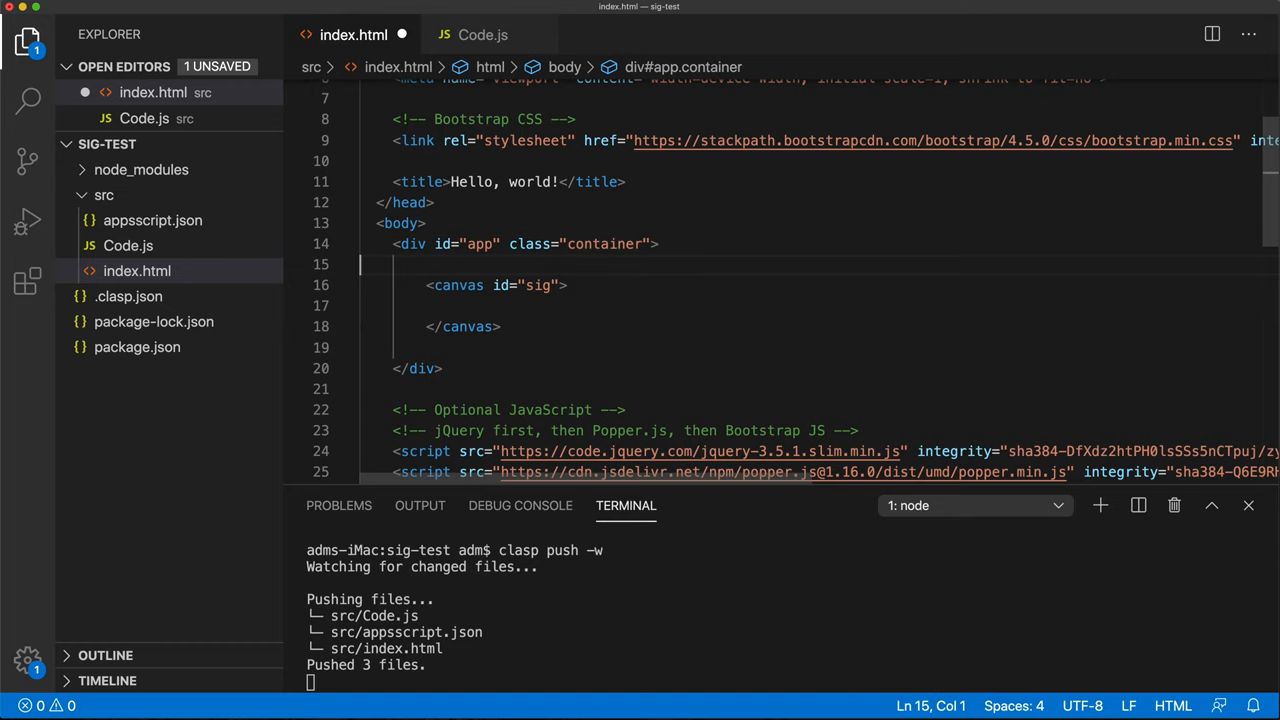
{"action": "key", "text": "Return"}
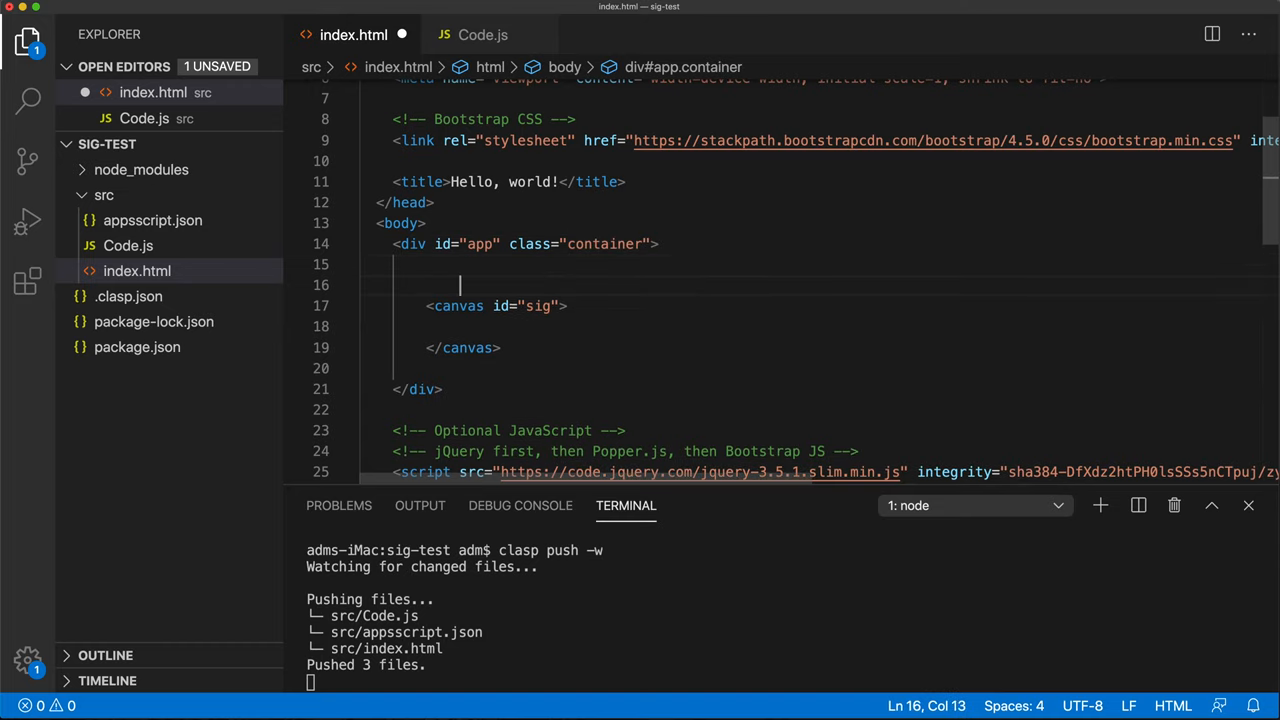
{"action": "type", "text": "div>"}
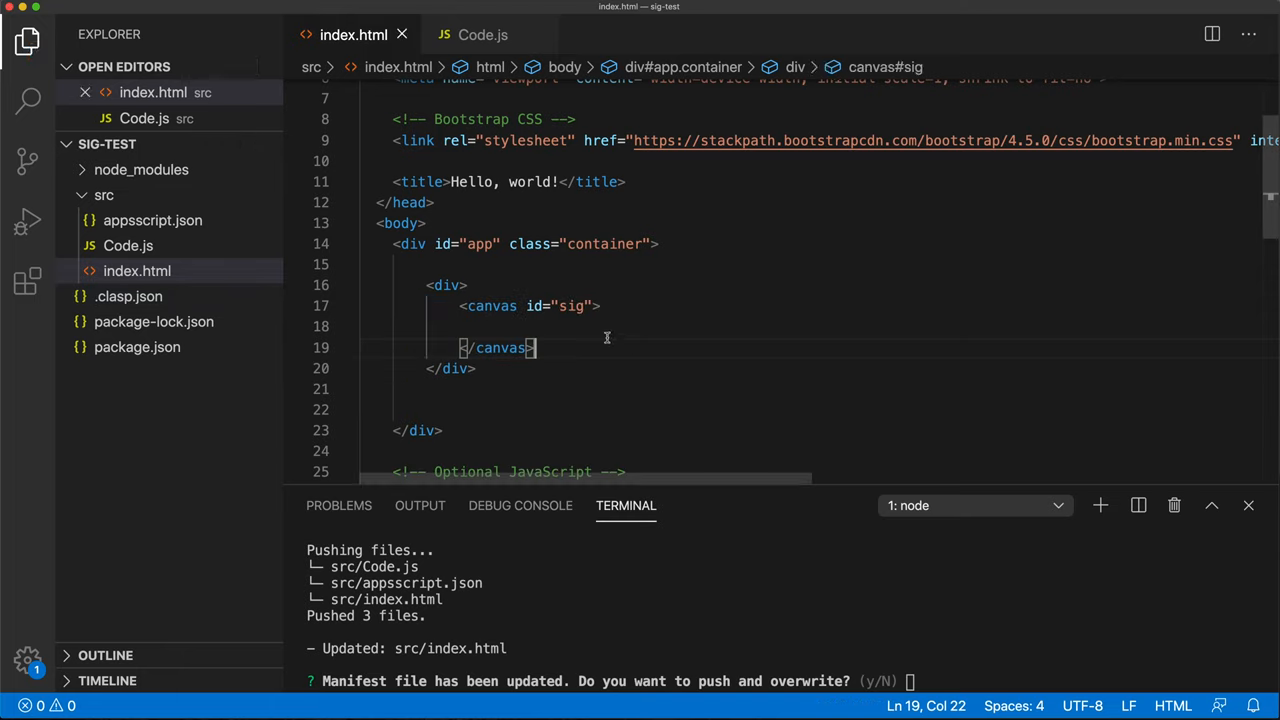
{"action": "type", "text": "clas"}
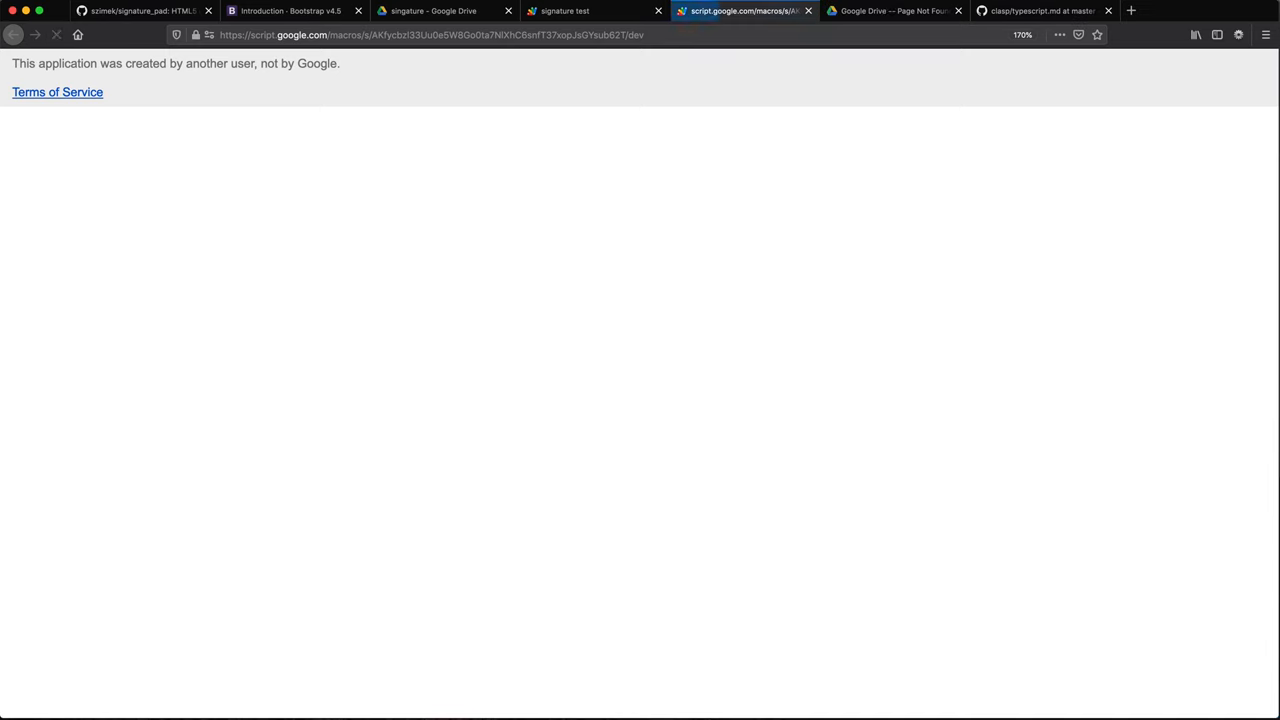
{"action": "left_click", "coordinate": [957, 11]}
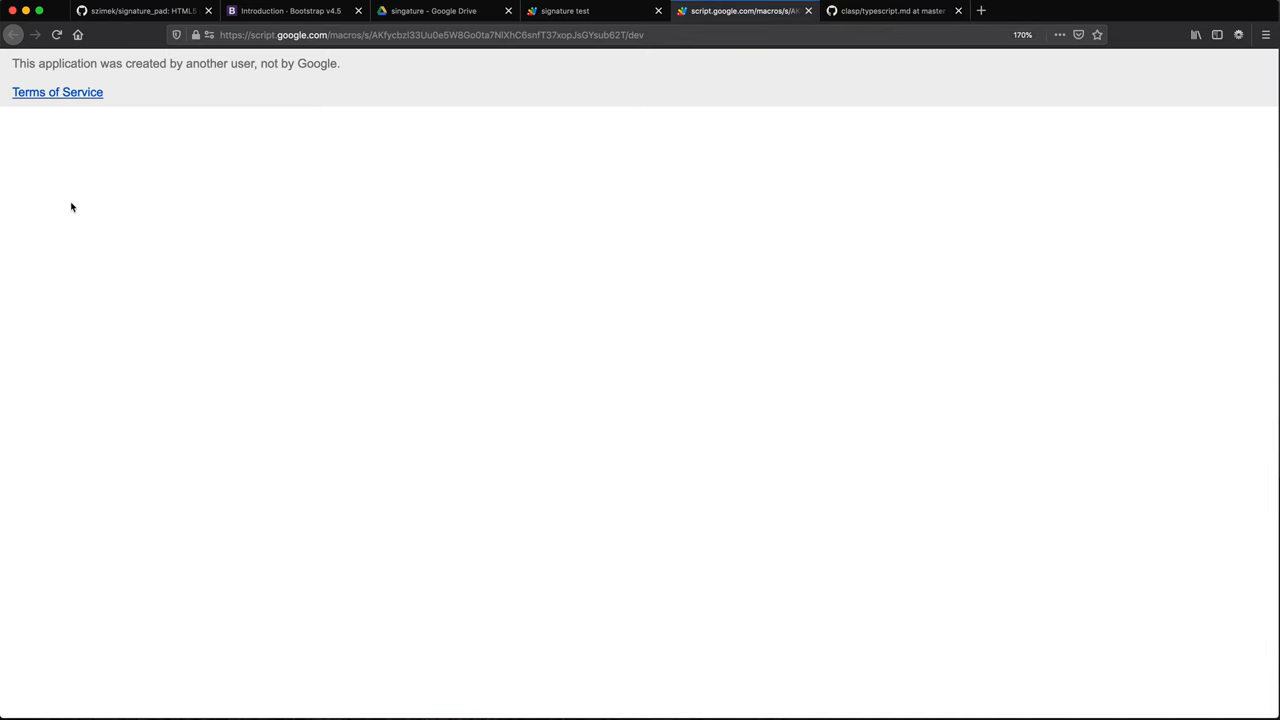
{"action": "left_click_drag", "start_coordinate": [180, 248], "coordinate": [349, 159]}
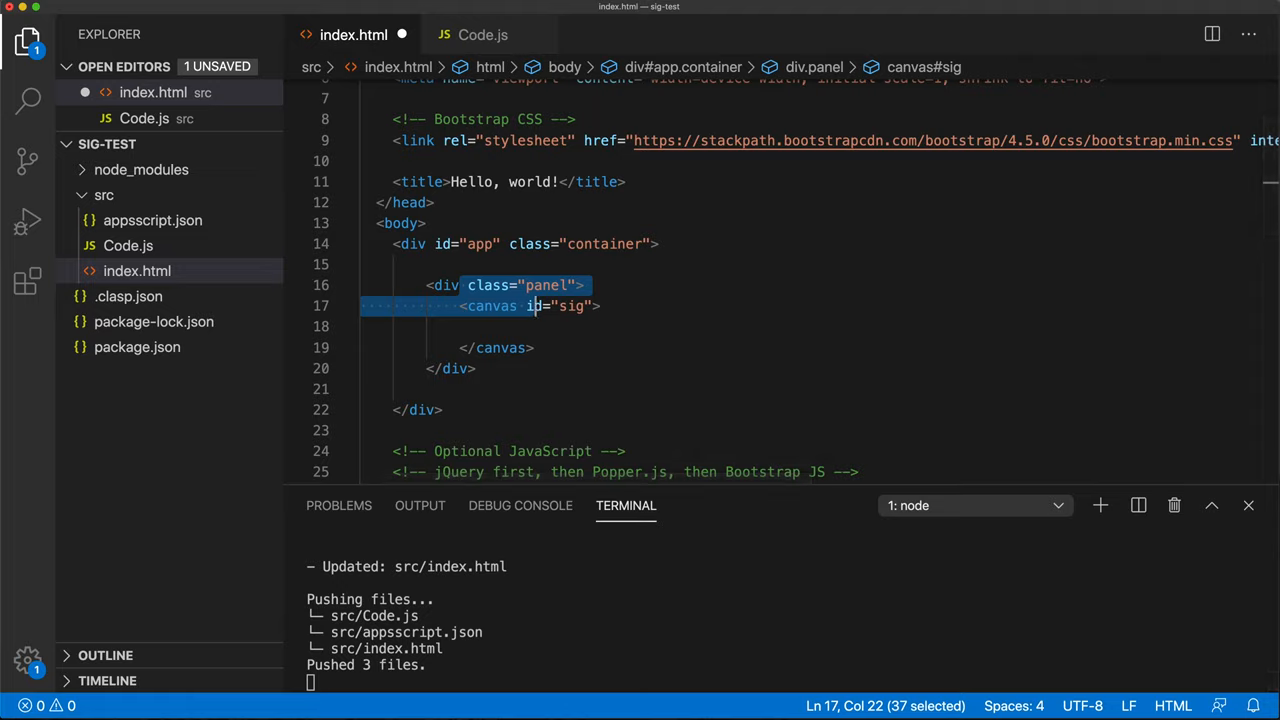
Step: Look up the Bootstrap Borders utilities page and give the canvas wrapper div the border class
{"action": "left_click", "coordinate": [290, 10]}
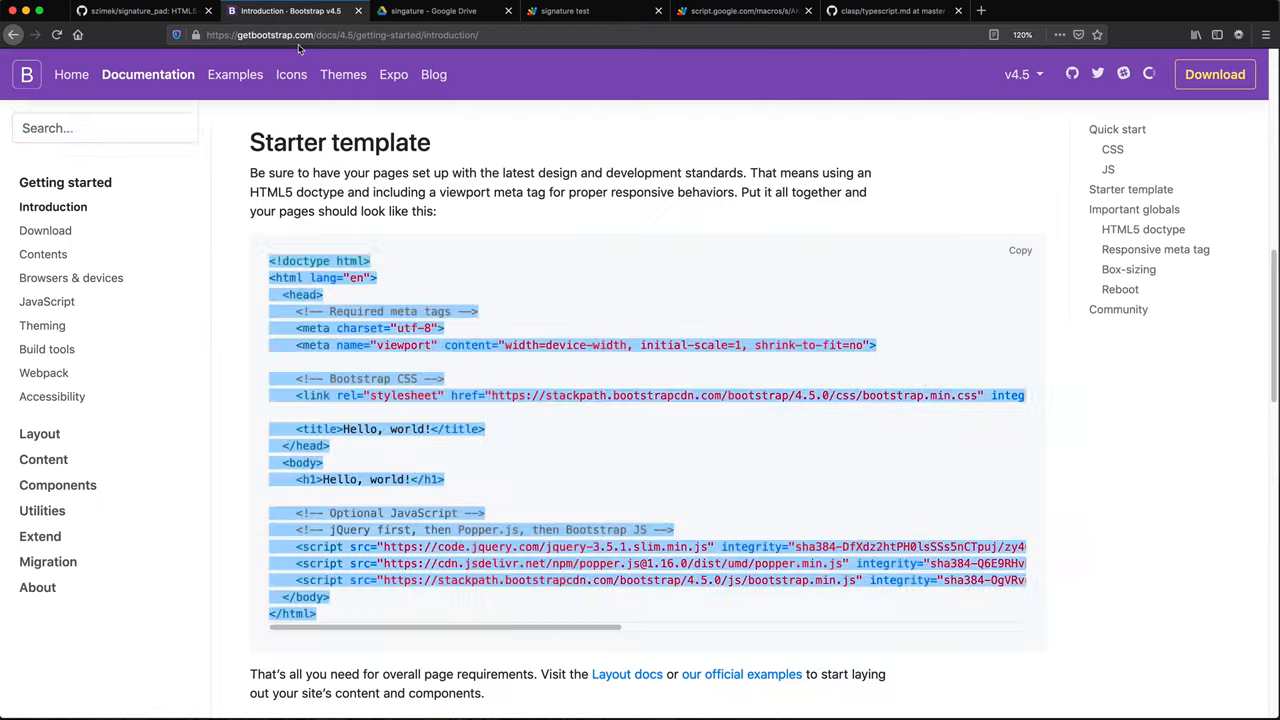
{"action": "type", "text": "panel"}
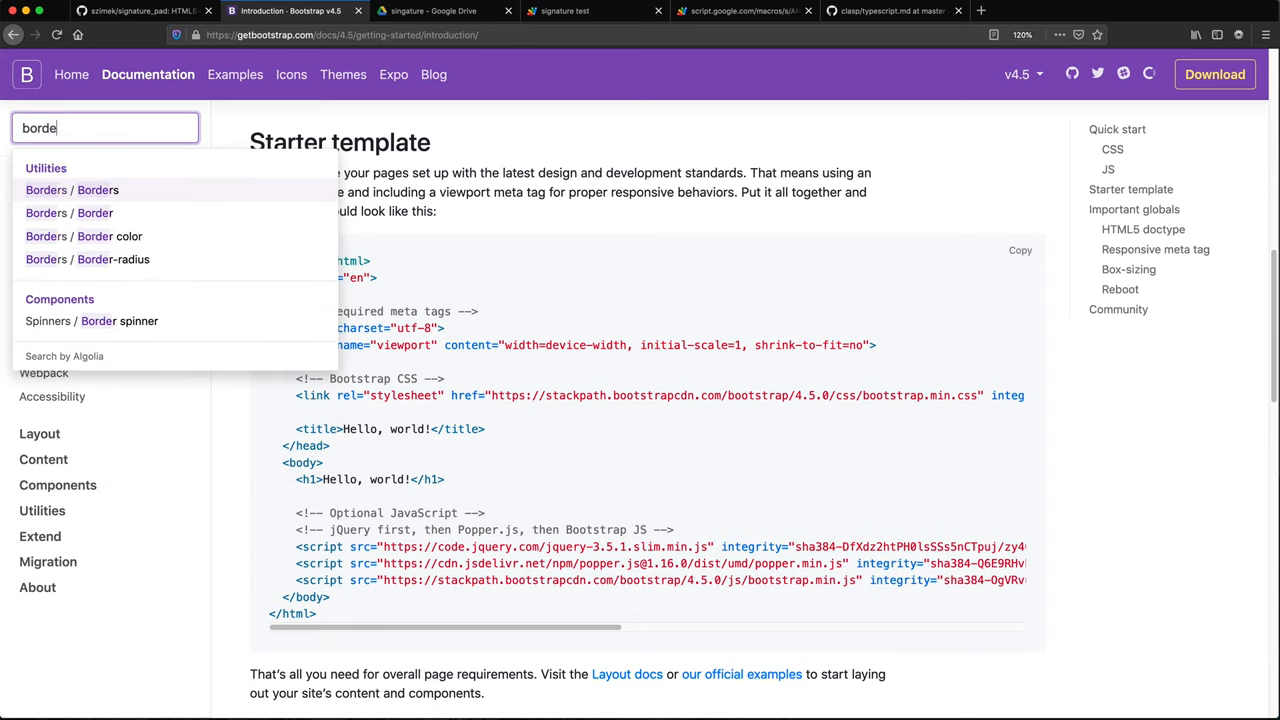
{"action": "left_click", "coordinate": [73, 190]}
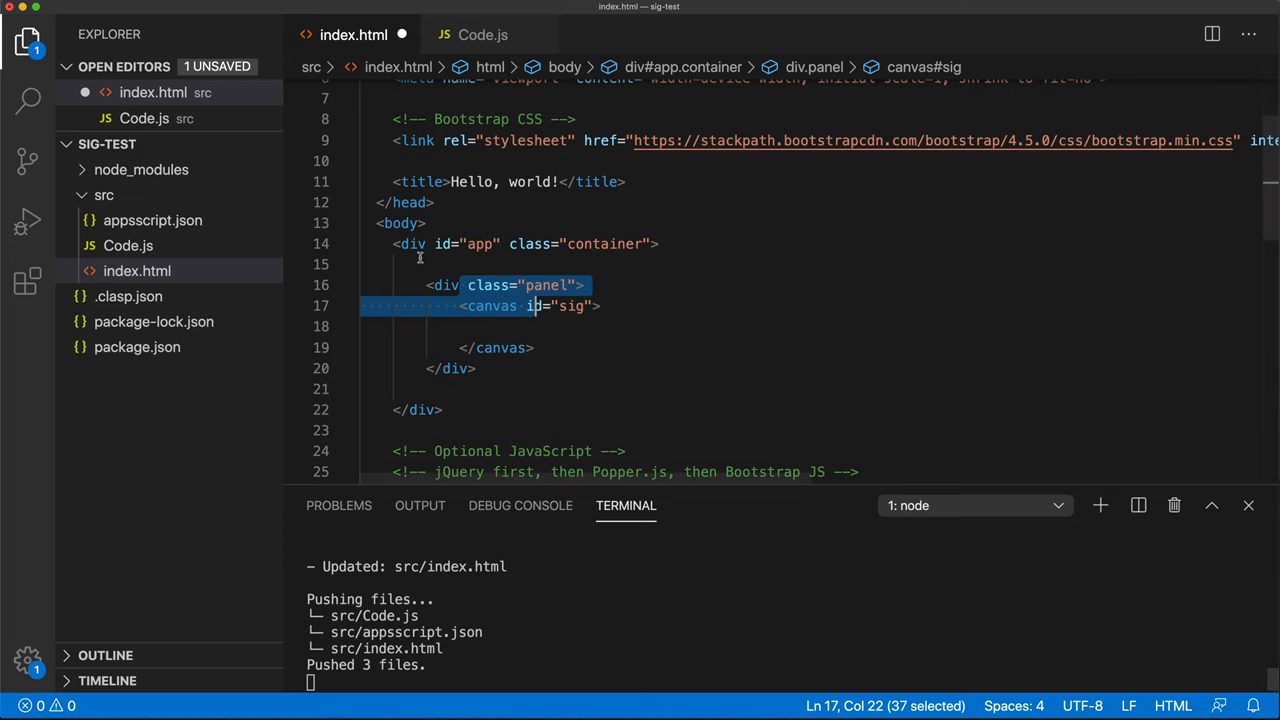
{"action": "type", "text": "border"}
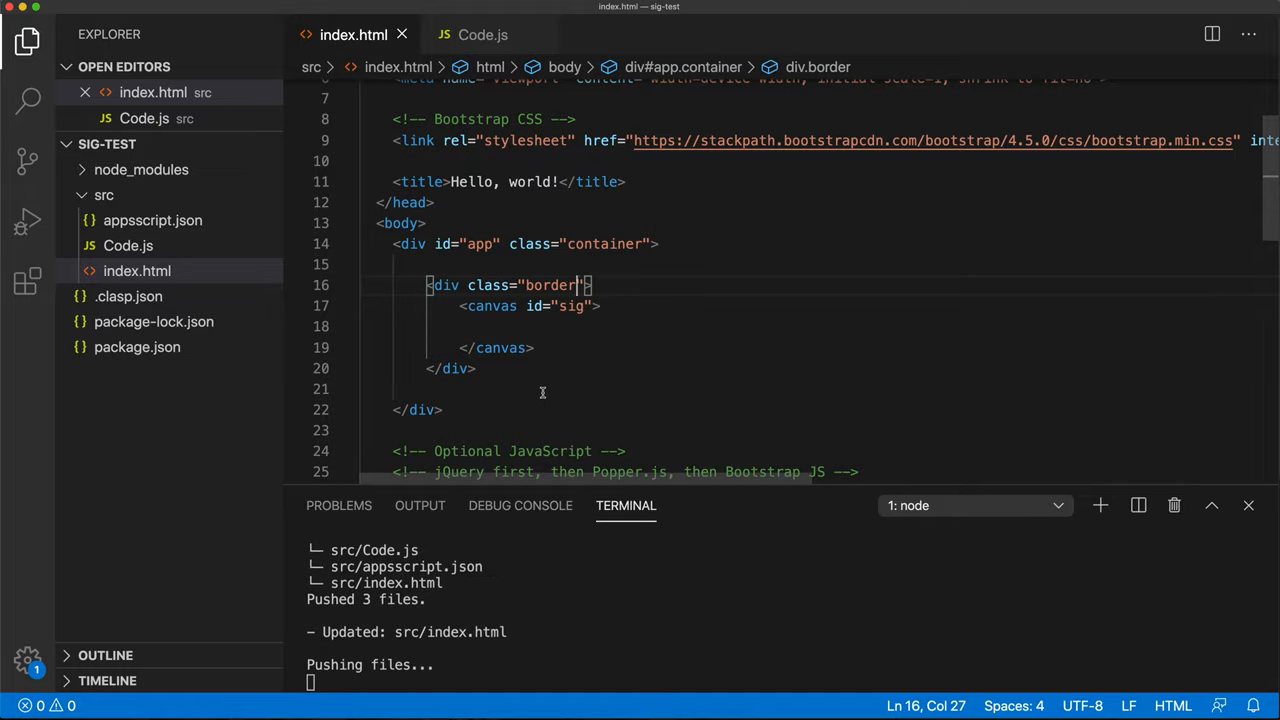
{"action": "left_click", "coordinate": [280, 11]}
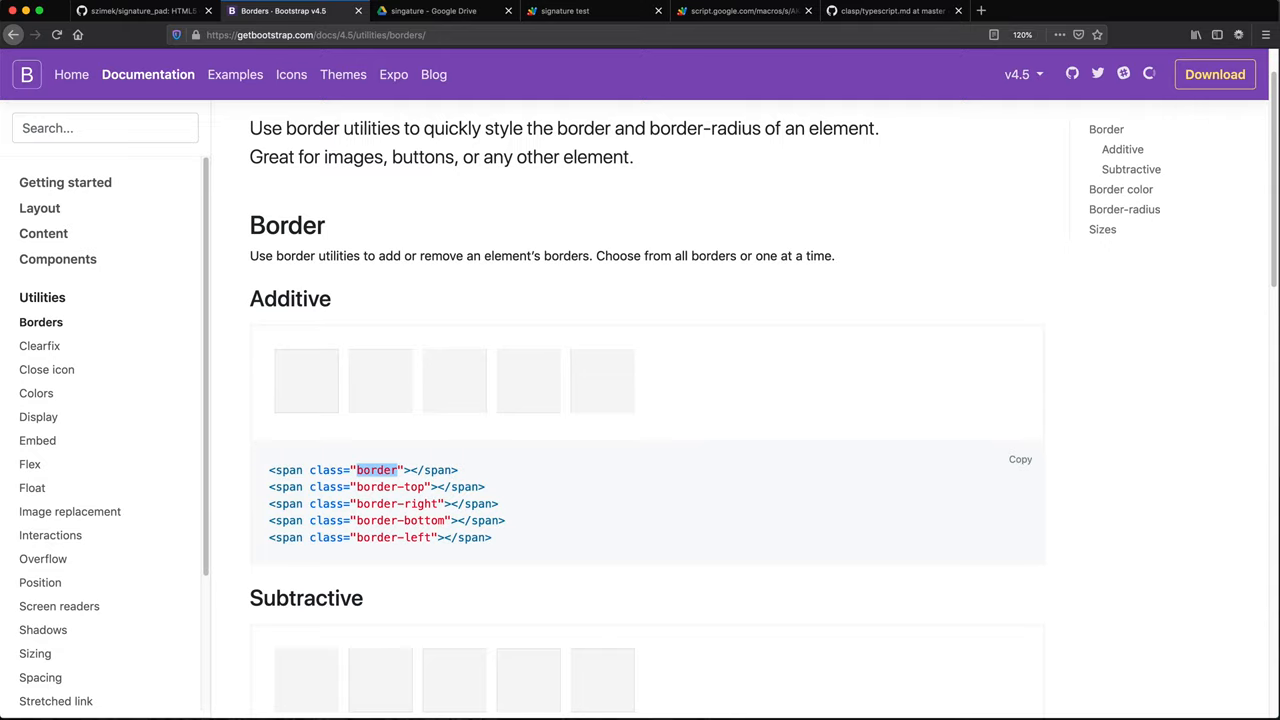
Step: Reload the signature web app and draw test strokes inside the bordered canvas
{"action": "left_click", "coordinate": [744, 11]}
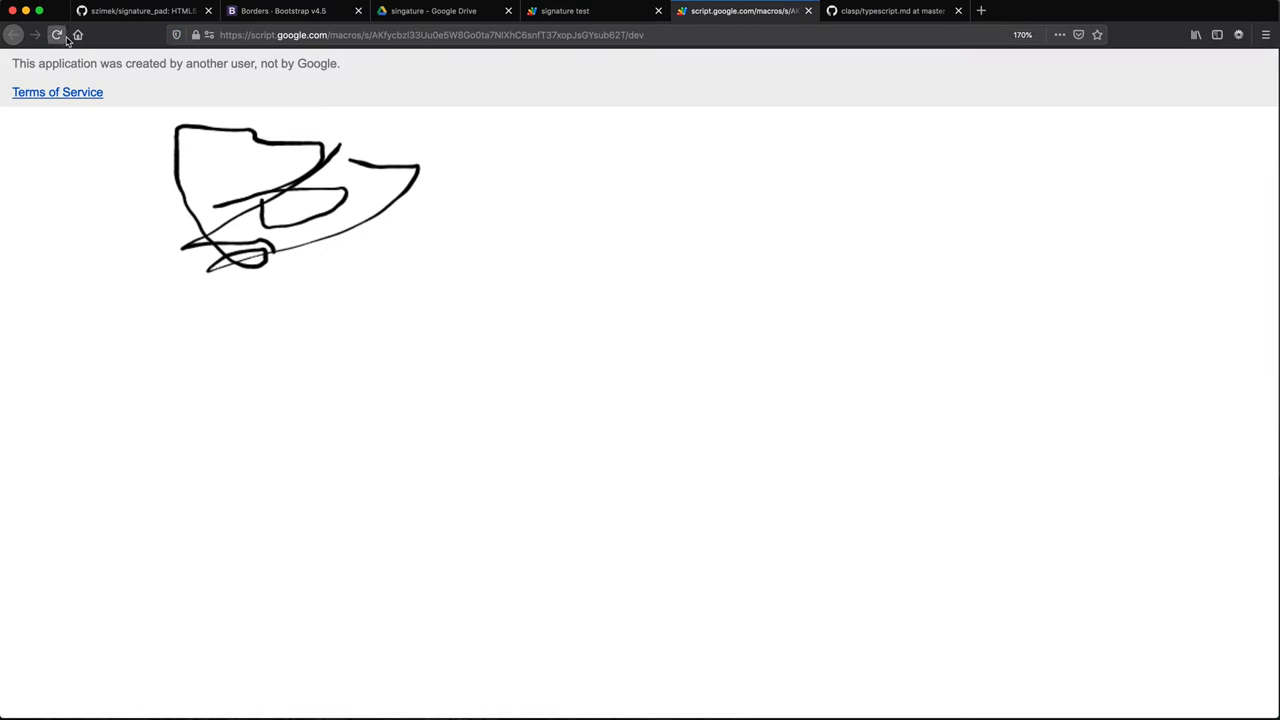
{"action": "left_click", "coordinate": [57, 35]}
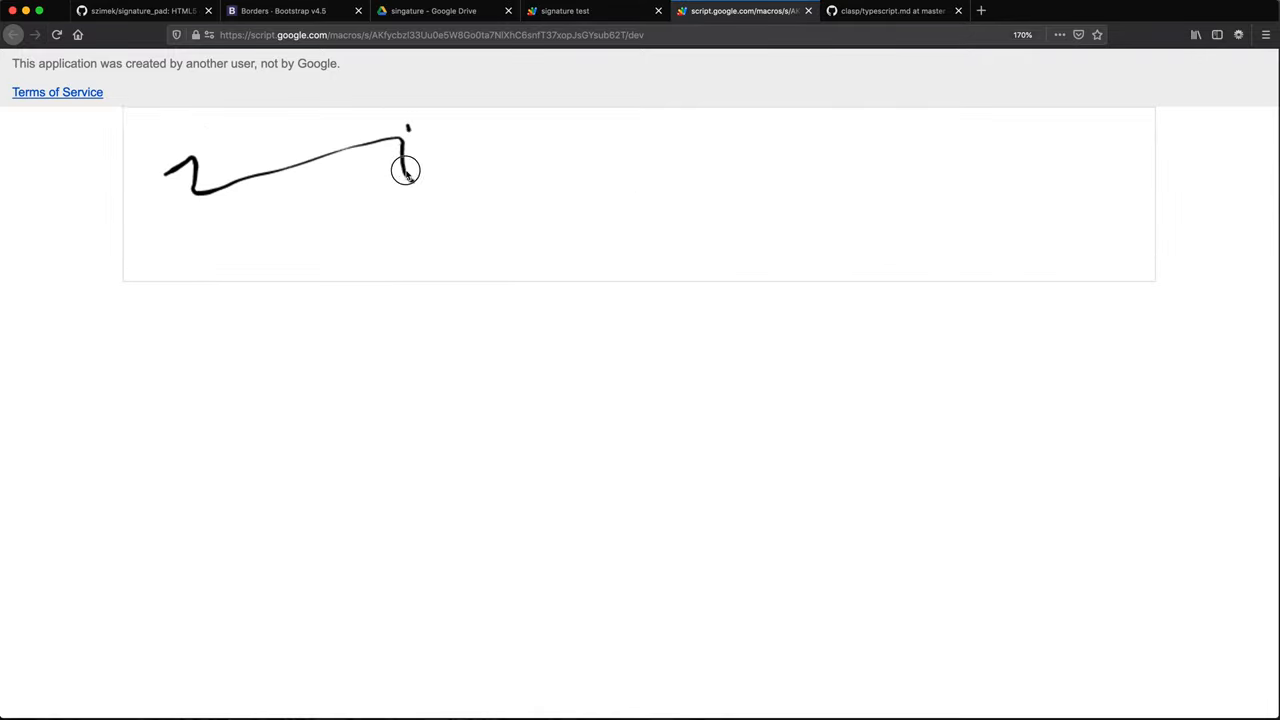
{"action": "left_click_drag", "start_coordinate": [405, 130], "coordinate": [388, 238]}
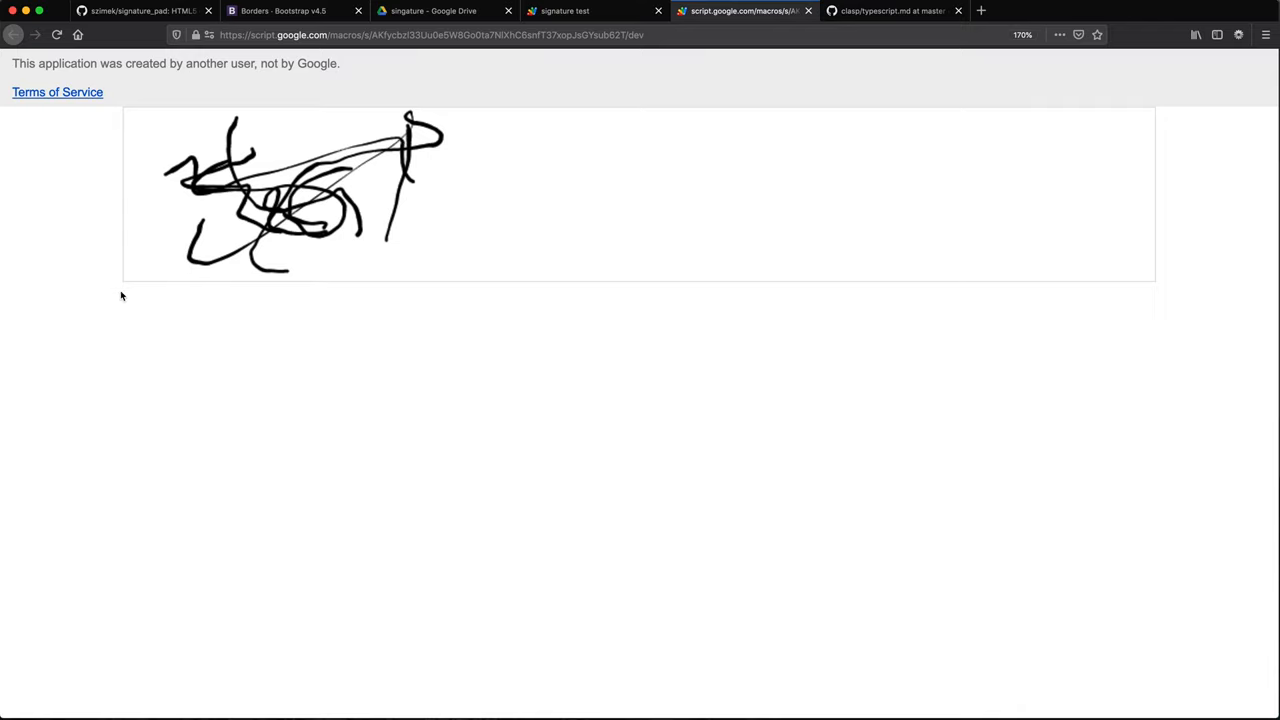
{"action": "mouse_move", "coordinate": [328, 132]}
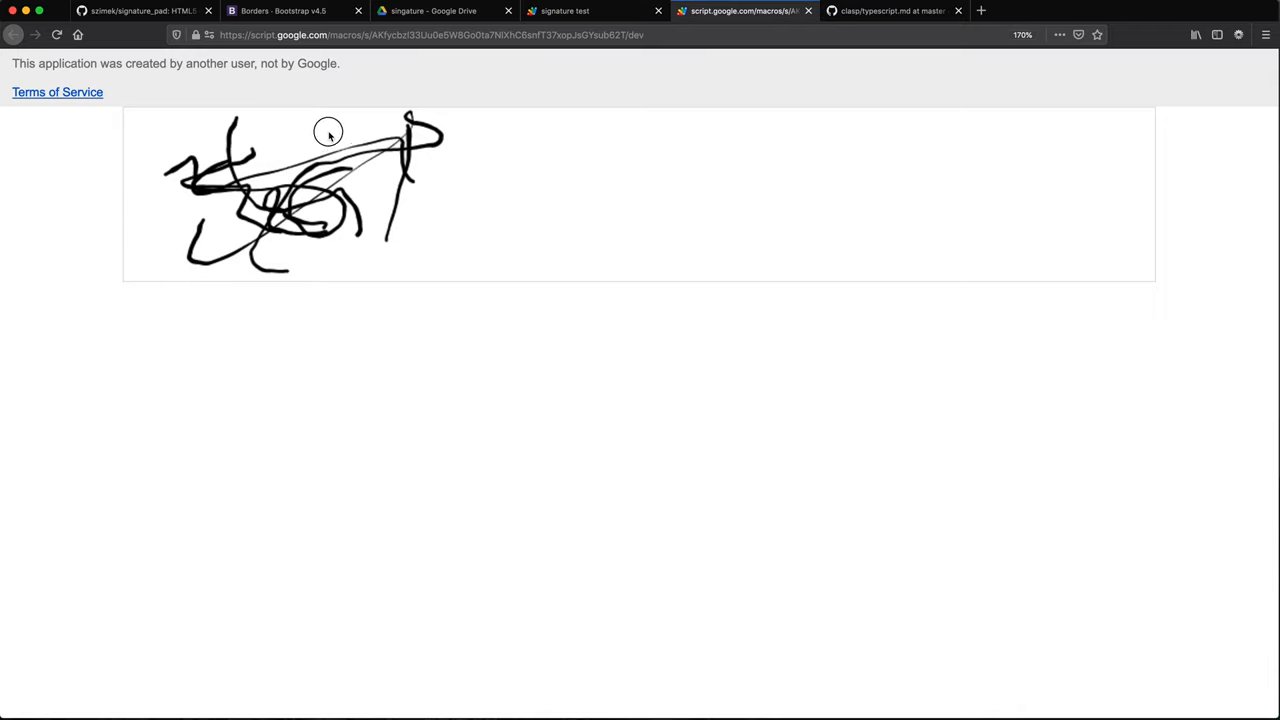
{"action": "left_click_drag", "start_coordinate": [328, 131], "coordinate": [250, 190]}
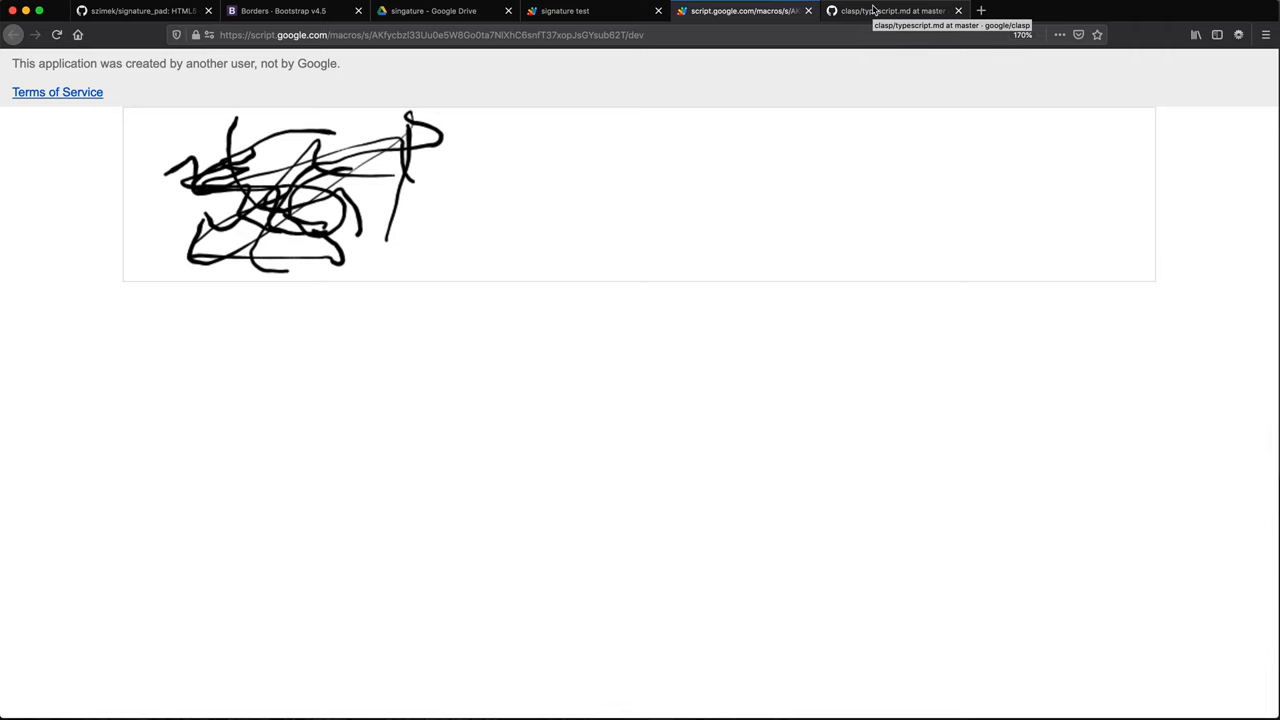
{"action": "mouse_move", "coordinate": [293, 11]}
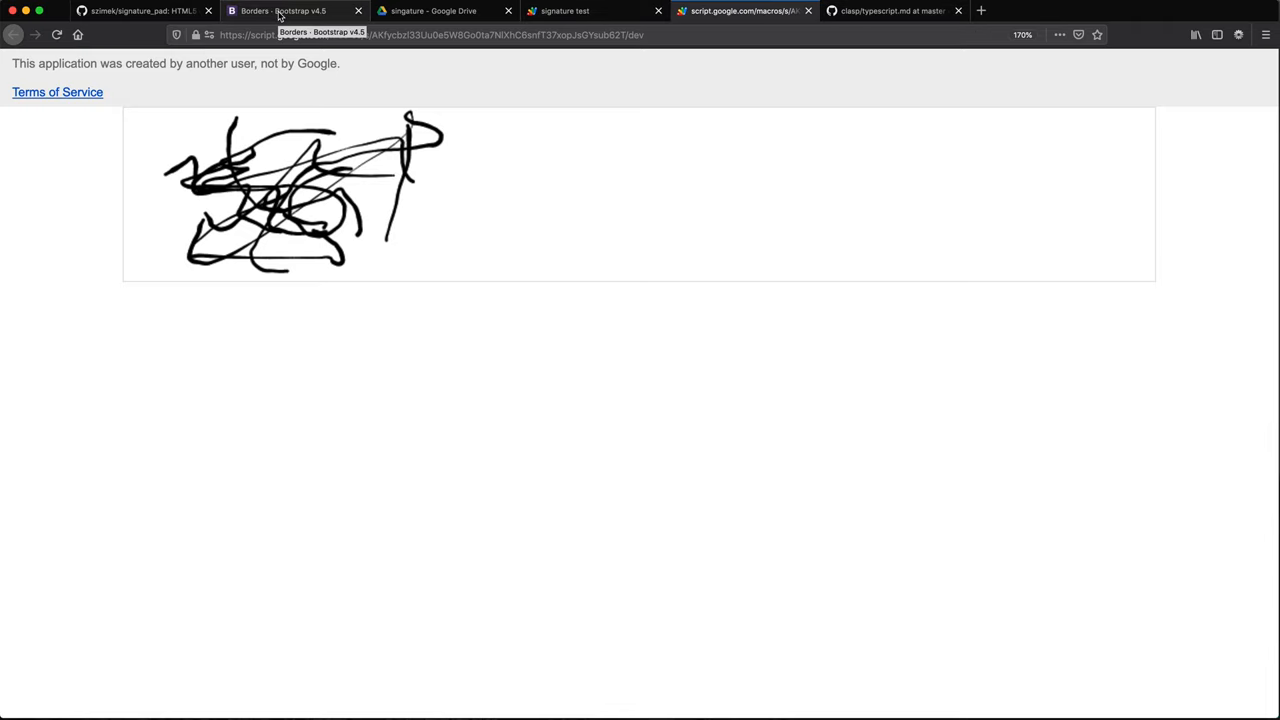
Step: Return to the Bootstrap Buttons documentation and scroll toward the dark button example
{"action": "left_click", "coordinate": [290, 11]}
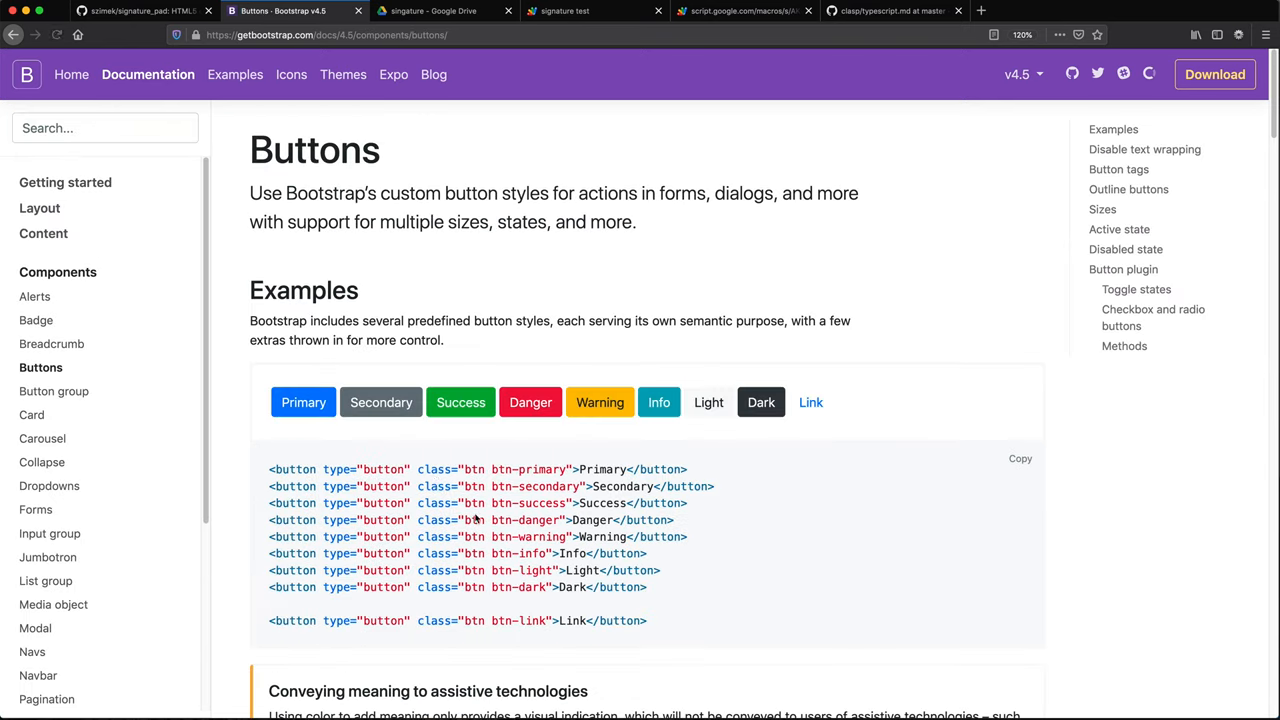
{"action": "scroll", "scroll_direction": "down", "scroll_amount": 3}
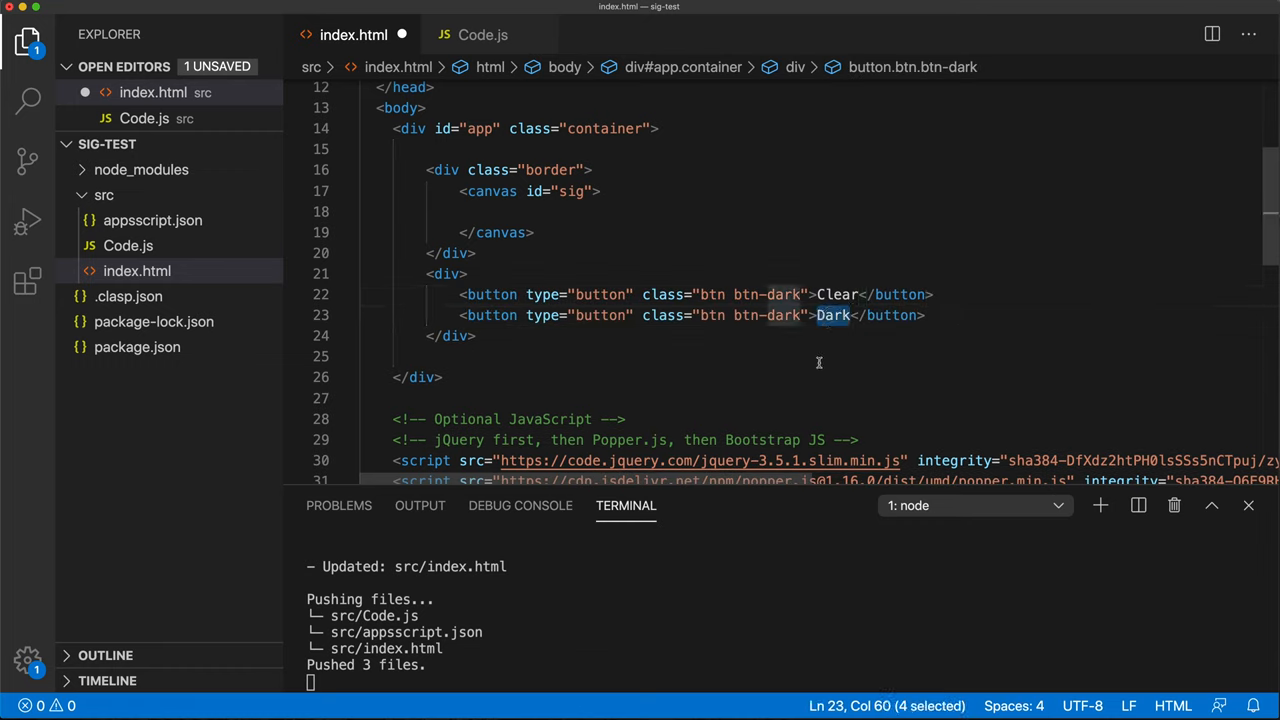
Step: Relabel the second button Send and add ids clearSig and send to the buttons
{"action": "type", "text": "Send"}
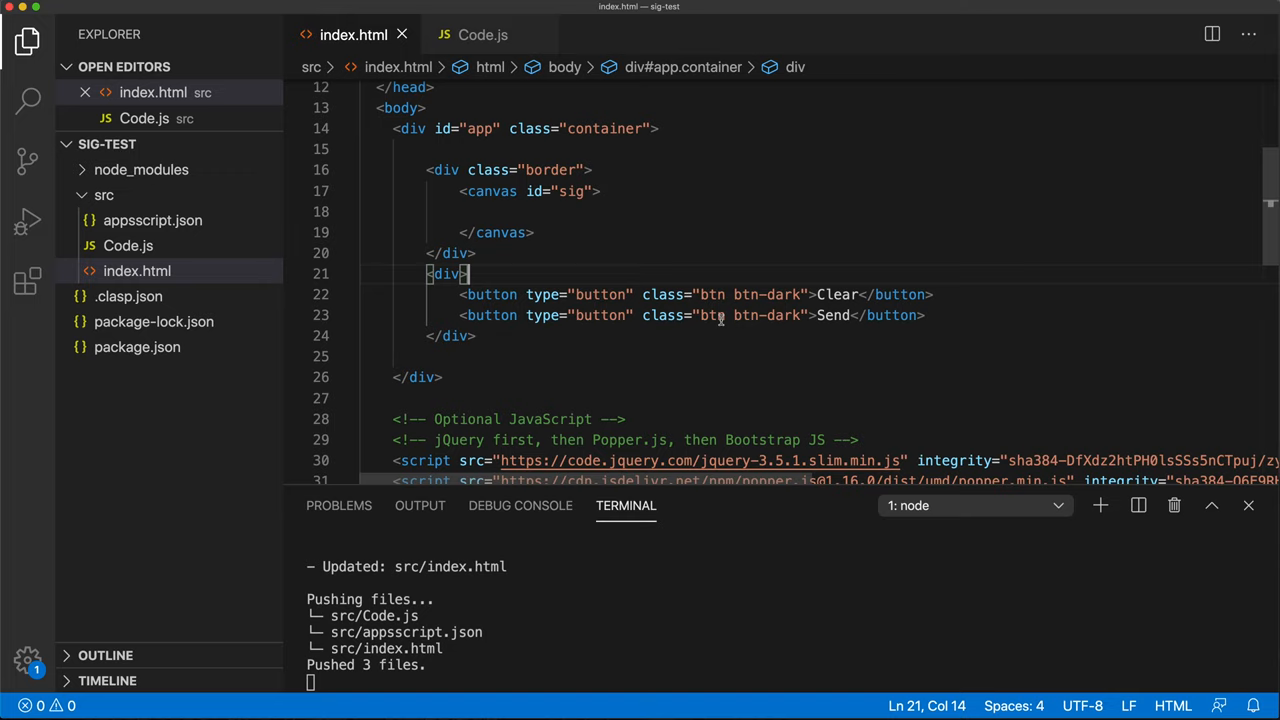
{"action": "left_click", "coordinate": [810, 294]}
{"action": "type", "text": " id=\"c"}
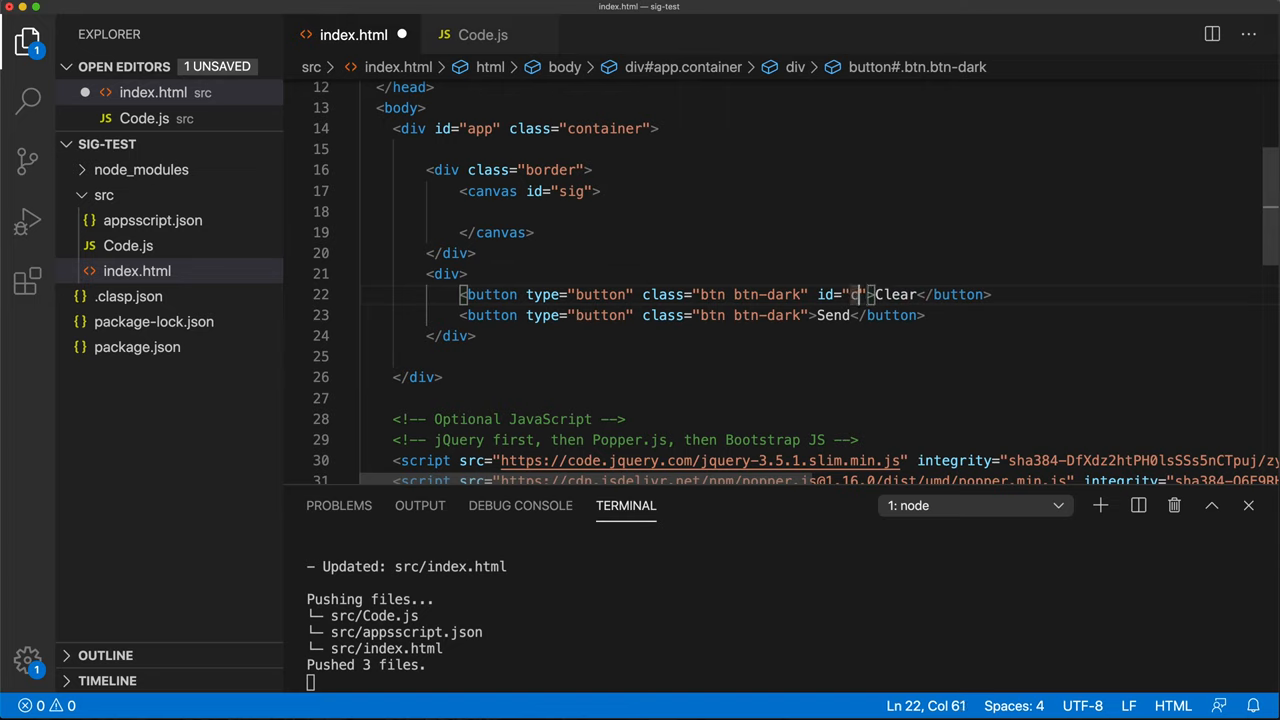
{"action": "type", "text": "learSig"}
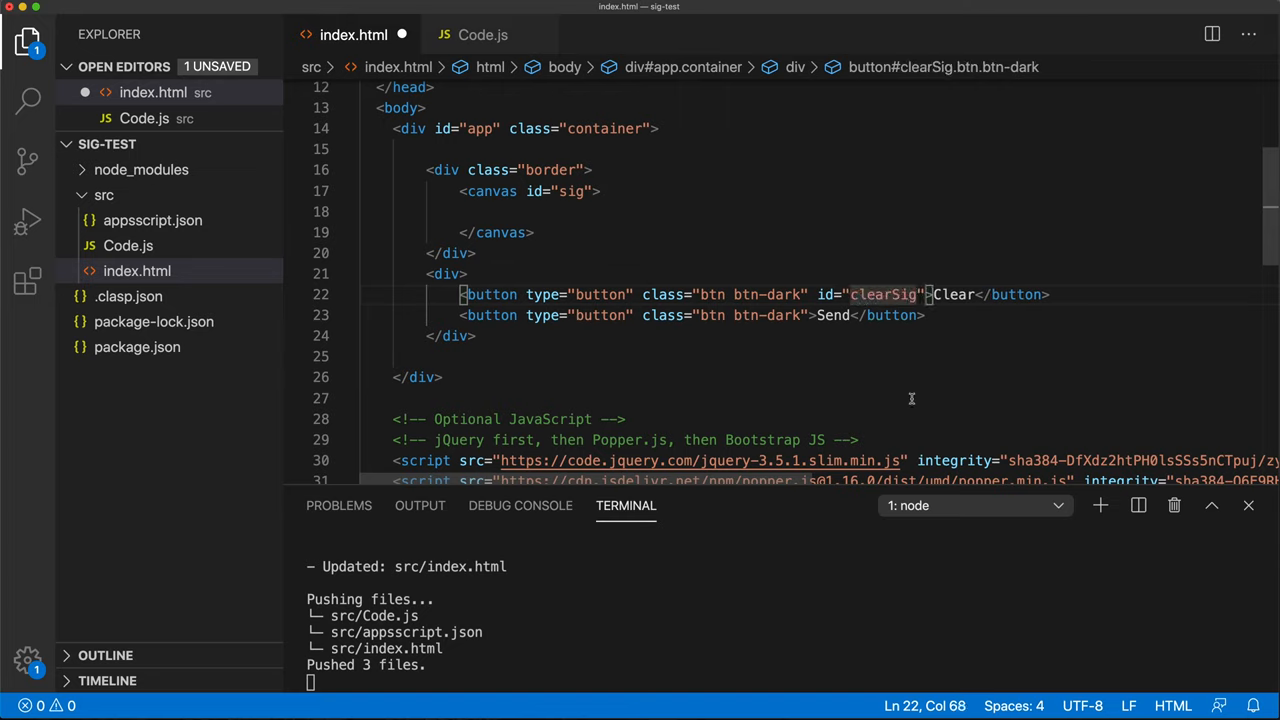
{"action": "type", "text": "id=\"send"}
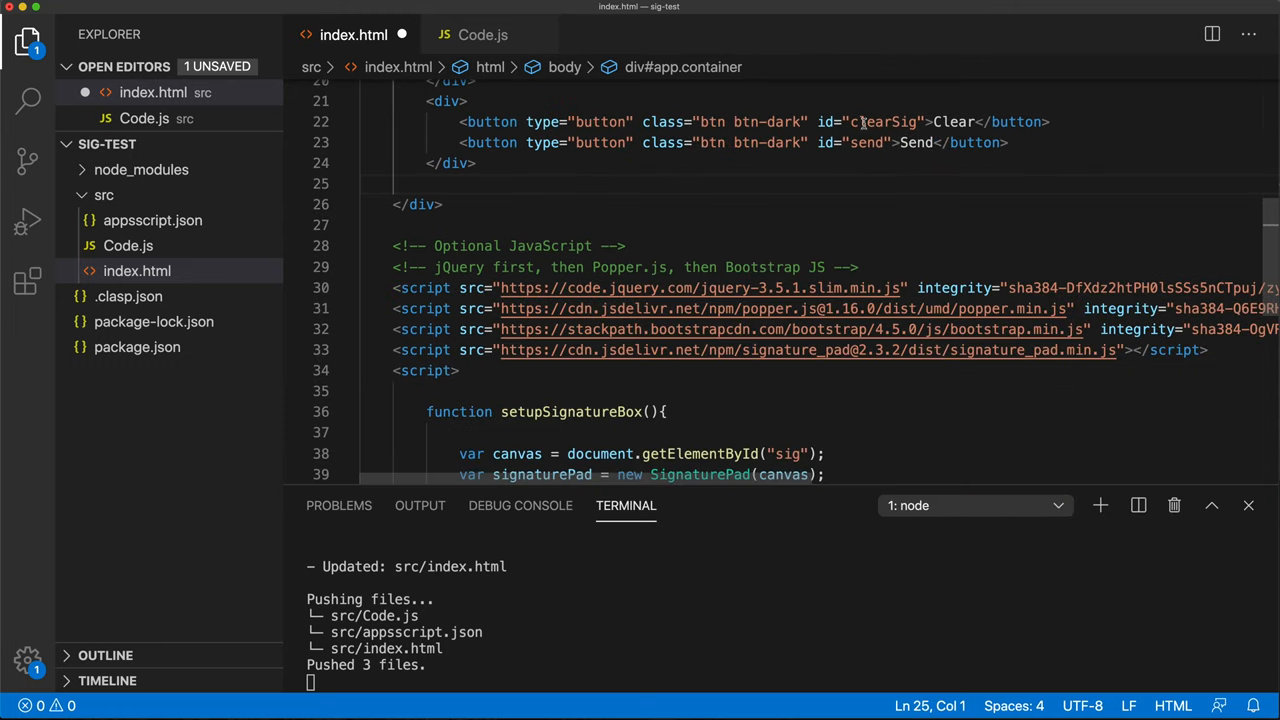
{"action": "double_click", "coordinate": [884, 121]}
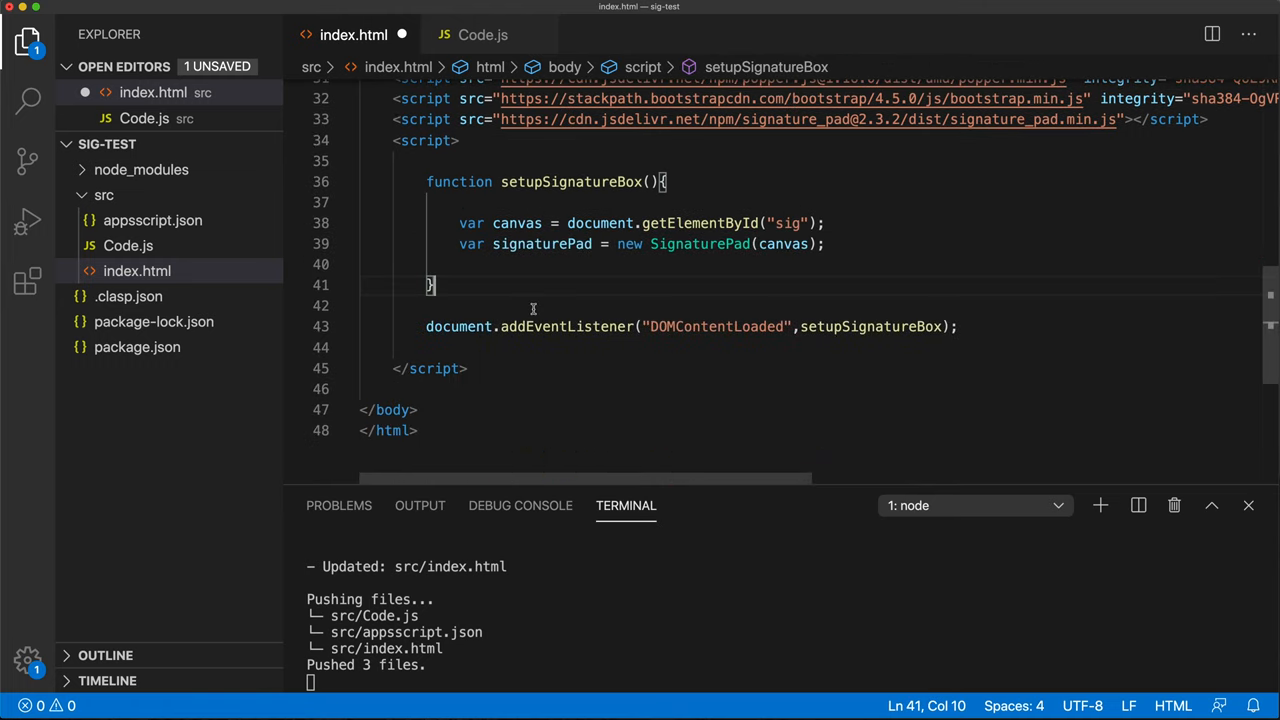
Step: Write an empty clearSignature function and attach it to the clearSig button's click listener
{"action": "type", "text": "function clearSignat"}
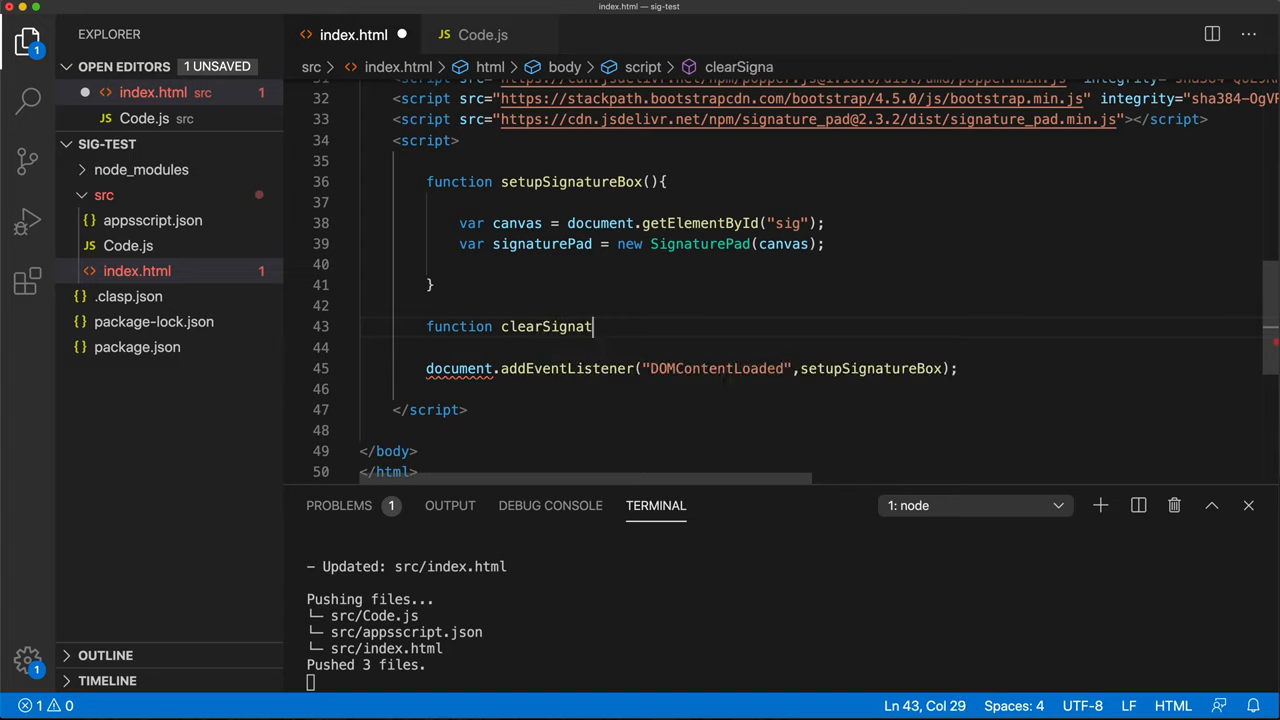
{"action": "type", "text": "ure(){"}
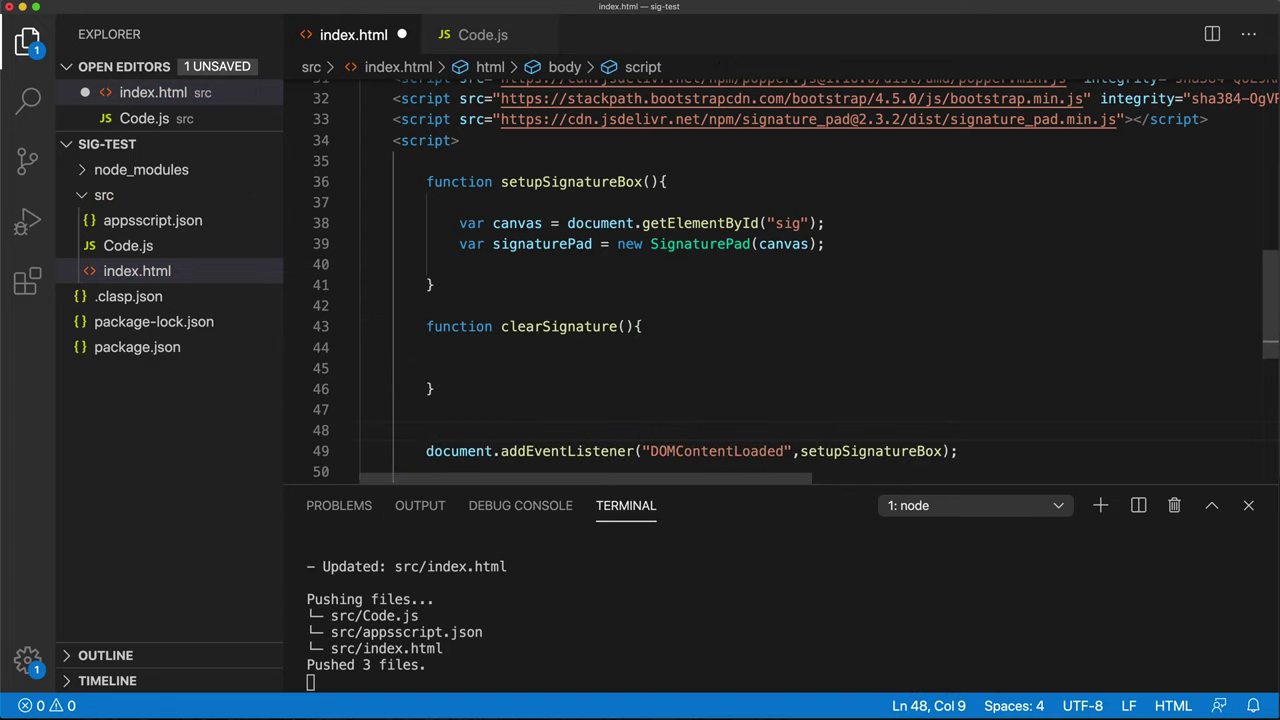
{"action": "type", "text": "document.getElementById"}
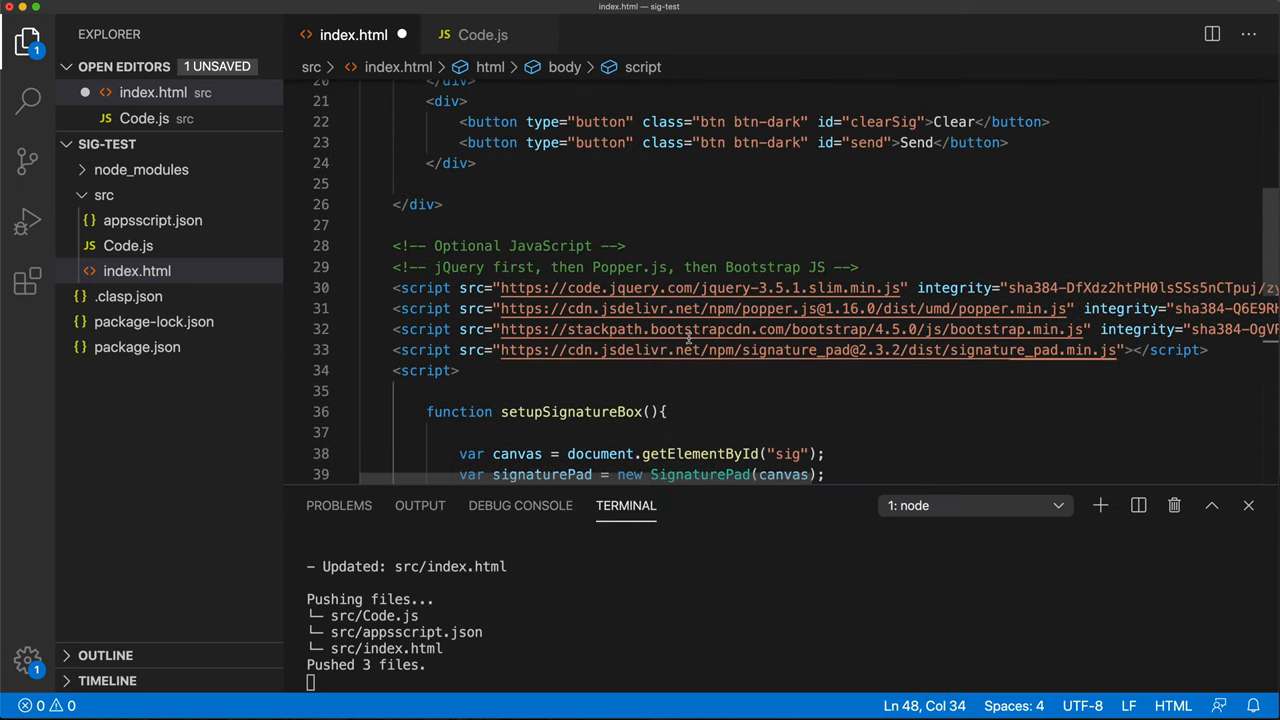
{"action": "double_click", "coordinate": [883, 121]}
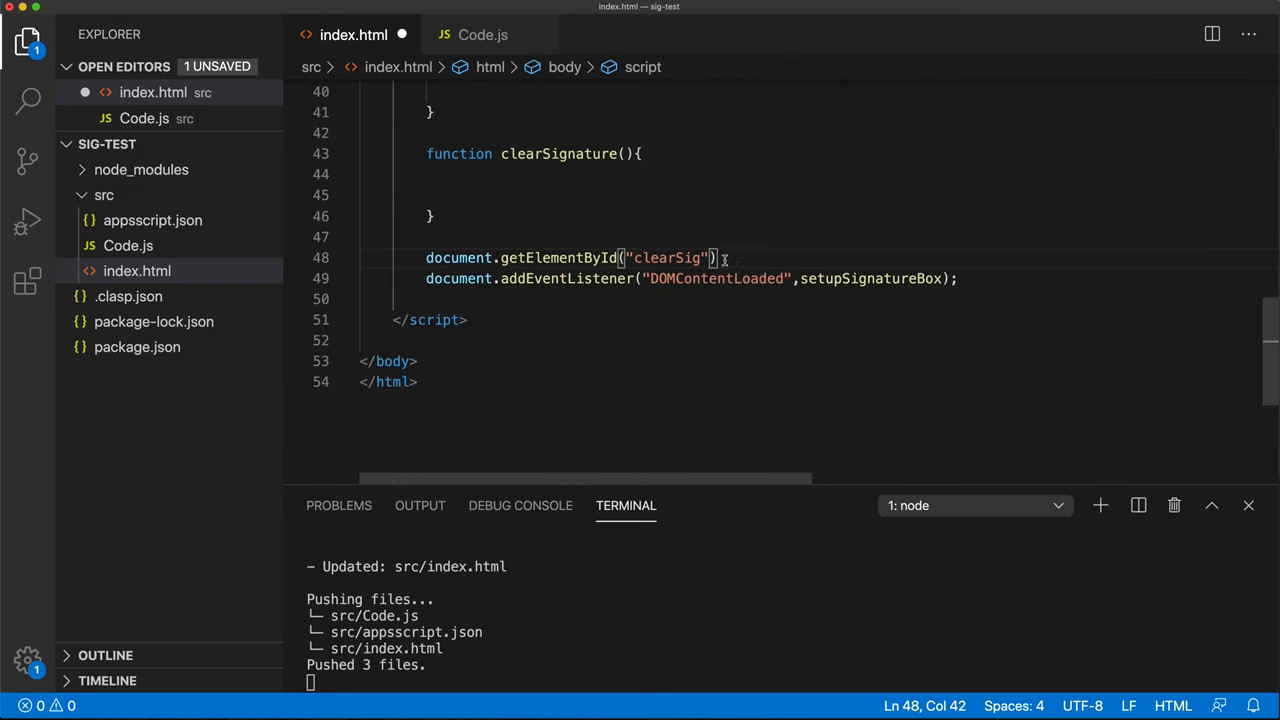
{"action": "type", "text": ".addEventListener(\"click\","}
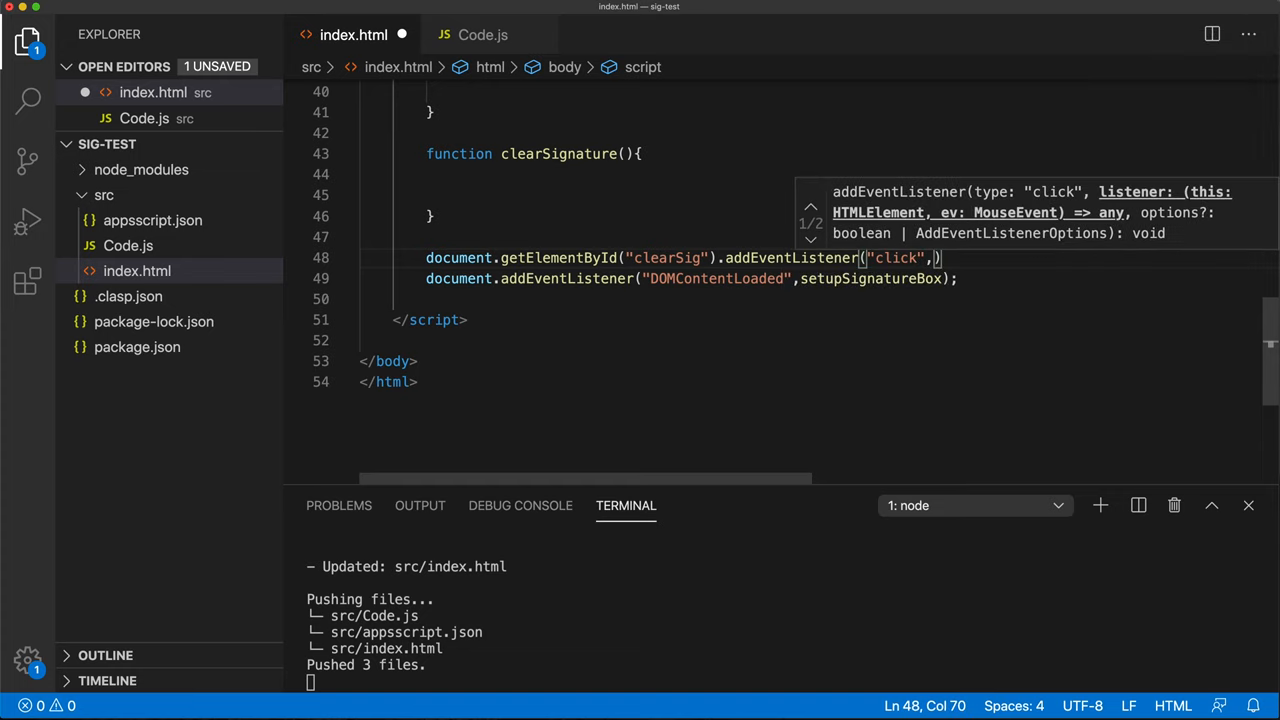
{"action": "type", "text": "clearSignature"}
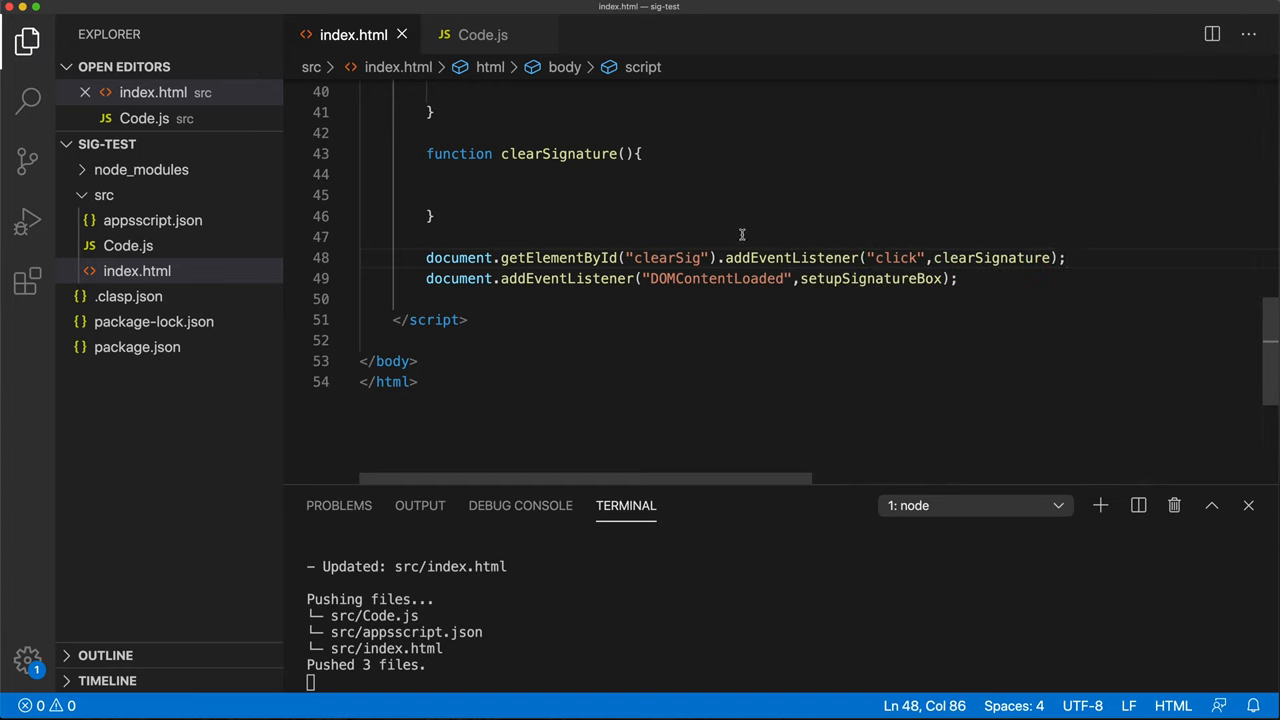
Step: Check the clearSig id and clearSignature handler names match between button, listener and function
{"action": "scroll", "scroll_direction": "up", "scroll_amount": 3}
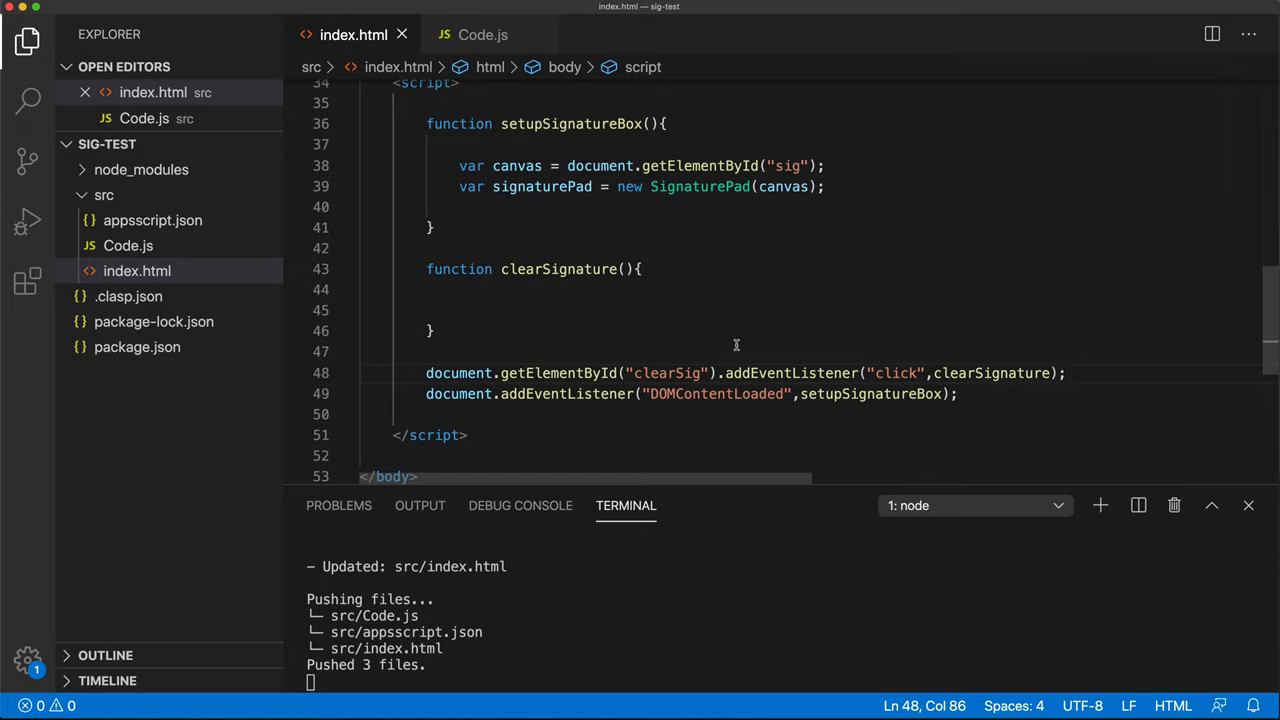
{"action": "mouse_move", "coordinate": [888, 368]}
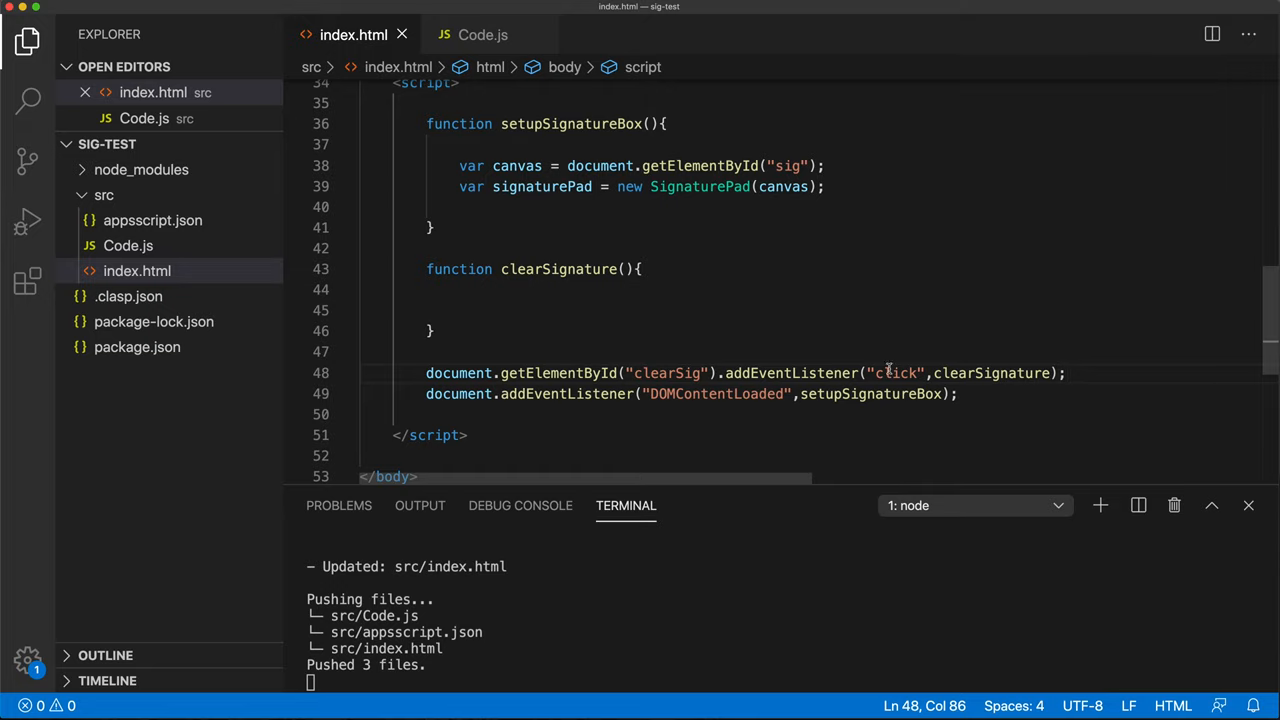
{"action": "double_click", "coordinate": [664, 373]}
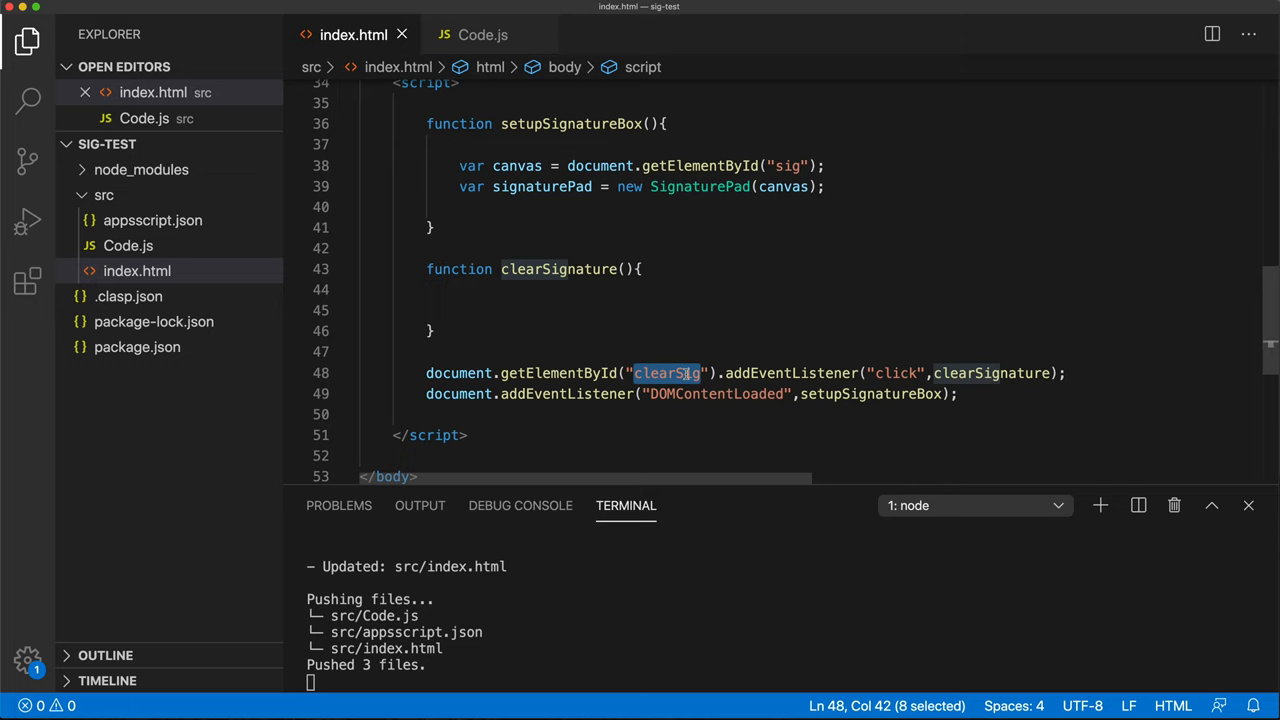
{"action": "left_click", "coordinate": [578, 269]}
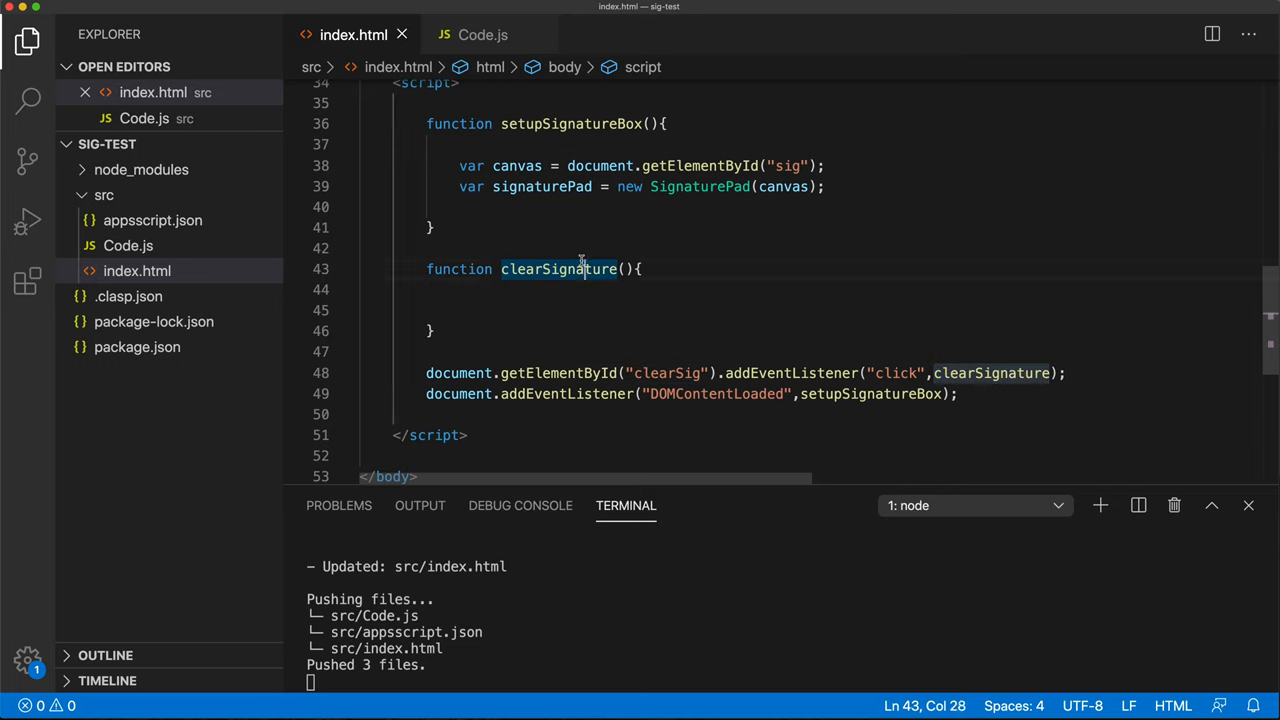
{"action": "double_click", "coordinate": [558, 269]}
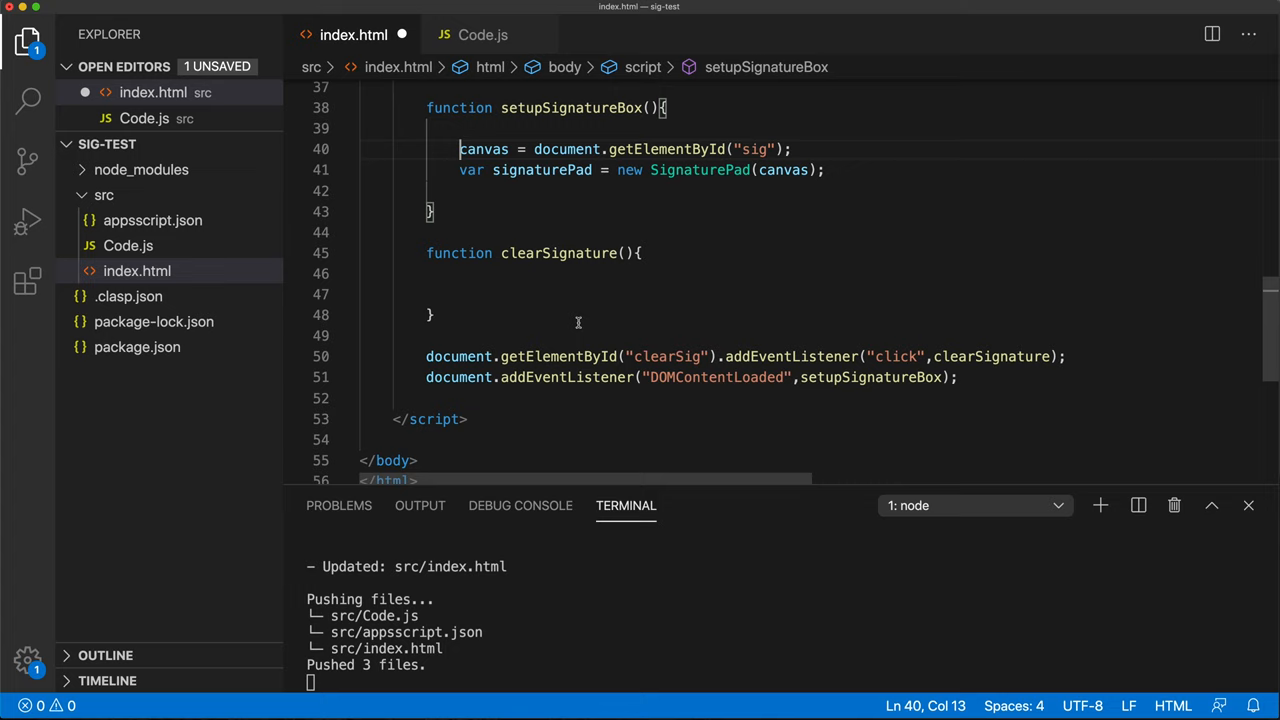
Step: Begin the clearSignature body with a canvas reference
{"action": "scroll", "scroll_direction": "up", "scroll_amount": 3}
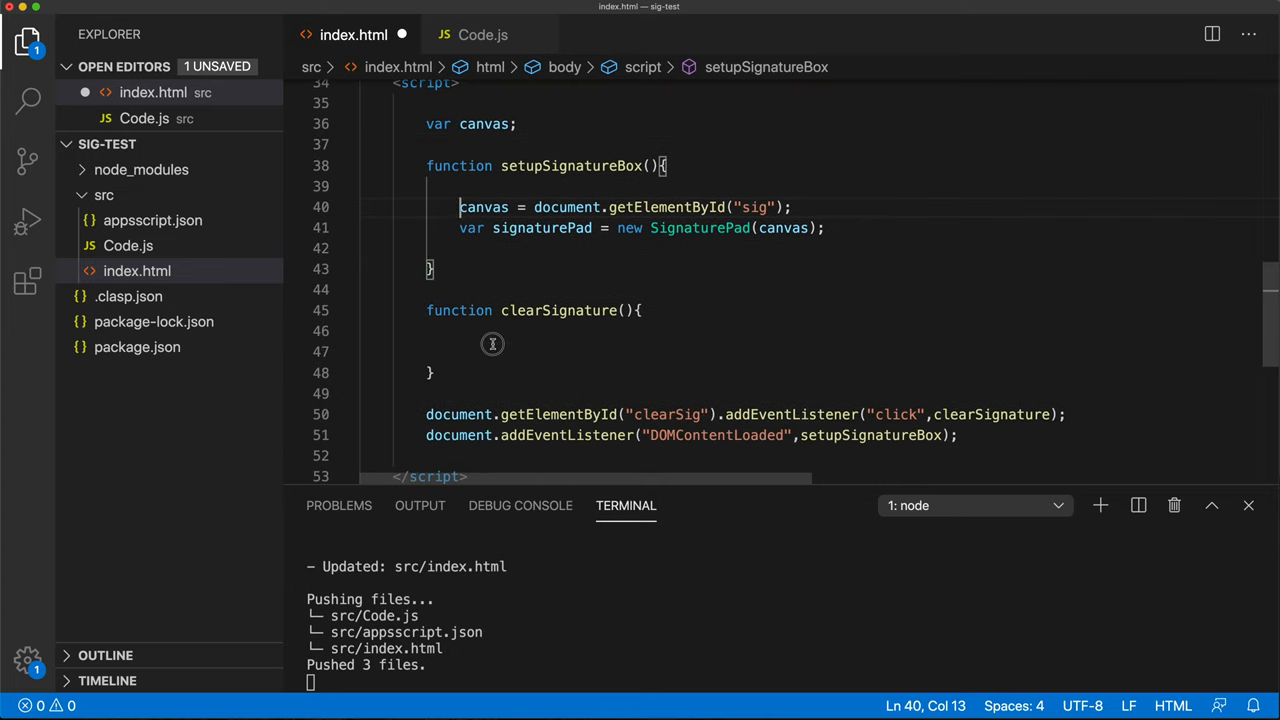
{"action": "left_click", "coordinate": [492, 347]}
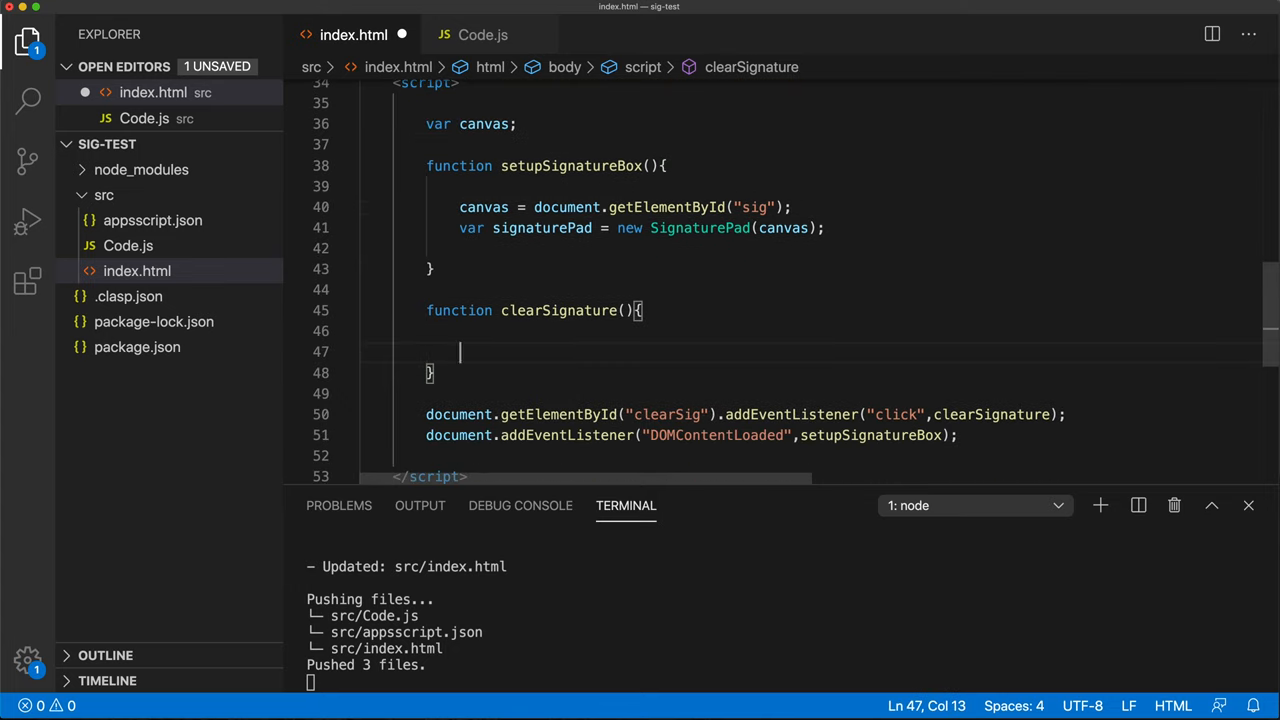
{"action": "type", "text": "canvas"}
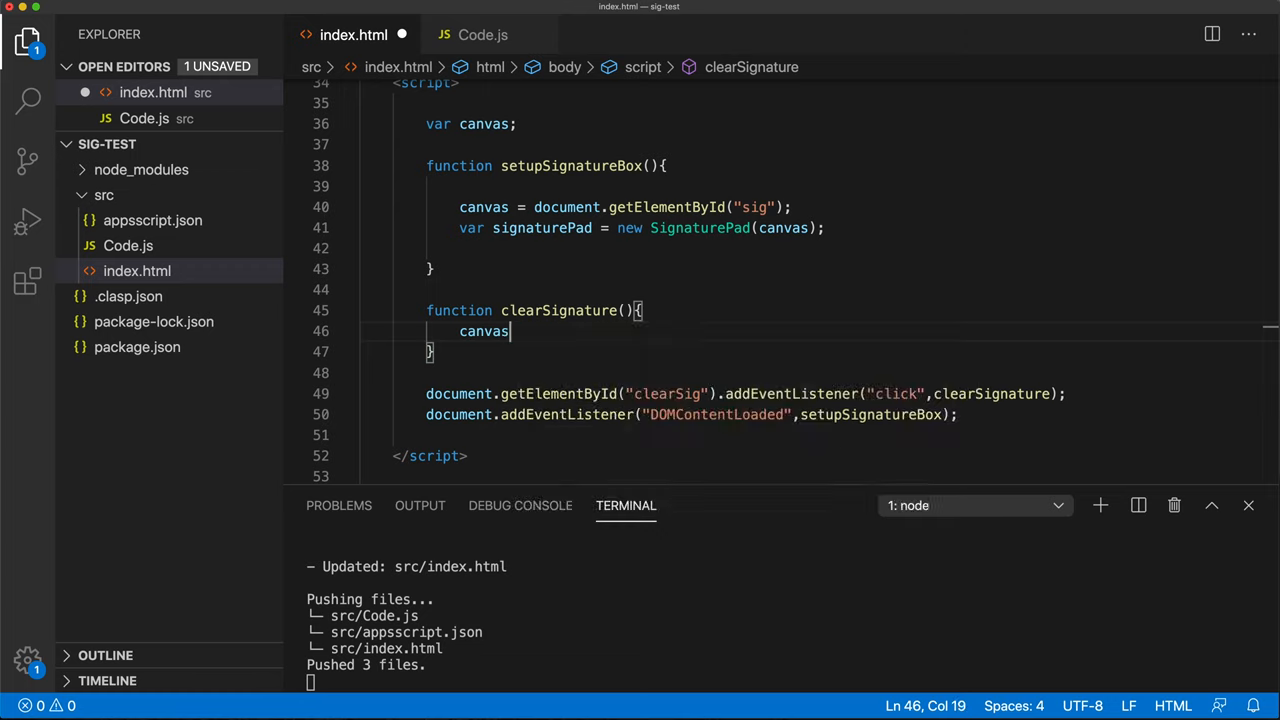
{"action": "type", "text": "."}
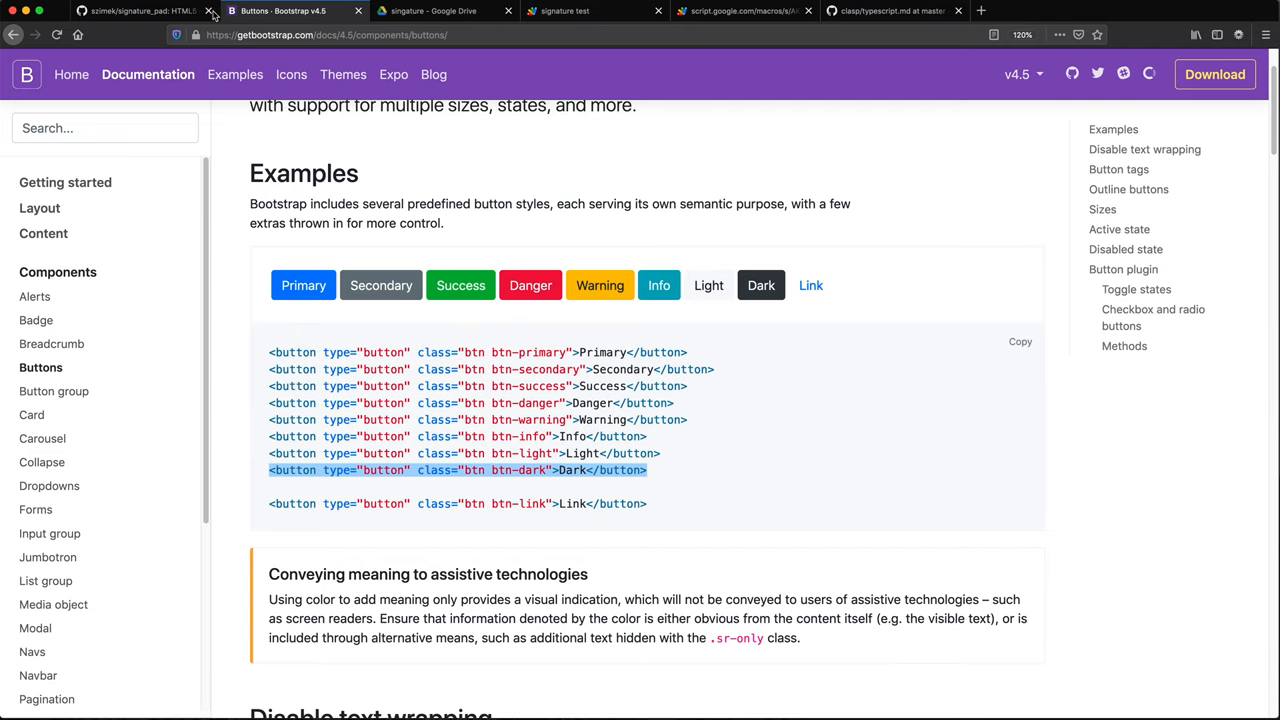
{"action": "left_click", "coordinate": [135, 11]}
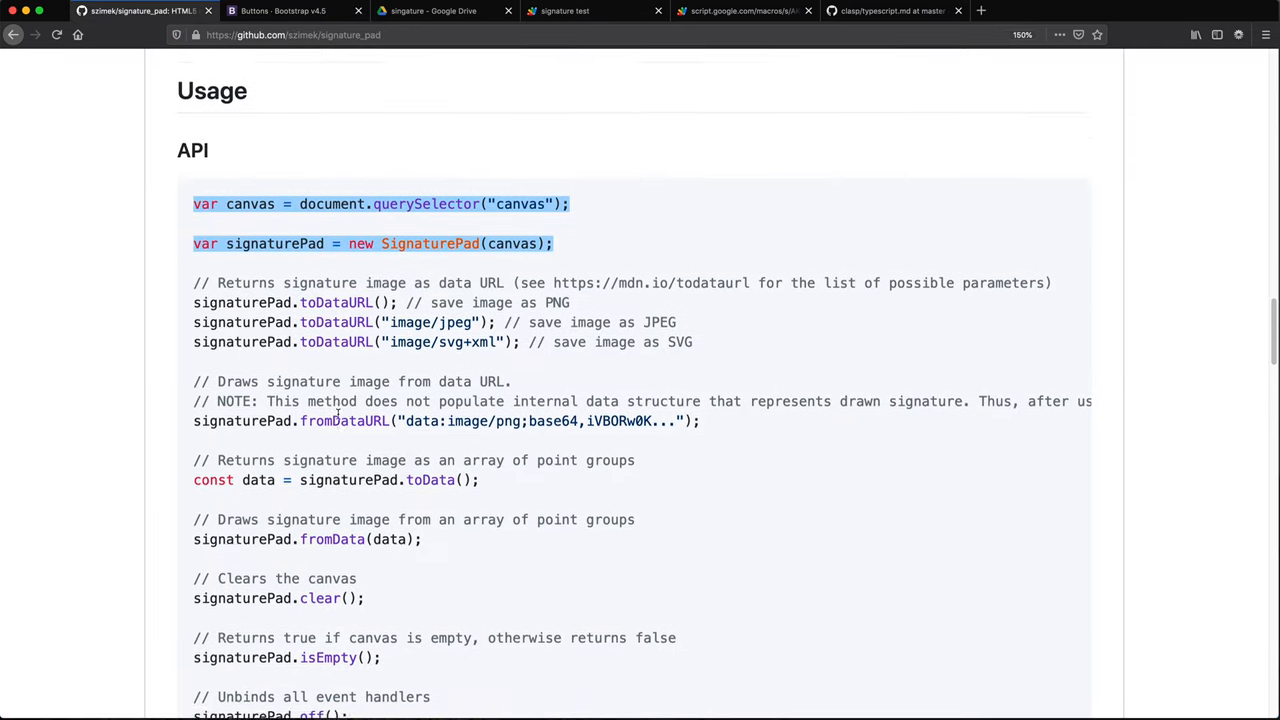
Step: Select signaturePad.clear() under the 'Clears the canvas' comment in the API example
{"action": "scroll", "scroll_direction": "down", "scroll_amount": 3}
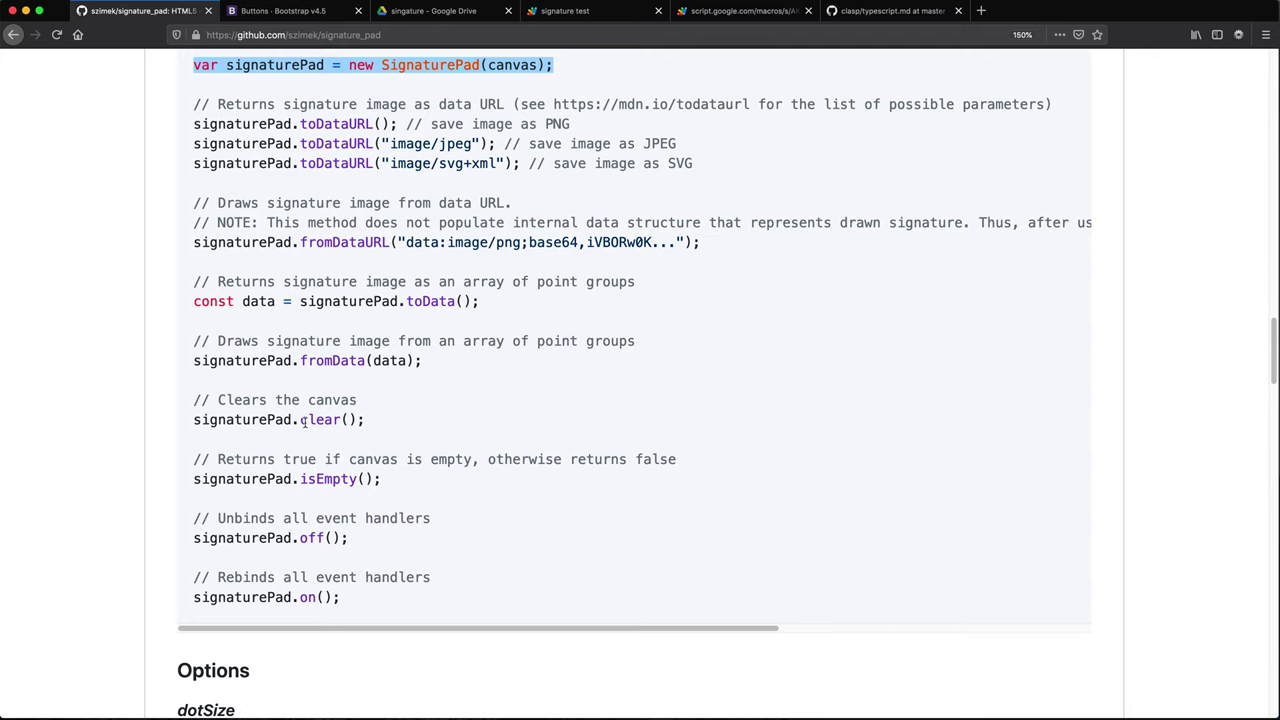
{"action": "double_click", "coordinate": [322, 419]}
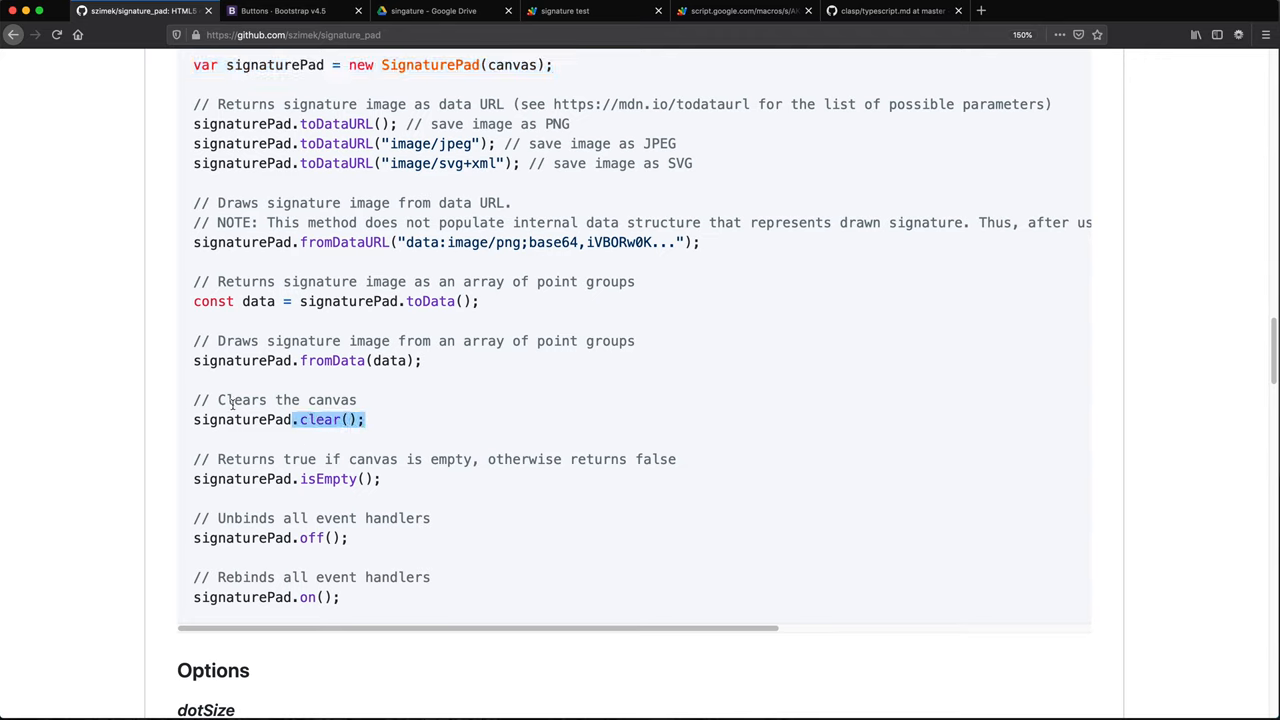
{"action": "mouse_move", "coordinate": [519, 491]}
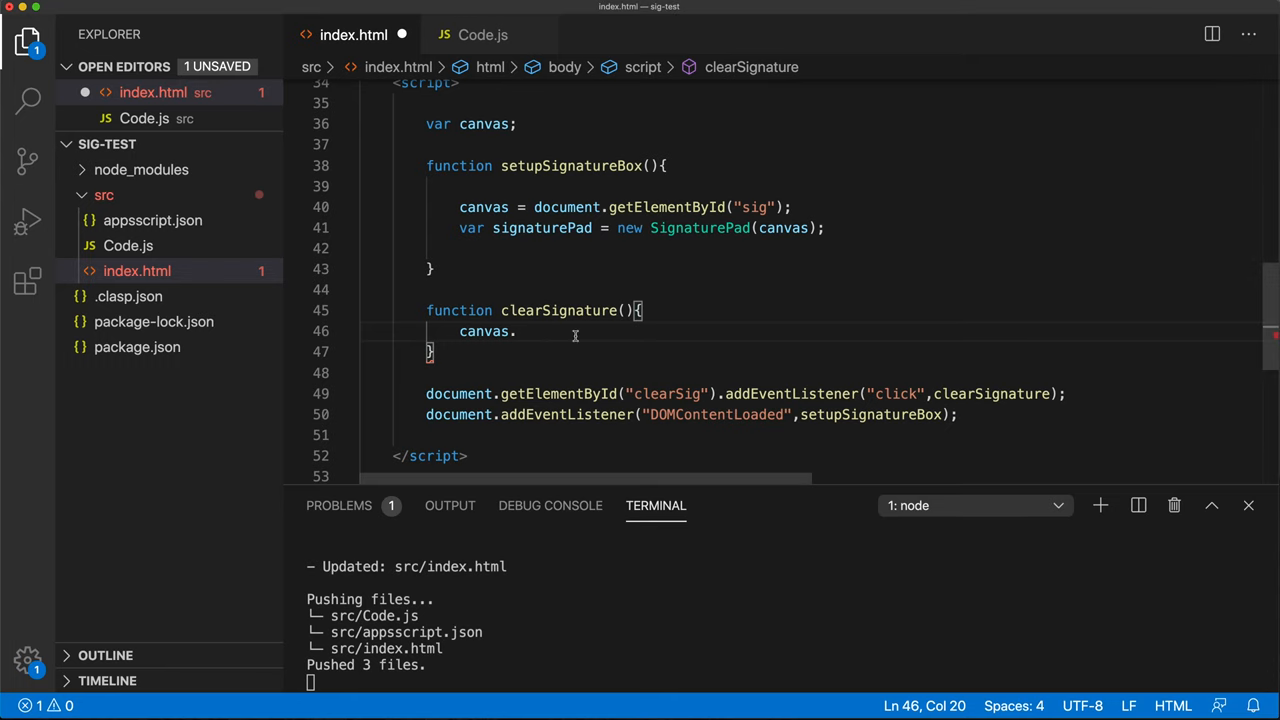
Step: Call .clear() in clearSignature, declare canvas locally, and rename the global variable signaturePad
{"action": "type", "text": ".clear();"}
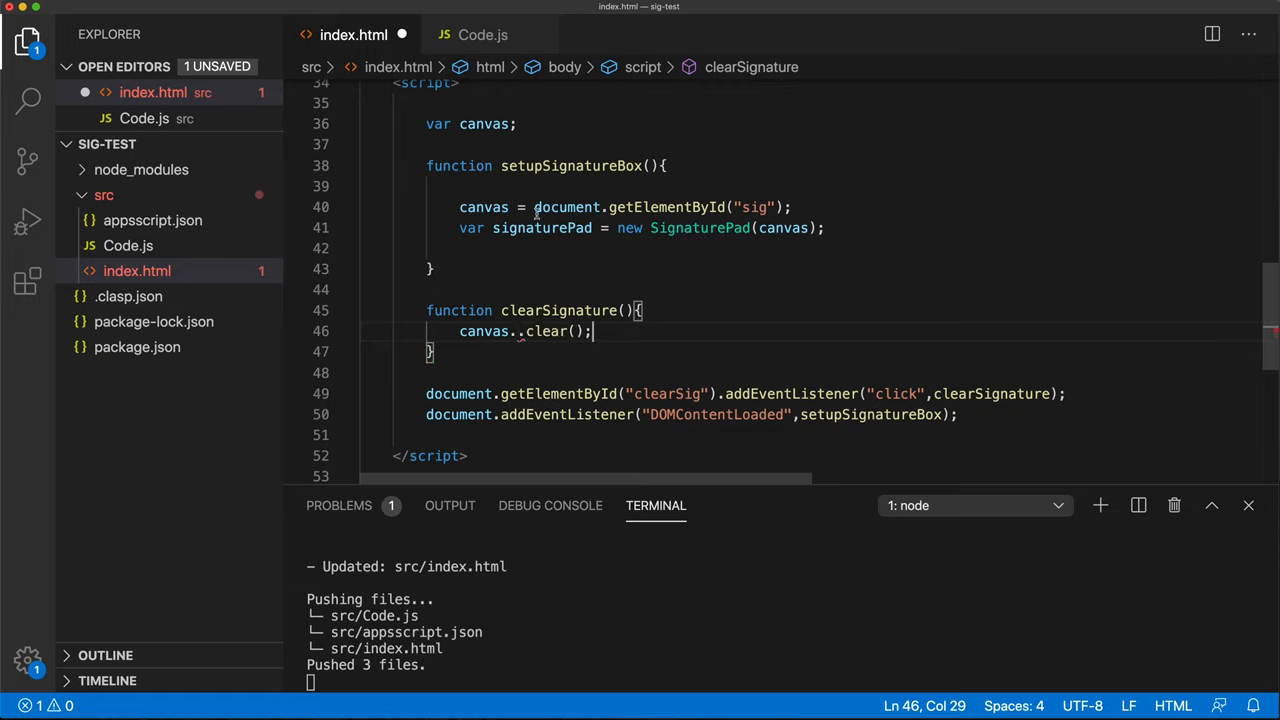
{"action": "left_click", "coordinate": [459, 207]}
{"action": "type", "text": "var "}
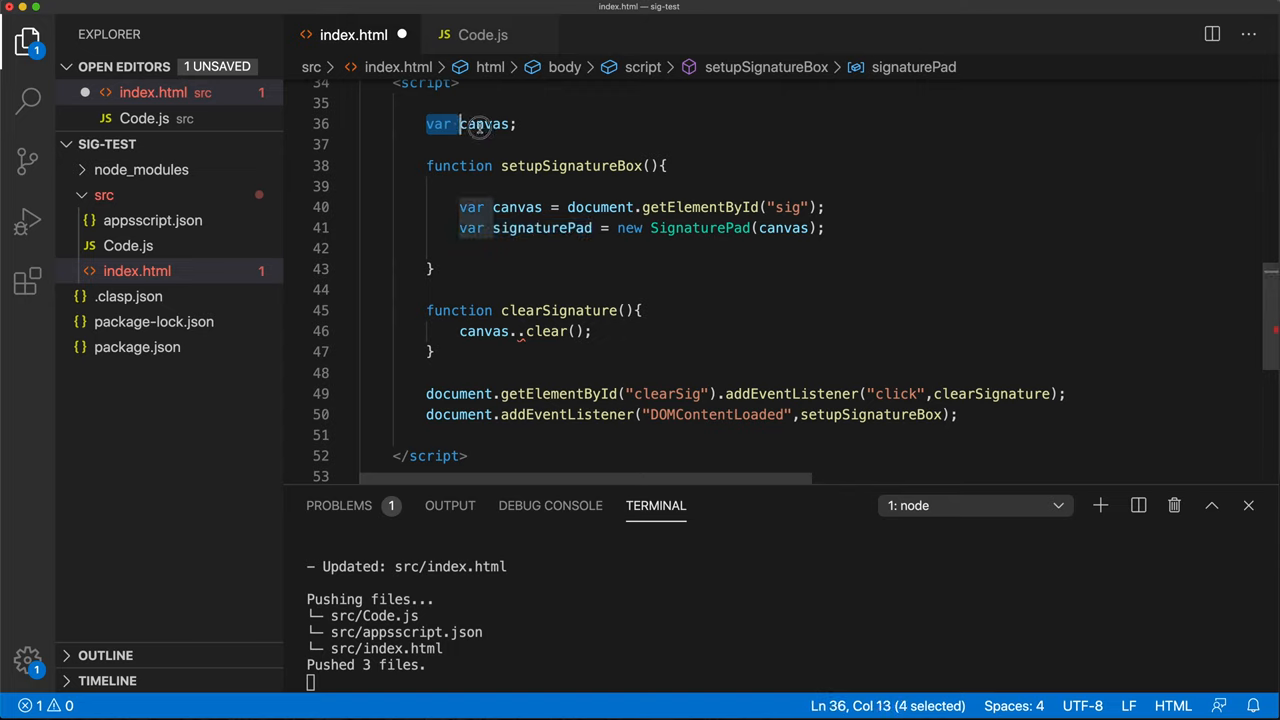
{"action": "type", "text": "signaturePad"}
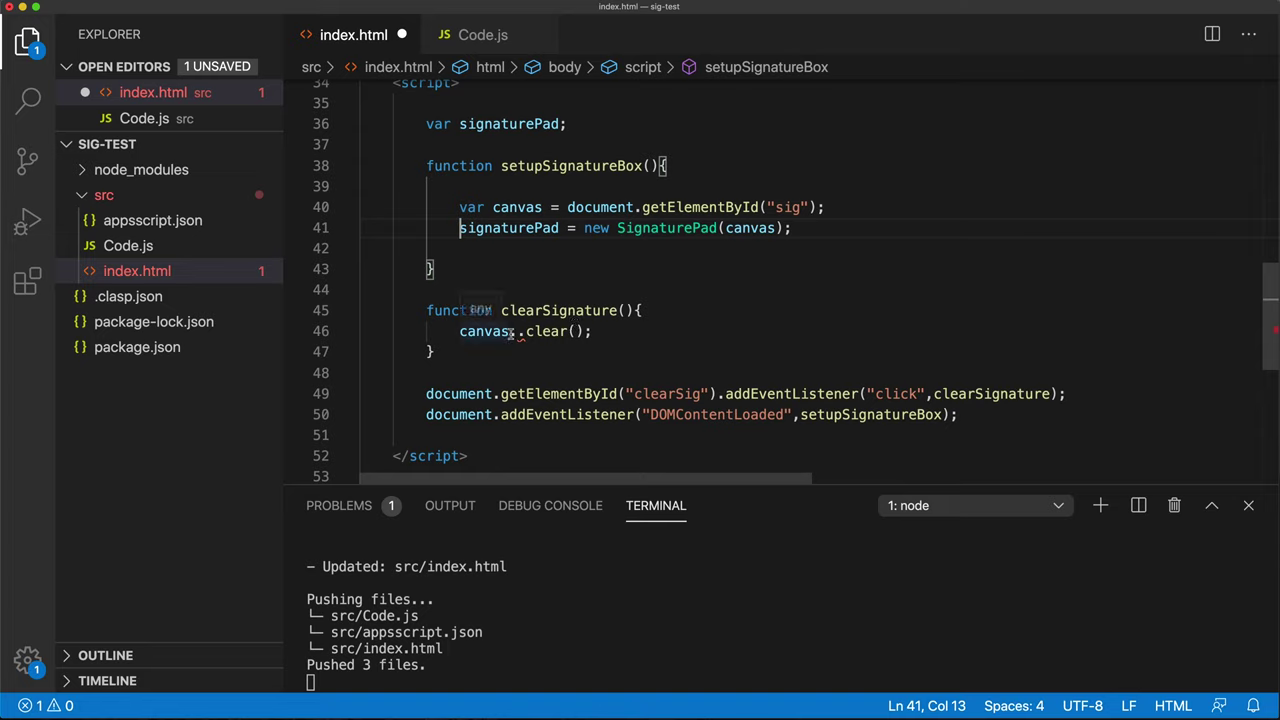
{"action": "double_click", "coordinate": [484, 331]}
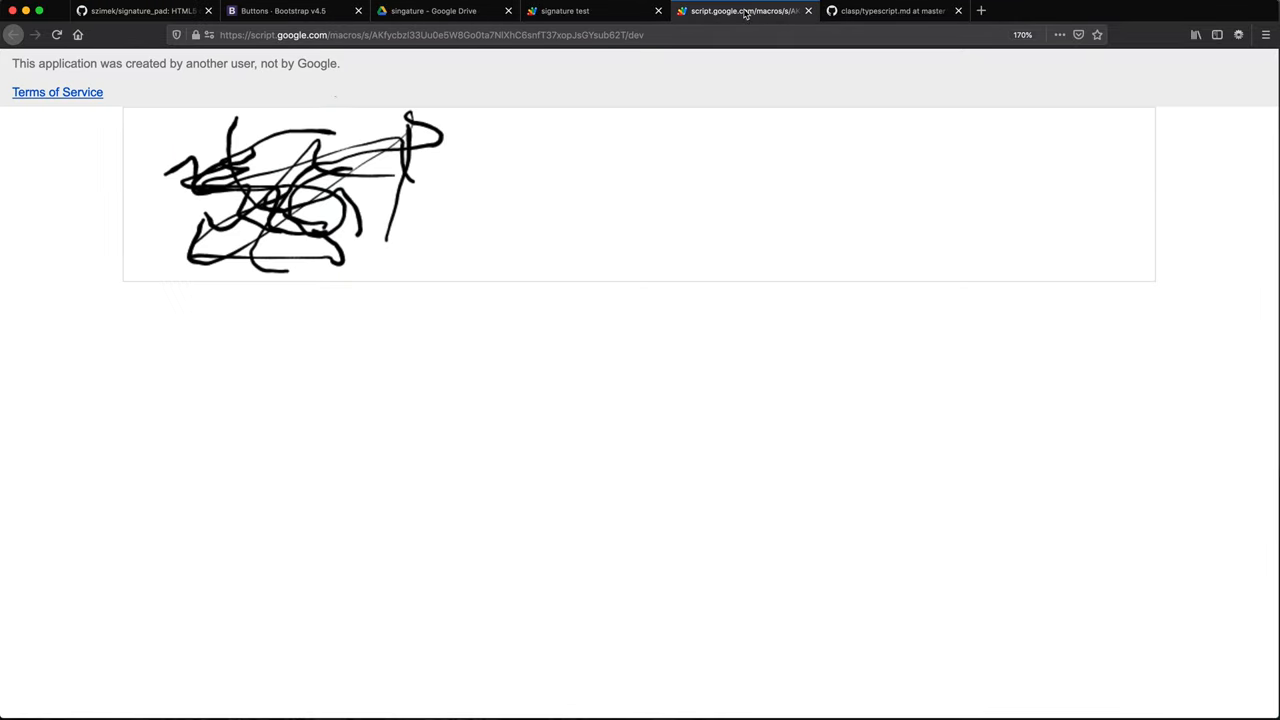
Step: Test the web app by clearing the drawn signature and drawing fresh strokes
{"action": "left_click", "coordinate": [157, 303]}
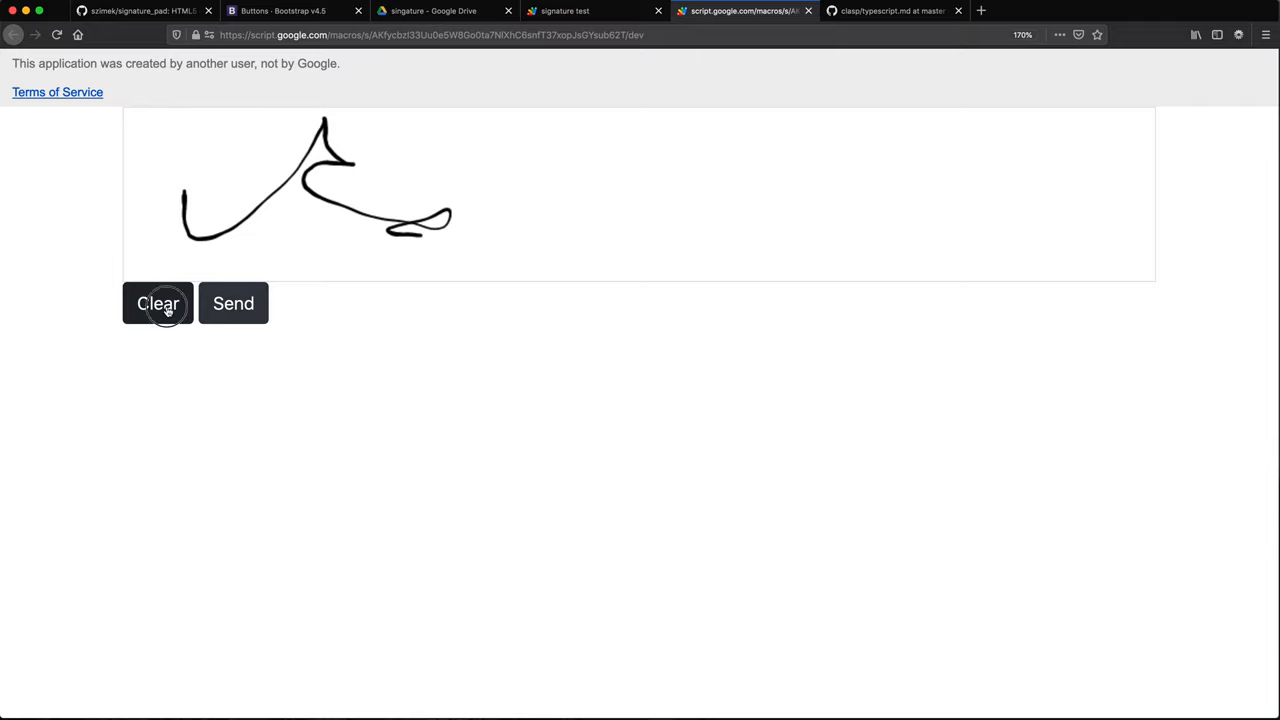
{"action": "left_click", "coordinate": [157, 303]}
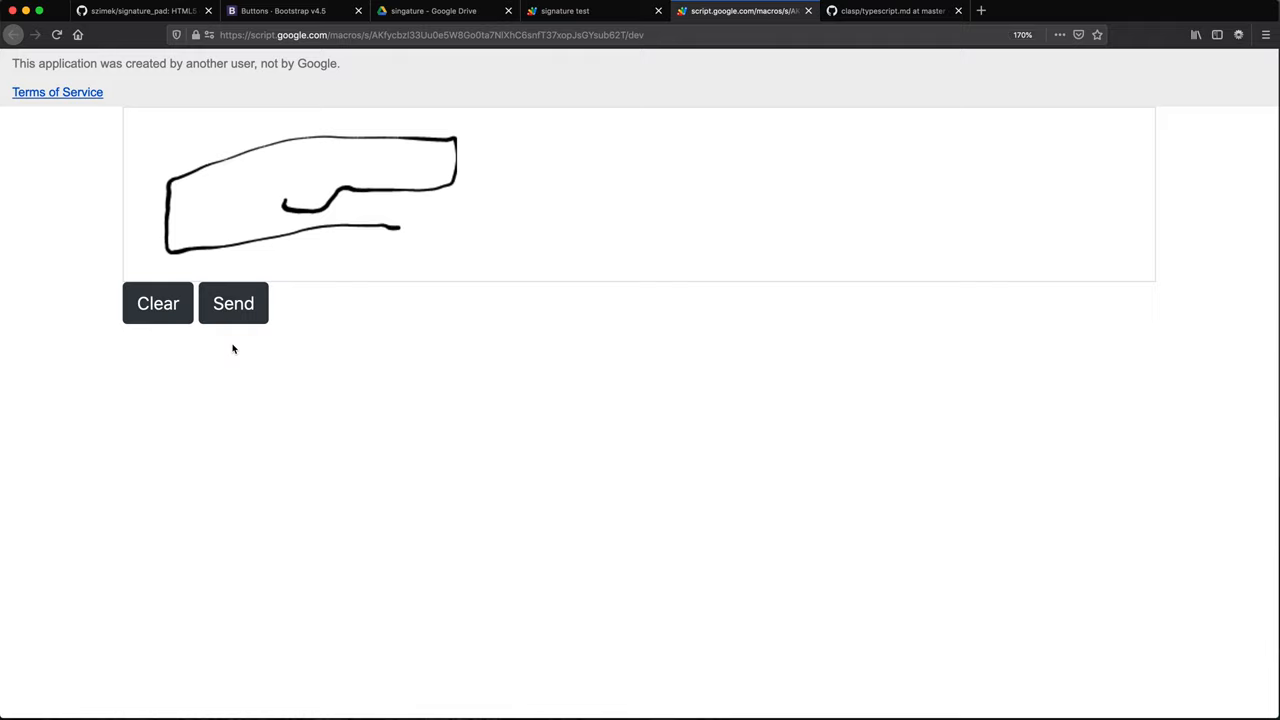
{"action": "mouse_move", "coordinate": [233, 303]}
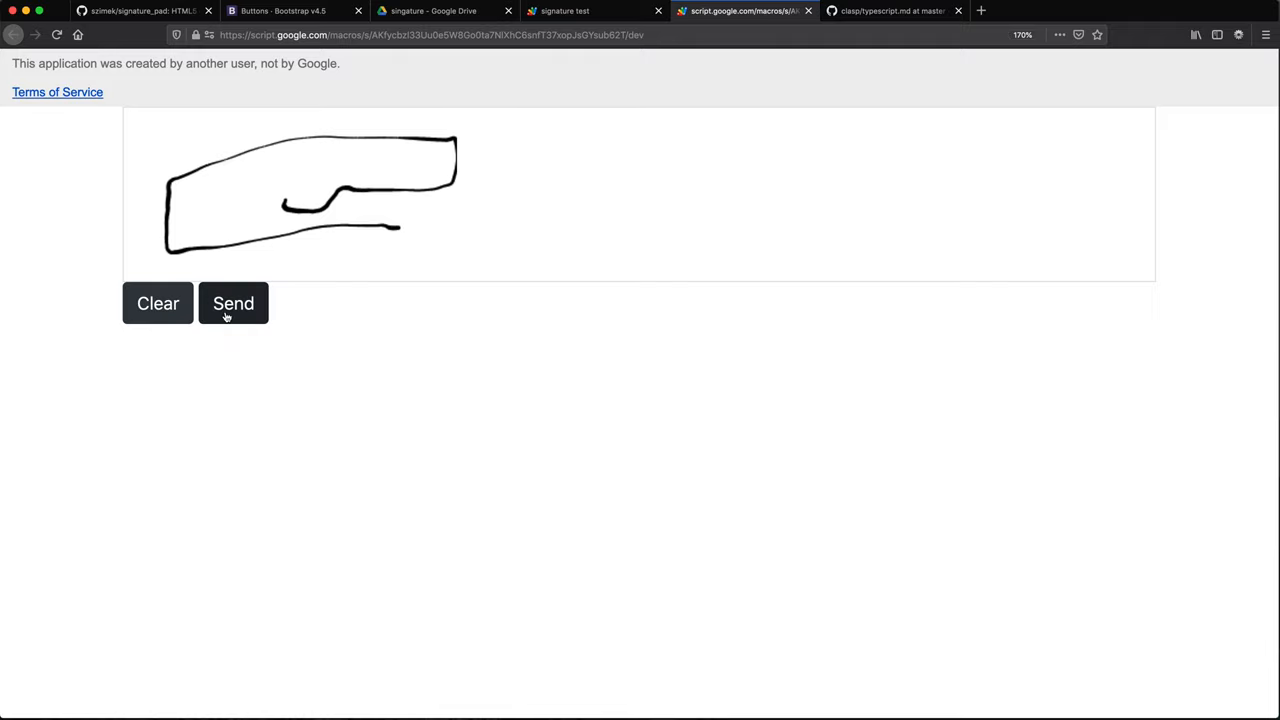
{"action": "mouse_move", "coordinate": [149, 251]}
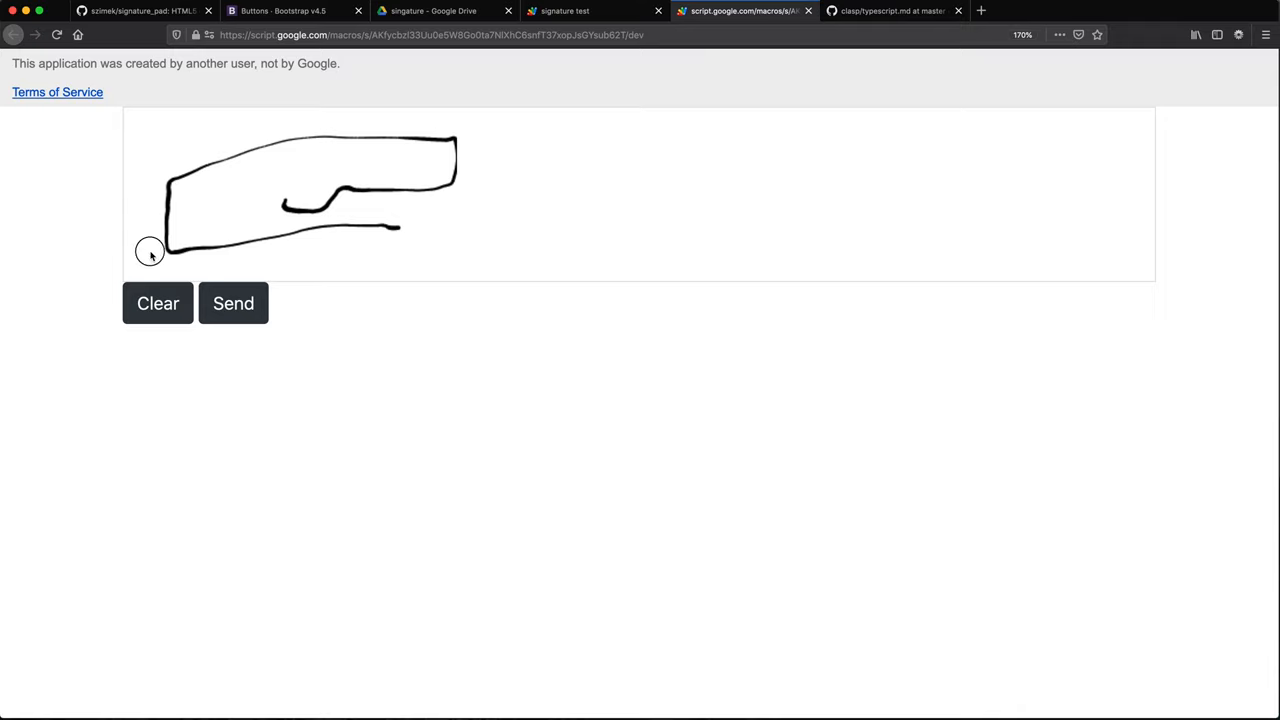
{"action": "left_click_drag", "start_coordinate": [150, 250], "coordinate": [320, 115]}
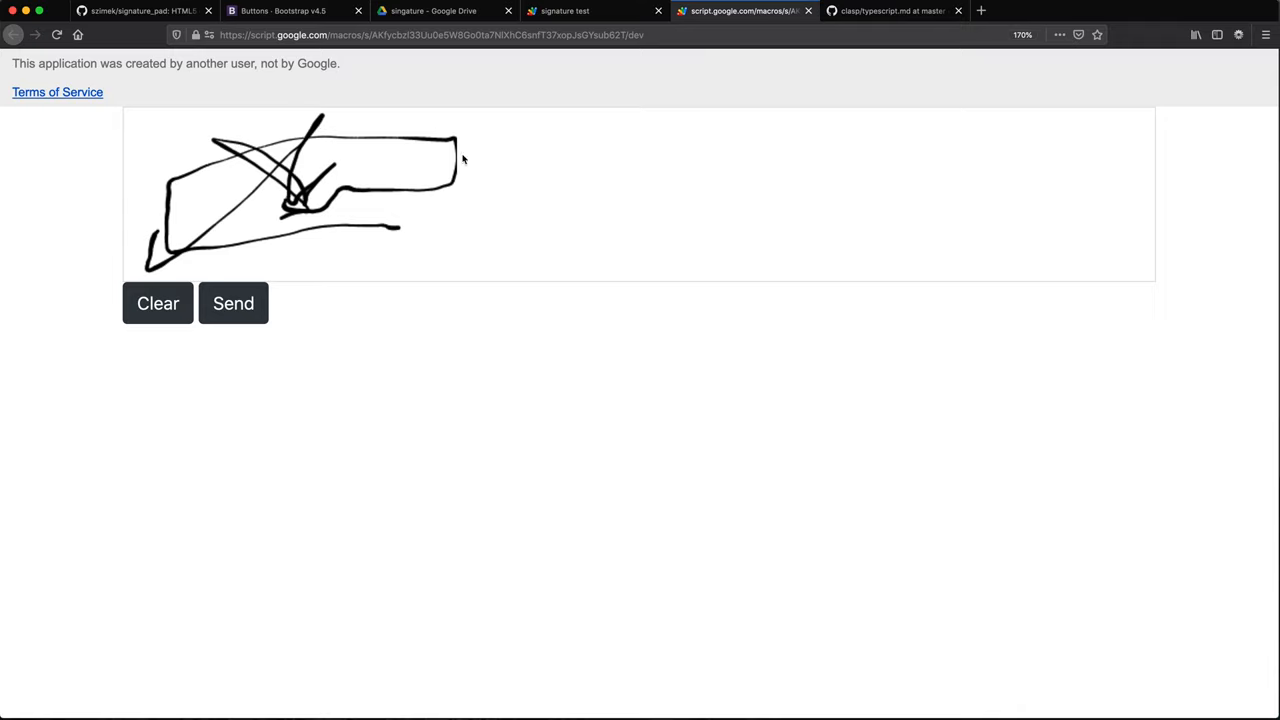
{"action": "mouse_move", "coordinate": [440, 11]}
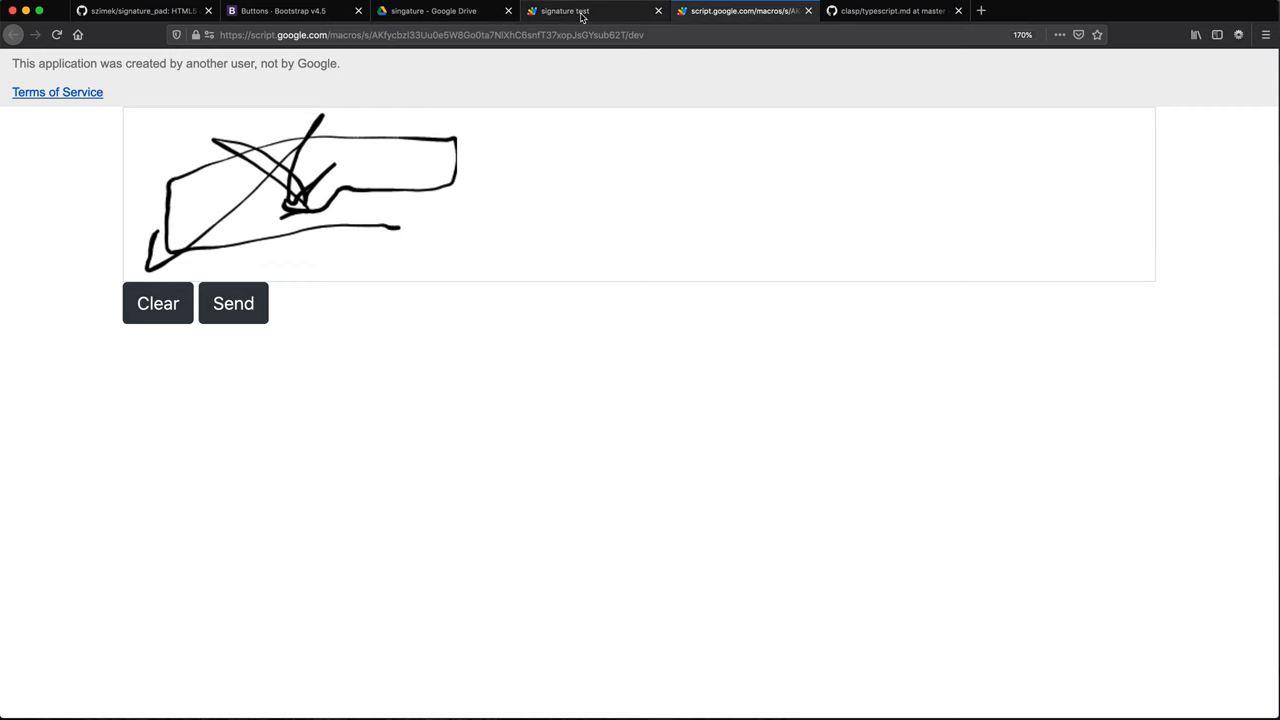
{"action": "left_click", "coordinate": [140, 11]}
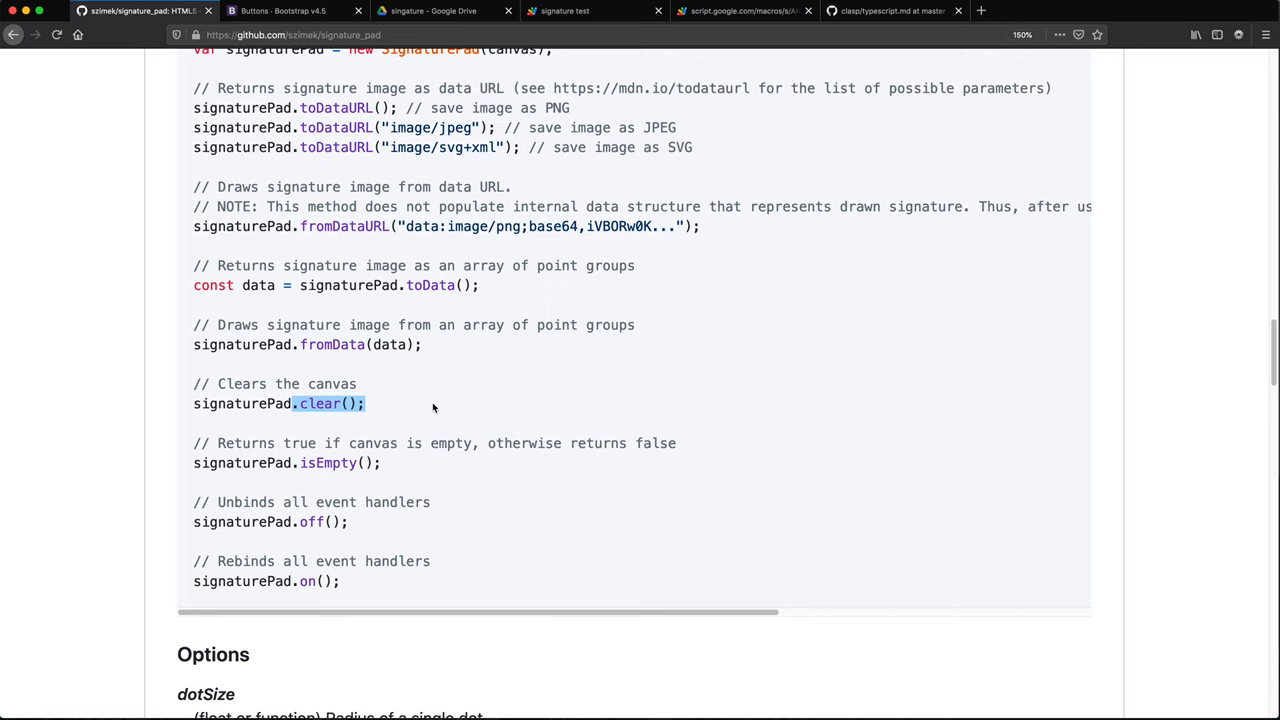
Step: Scroll the README up to the Usage example creating new SignaturePad(canvas)
{"action": "scroll", "scroll_direction": "up", "scroll_amount": 3}
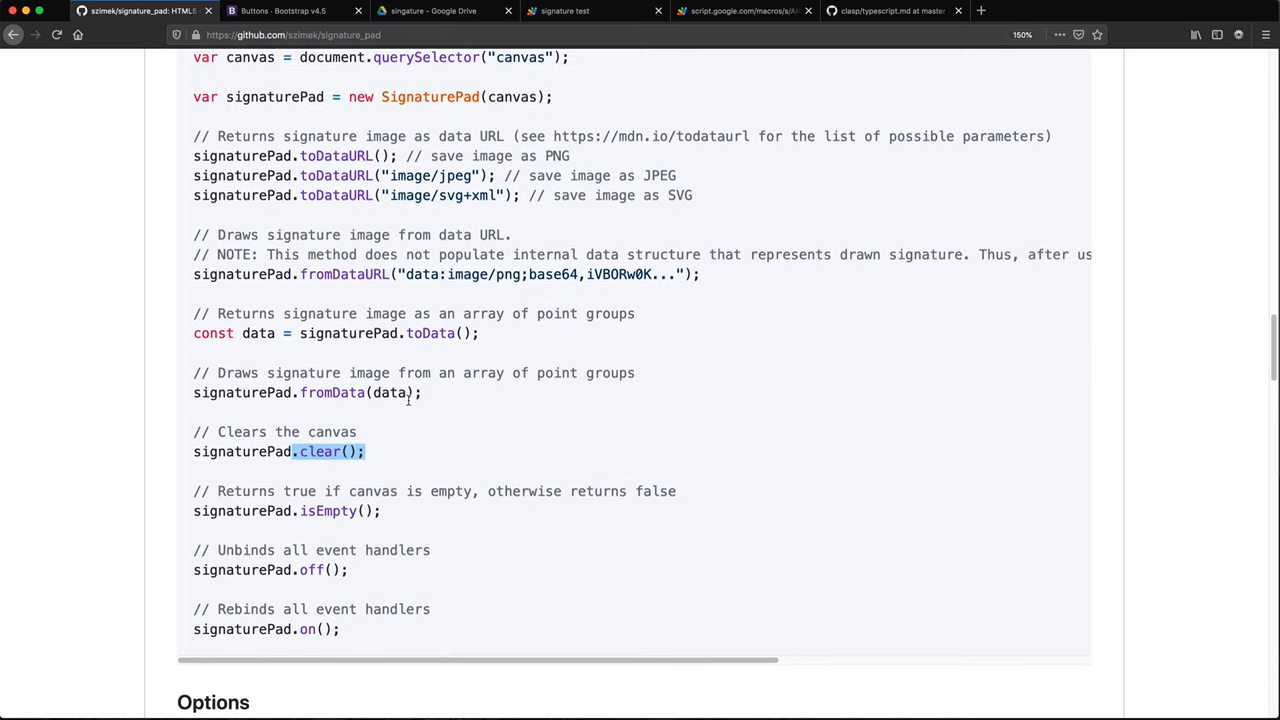
{"action": "scroll", "scroll_direction": "up", "scroll_amount": 3}
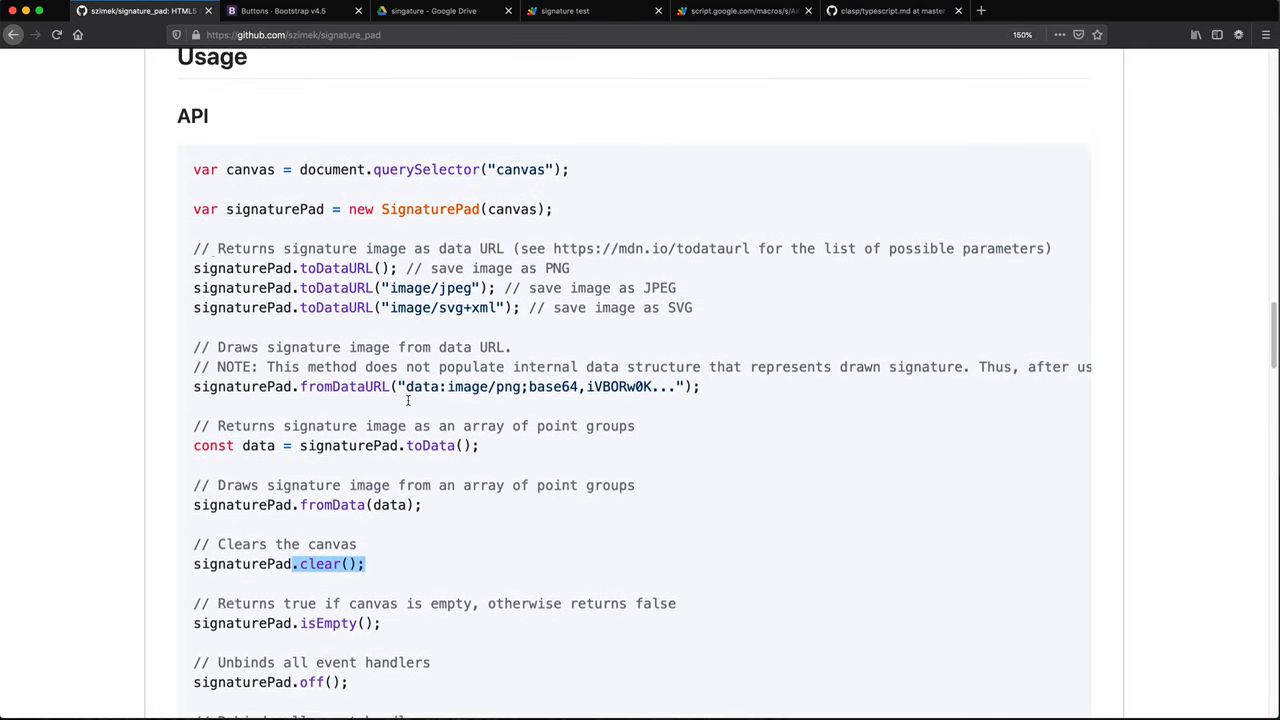
{"action": "scroll", "scroll_direction": "up", "scroll_amount": 3}
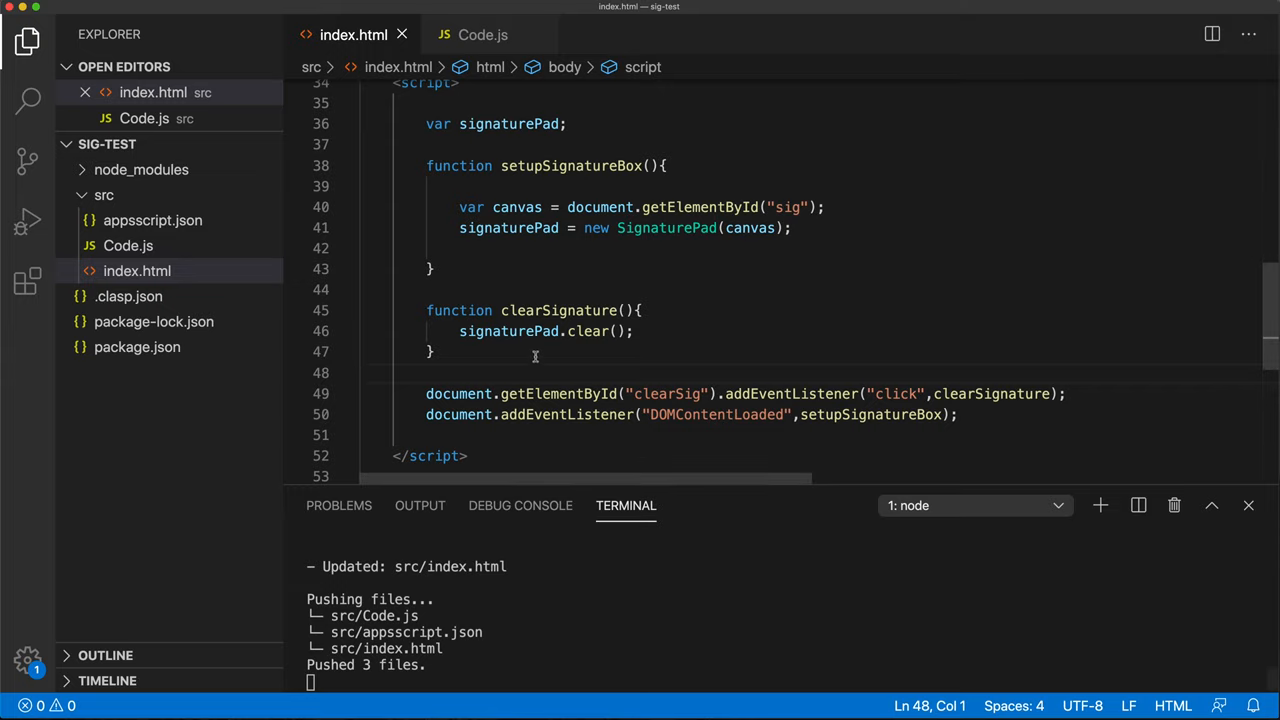
{"action": "mouse_move", "coordinate": [525, 363]}
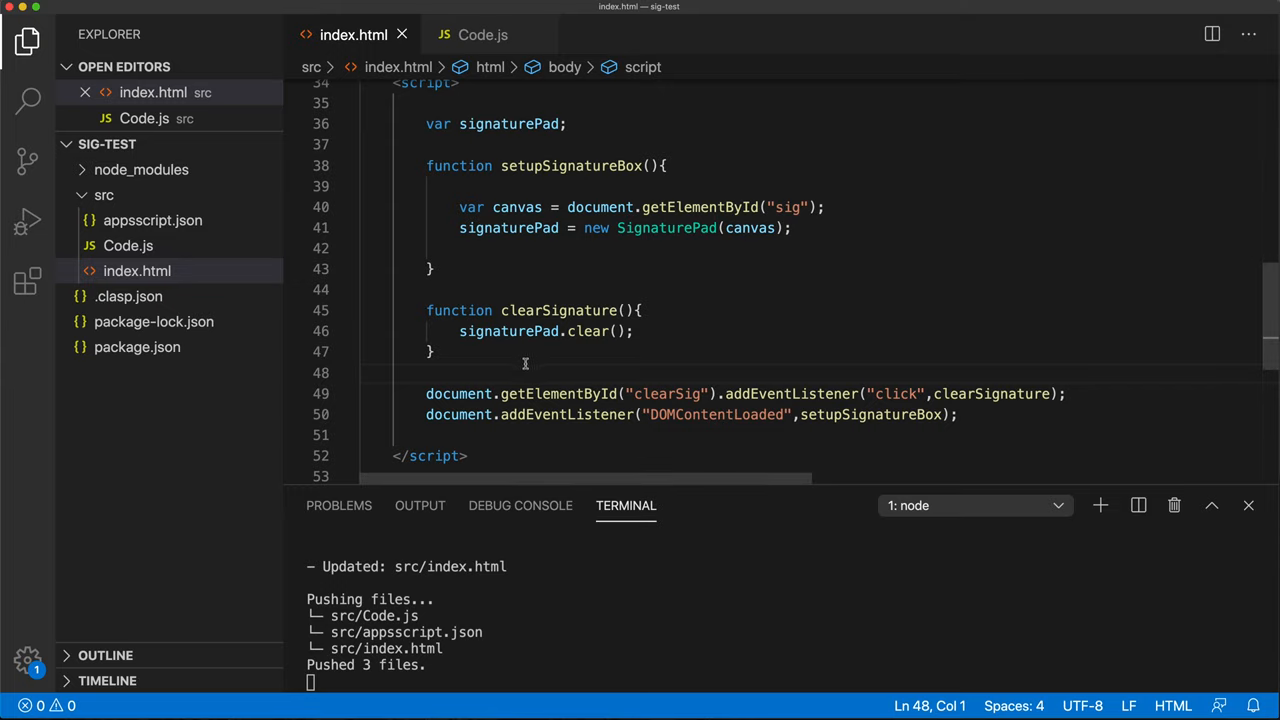
Step: Add a sendToDrive function containing signaturePad.toDataURL()
{"action": "key", "text": "enter"}
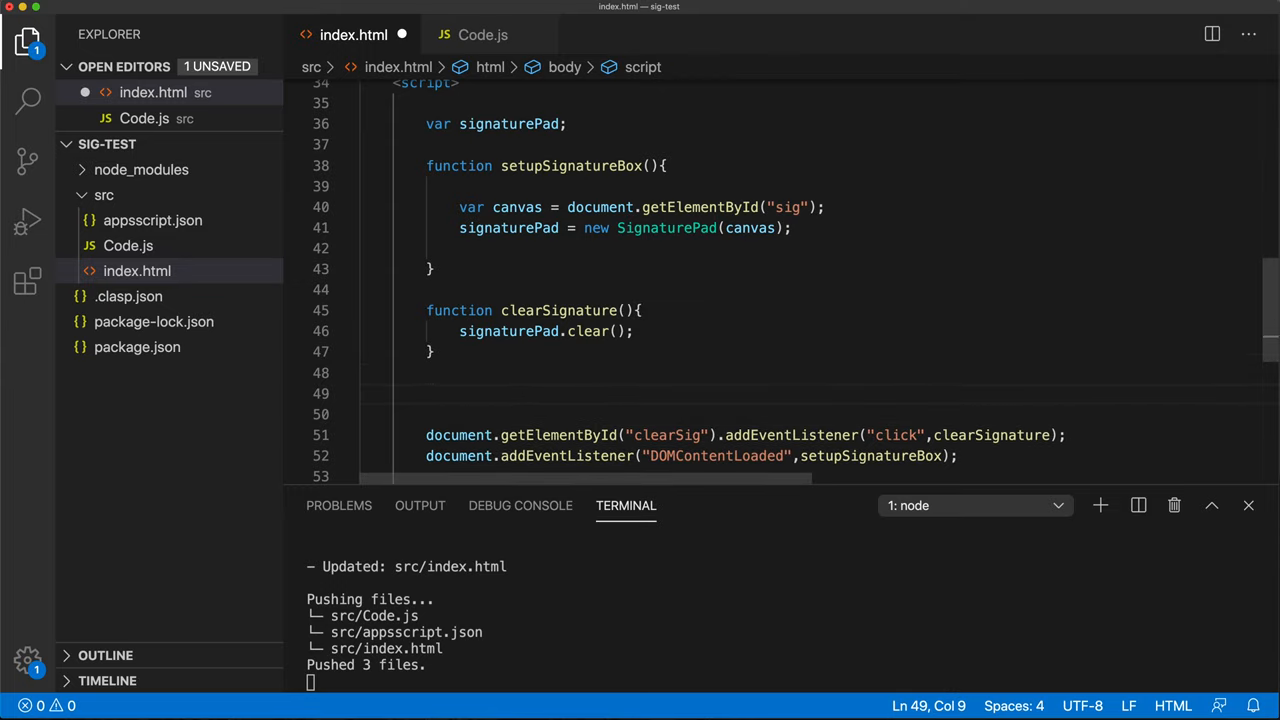
{"action": "type", "text": "function"}
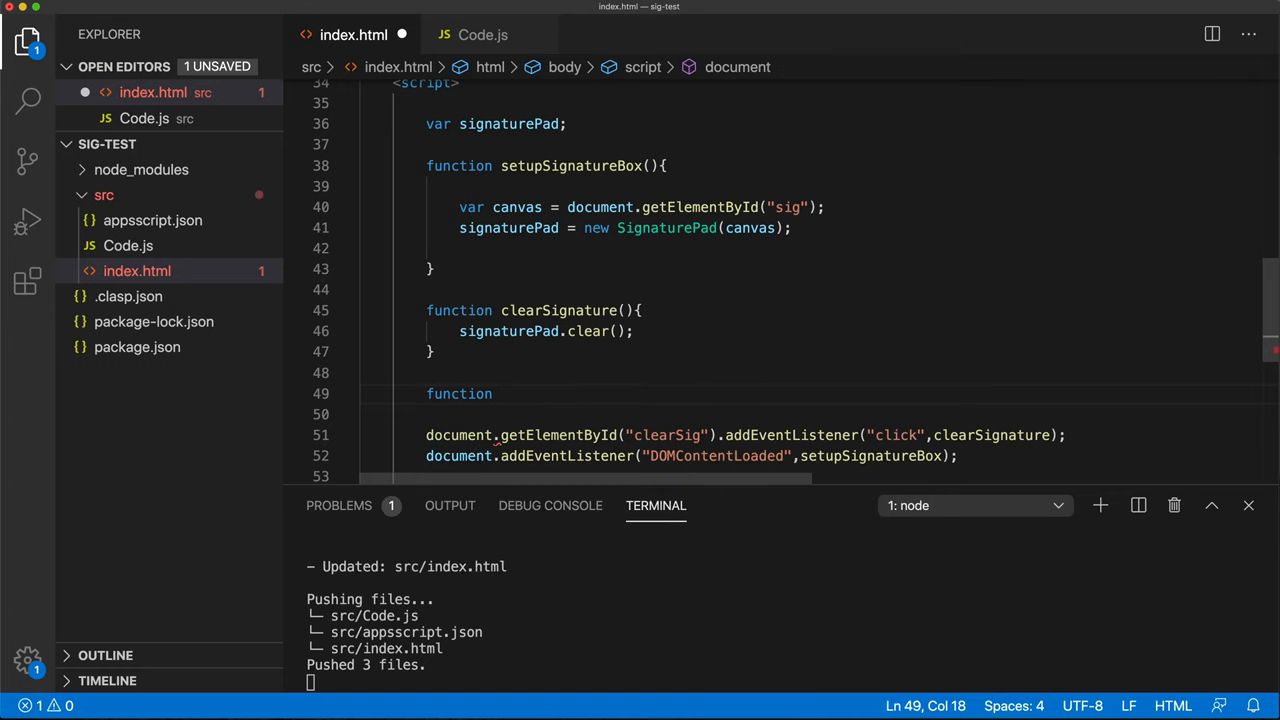
{"action": "type", "text": "sendToDrive(){"}
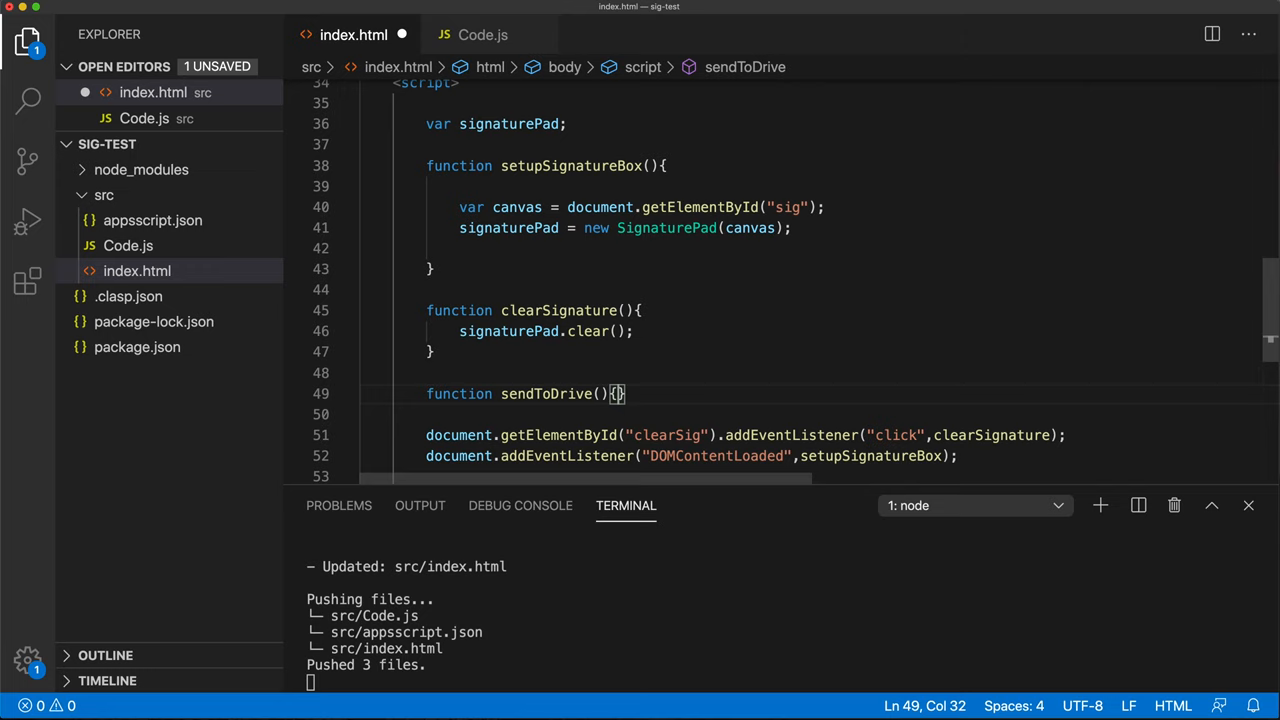
{"action": "type", "text": "signaturePad.toDataURL();"}
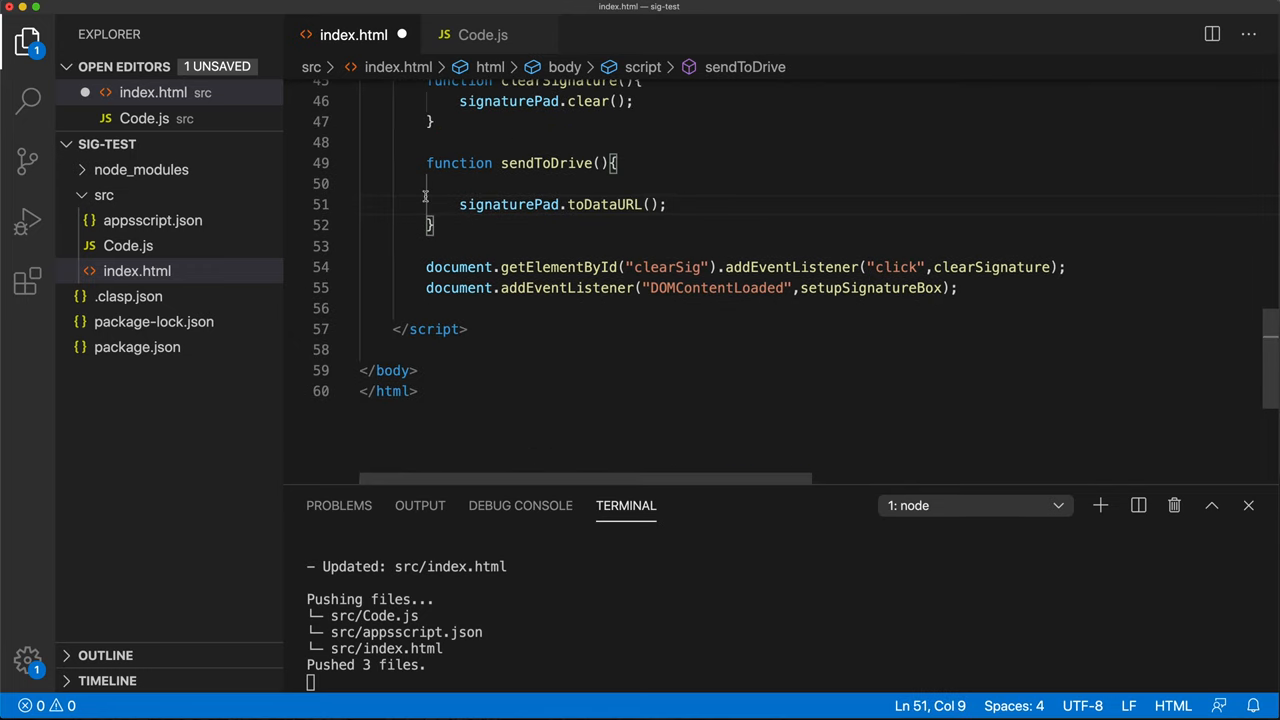
{"action": "key", "text": "Backspace"}
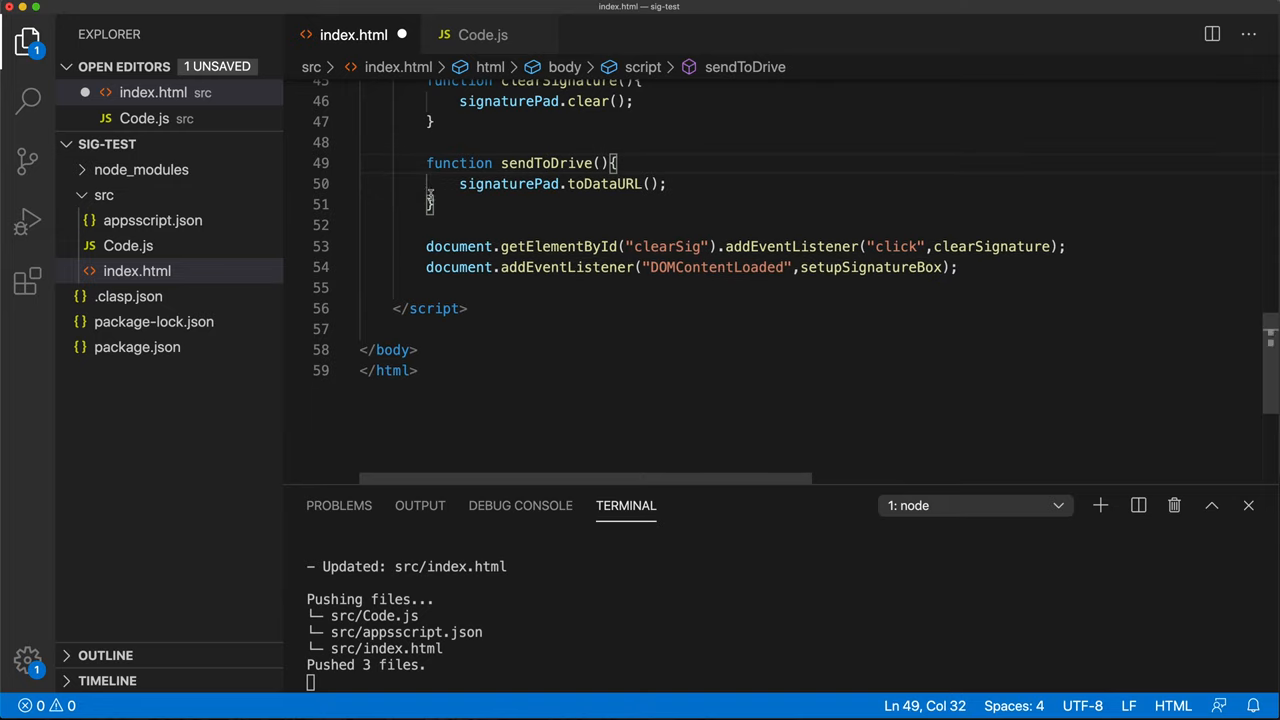
Step: Store the data URL in imageData and log it with console.log(imageData)
{"action": "left_click", "coordinate": [428, 246]}
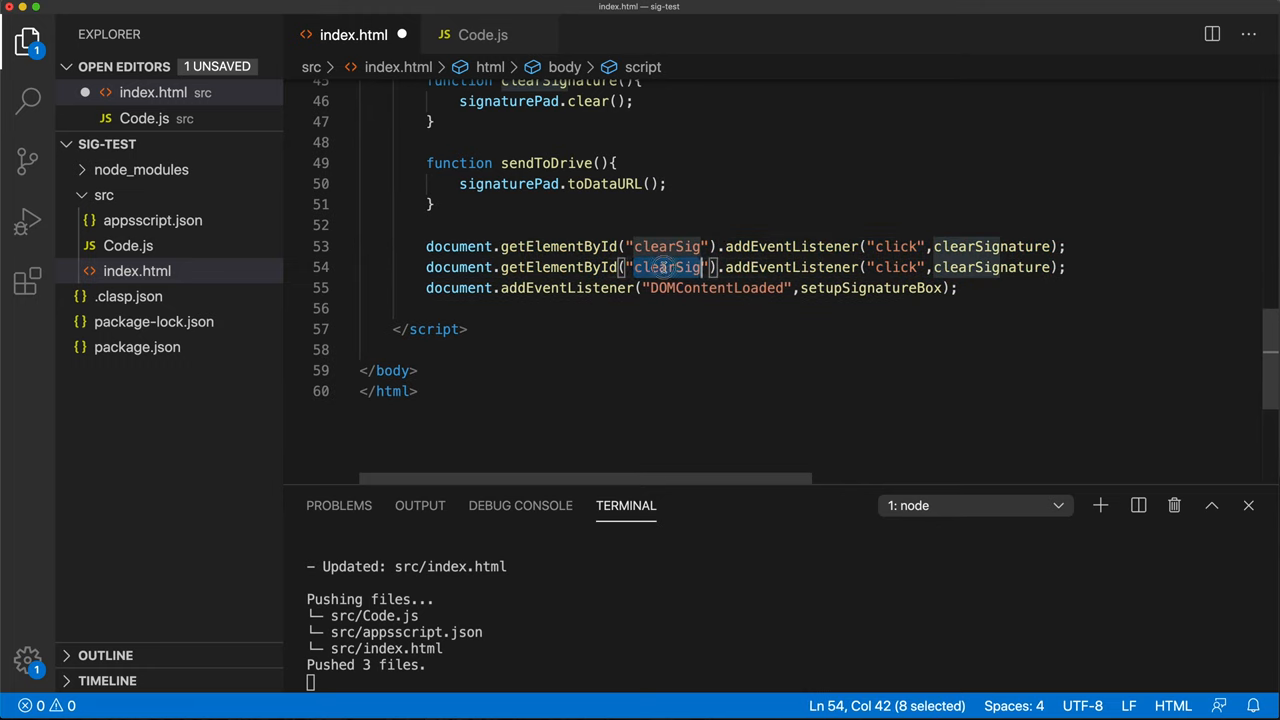
{"action": "scroll", "scroll_direction": "up", "scroll_amount": 3}
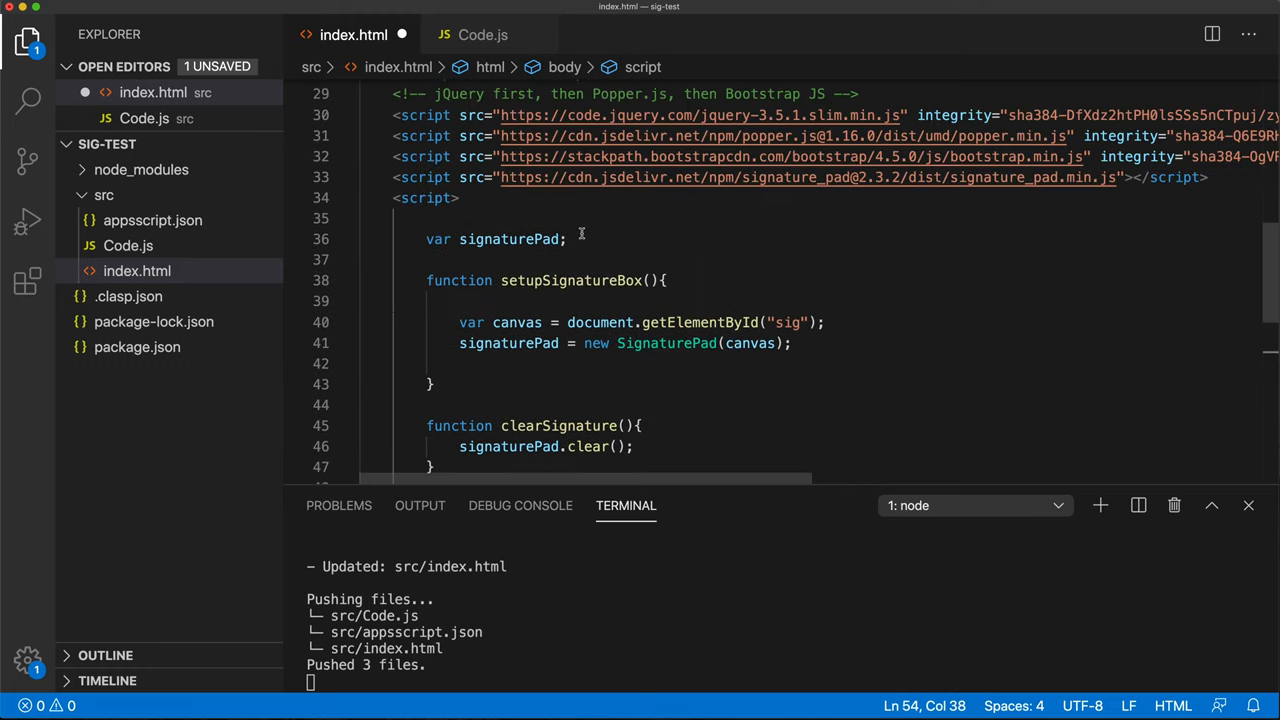
{"action": "scroll", "scroll_direction": "up", "scroll_amount": 3}
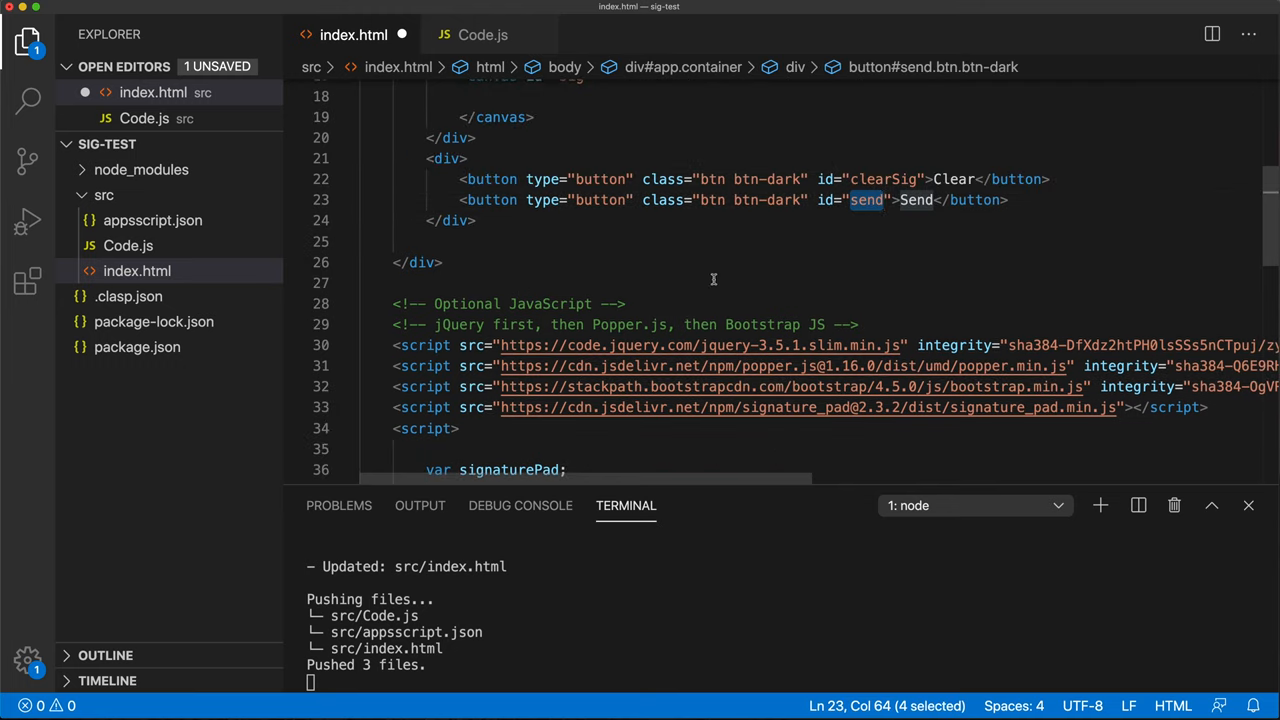
{"action": "scroll", "scroll_direction": "down", "scroll_amount": 3}
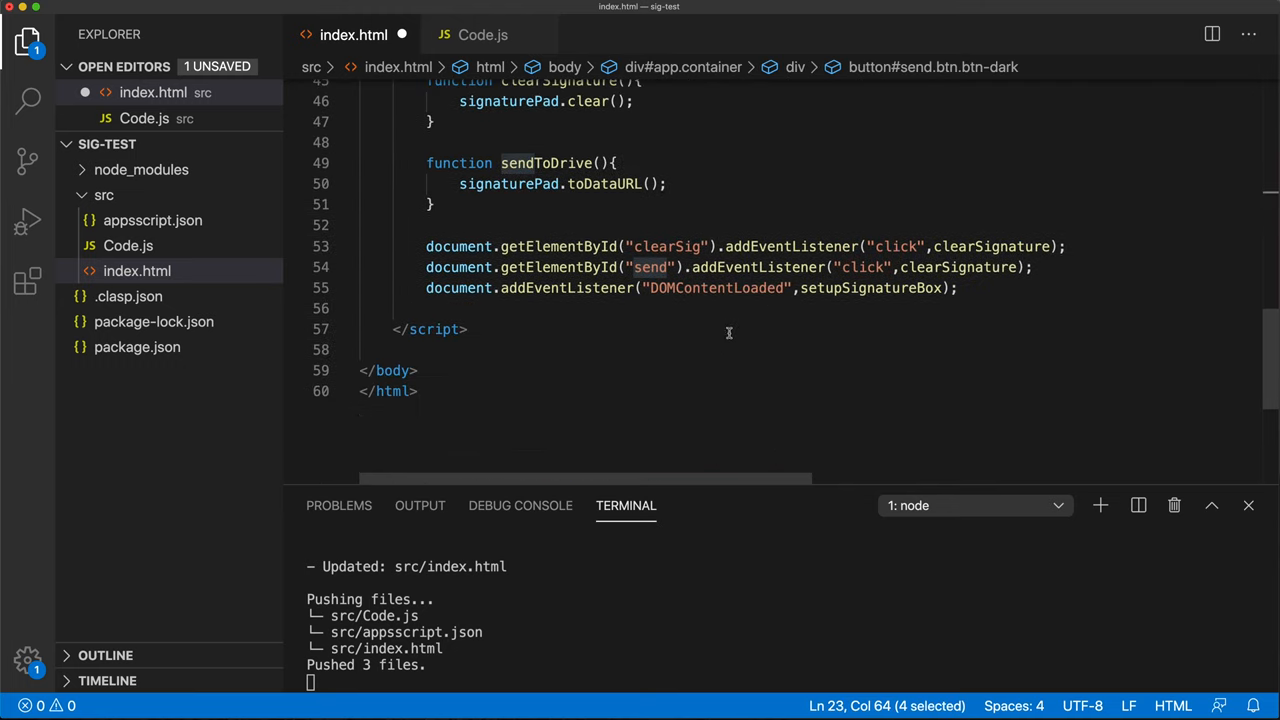
{"action": "mouse_move", "coordinate": [597, 198]}
{"action": "type", "text": "sendToDri"}
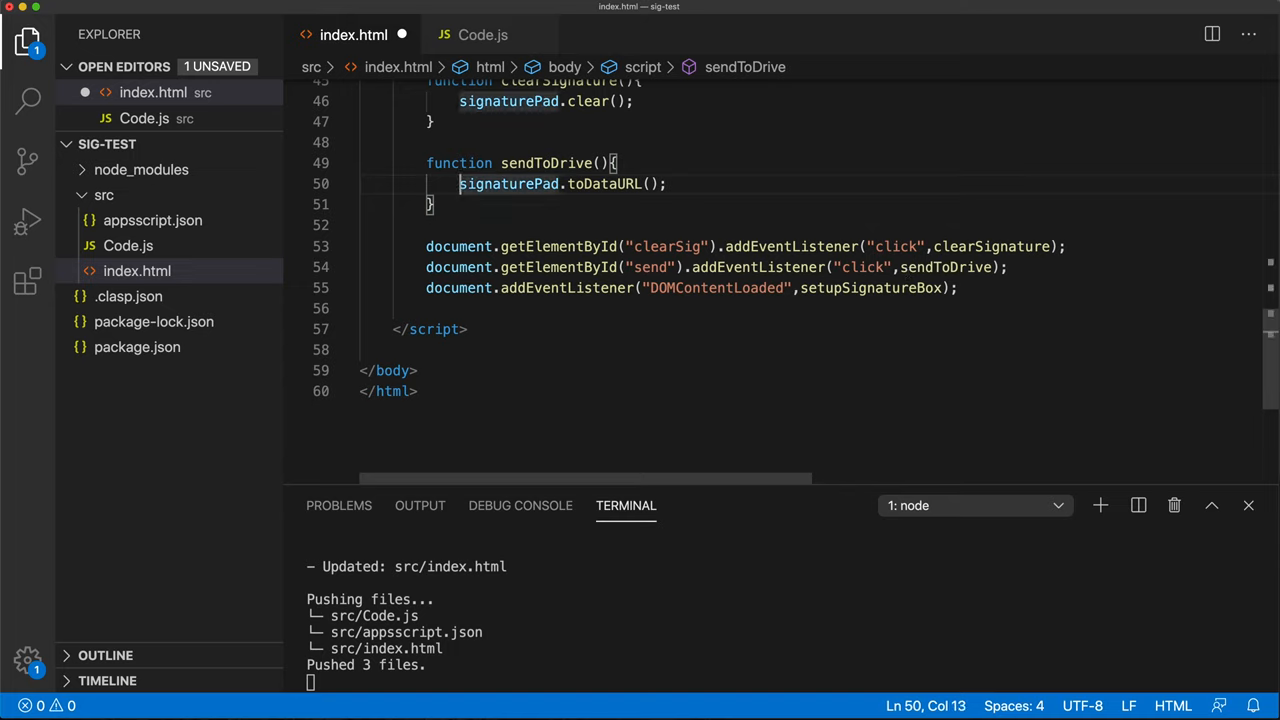
{"action": "type", "text": "var ="}
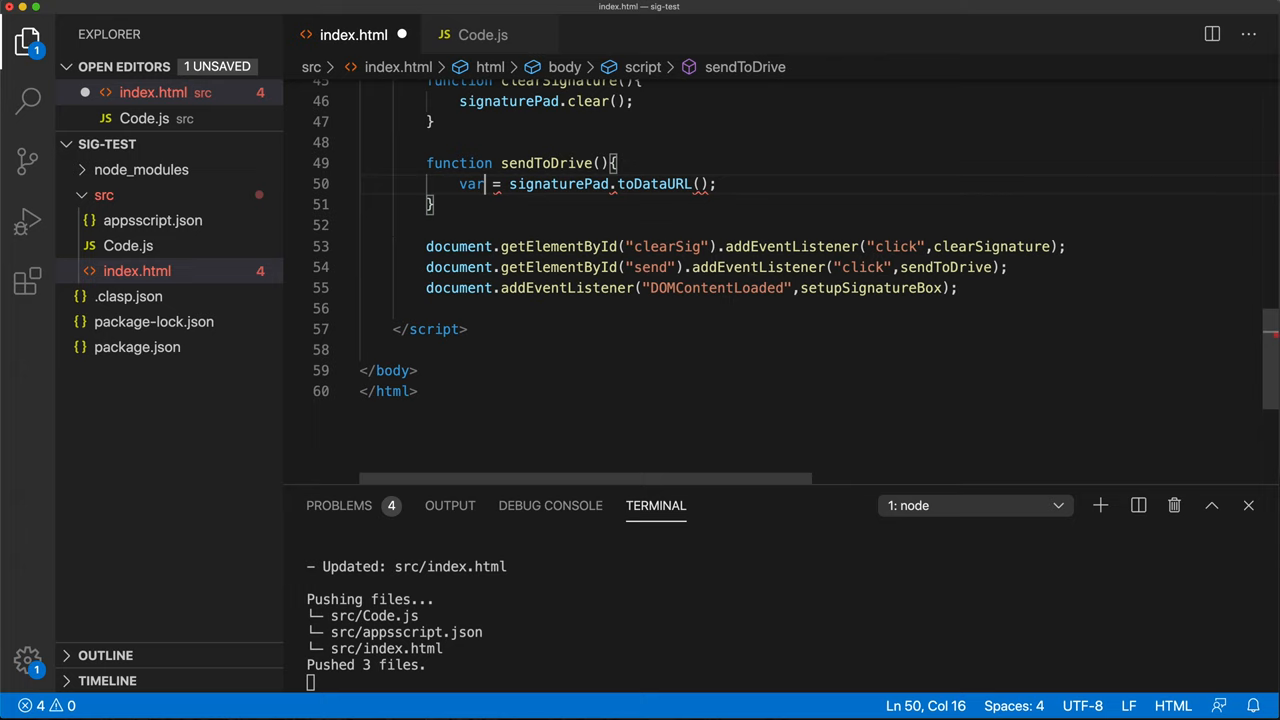
{"action": "type", "text": "imageData"}
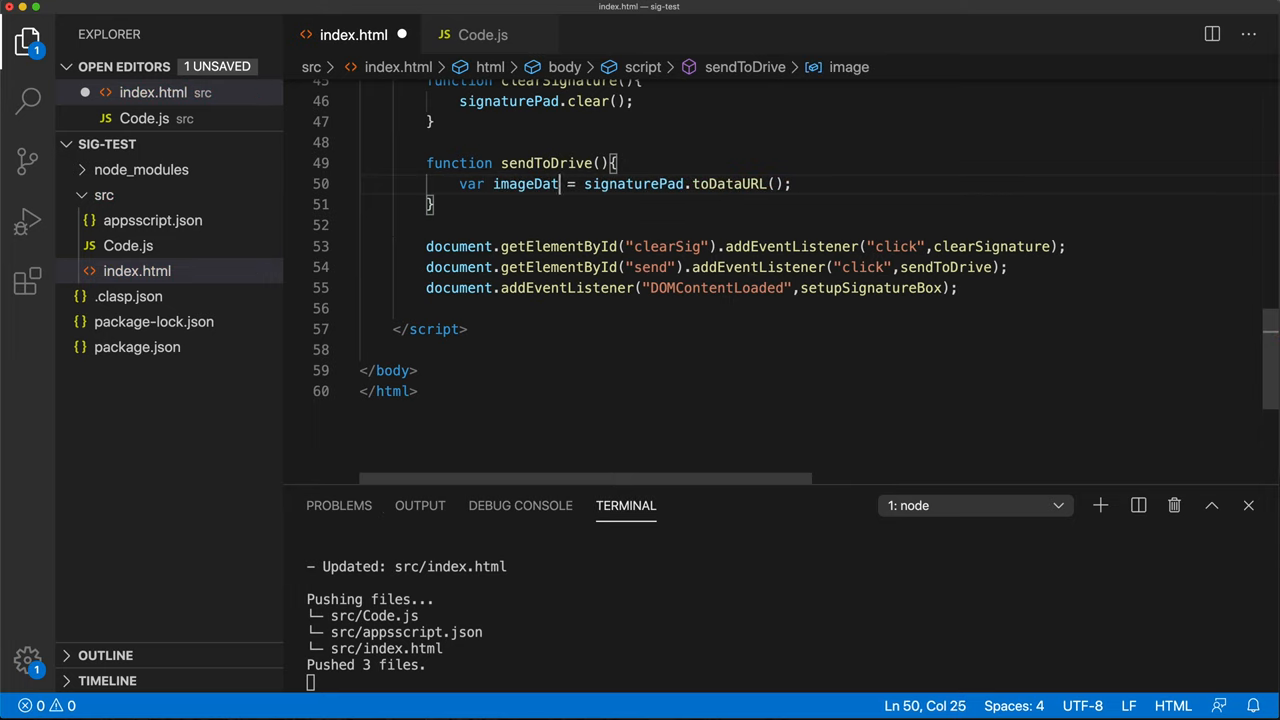
{"action": "type", "text": "c"}
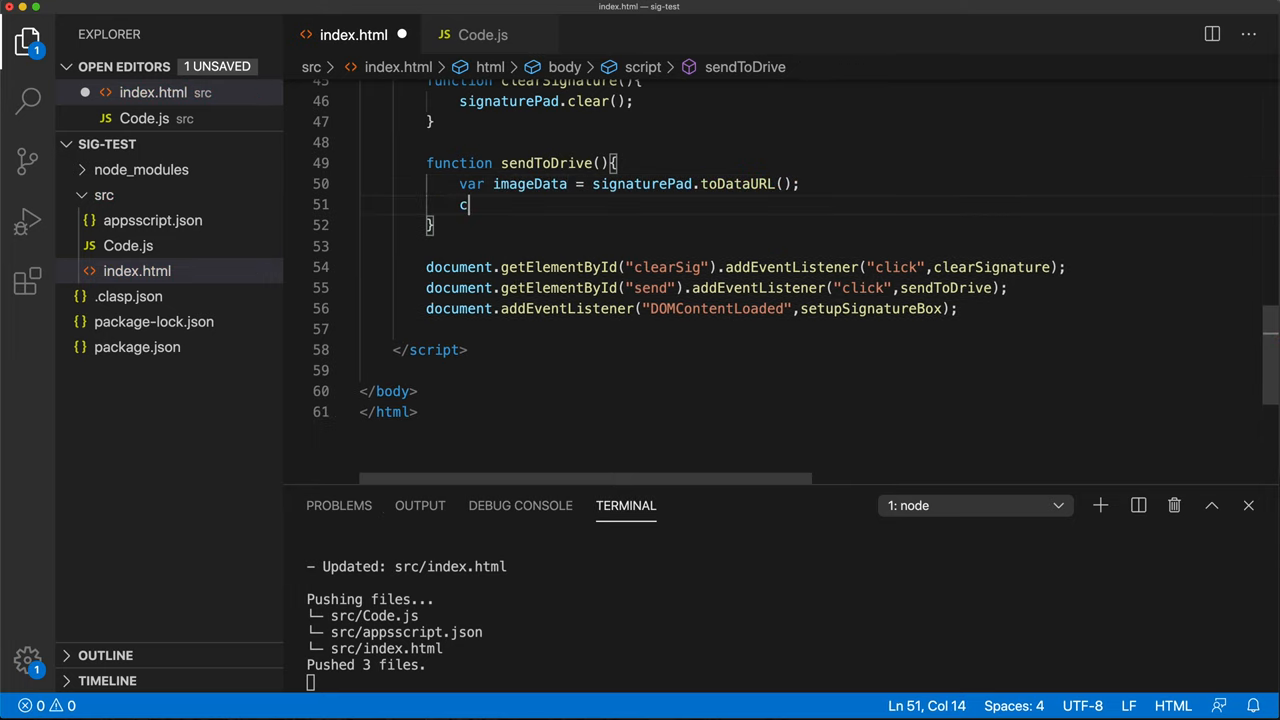
{"action": "type", "text": "onsole.log();"}
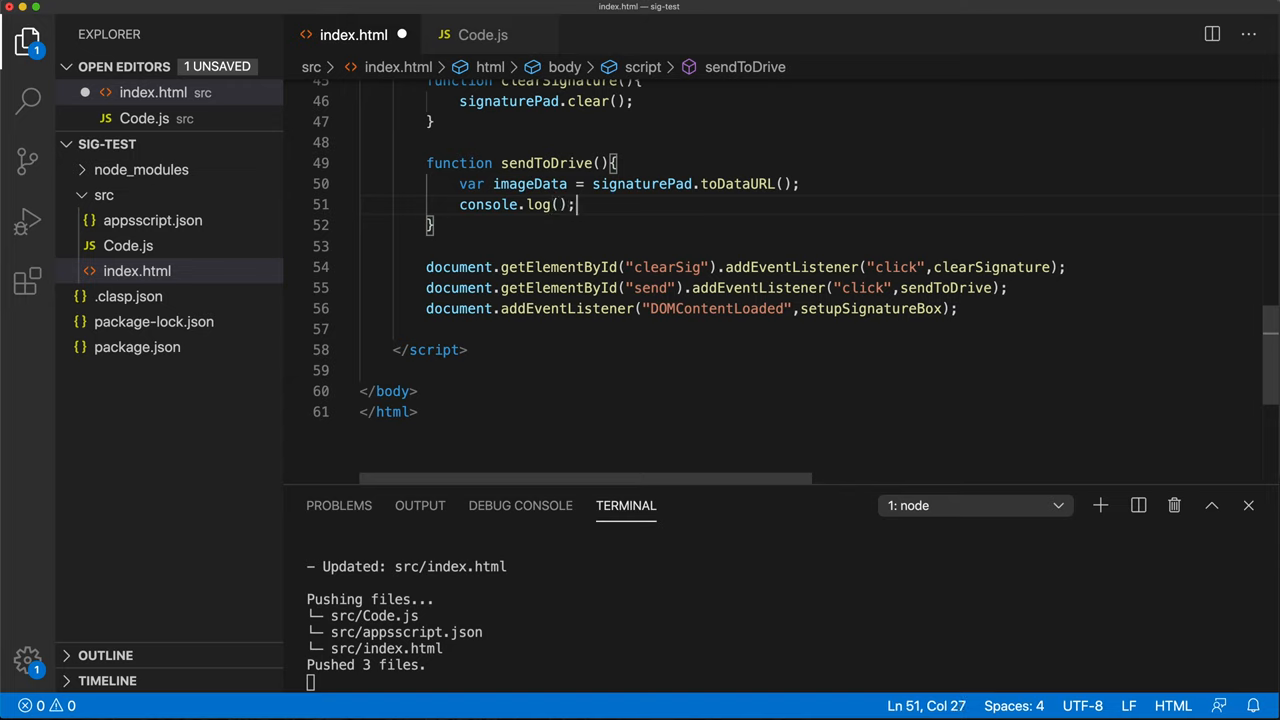
{"action": "type", "text": "imageData"}
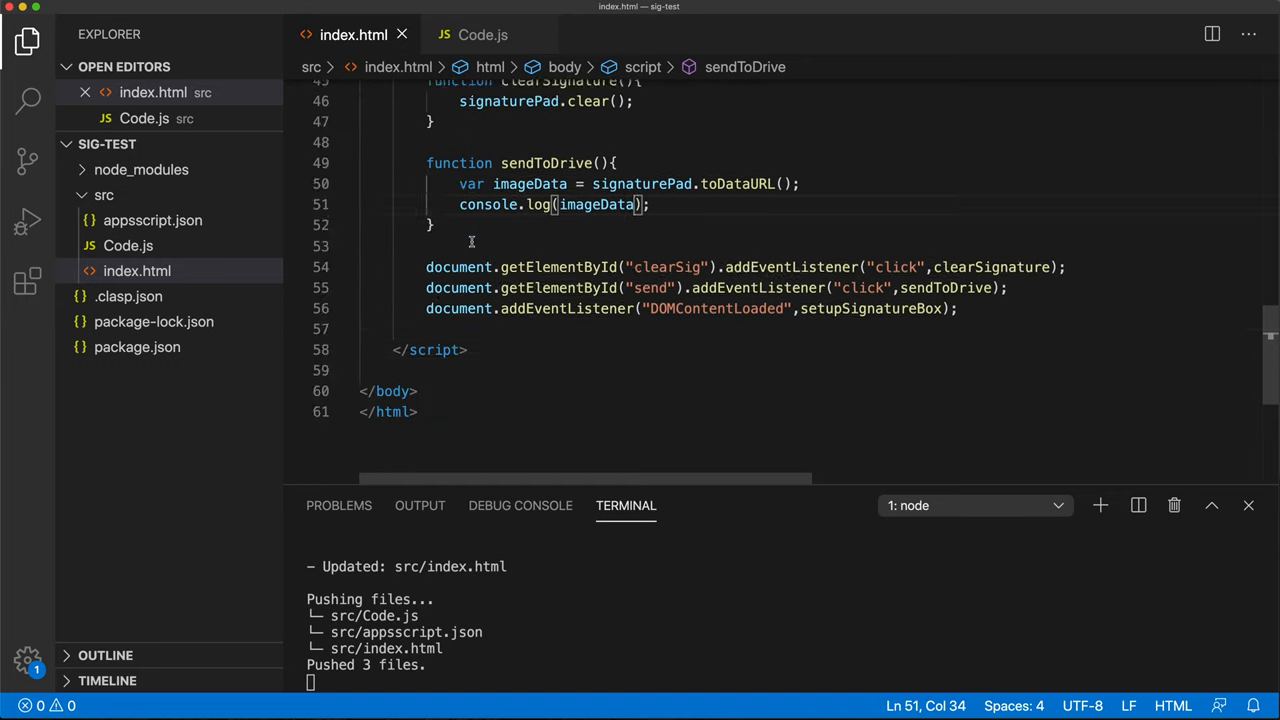
{"action": "scroll", "scroll_direction": "up", "scroll_amount": 3}
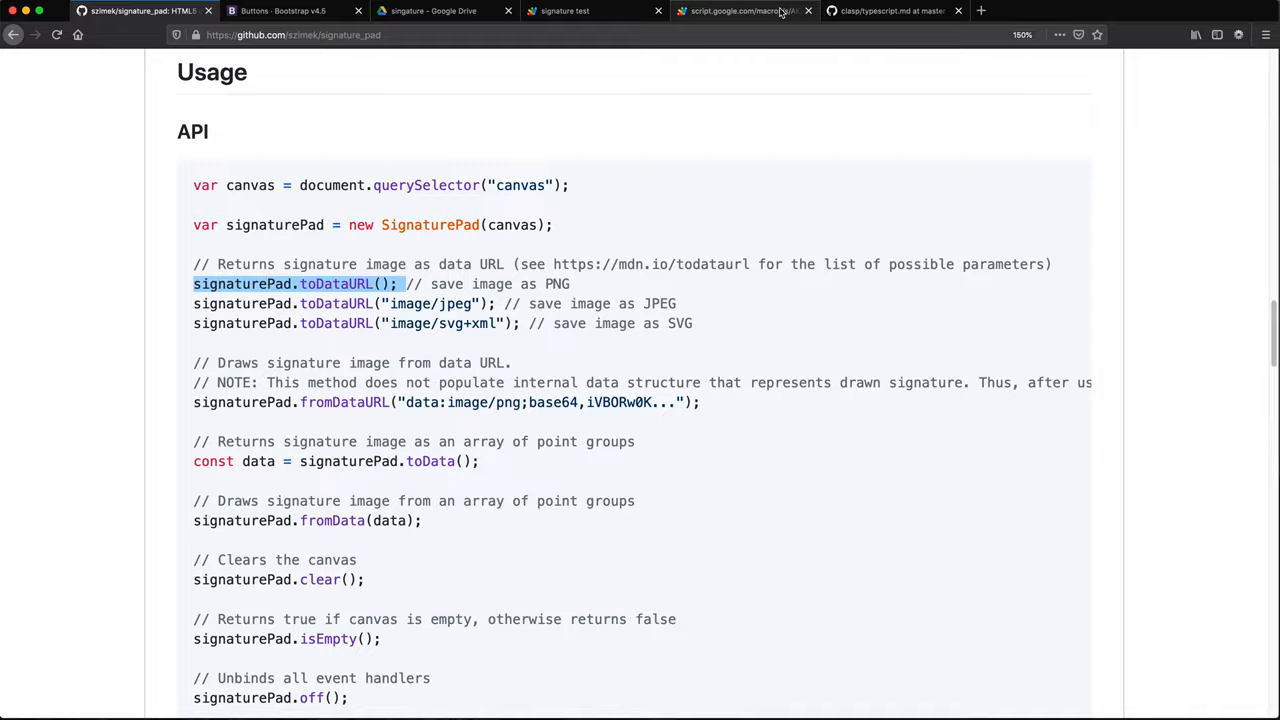
Step: Open developer tools, clear the console, and send the drawn signature to log its data URL
{"action": "left_click", "coordinate": [745, 11]}
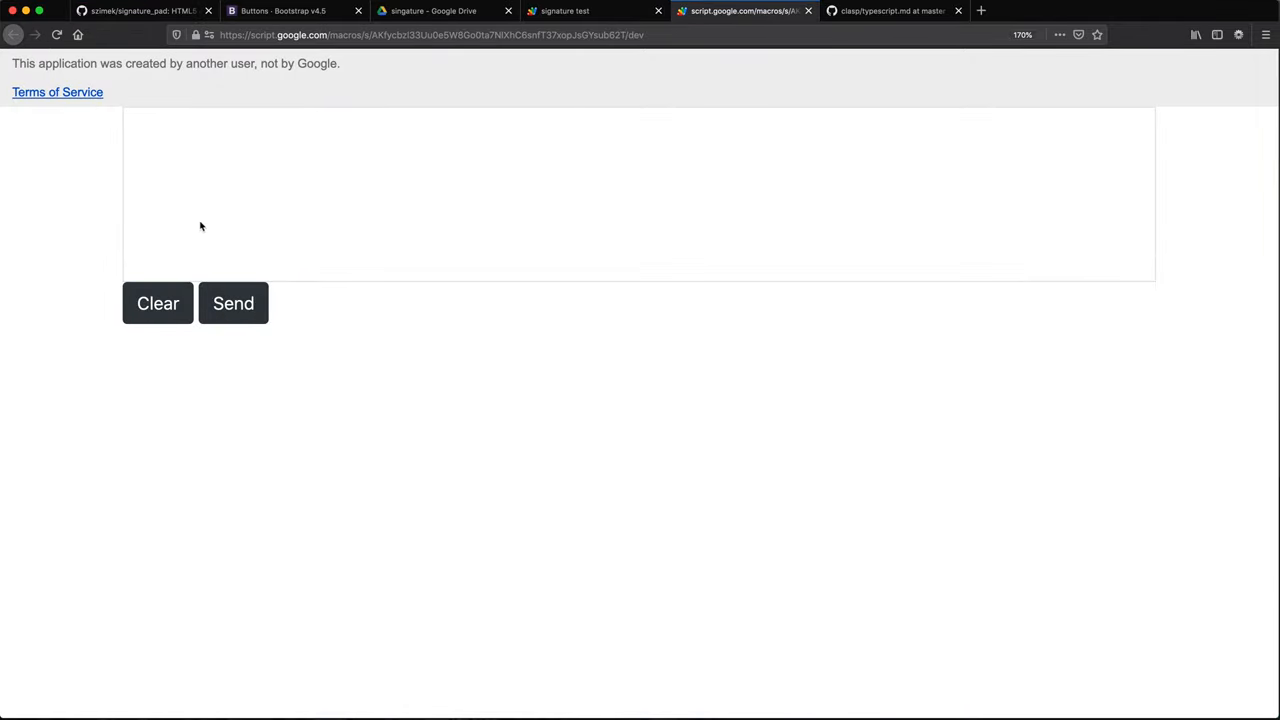
{"action": "right_click", "coordinate": [448, 447]}
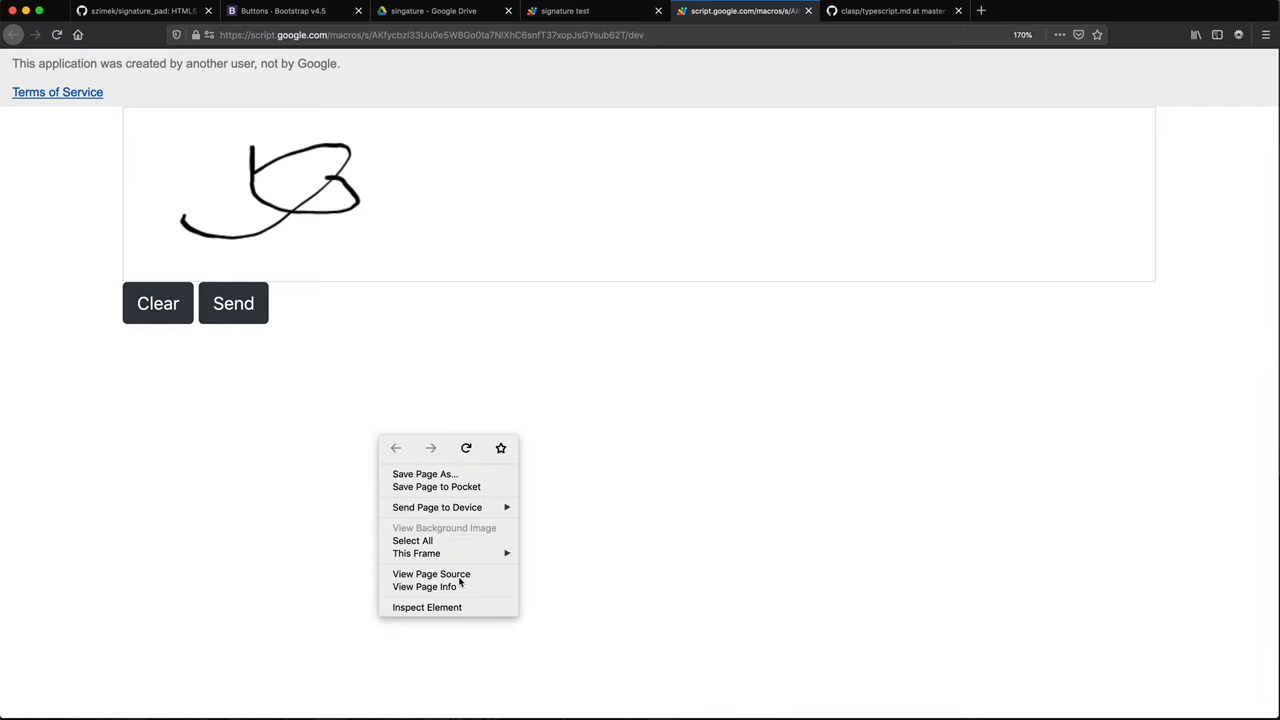
{"action": "left_click", "coordinate": [427, 607]}
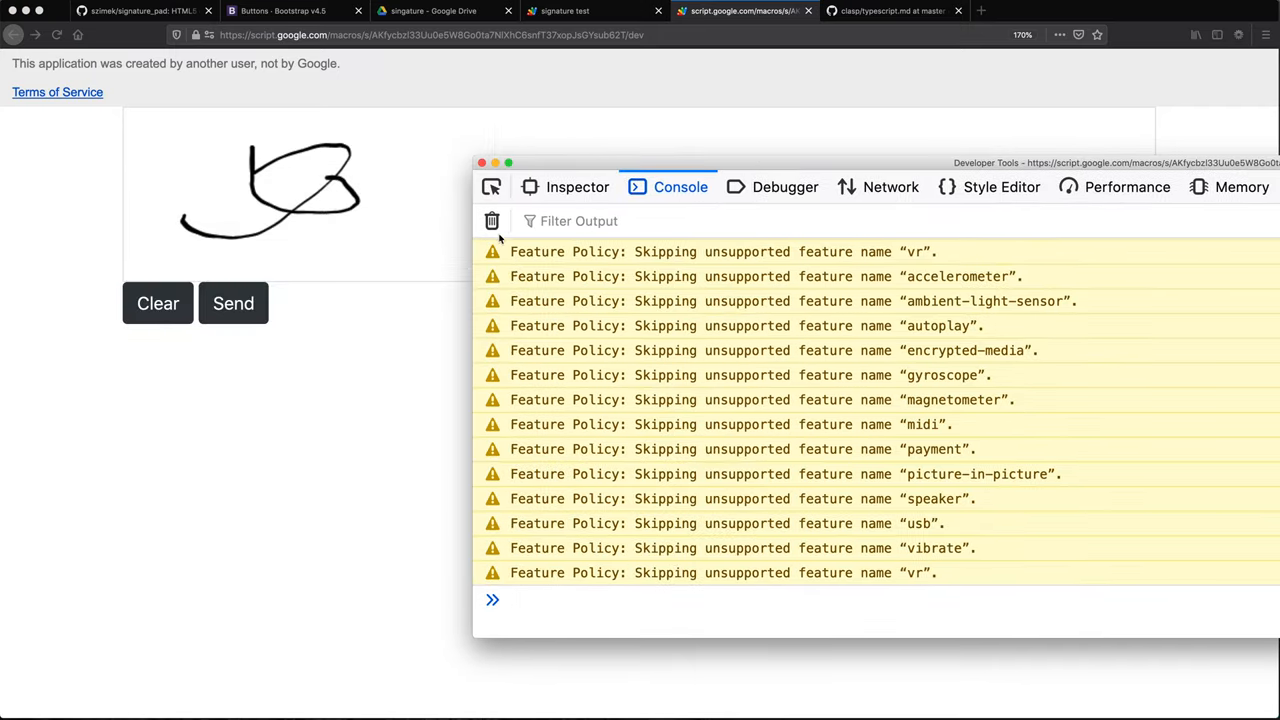
{"action": "left_click", "coordinate": [491, 221]}
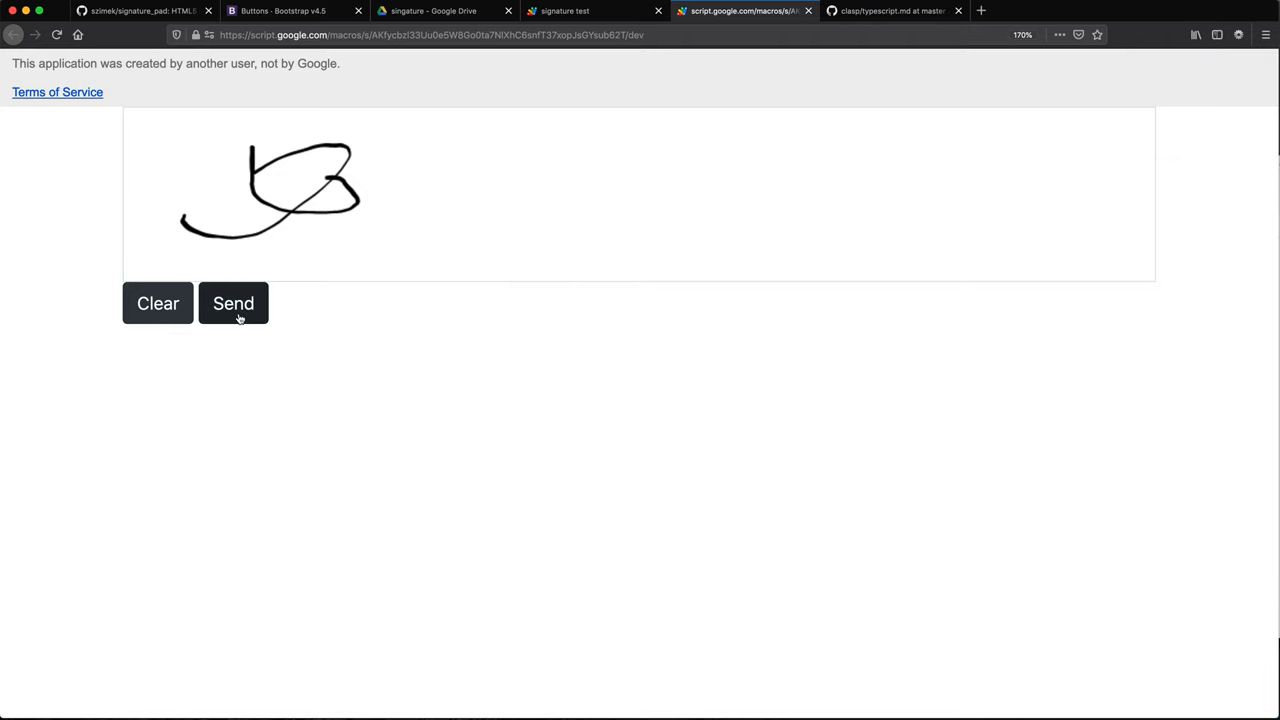
{"action": "left_click", "coordinate": [233, 303]}
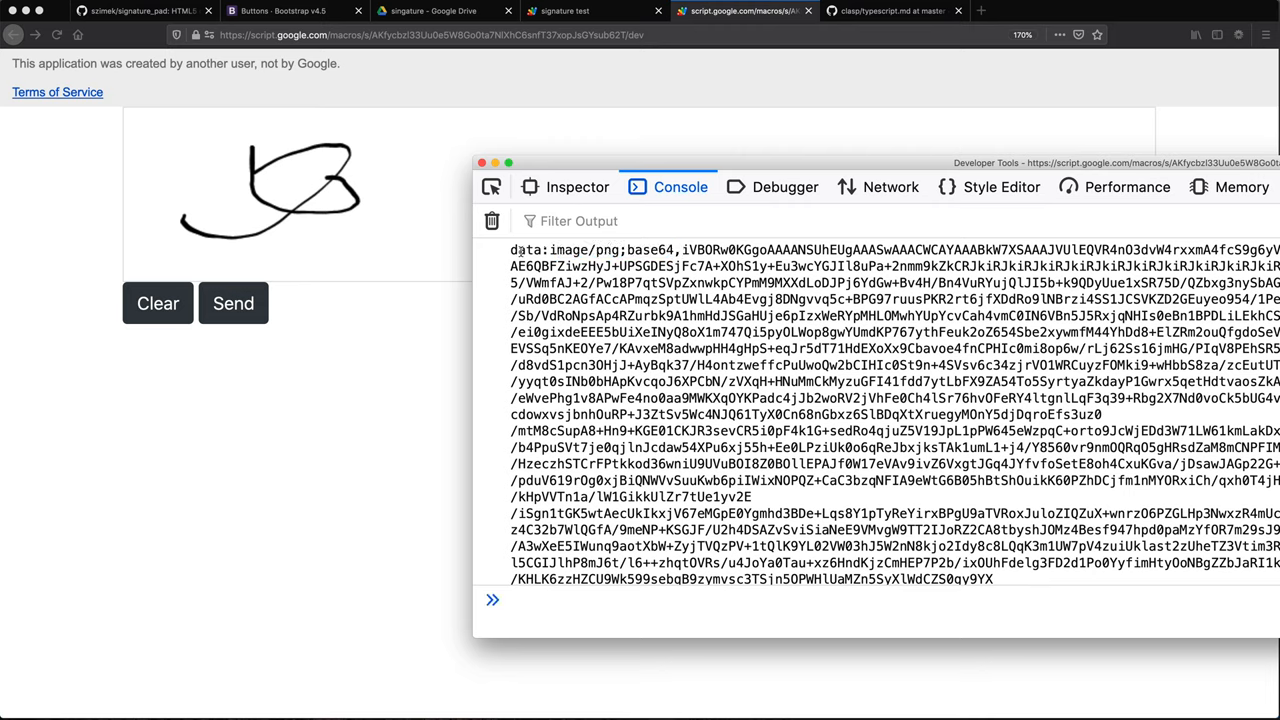
{"action": "double_click", "coordinate": [697, 249]}
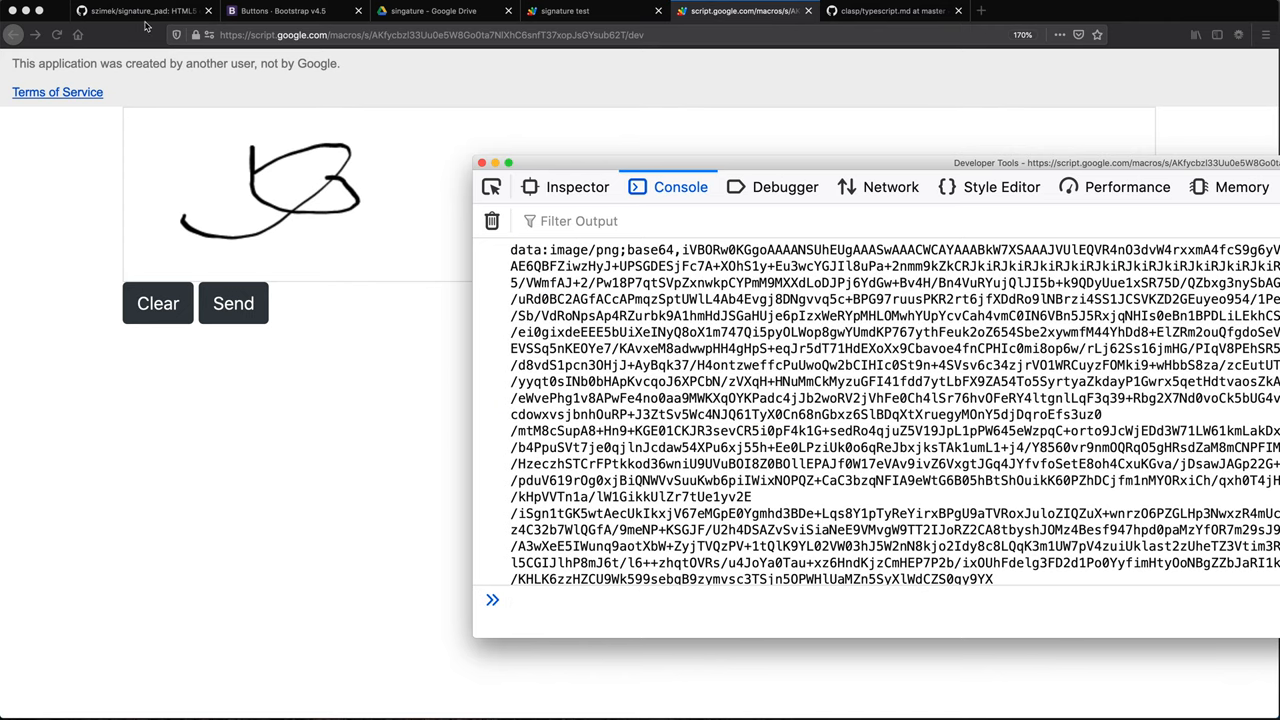
{"action": "mouse_move", "coordinate": [140, 11]}
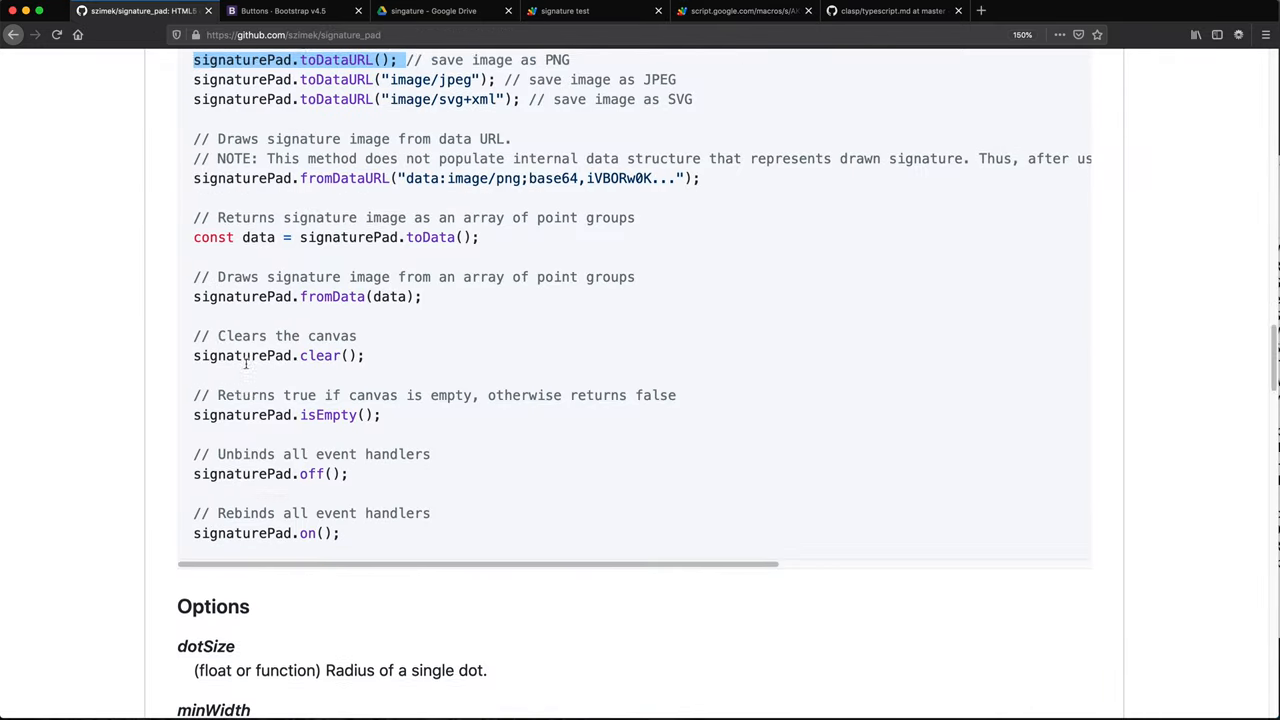
Step: Scroll to the server-side data URI example and highlight its prefix split and base64 decode
{"action": "scroll", "scroll_direction": "down", "scroll_amount": 3}
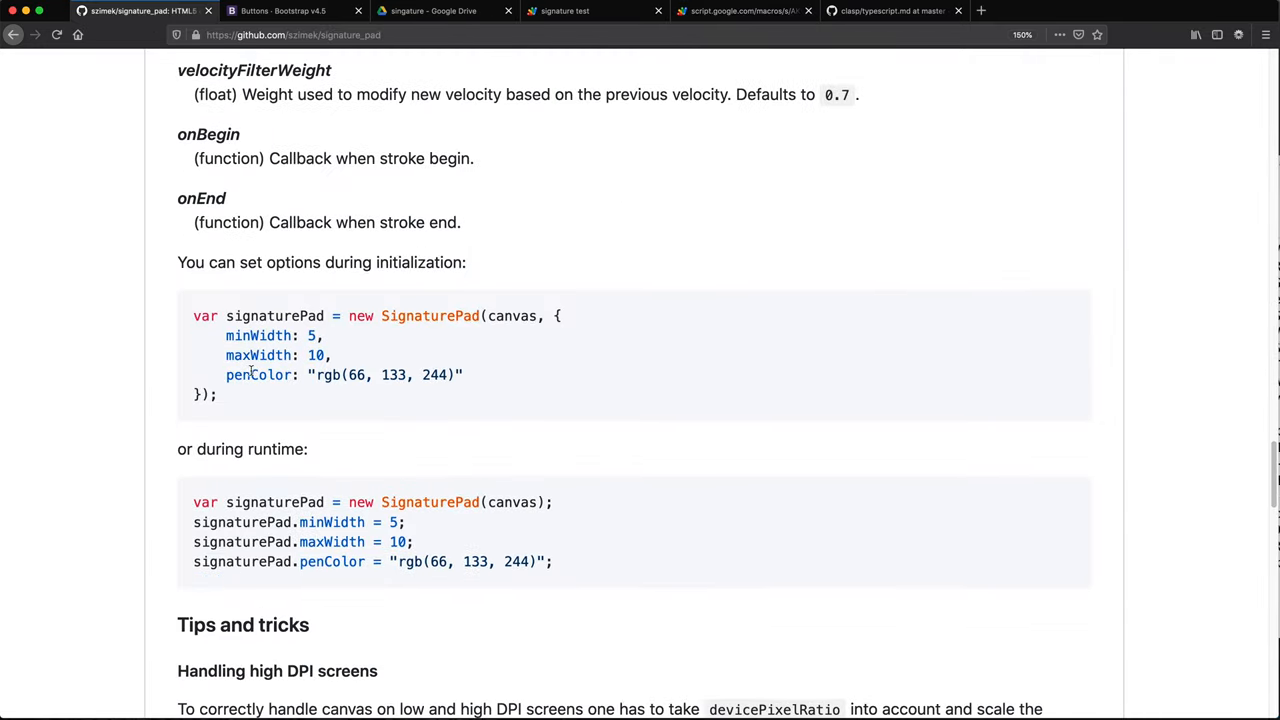
{"action": "scroll", "scroll_direction": "down", "scroll_amount": 3}
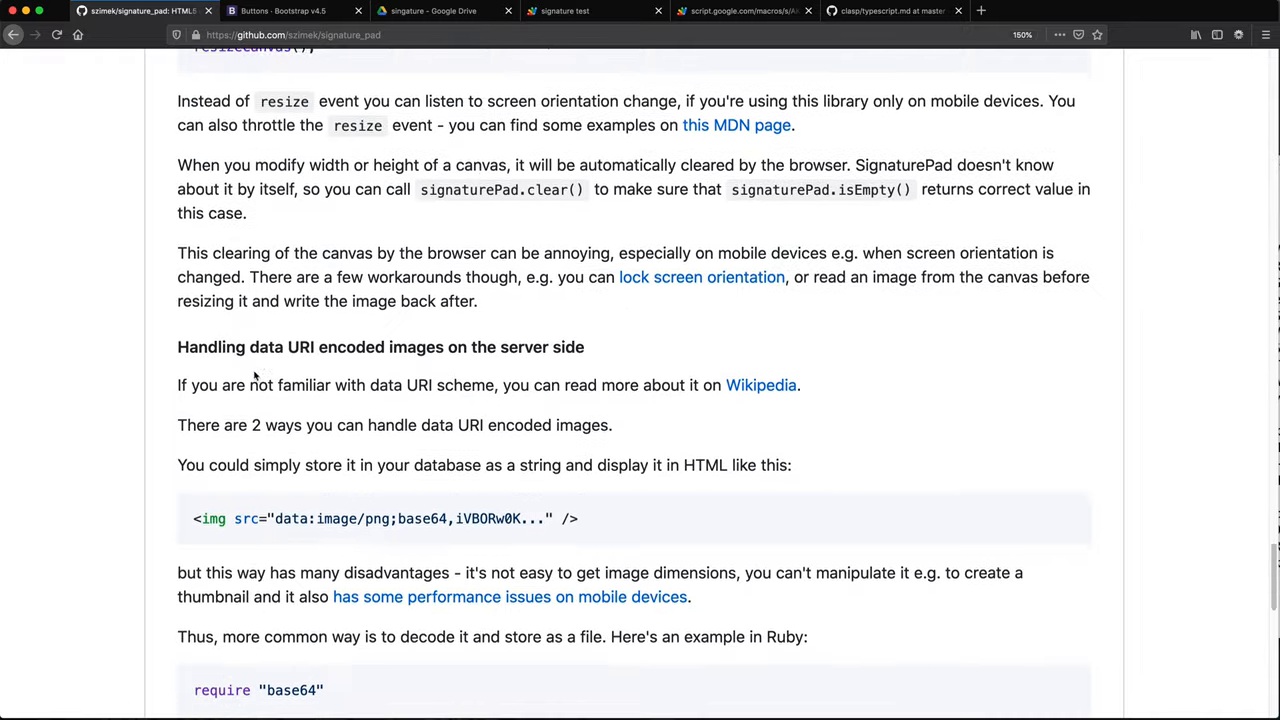
{"action": "scroll", "scroll_direction": "down", "scroll_amount": 3}
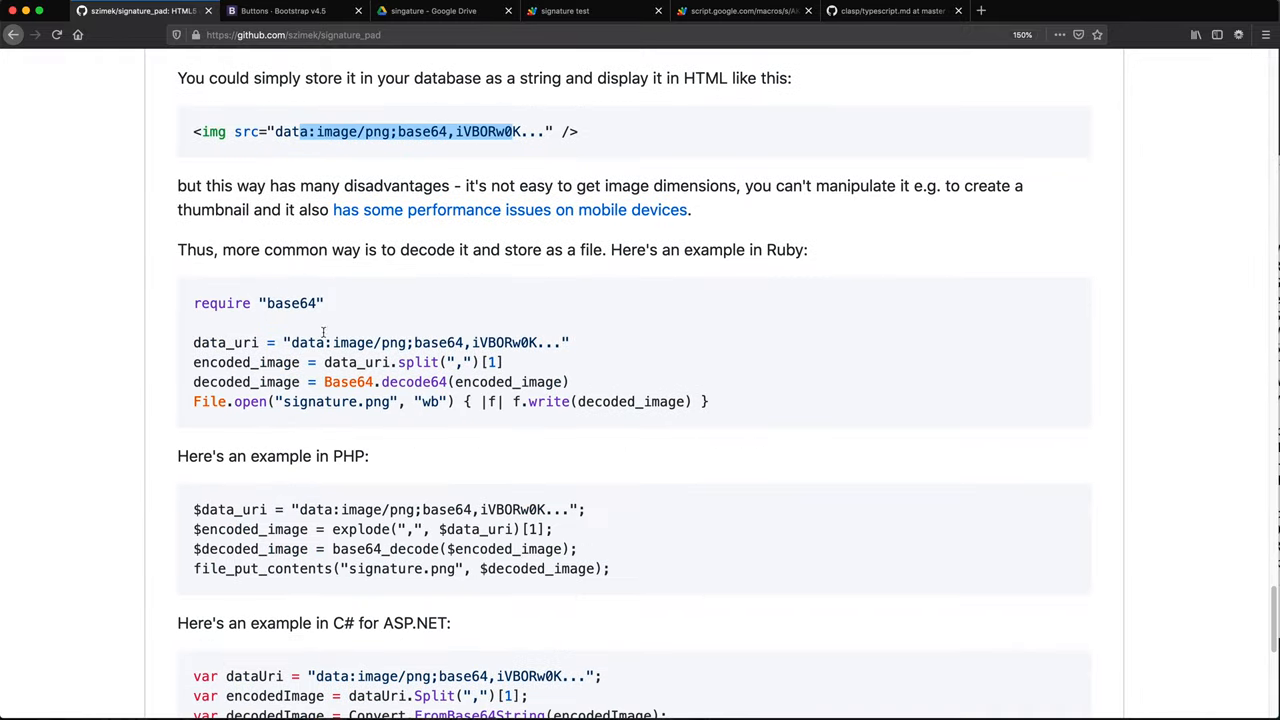
{"action": "left_click_drag", "start_coordinate": [221, 249], "coordinate": [680, 249]}
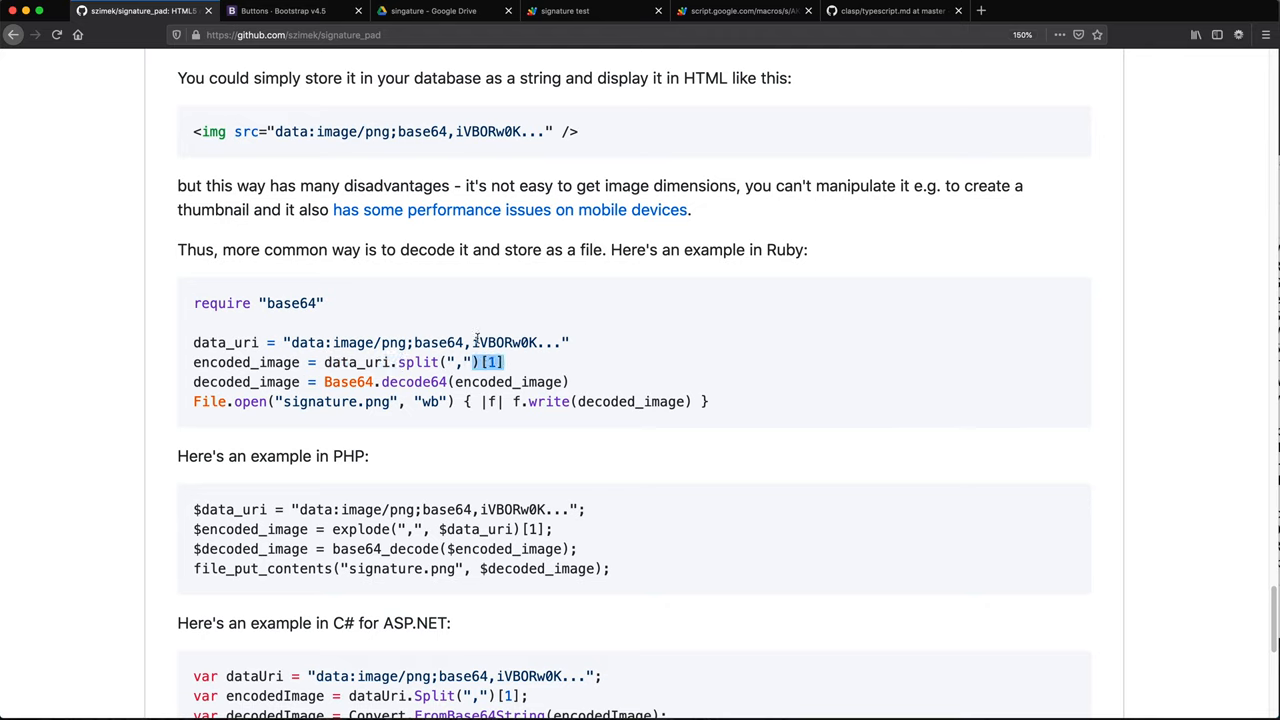
{"action": "double_click", "coordinate": [413, 381]}
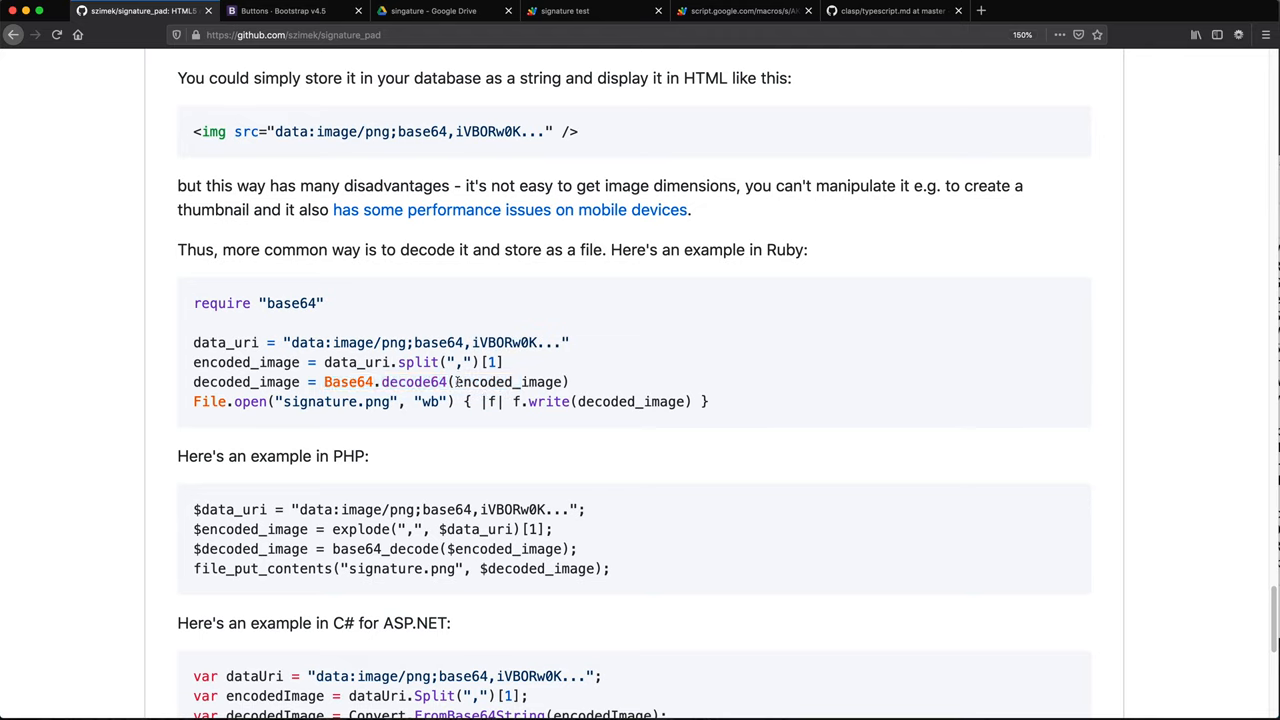
{"action": "double_click", "coordinate": [510, 342]}
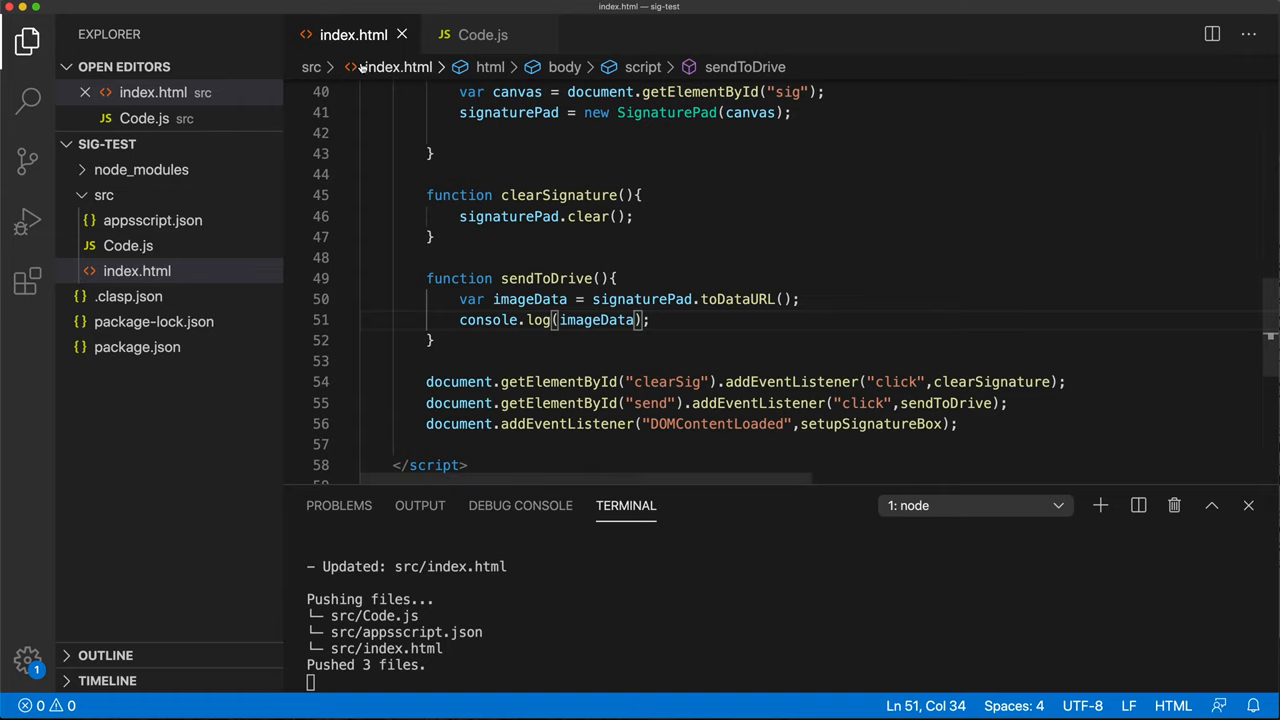
Step: In Code.js, start a receiveSiganture(encodedImage) function
{"action": "left_click", "coordinate": [482, 34]}
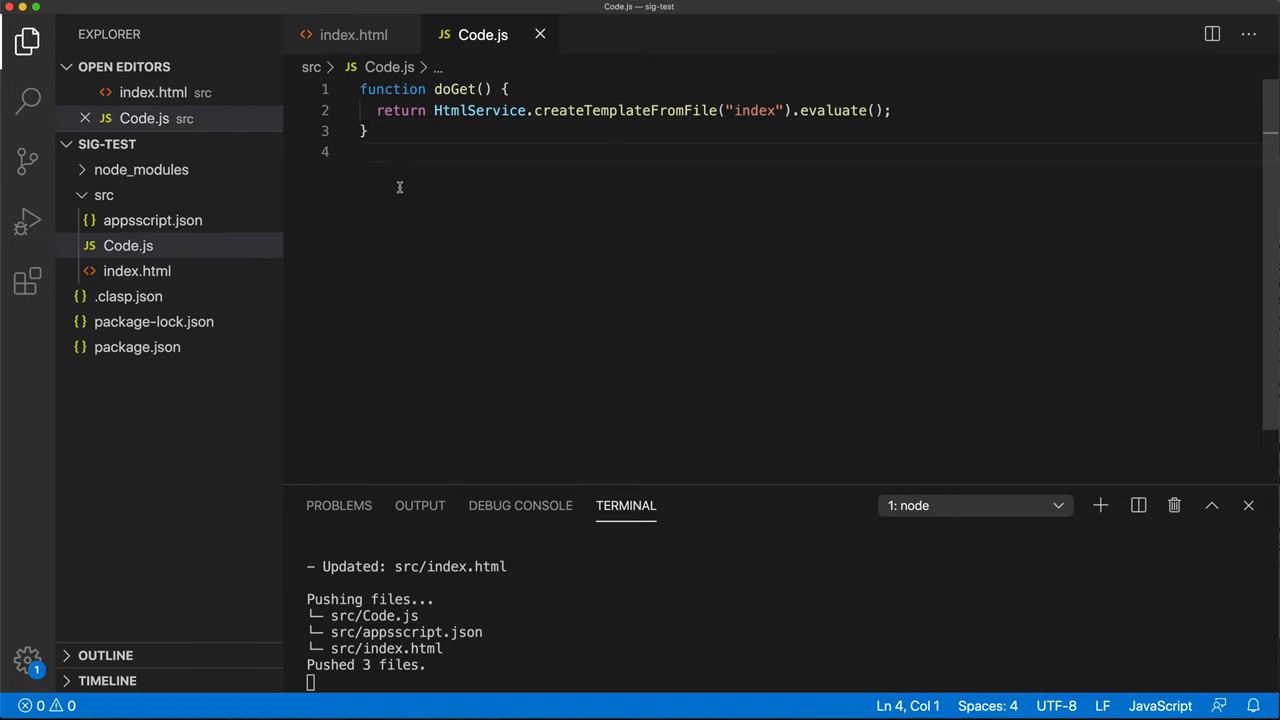
{"action": "type", "text": "function receiveSigantur"}
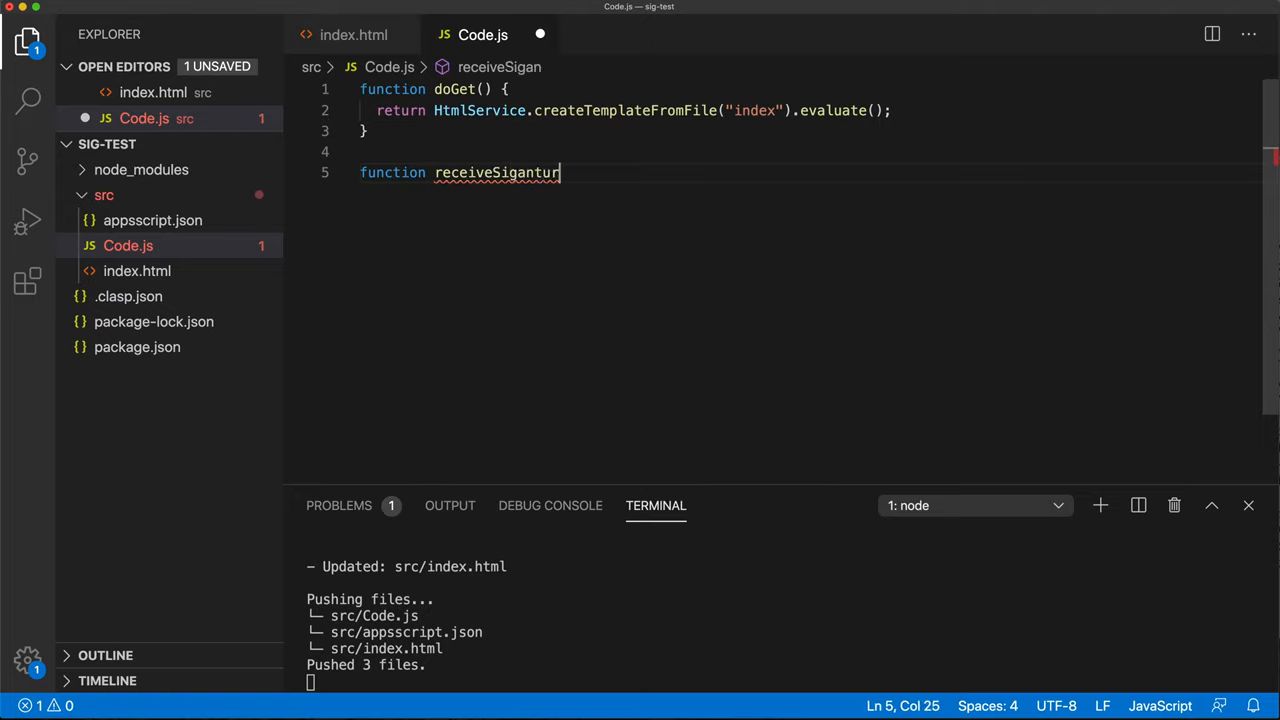
{"action": "type", "text": "e(){"}
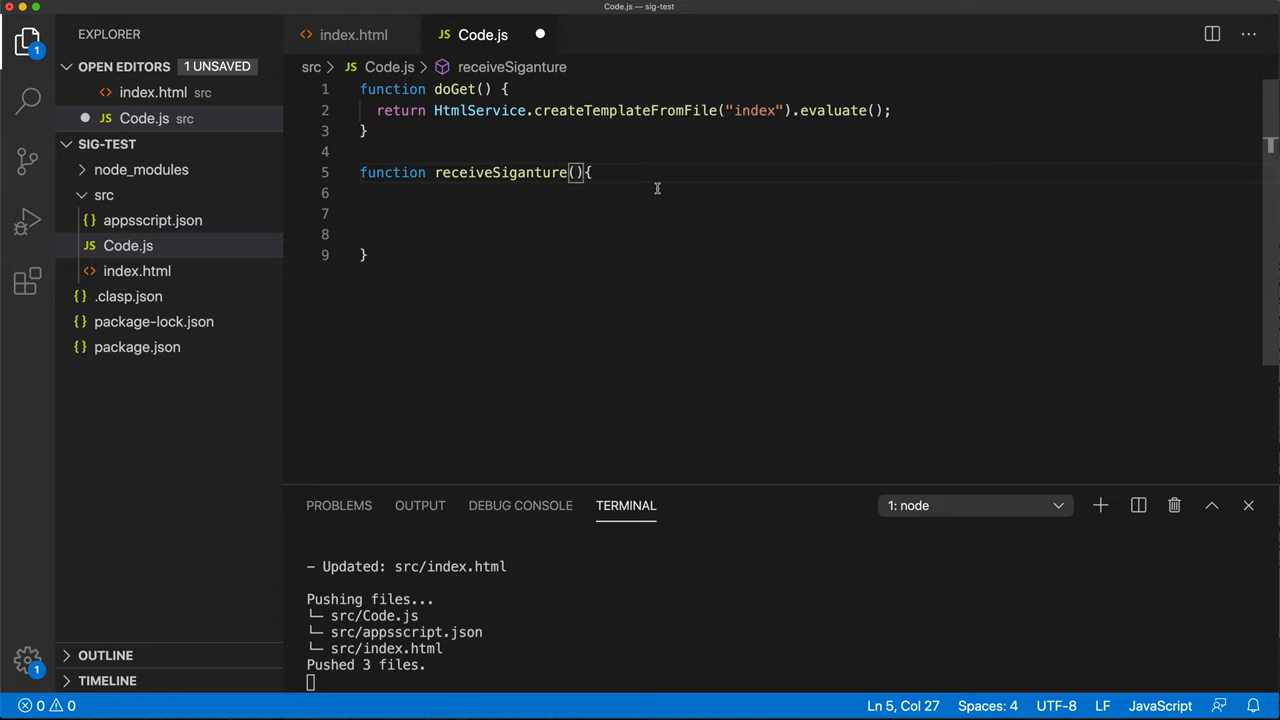
Step: Add const data = encodedImage.split(",")[1]; inside the function and begin a new line
{"action": "type", "text": "encodedImage"}
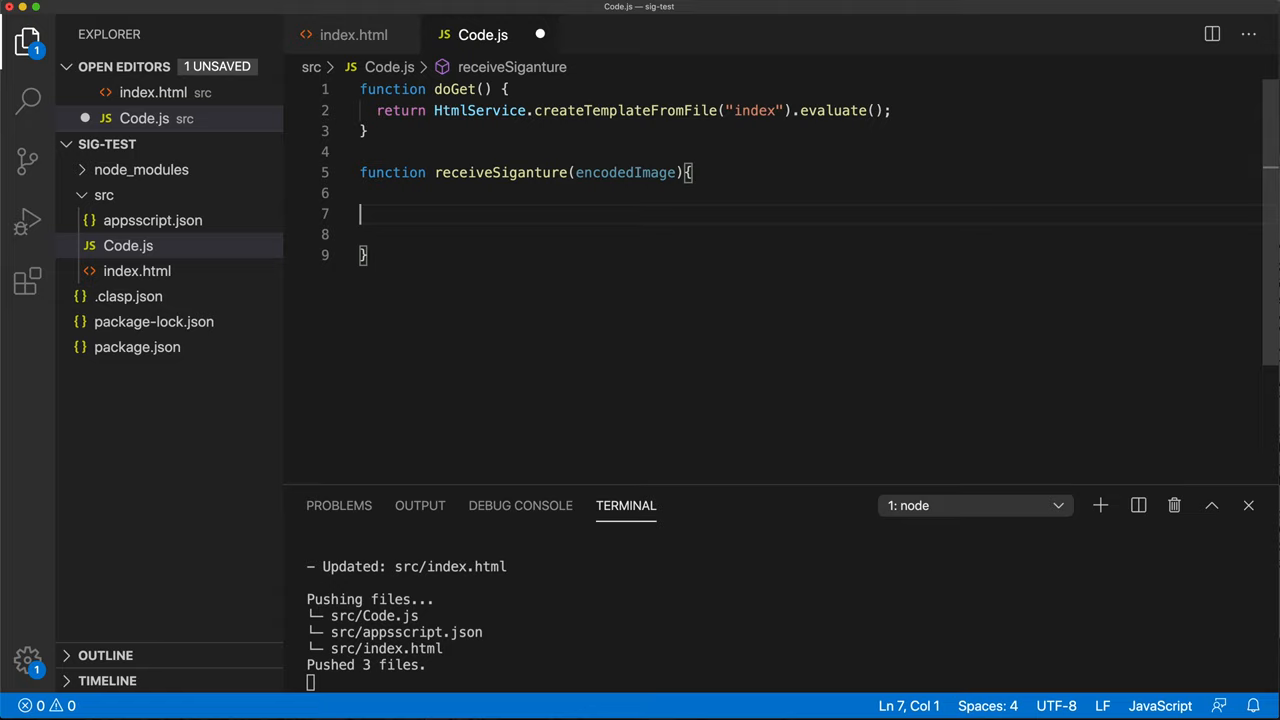
{"action": "double_click", "coordinate": [625, 172]}
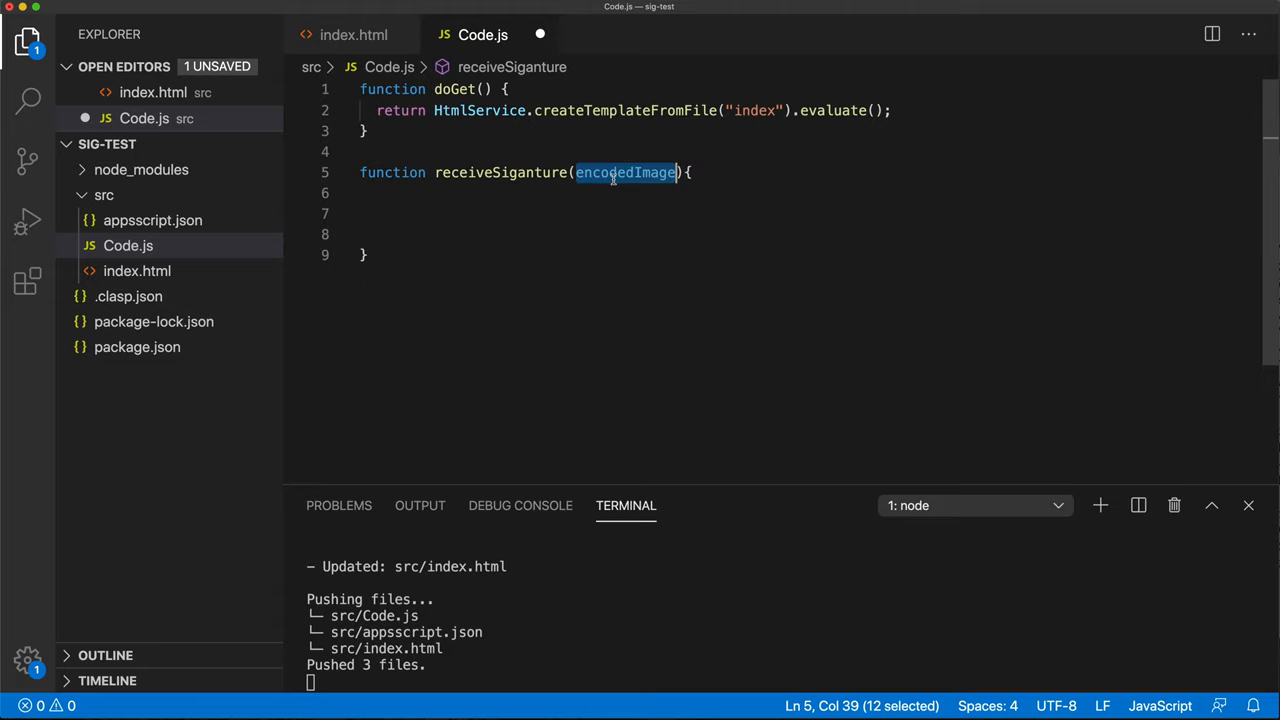
{"action": "type", "text": "encodedImage"}
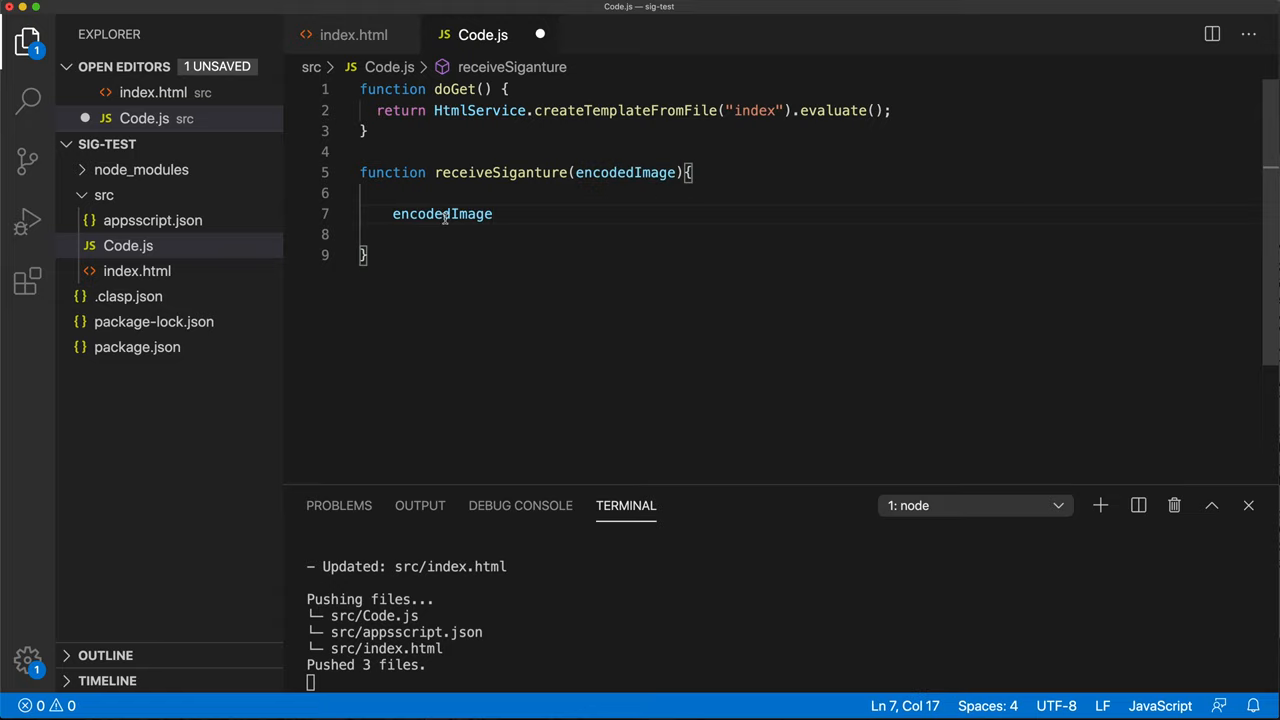
{"action": "type", "text": ".spli()"}
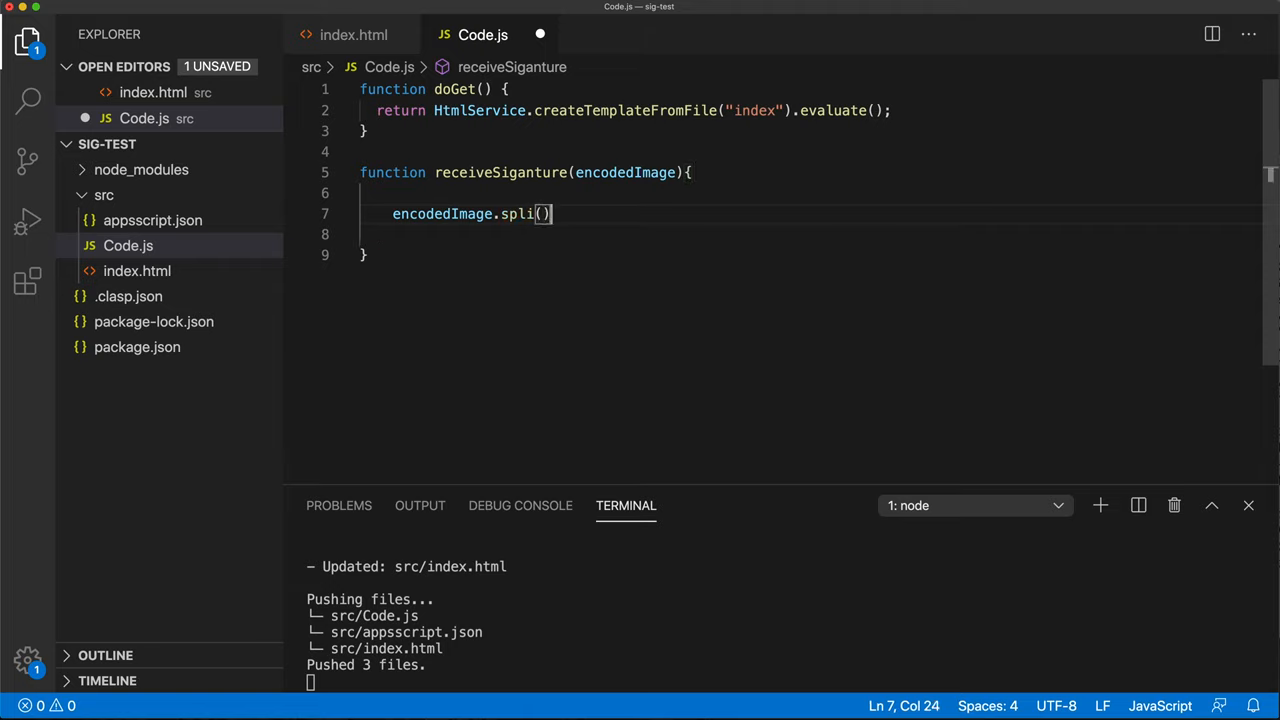
{"action": "type", "text": "t"}
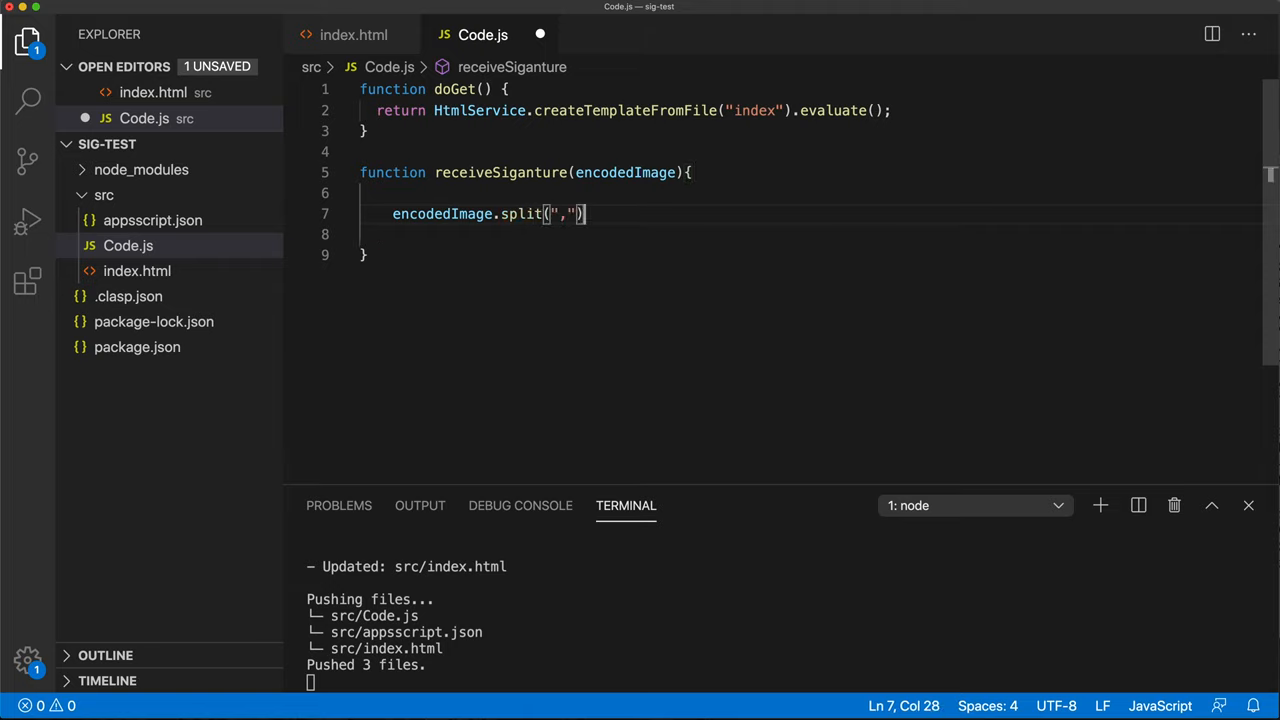
{"action": "type", "text": "[]"}
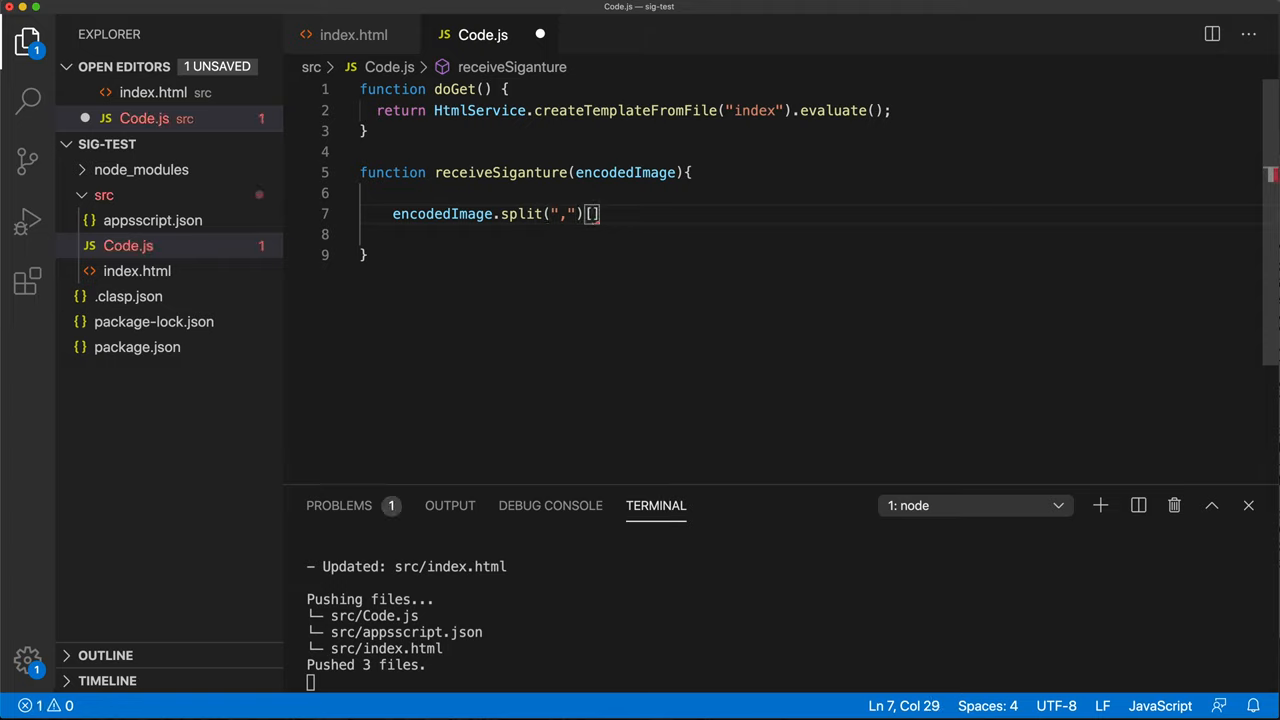
{"action": "type", "text": "1"}
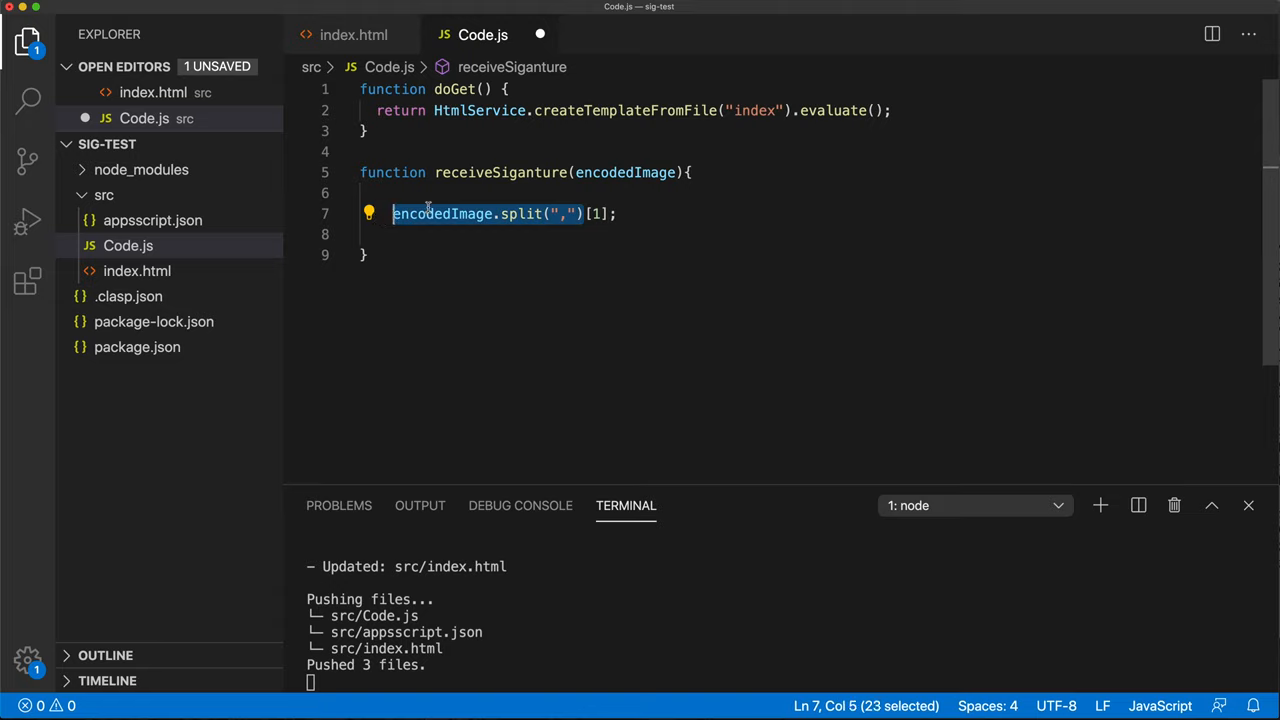
{"action": "left_click", "coordinate": [596, 213]}
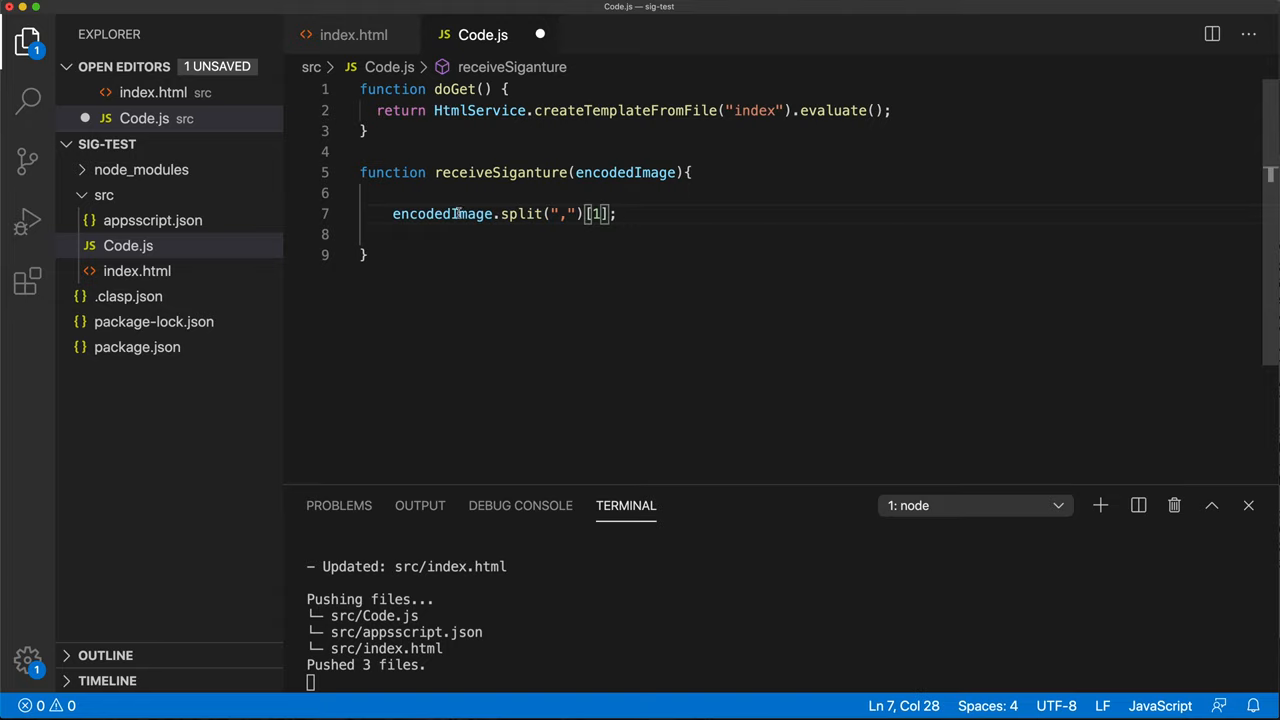
{"action": "double_click", "coordinate": [442, 213]}
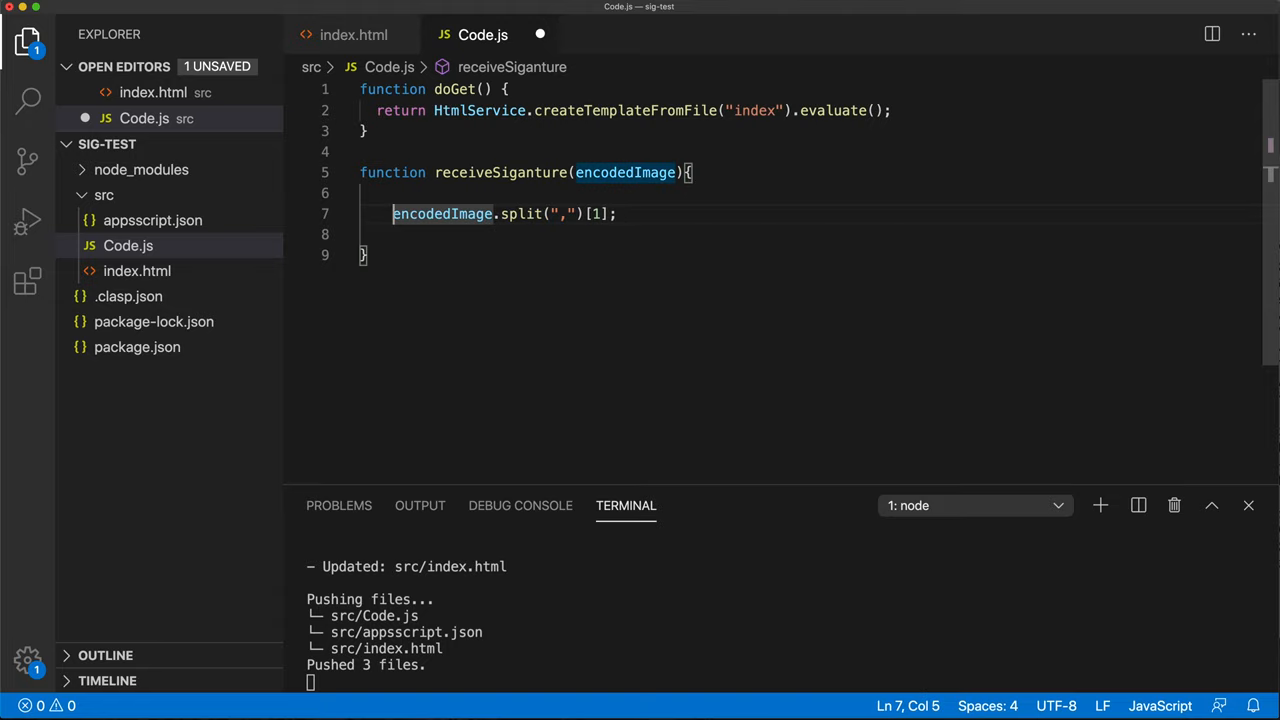
{"action": "type", "text": "const data"}
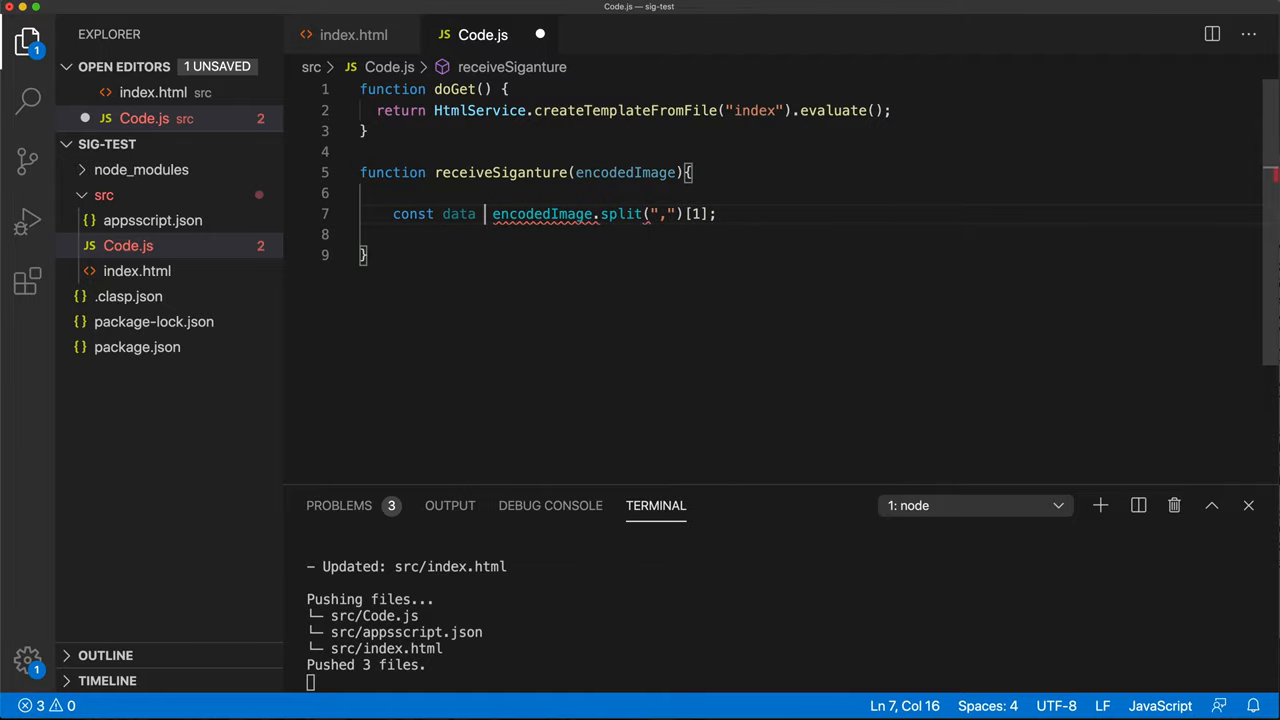
{"action": "key", "text": "enter"}
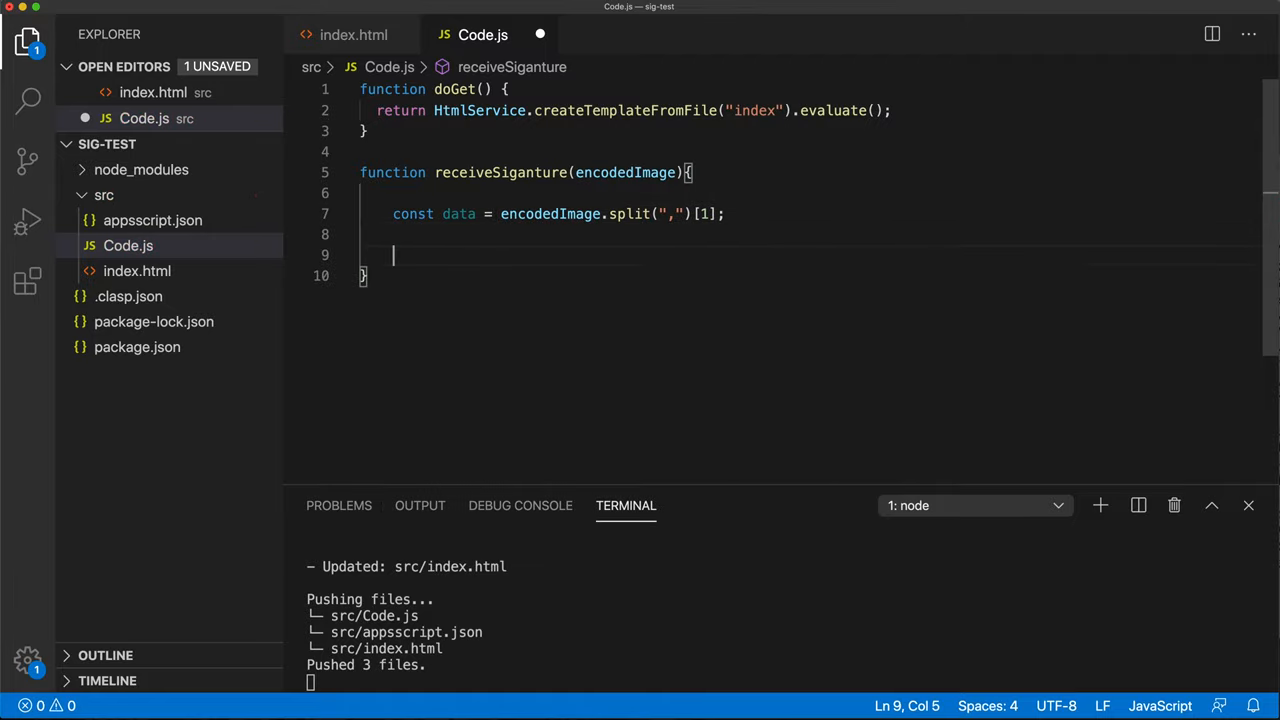
Step: On line 8, write Utilities.base64DecodeWebSafe(data); with IntelliSense suggestions
{"action": "double_click", "coordinate": [458, 213]}
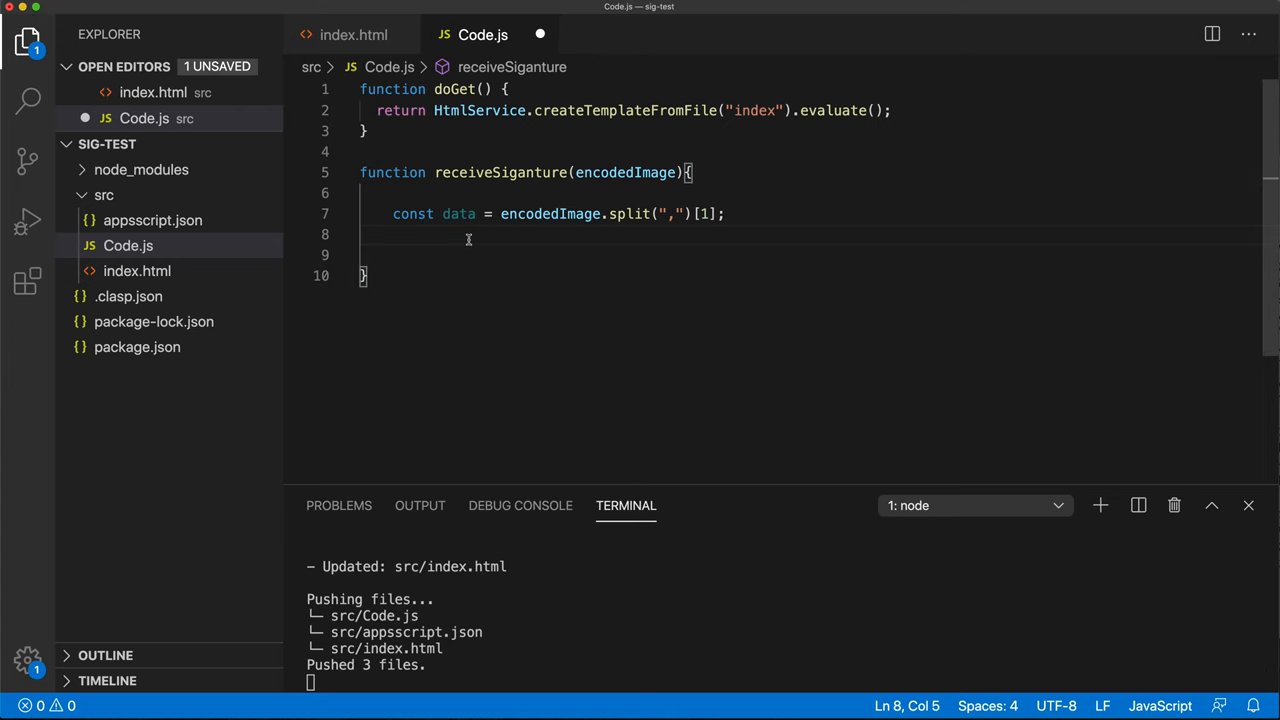
{"action": "type", "text": "Utilities"}
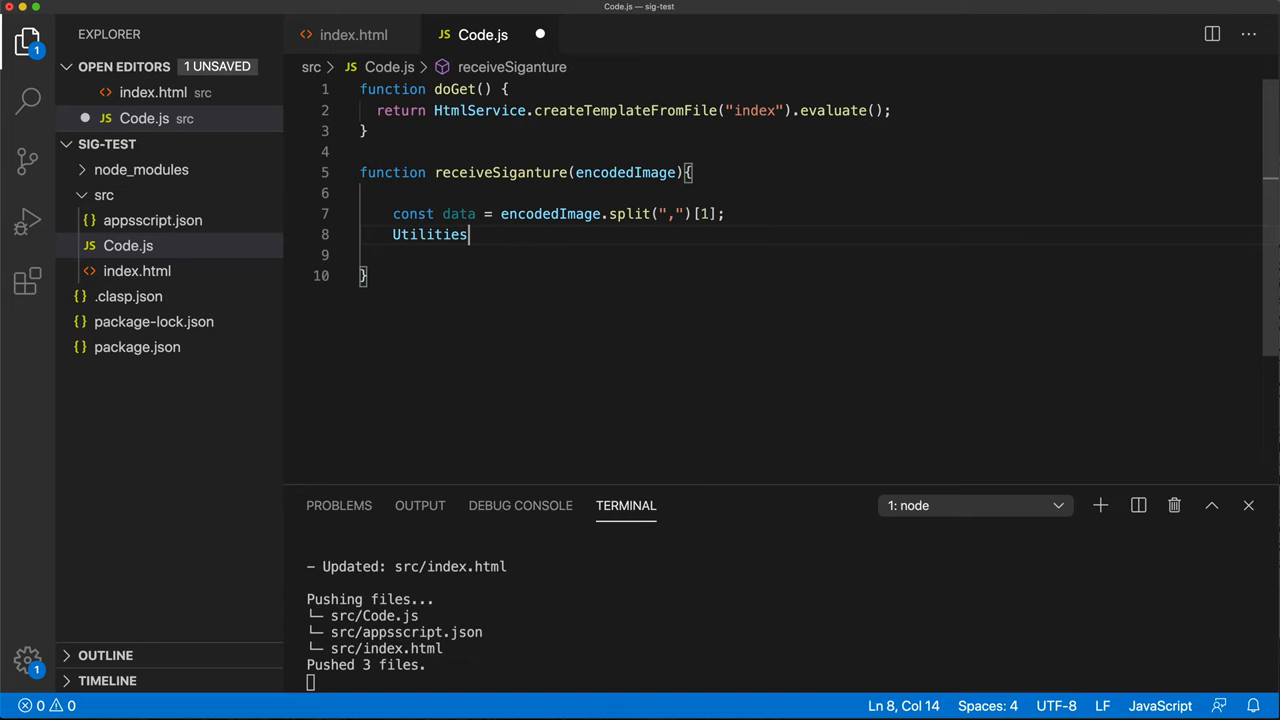
{"action": "type", "text": ".base64DecodeWebSafe"}
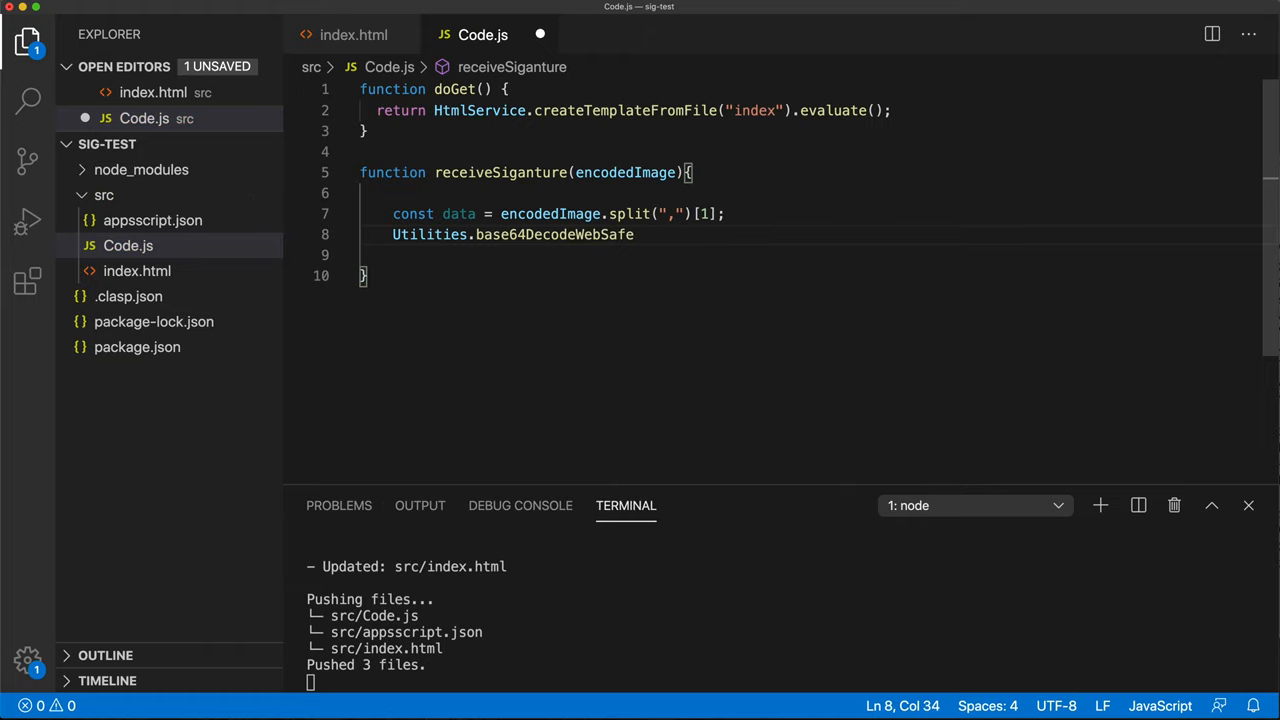
{"action": "type", "text": "(data);"}
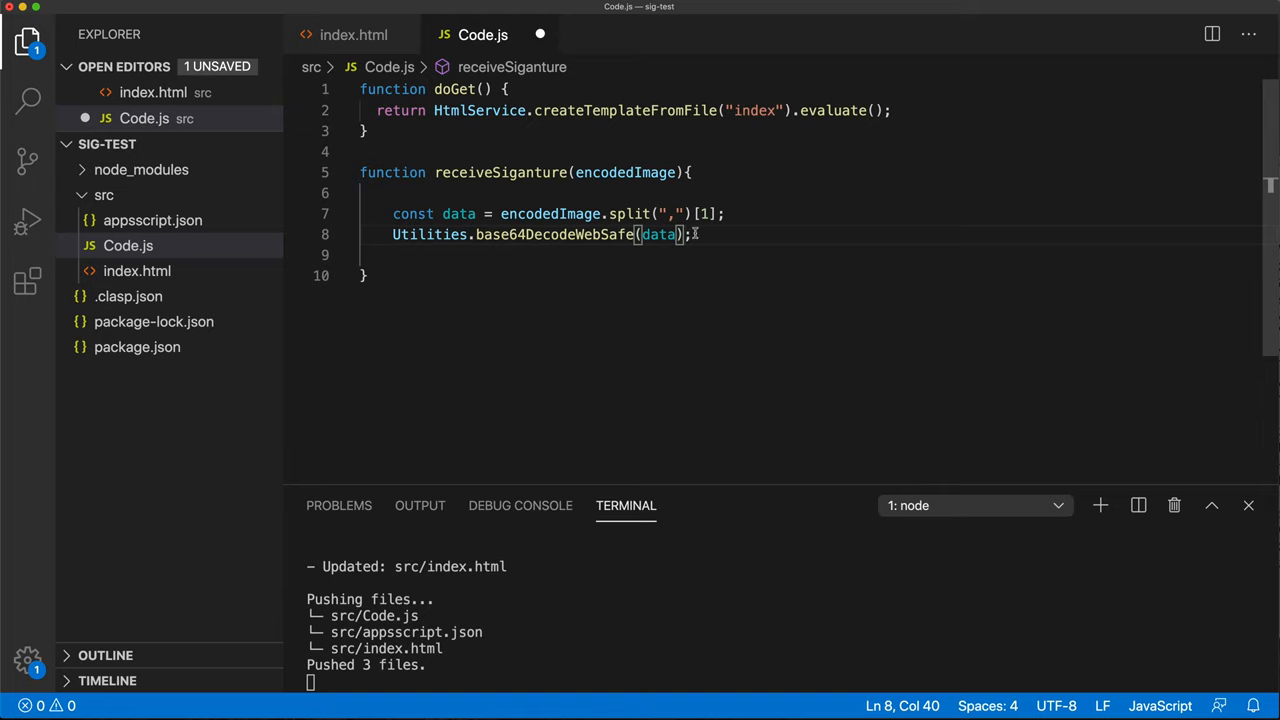
{"action": "type", "text": "."}
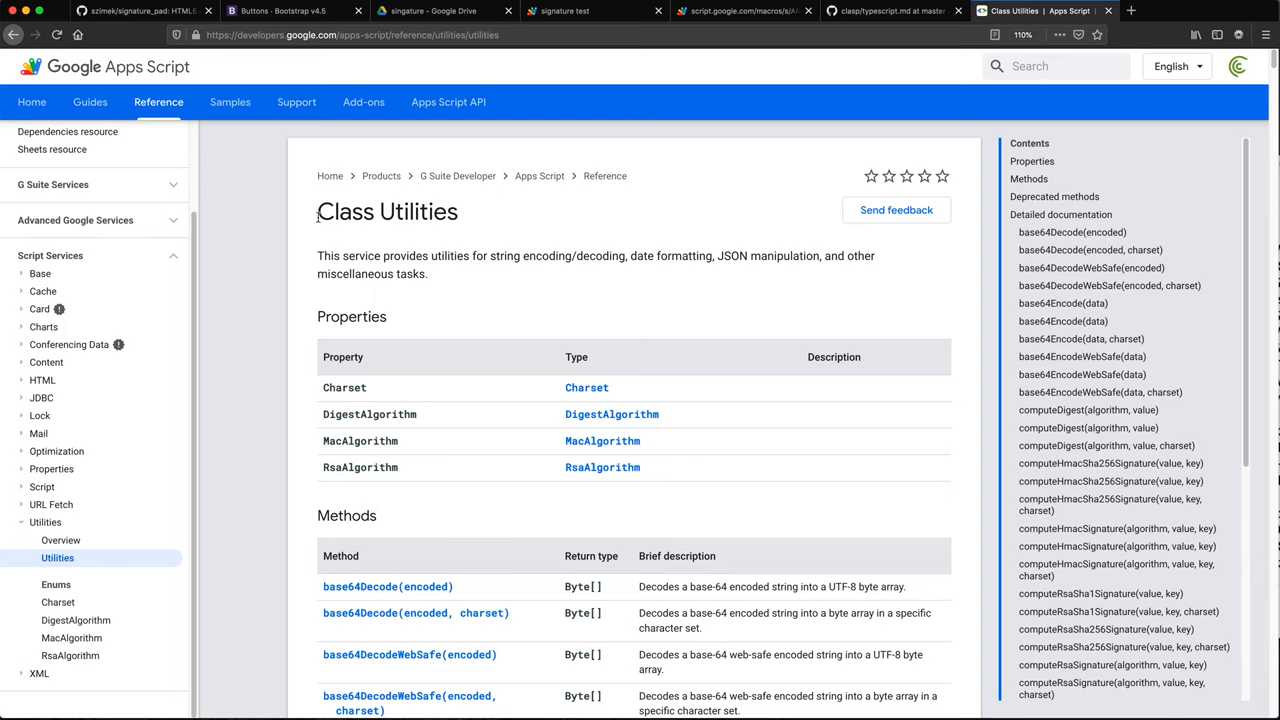
{"action": "mouse_move", "coordinate": [435, 404]}
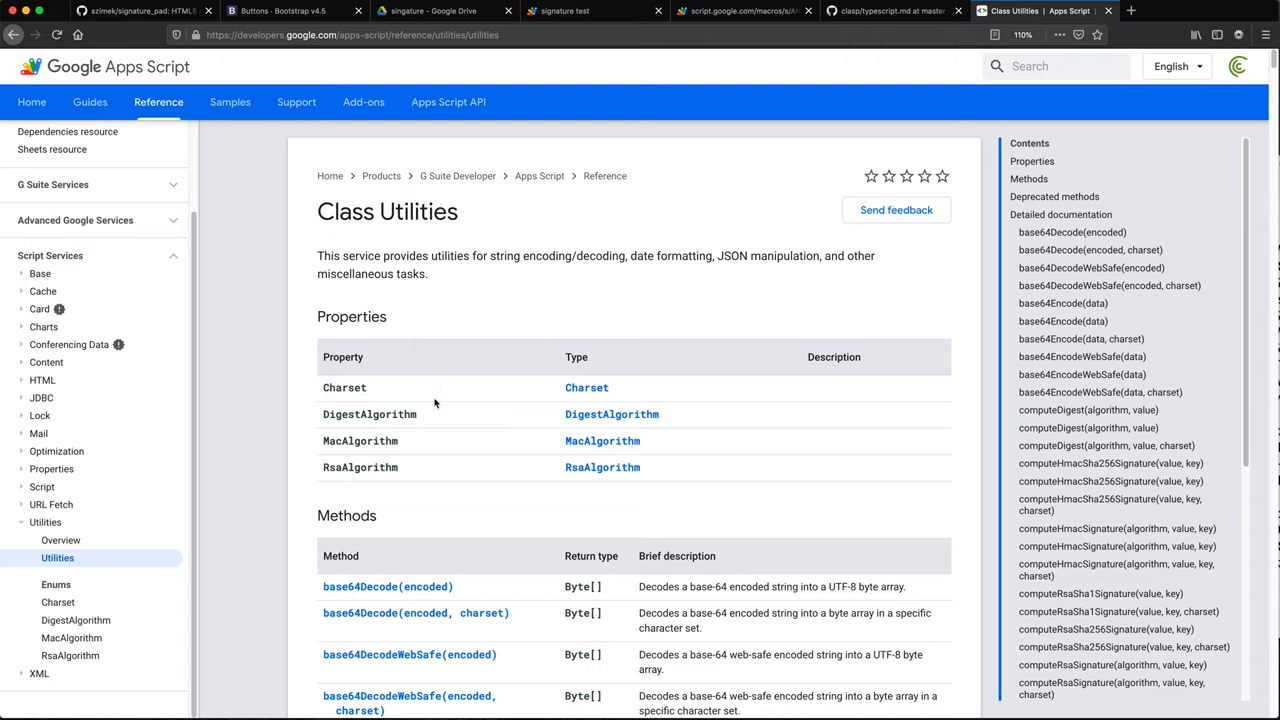
Step: Confirm base64DecodeWebSafe returns Byte[] in the Methods table, then store the result as dataDecoded
{"action": "scroll", "scroll_direction": "down", "scroll_amount": 3}
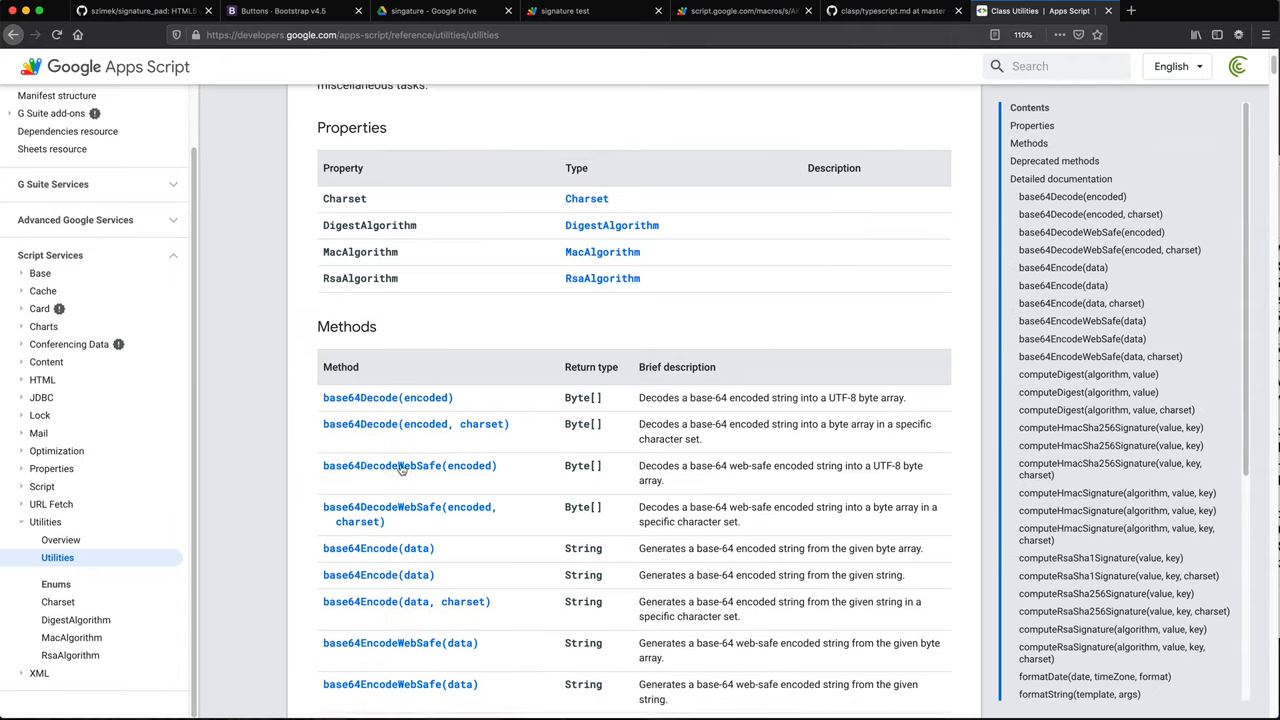
{"action": "scroll", "scroll_direction": "down", "scroll_amount": 3}
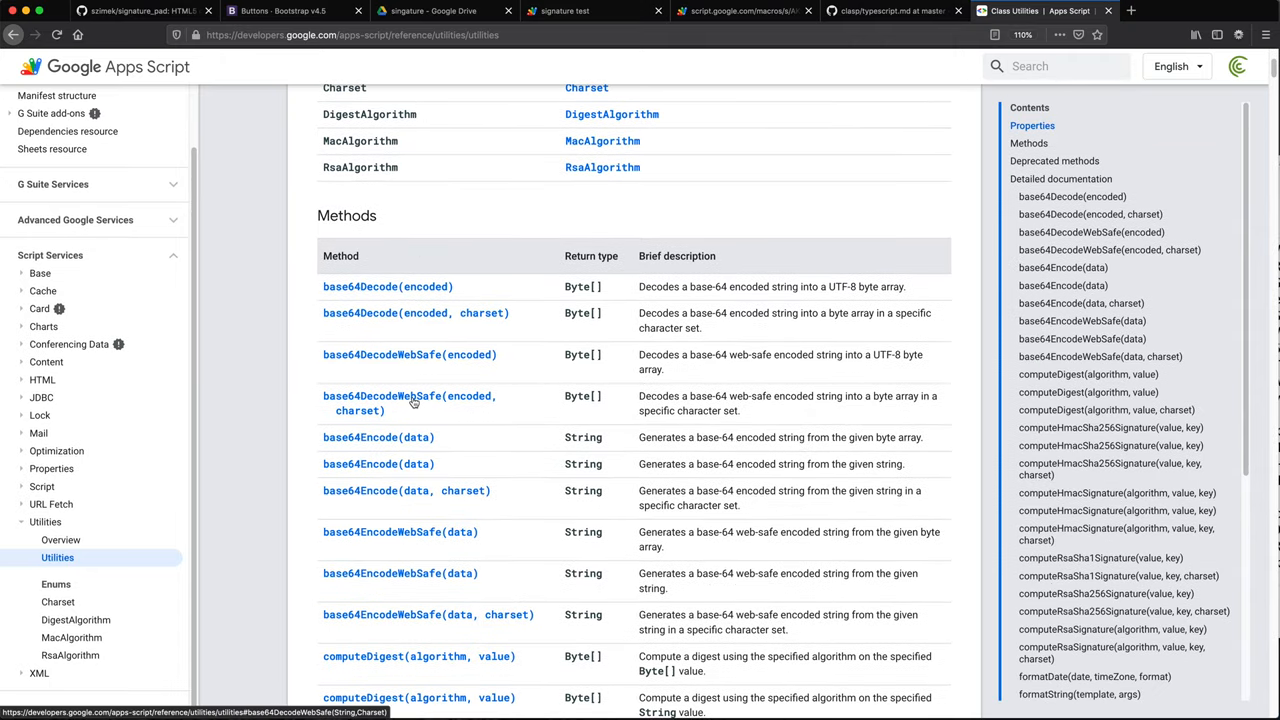
{"action": "scroll", "scroll_direction": "down", "scroll_amount": 3}
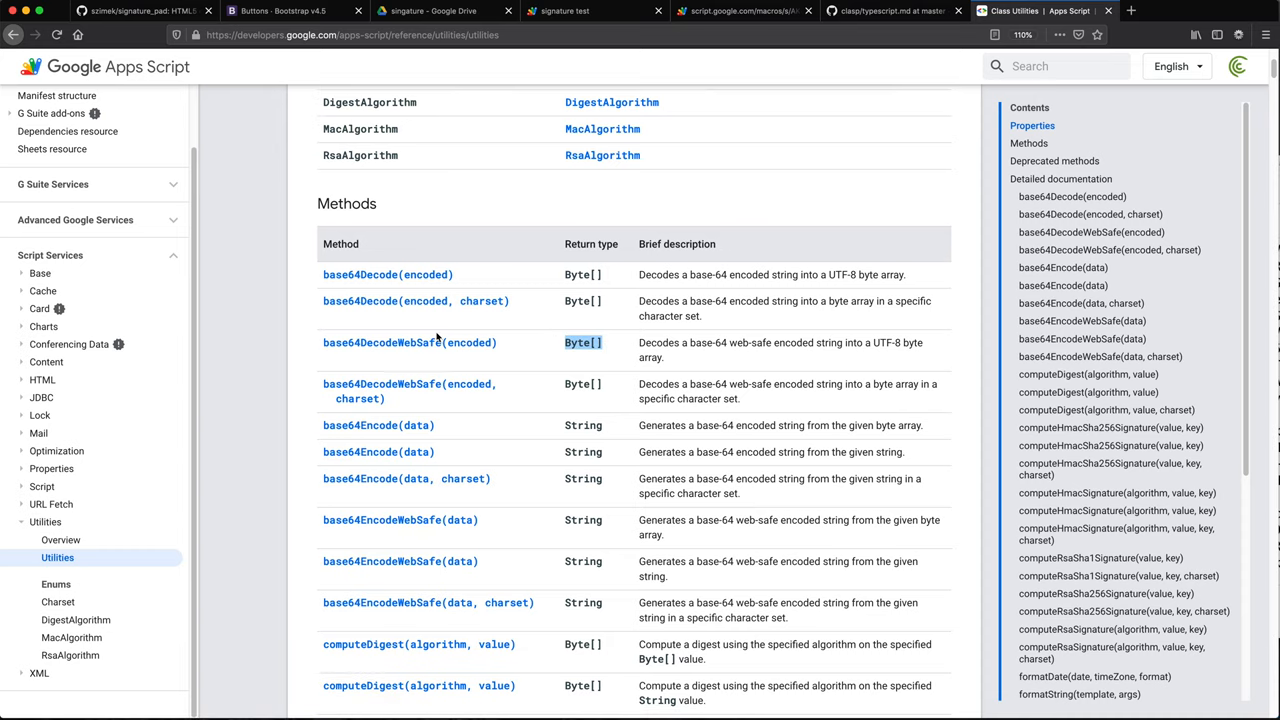
{"action": "left_click", "coordinate": [382, 342]}
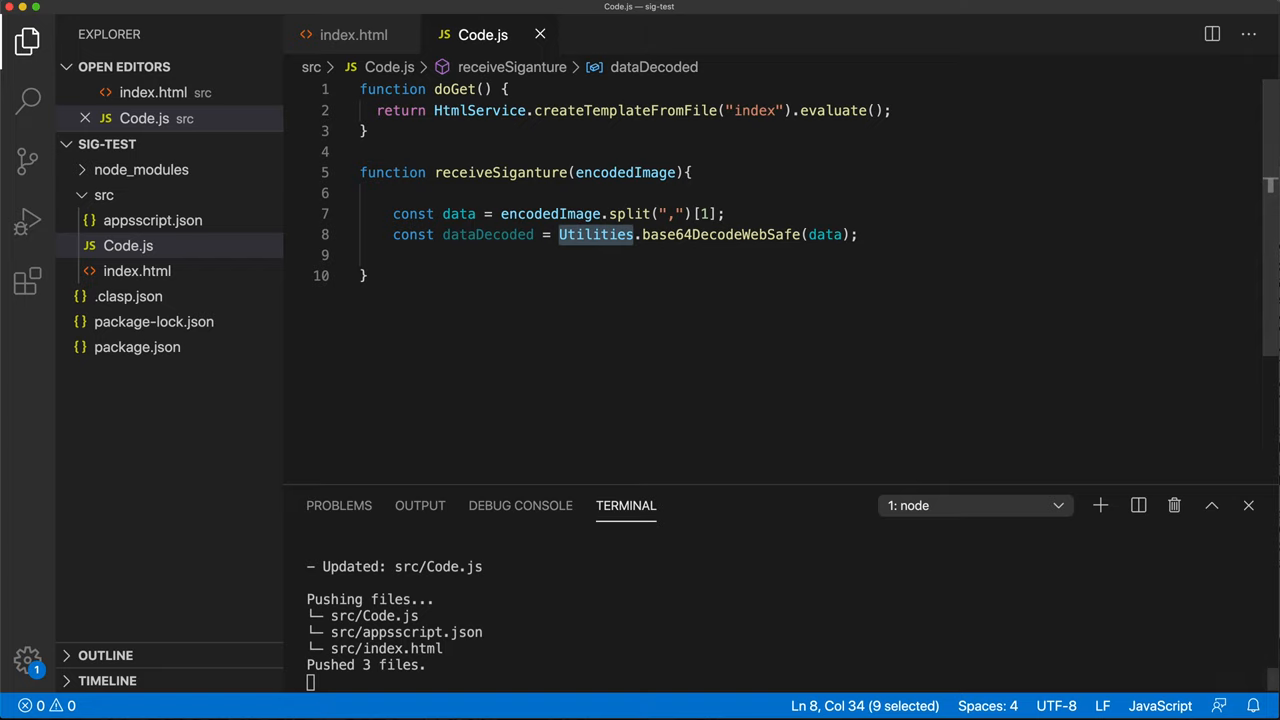
Step: Write Utilities.newBlob(dataDecoded).getAs(MimeType. on line 9, browsing the newBlob signature hints
{"action": "type", "text": "Utilities"}
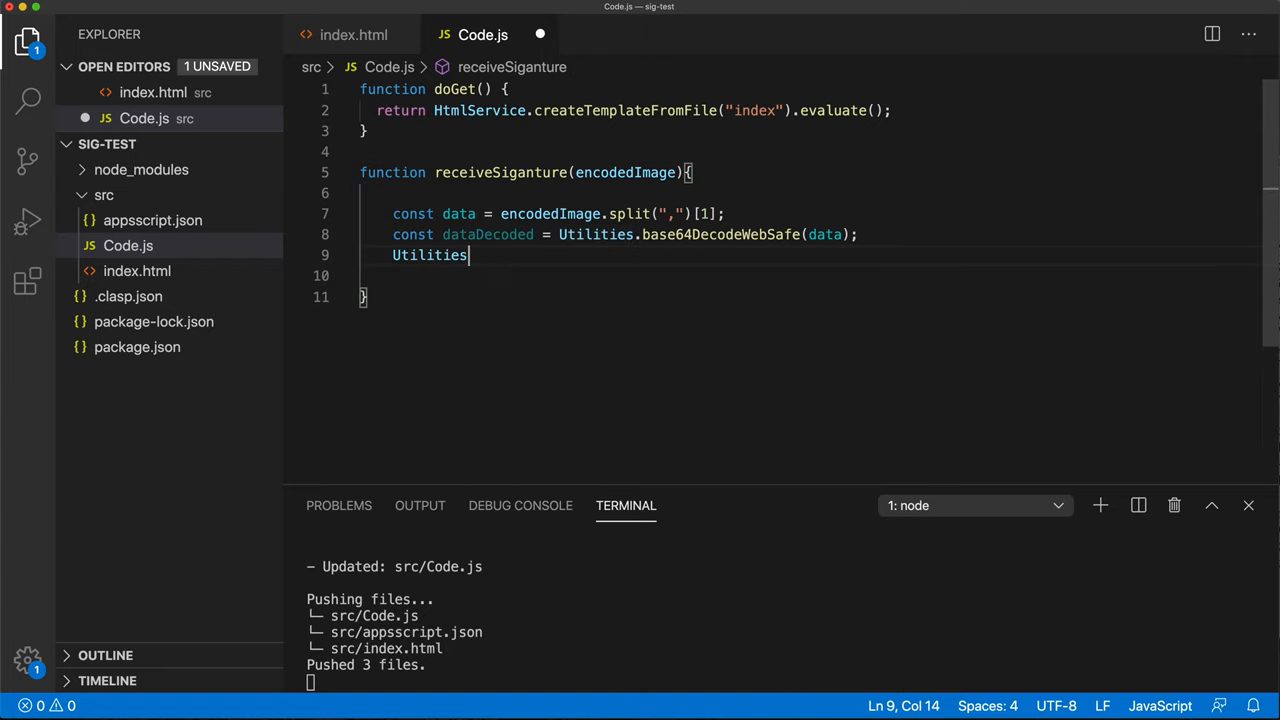
{"action": "type", "text": "."}
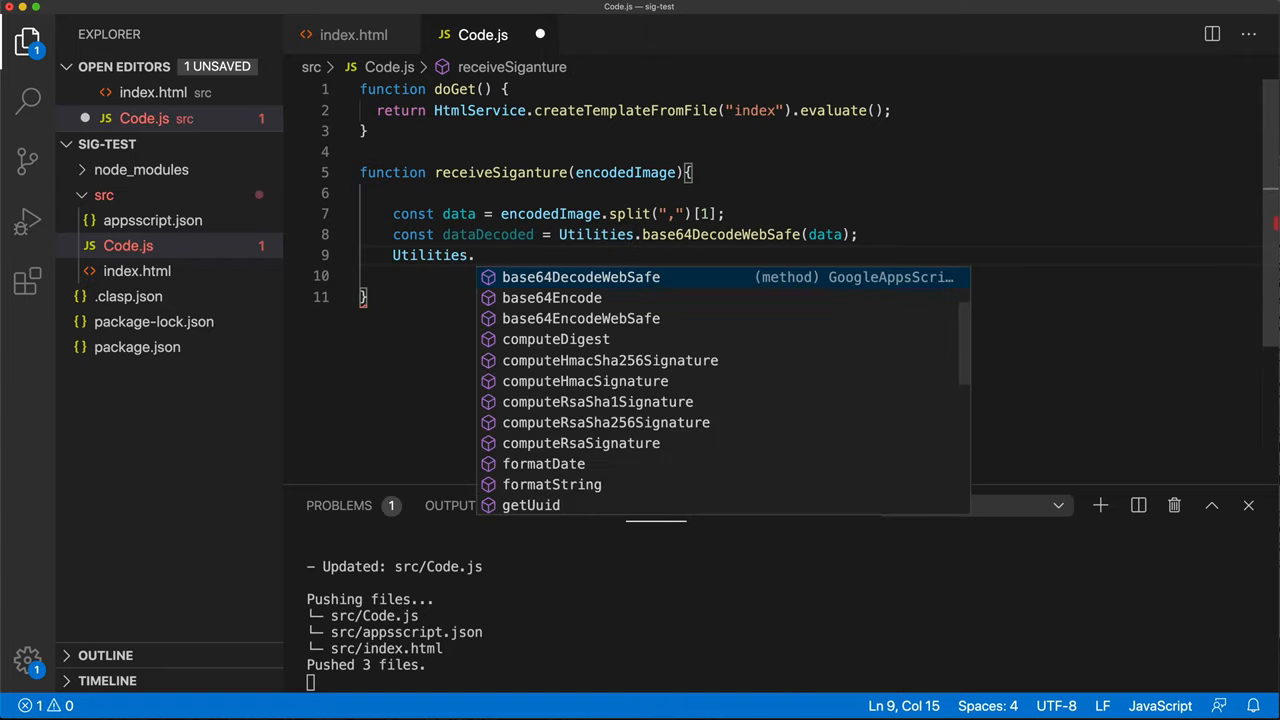
{"action": "type", "text": "newBlob"}
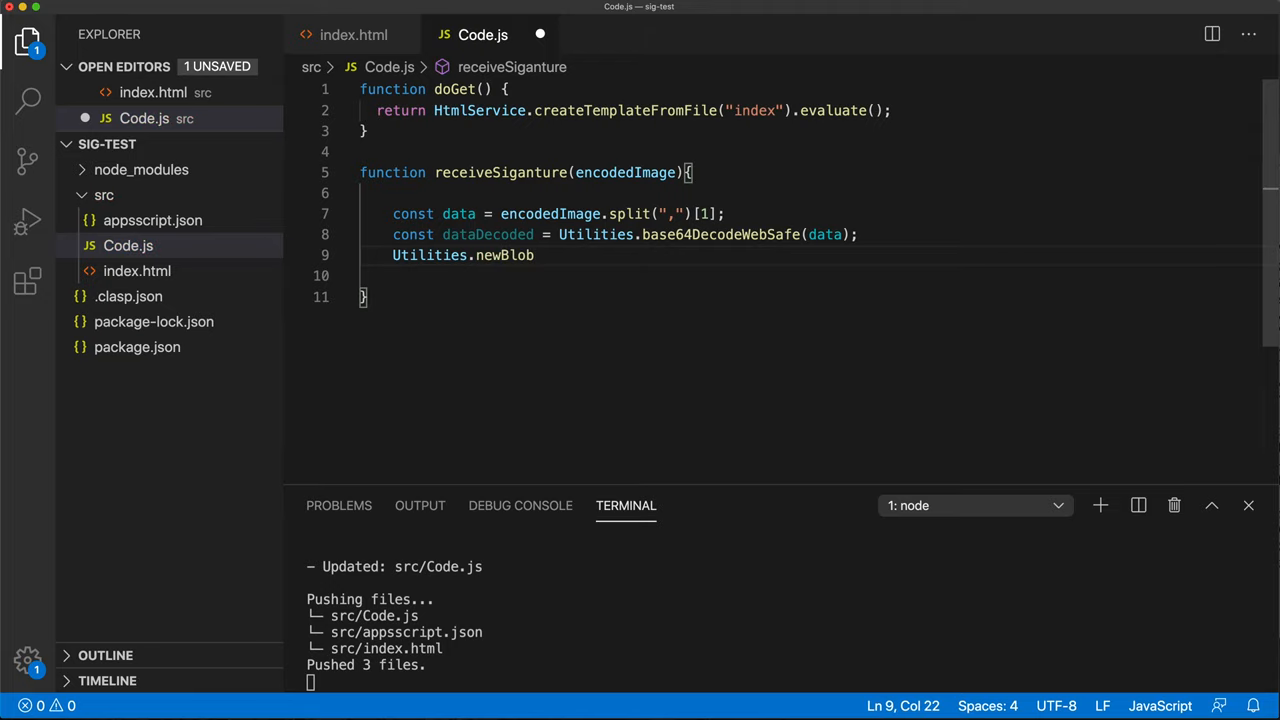
{"action": "type", "text": "("}
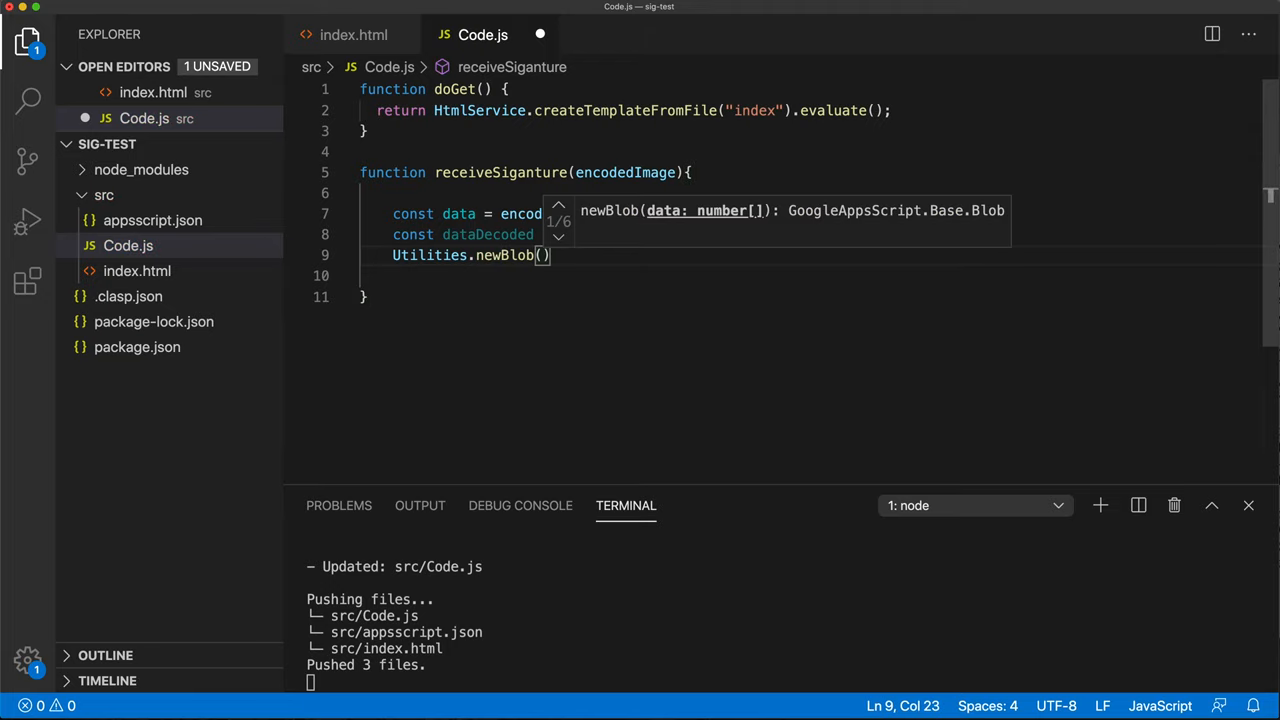
{"action": "mouse_move", "coordinate": [610, 252]}
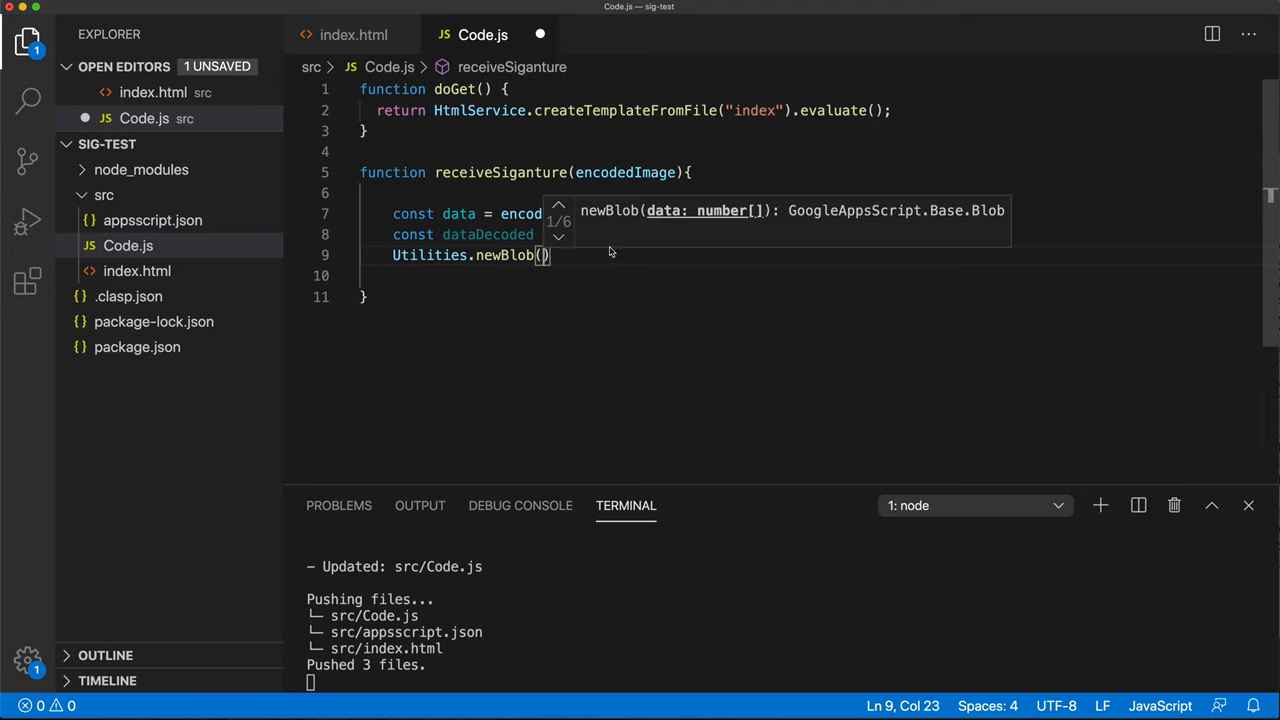
{"action": "left_click", "coordinate": [559, 238]}
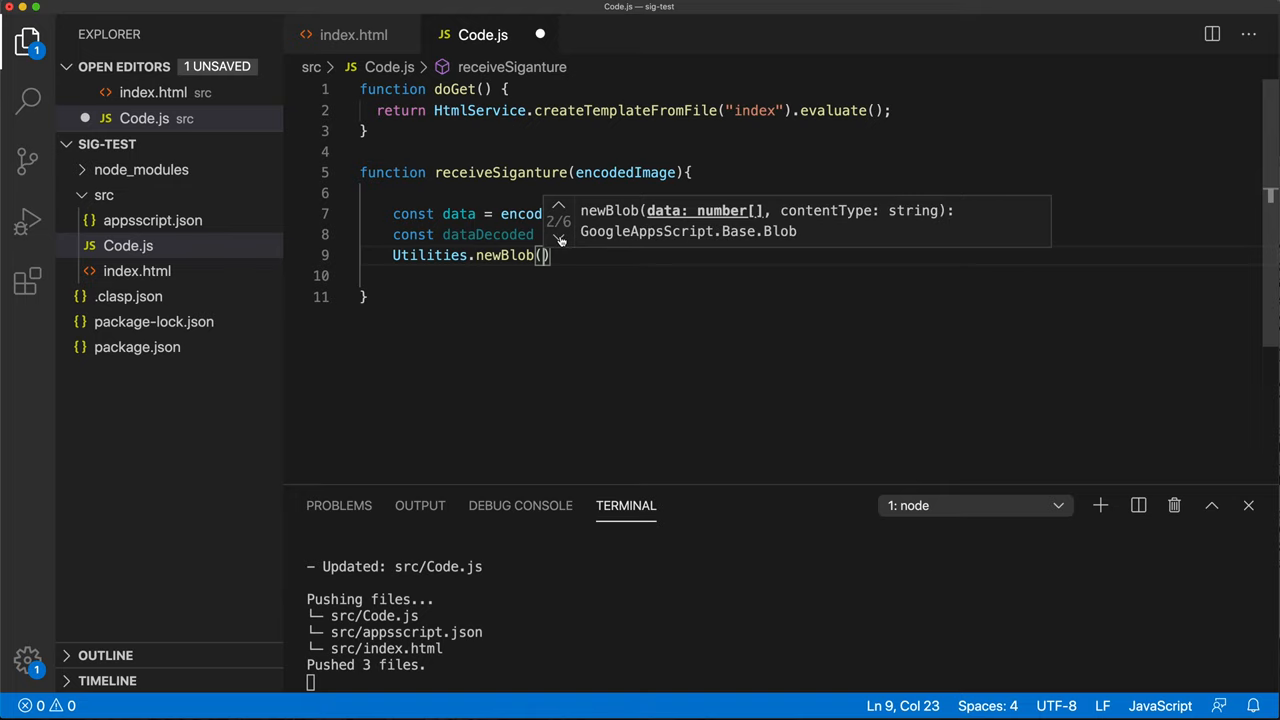
{"action": "left_click", "coordinate": [560, 240]}
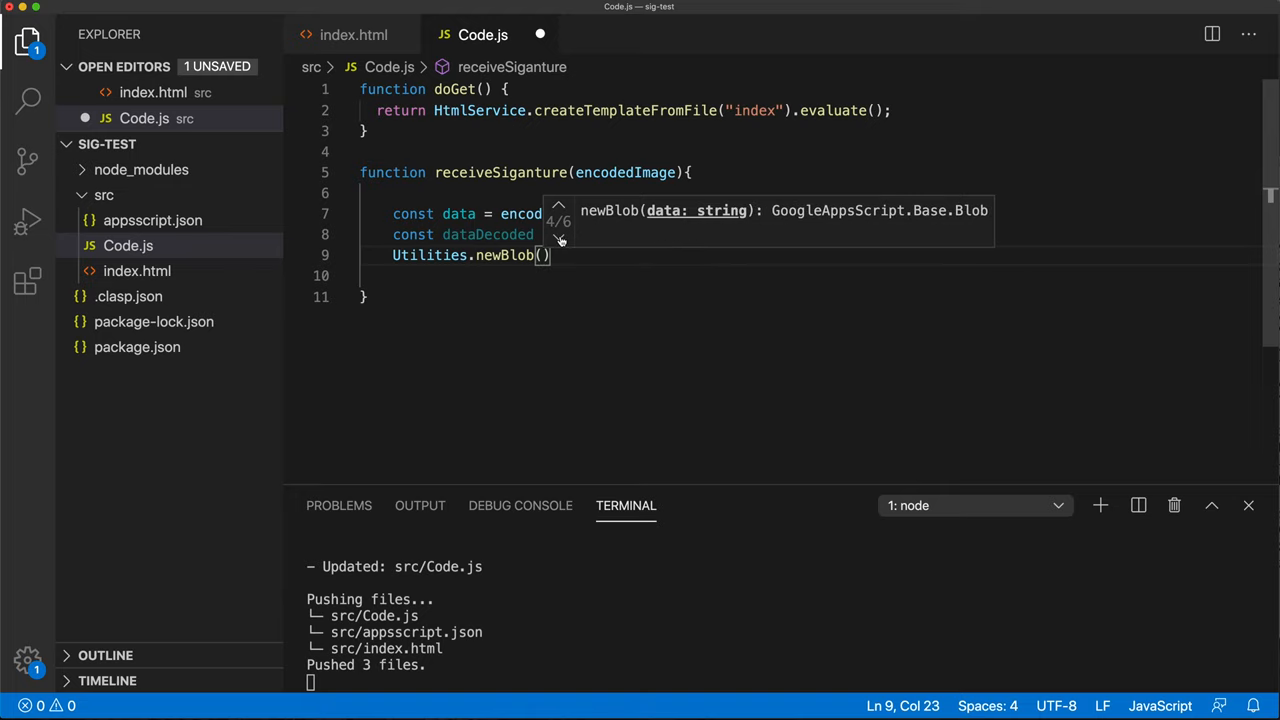
{"action": "left_click", "coordinate": [560, 240]}
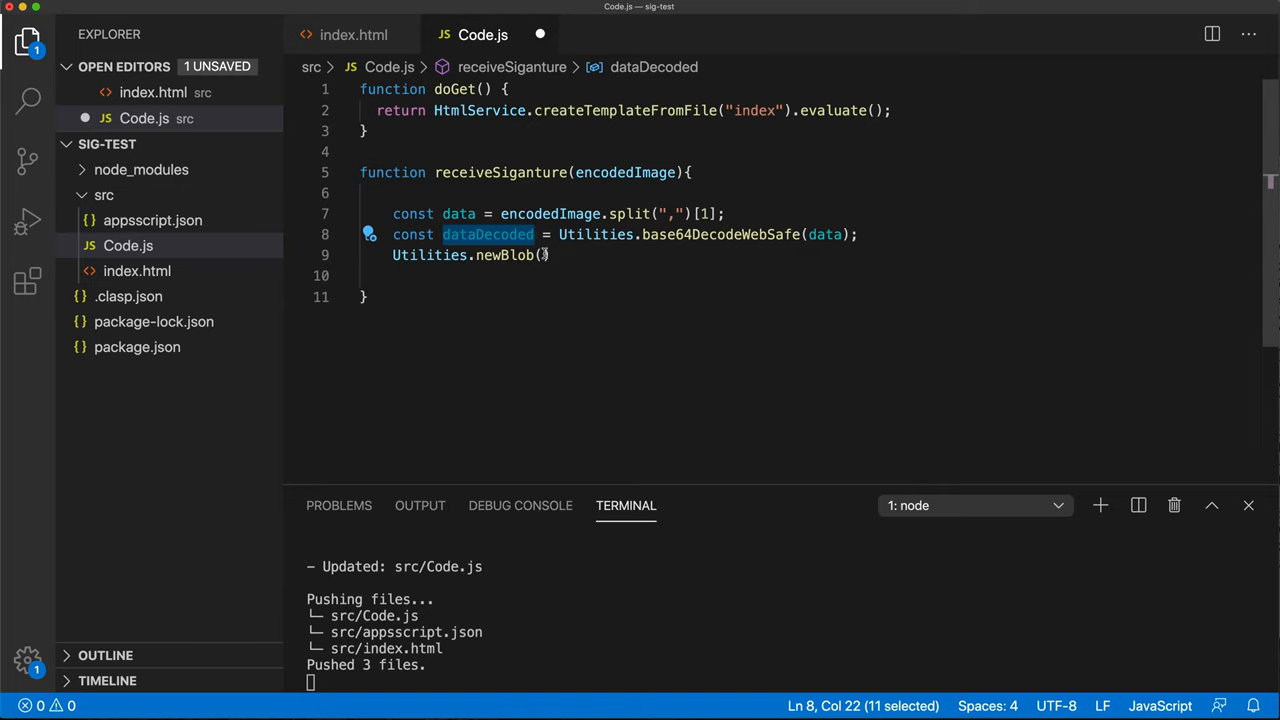
{"action": "type", "text": "dataDecoded"}
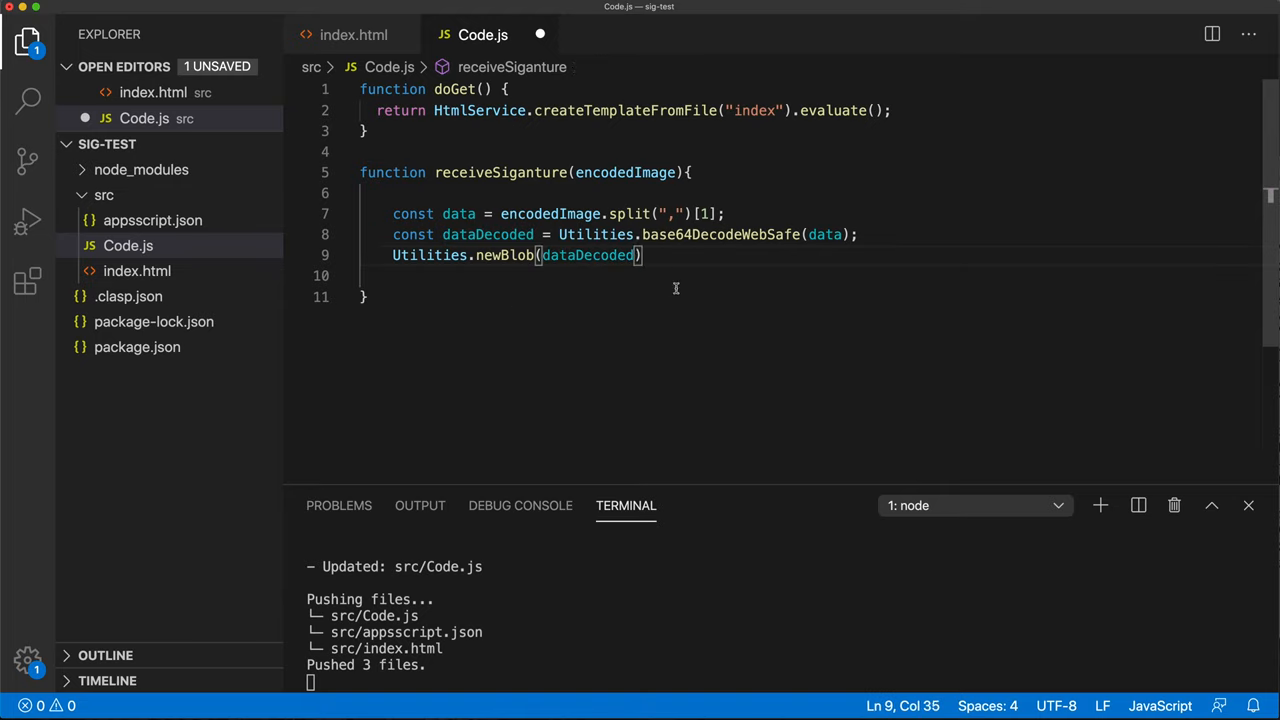
{"action": "type", "text": "."}
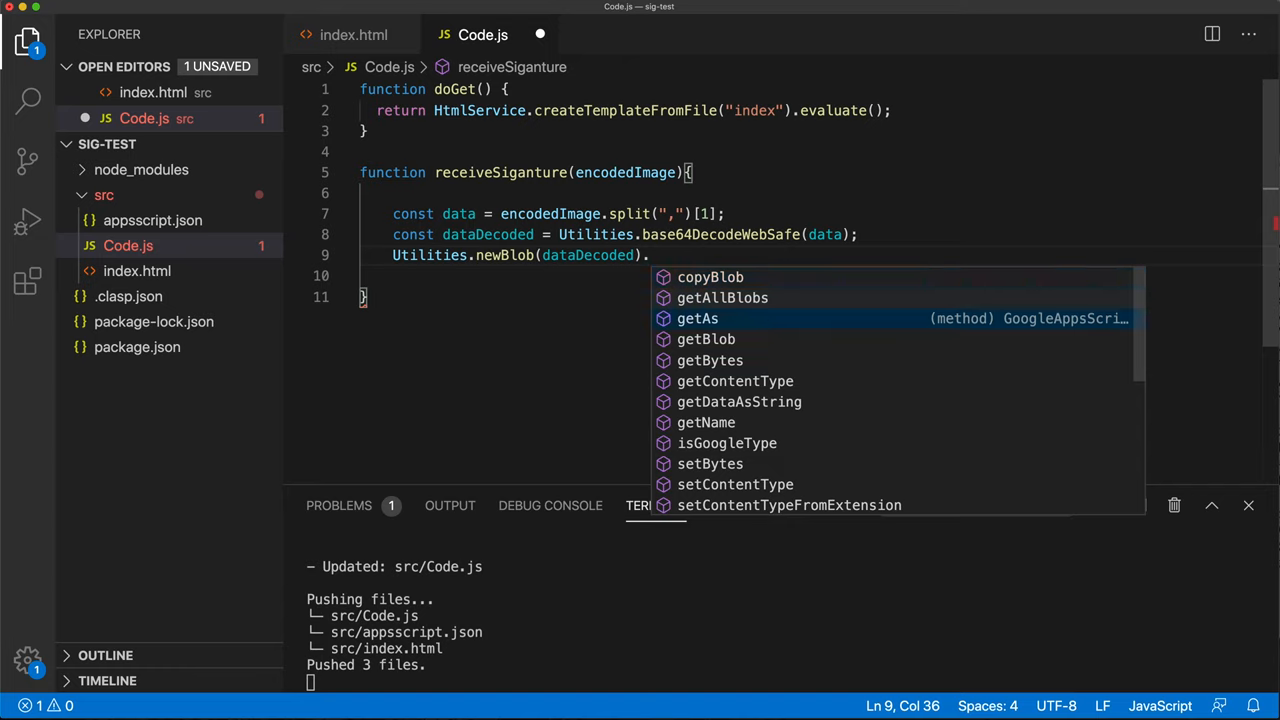
{"action": "type", "text": "getAs(MimeType."}
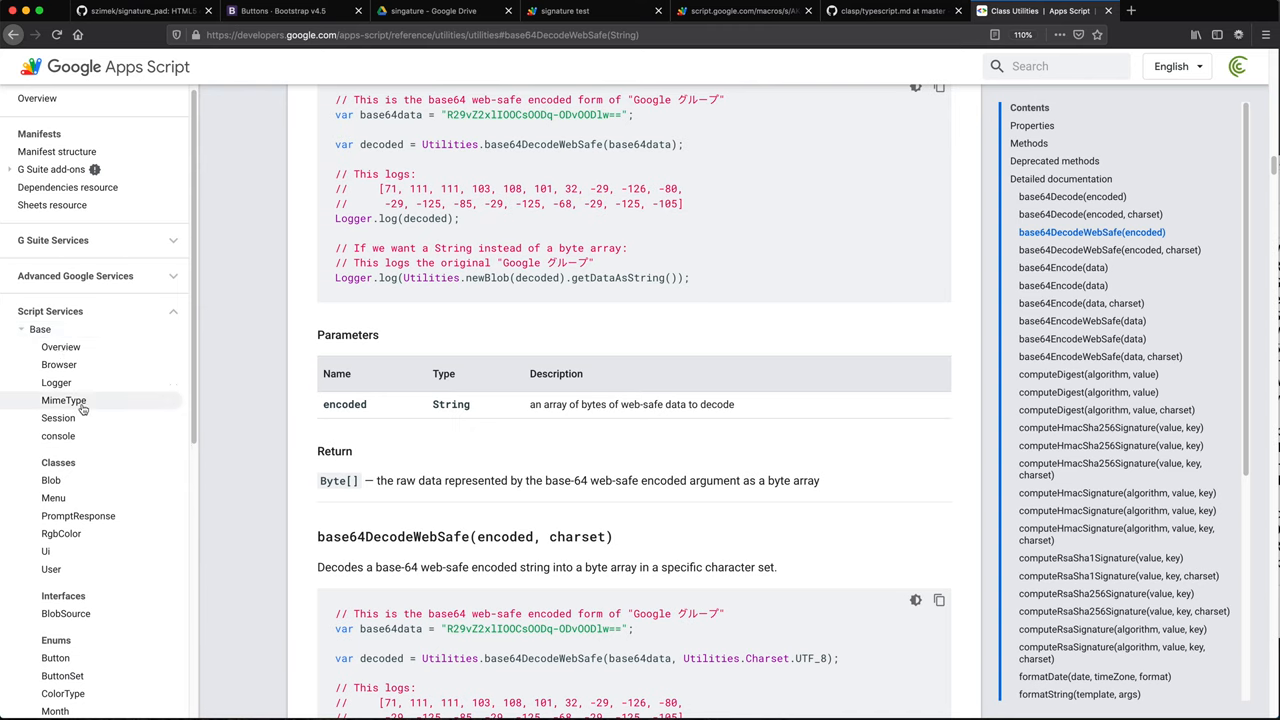
Step: Find the PNG property in the MimeType enum's Properties table
{"action": "left_click", "coordinate": [63, 400]}
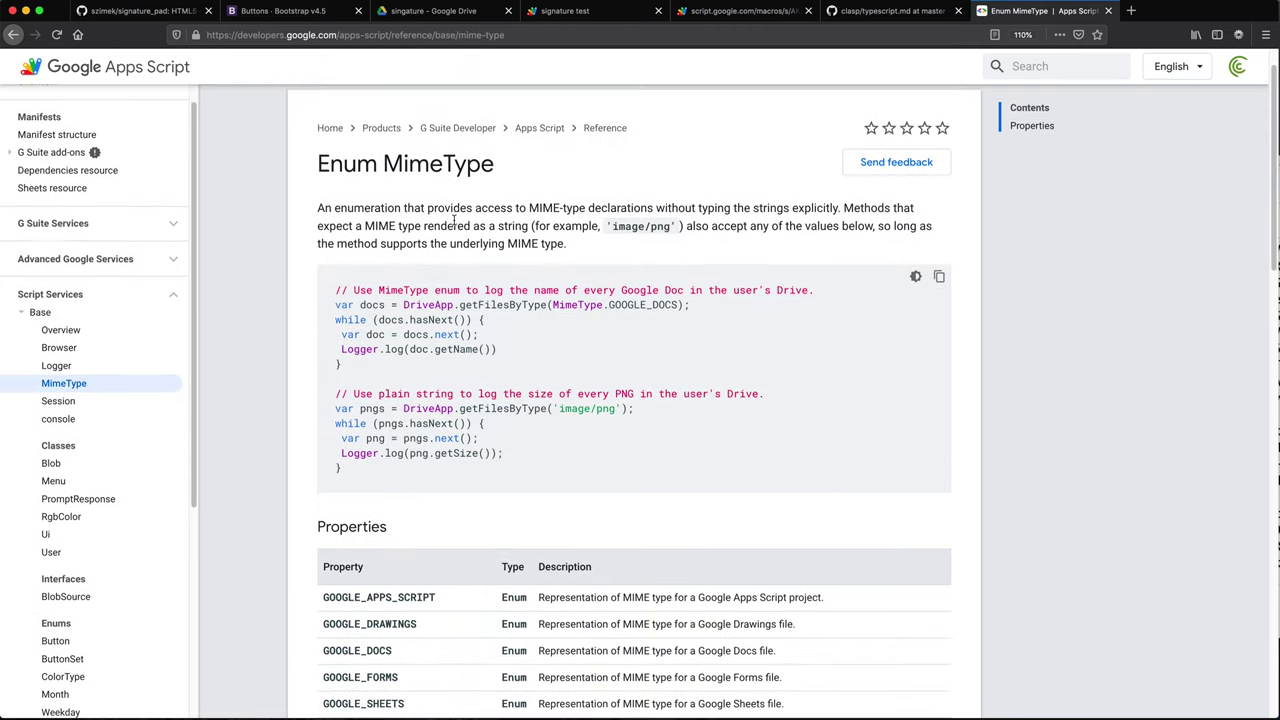
{"action": "scroll", "scroll_direction": "down", "scroll_amount": 3}
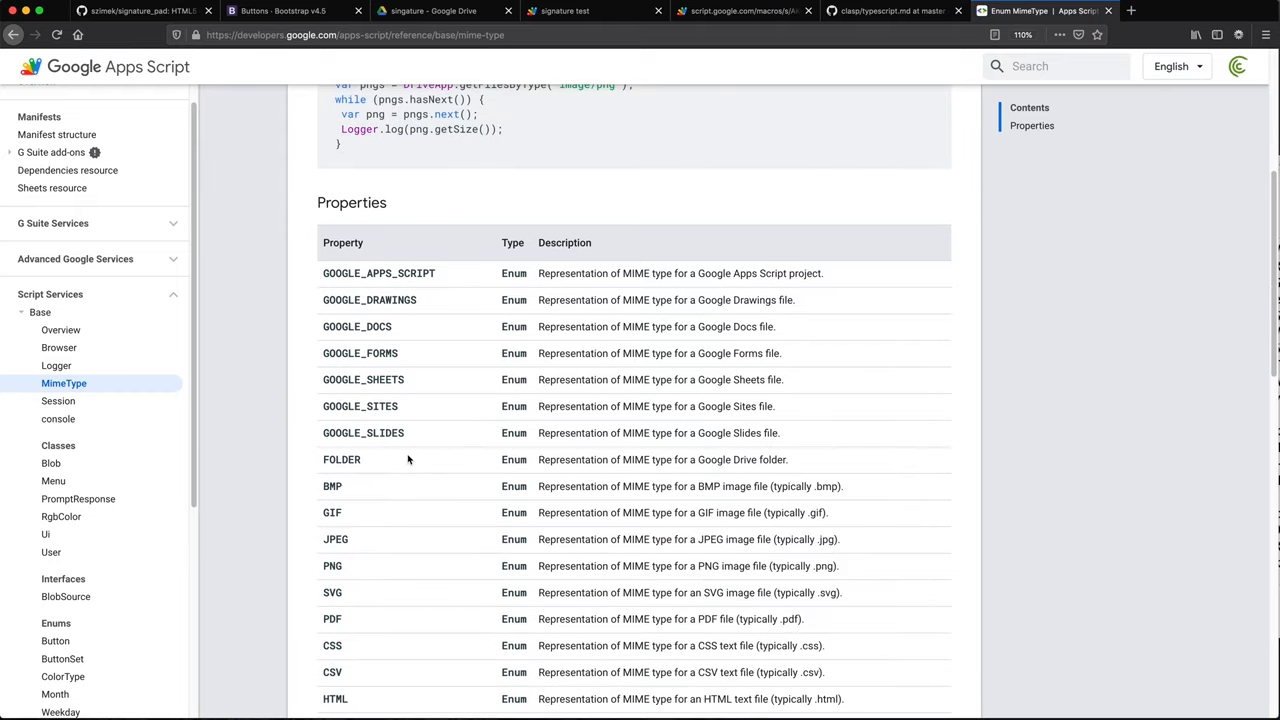
{"action": "scroll", "scroll_direction": "down", "scroll_amount": 3}
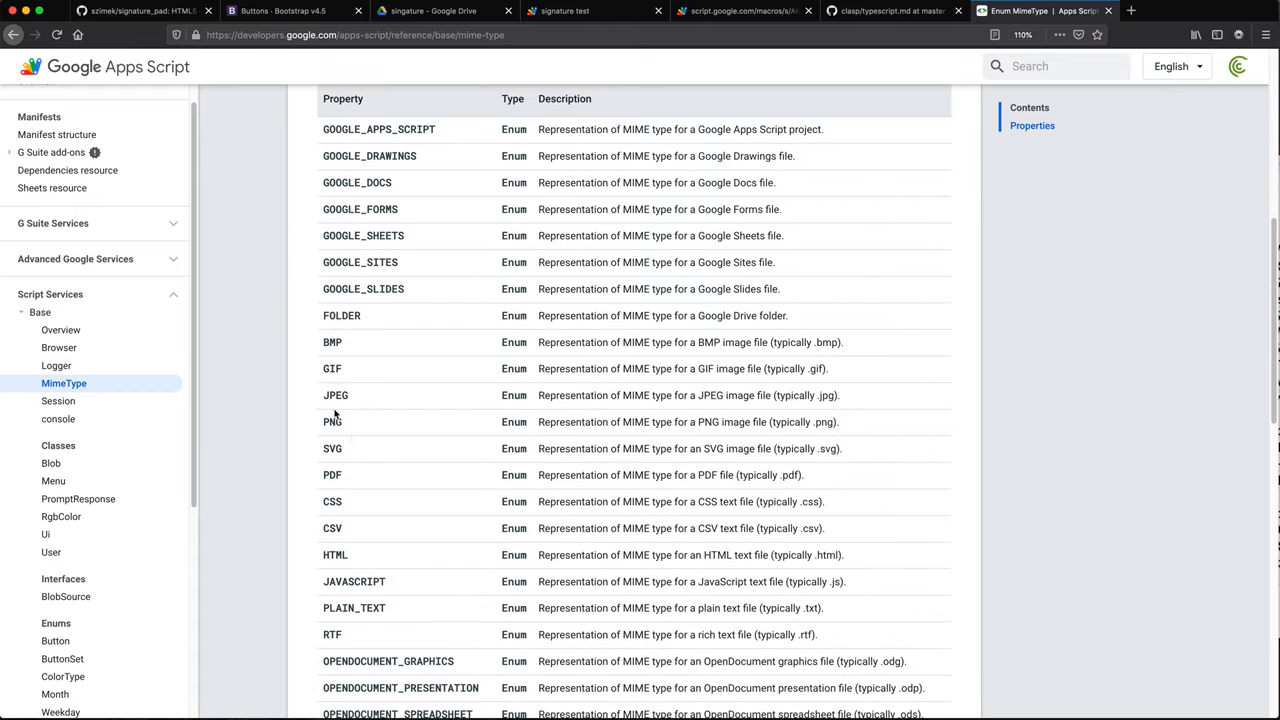
{"action": "double_click", "coordinate": [332, 421]}
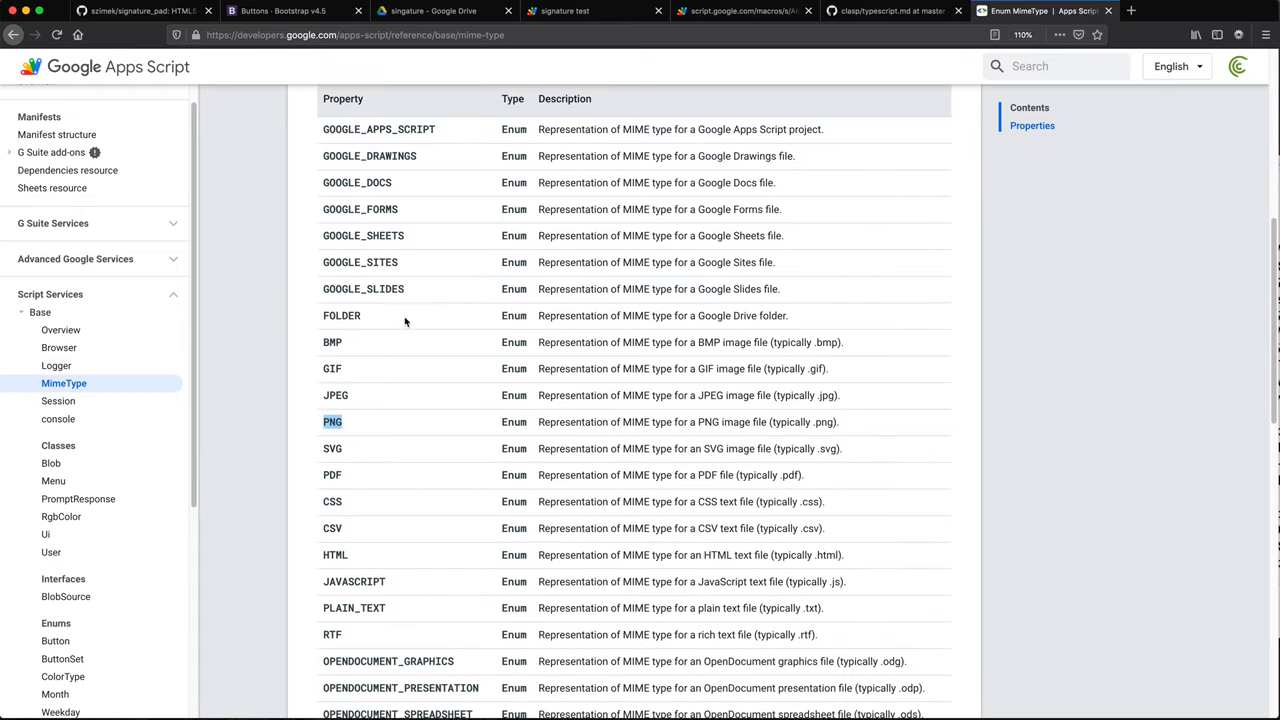
{"action": "scroll", "scroll_direction": "up", "scroll_amount": 3}
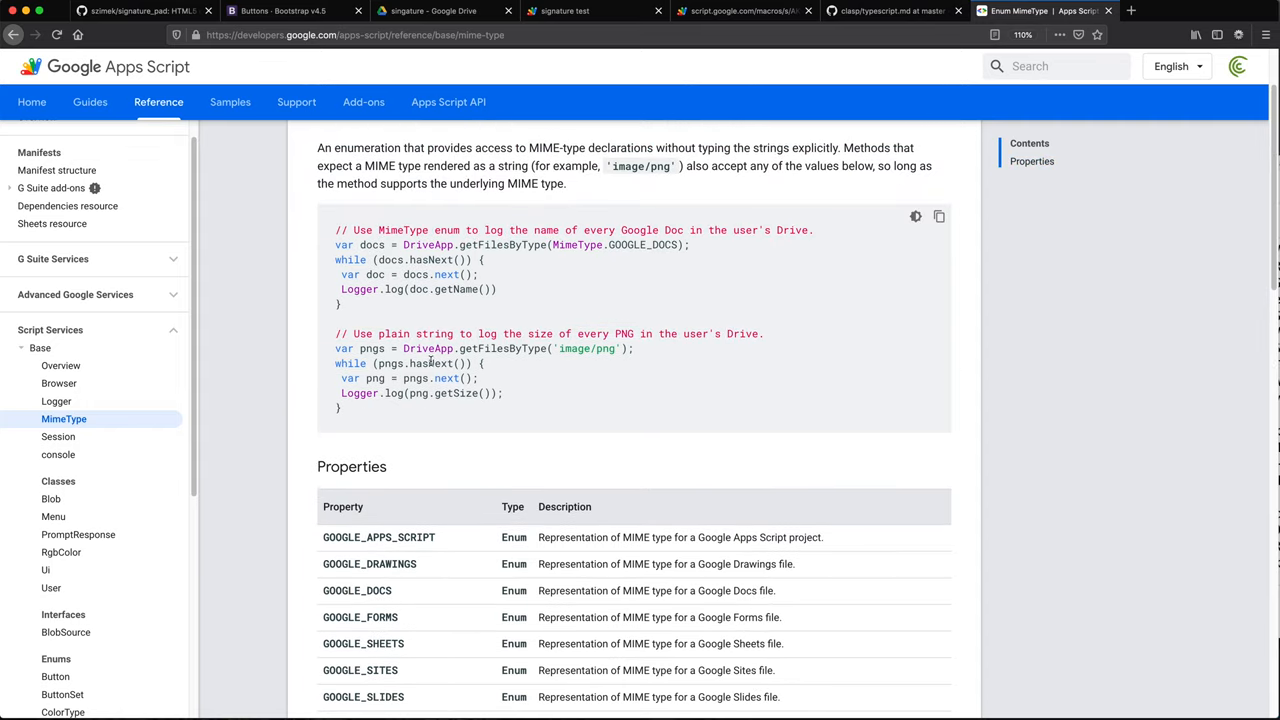
{"action": "scroll", "scroll_direction": "up", "scroll_amount": 3}
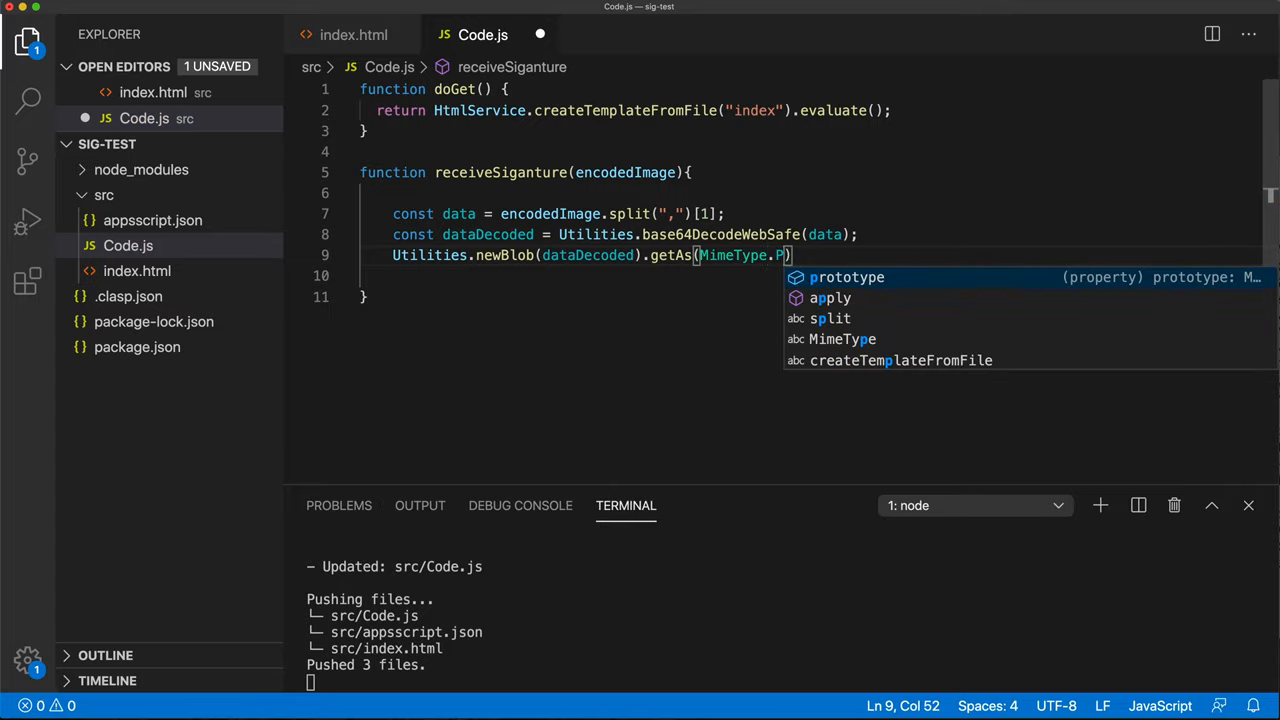
Step: Complete getAs(MimeType.PNG).setName("Cool Signature") and assign it to const signatureAsPicture
{"action": "type", "text": "NG)"}
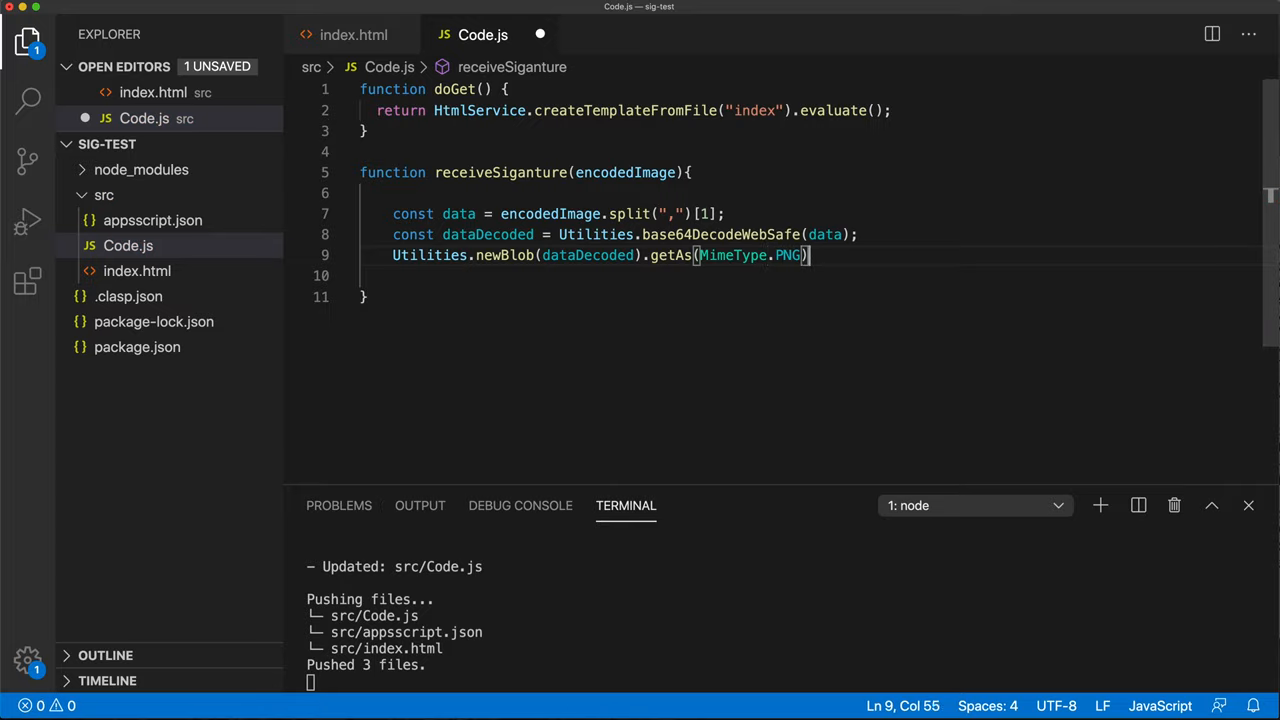
{"action": "type", "text": ".setName(\"Cool\")"}
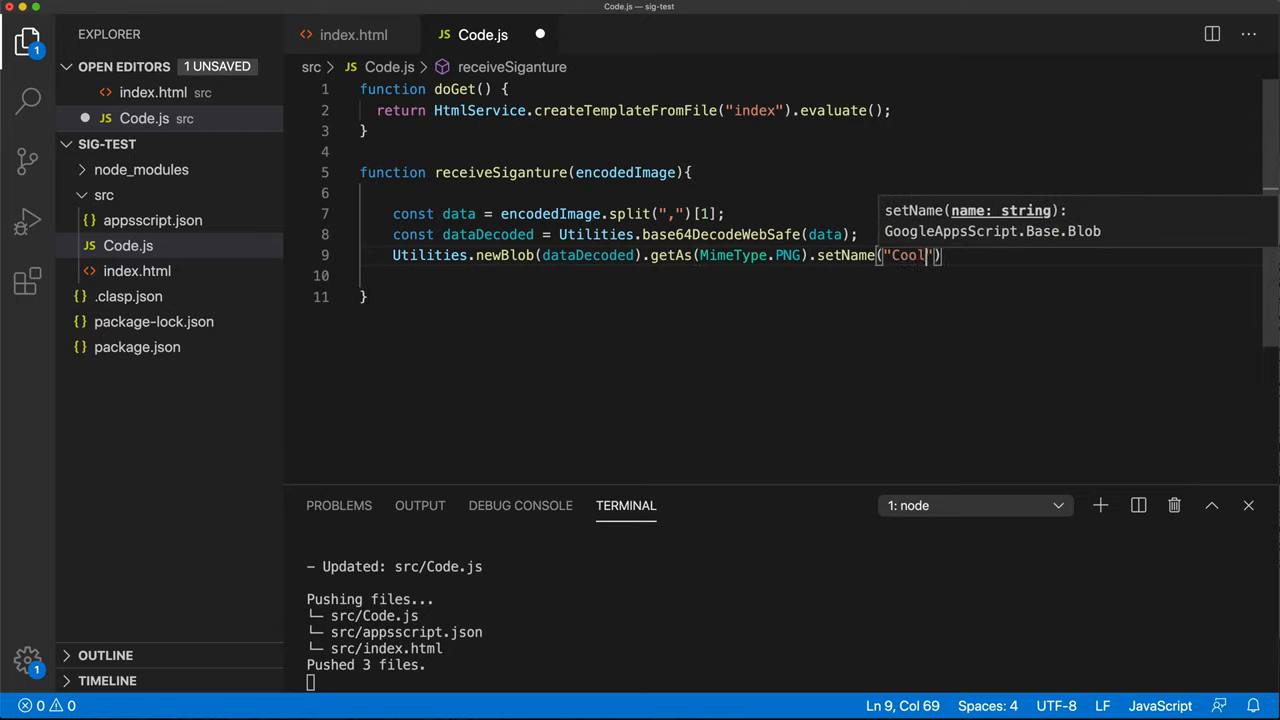
{"action": "type", "text": "Signature"}
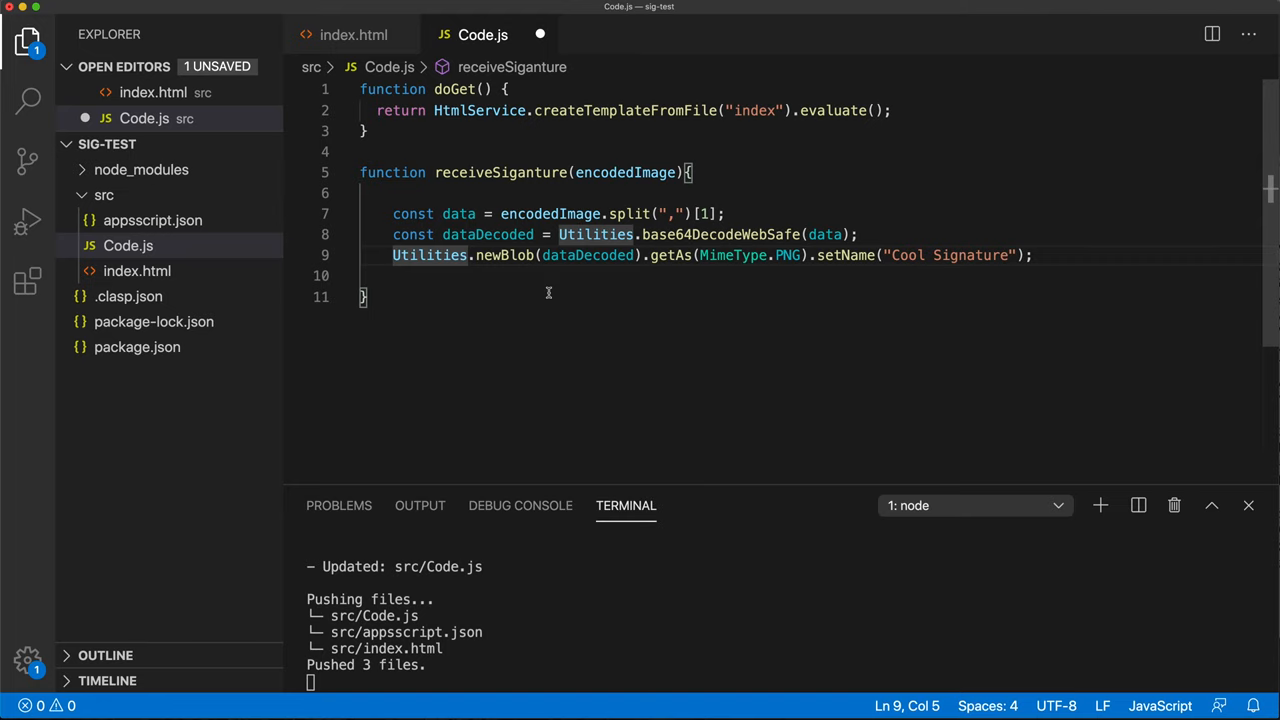
{"action": "type", "text": "const signatureAsPicture ="}
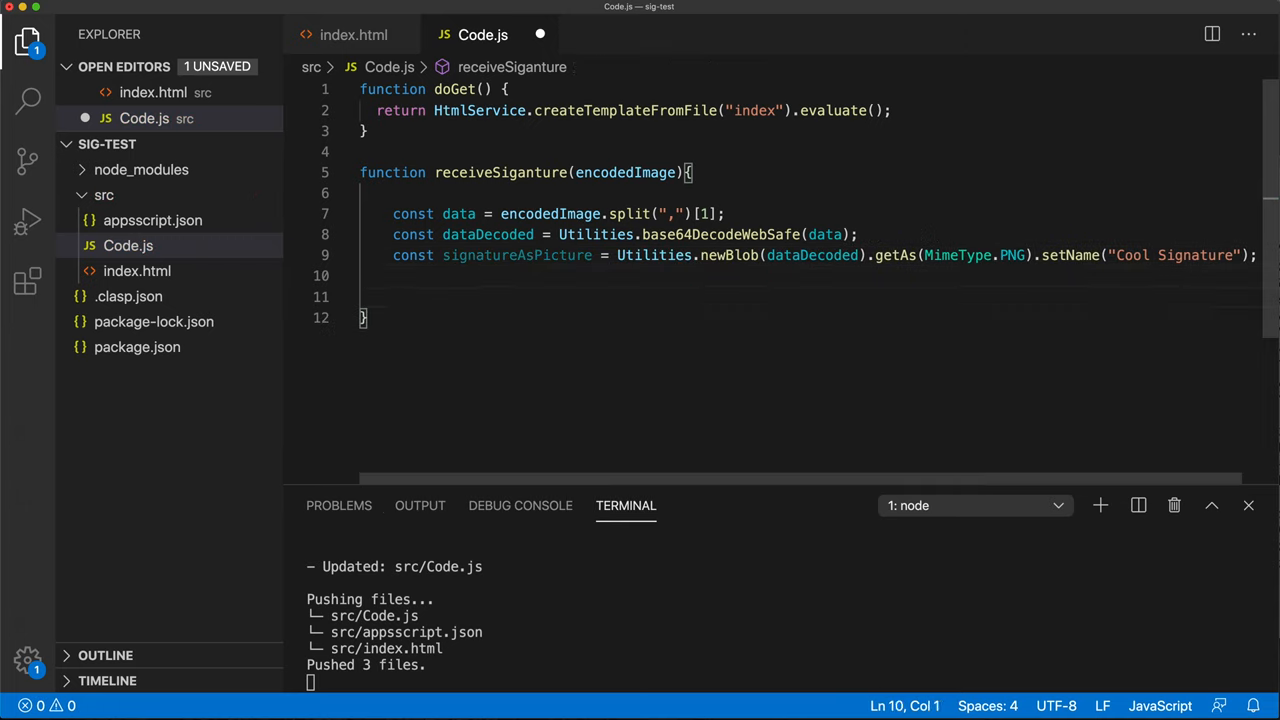
{"action": "left_click", "coordinate": [503, 255]}
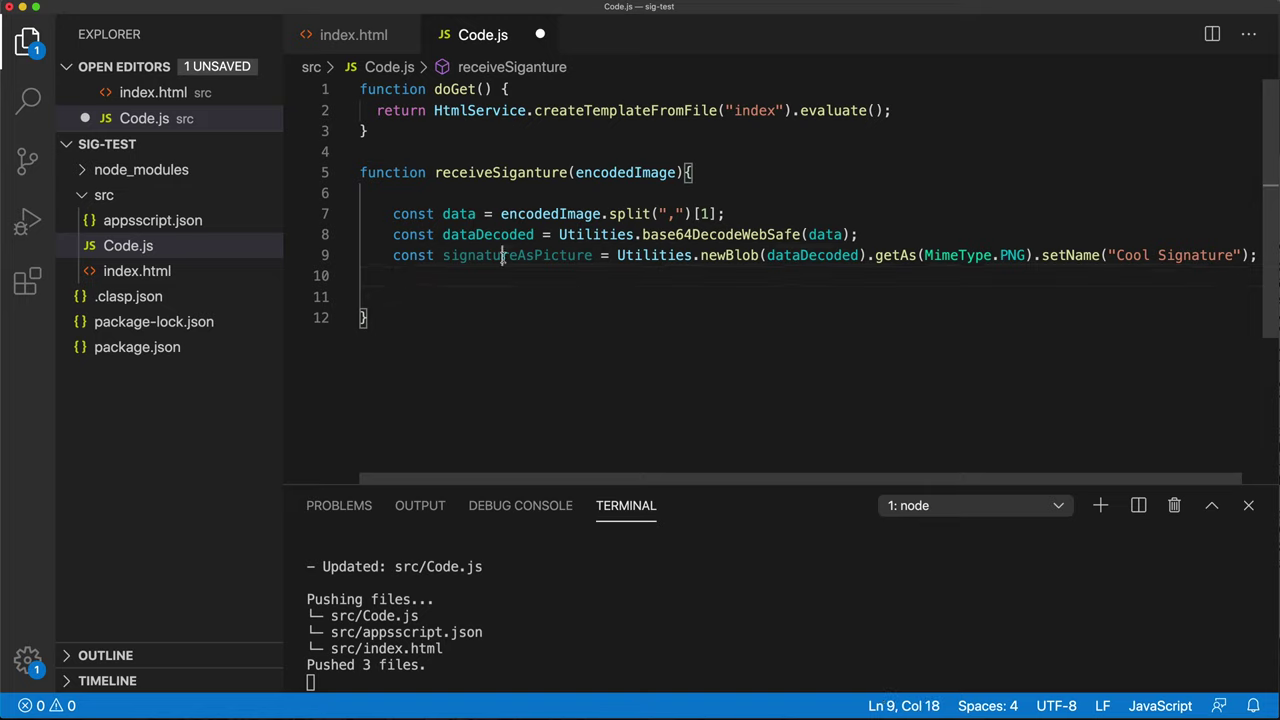
{"action": "double_click", "coordinate": [517, 255]}
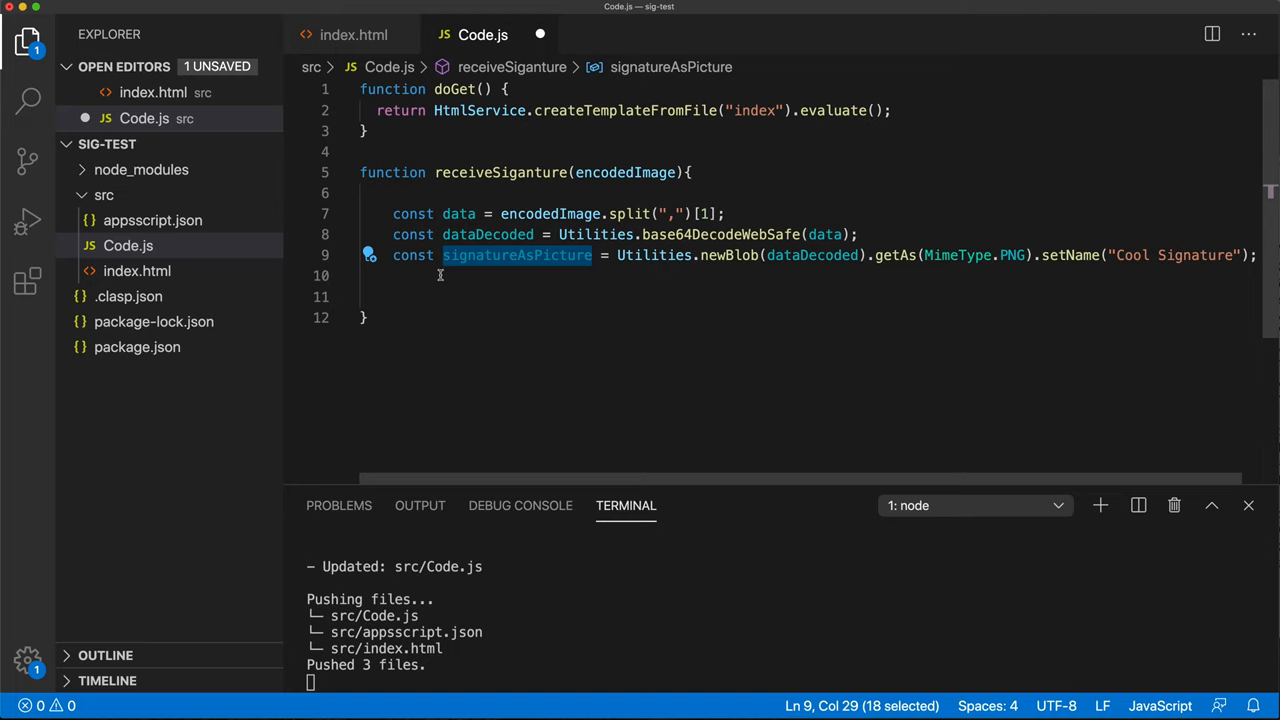
Step: Add DriveApp.getFolderById(<Drive folder ID>).createFile(signatureAsPicture); using the folder's URL, and save
{"action": "type", "text": "Drive"}
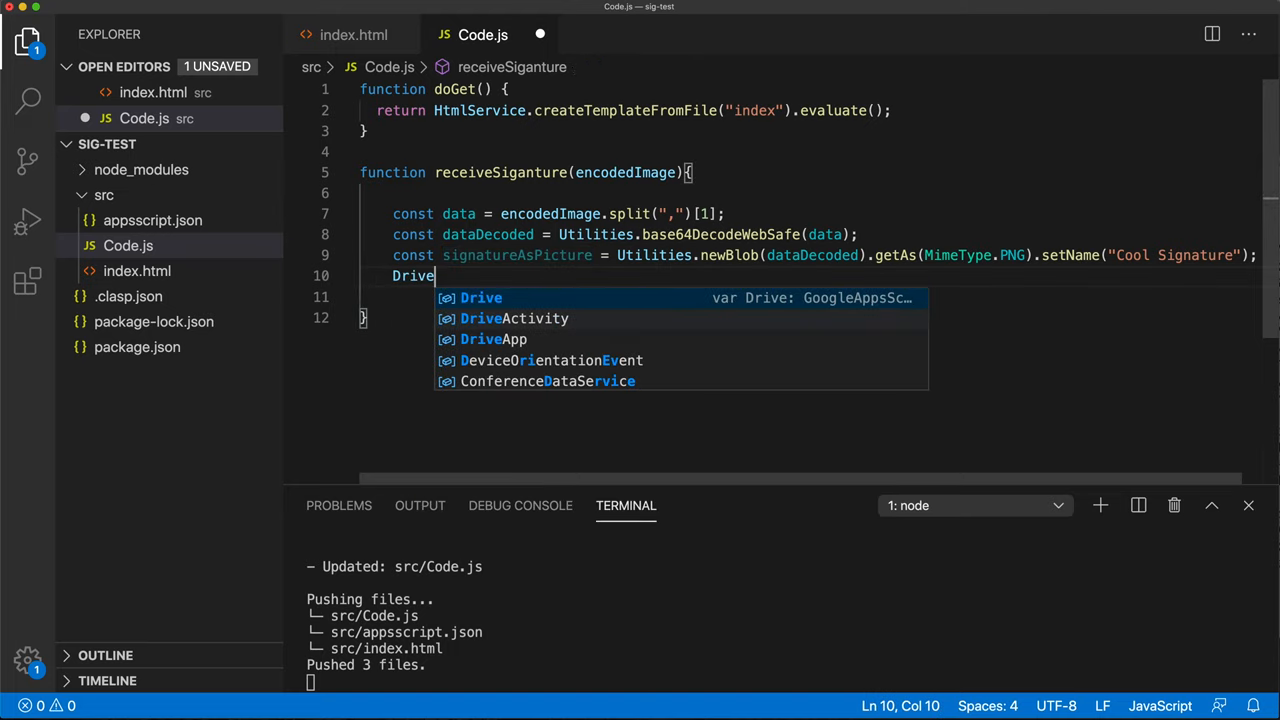
{"action": "type", "text": "App.get"}
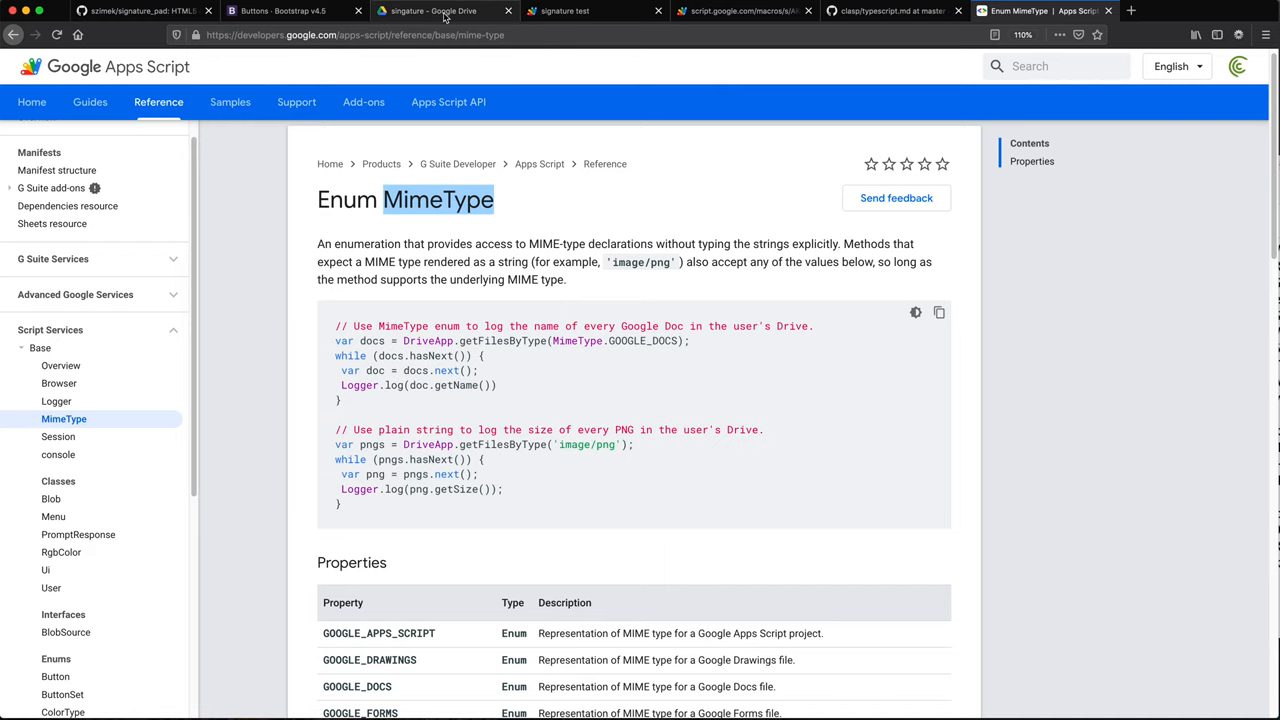
{"action": "left_click", "coordinate": [440, 11]}
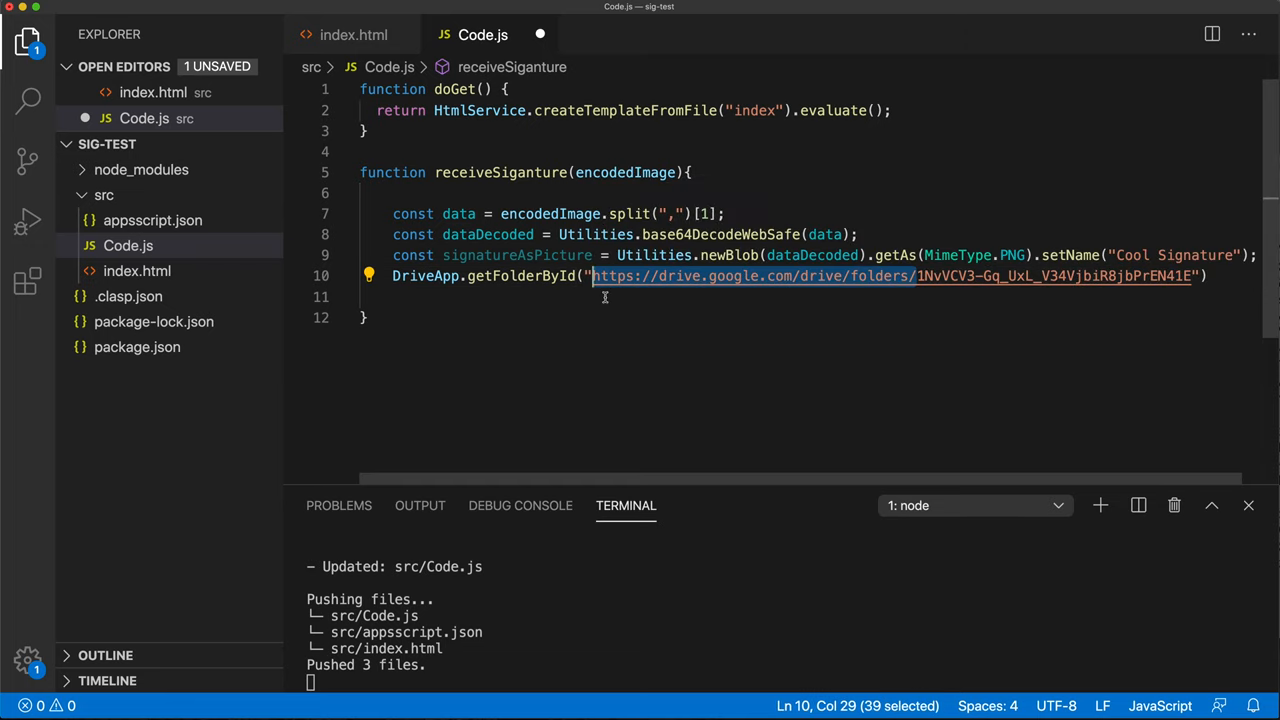
{"action": "type", "text": "."}
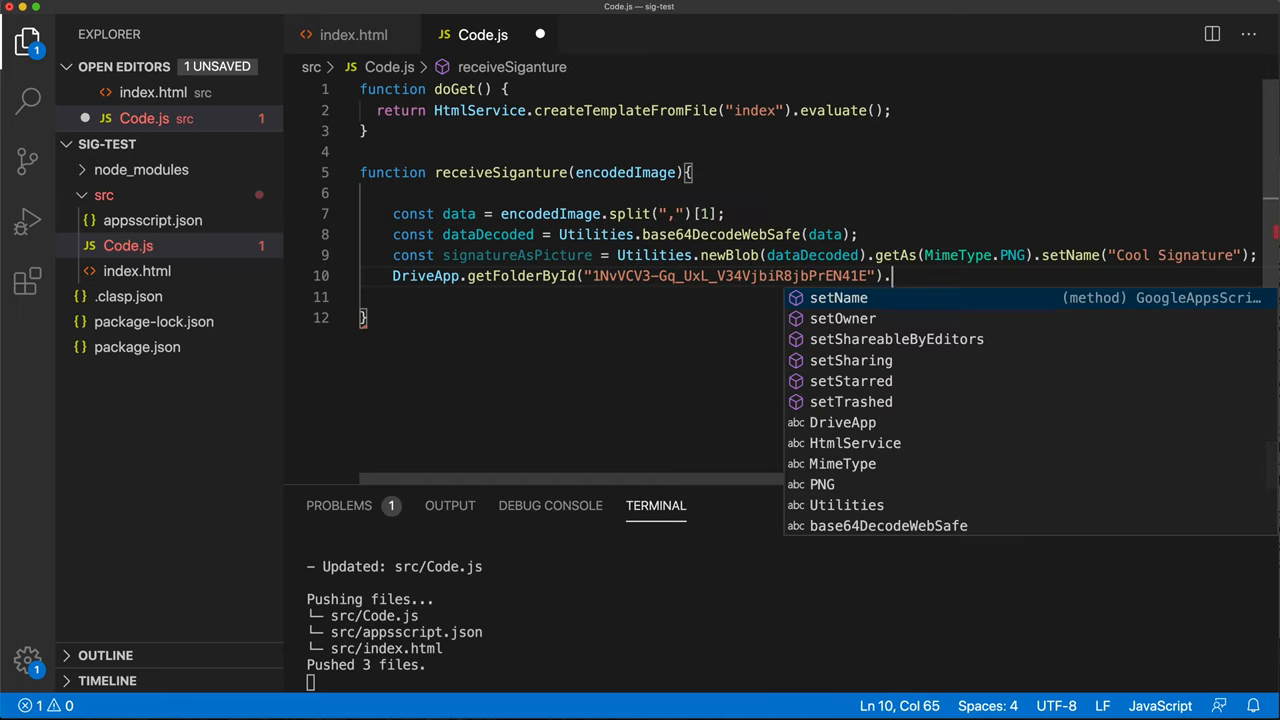
{"action": "type", "text": "createFile"}
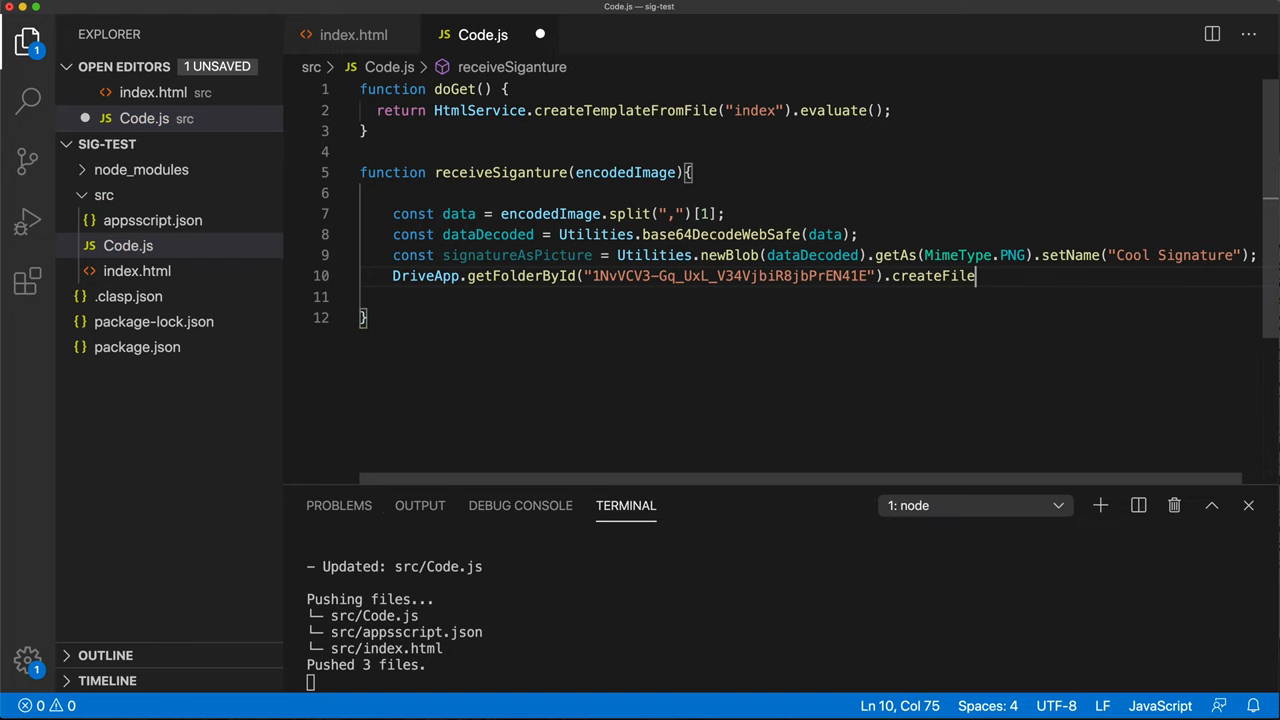
{"action": "type", "text": "("}
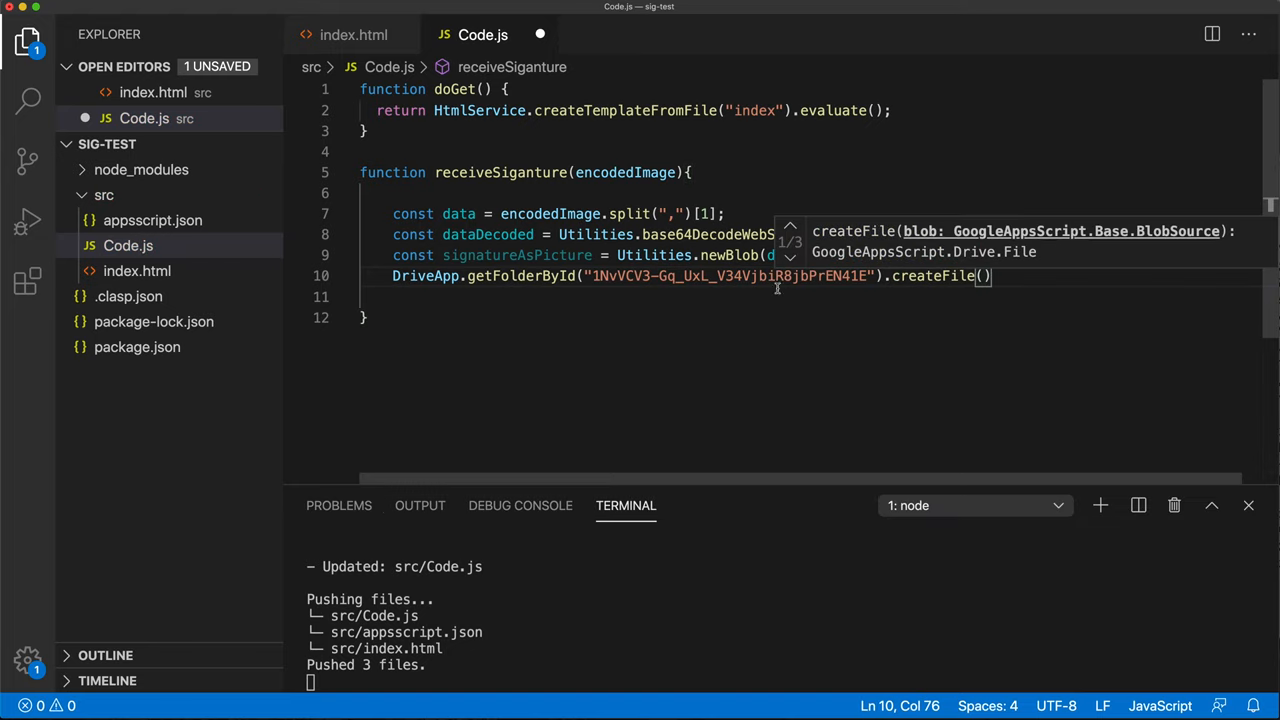
{"action": "type", "text": "sing"}
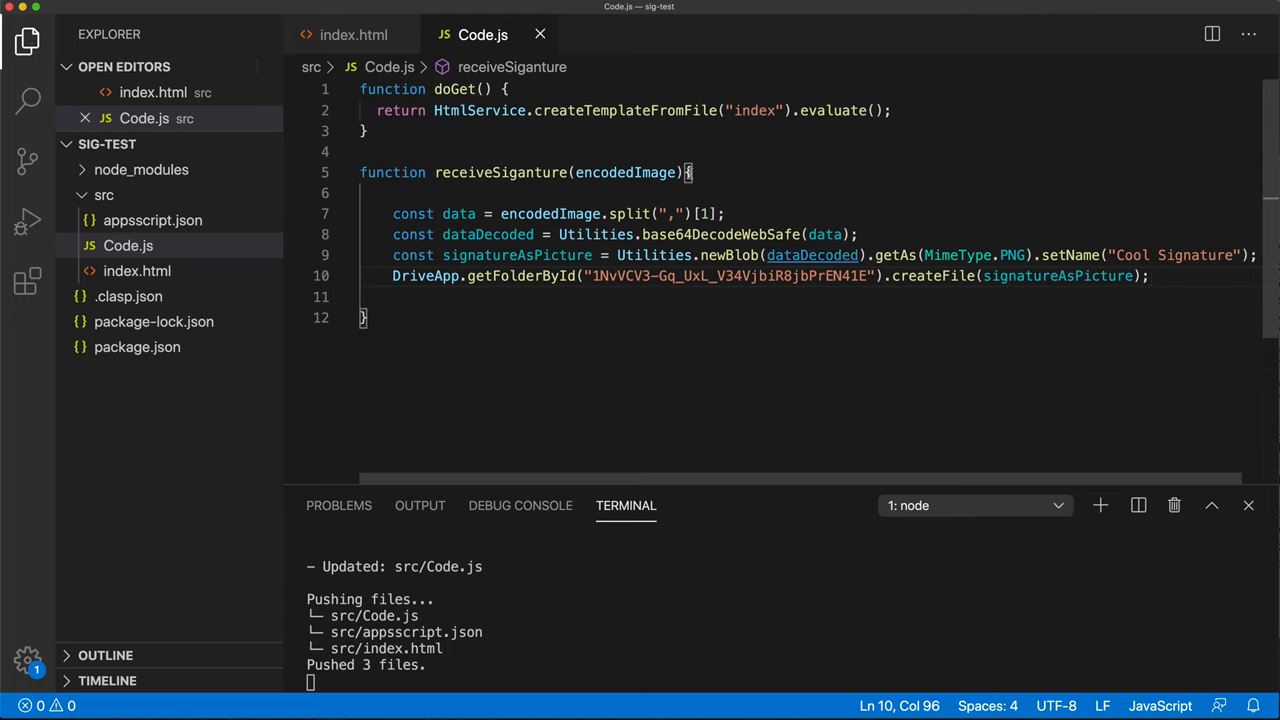
{"action": "double_click", "coordinate": [490, 172]}
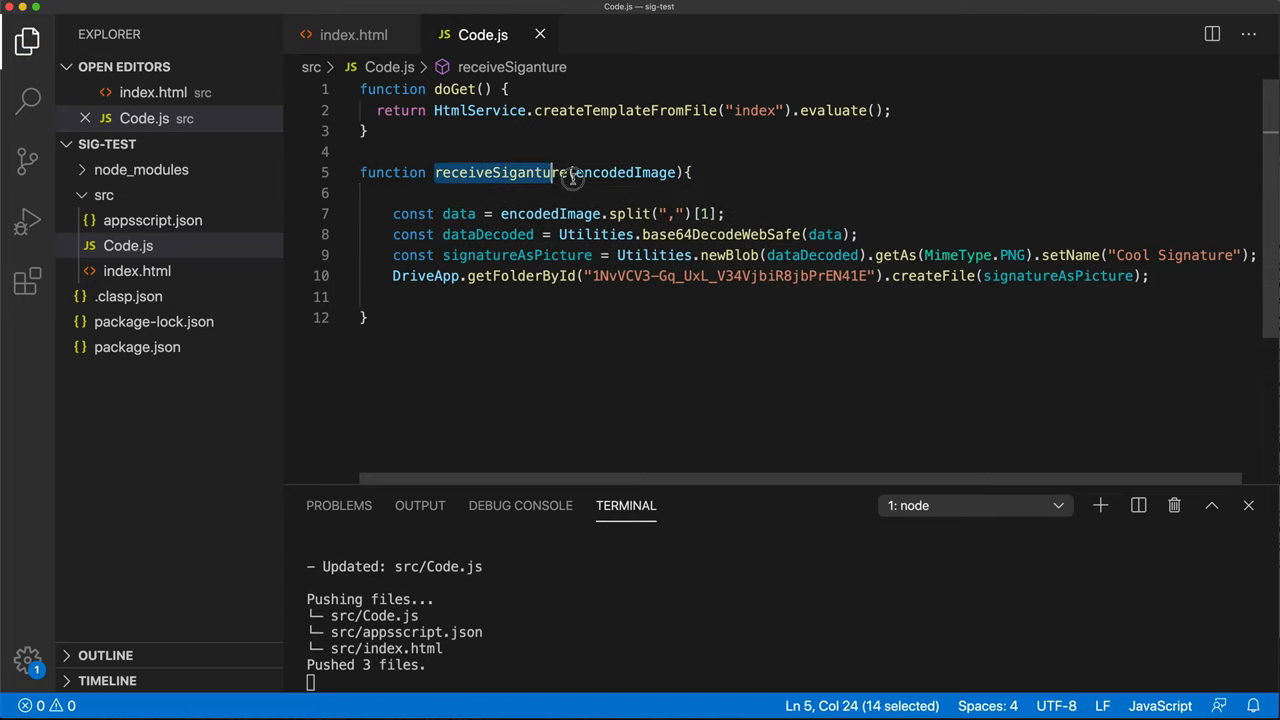
{"action": "left_click_drag", "start_coordinate": [552, 172], "coordinate": [680, 172]}
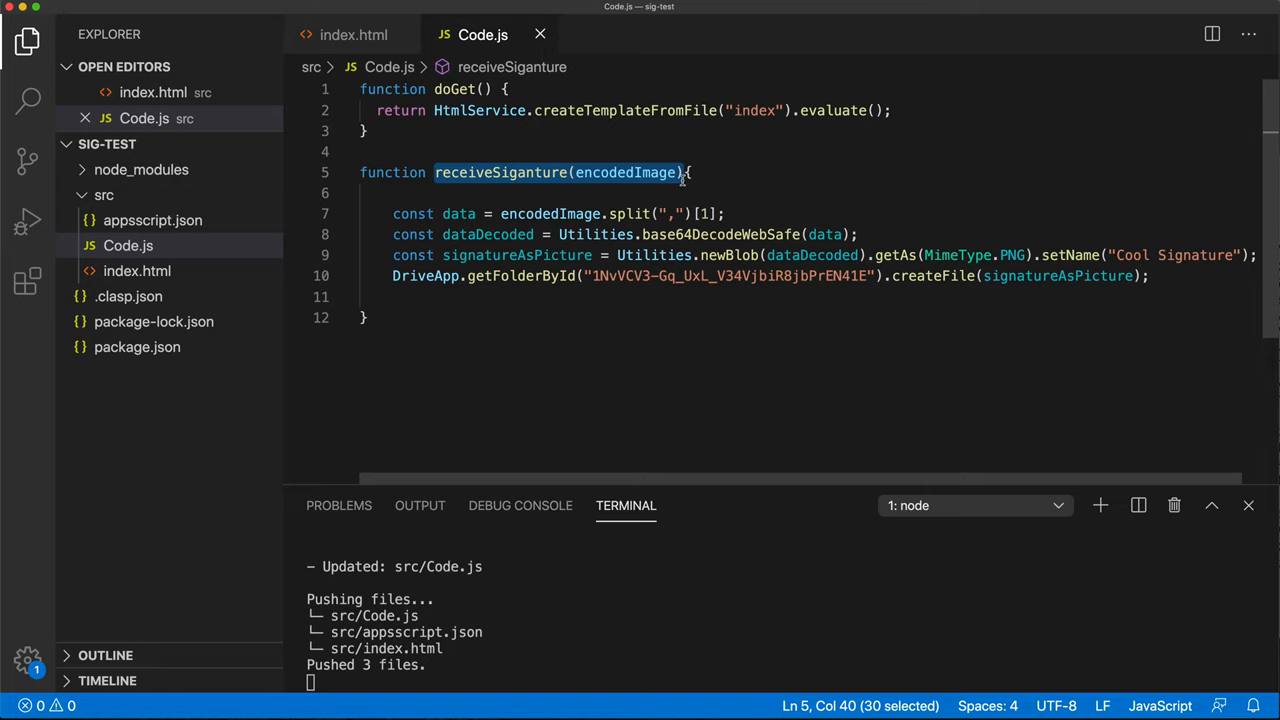
{"action": "mouse_move", "coordinate": [408, 82]}
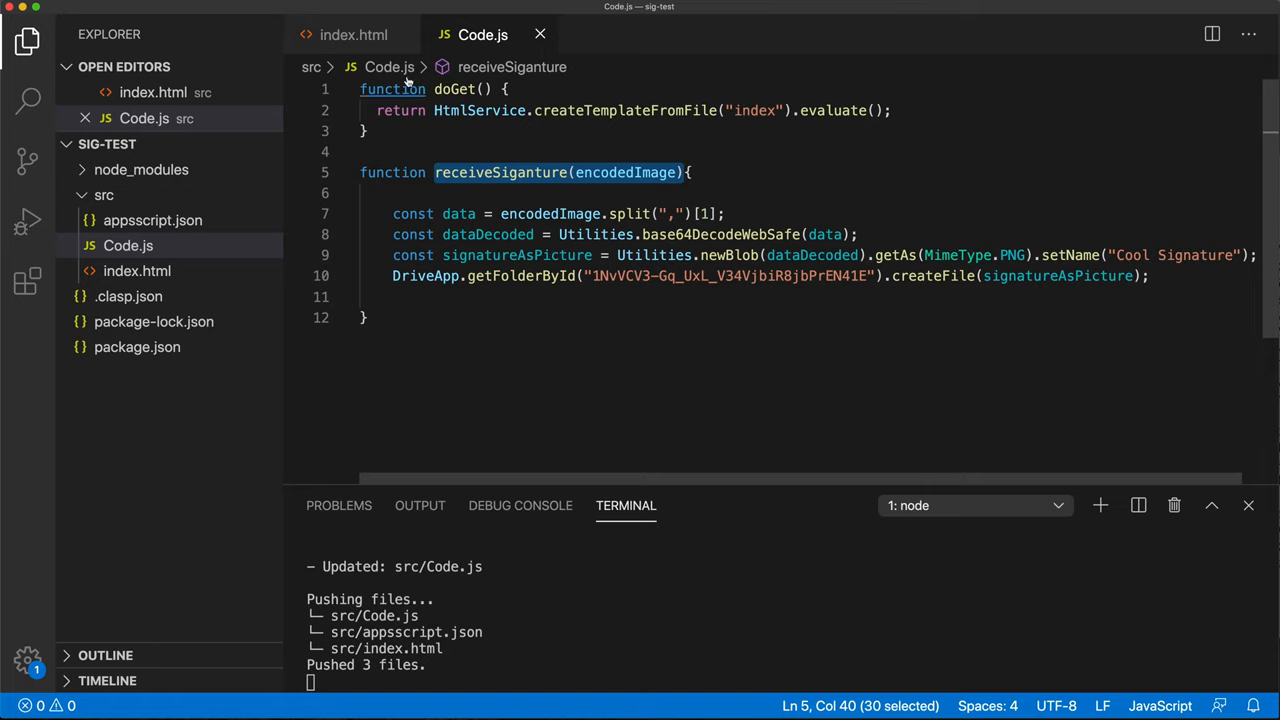
Step: In index.html, make sendToDrive call google.script.run.receiveSiganture(imageData) and comment out console.log
{"action": "left_click", "coordinate": [353, 34]}
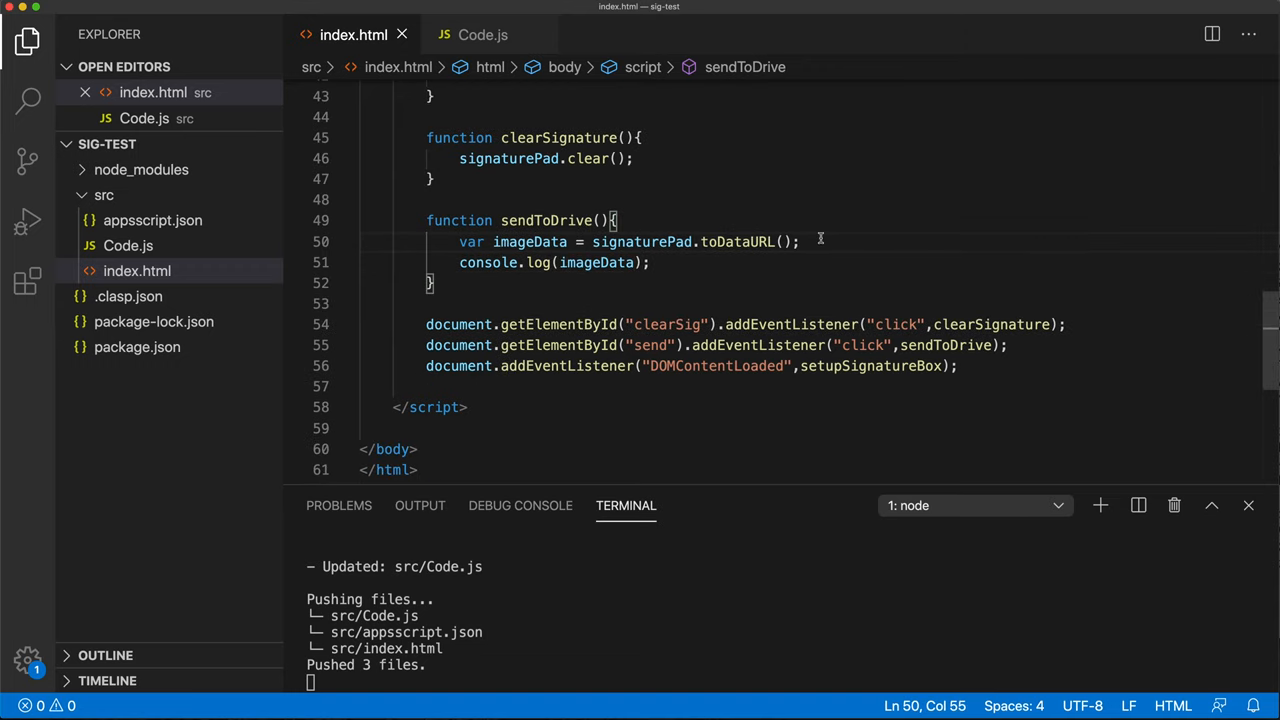
{"action": "key", "text": "enter"}
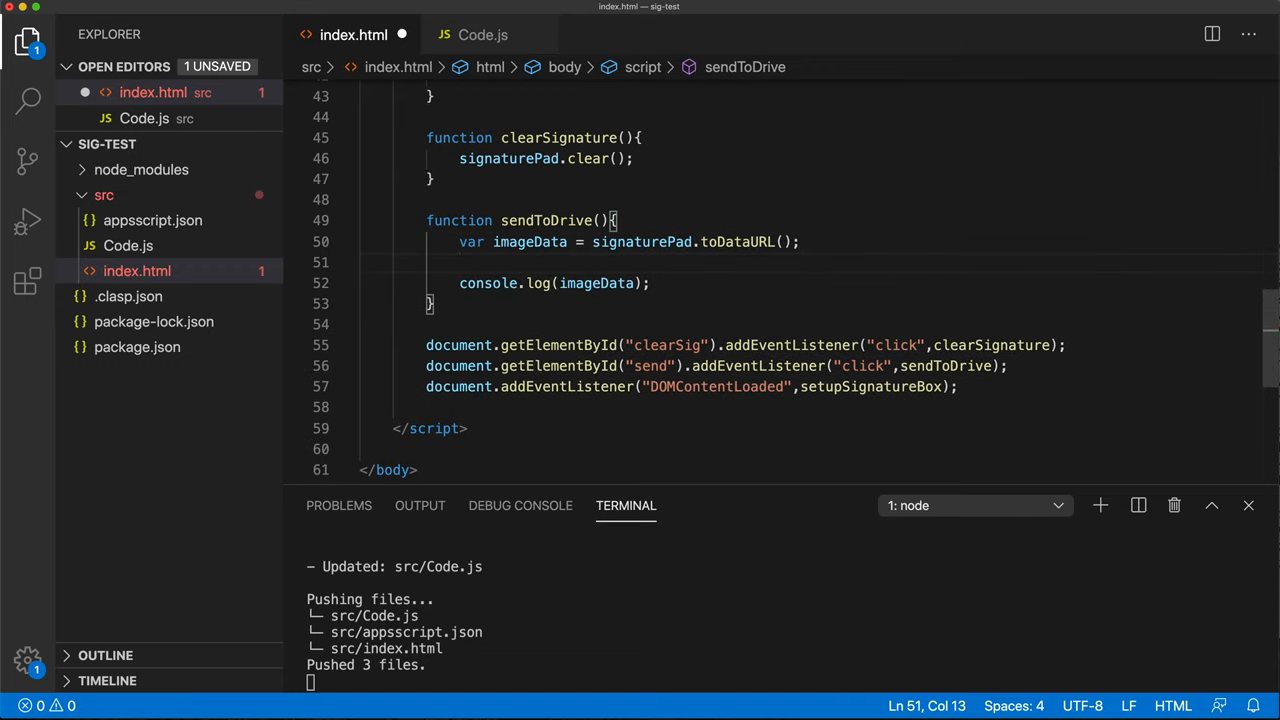
{"action": "type", "text": "google.sc"}
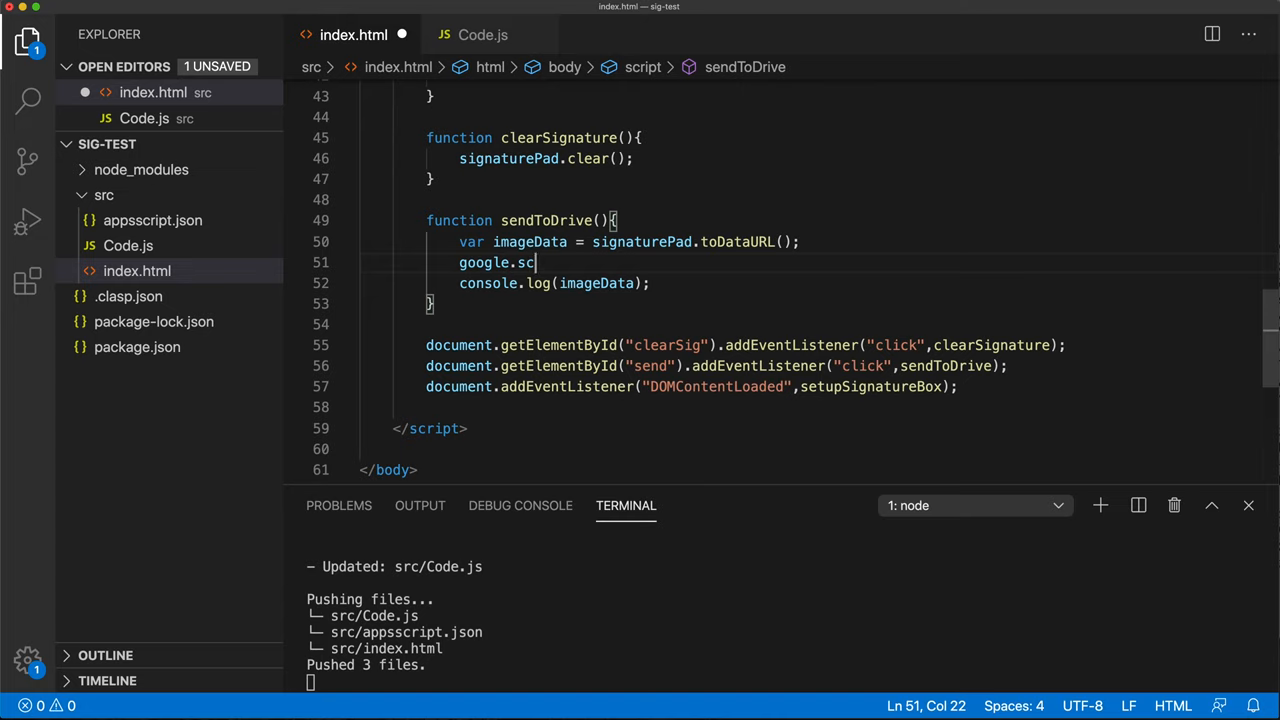
{"action": "type", "text": "ript.run"}
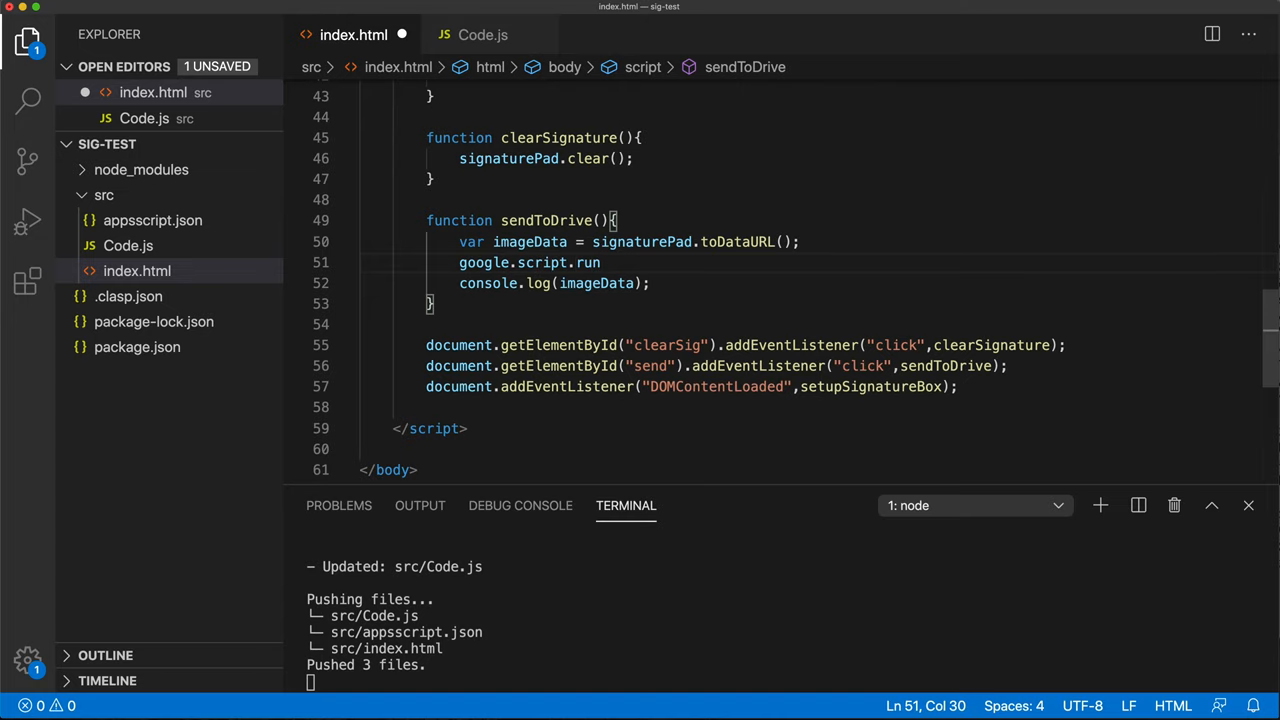
{"action": "type", "text": ".receiveSiganture(encodedImage);"}
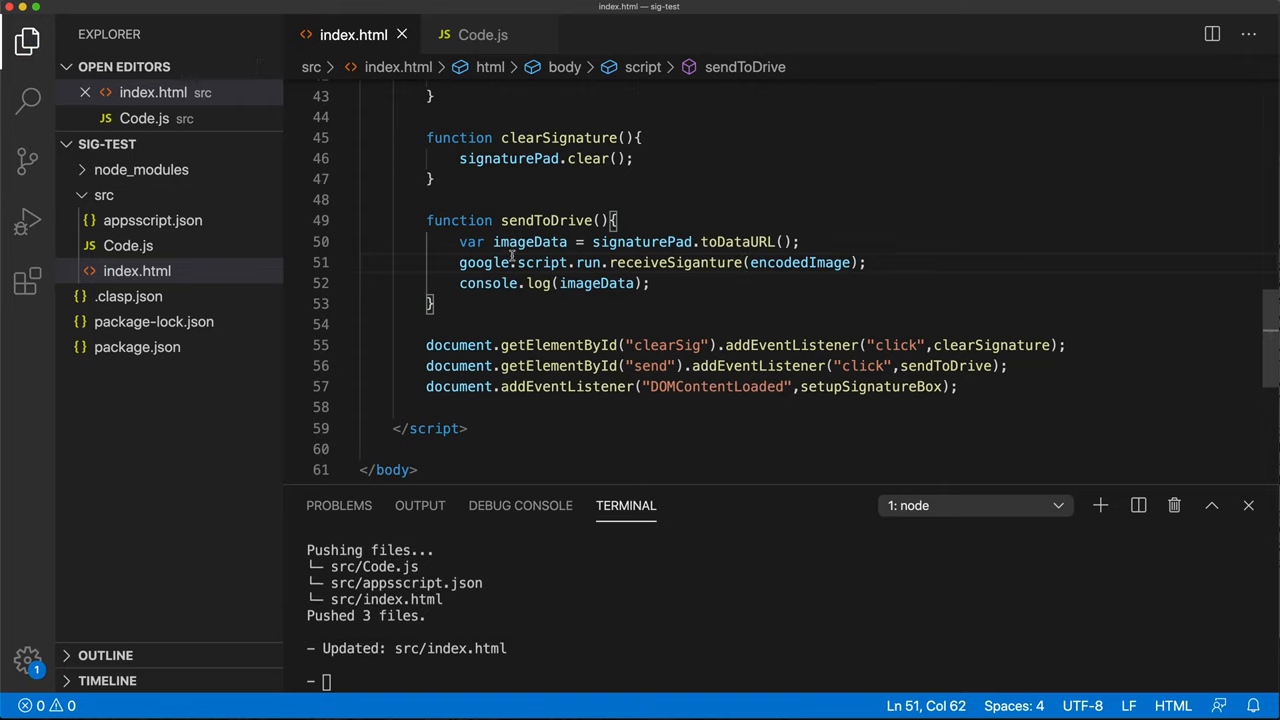
{"action": "double_click", "coordinate": [798, 262]}
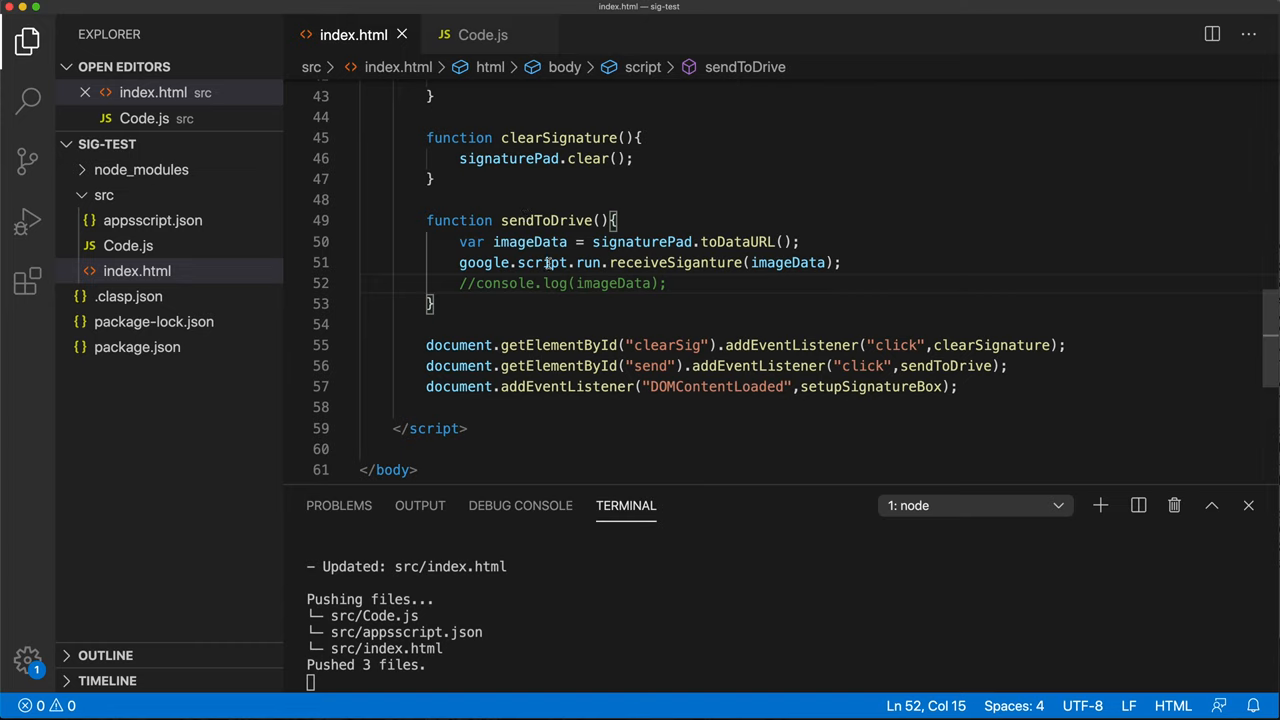
{"action": "left_click", "coordinate": [713, 303]}
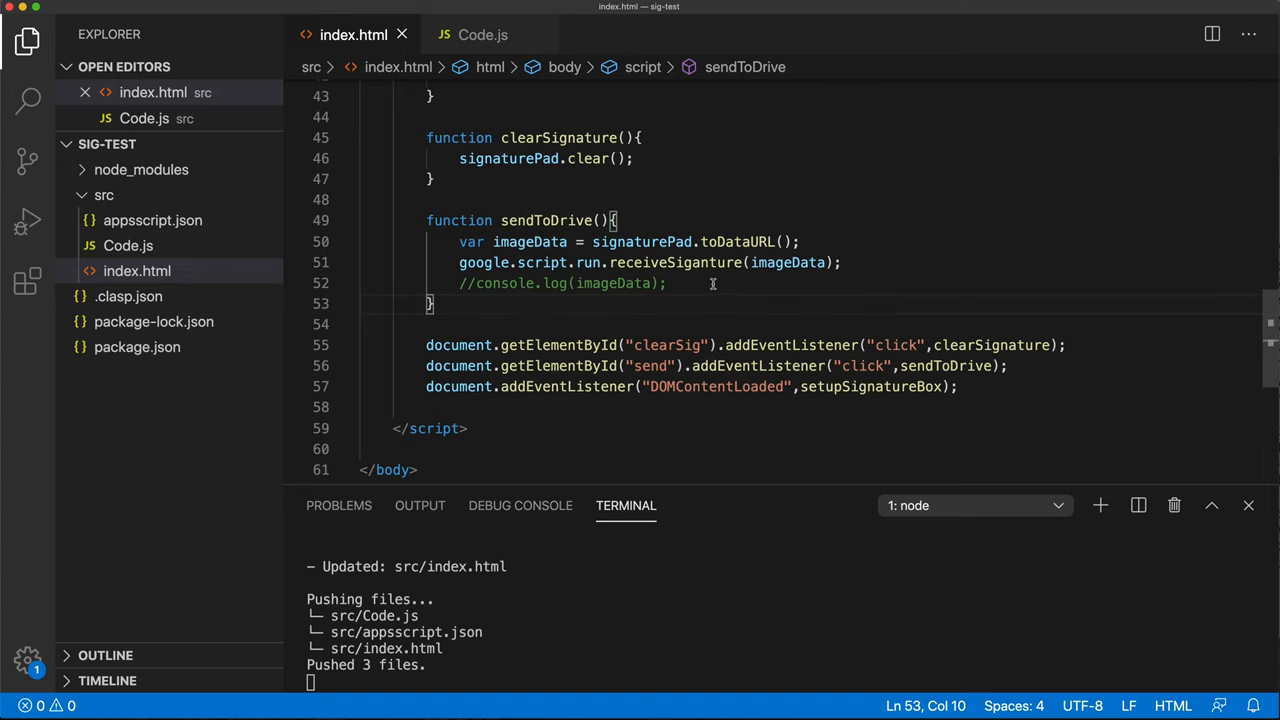
{"action": "mouse_move", "coordinate": [699, 489]}
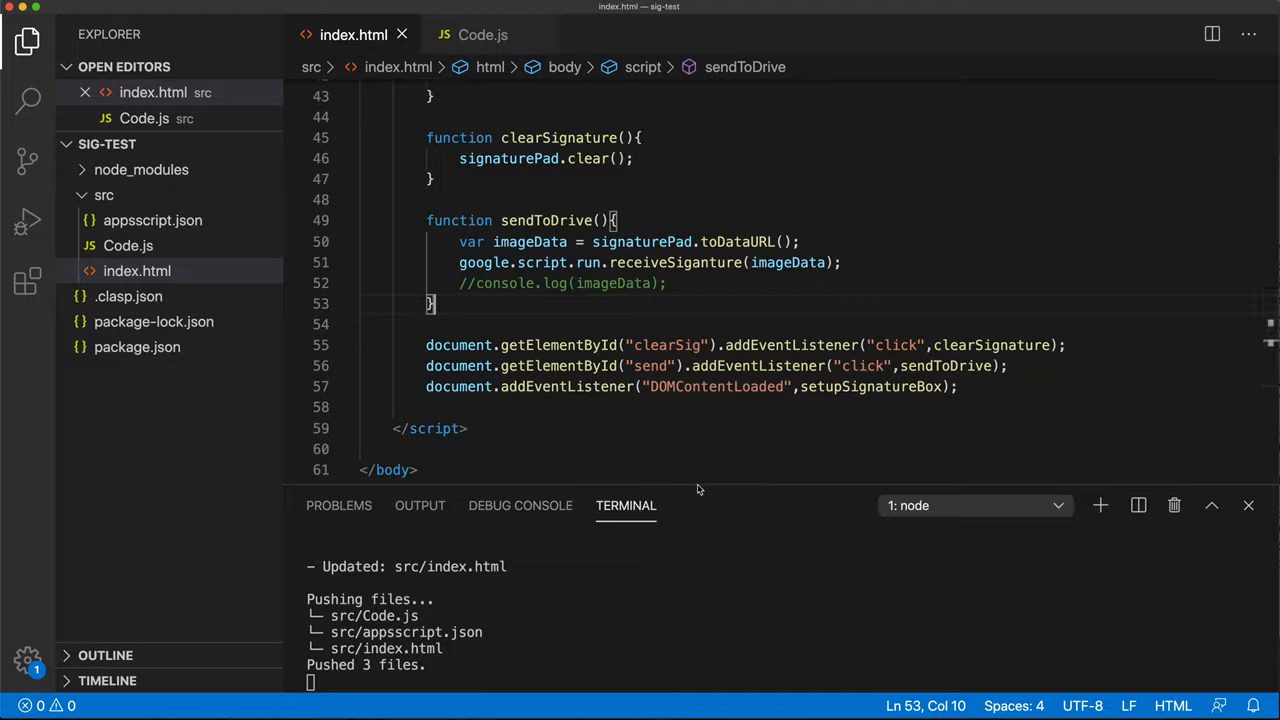
{"action": "left_click", "coordinate": [440, 10]}
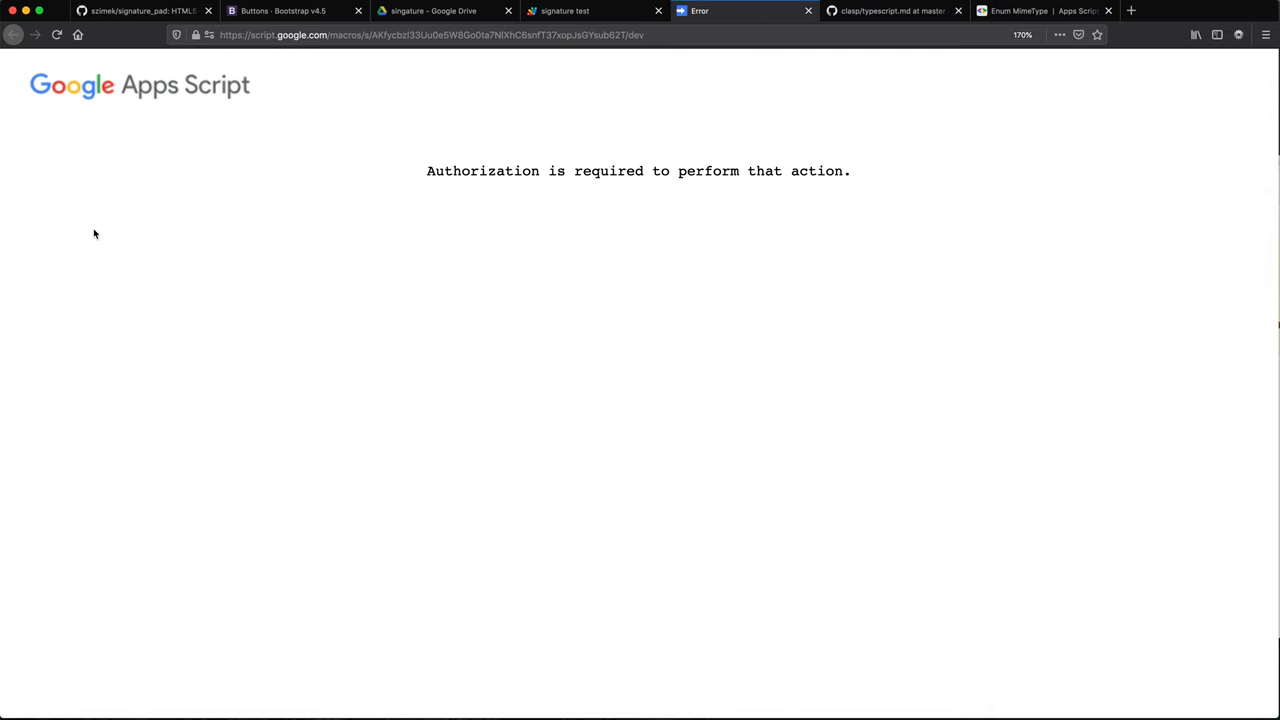
Step: Run receiveSiganture from the signature test project's Apps Script editor
{"action": "left_click", "coordinate": [593, 11]}
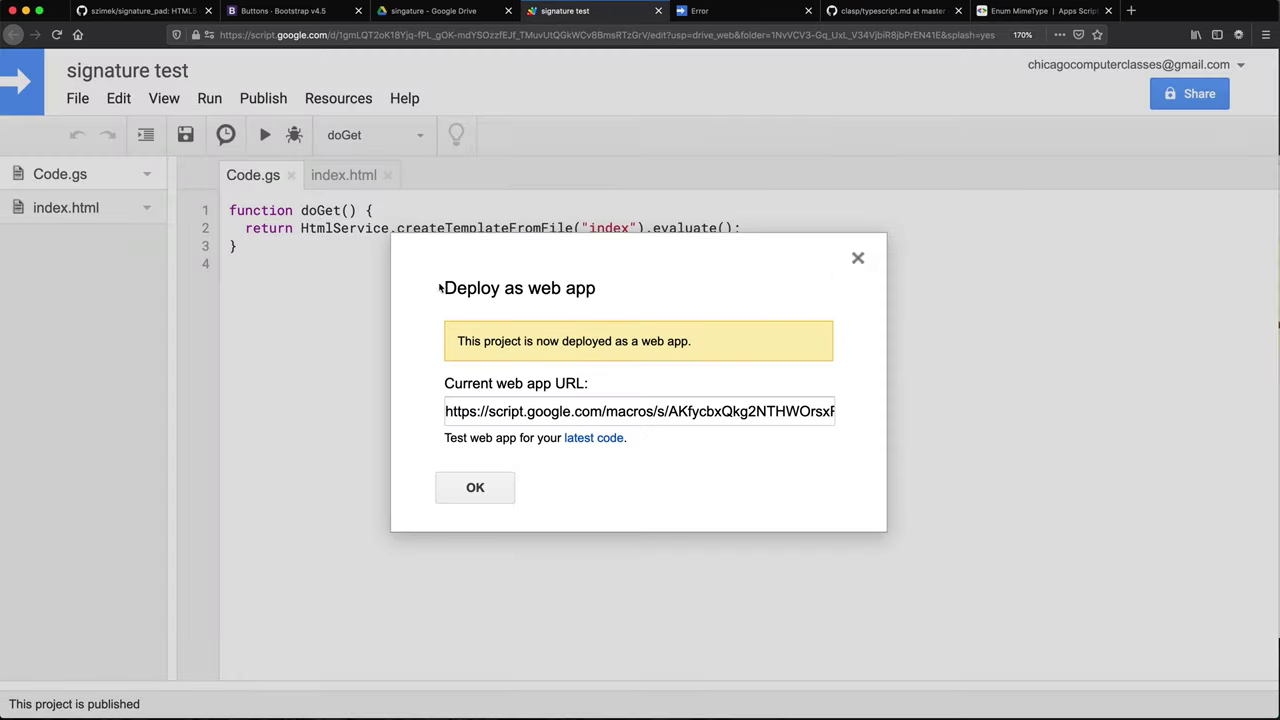
{"action": "mouse_move", "coordinate": [838, 271]}
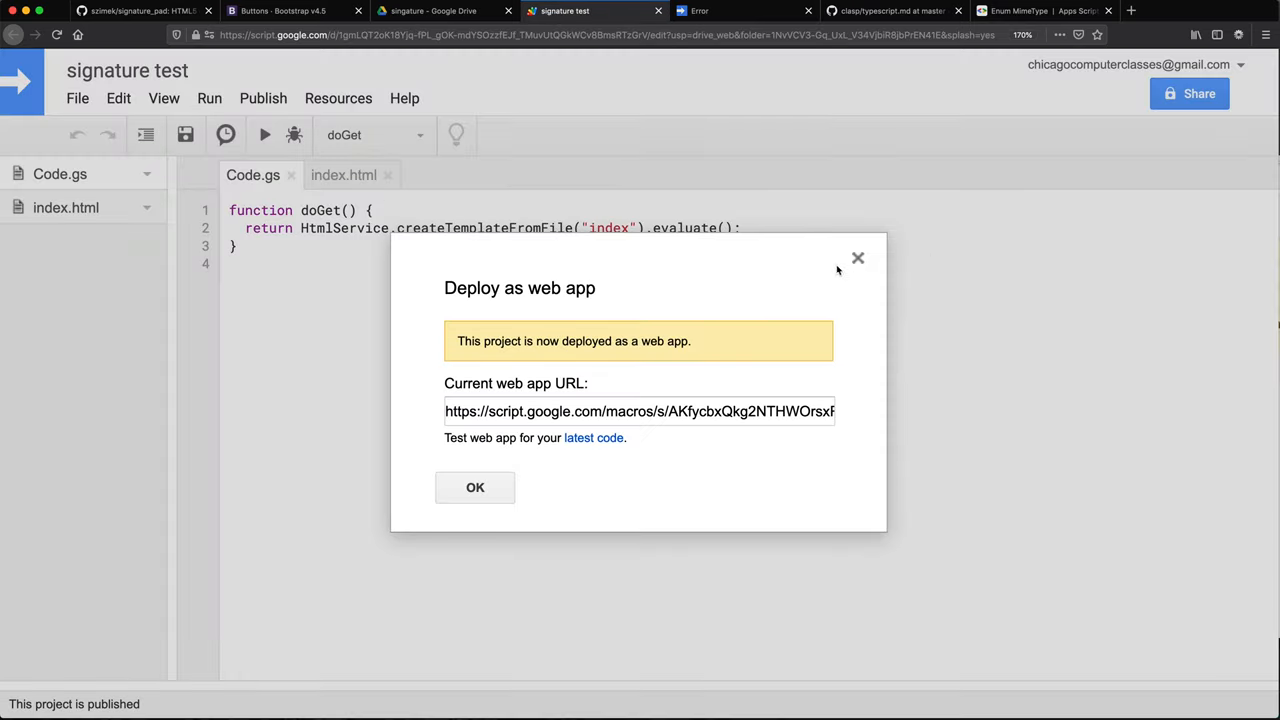
{"action": "left_click", "coordinate": [475, 487]}
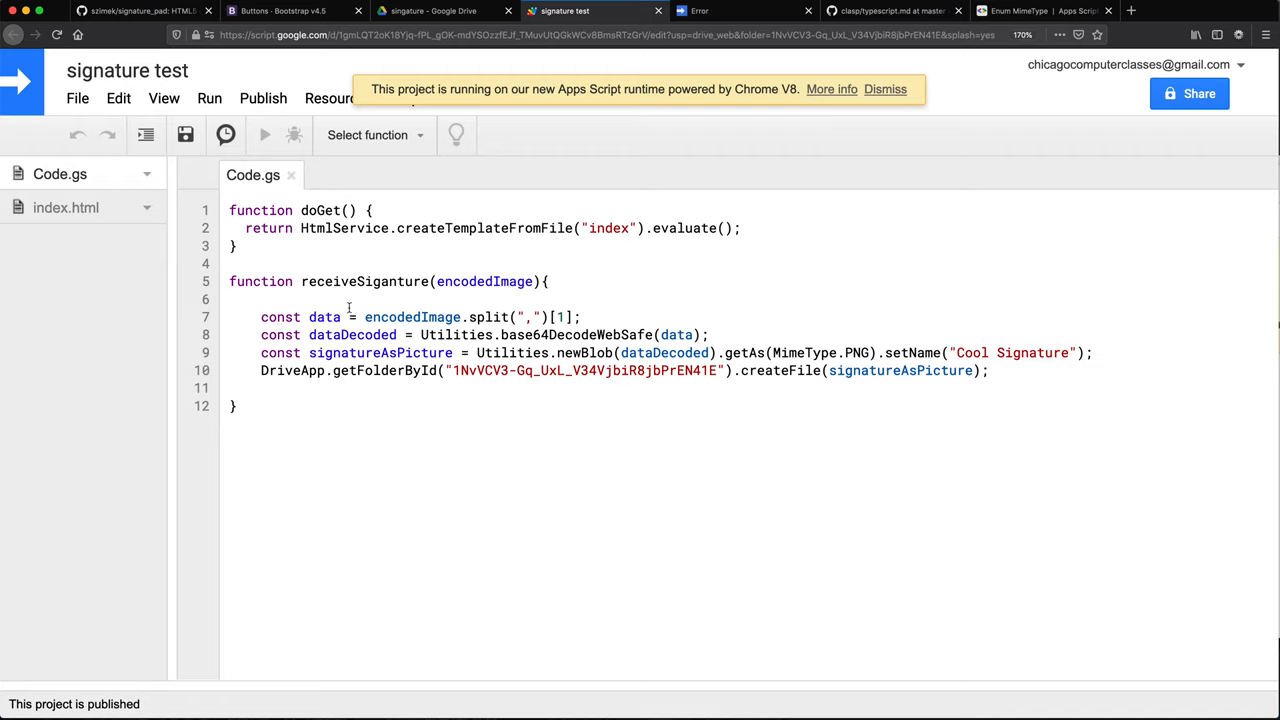
{"action": "left_click", "coordinate": [375, 134]}
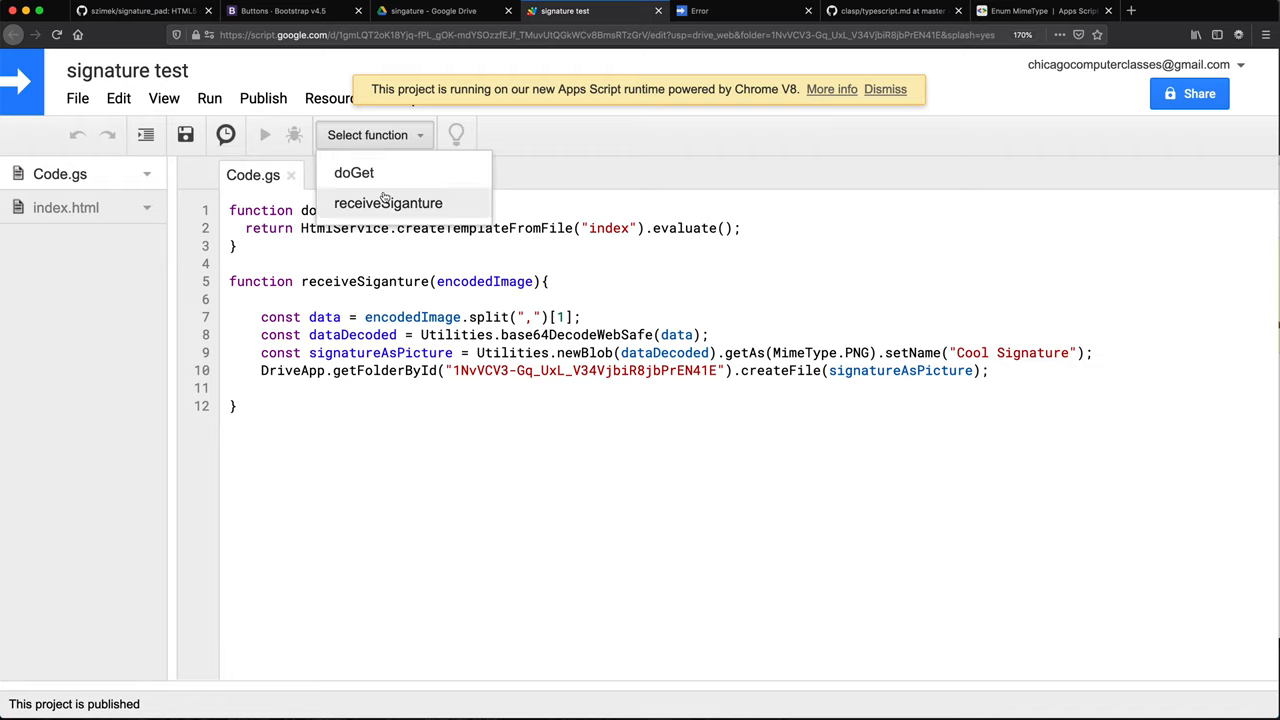
{"action": "left_click", "coordinate": [388, 203]}
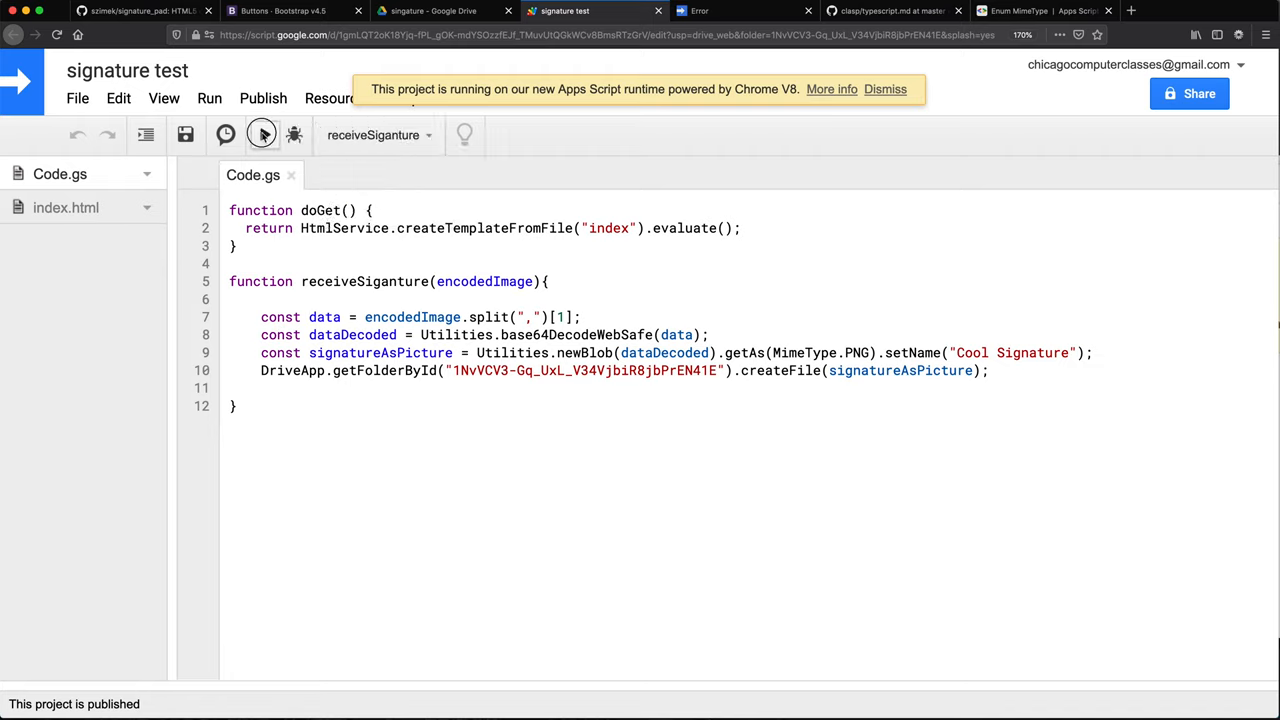
{"action": "left_click", "coordinate": [264, 135]}
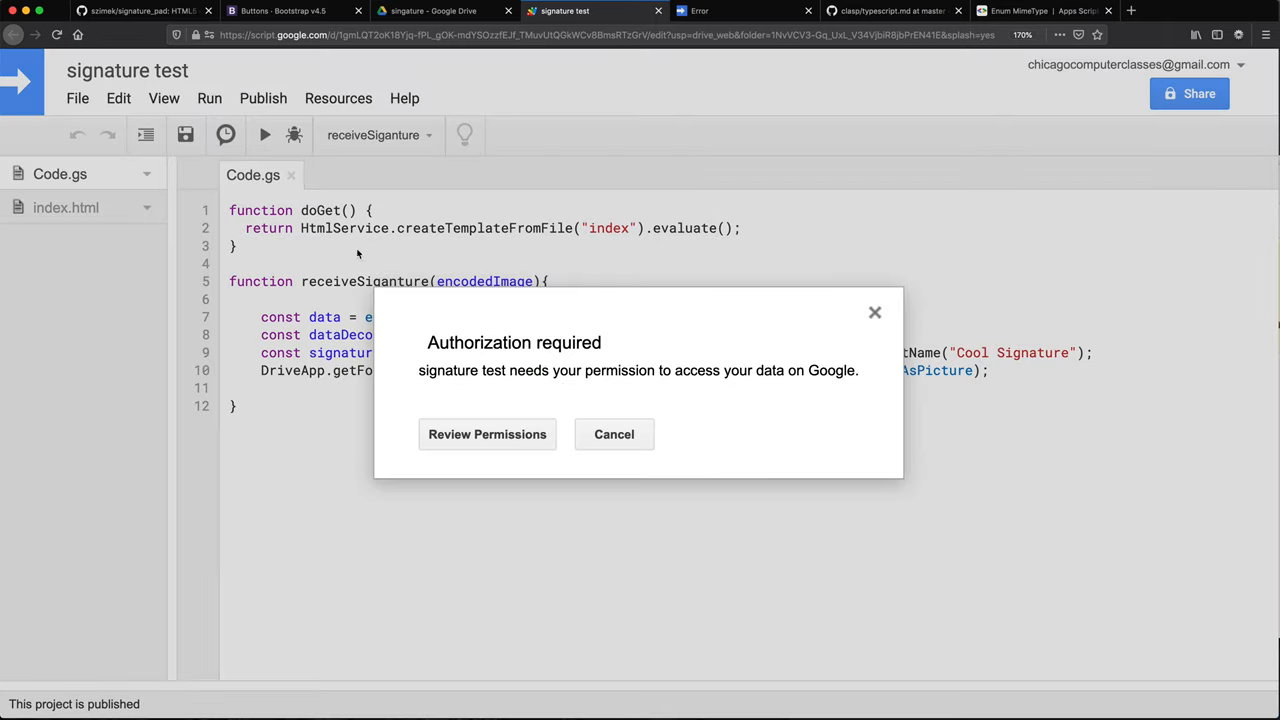
Step: Grant the project Google Drive access, then dismiss the split TypeError banner
{"action": "left_click", "coordinate": [487, 434]}
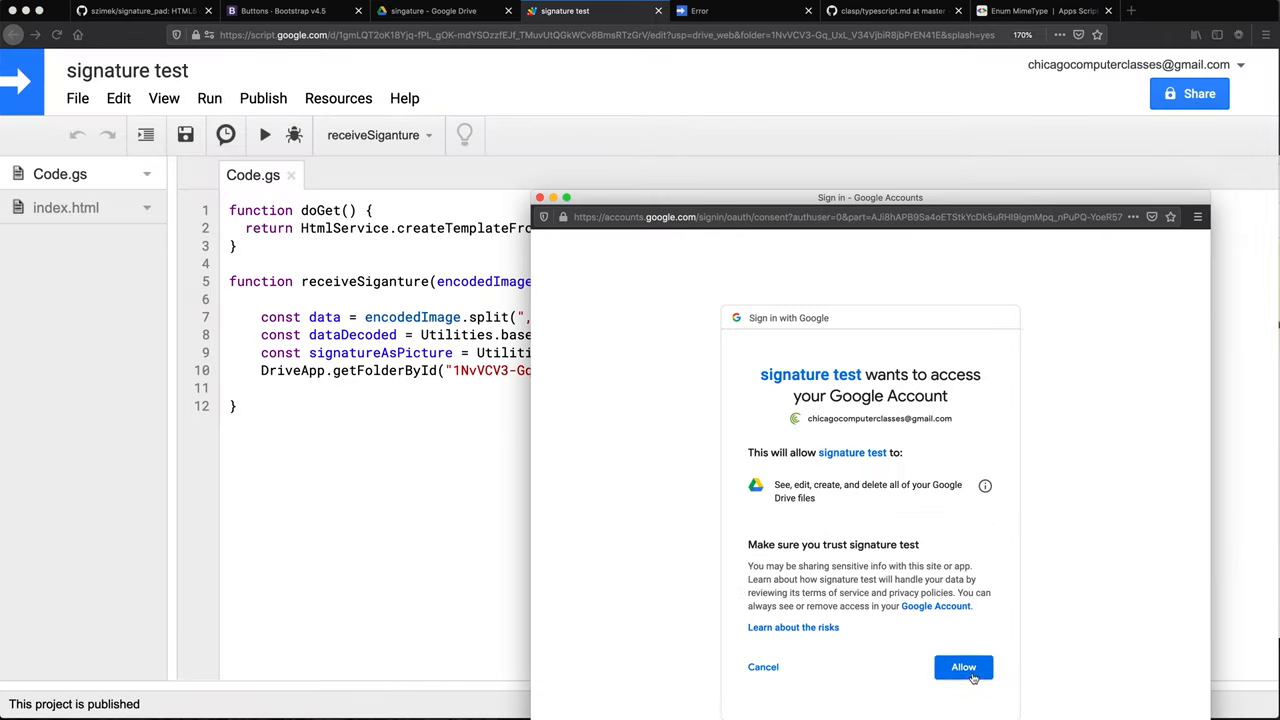
{"action": "left_click", "coordinate": [963, 667]}
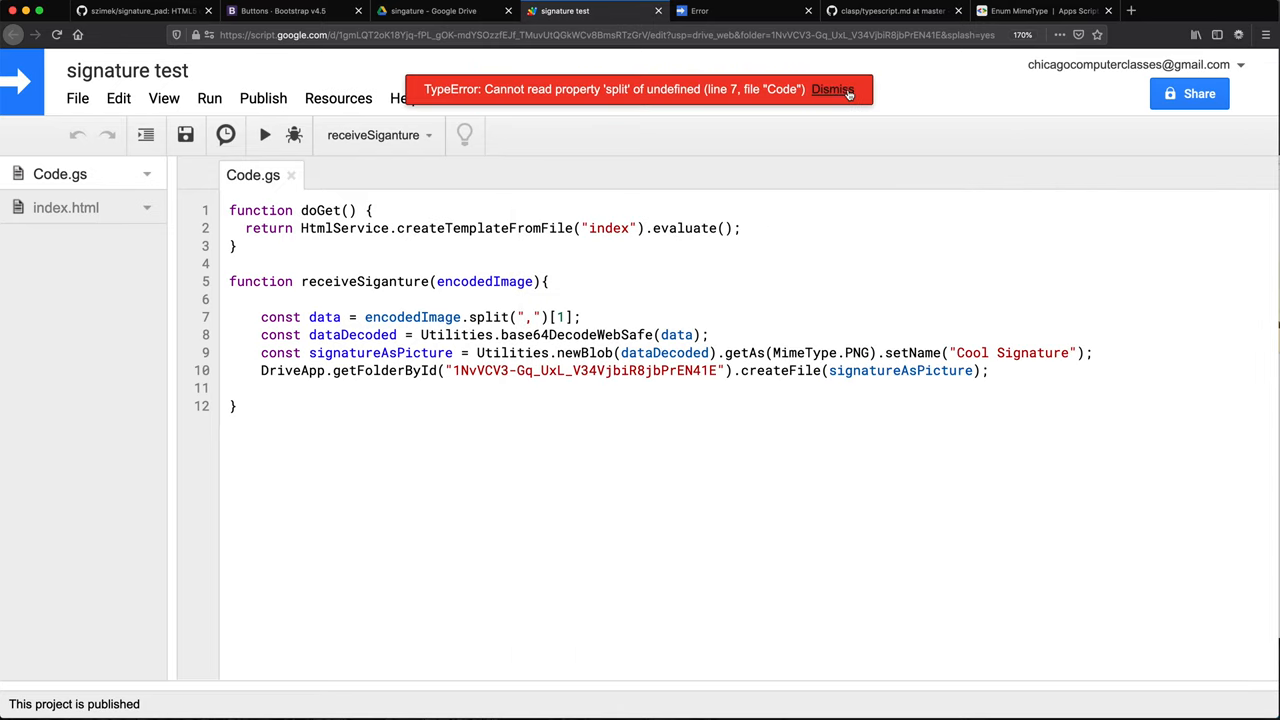
{"action": "left_click", "coordinate": [832, 89]}
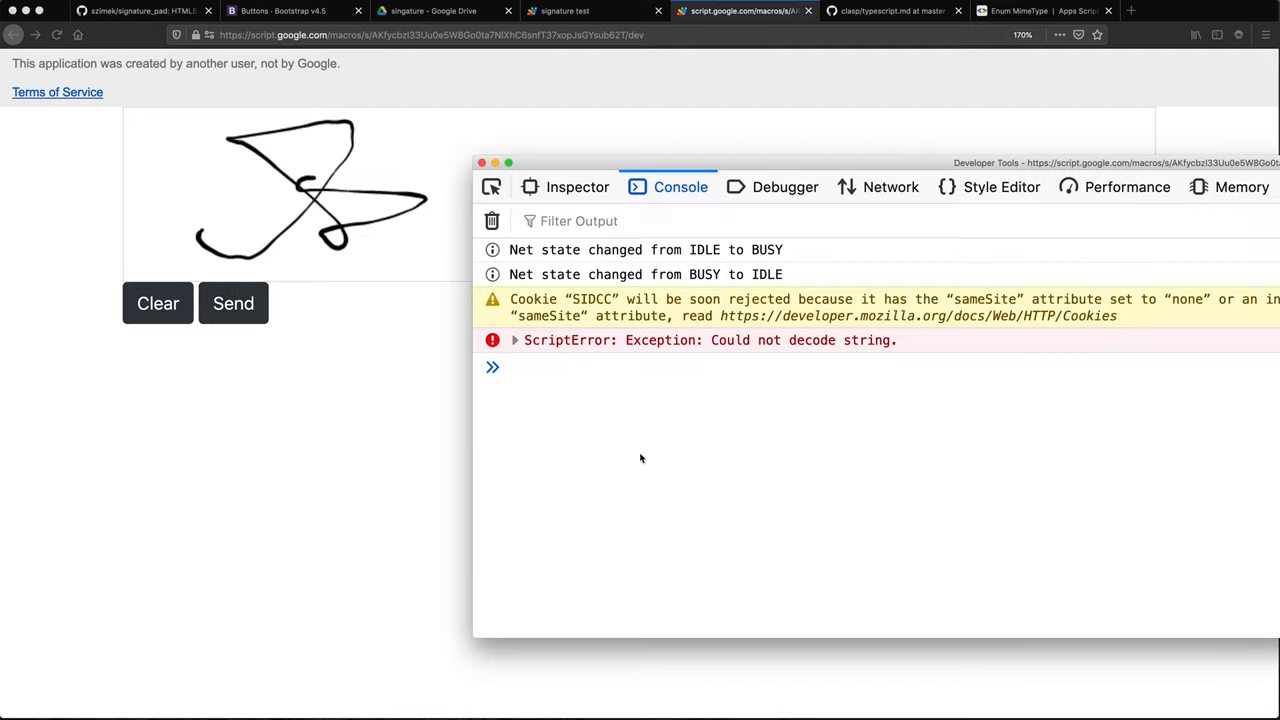
{"action": "mouse_move", "coordinate": [643, 347]}
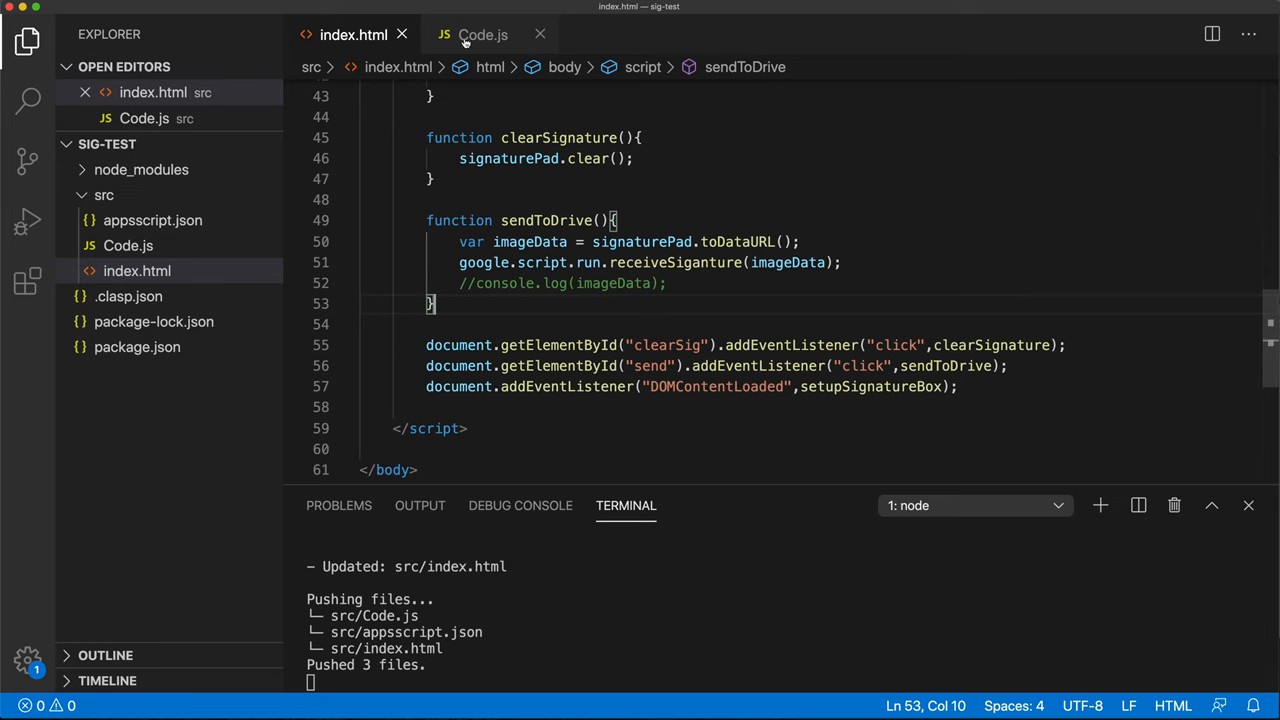
Step: Replace base64DecodeWebSafe with base64Decode in Code.js via IntelliSense
{"action": "left_click", "coordinate": [482, 34]}
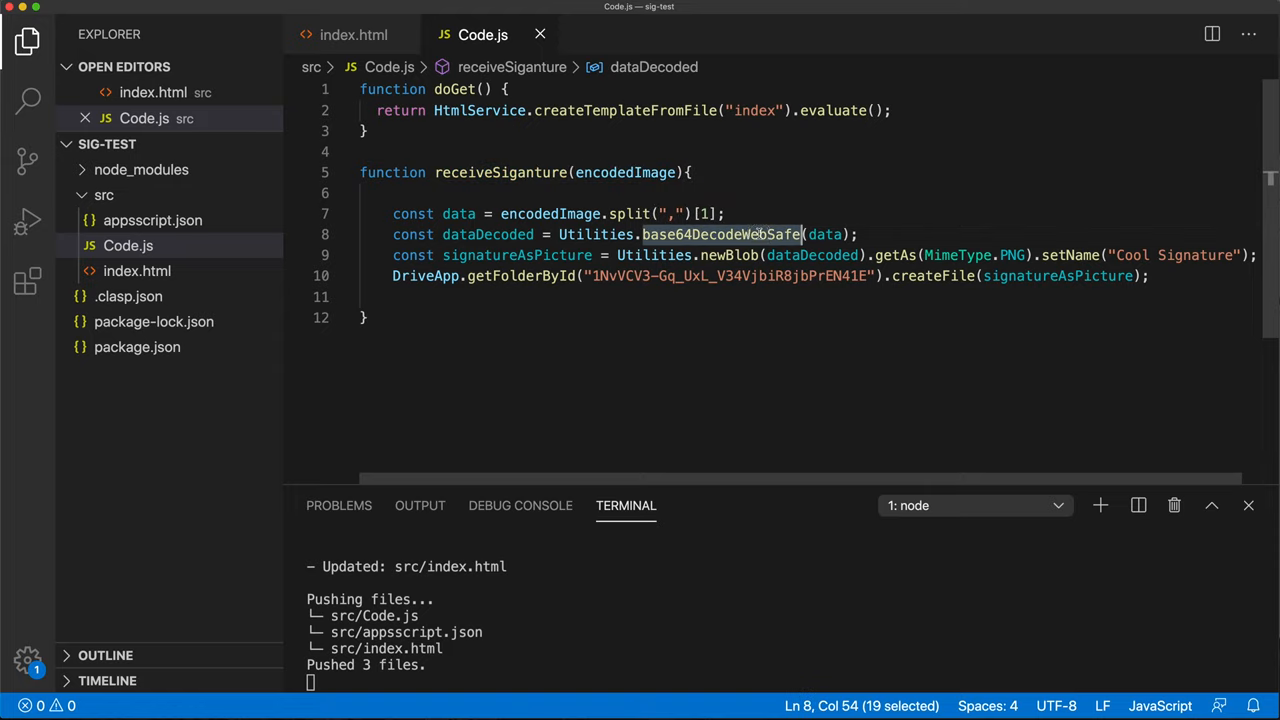
{"action": "mouse_move", "coordinate": [937, 291]}
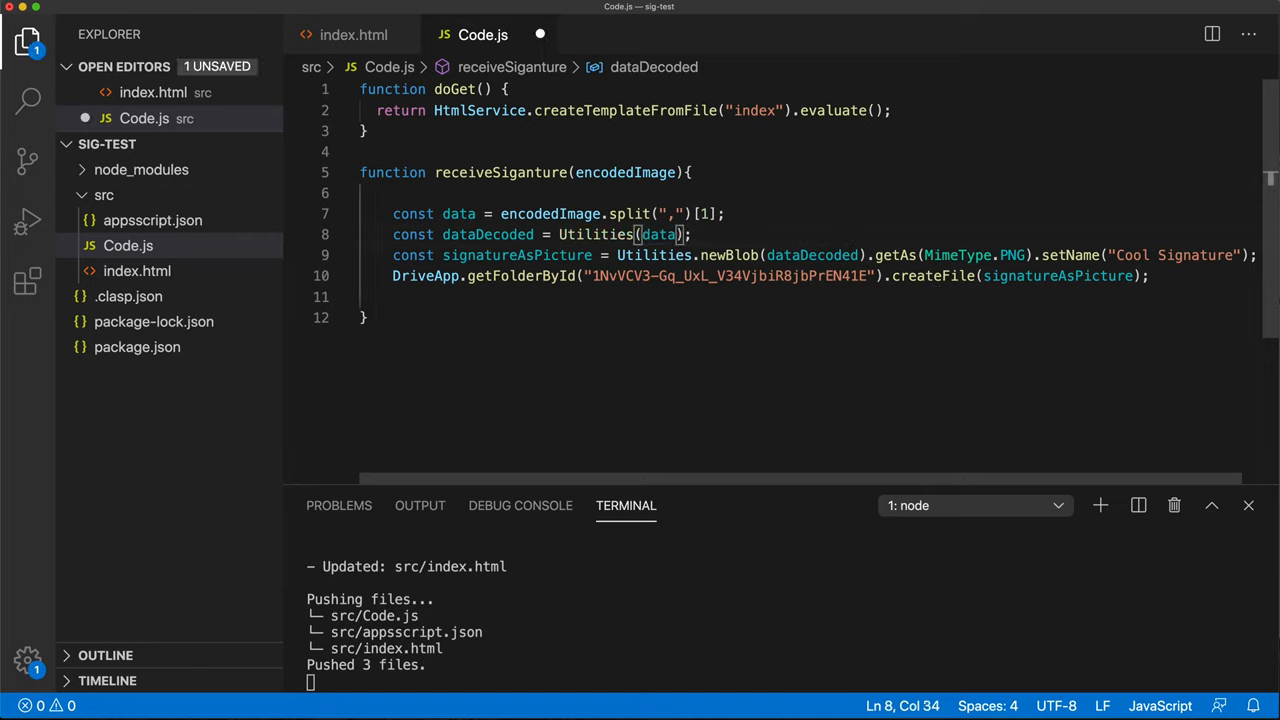
{"action": "type", "text": "bas"}
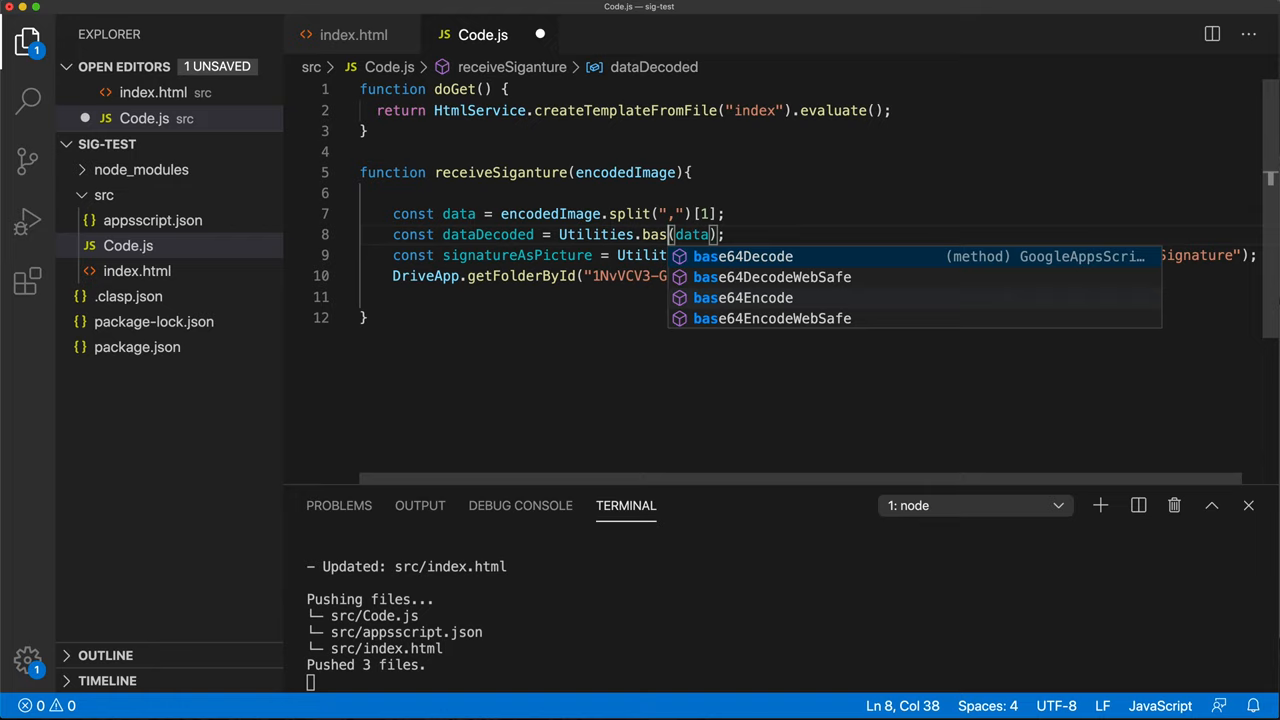
{"action": "left_click", "coordinate": [742, 256]}
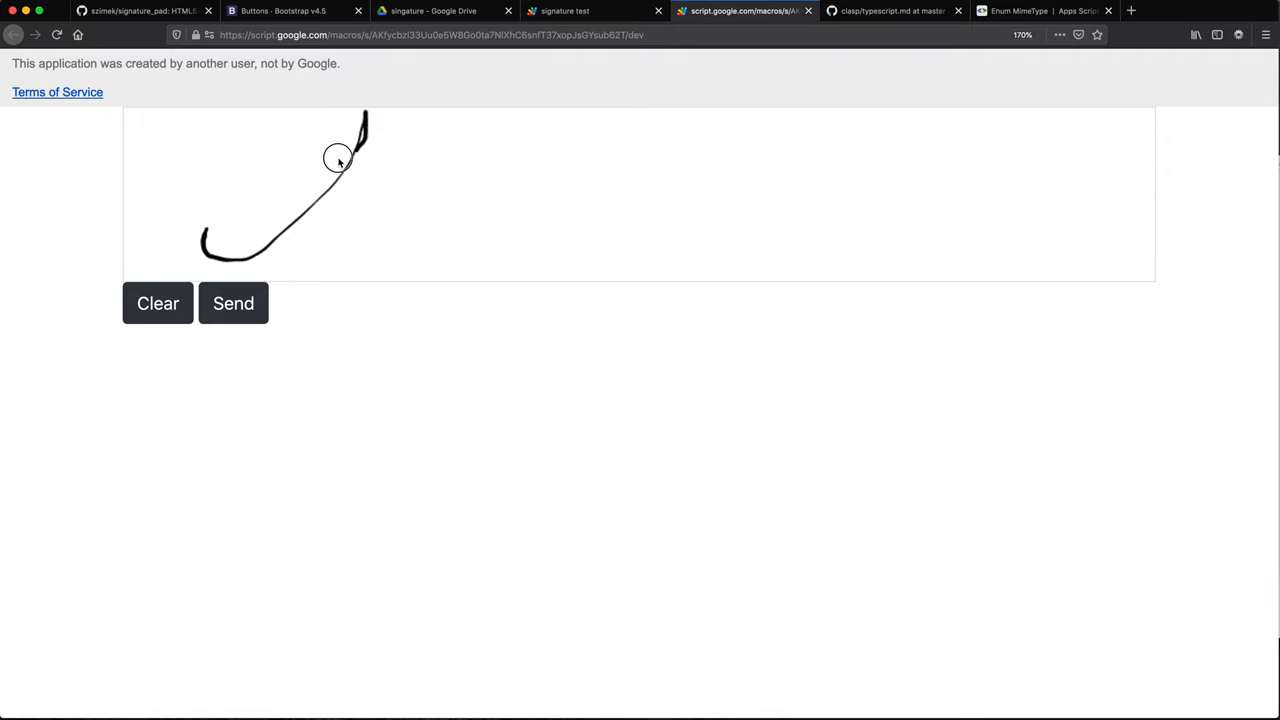
Step: Draw a signature stroke and send it, hitting the 'Blob object must have non-null content type' error
{"action": "left_click_drag", "start_coordinate": [340, 160], "coordinate": [355, 235]}
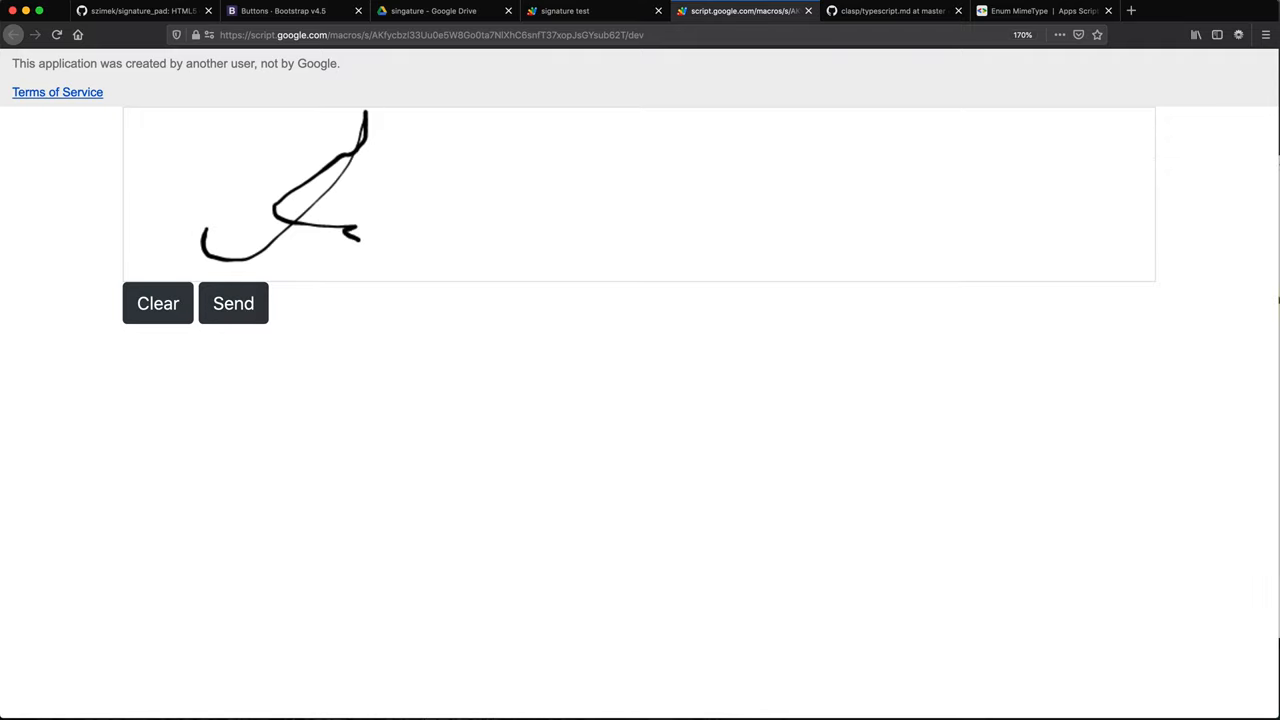
{"action": "left_click", "coordinate": [233, 303]}
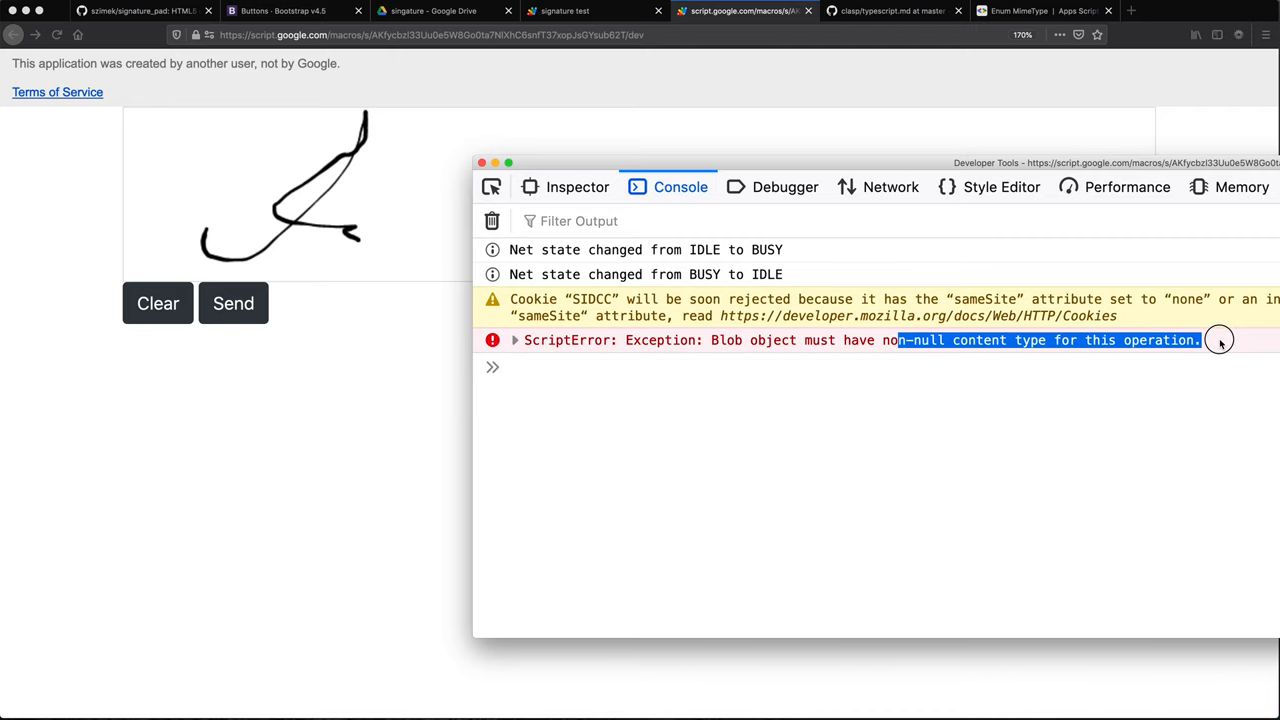
{"action": "mouse_move", "coordinate": [833, 343]}
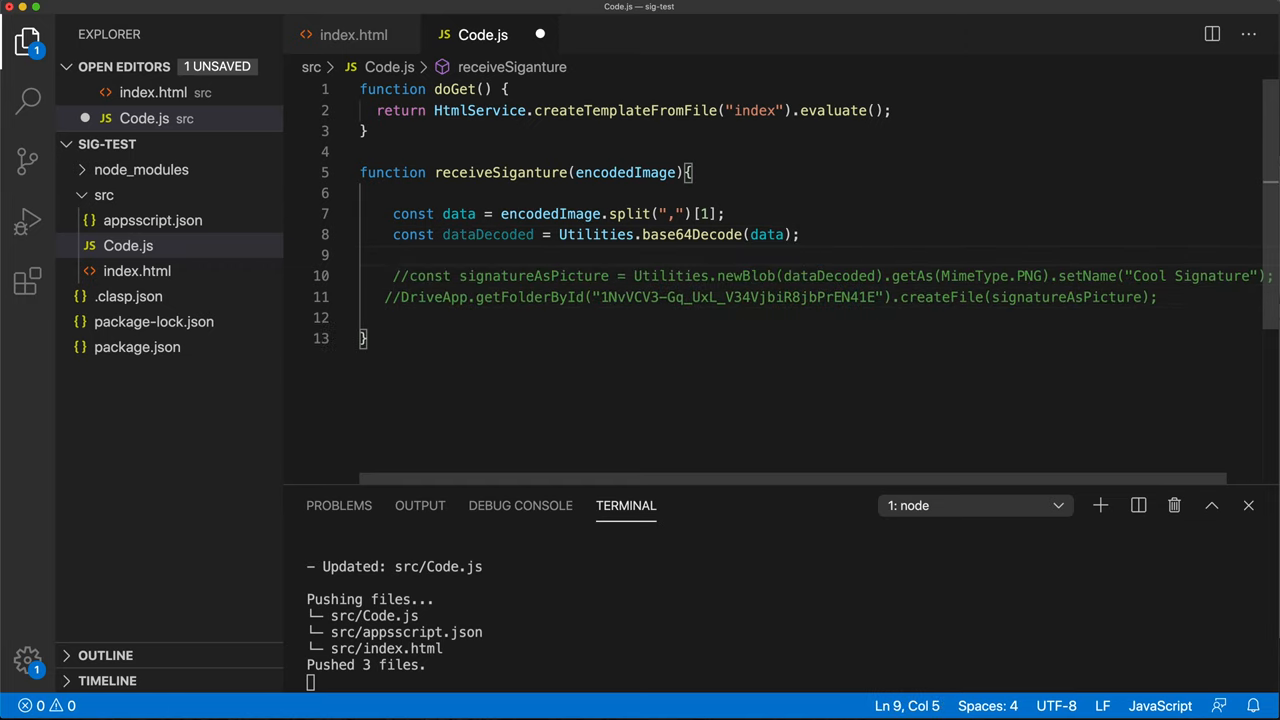
Step: Log dataDecoded with console.log below the decode line, blob and Drive lines commented out
{"action": "type", "text": "console.log"}
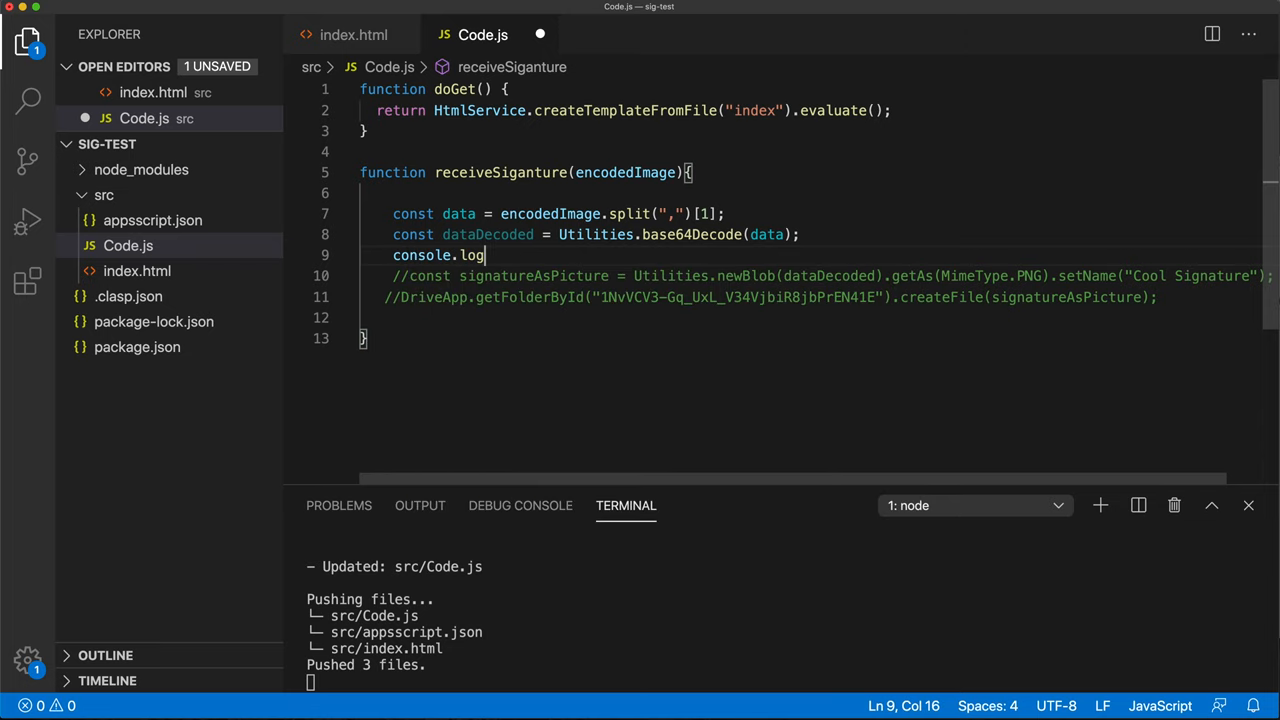
{"action": "double_click", "coordinate": [487, 234]}
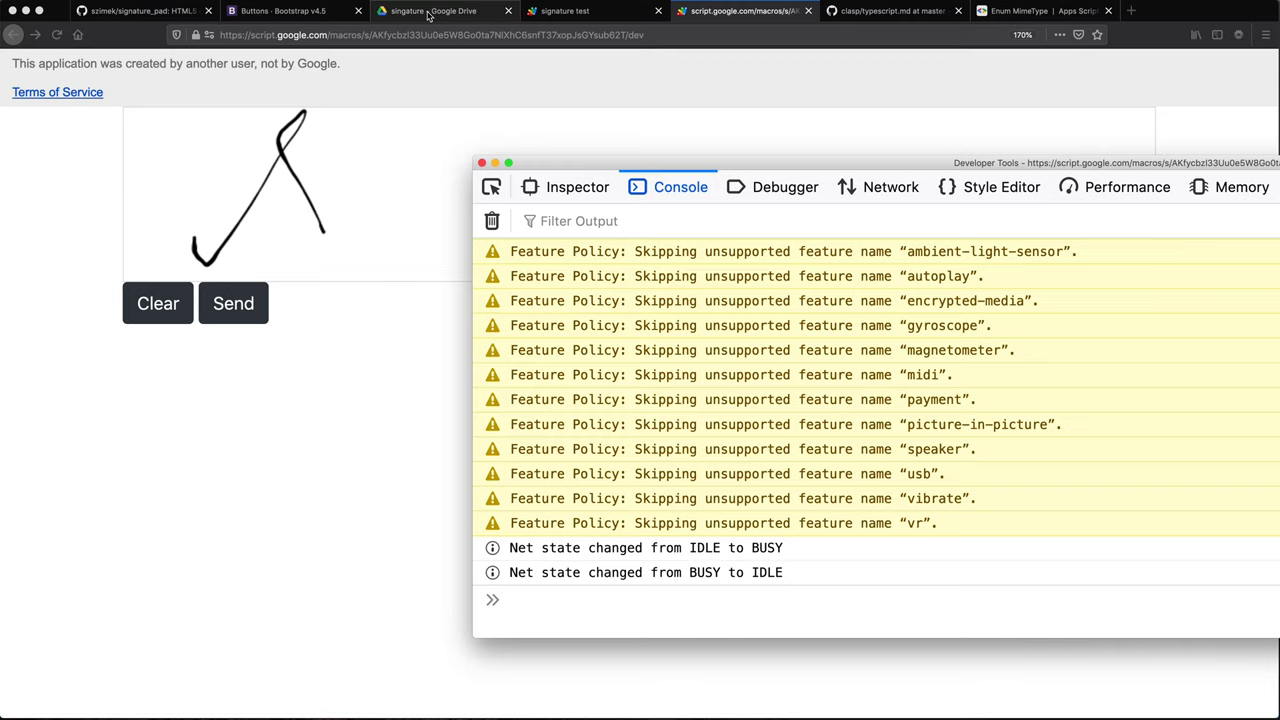
{"action": "mouse_move", "coordinate": [575, 11]}
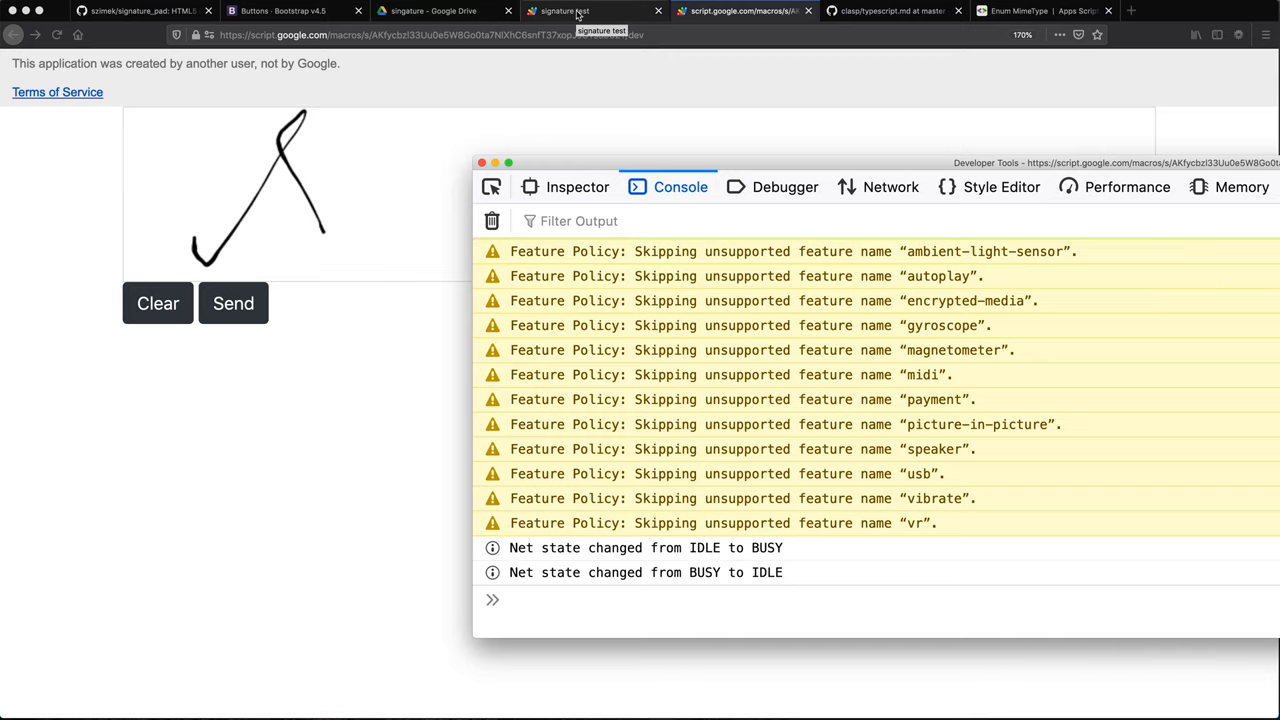
Step: Switch to the signature test script tab after a send that completes without errors
{"action": "left_click", "coordinate": [560, 11]}
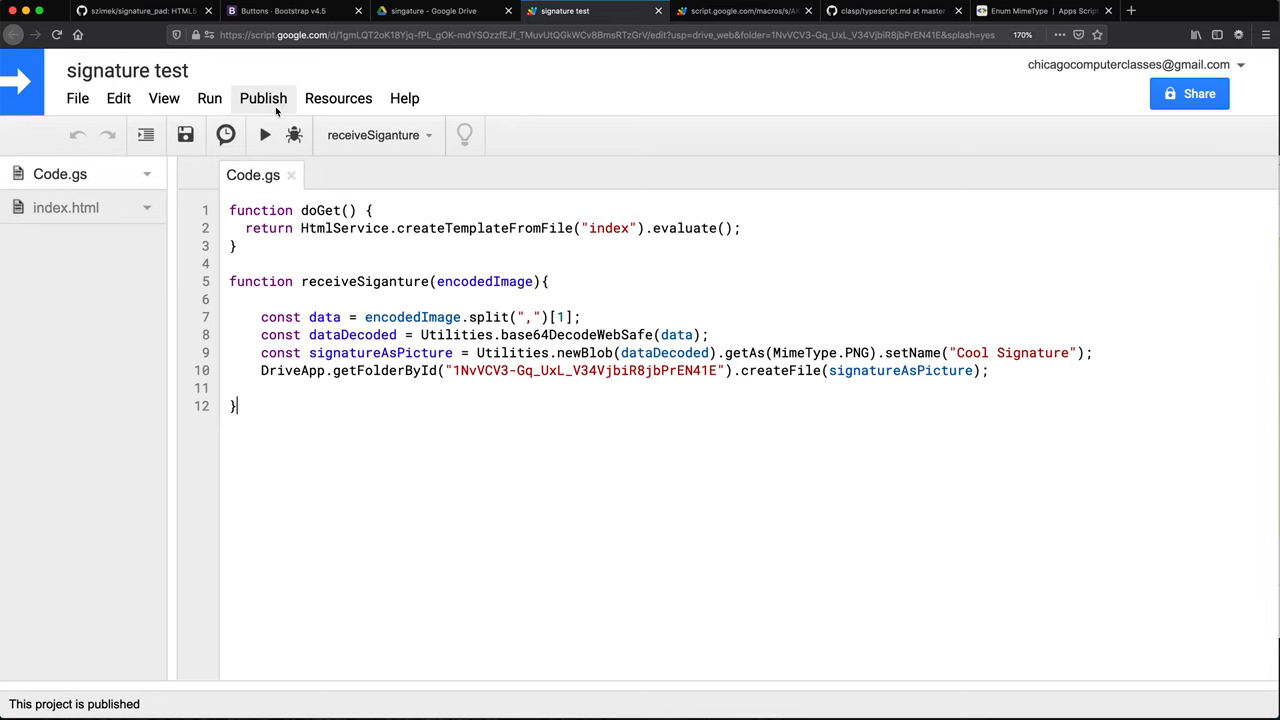
Step: Open the Executions list and scroll through the top receiveSiganture run's decoded-byte logs
{"action": "left_click", "coordinate": [163, 98]}
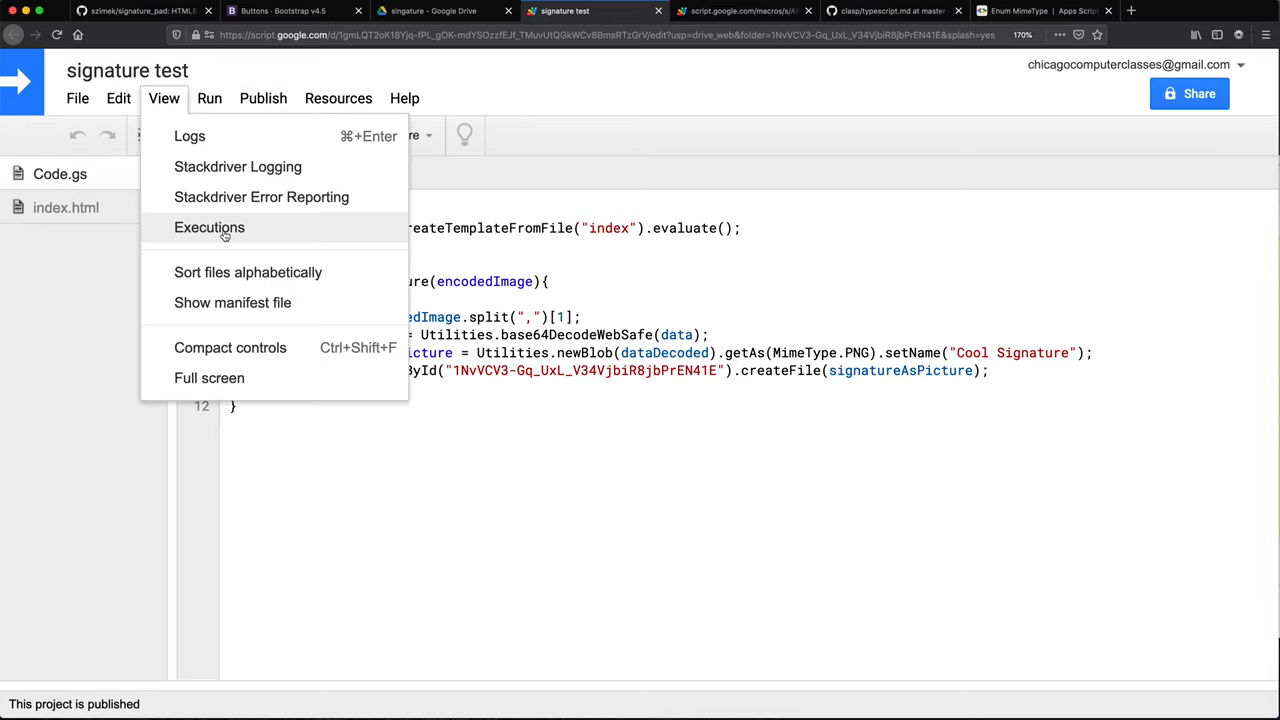
{"action": "left_click", "coordinate": [209, 227]}
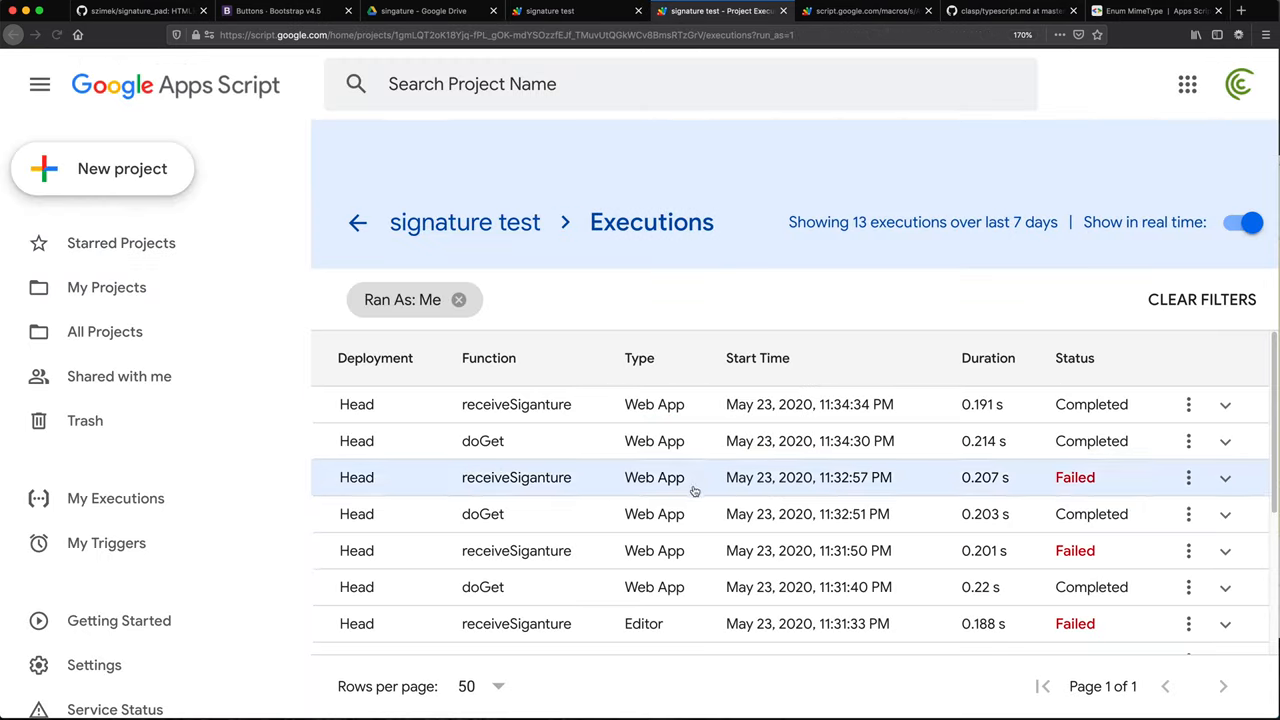
{"action": "mouse_move", "coordinate": [655, 404]}
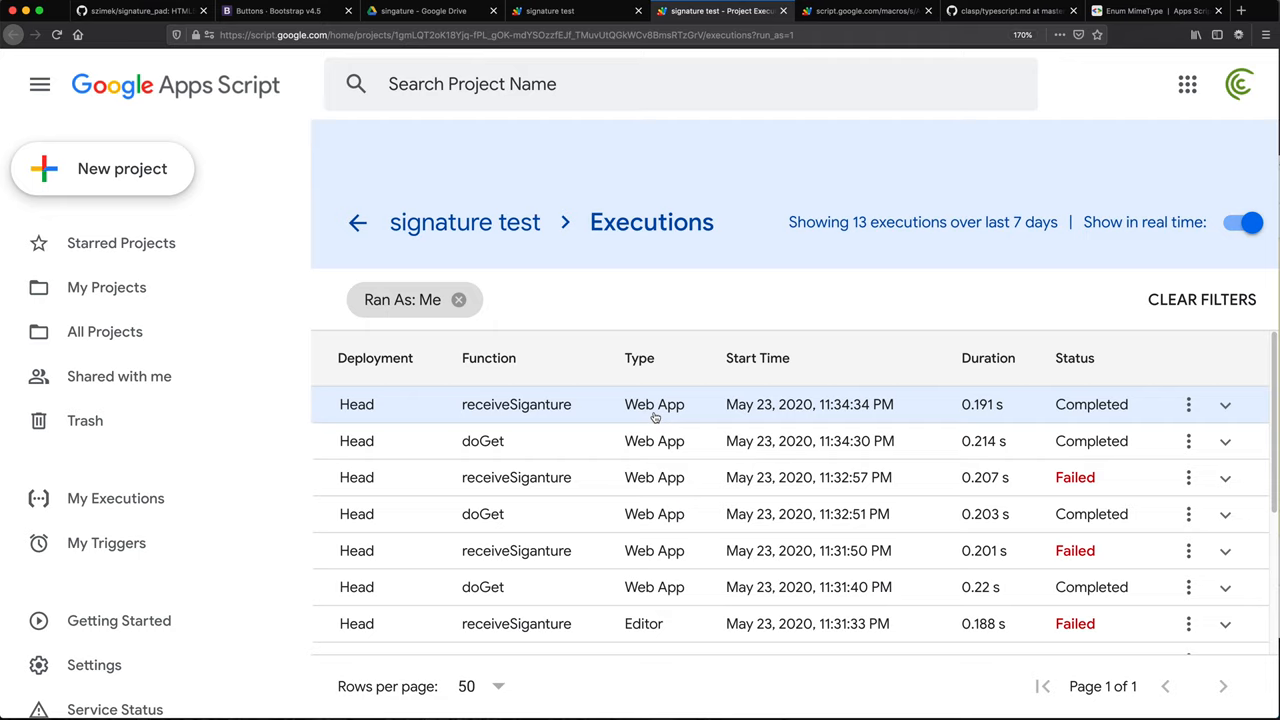
{"action": "left_click", "coordinate": [1225, 404]}
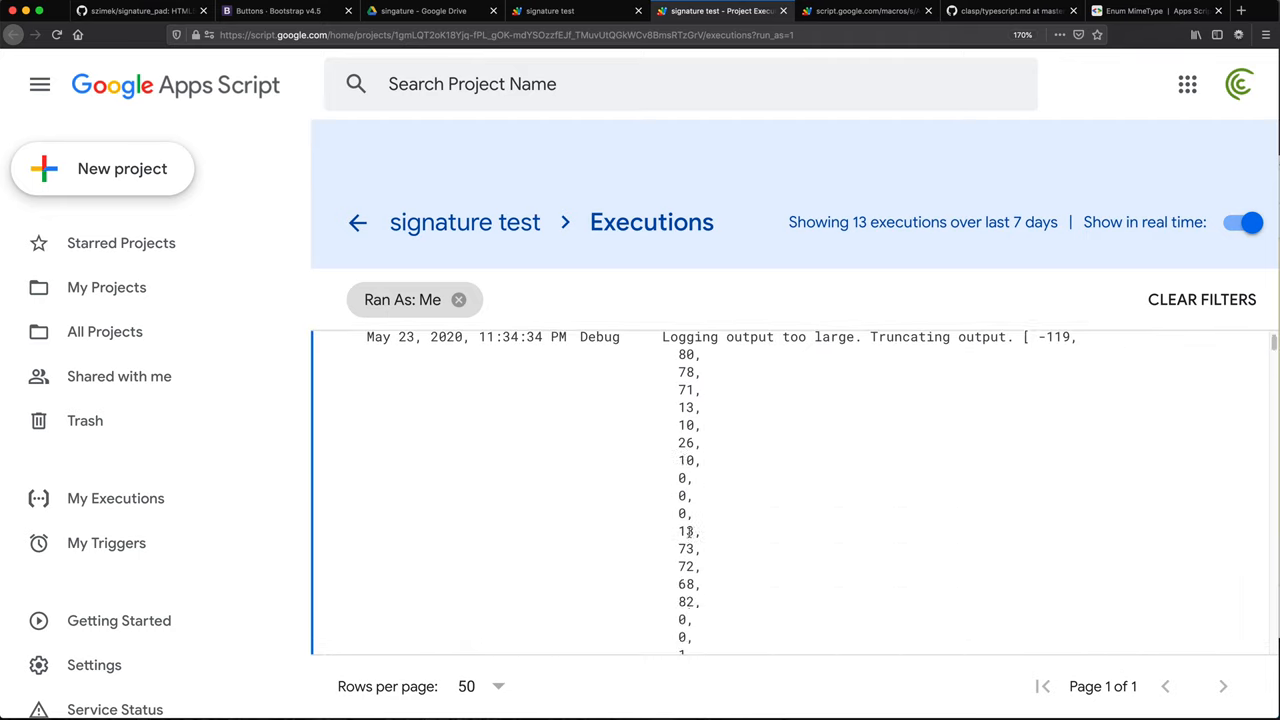
{"action": "scroll", "scroll_direction": "down", "scroll_amount": 3}
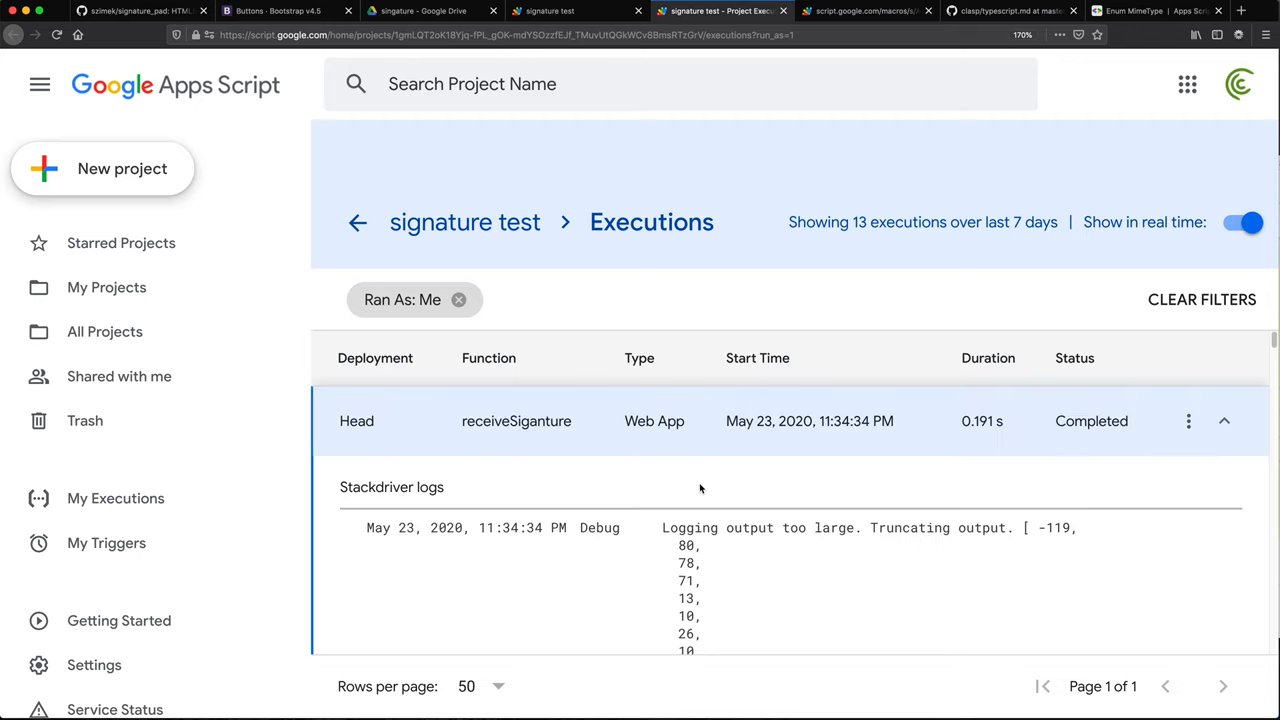
{"action": "scroll", "scroll_direction": "down", "scroll_amount": 3}
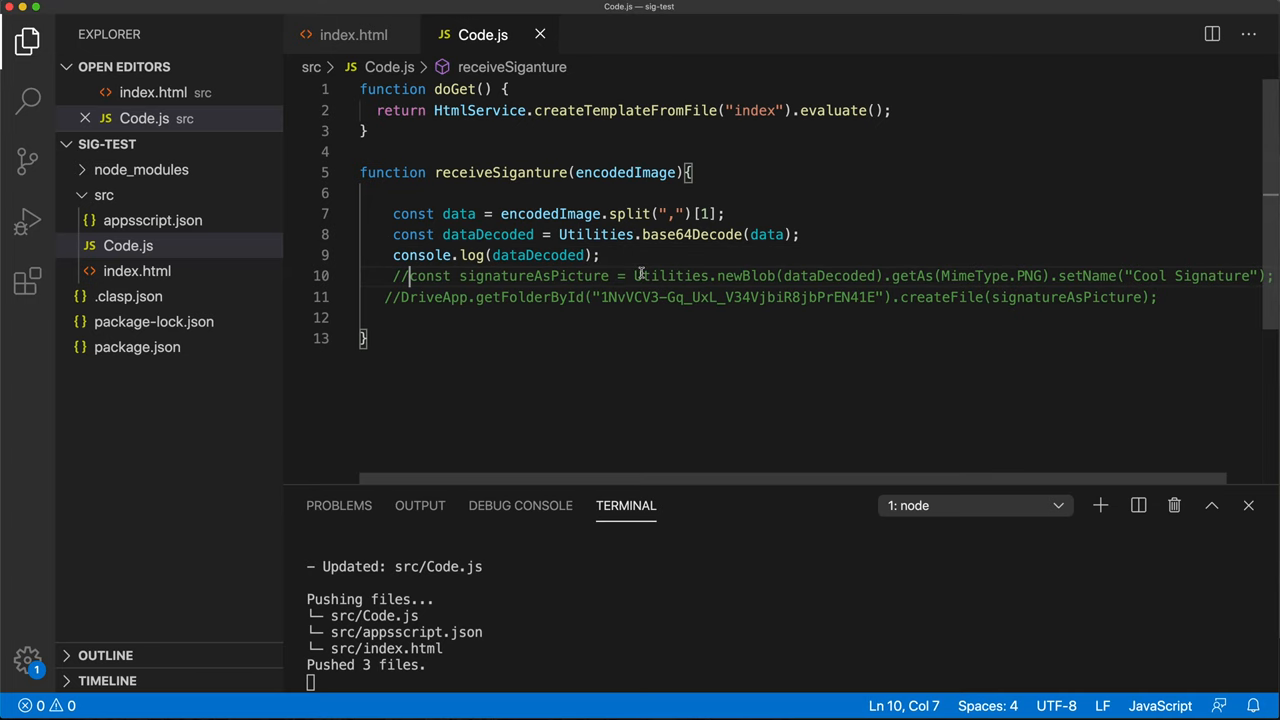
Step: Uncomment the newBlob line and name the blob variable signatureAsPictureBlob
{"action": "key", "text": "Backspace"}
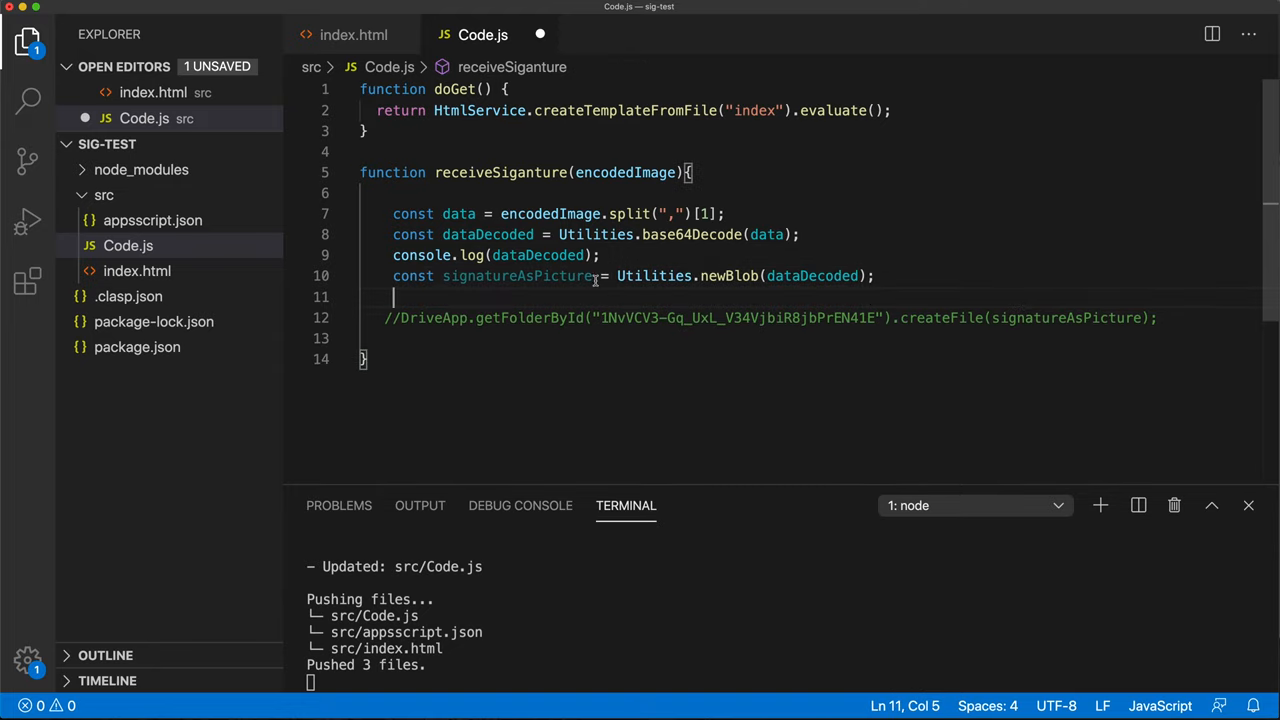
{"action": "type", "text": "Blo"}
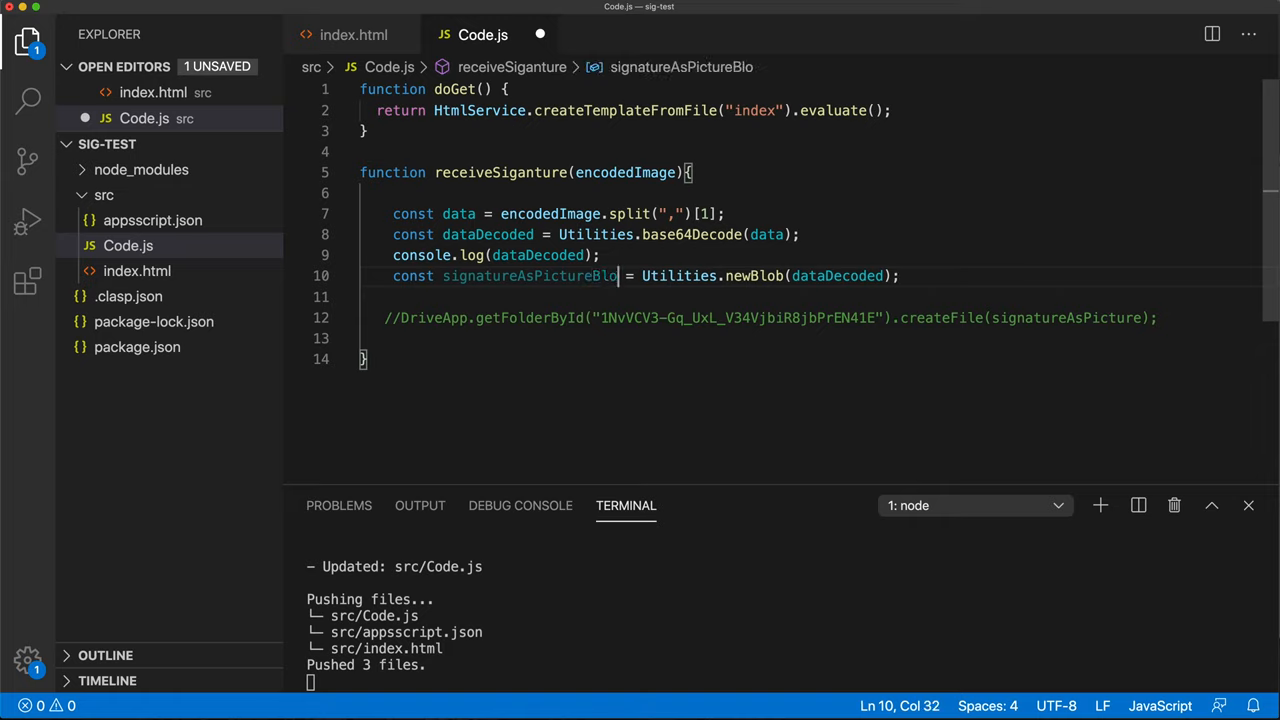
{"action": "double_click", "coordinate": [530, 276]}
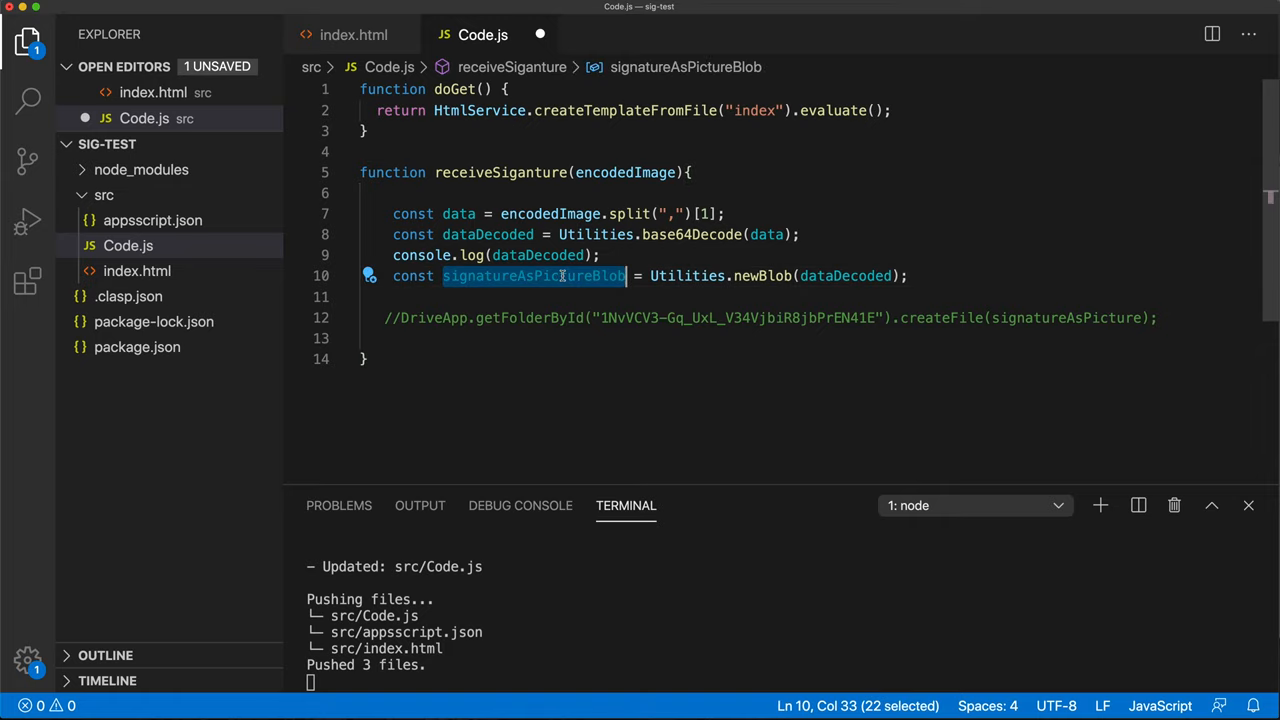
{"action": "mouse_move", "coordinate": [543, 289]}
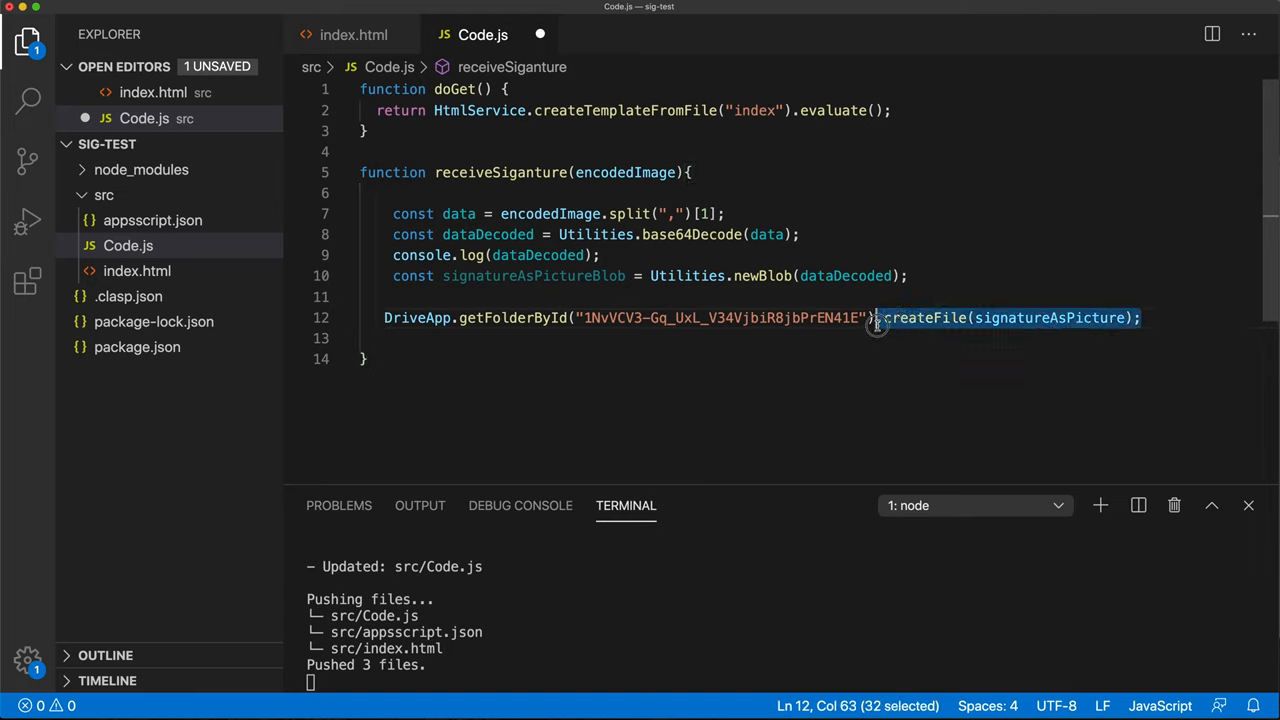
Step: Pass signatureAsPictureBlob to the folder's createFile and begin chaining setName with 'somefile.png'
{"action": "type", "text": ".crea"}
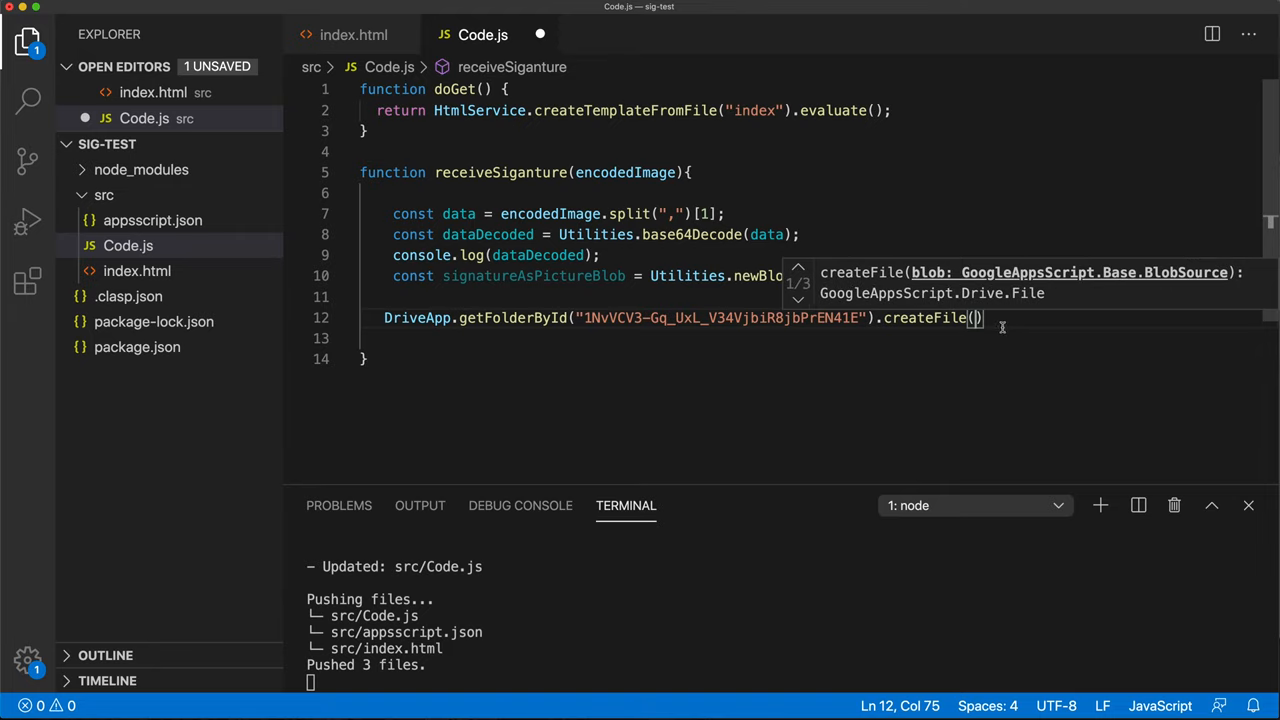
{"action": "mouse_move", "coordinate": [506, 275]}
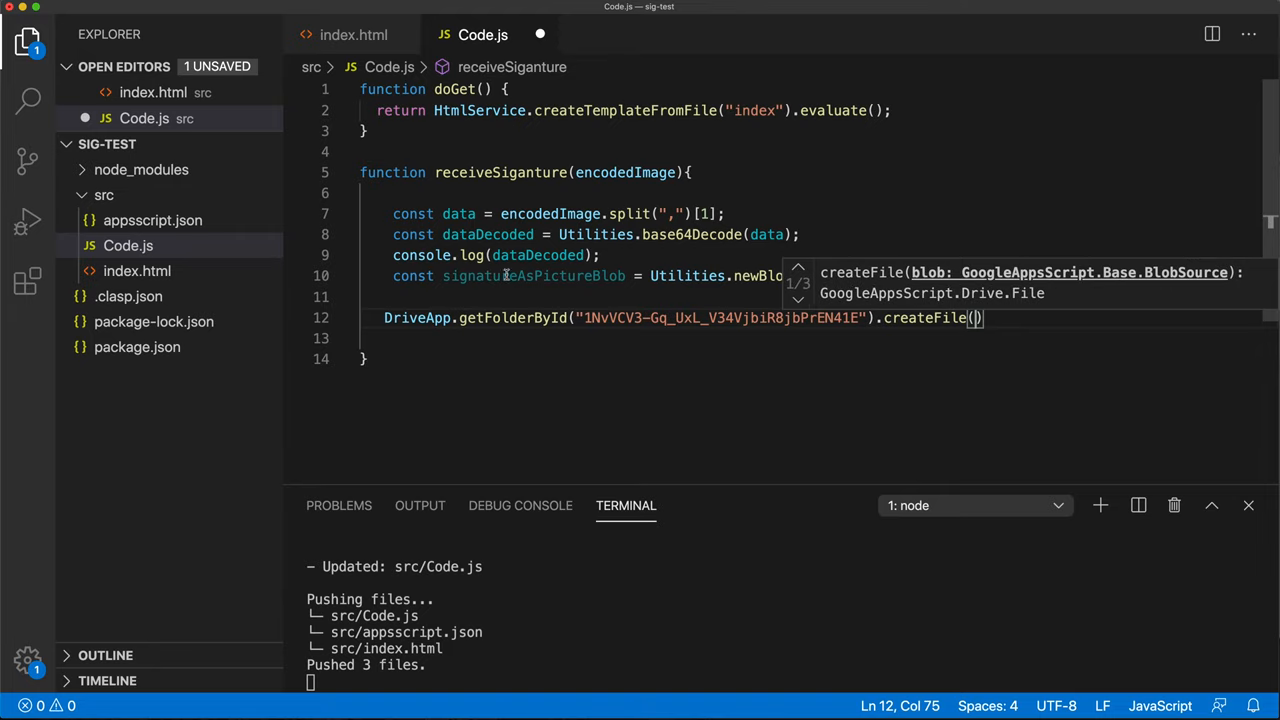
{"action": "type", "text": "signatureAsPictureBlob"}
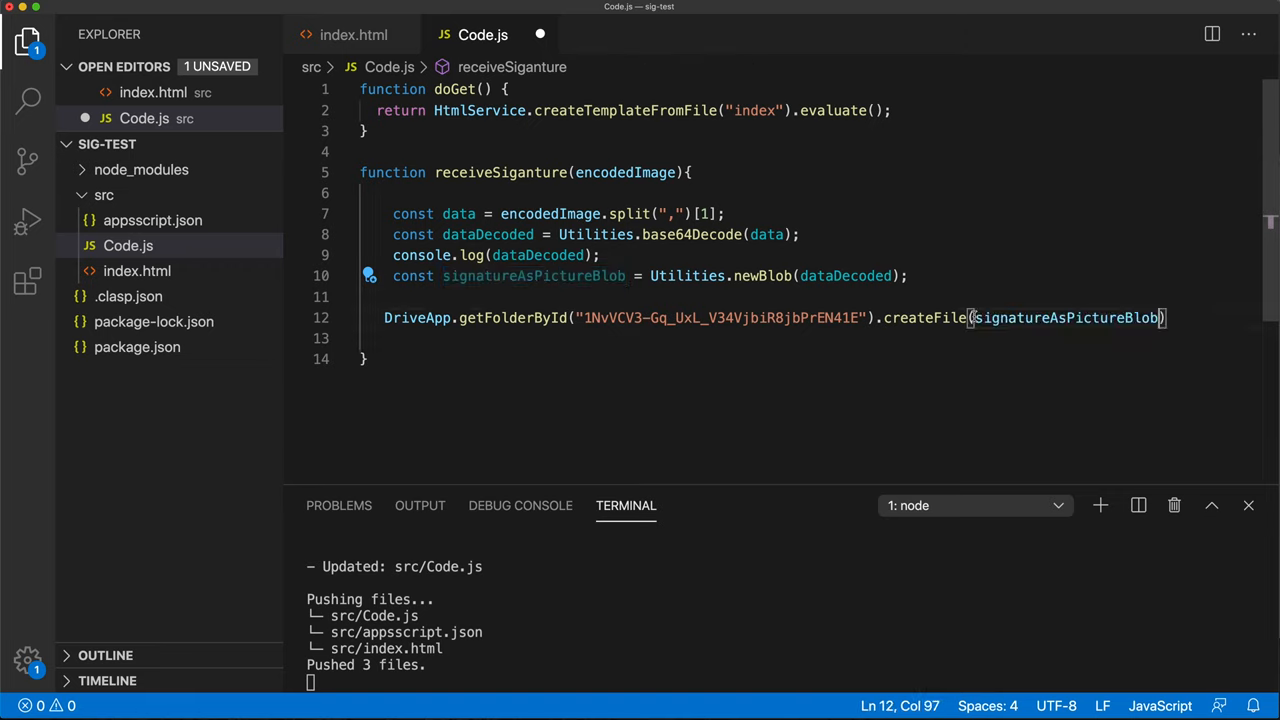
{"action": "left_click", "coordinate": [1167, 317]}
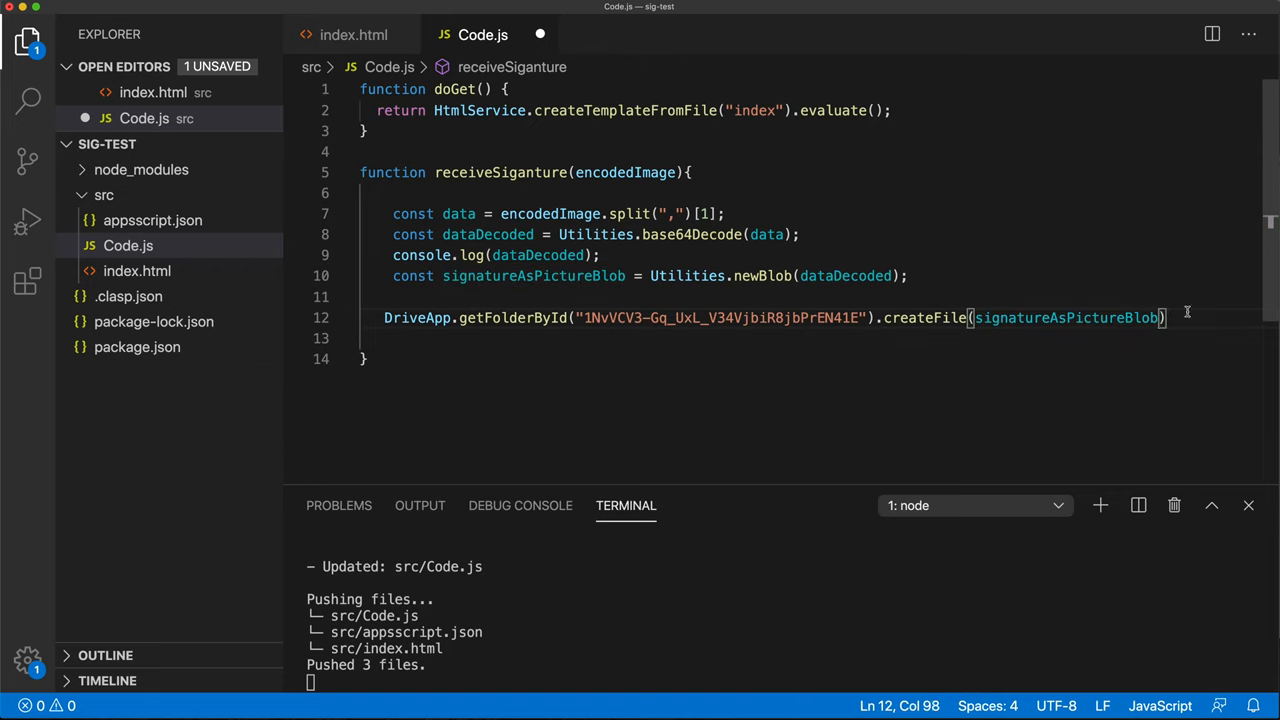
{"action": "type", "text": ".setName(\""}
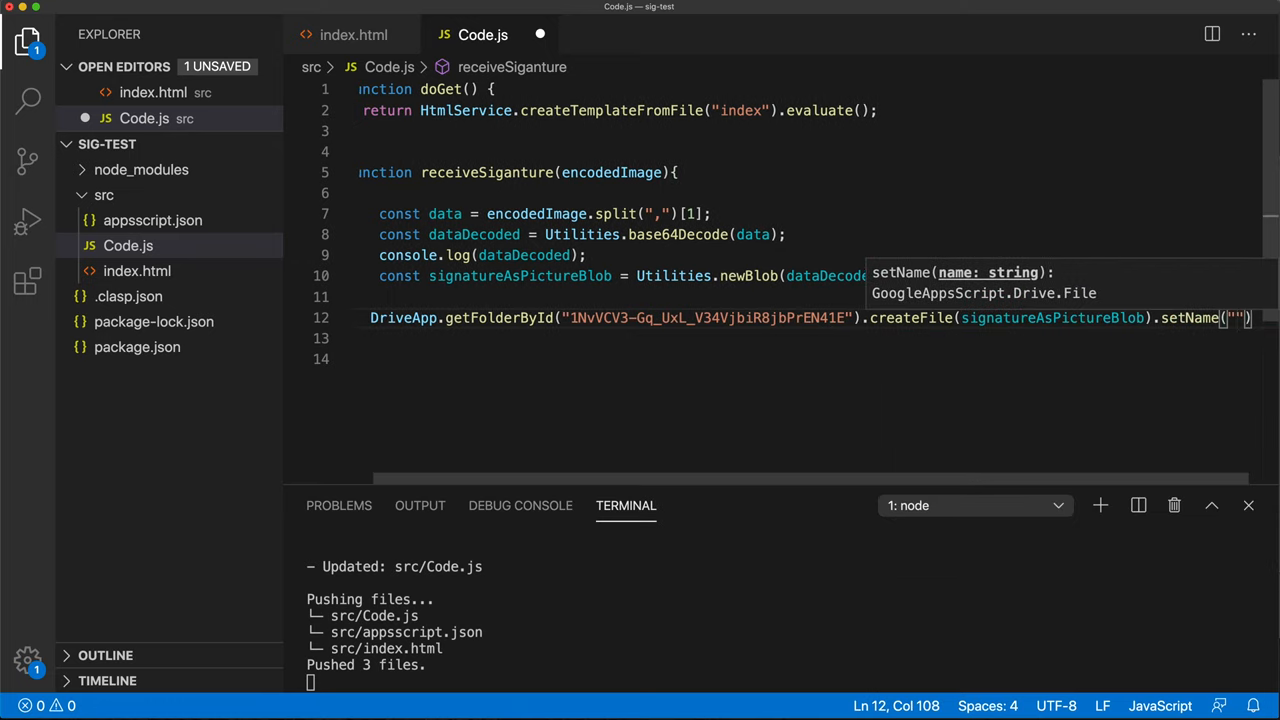
{"action": "type", "text": "somefile.pn"}
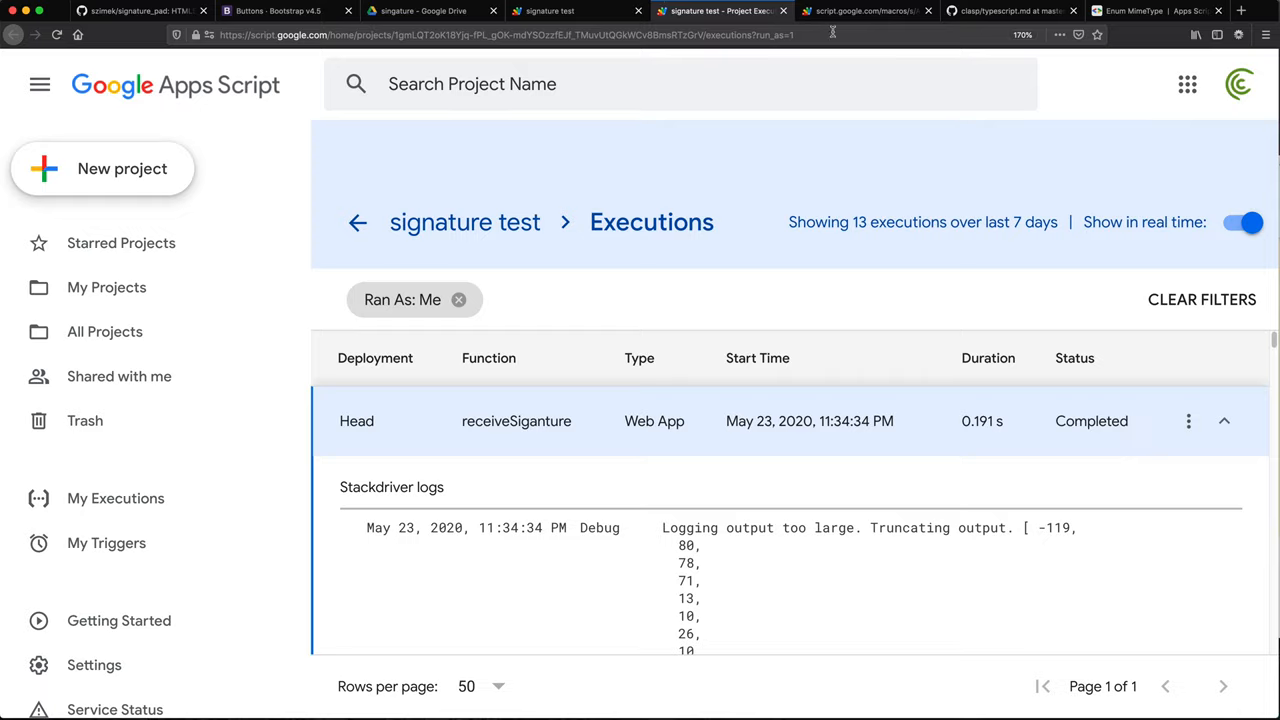
Step: Leave the executions log and return to the Code.js source
{"action": "left_click", "coordinate": [866, 11]}
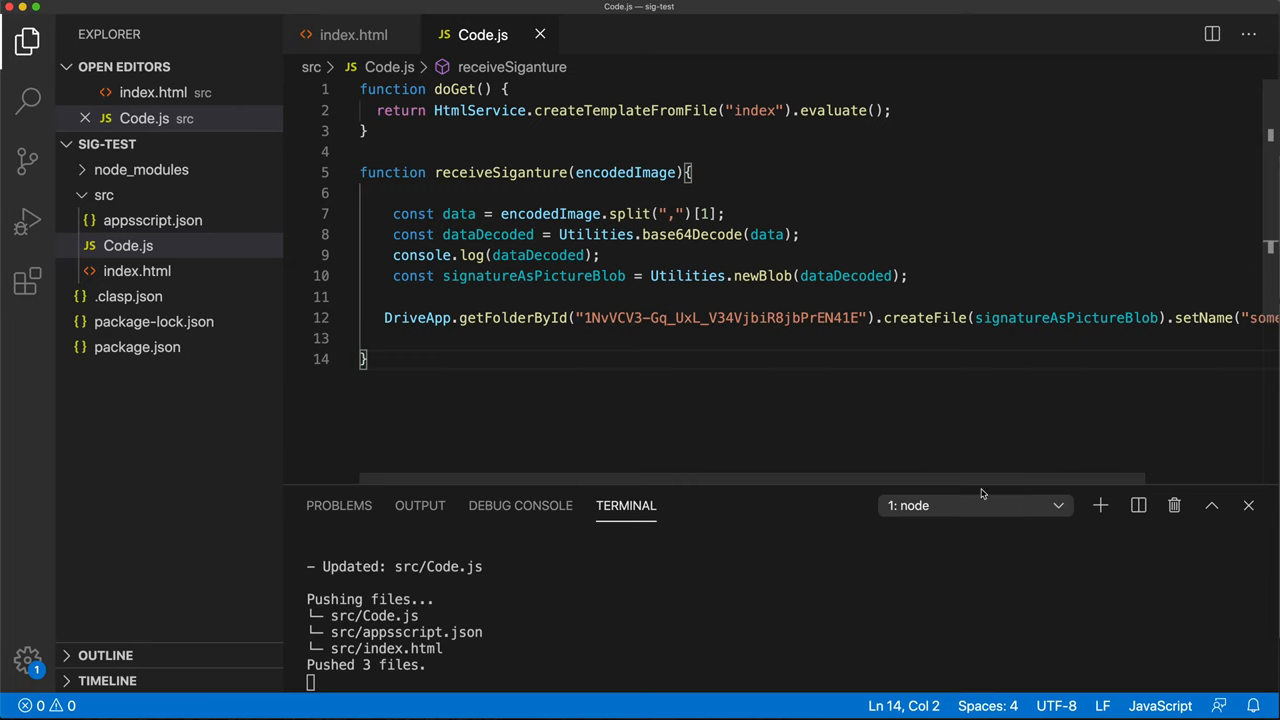
Step: Append .setName("somefile.png") to the Utilities.newBlob(dataDecoded) call instead of the createFile line
{"action": "scroll", "scroll_direction": "right", "scroll_amount": 3}
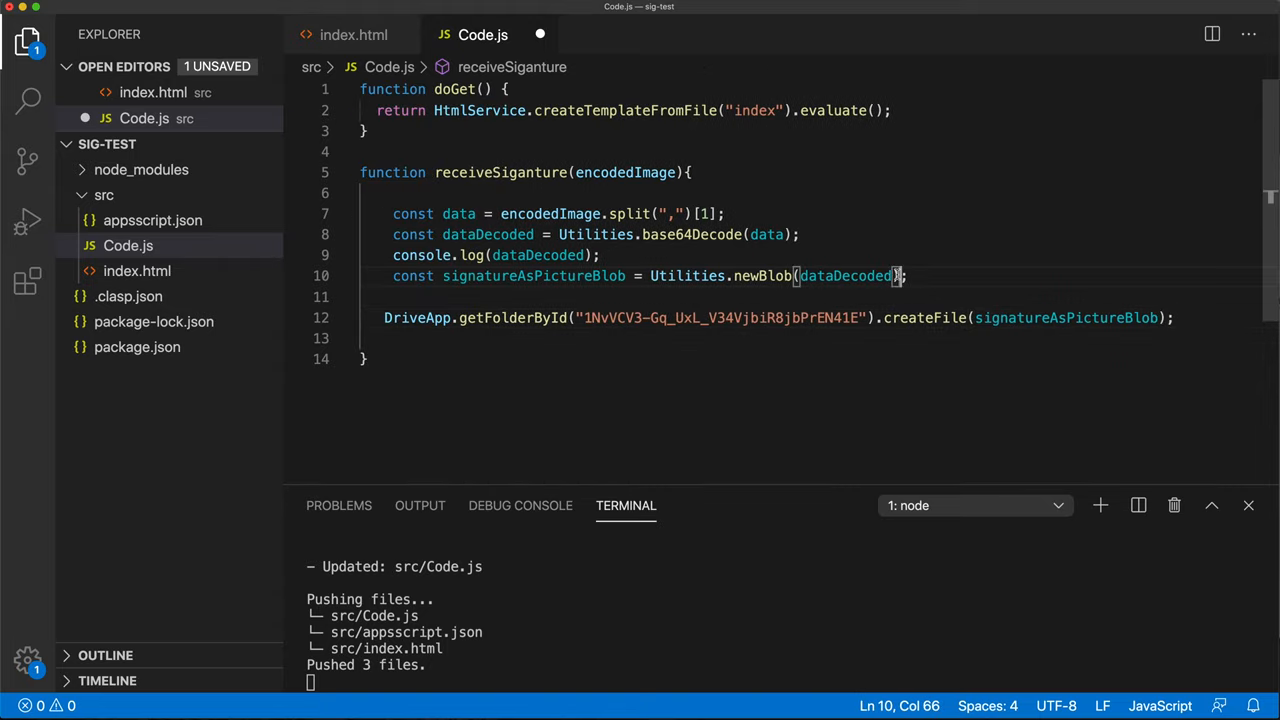
{"action": "type", "text": ".setName(\"somefile.png\")"}
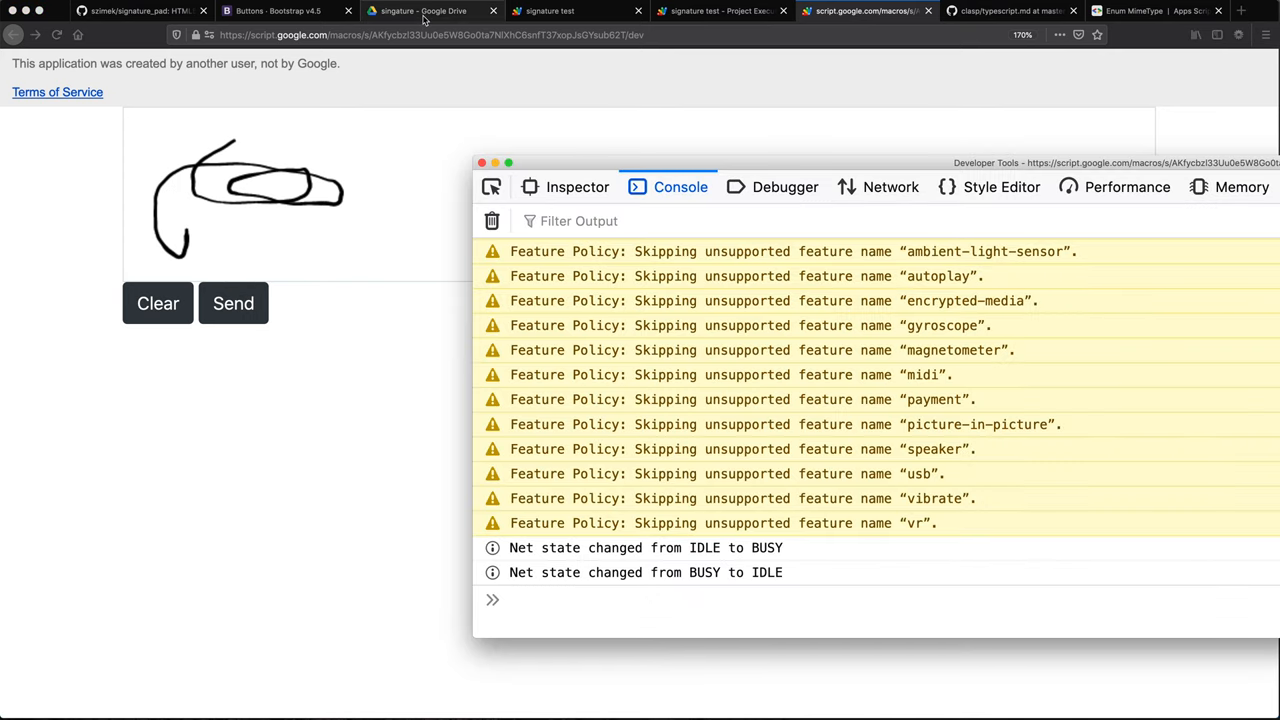
{"action": "mouse_move", "coordinate": [420, 11]}
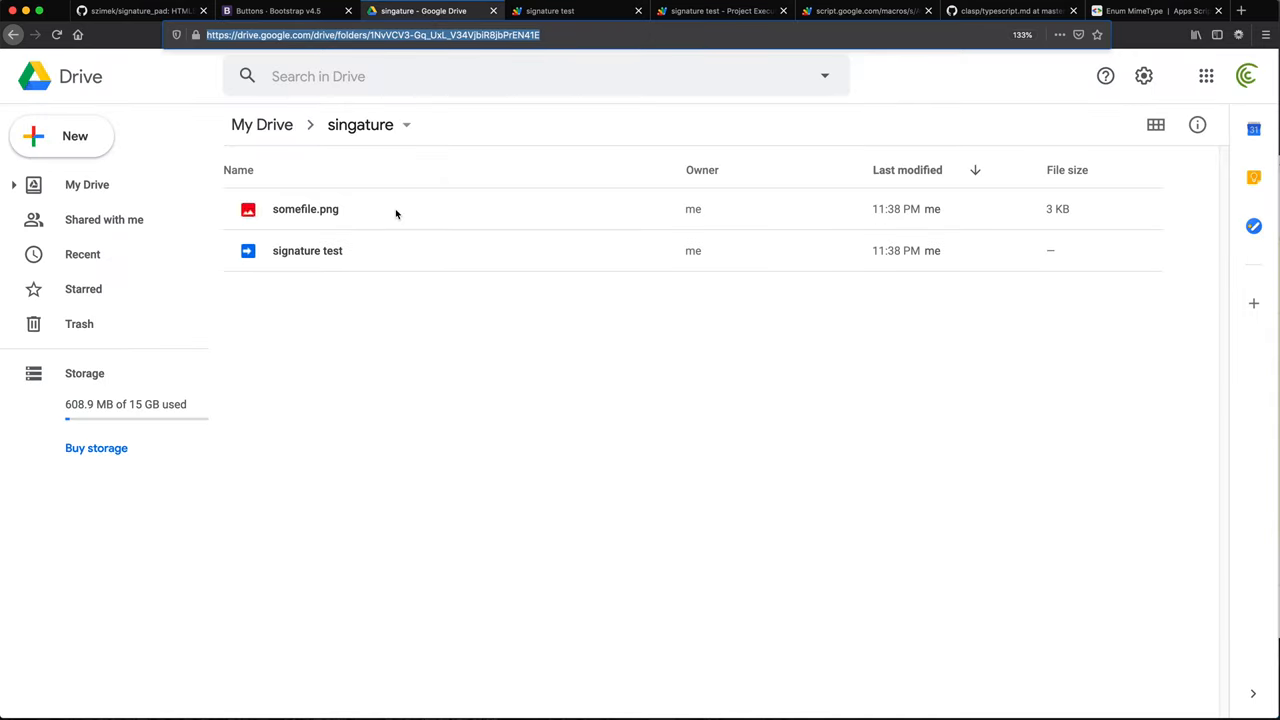
Step: Confirm somefile.png (3 KB) sits in the singature Drive folder and select the folder's address
{"action": "double_click", "coordinate": [305, 208]}
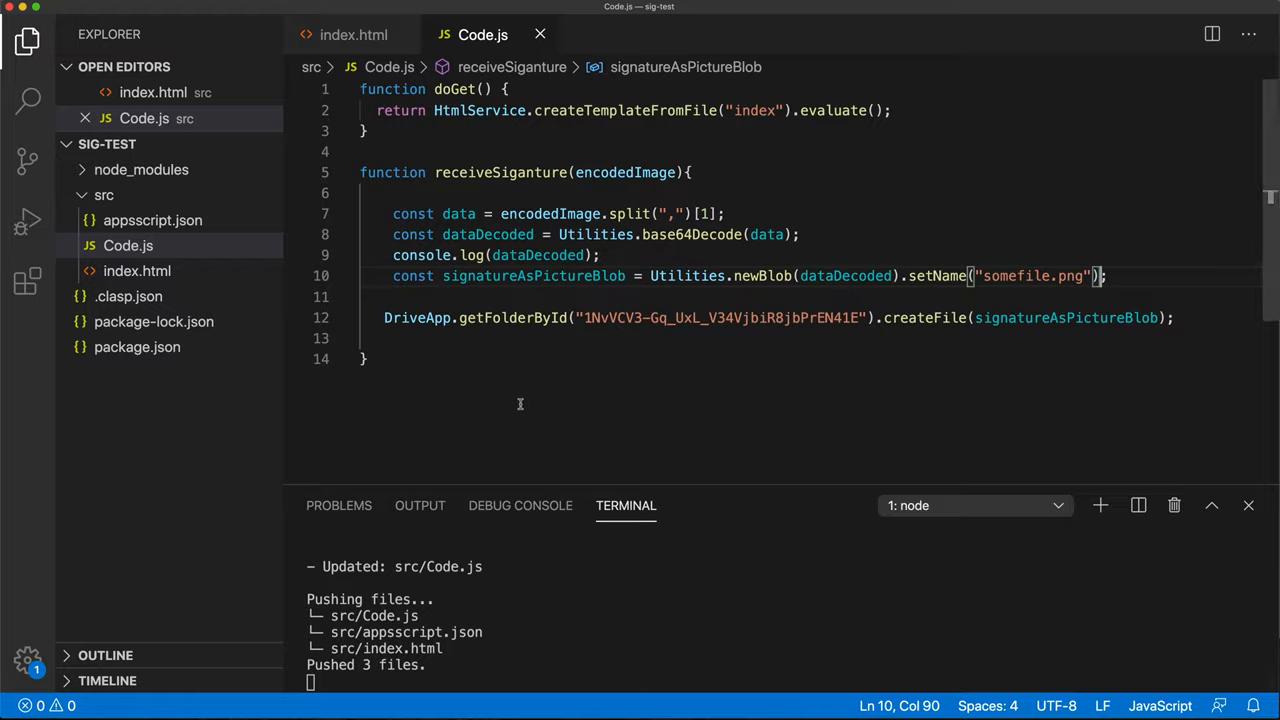
Step: Give the sig canvas tag in index.html width 100% and height 400px
{"action": "left_click", "coordinate": [866, 11]}
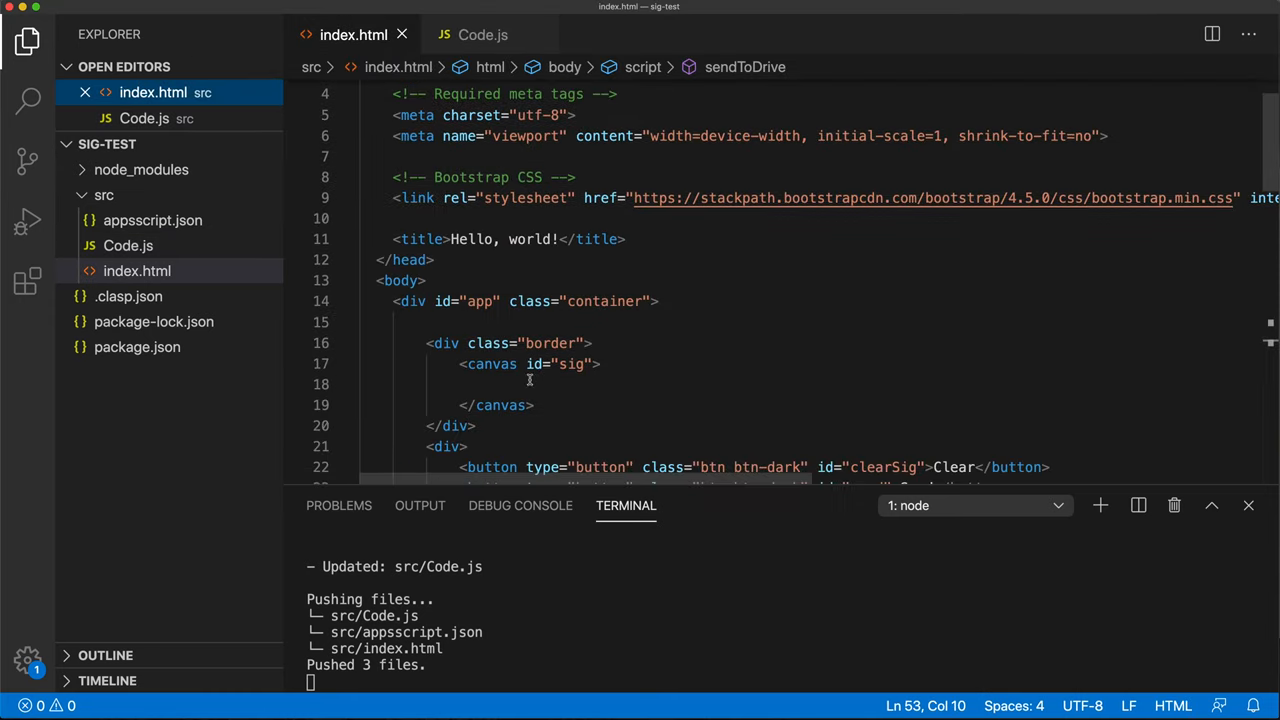
{"action": "scroll", "scroll_direction": "down", "scroll_amount": 3}
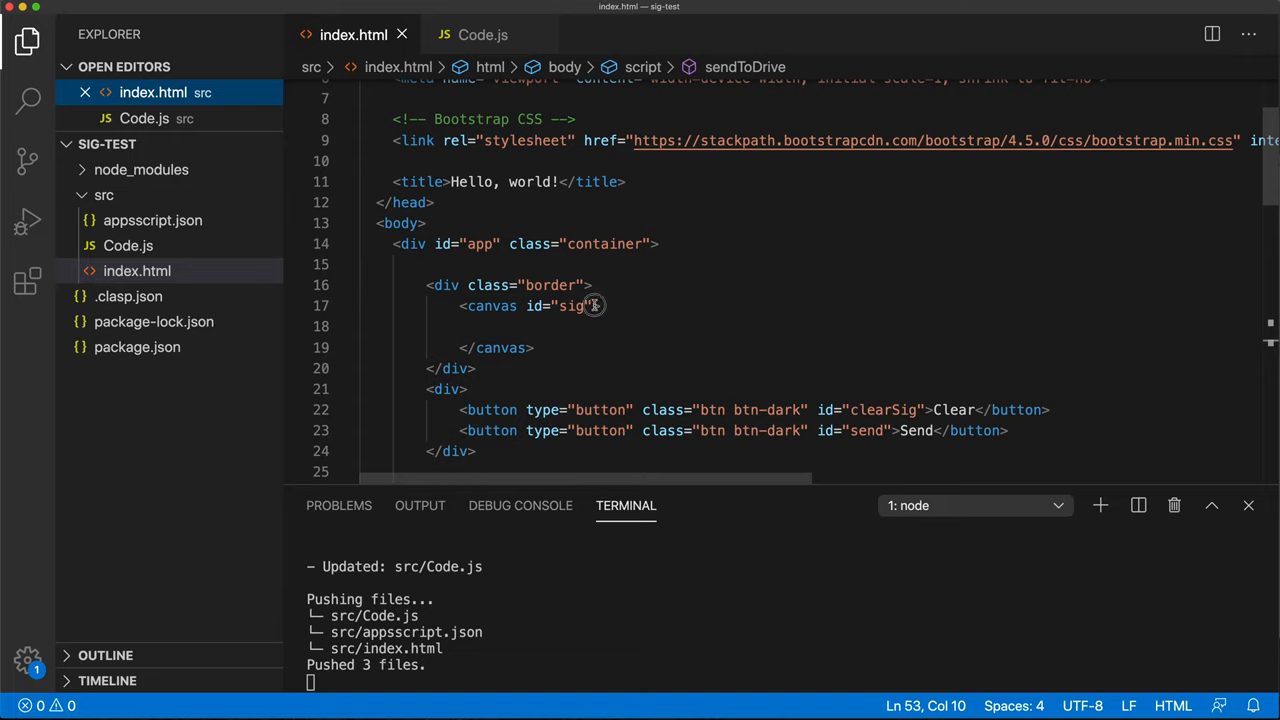
{"action": "type", "text": "width=\"100%\" height=\""}
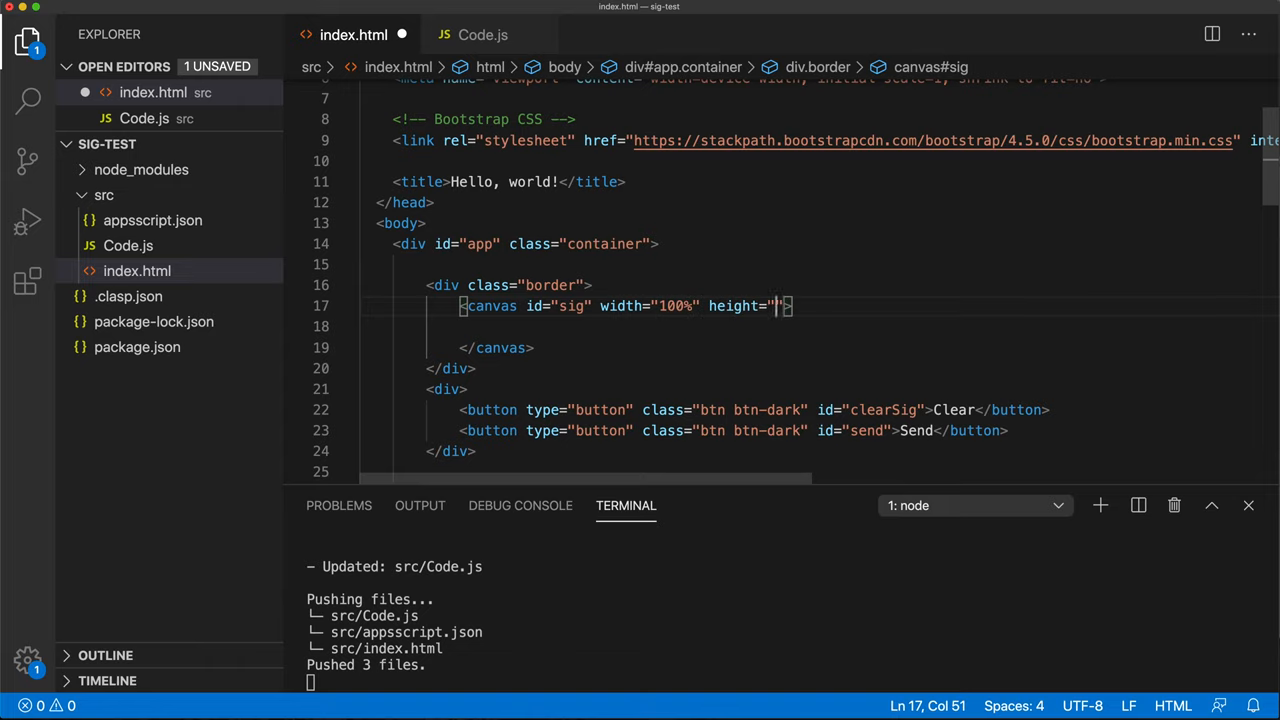
{"action": "type", "text": "400px"}
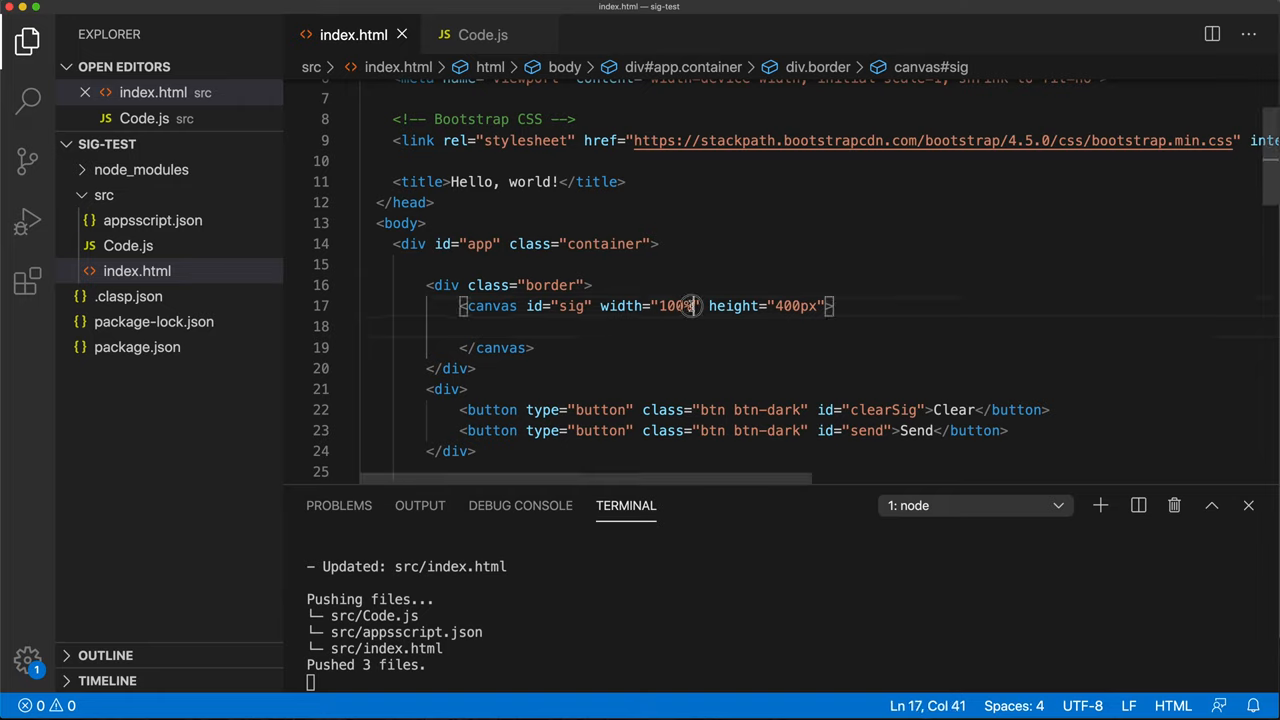
{"action": "type", "text": "600px"}
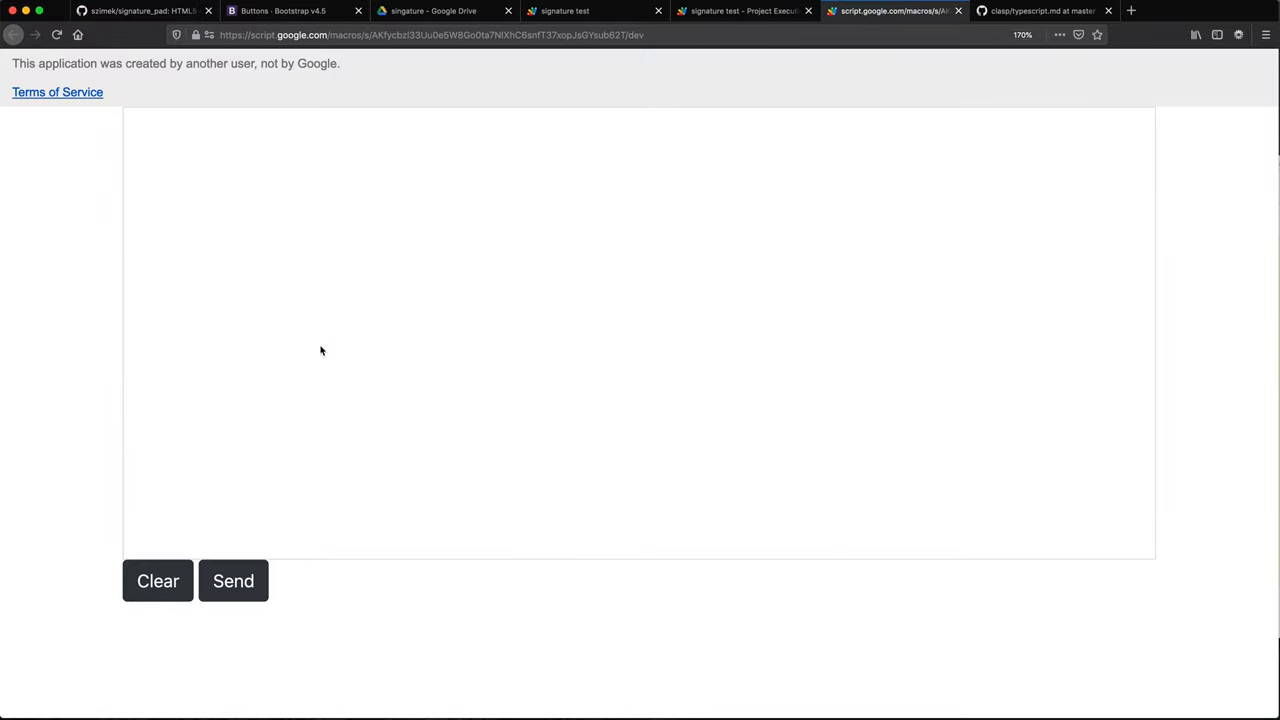
Step: Scribble a test drawing across most of the enlarged canvas's width
{"action": "left_click_drag", "start_coordinate": [145, 185], "coordinate": [710, 490]}
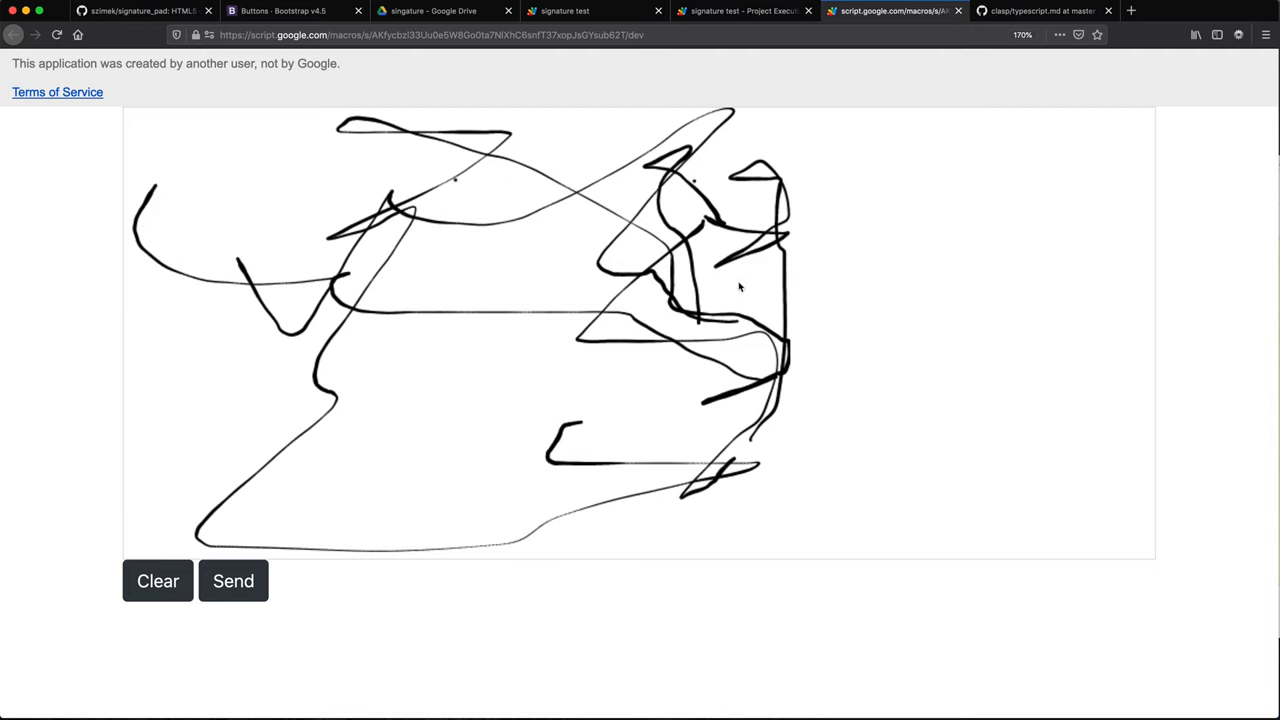
{"action": "mouse_move", "coordinate": [610, 500]}
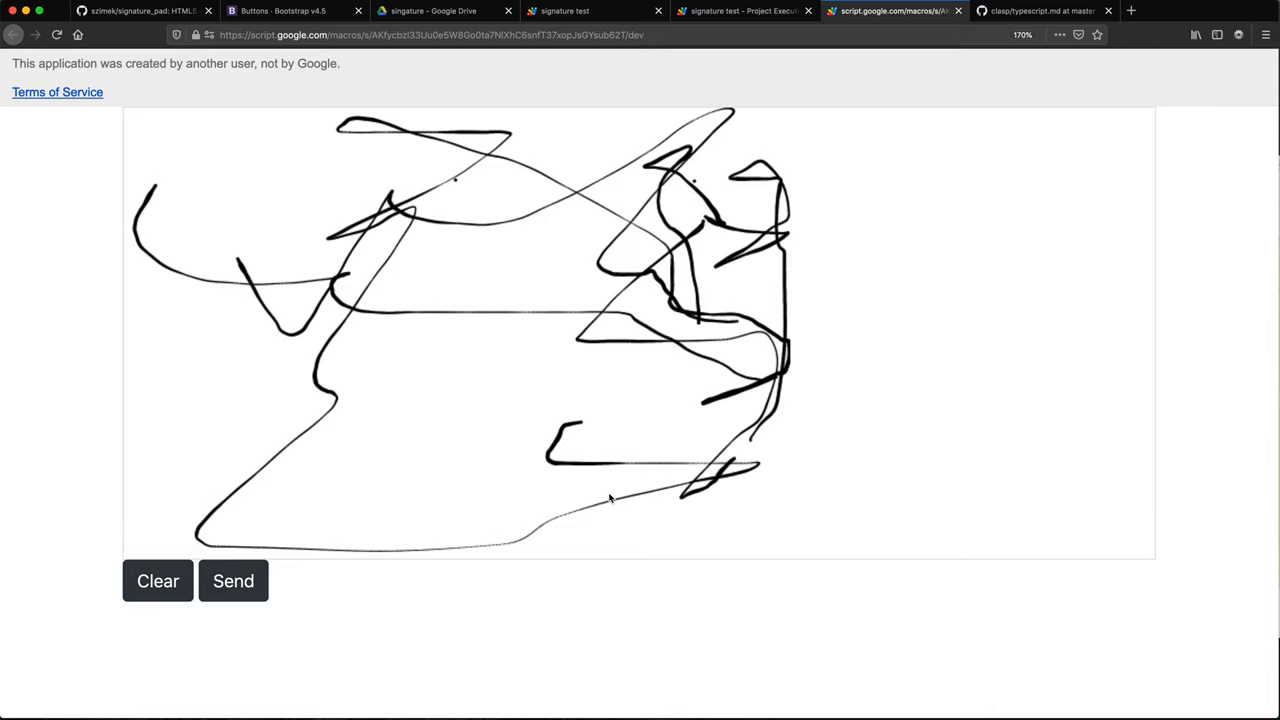
{"action": "mouse_move", "coordinate": [528, 305]}
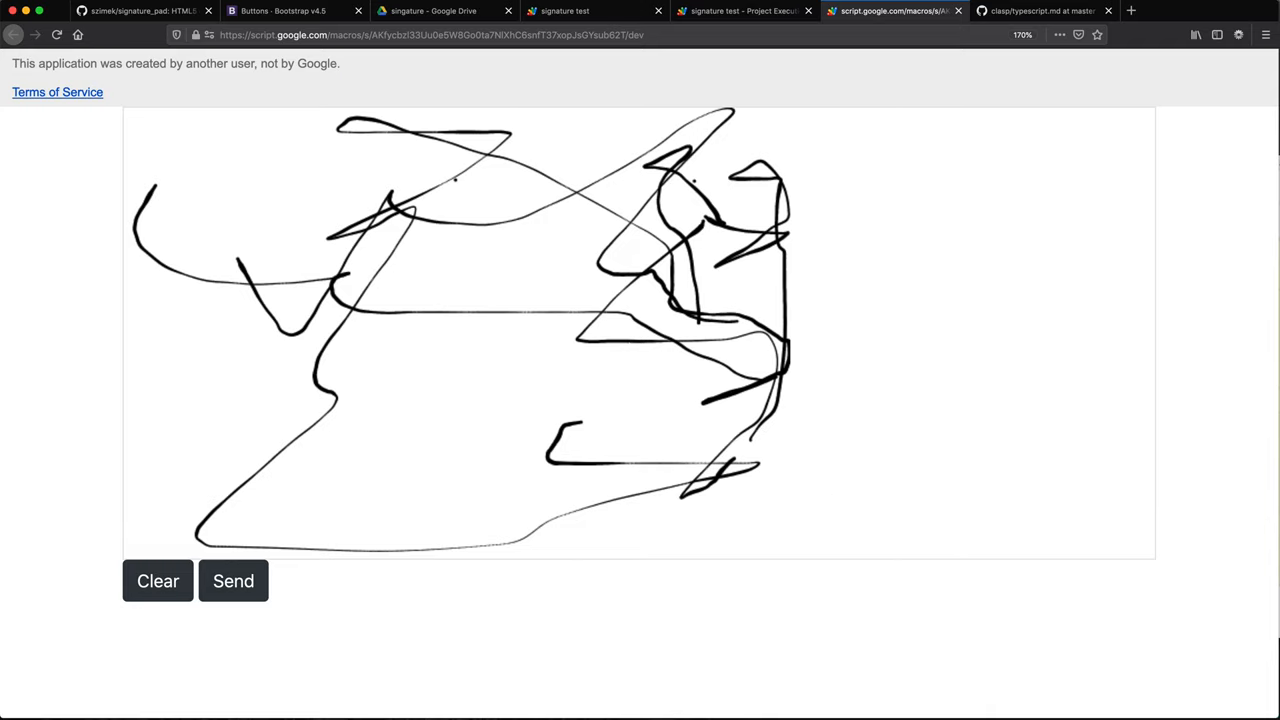
{"action": "mouse_move", "coordinate": [1134, 548]}
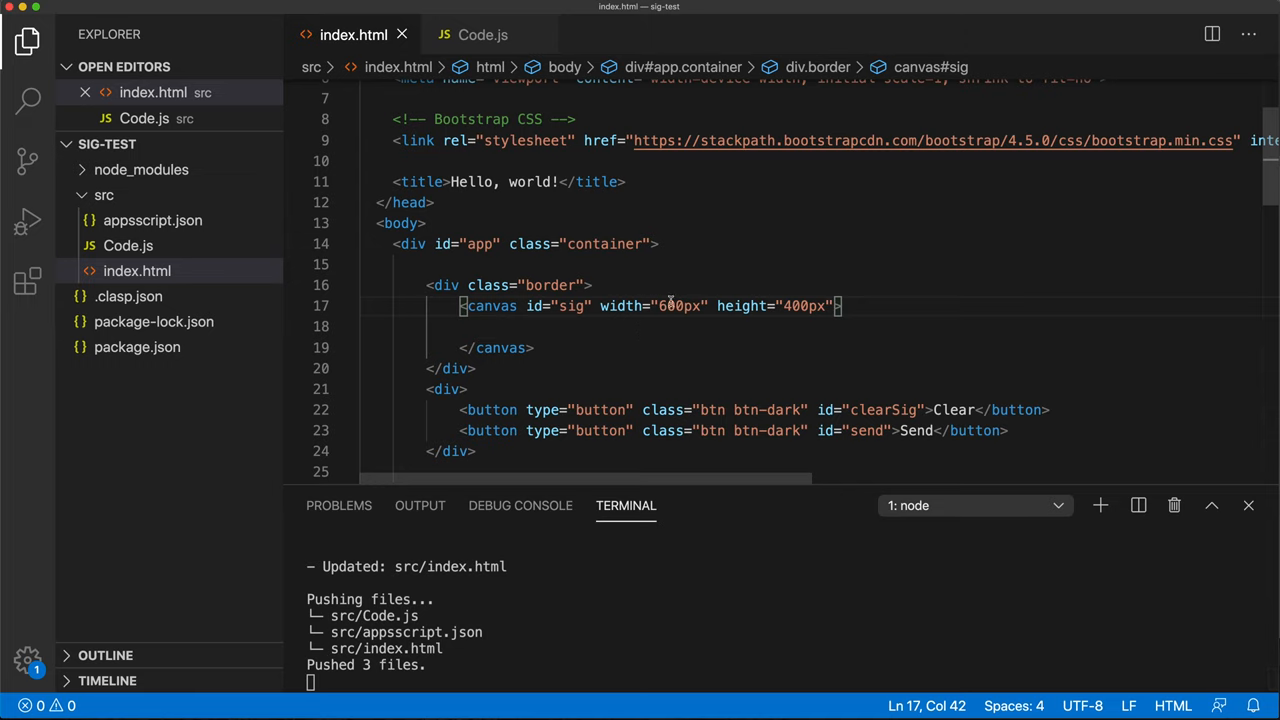
{"action": "mouse_move", "coordinate": [742, 306]}
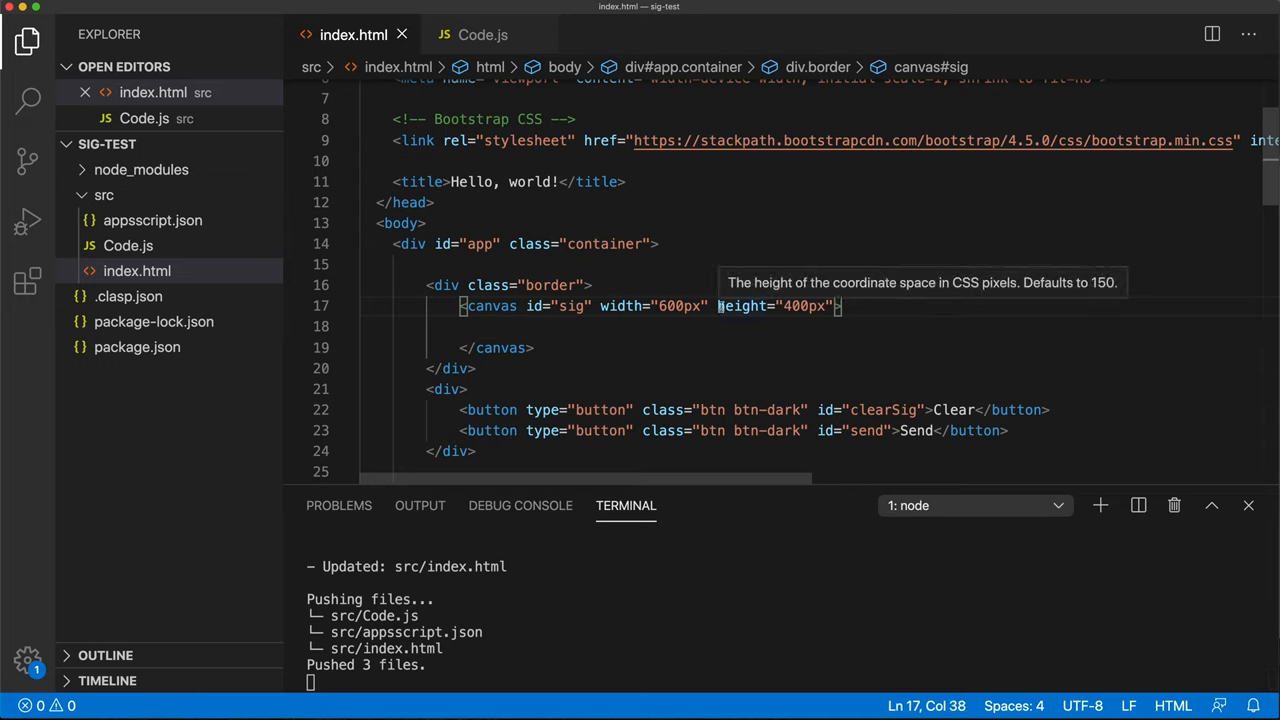
Step: Set the signature canvas to 500px by 300px with class "border" on the canvas
{"action": "type", "text": "500px"}
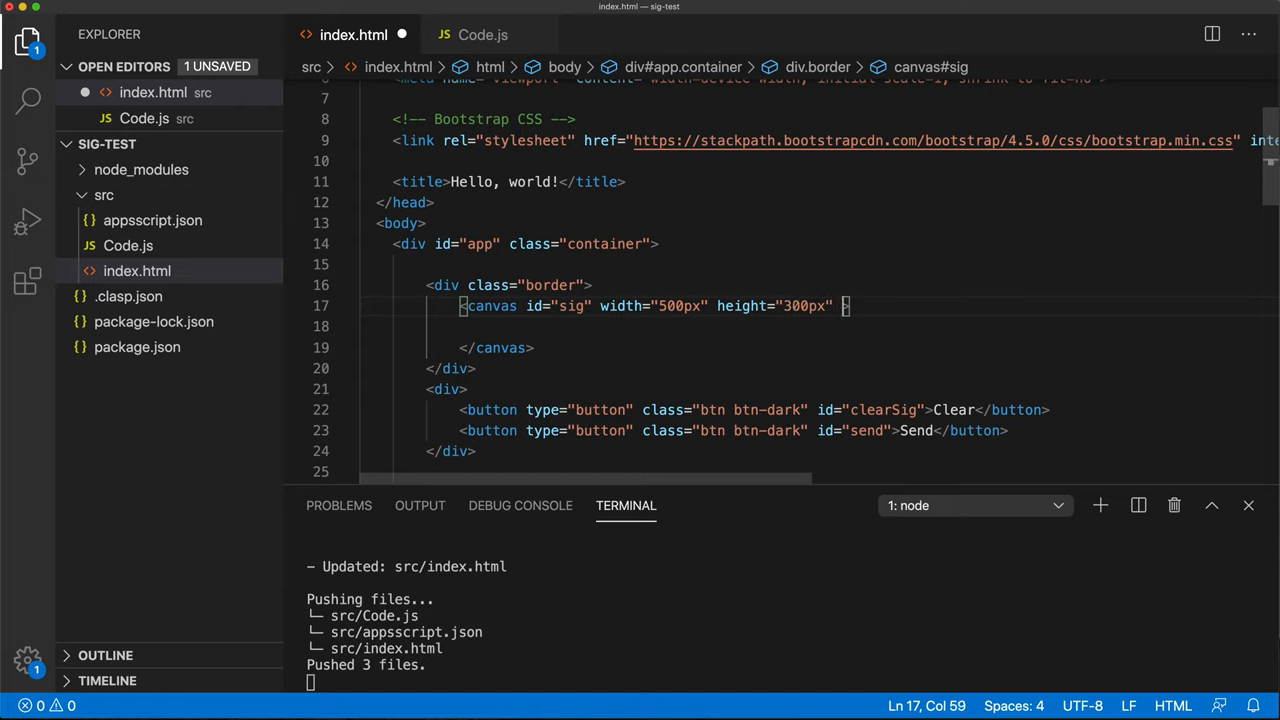
{"action": "type", "text": "class=\"bor\""}
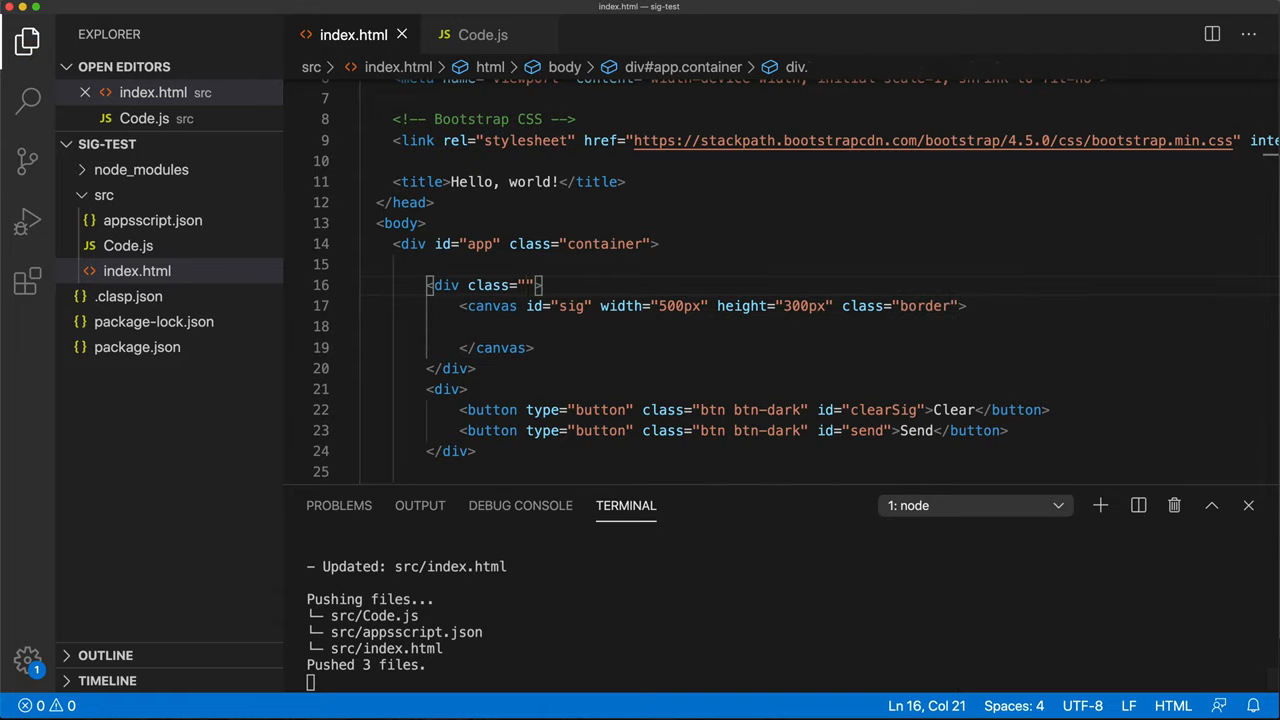
{"action": "left_click", "coordinate": [894, 11]}
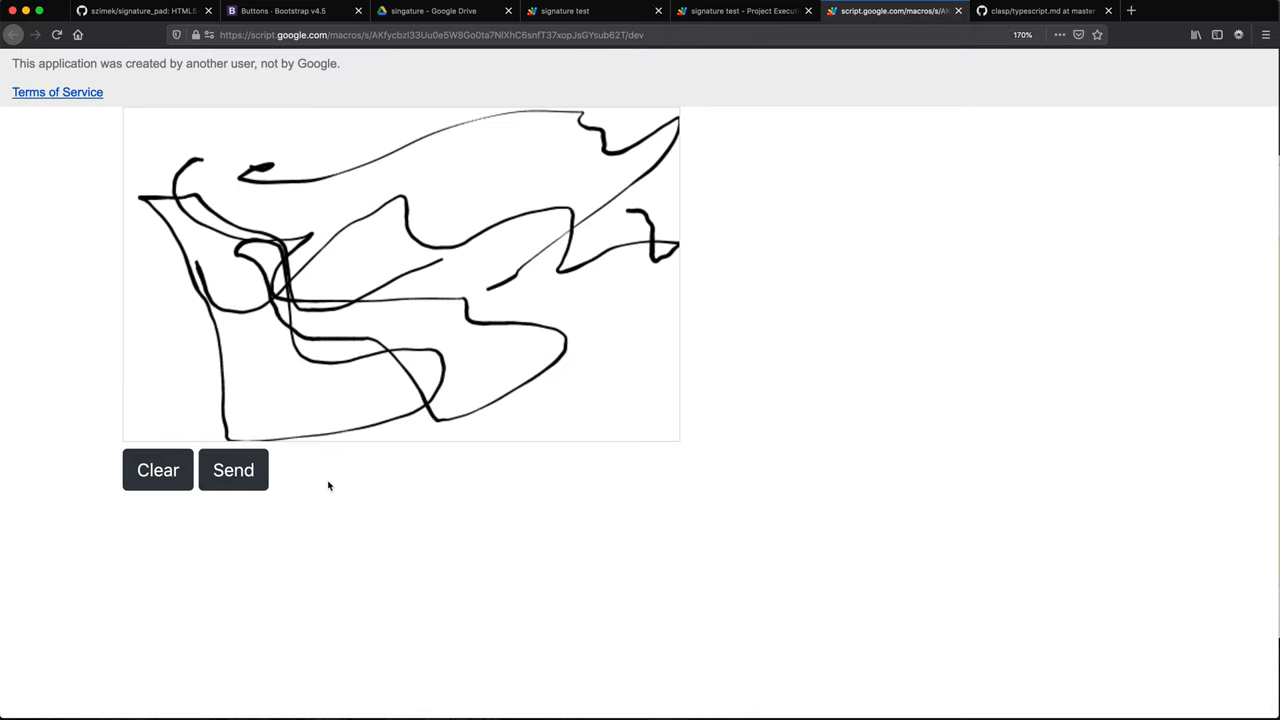
Step: Clear the canvas, draw a new signature on the 500x300 canvas, and send it
{"action": "left_click", "coordinate": [157, 470]}
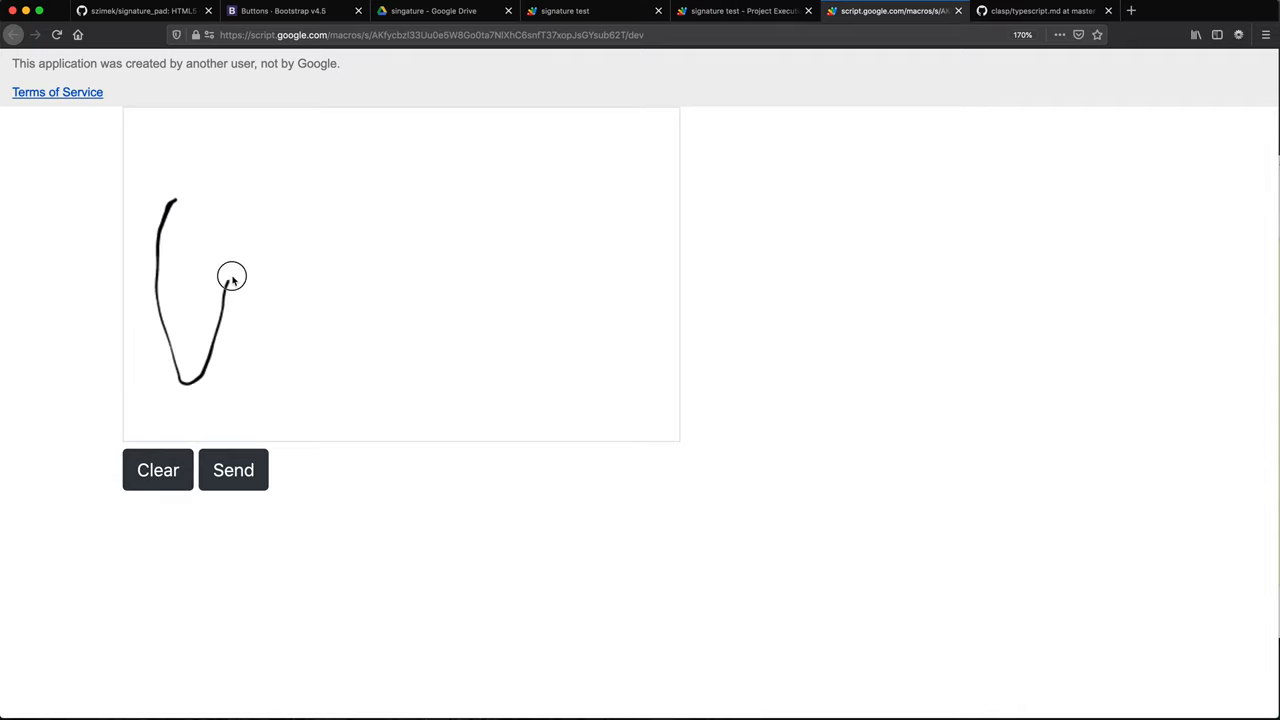
{"action": "left_click_drag", "start_coordinate": [232, 276], "coordinate": [603, 198]}
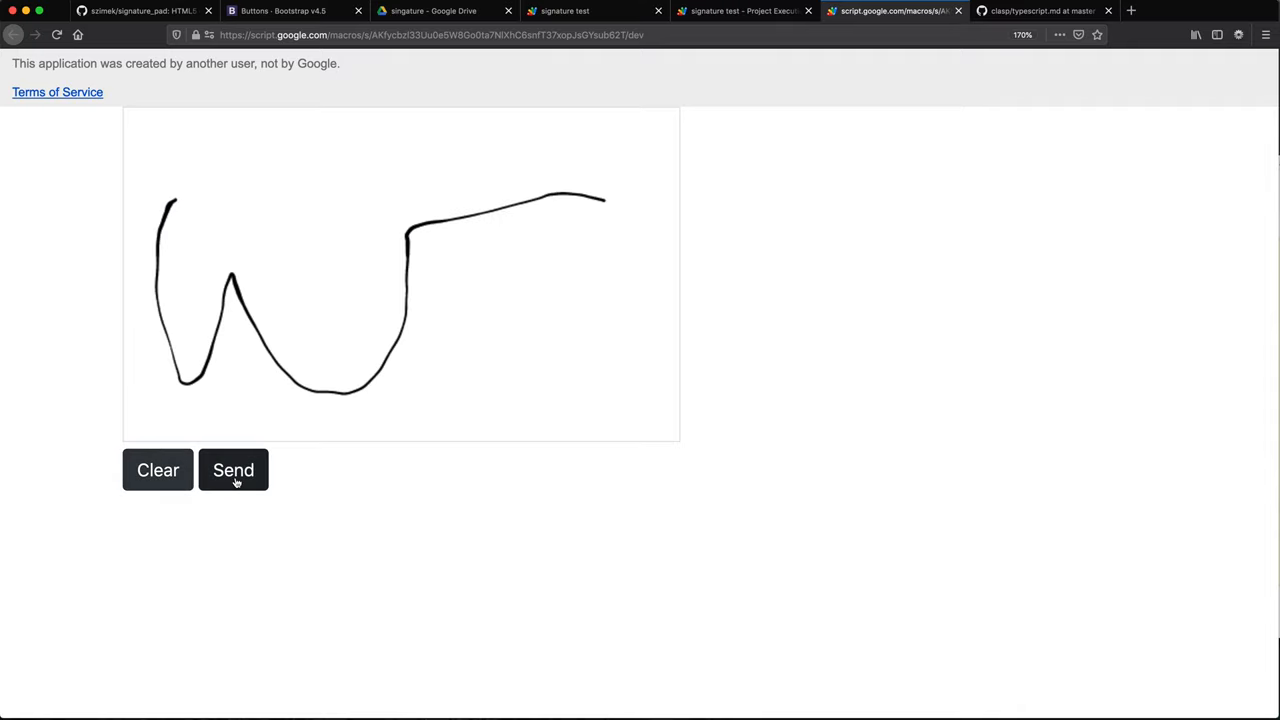
{"action": "mouse_move", "coordinate": [443, 11]}
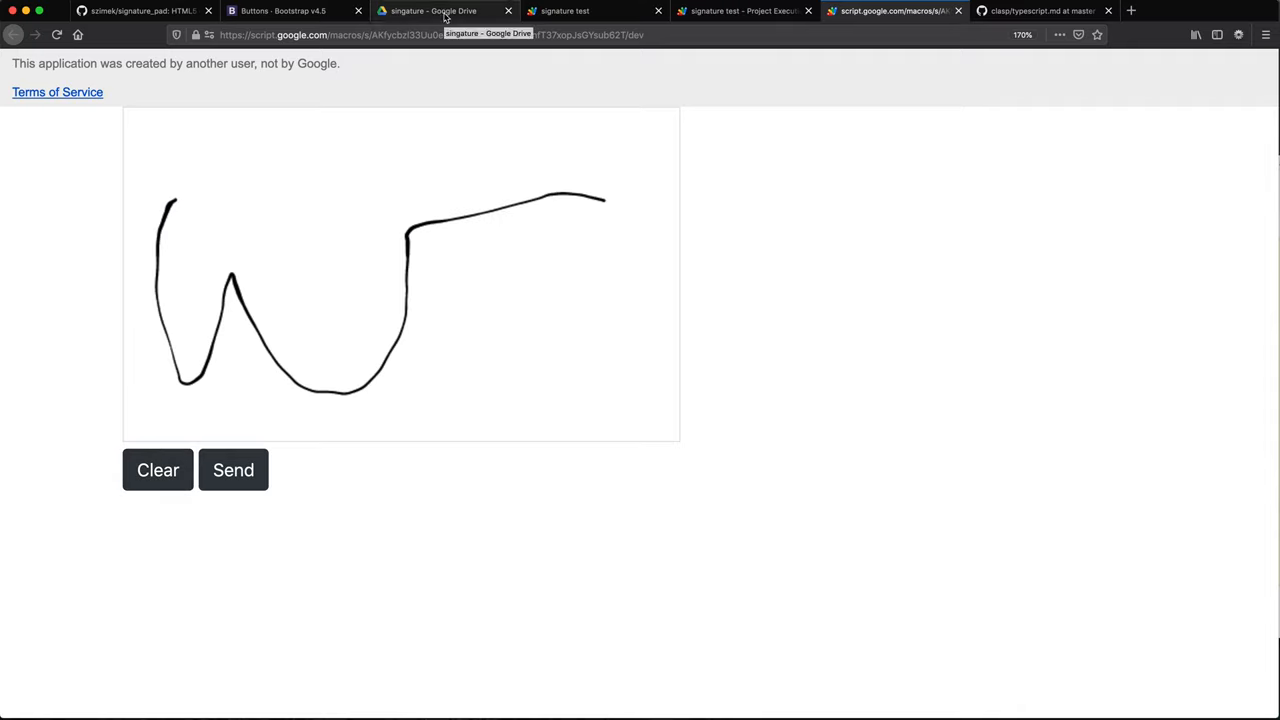
{"action": "left_click", "coordinate": [444, 11]}
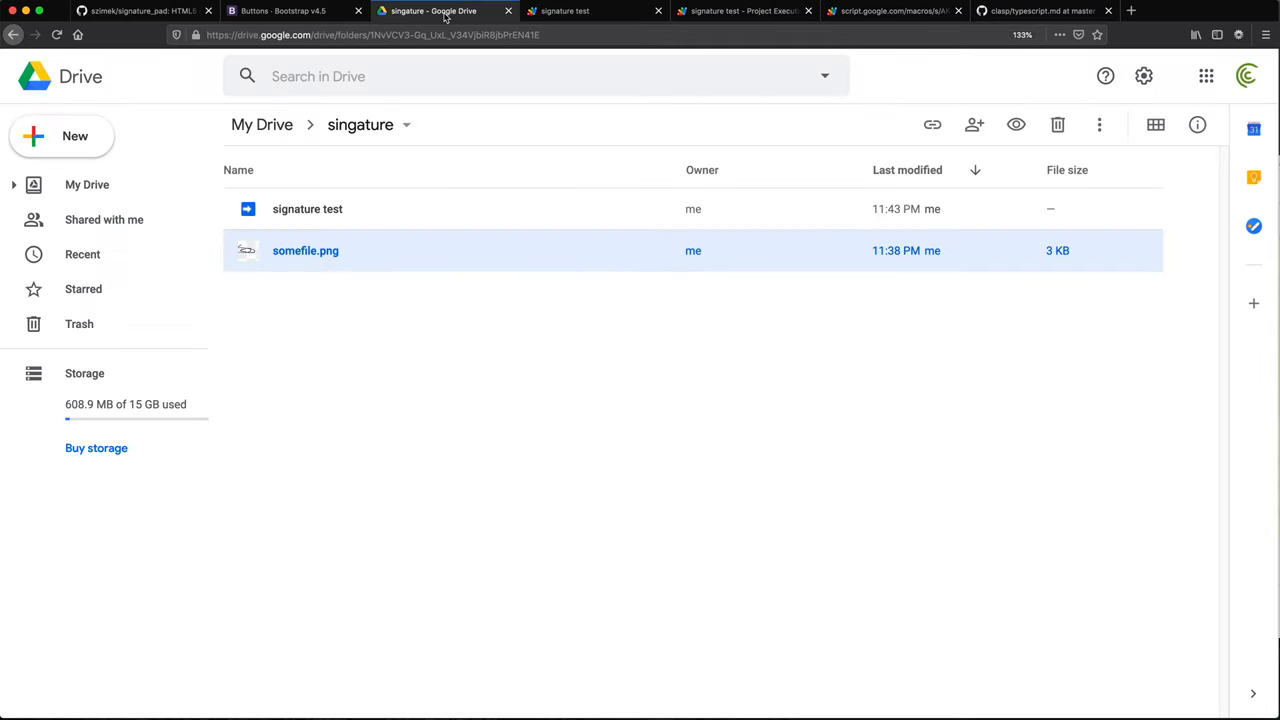
{"action": "mouse_move", "coordinate": [444, 15]}
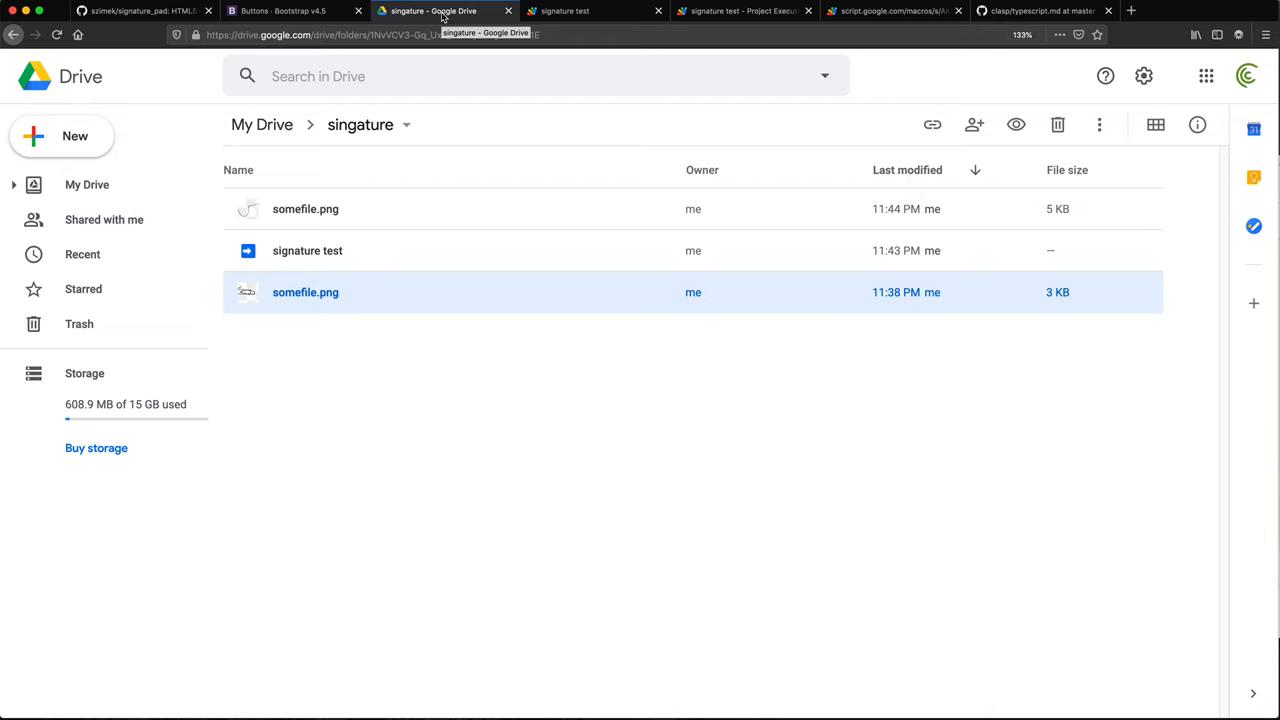
{"action": "mouse_move", "coordinate": [316, 219]}
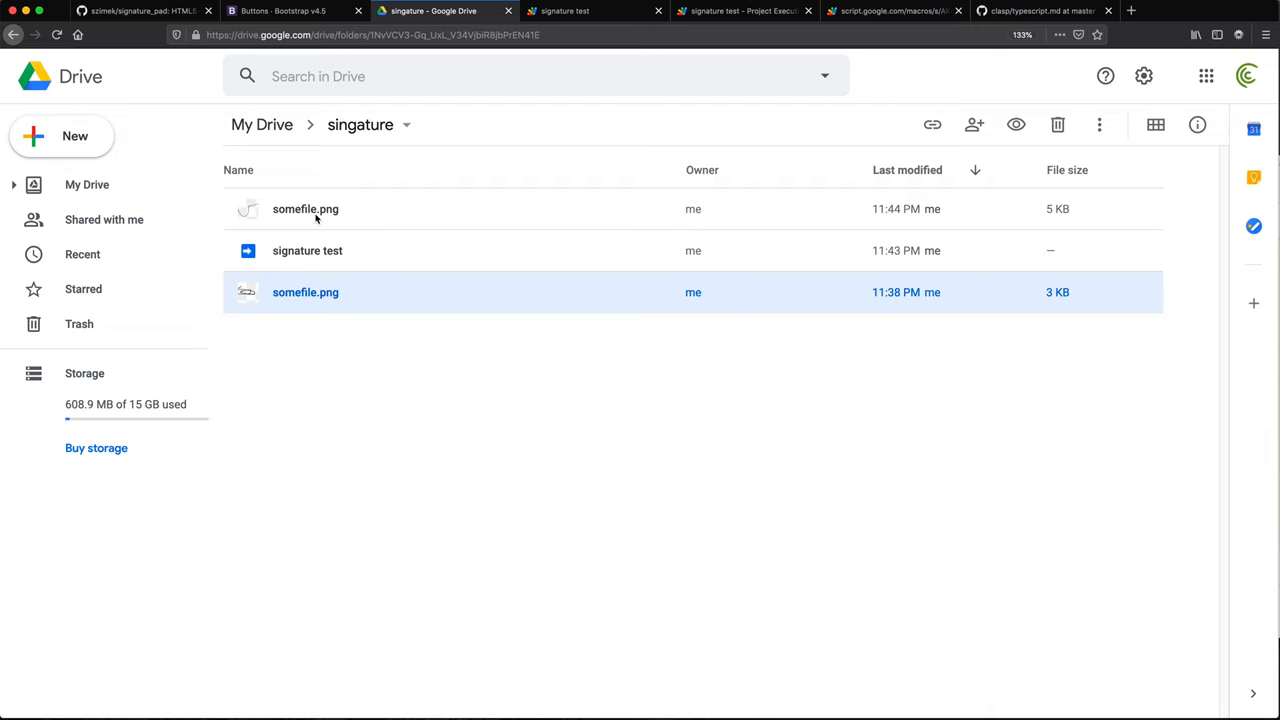
Step: Open the newest somefile.png in the Drive singature folder to view the signature
{"action": "double_click", "coordinate": [305, 209]}
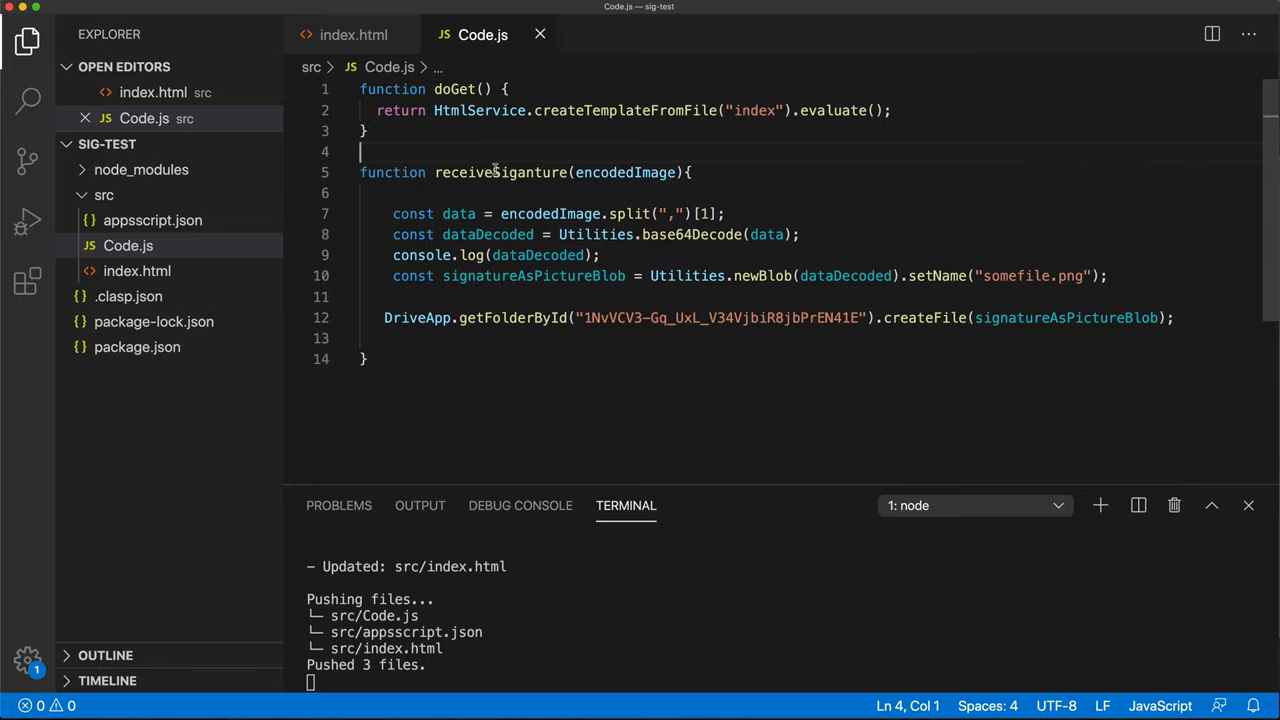
Step: Delete the console.log(dataDecoded); line from receiveSiganture in Code.js
{"action": "left_click", "coordinate": [617, 338]}
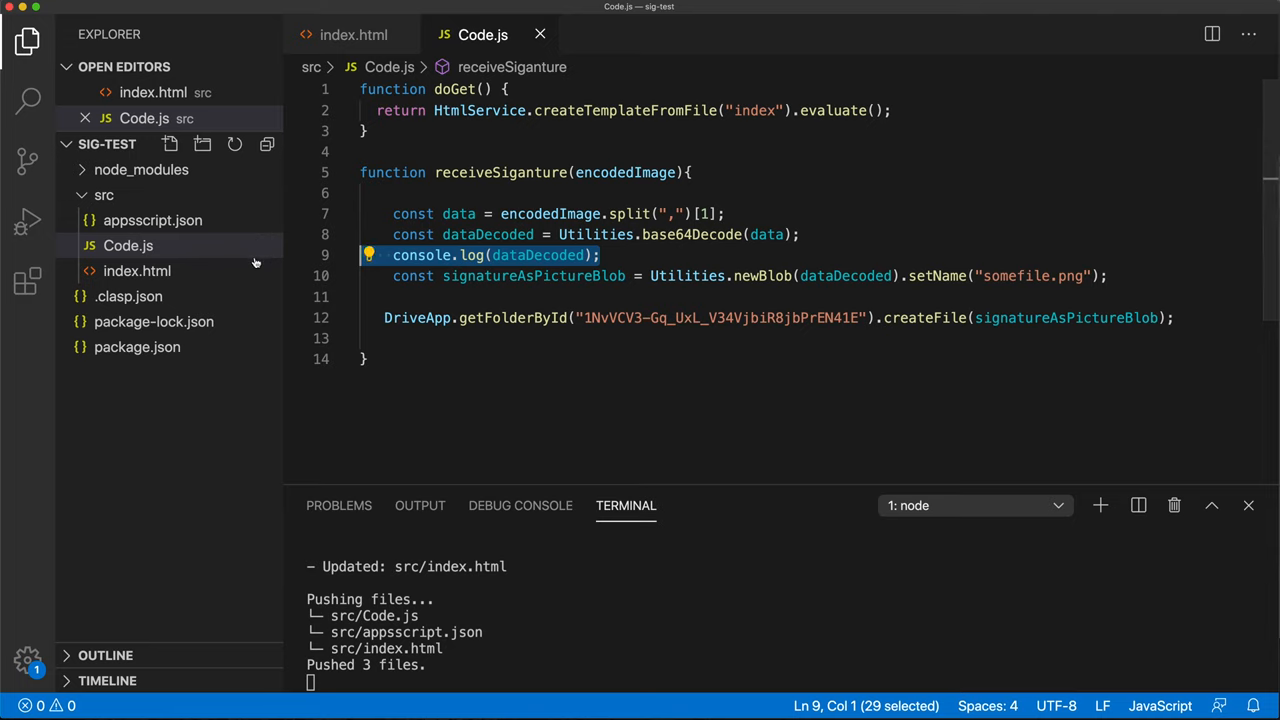
{"action": "key", "text": "Backspace"}
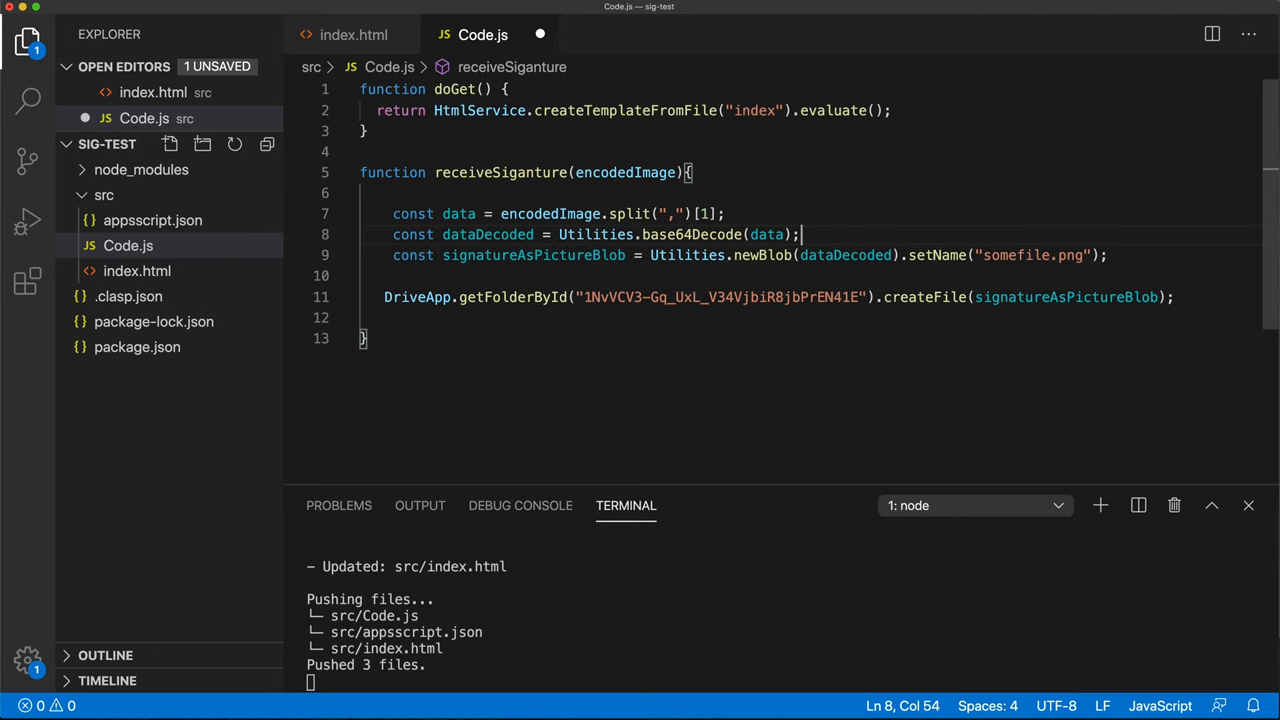